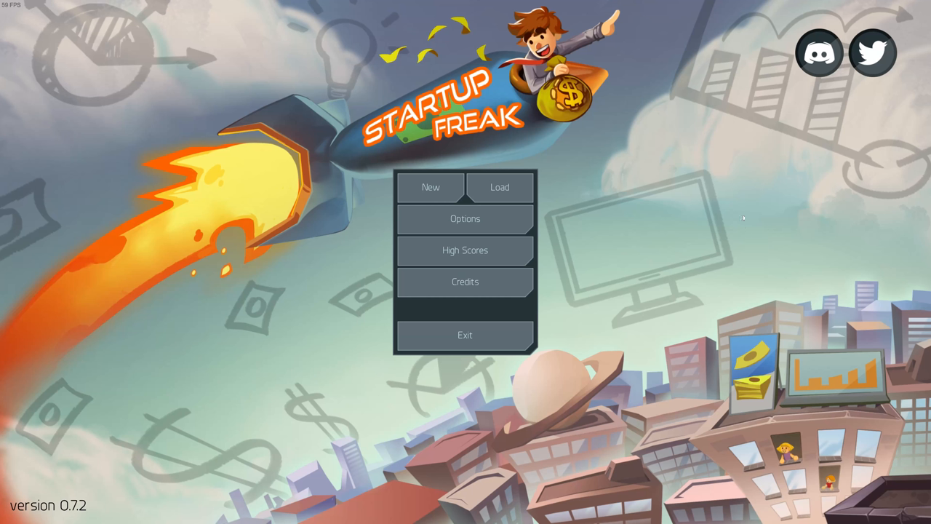
pyautogui.moveTo(739, 213)
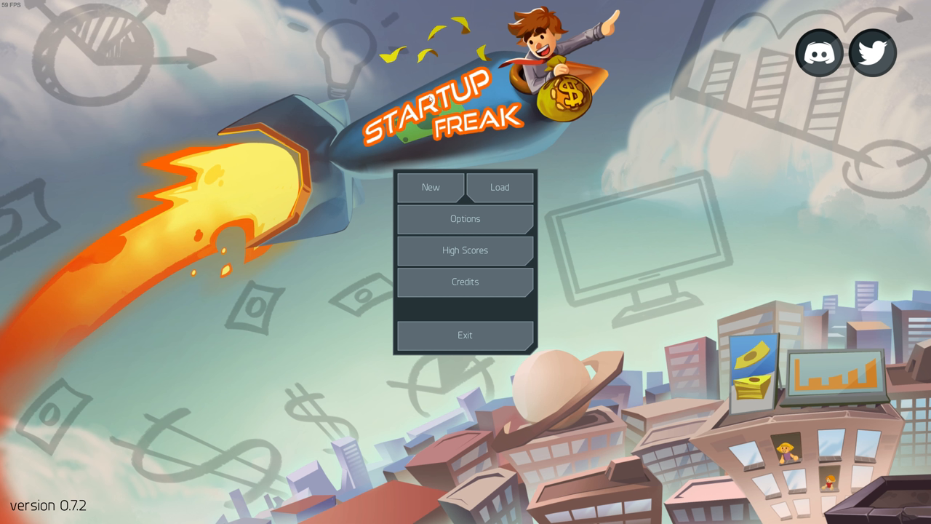
pyautogui.moveTo(167, 153)
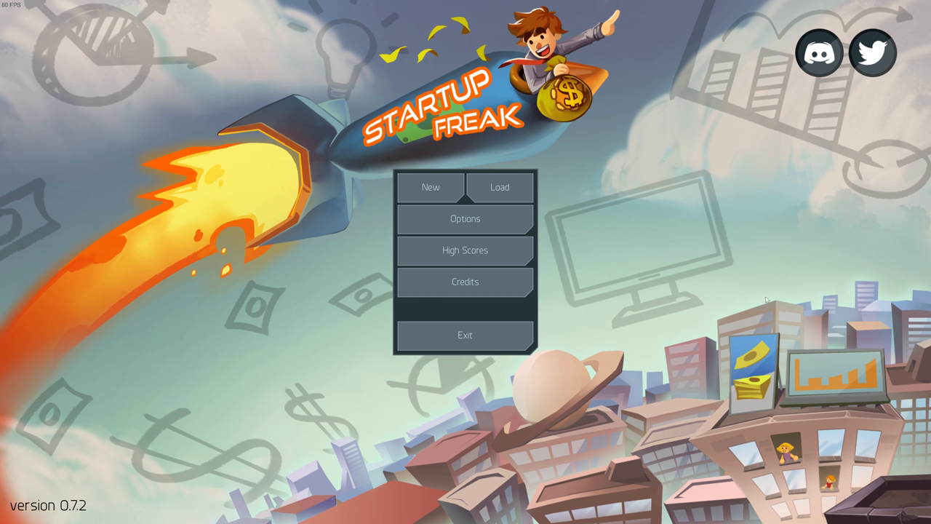
pyautogui.moveTo(789, 277)
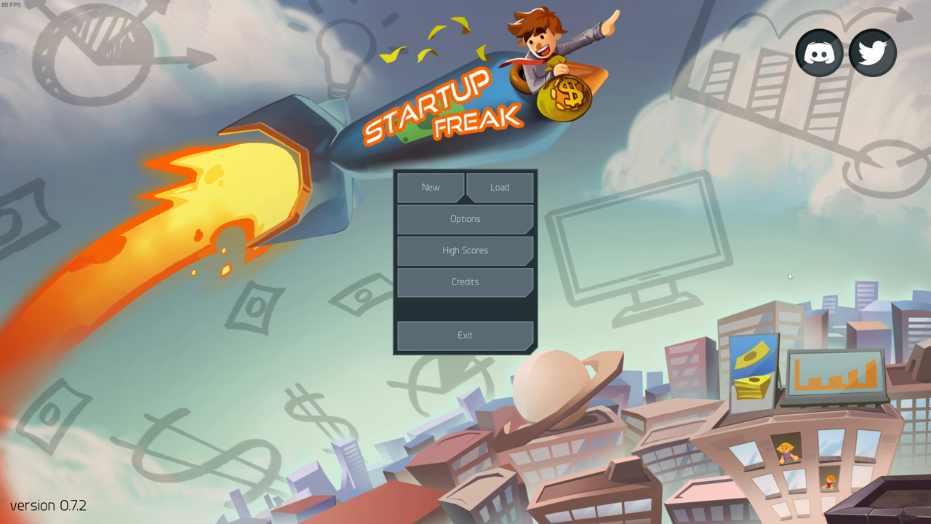
pyautogui.moveTo(172, 162)
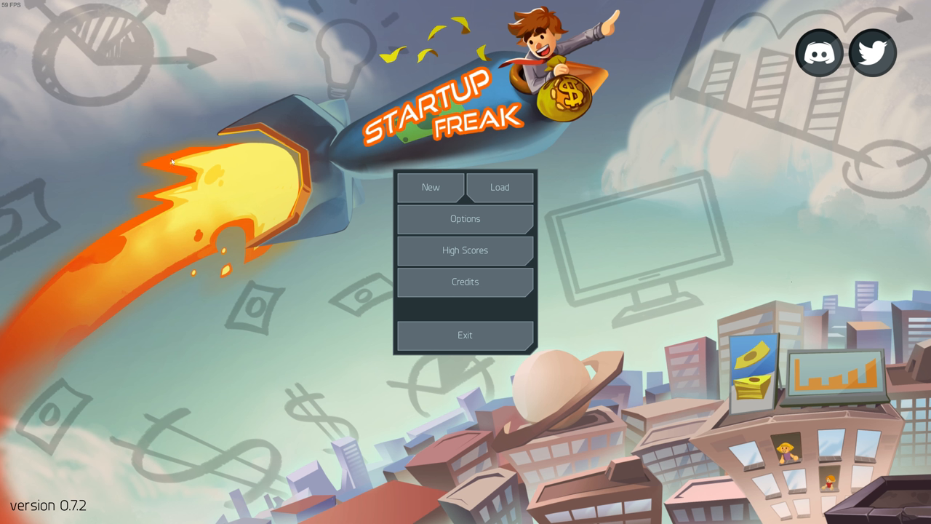
pyautogui.moveTo(585, 244)
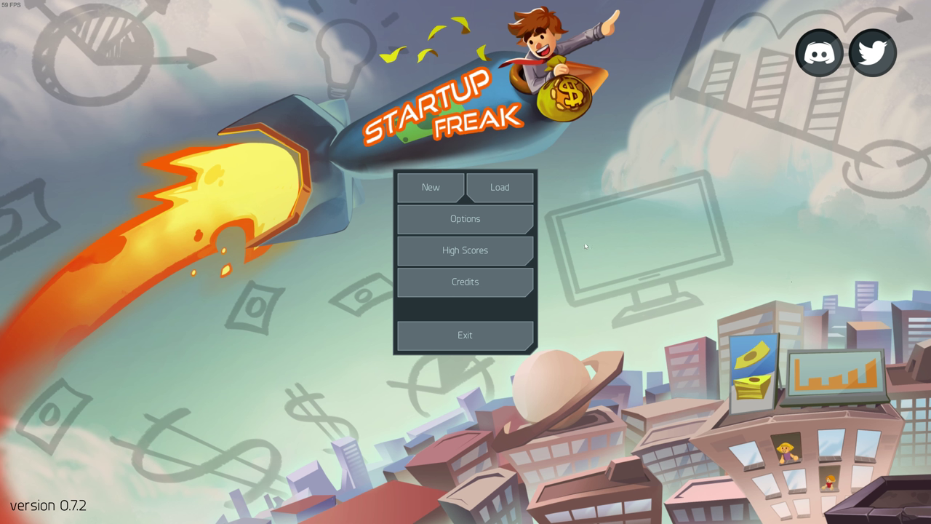
pyautogui.moveTo(700, 275)
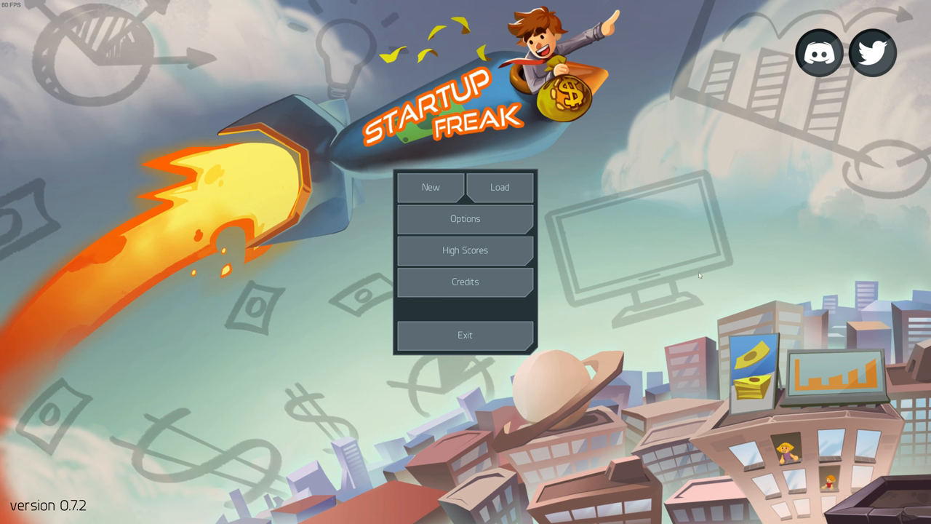
pyautogui.moveTo(629, 242)
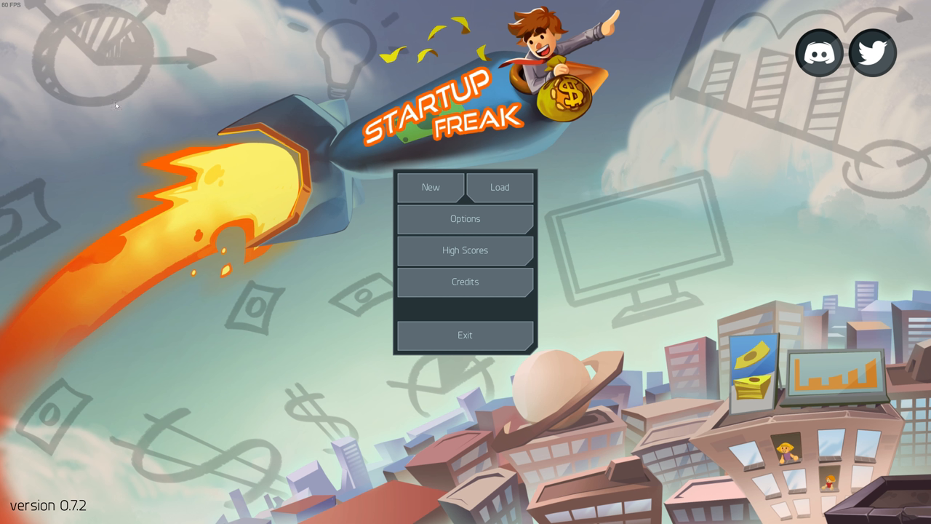
pyautogui.moveTo(570, 166)
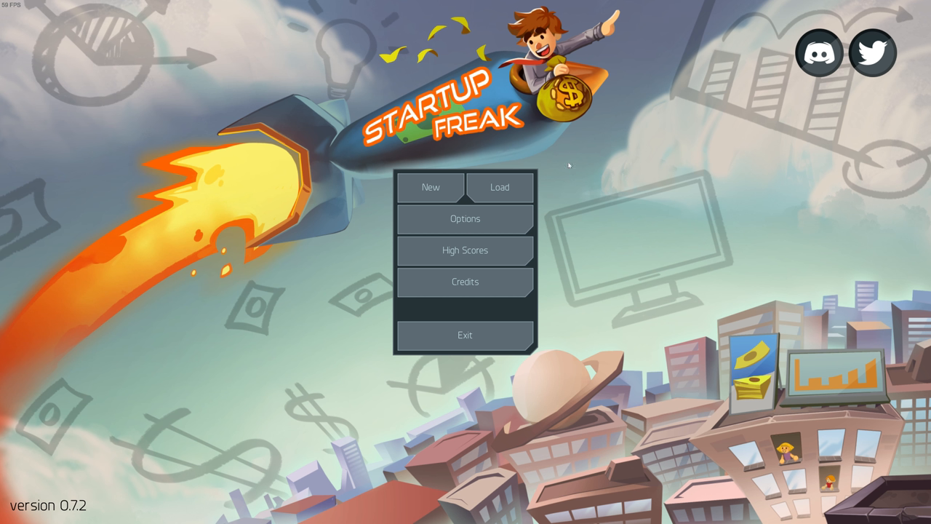
pyautogui.moveTo(219, 256)
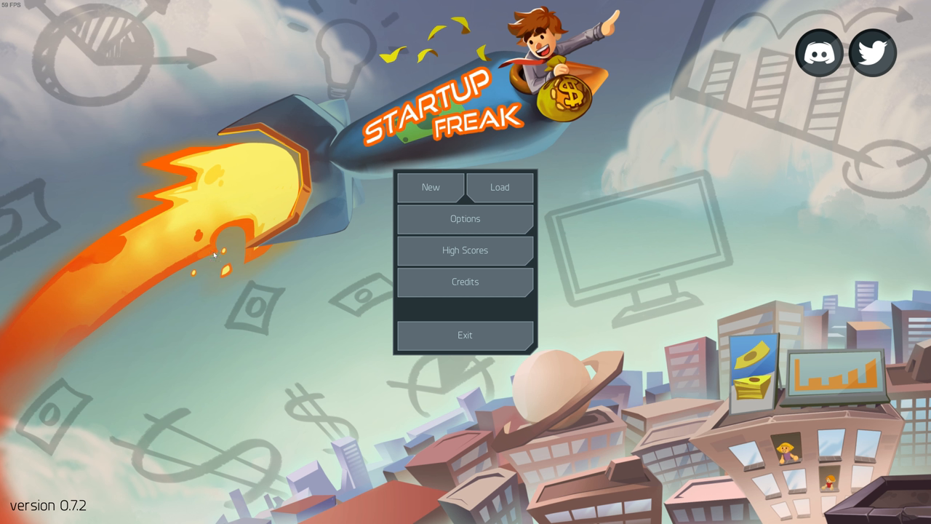
pyautogui.moveTo(722, 262)
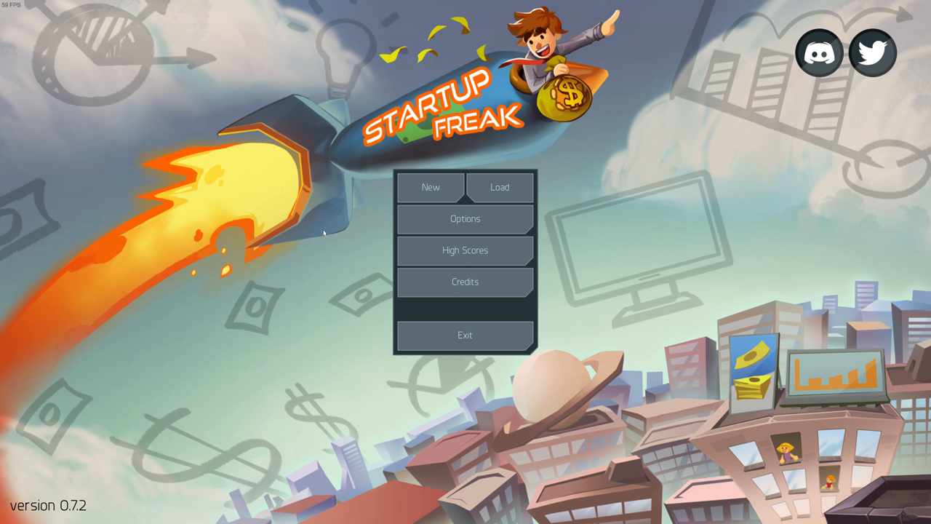
pyautogui.moveTo(239, 204)
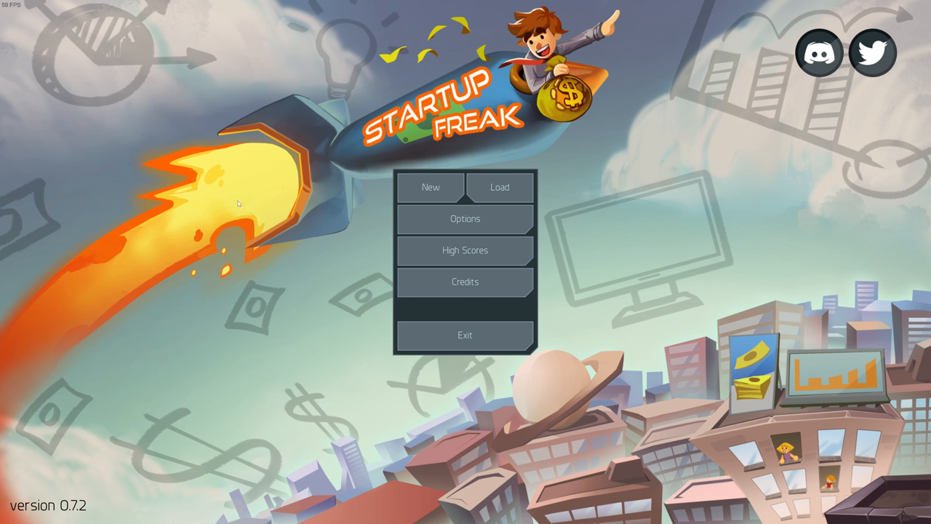
pyautogui.moveTo(433, 188)
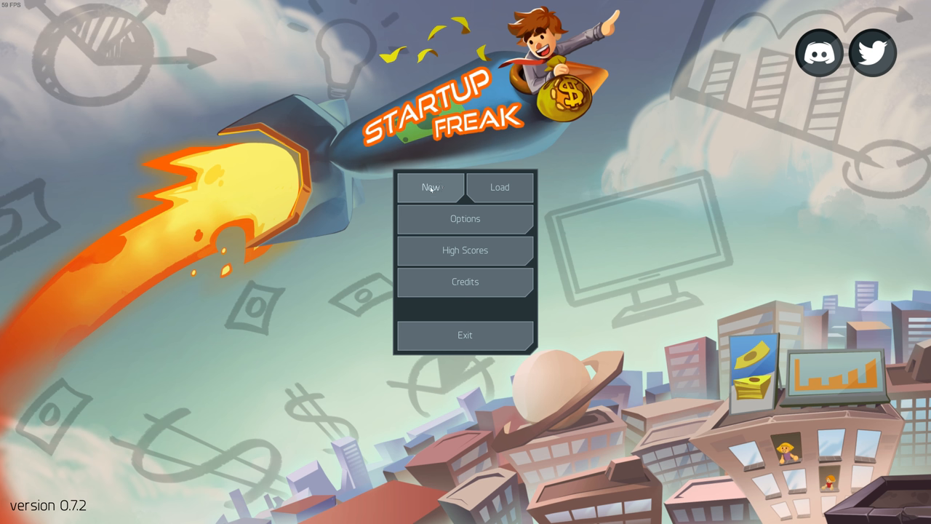
# Start a new company named Jazzy with the CEO named Wintermute
pyautogui.click(429, 187)
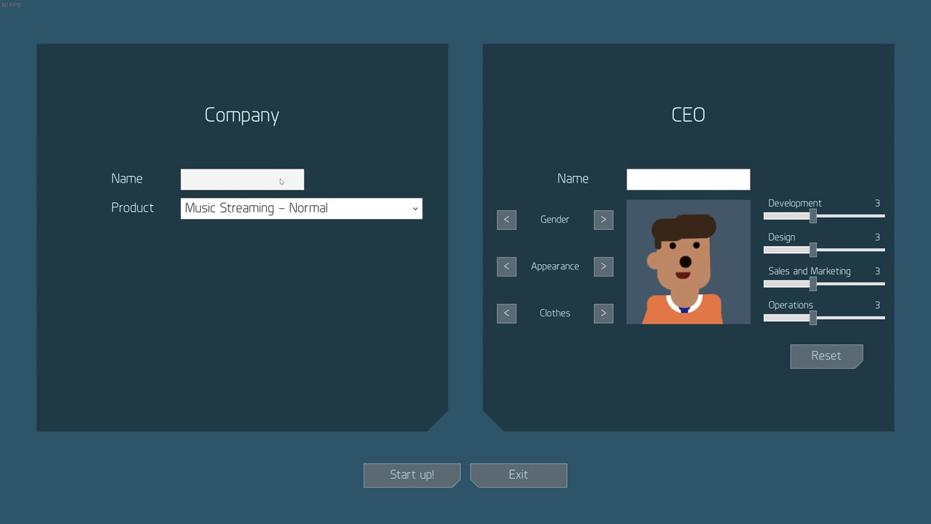
pyautogui.click(300, 208)
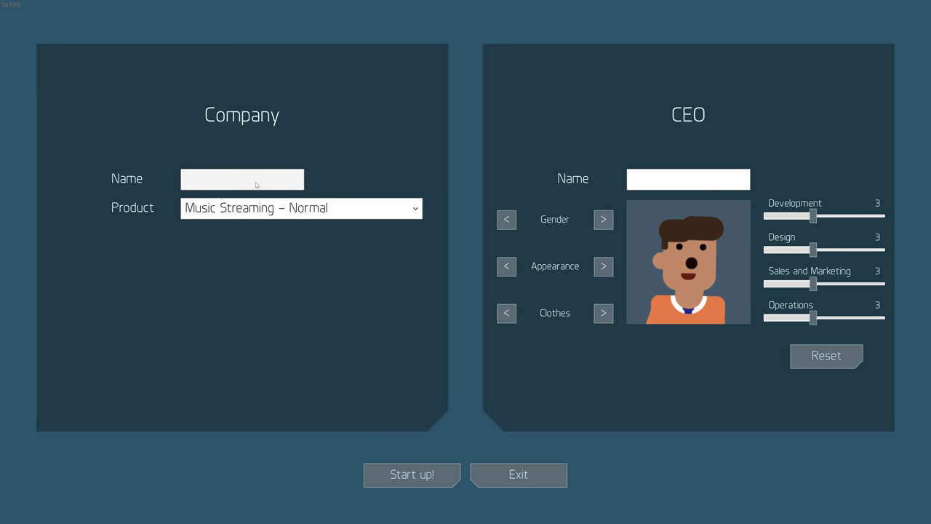
pyautogui.write('Ja')
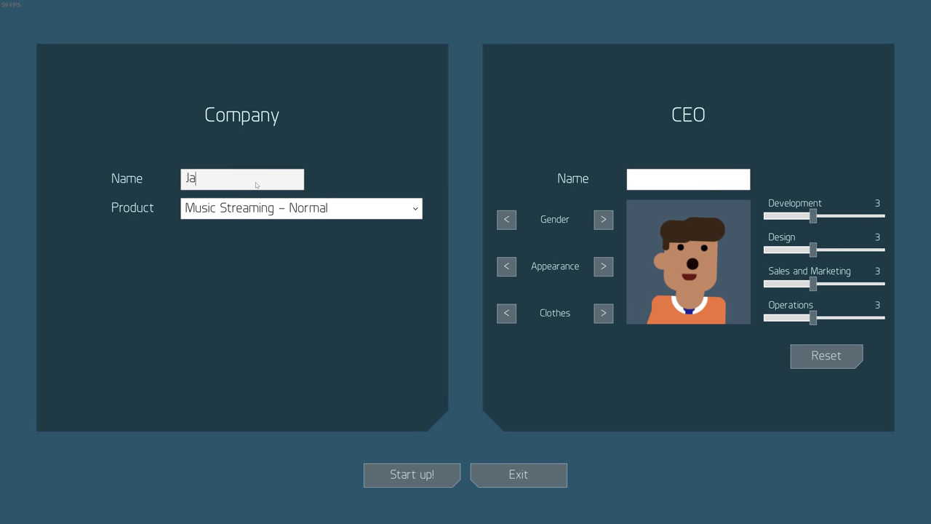
pyautogui.write('zzy')
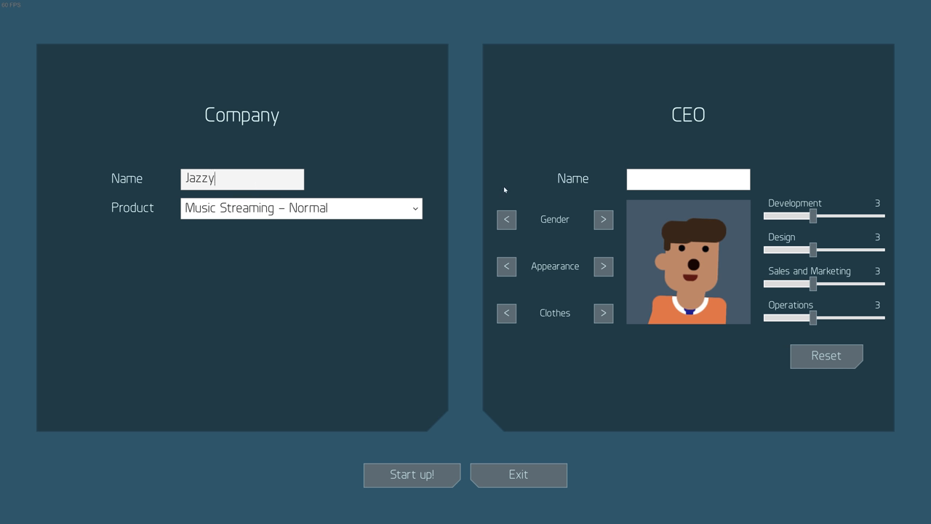
pyautogui.write('W')
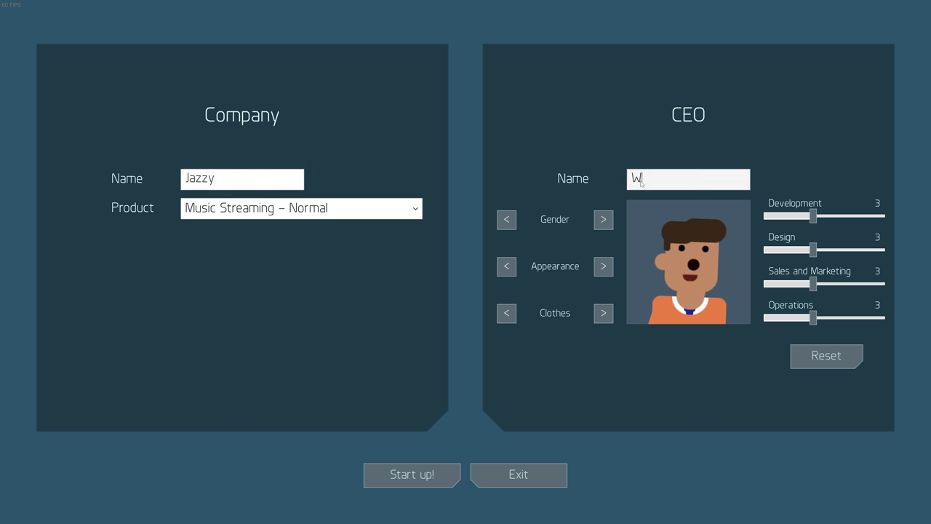
pyautogui.write('intermute')
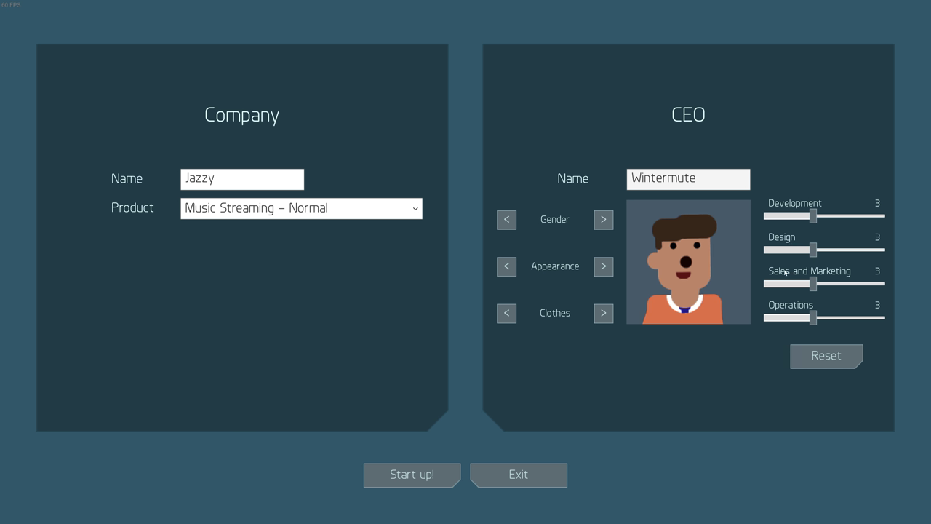
pyautogui.click(686, 179)
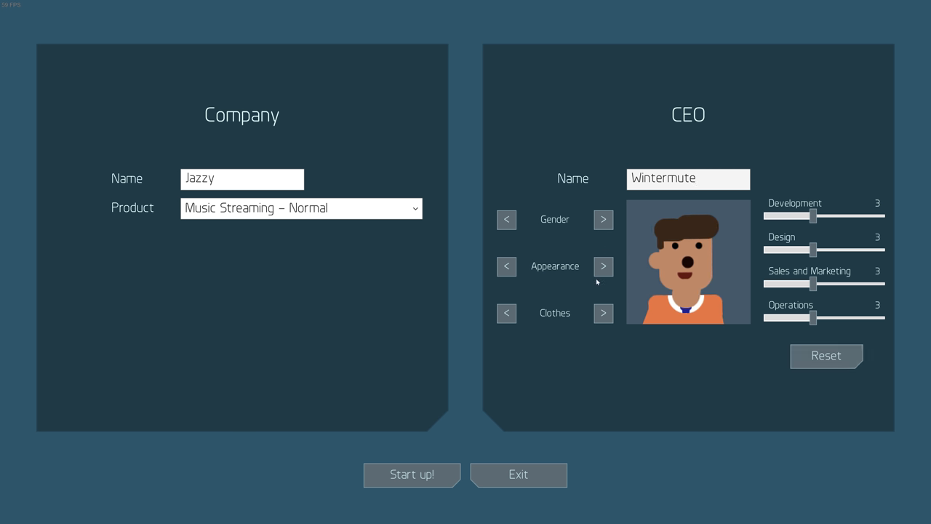
# Restyle the CEO's appearance and clothes, then launch the company with Start up!
pyautogui.click(602, 266)
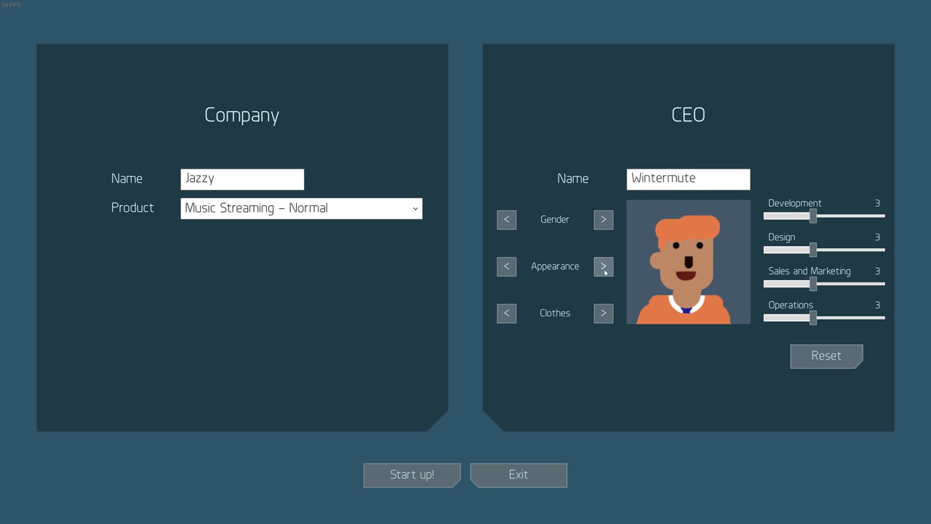
pyautogui.click(603, 267)
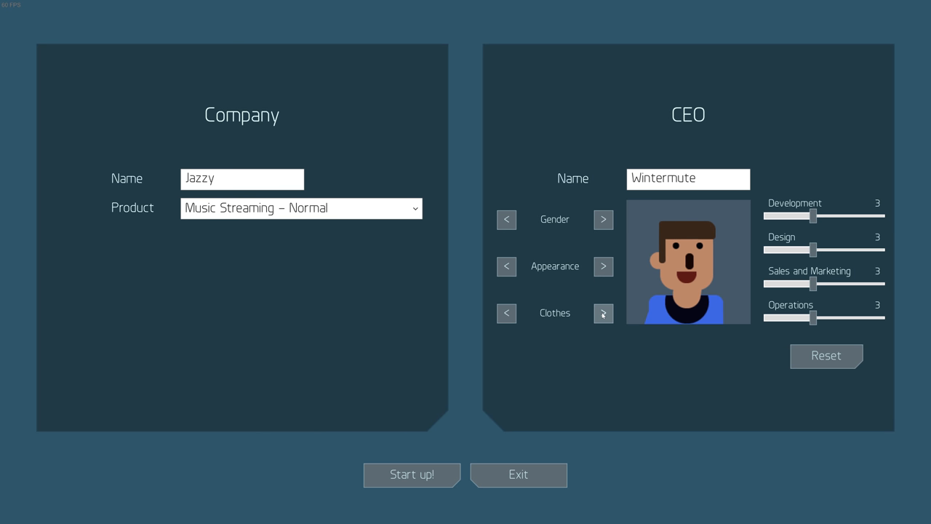
pyautogui.click(602, 314)
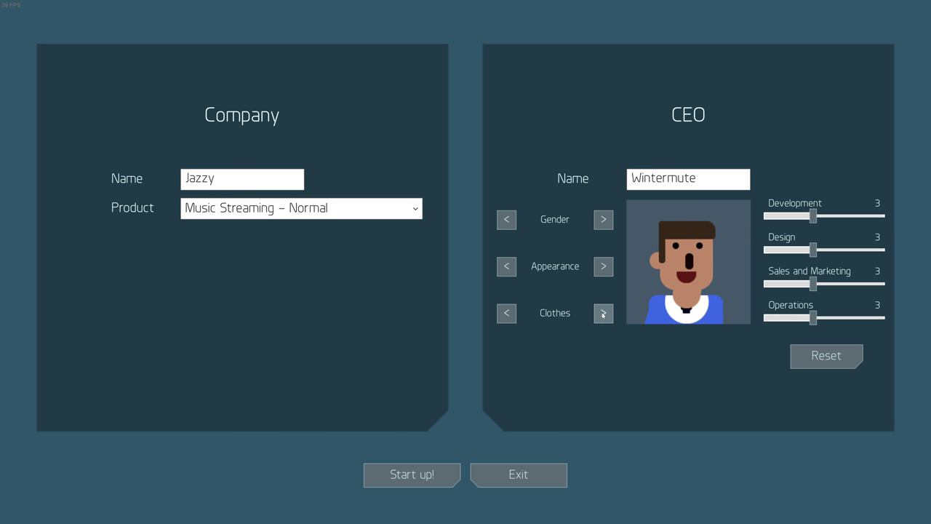
pyautogui.click(602, 314)
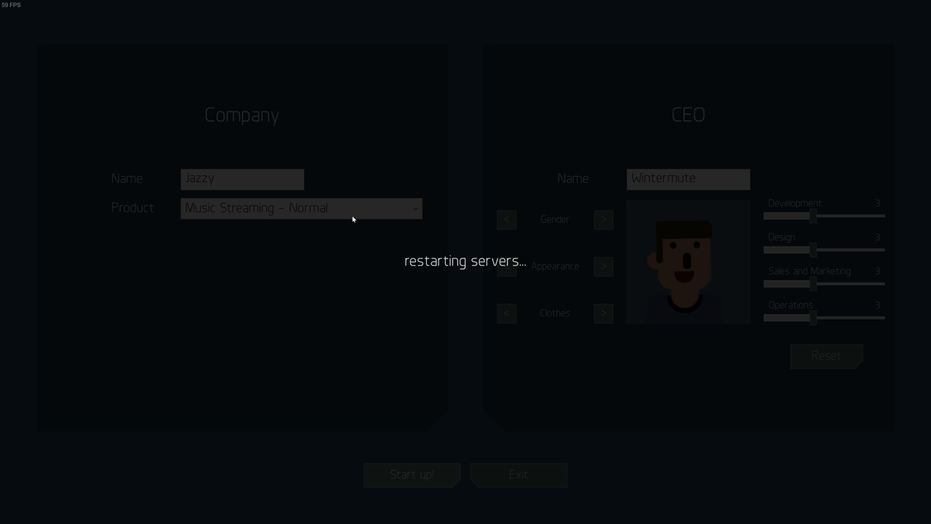
# Dismiss the introductory story dialog with Begin so the backlog tip appears
pyautogui.click(412, 474)
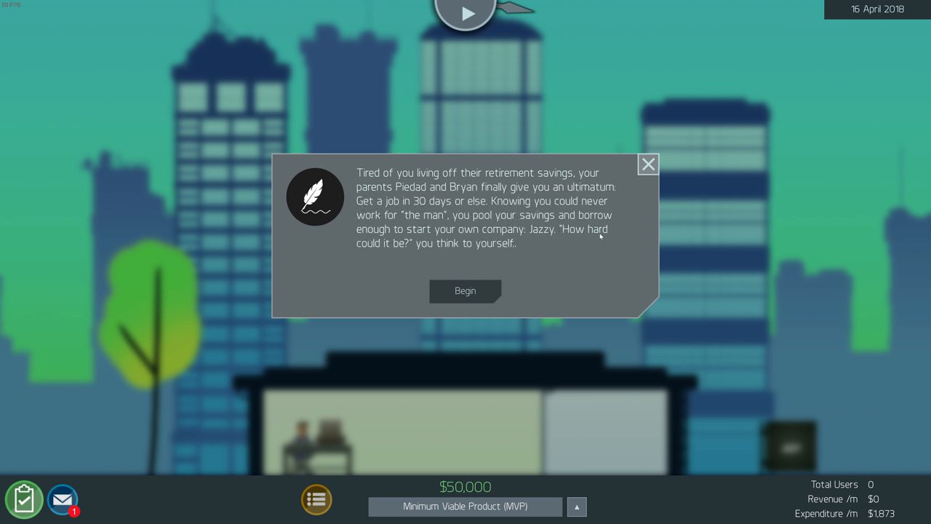
pyautogui.moveTo(582, 285)
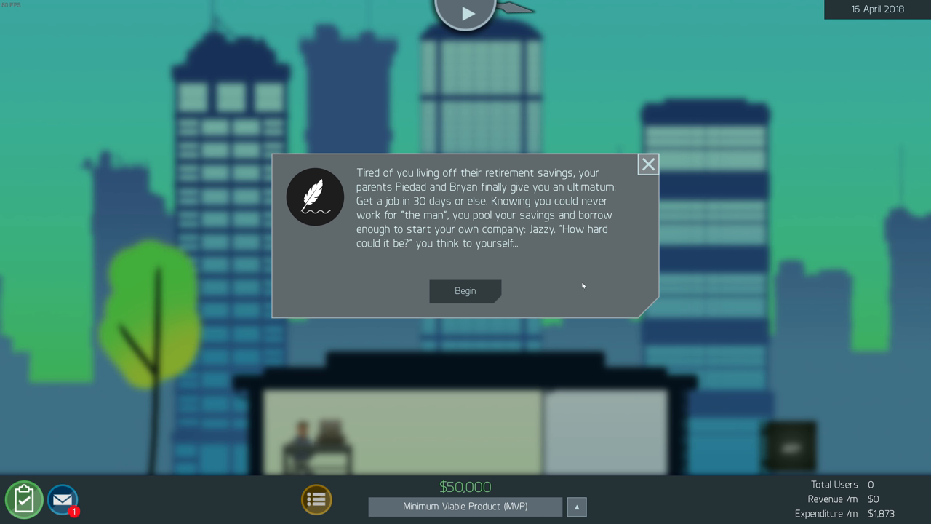
pyautogui.moveTo(566, 246)
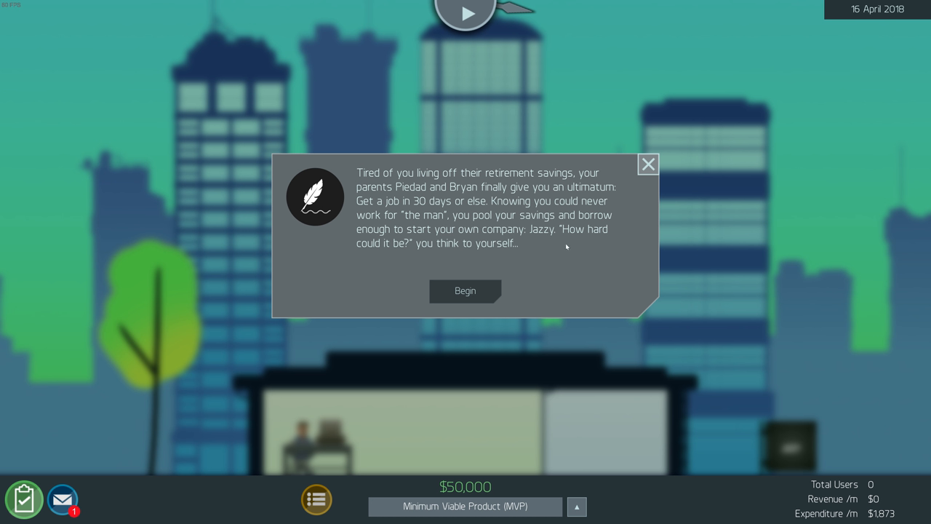
pyautogui.moveTo(589, 323)
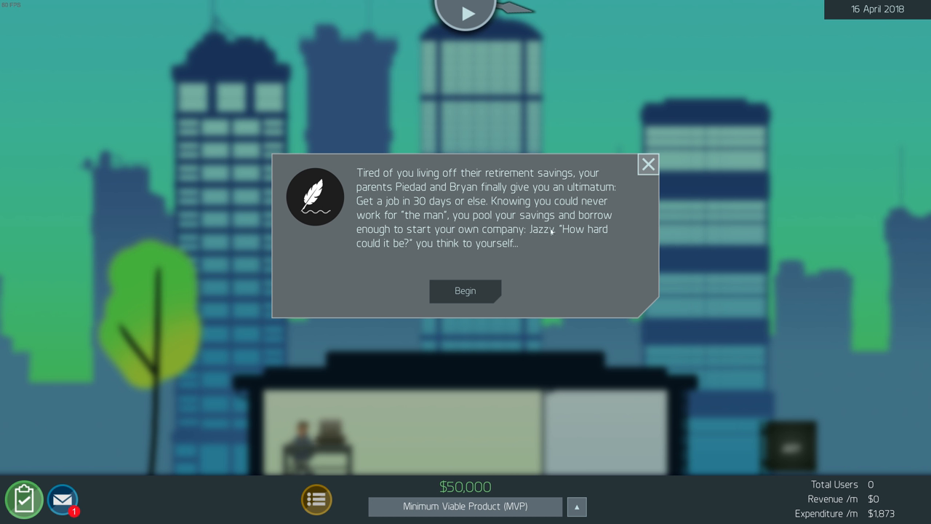
pyautogui.moveTo(562, 198)
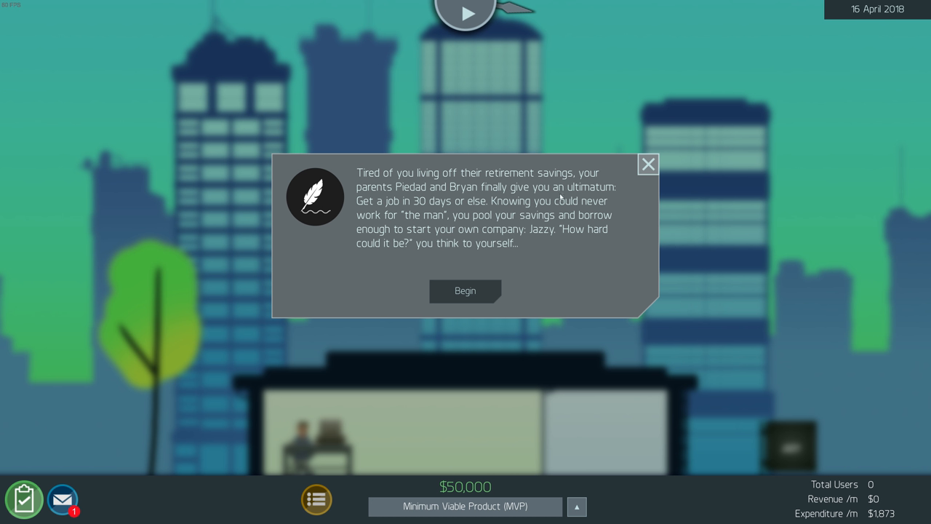
pyautogui.moveTo(486, 247)
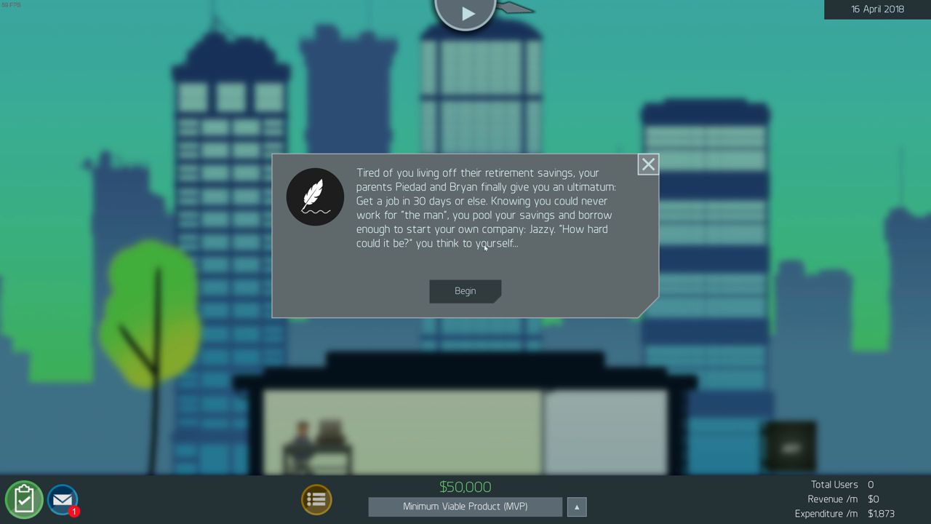
pyautogui.moveTo(311, 288)
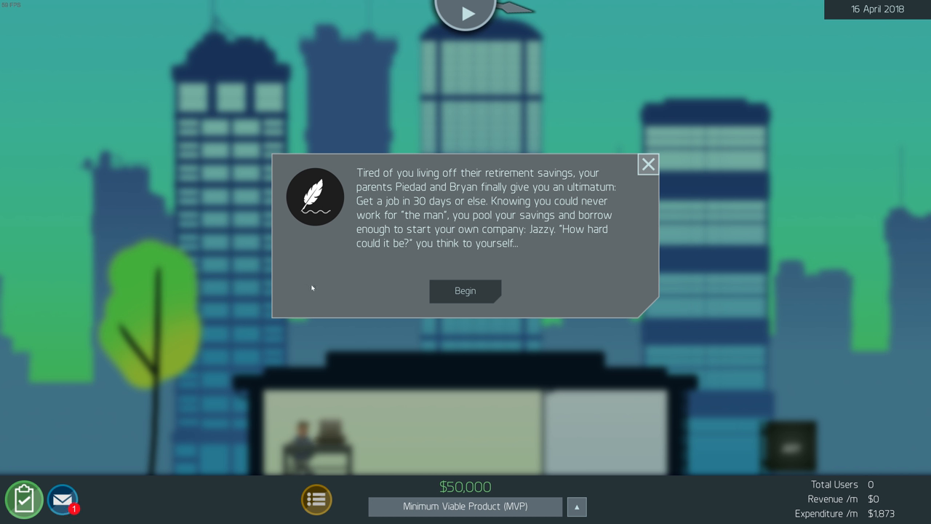
pyautogui.moveTo(533, 246)
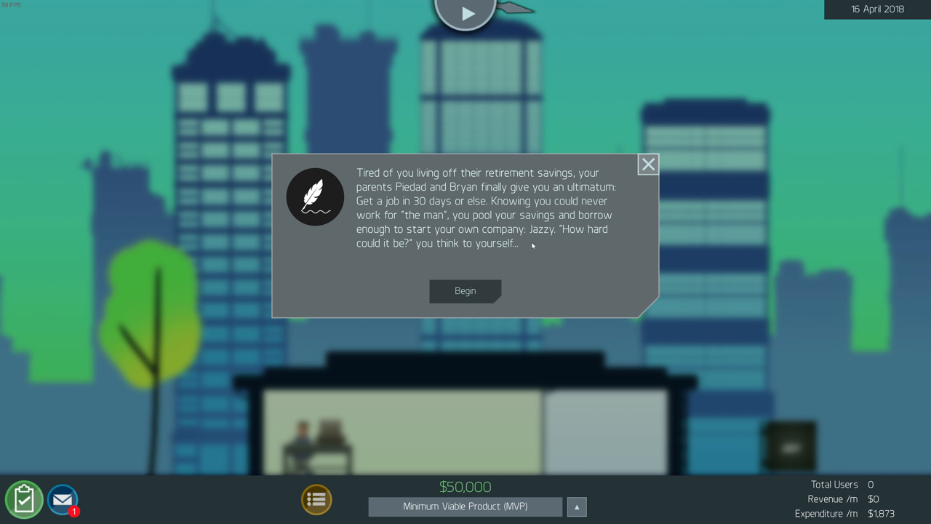
pyautogui.moveTo(457, 304)
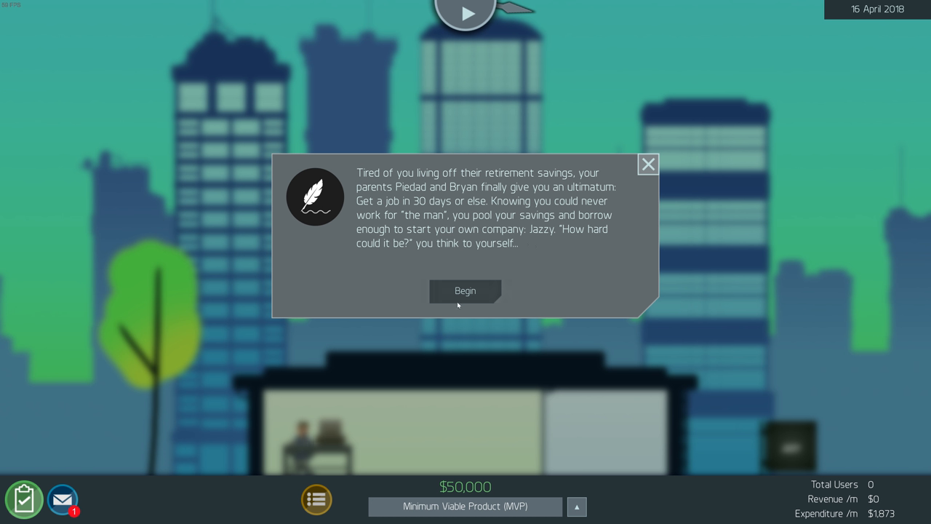
pyautogui.click(466, 291)
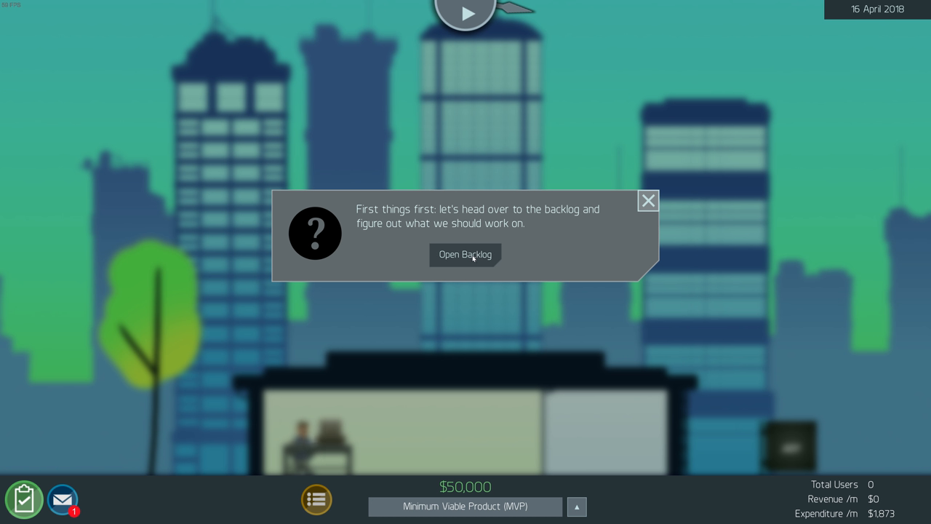
# Bring up the backlog and clear its tutorial tips
pyautogui.click(466, 255)
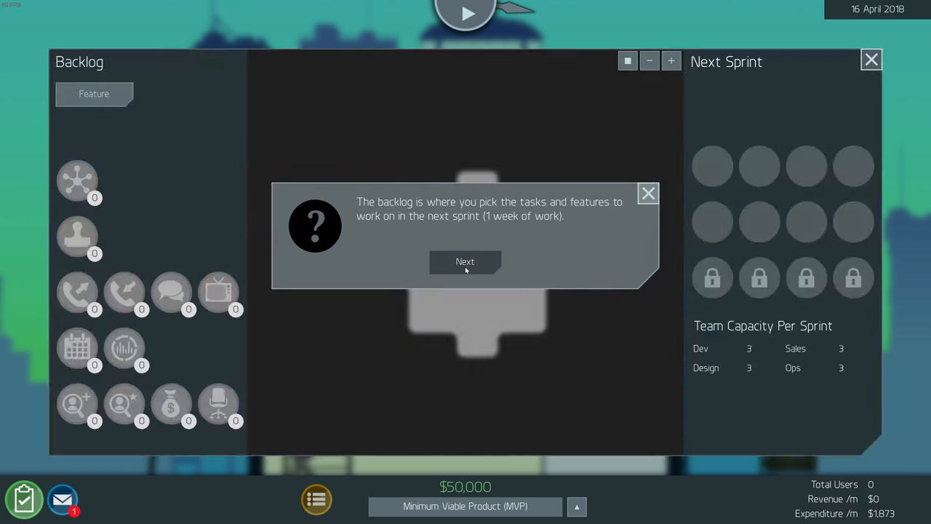
pyautogui.click(465, 262)
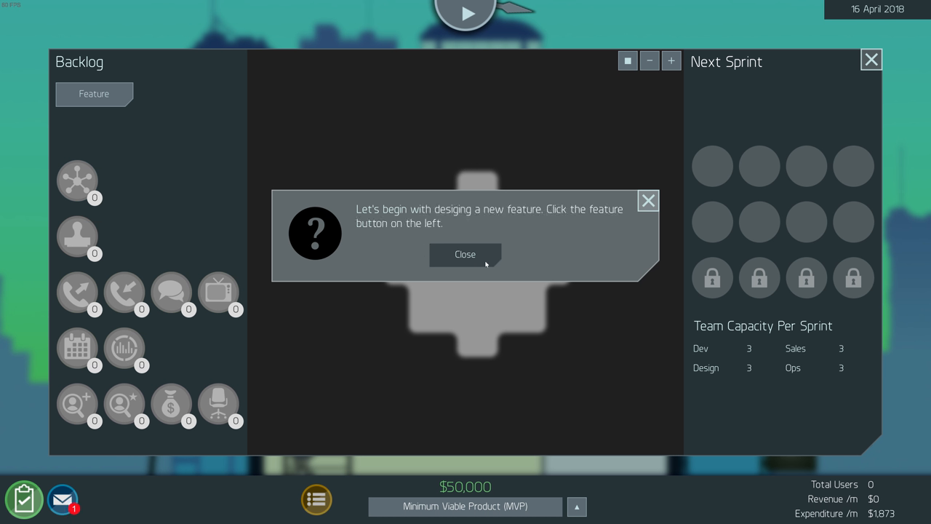
pyautogui.click(466, 253)
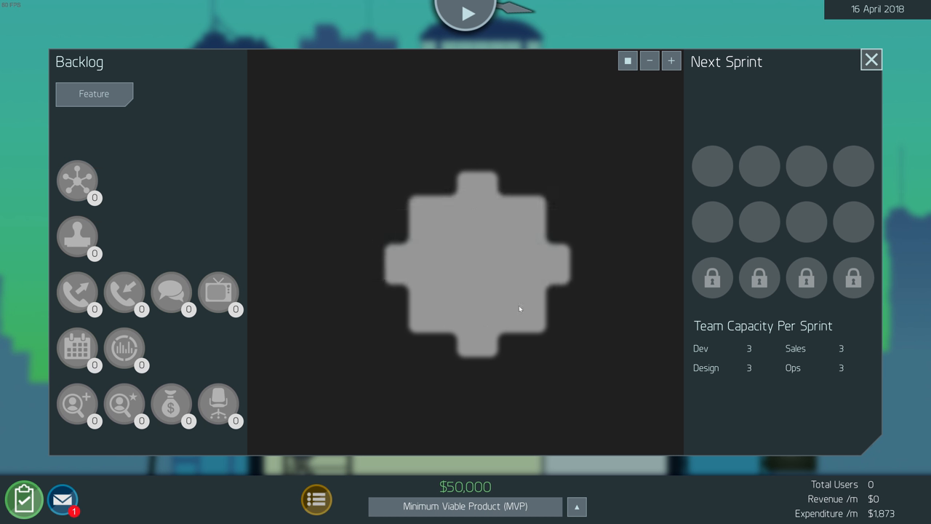
pyautogui.moveTo(90, 107)
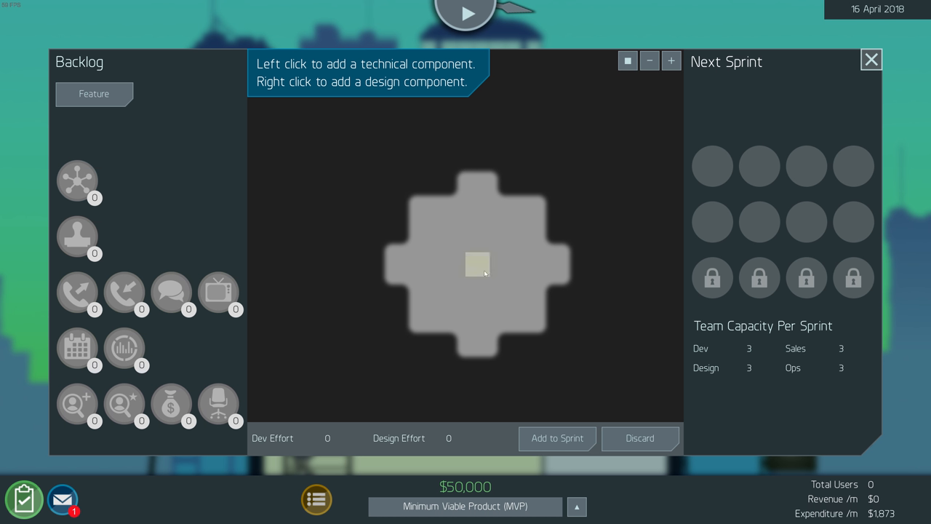
# Build a first feature from one technical and one design component, 5 effort each
pyautogui.click(477, 264)
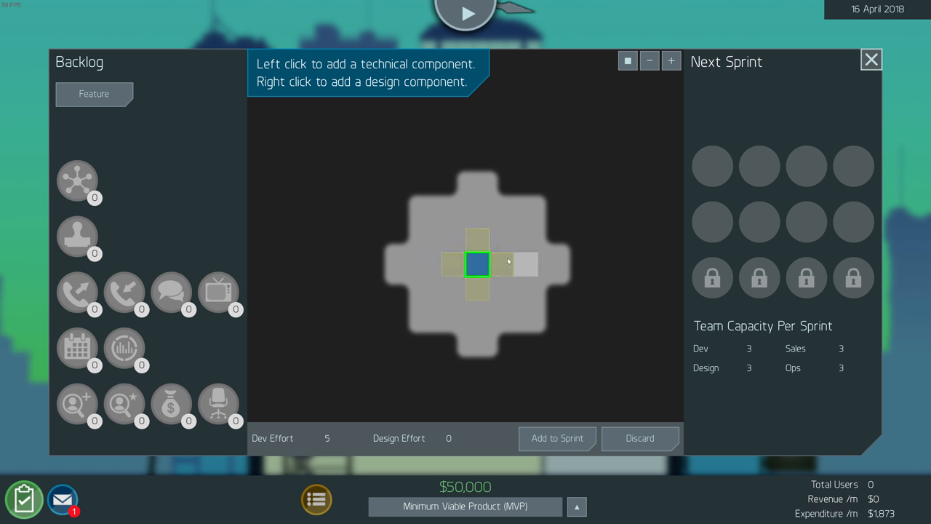
pyautogui.rightClick(503, 263)
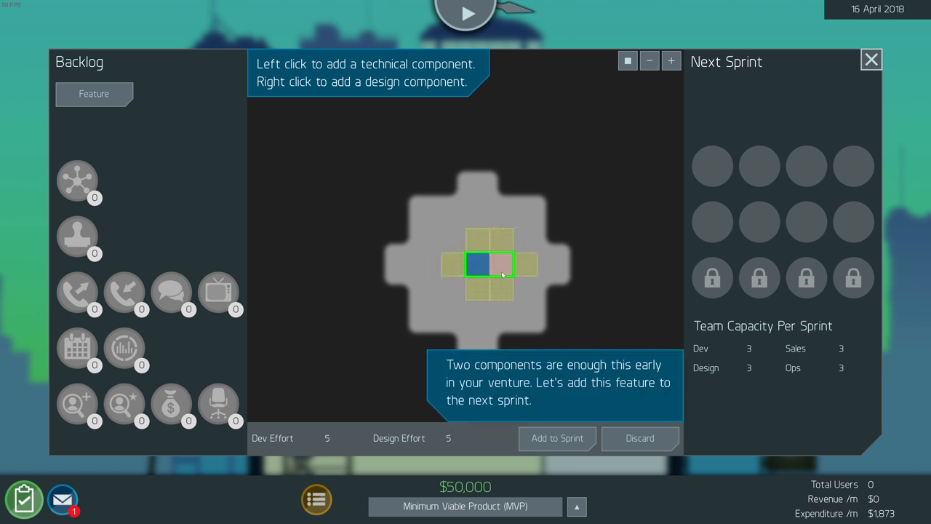
pyautogui.rightClick(503, 265)
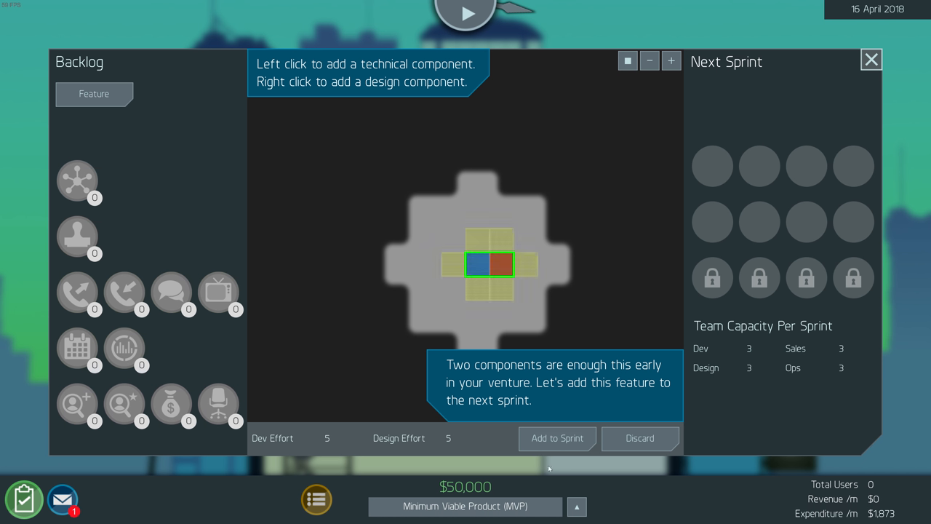
pyautogui.moveTo(581, 387)
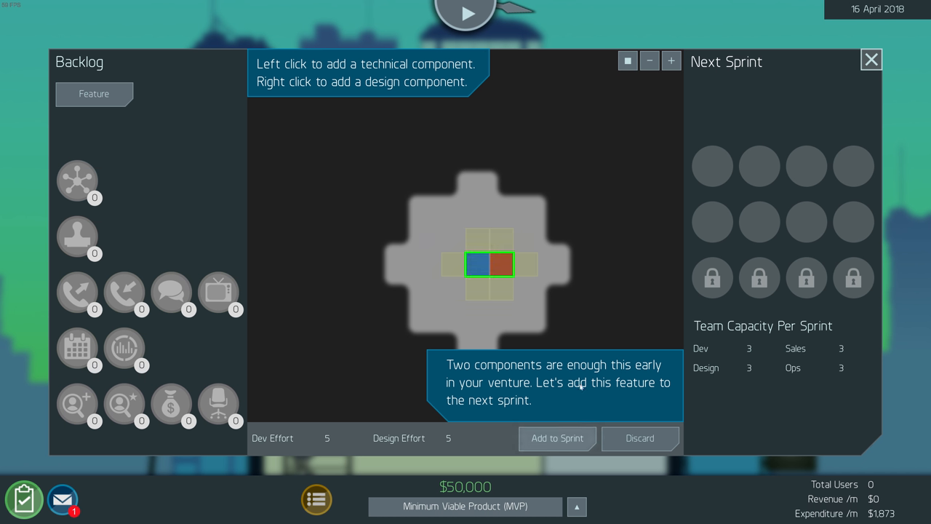
pyautogui.moveTo(788, 224)
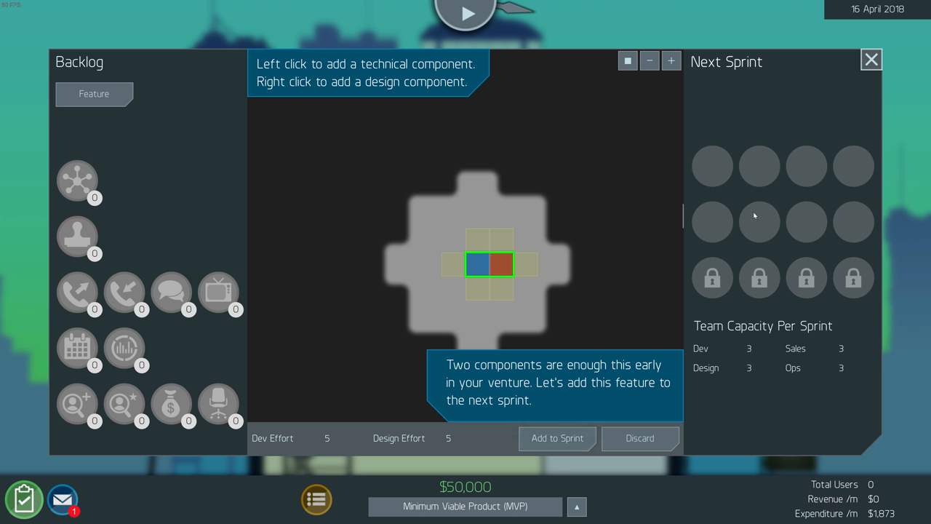
# Add the designed feature to the next sprint and clear the tutorial tips
pyautogui.click(557, 439)
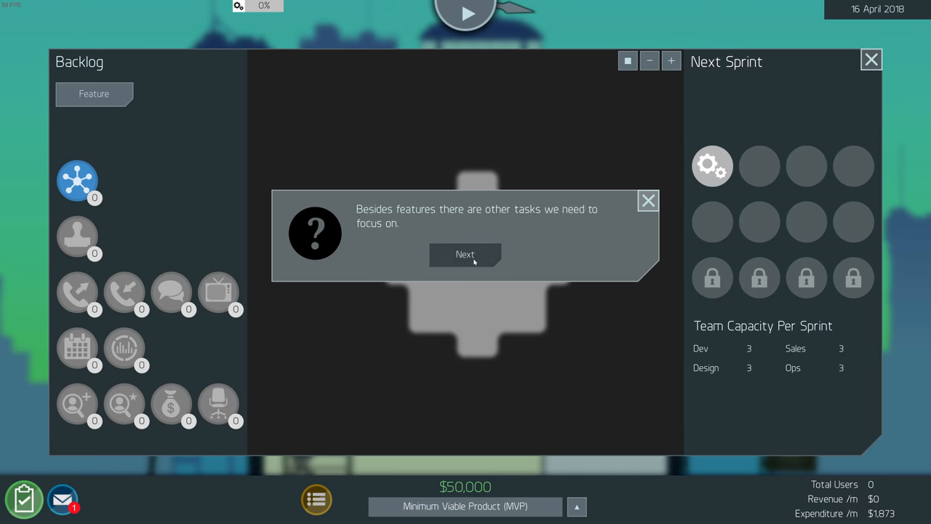
pyautogui.click(466, 255)
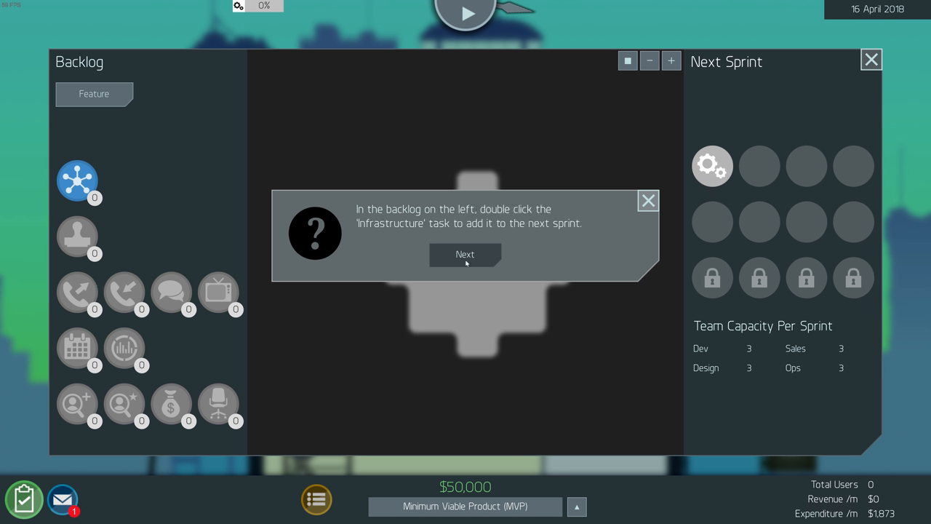
pyautogui.click(466, 254)
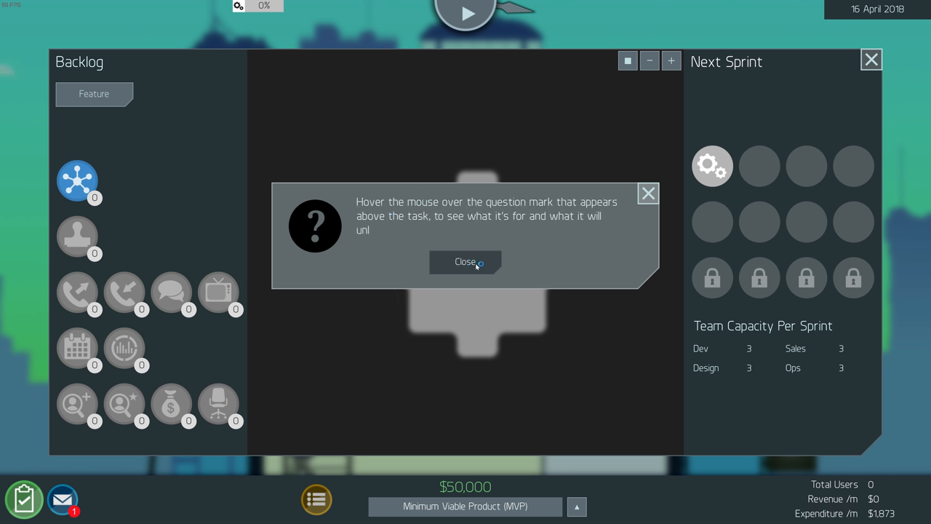
pyautogui.click(465, 262)
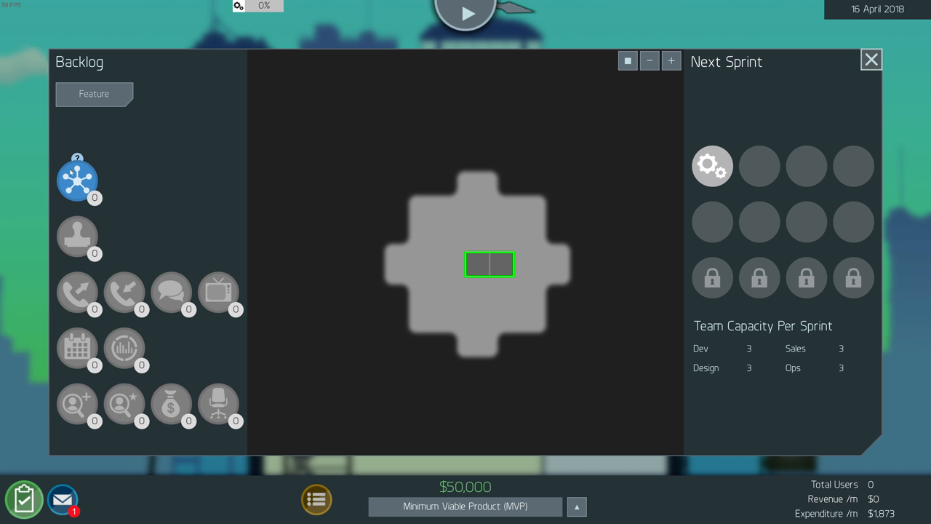
# Move the Infrastructure task into Next Sprint and return to the office scene
pyautogui.click(79, 179)
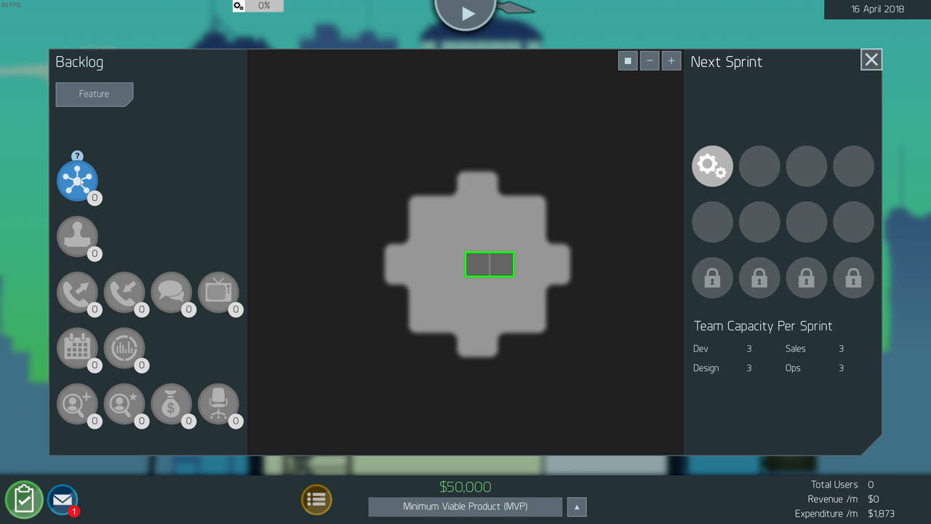
pyautogui.moveTo(77, 180); pyautogui.dragTo(457, 172)
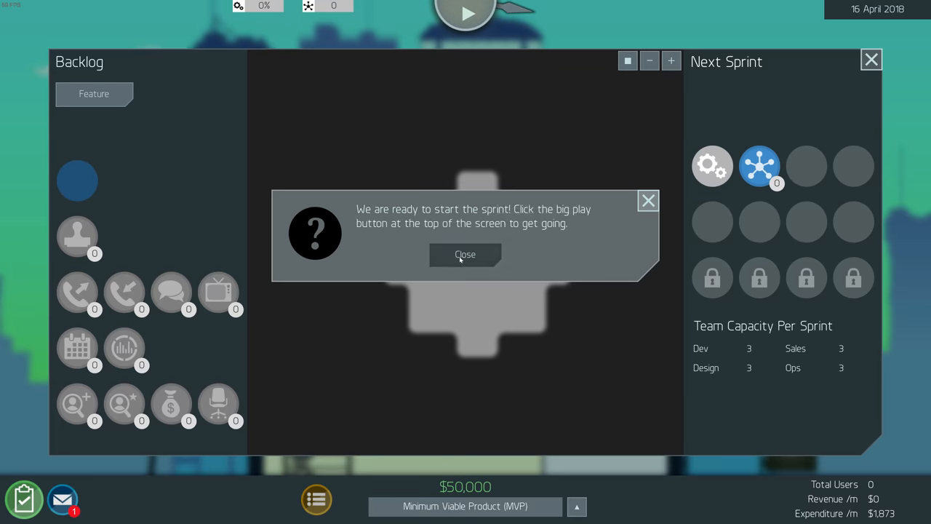
pyautogui.click(465, 255)
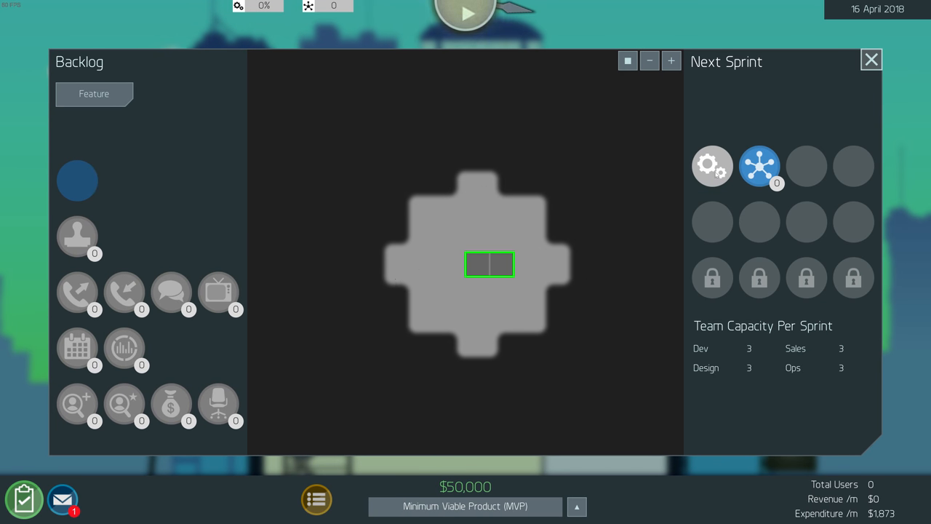
pyautogui.moveTo(689, 393)
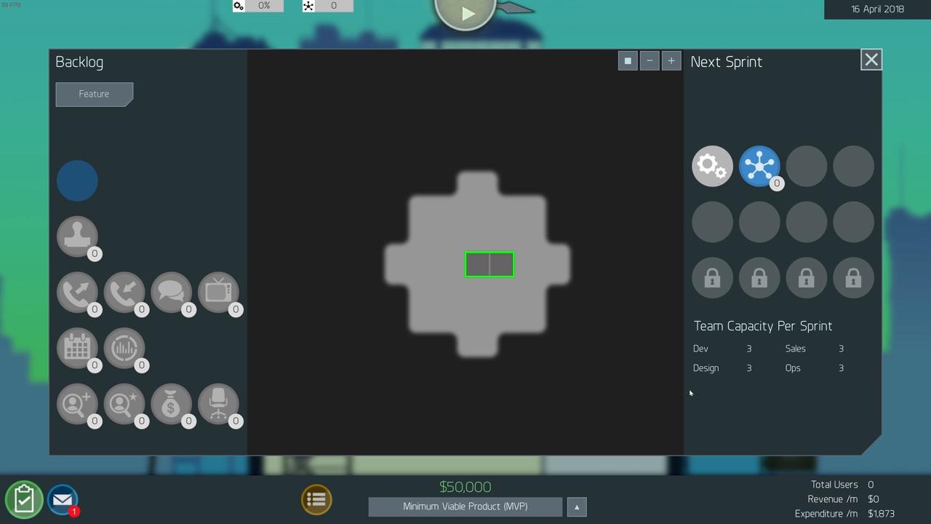
pyautogui.click(870, 60)
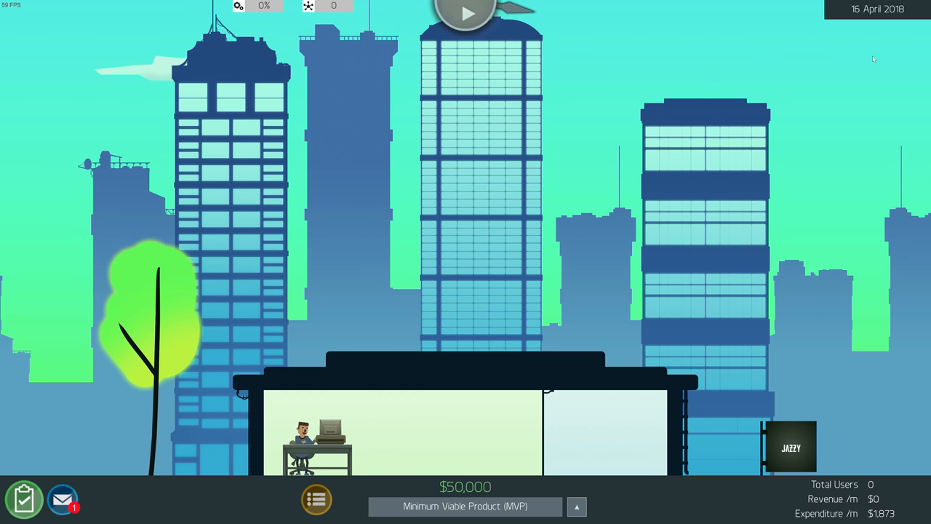
pyautogui.click(302, 436)
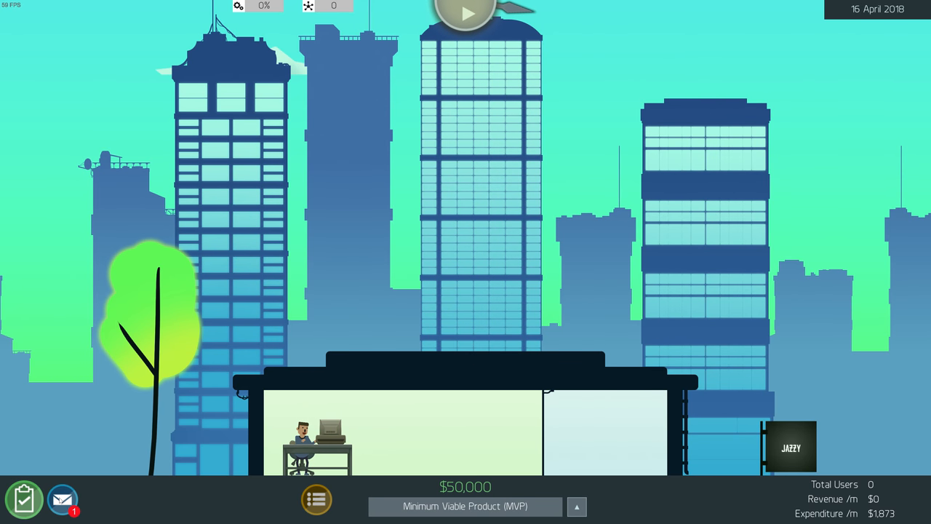
# Read the Good Luck Darling! email from Wintermute's parents and close the inbox
pyautogui.click(62, 499)
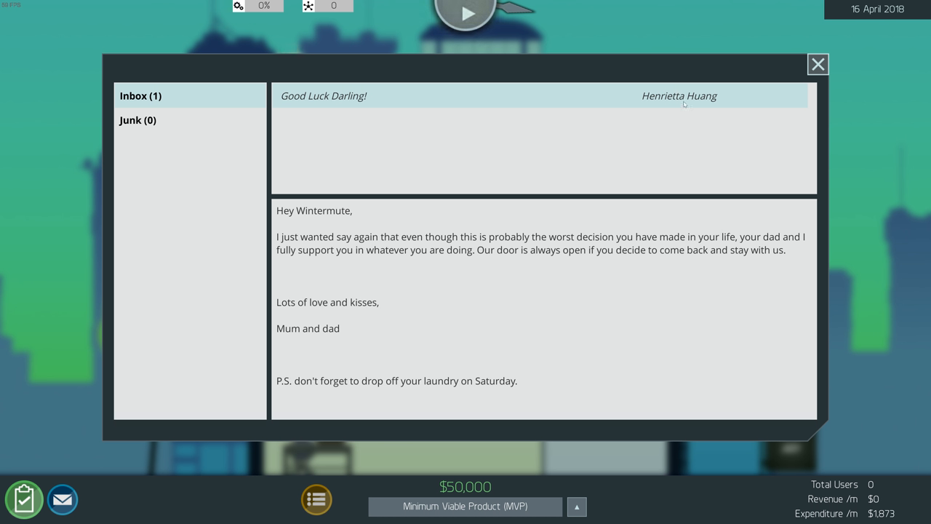
pyautogui.moveTo(522, 256)
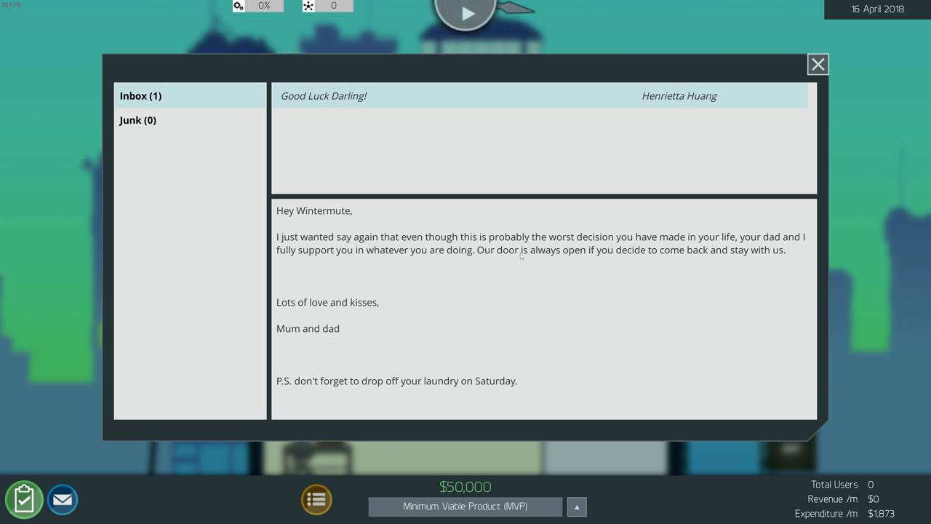
pyautogui.moveTo(561, 240)
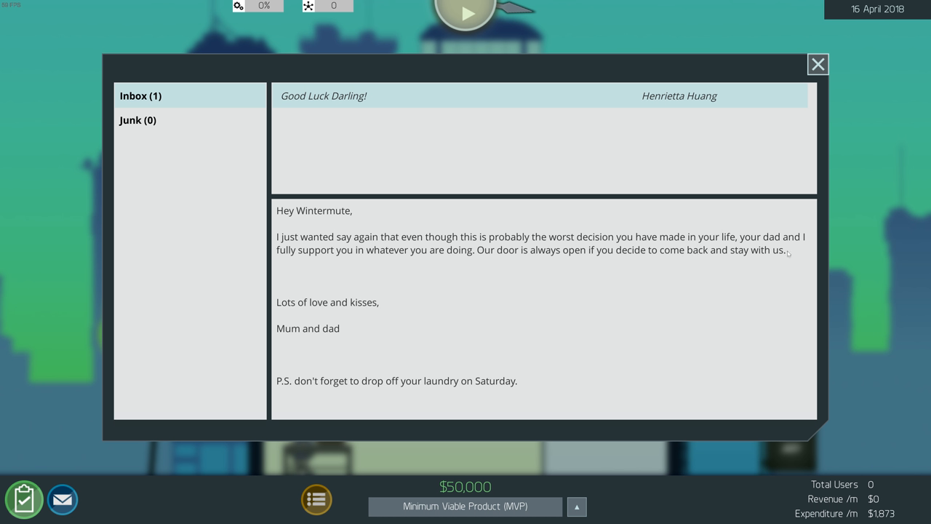
pyautogui.moveTo(807, 295)
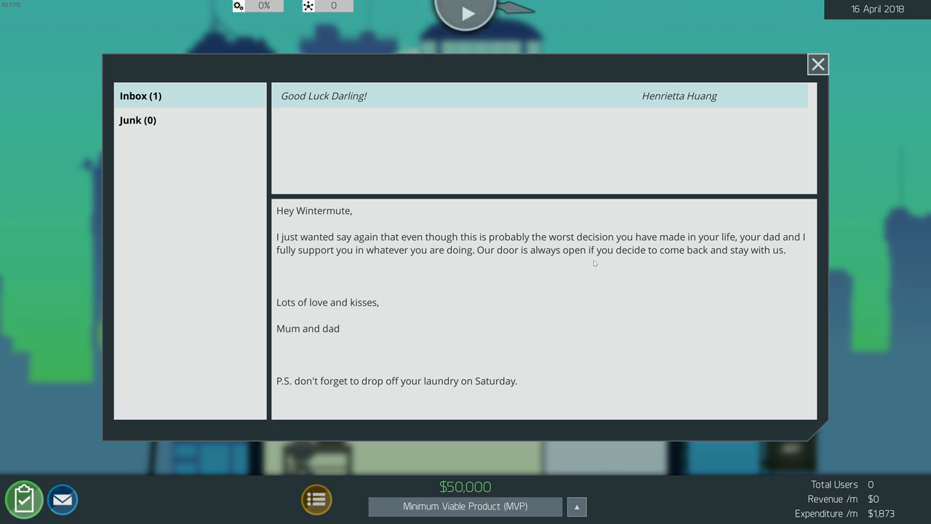
pyautogui.moveTo(293, 367)
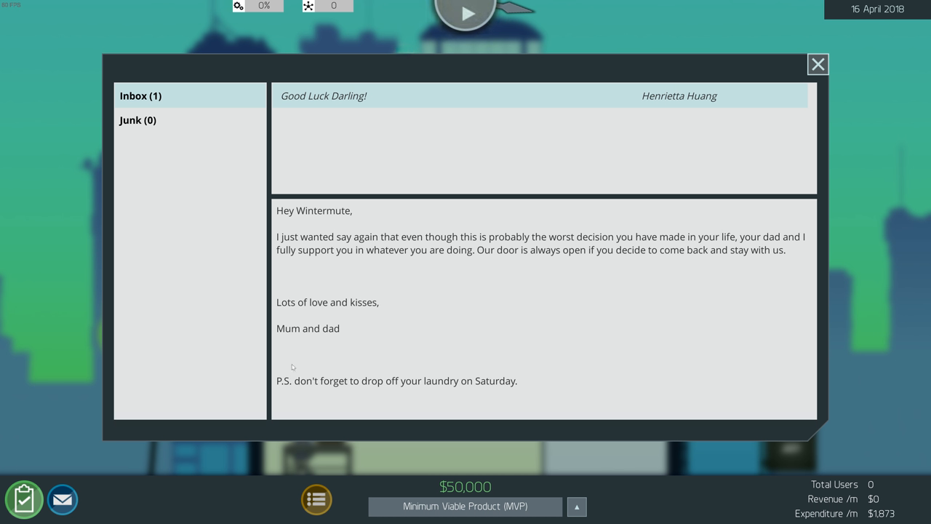
pyautogui.moveTo(377, 251)
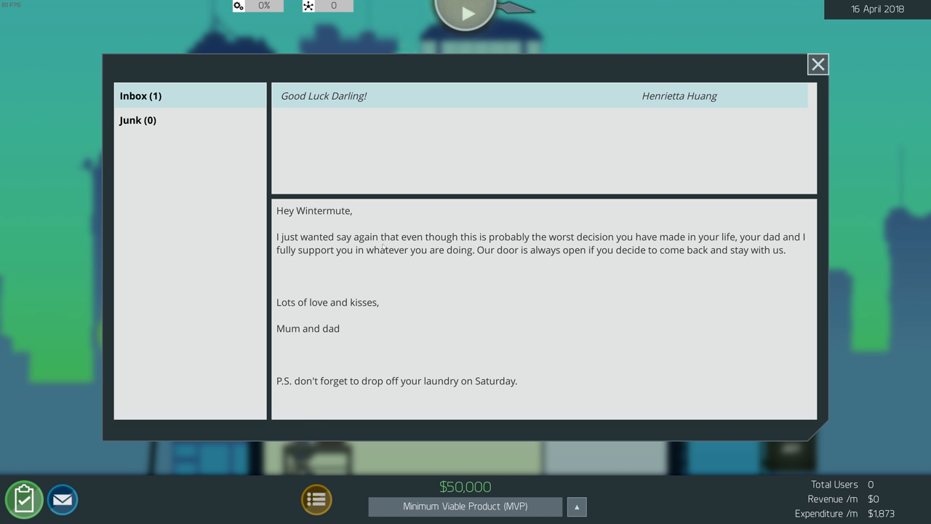
pyautogui.moveTo(749, 262)
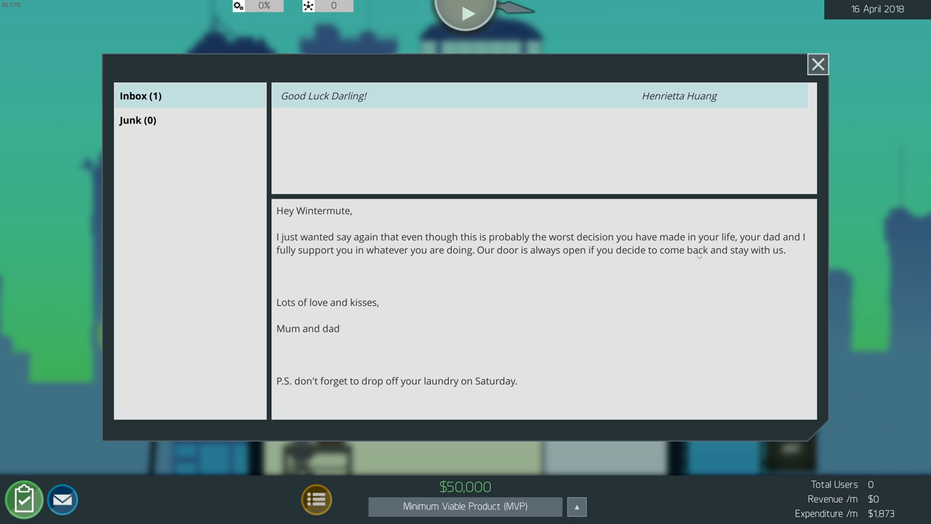
pyautogui.moveTo(457, 506)
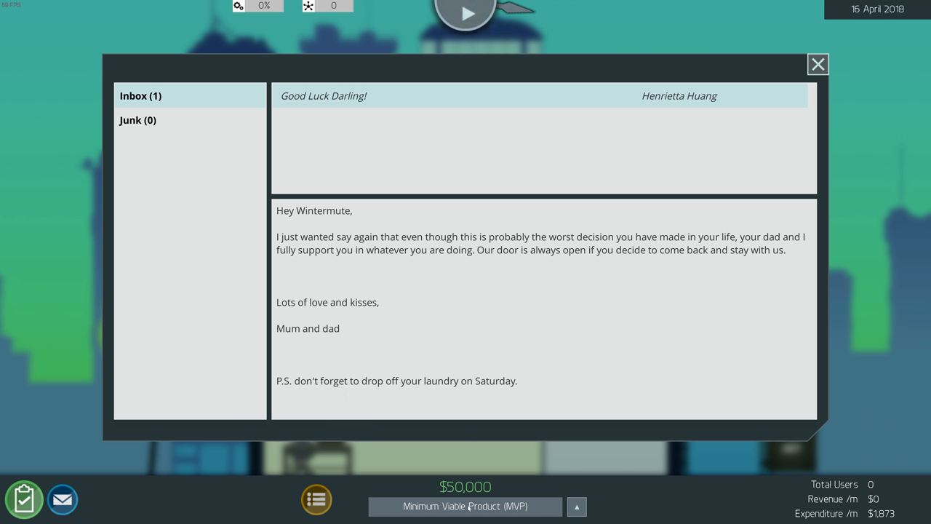
pyautogui.moveTo(784, 68)
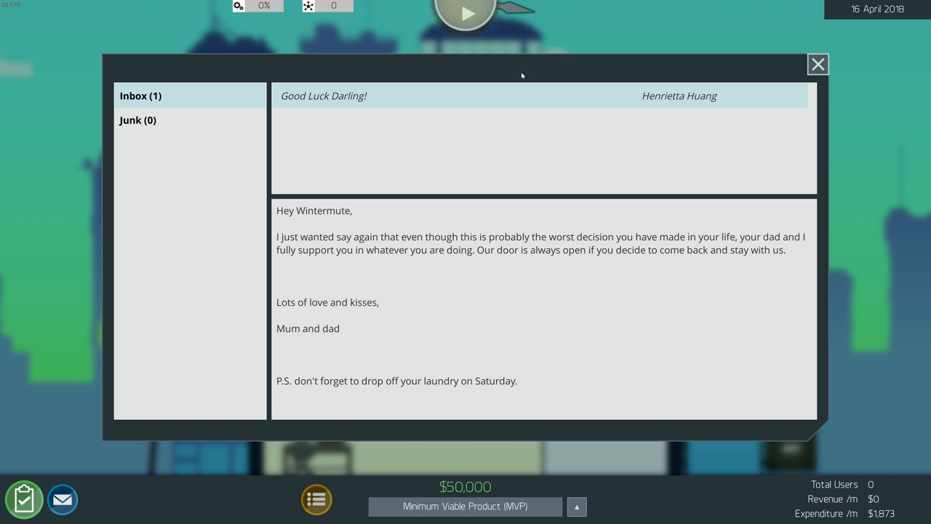
pyautogui.click(818, 64)
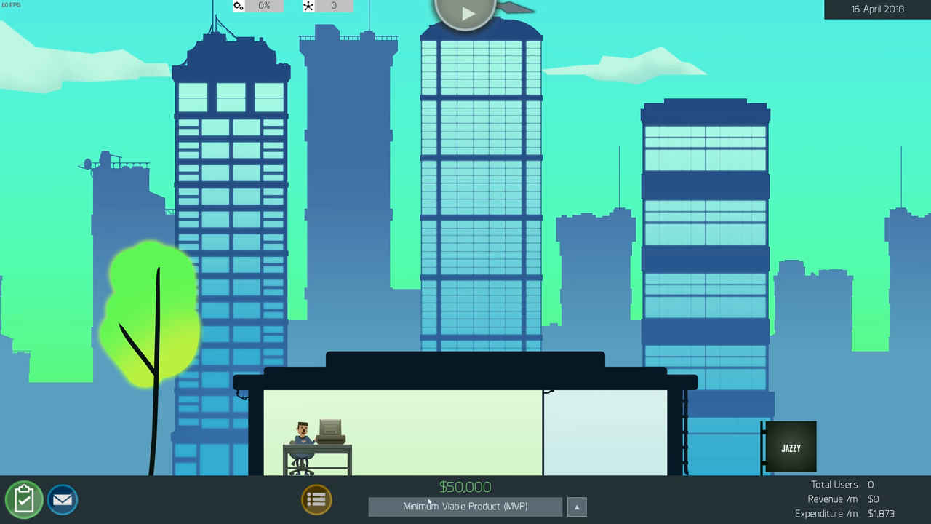
# Run the first sprint to 23 April 2018, reaching 45% task progress and $49,569 cash
pyautogui.click(576, 505)
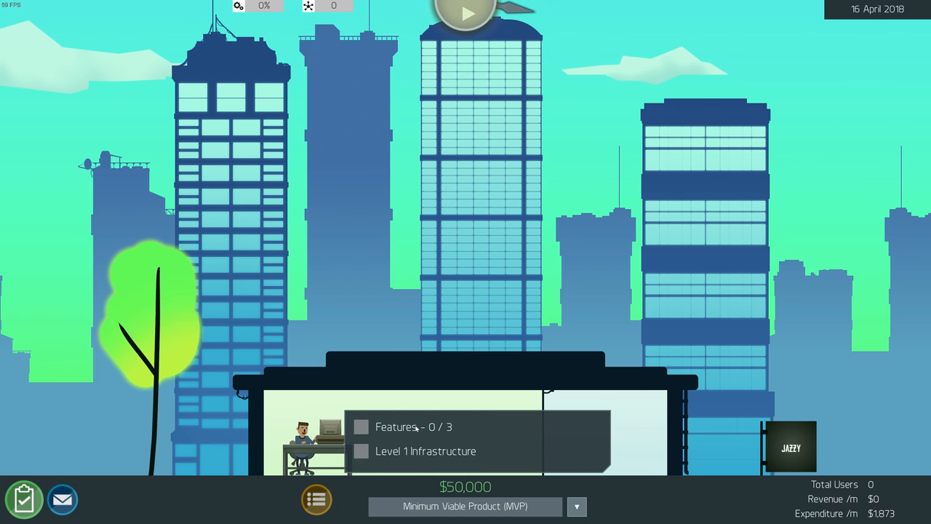
pyautogui.moveTo(366, 433)
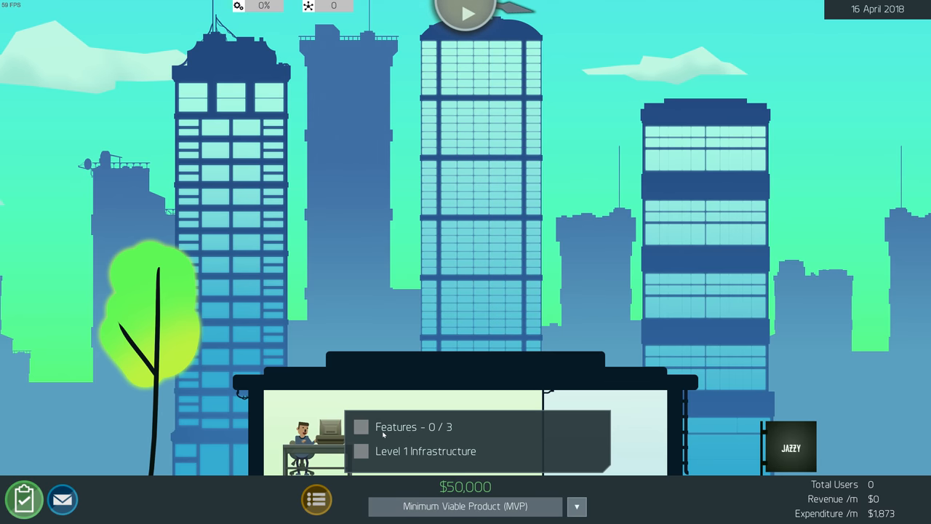
pyautogui.moveTo(425, 454)
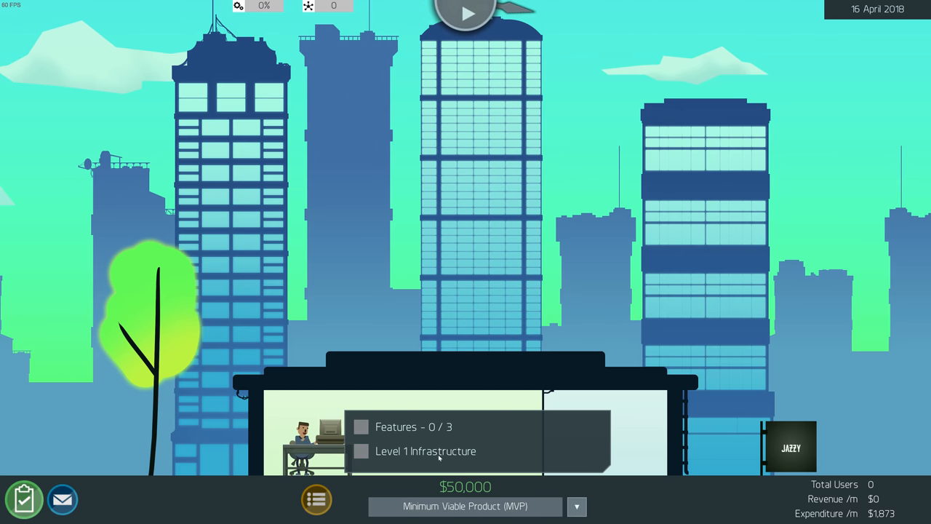
pyautogui.click(576, 506)
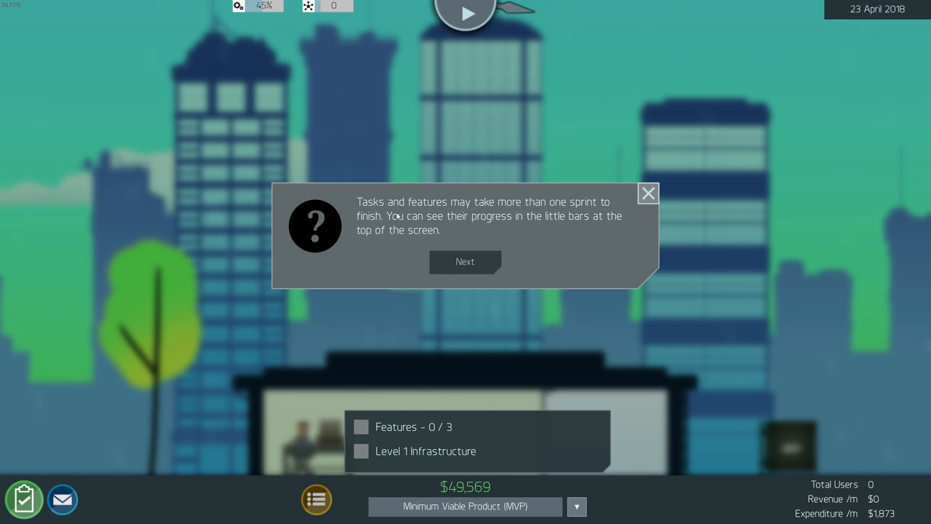
pyautogui.moveTo(547, 230)
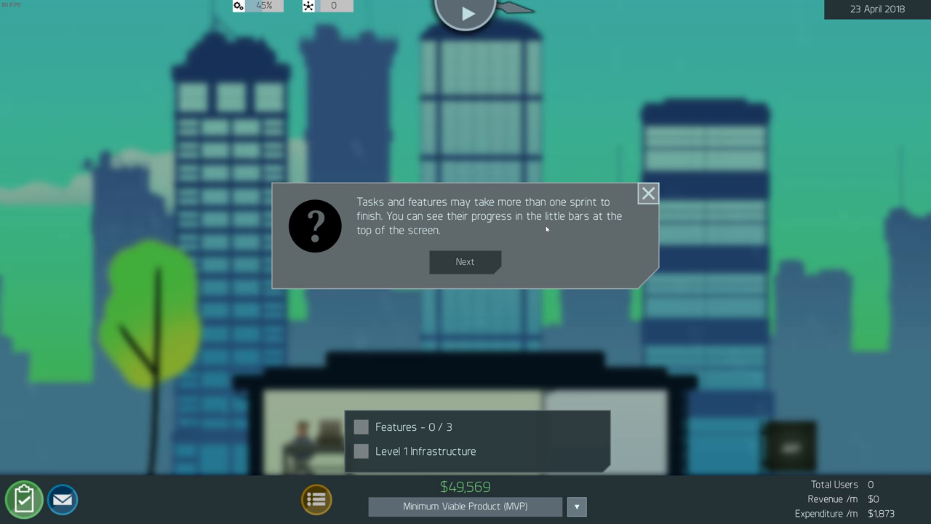
pyautogui.moveTo(462, 263)
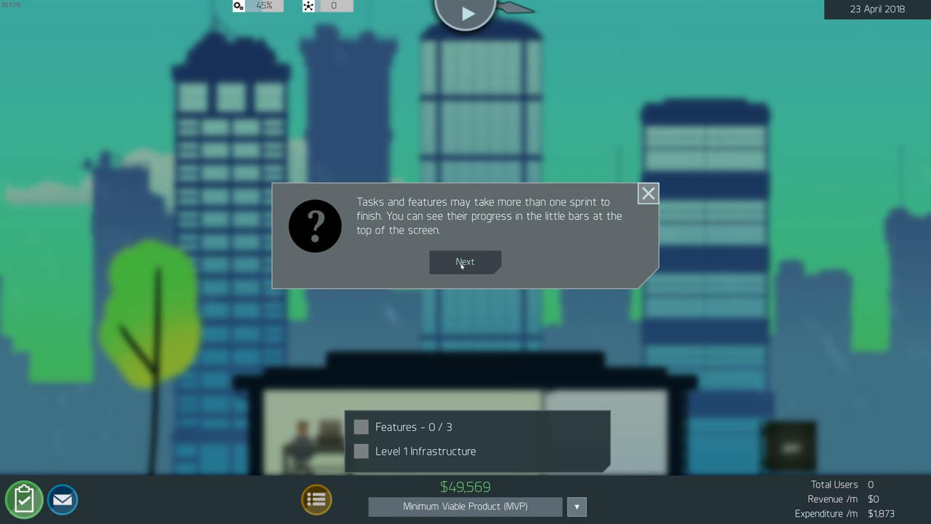
pyautogui.click(465, 262)
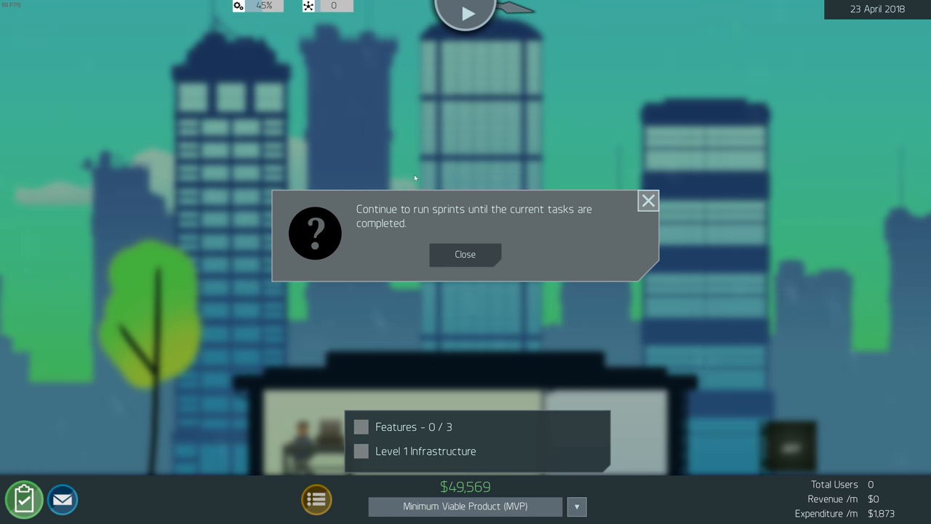
pyautogui.click(466, 253)
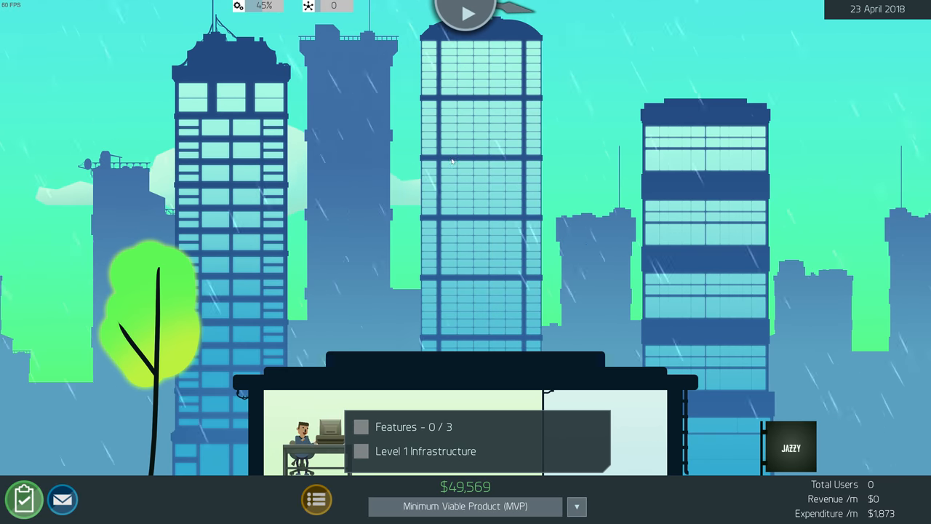
pyautogui.moveTo(463, 182)
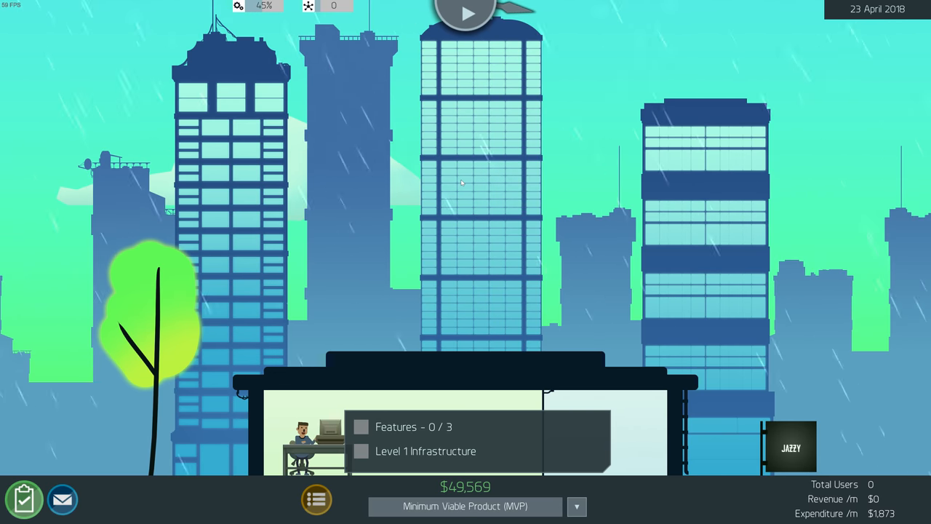
pyautogui.moveTo(468, 144)
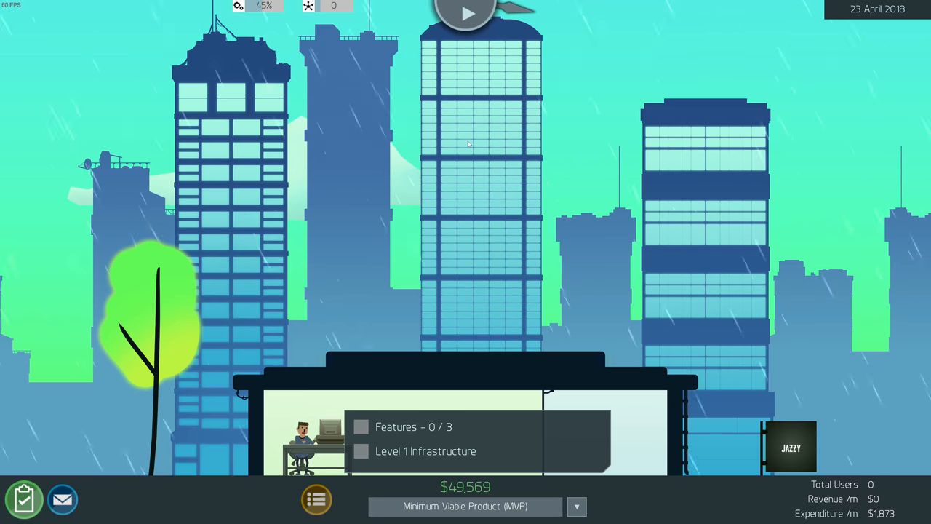
pyautogui.moveTo(602, 155)
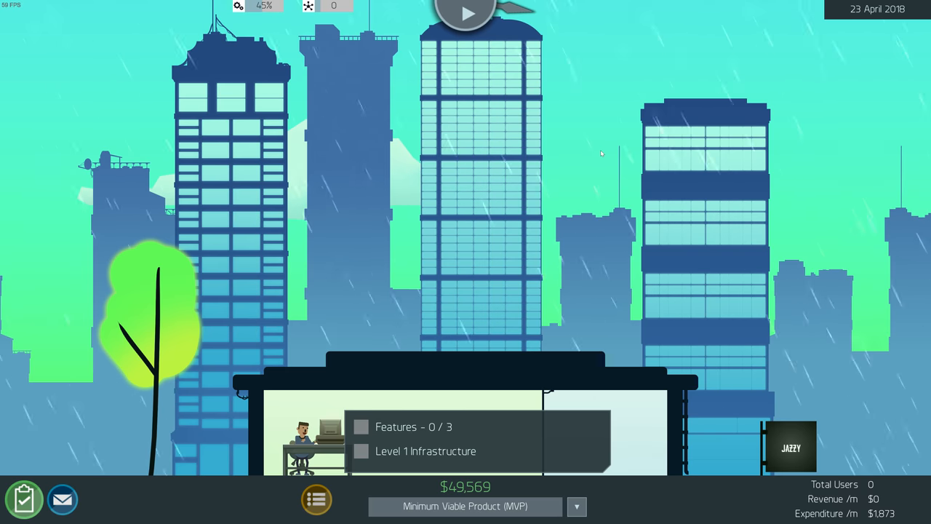
pyautogui.moveTo(370, 146)
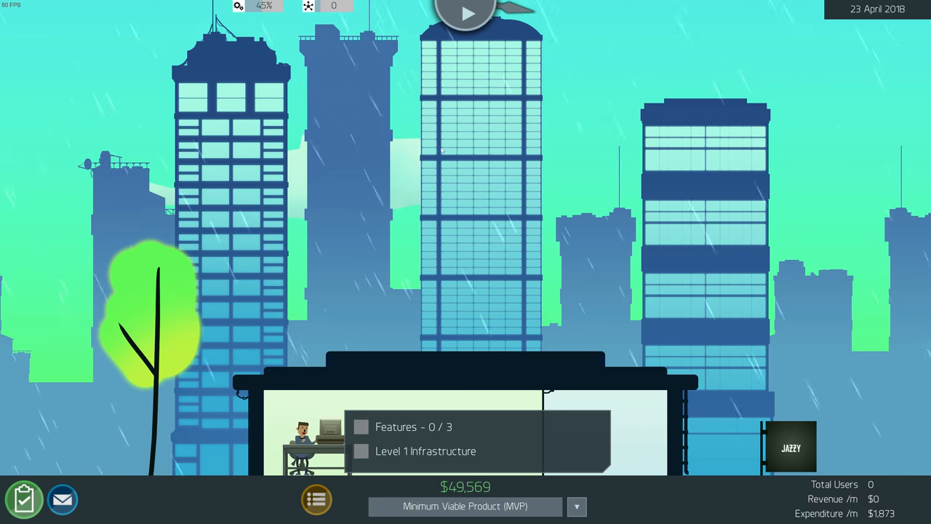
pyautogui.moveTo(361, 128)
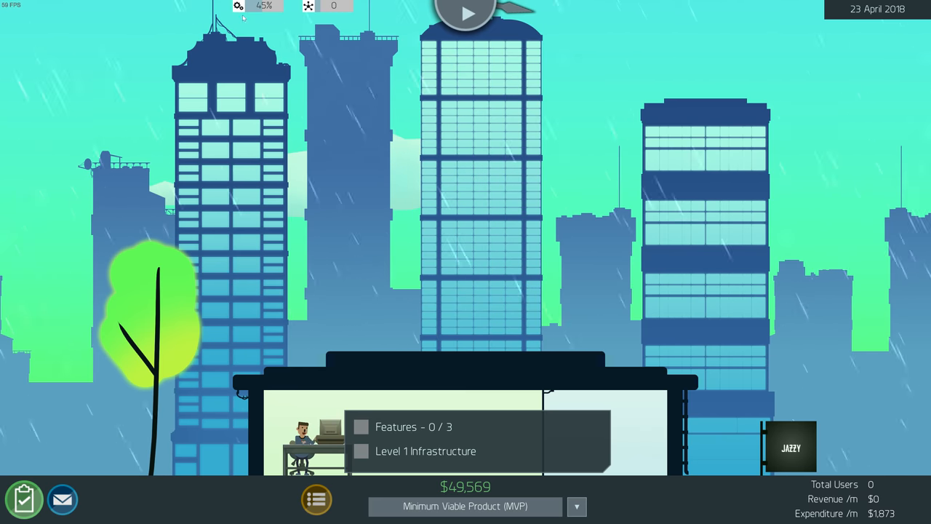
pyautogui.moveTo(242, 23)
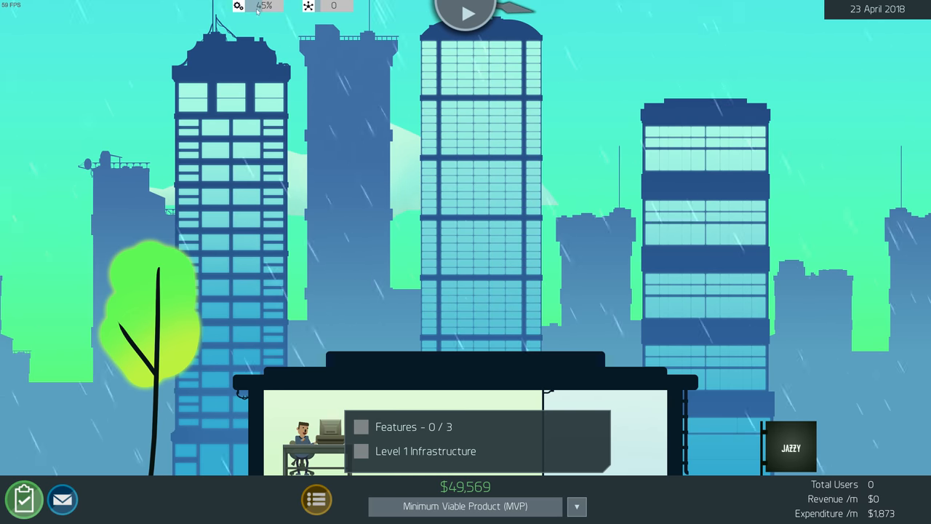
pyautogui.moveTo(240, 65)
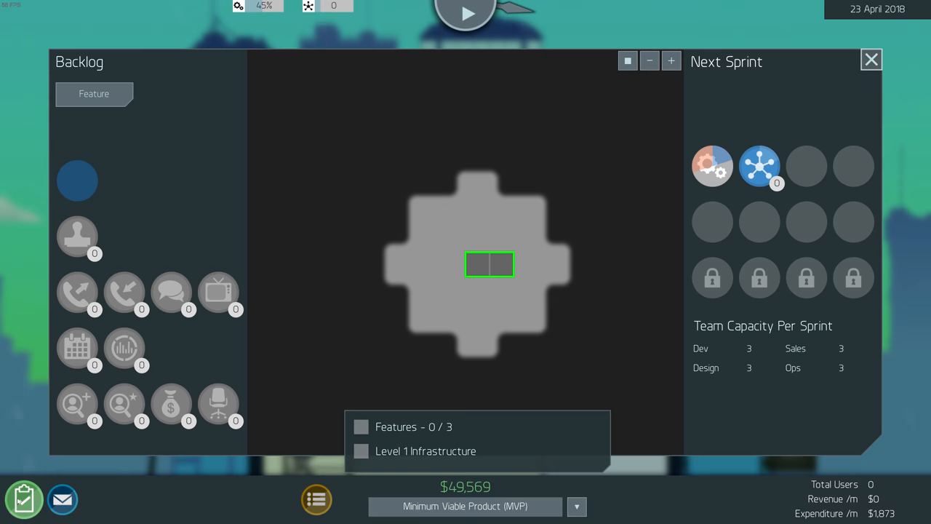
pyautogui.moveTo(493, 241)
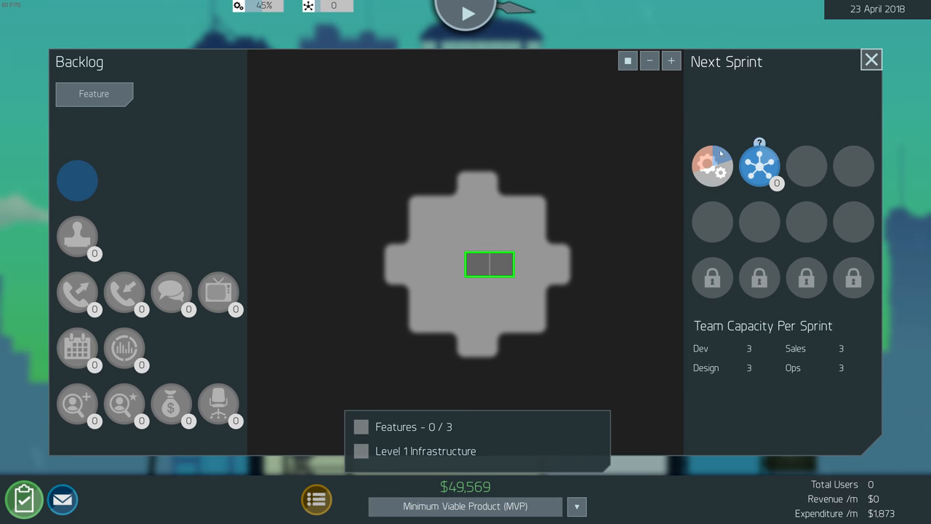
# Run another sprint to 30 April 2018, reaching 80% task progress and $49,138 cash
pyautogui.click(868, 61)
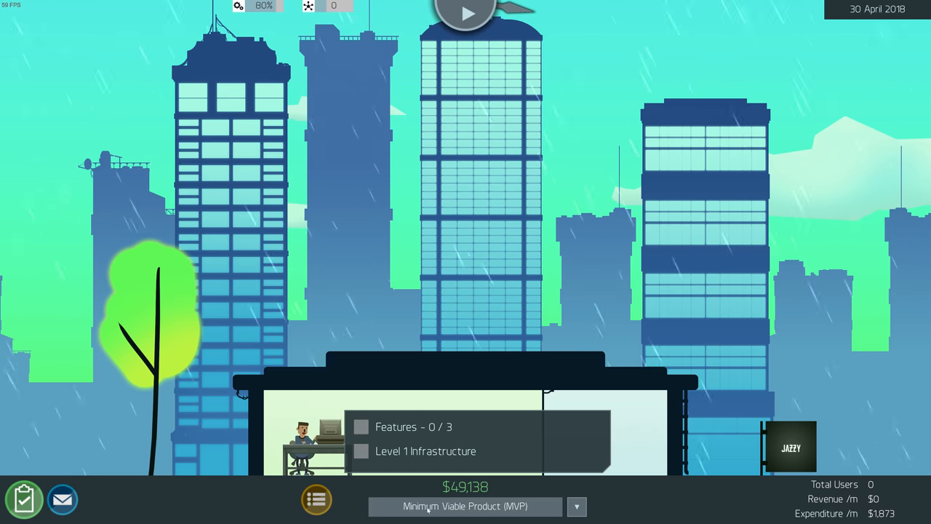
pyautogui.moveTo(469, 187)
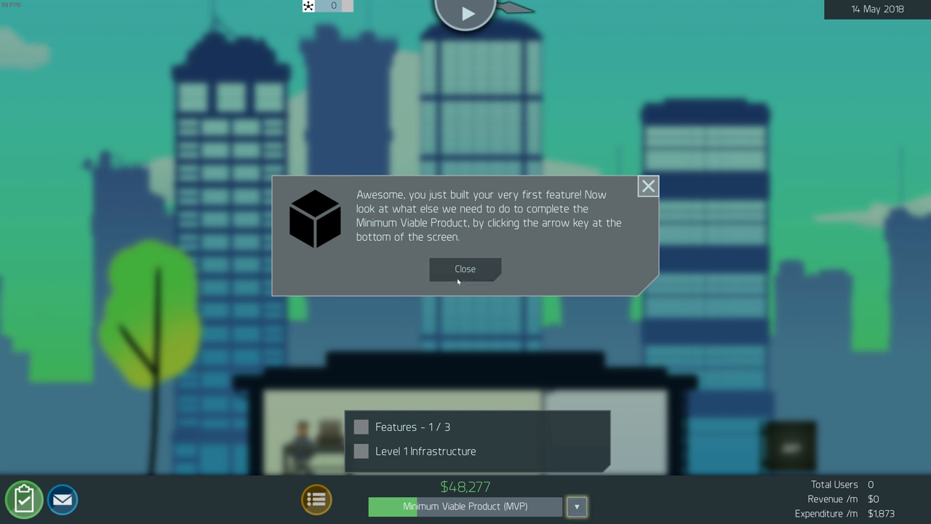
# Clear the first-feature message and keep running sprints until a backlog item levels up by 28 May 2018
pyautogui.click(466, 269)
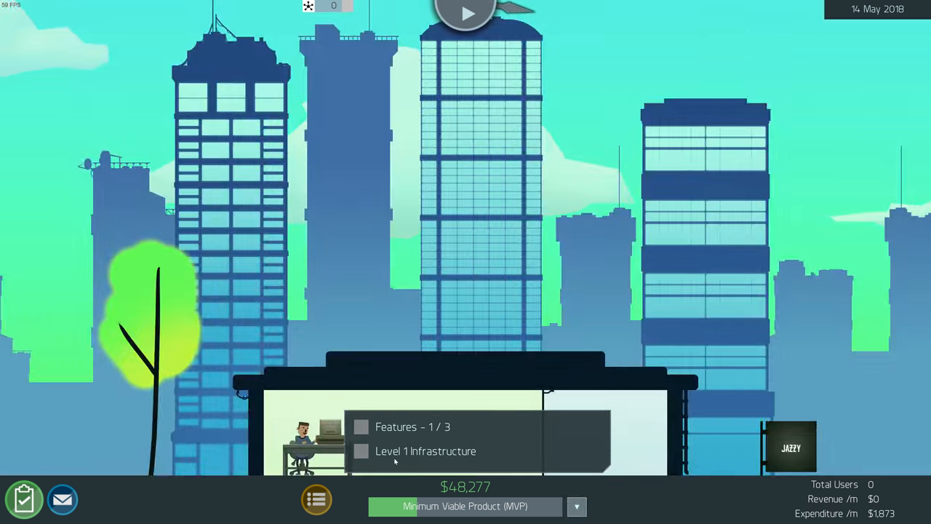
pyautogui.moveTo(320, 215)
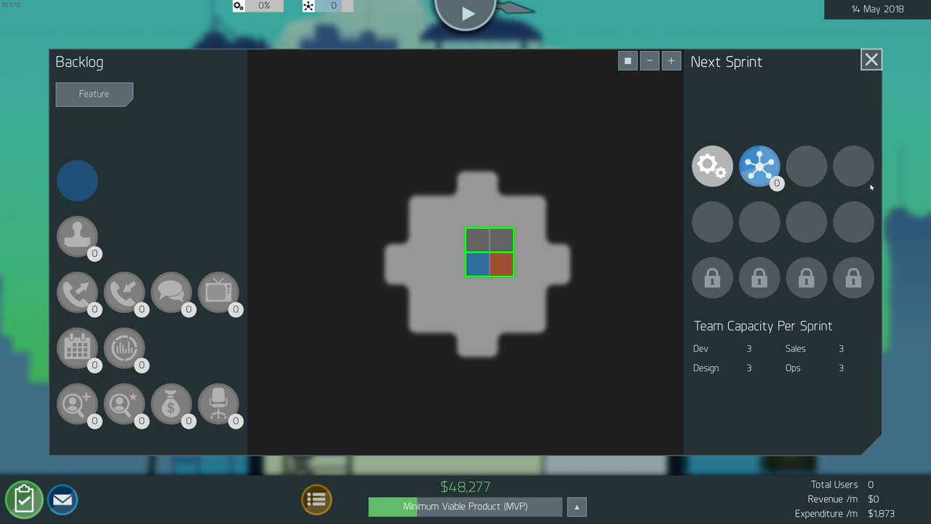
pyautogui.moveTo(712, 253)
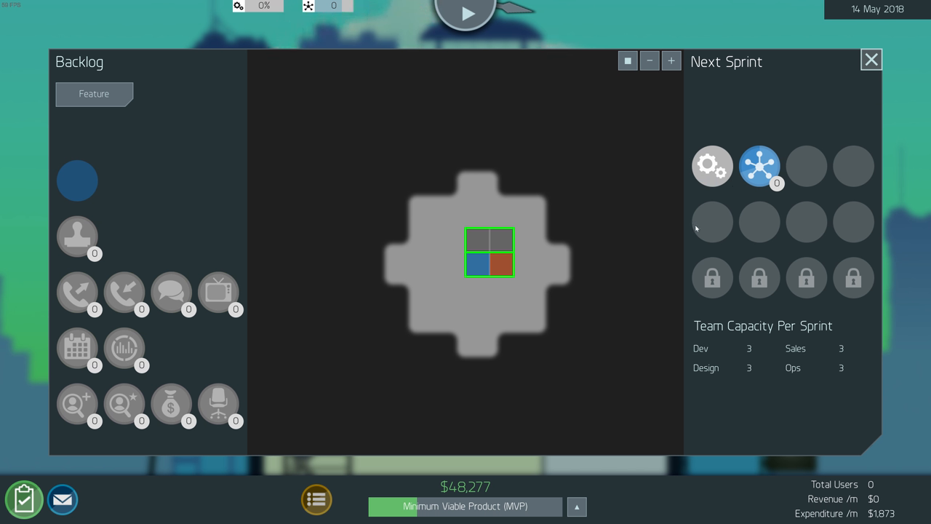
pyautogui.moveTo(844, 358)
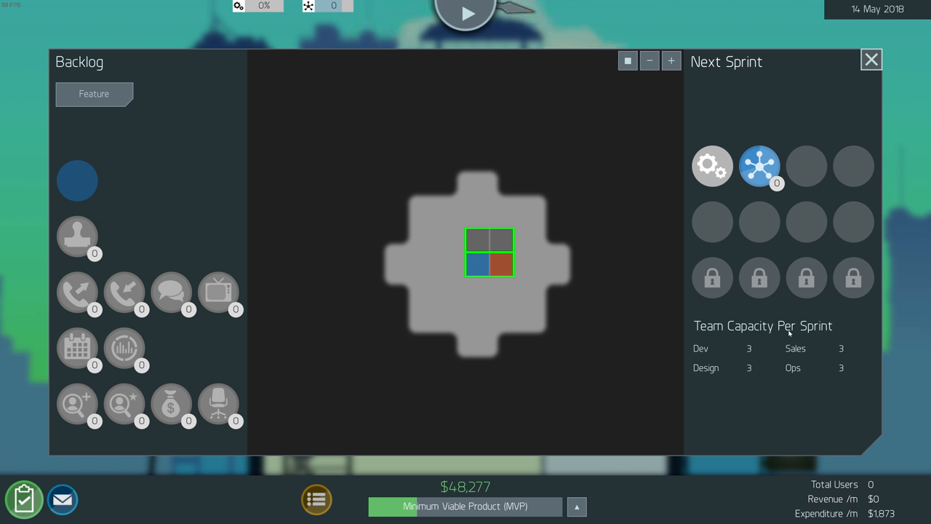
pyautogui.moveTo(29, 146)
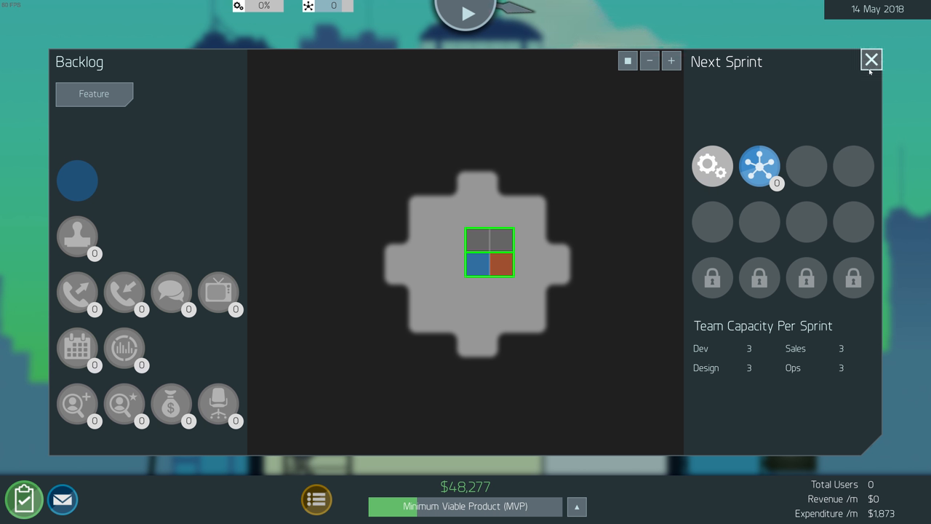
pyautogui.click(870, 61)
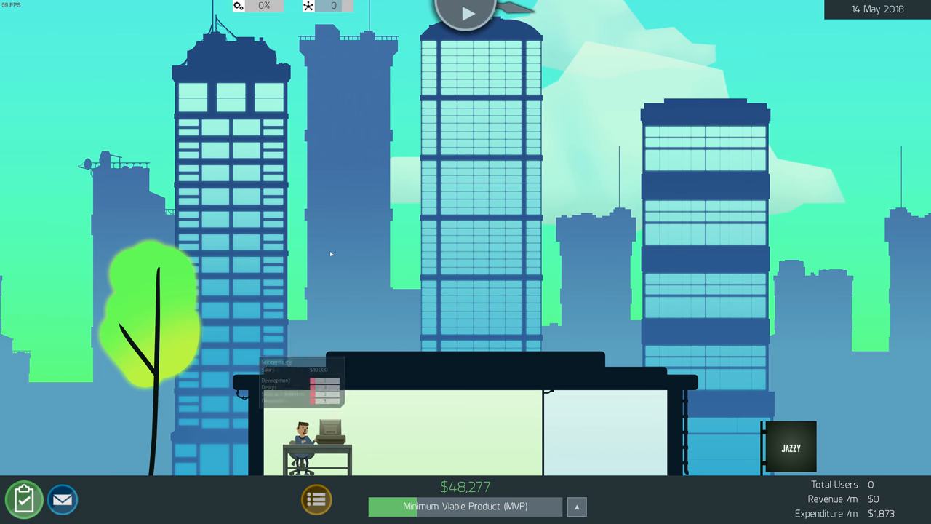
pyautogui.click(293, 498)
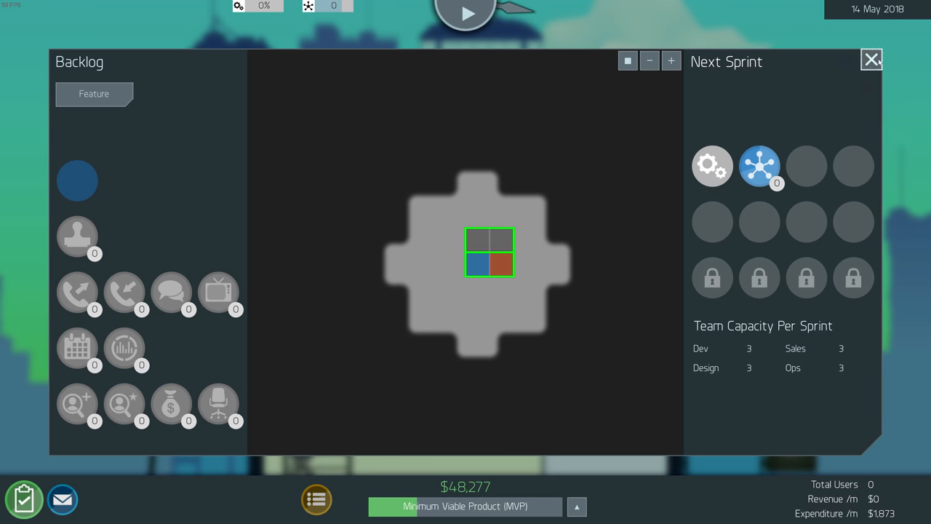
pyautogui.click(870, 61)
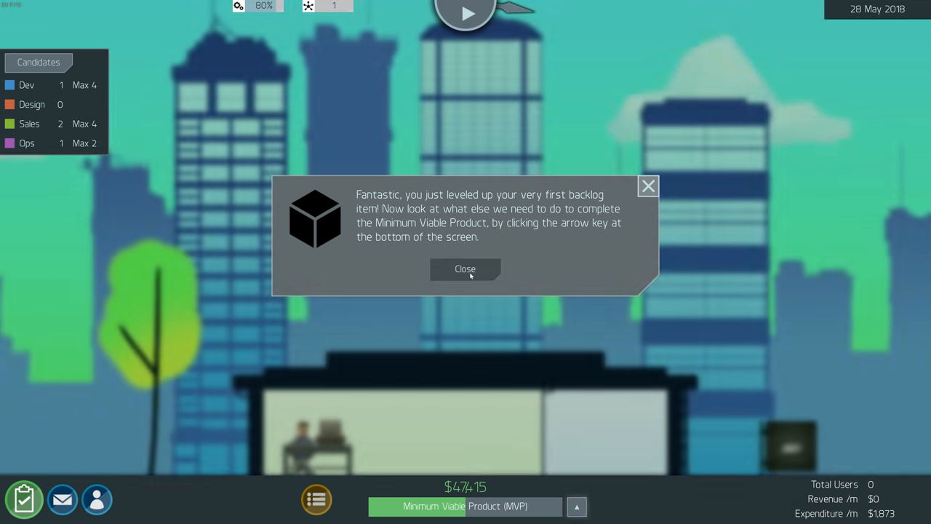
# View CEO Wintermute's salary and skills in the Employees panel with the happiness tips dismissed
pyautogui.click(466, 269)
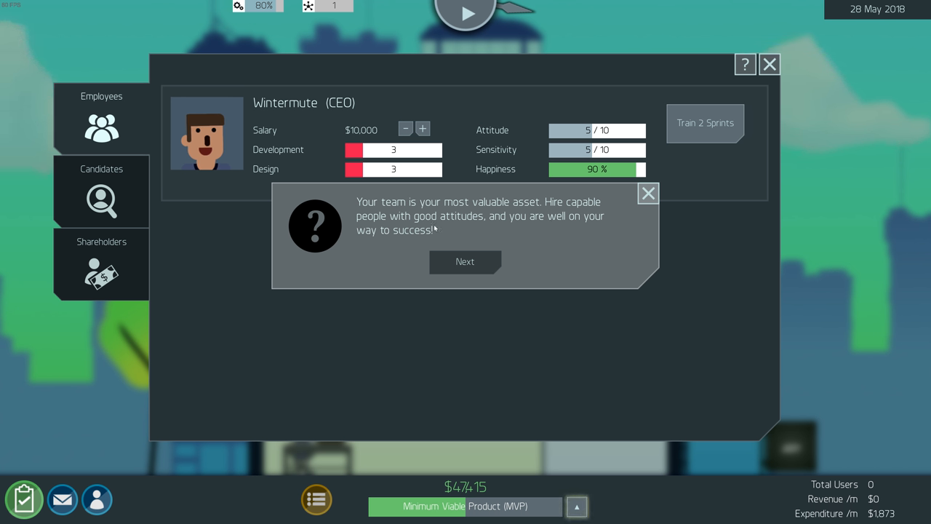
pyautogui.click(465, 262)
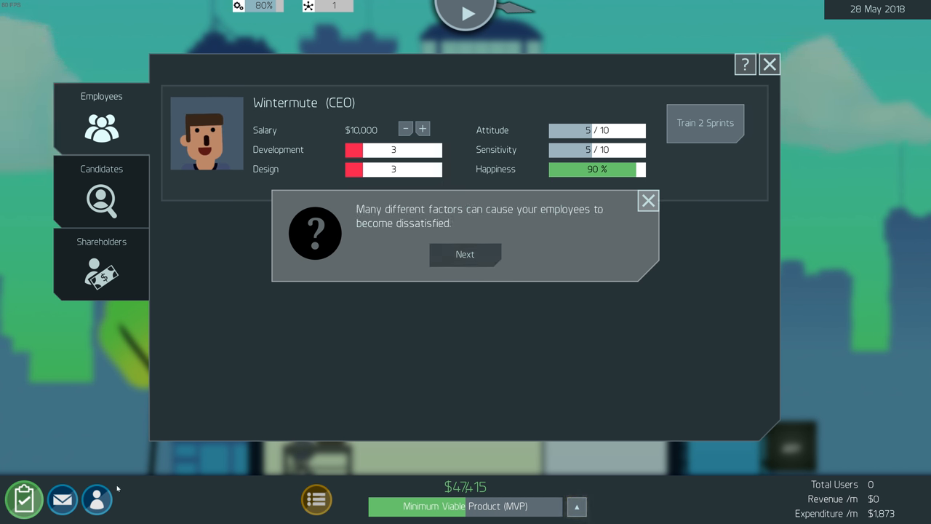
pyautogui.moveTo(410, 259)
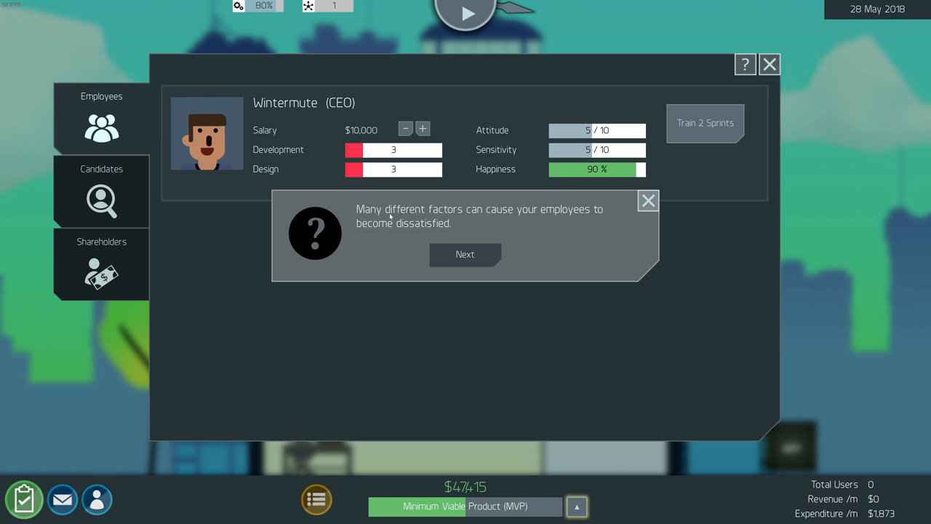
pyautogui.click(465, 254)
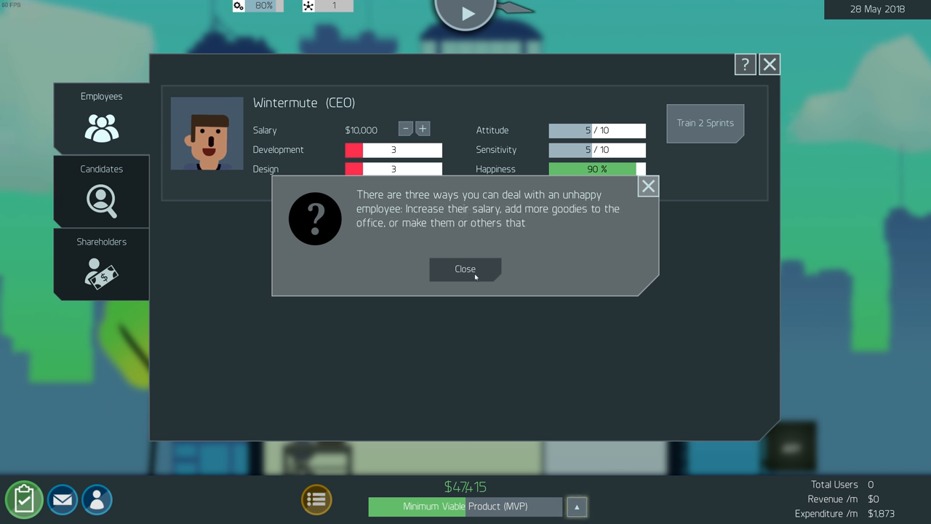
pyautogui.click(466, 269)
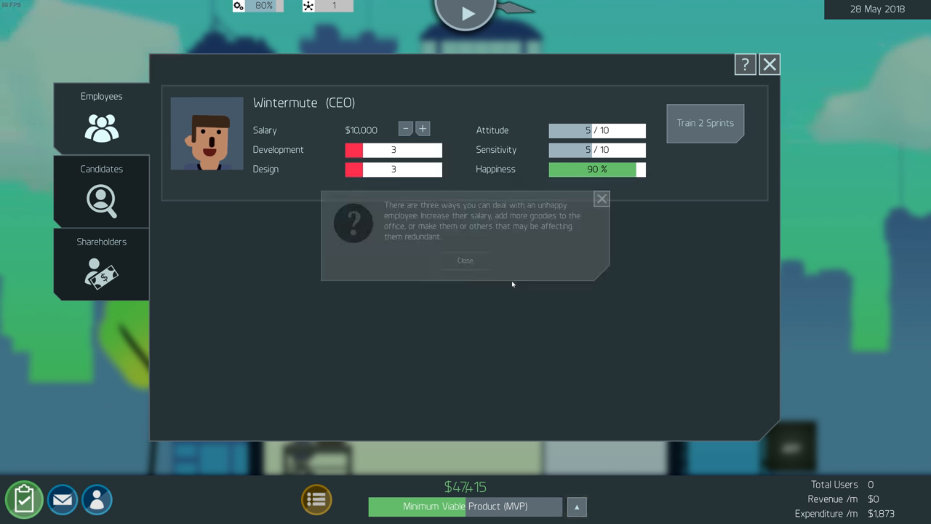
pyautogui.click(602, 198)
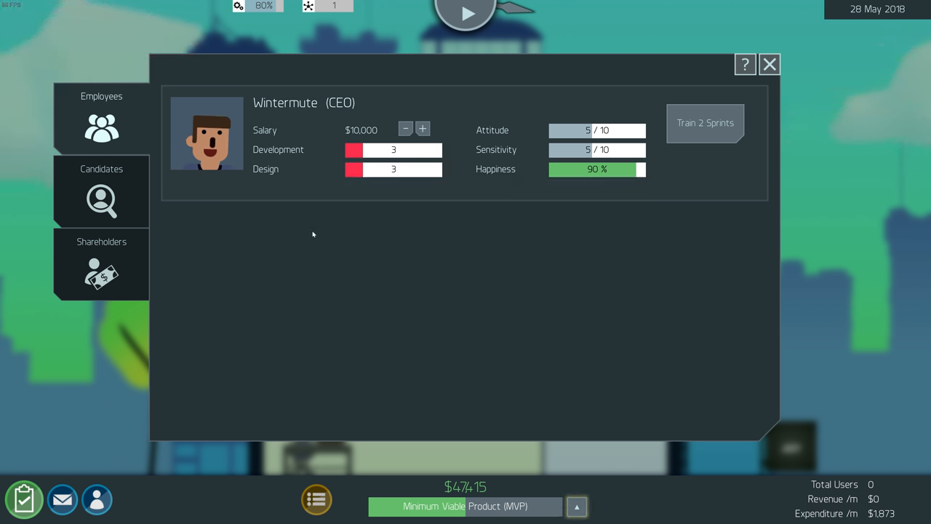
pyautogui.moveTo(390, 213)
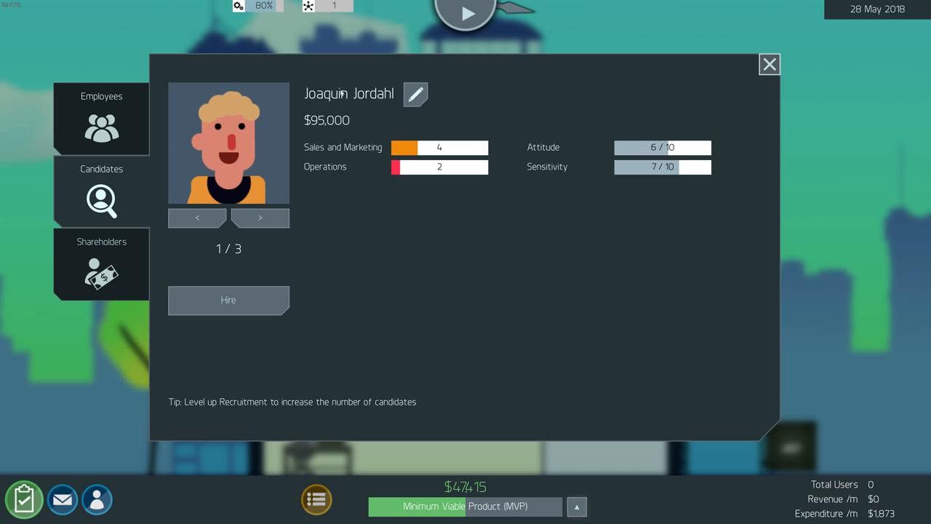
pyautogui.moveTo(355, 128)
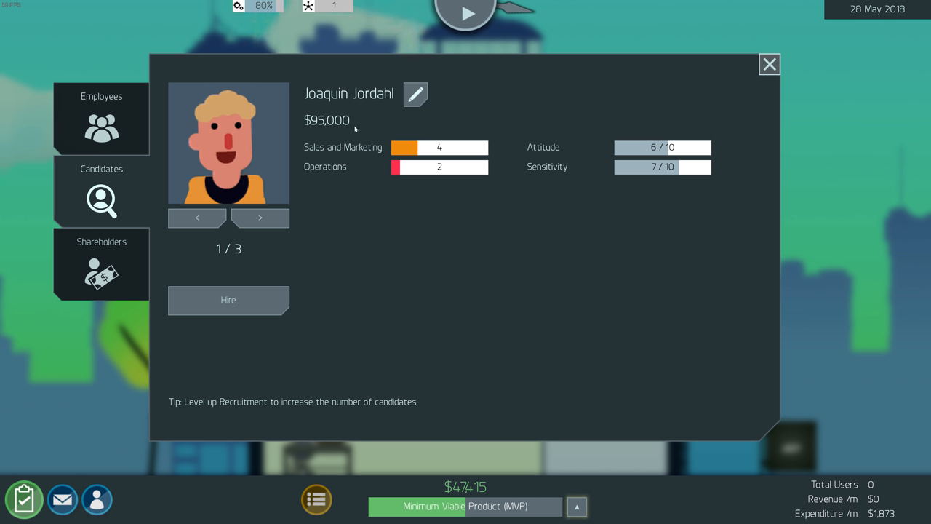
pyautogui.moveTo(430, 171)
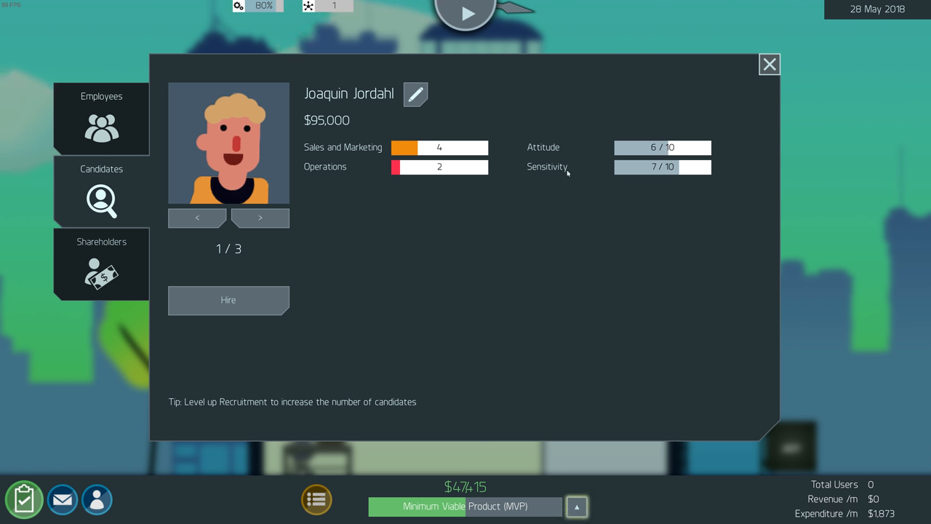
pyautogui.moveTo(573, 178)
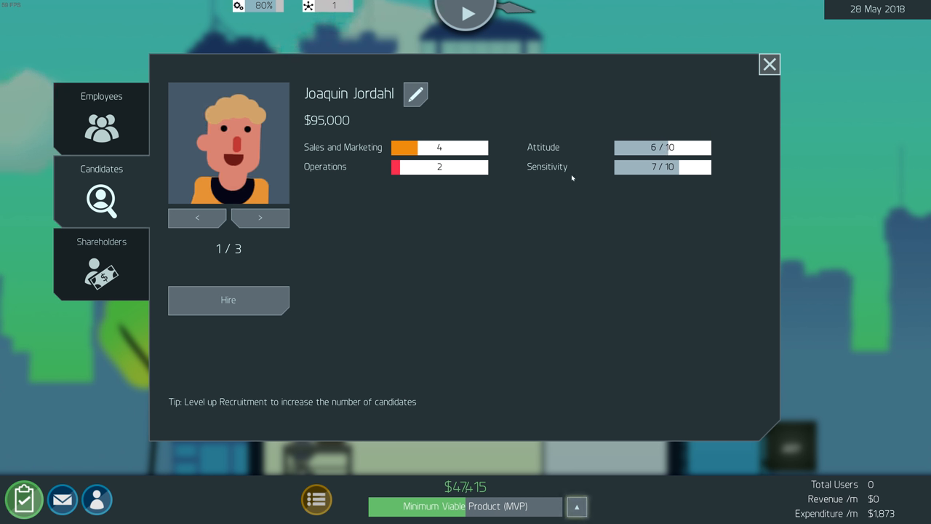
pyautogui.moveTo(686, 170)
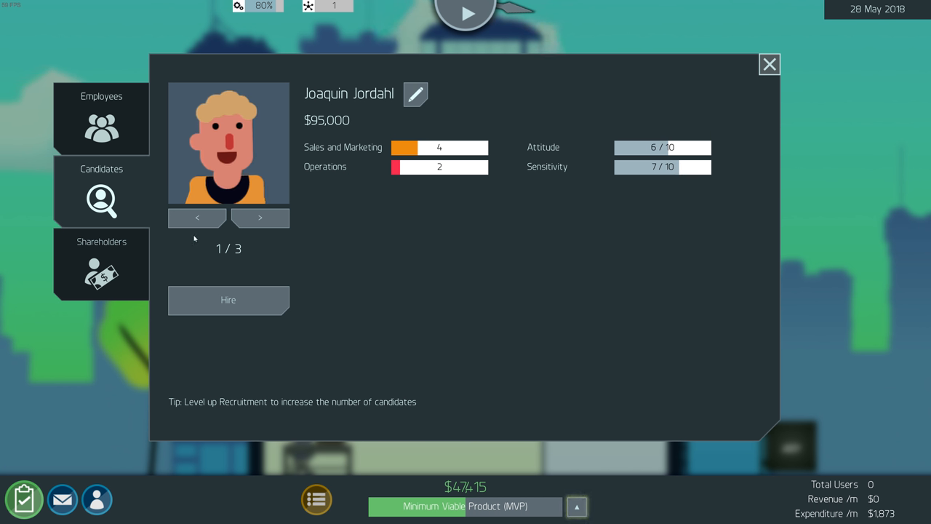
# Browse the candidates and hire Dedra Don for sales and marketing, raising monthly expenditure to $5,247
pyautogui.click(259, 219)
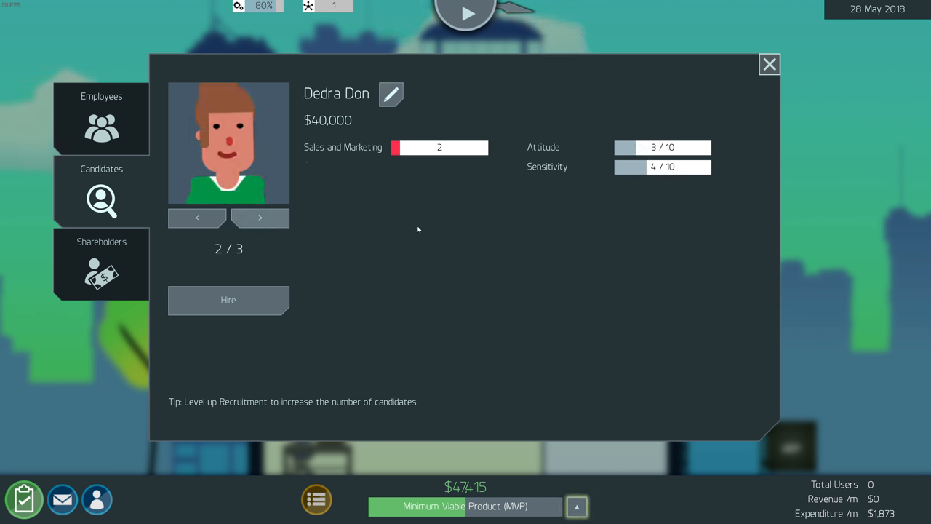
pyautogui.moveTo(254, 219)
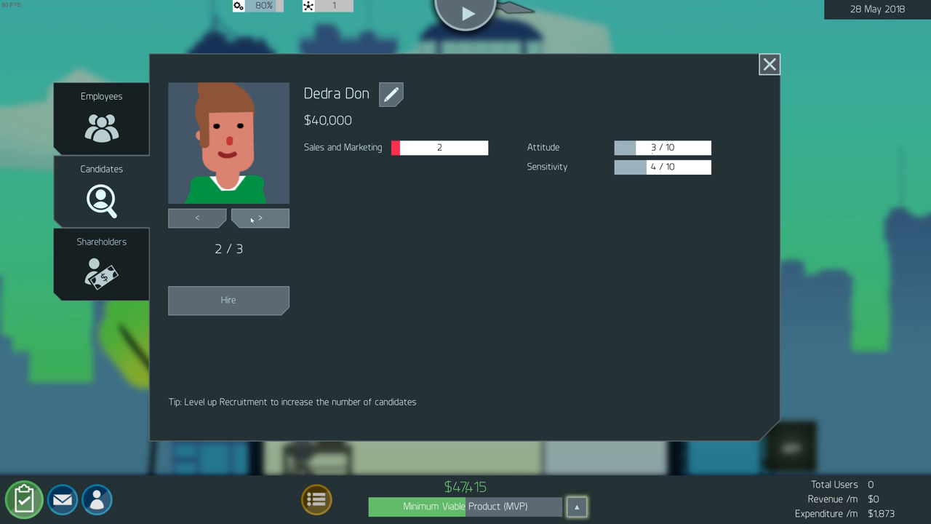
pyautogui.click(259, 218)
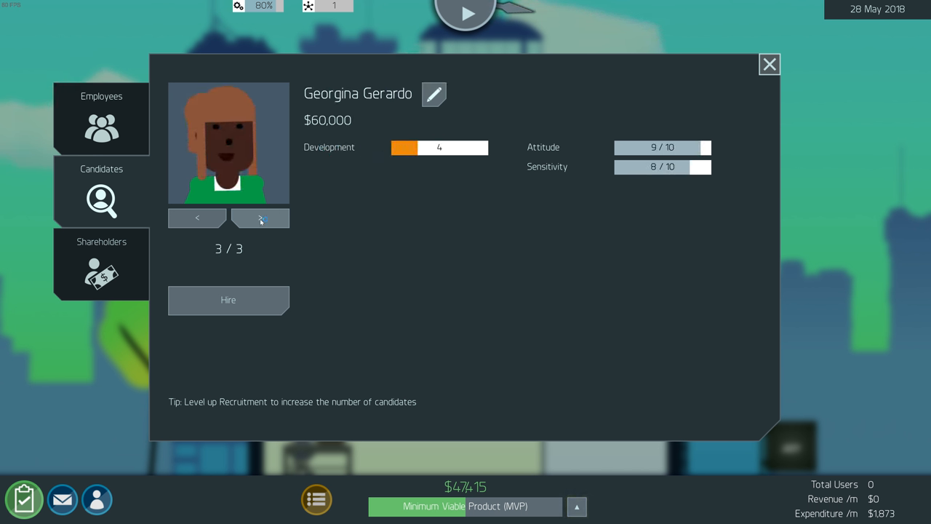
pyautogui.click(259, 218)
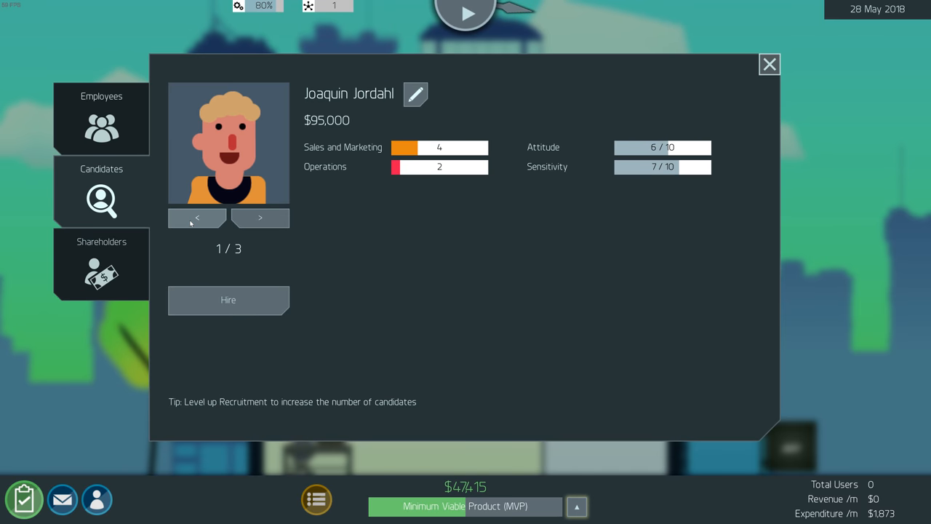
pyautogui.moveTo(328, 133)
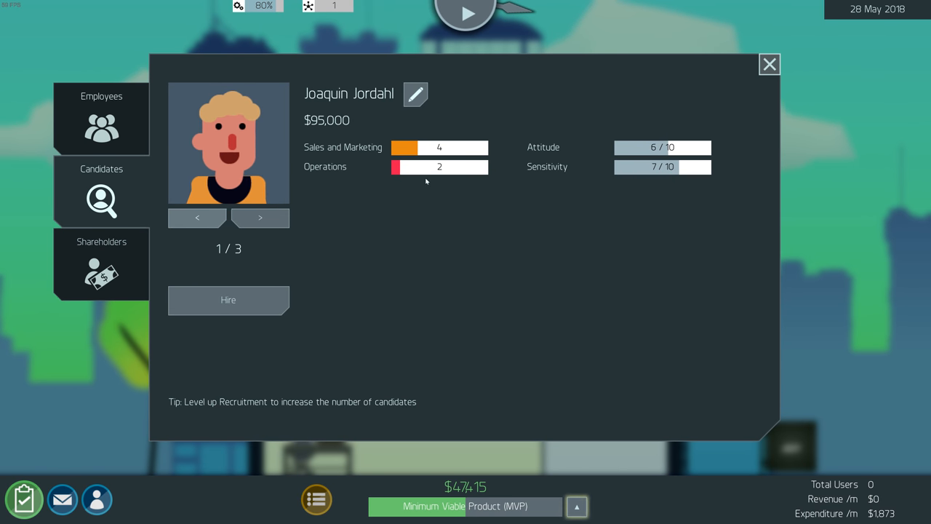
pyautogui.moveTo(384, 168)
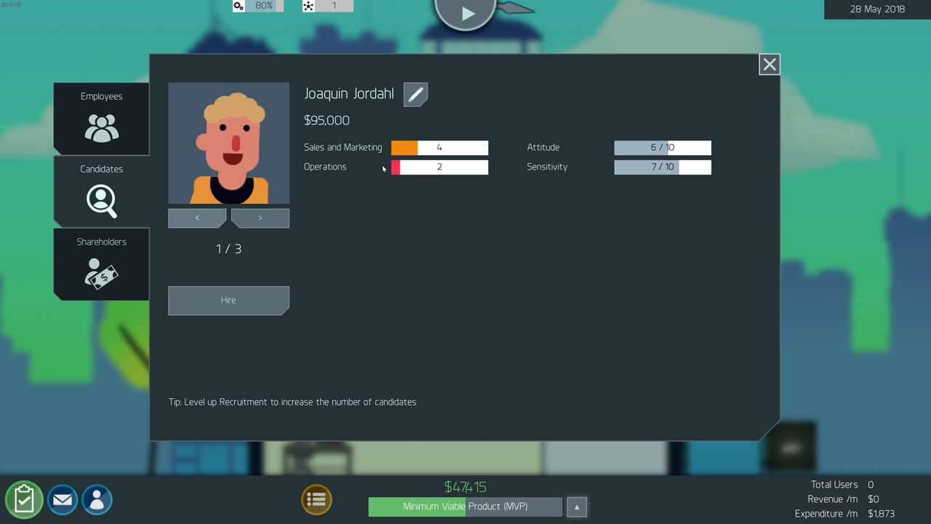
pyautogui.click(259, 218)
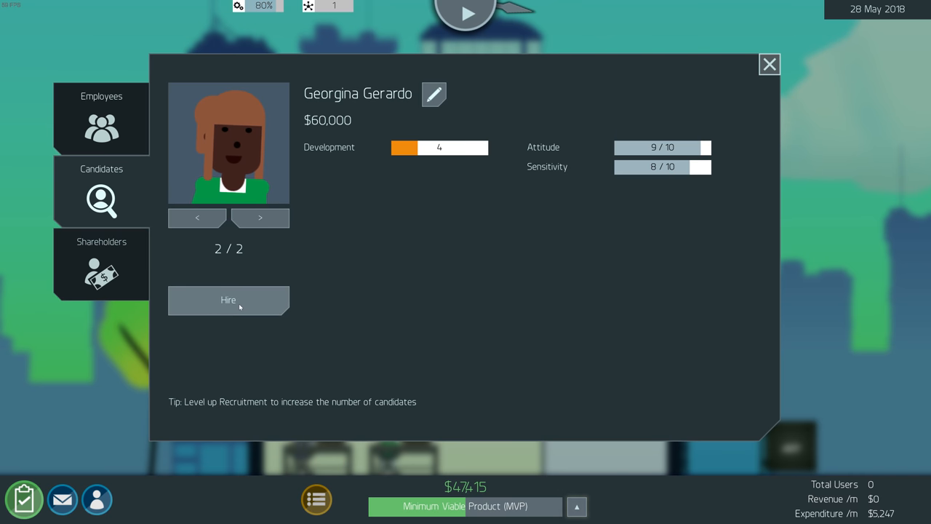
pyautogui.click(102, 265)
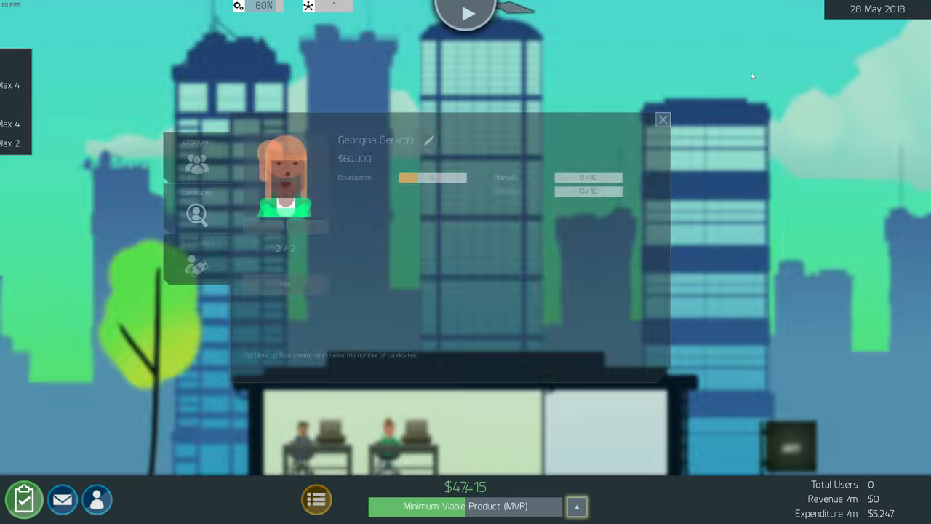
# Queue the newly placed feature block for the next sprint from the backlog
pyautogui.click(663, 119)
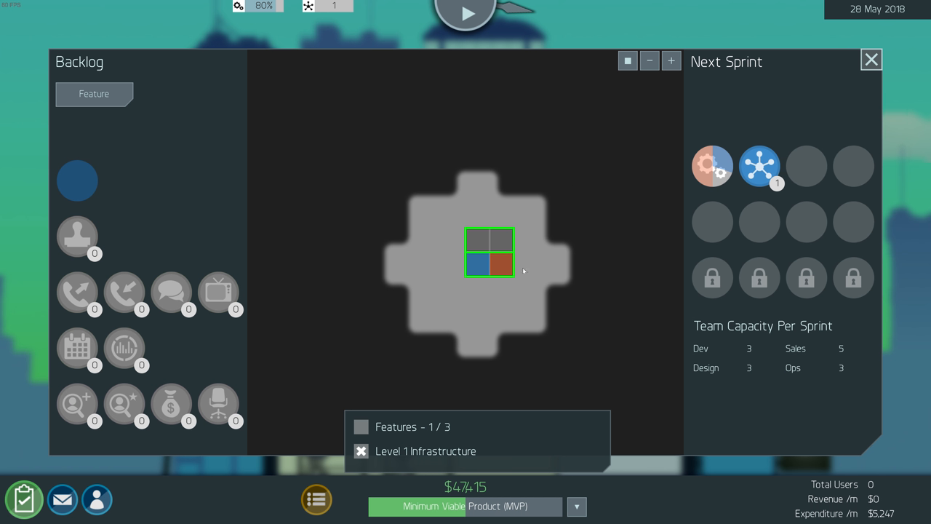
pyautogui.moveTo(470, 186)
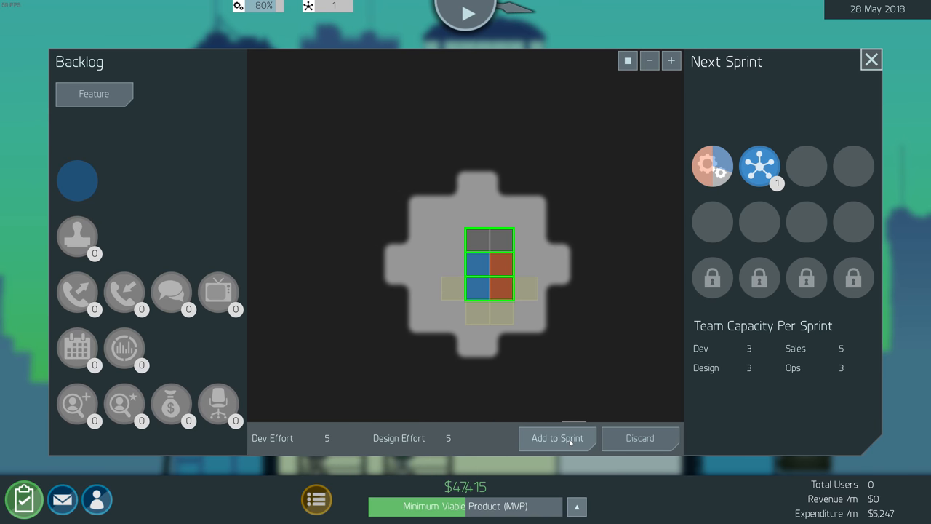
pyautogui.click(557, 439)
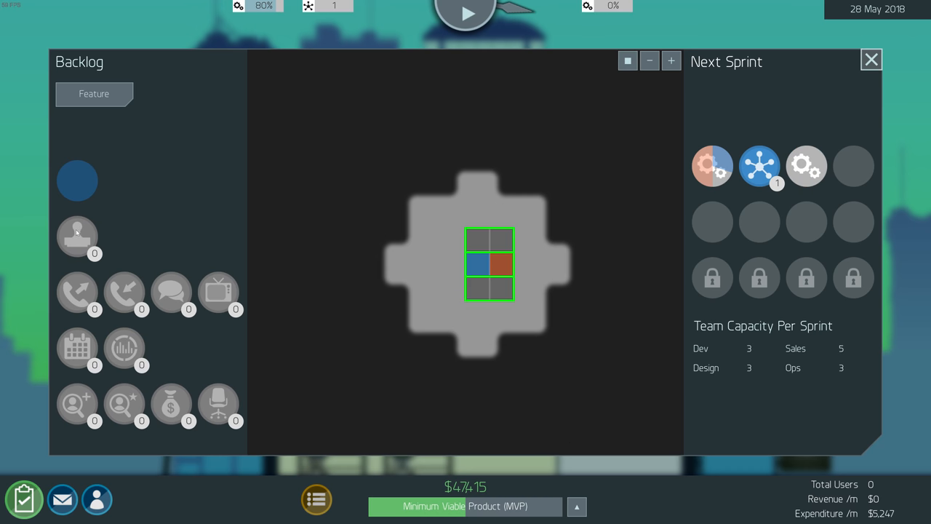
pyautogui.moveTo(84, 466)
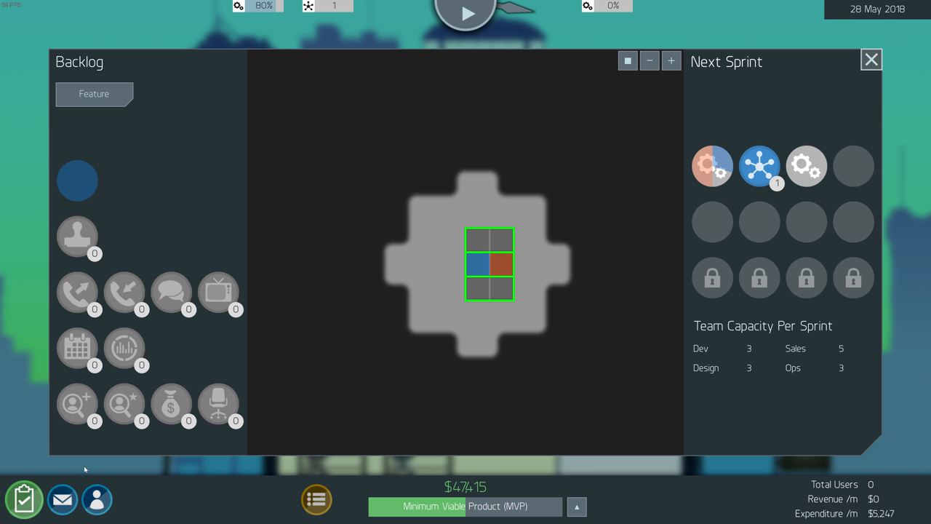
pyautogui.moveTo(80, 134)
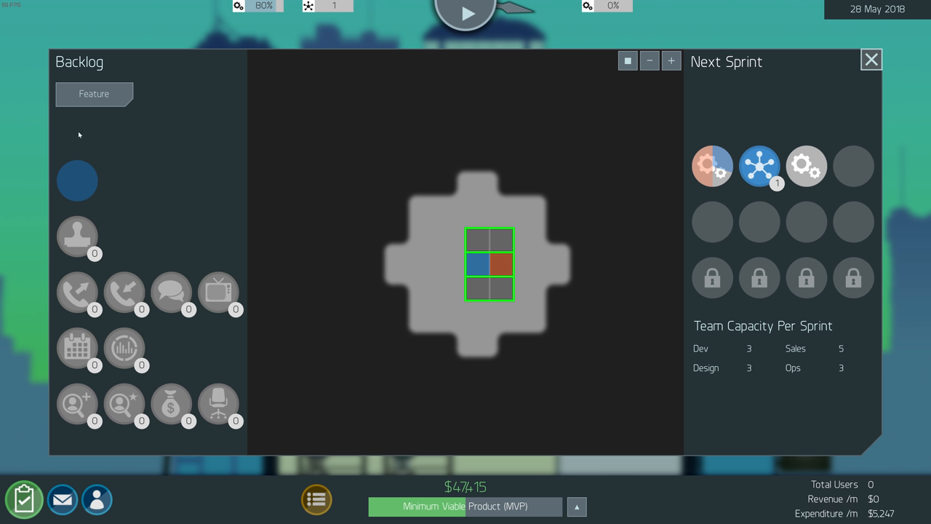
pyautogui.click(867, 60)
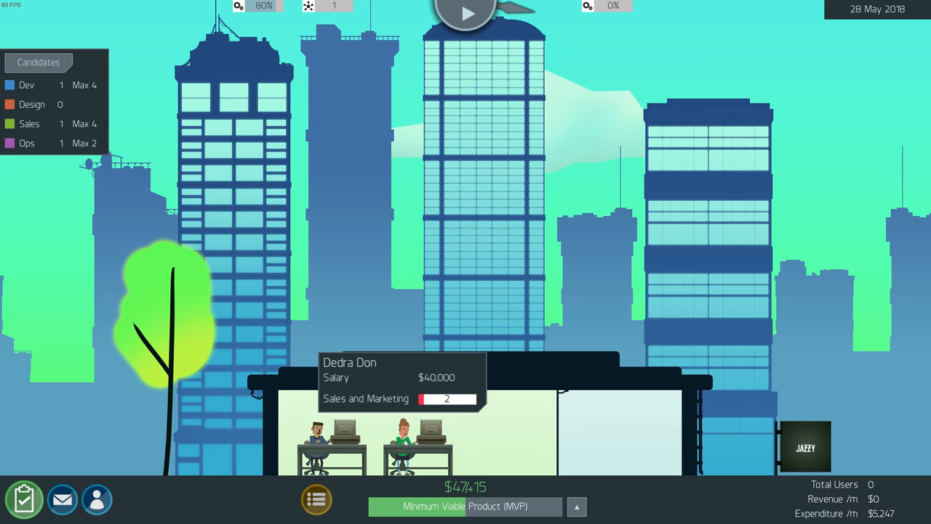
# Review the employee list and milestone goals while Sprint 7 runs to completion
pyautogui.click(96, 499)
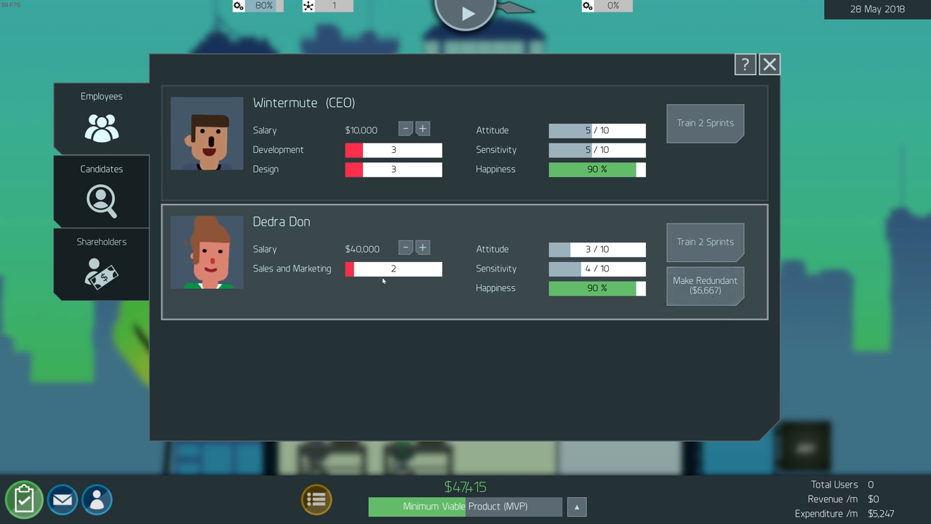
pyautogui.click(771, 64)
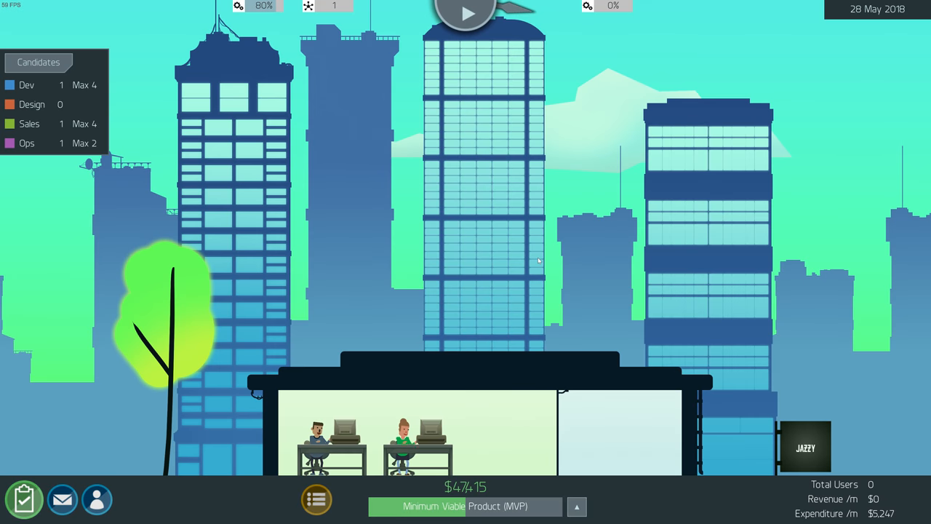
pyautogui.click(578, 503)
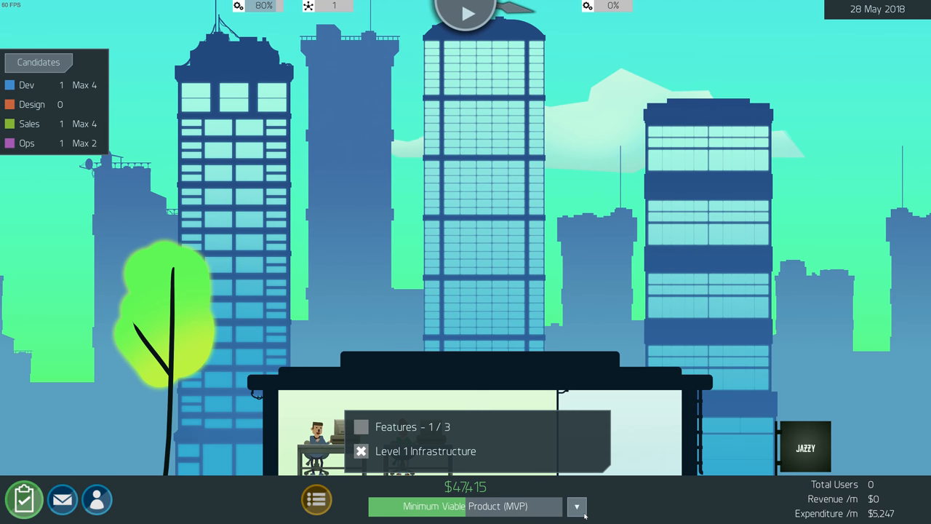
pyautogui.click(99, 499)
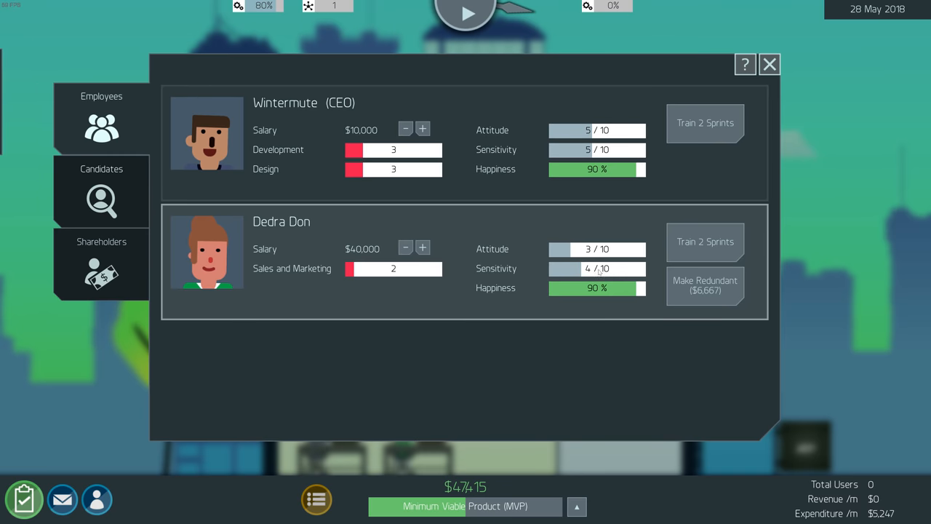
pyautogui.moveTo(620, 268)
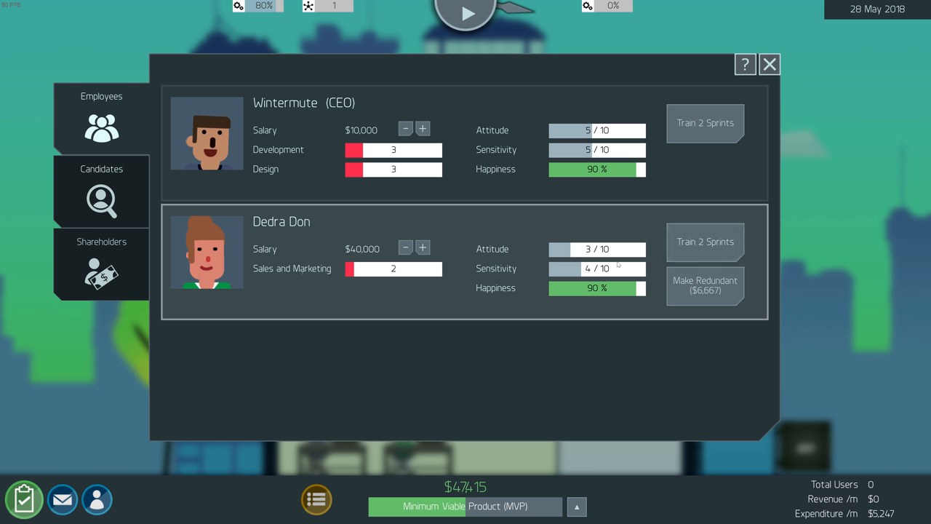
pyautogui.click(772, 64)
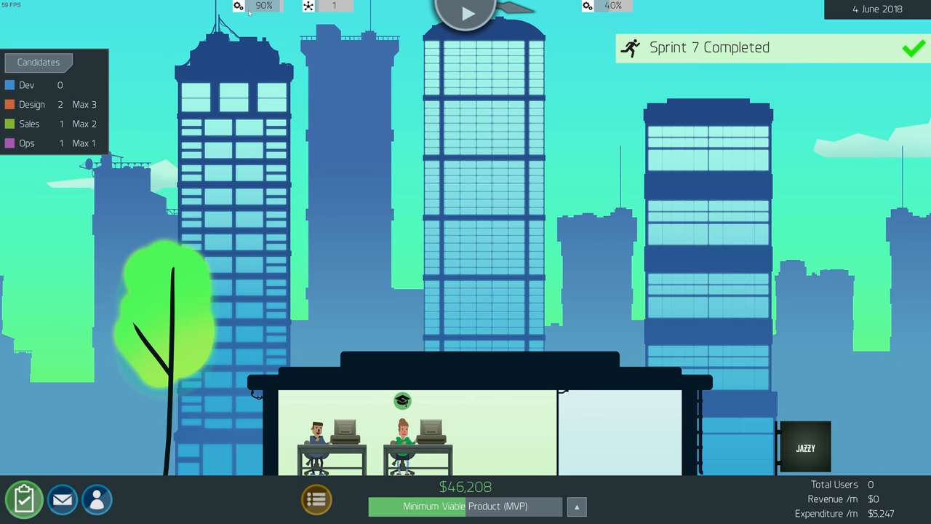
pyautogui.moveTo(412, 184)
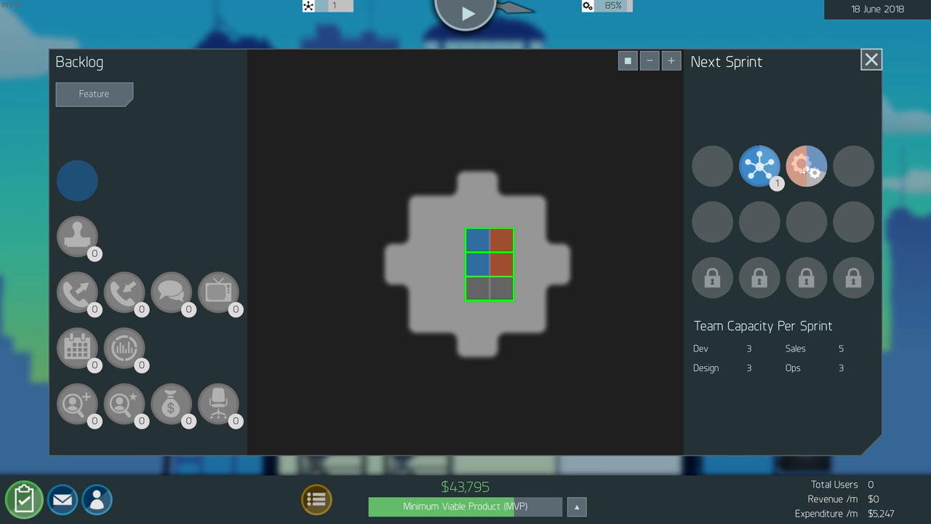
# Leave the backlog and let sprints run until the MVP milestone is reached
pyautogui.click(867, 59)
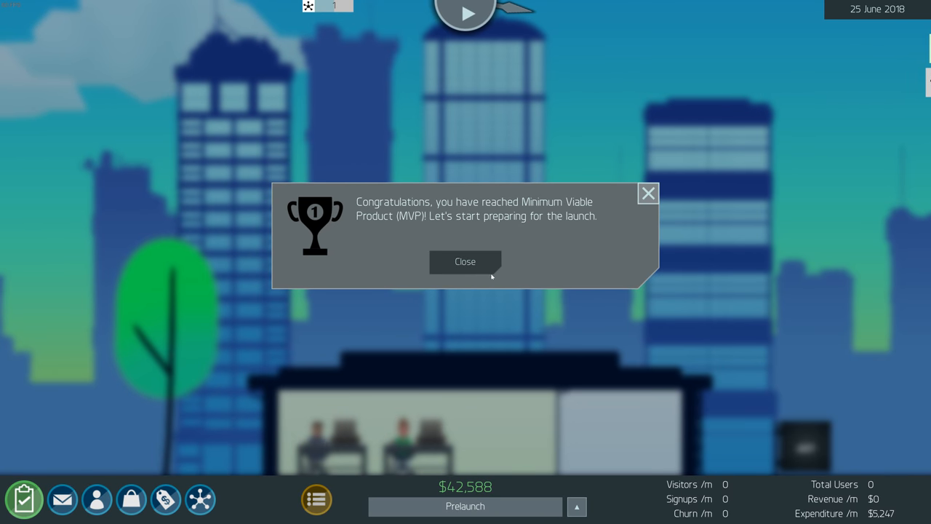
# Dismiss the MVP congratulations and review the Prelaunch stage goals
pyautogui.click(465, 262)
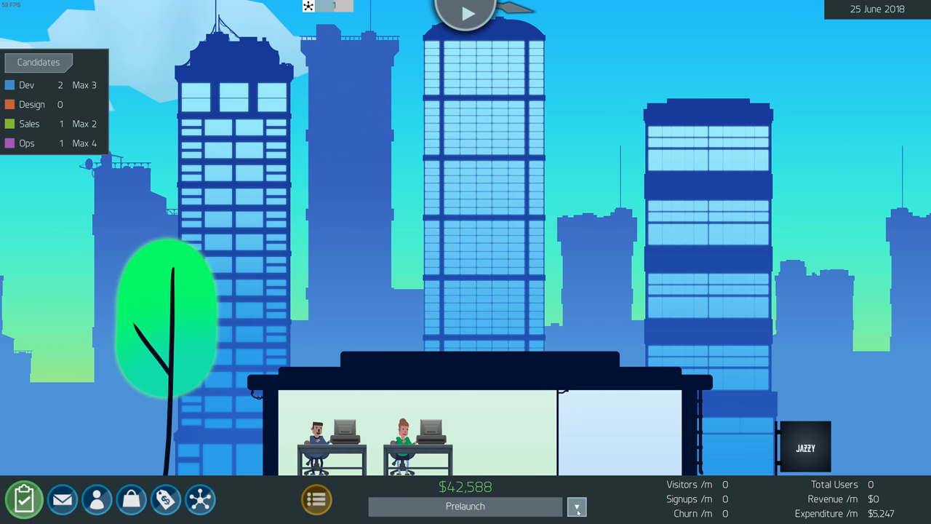
pyautogui.click(577, 507)
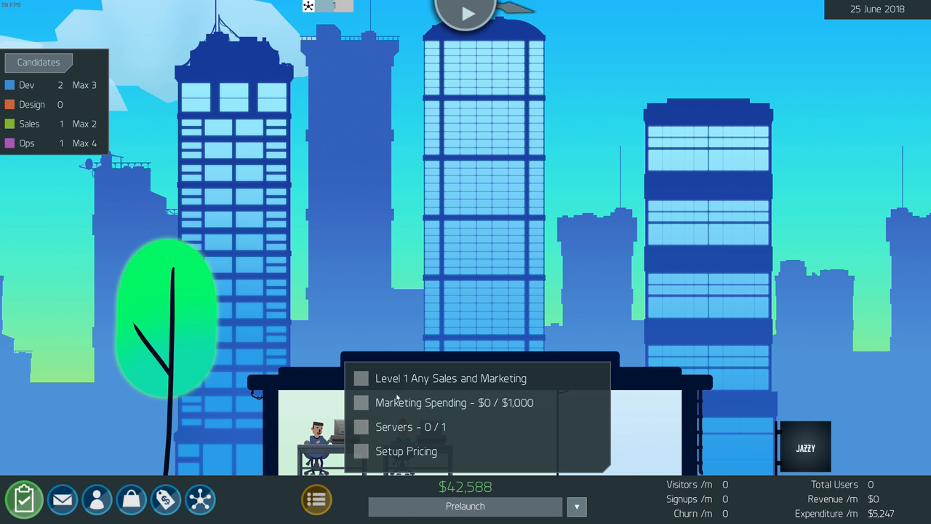
pyautogui.moveTo(371, 379)
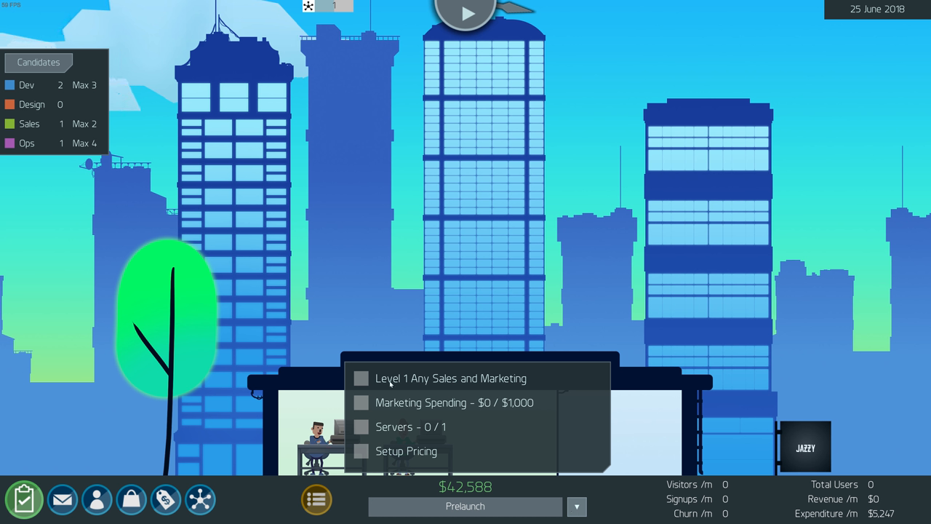
pyautogui.moveTo(416, 384)
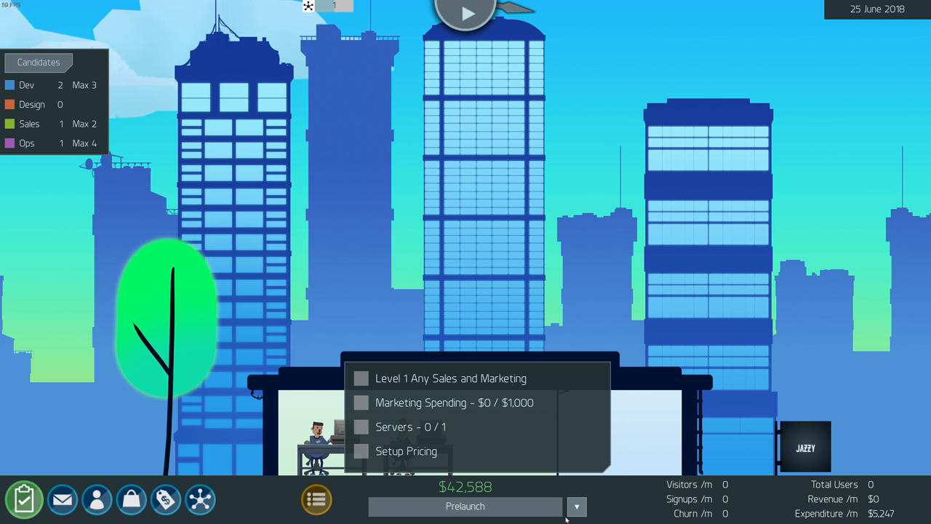
pyautogui.click(578, 507)
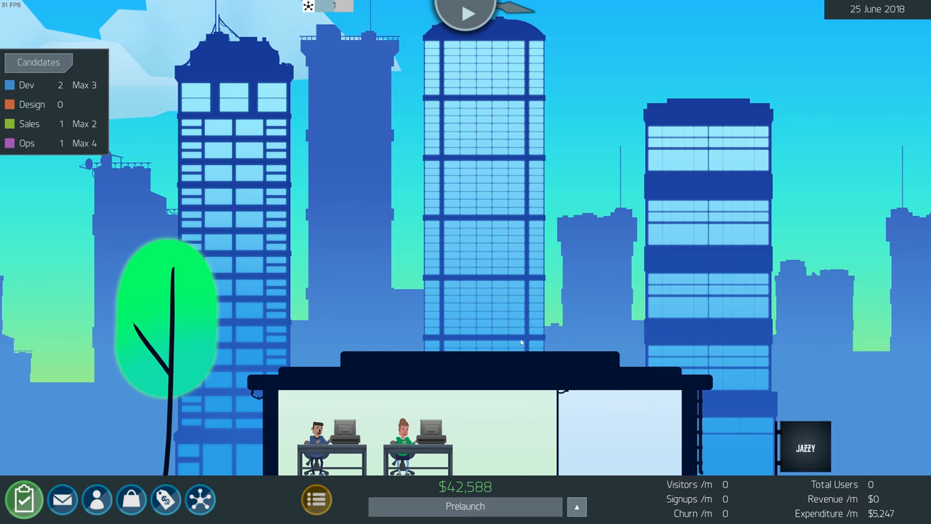
pyautogui.moveTo(540, 291)
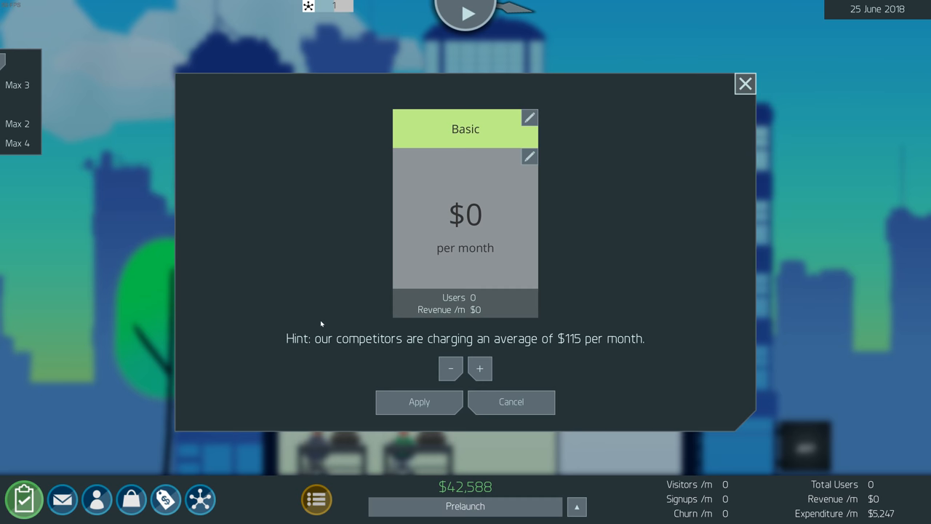
pyautogui.moveTo(463, 153)
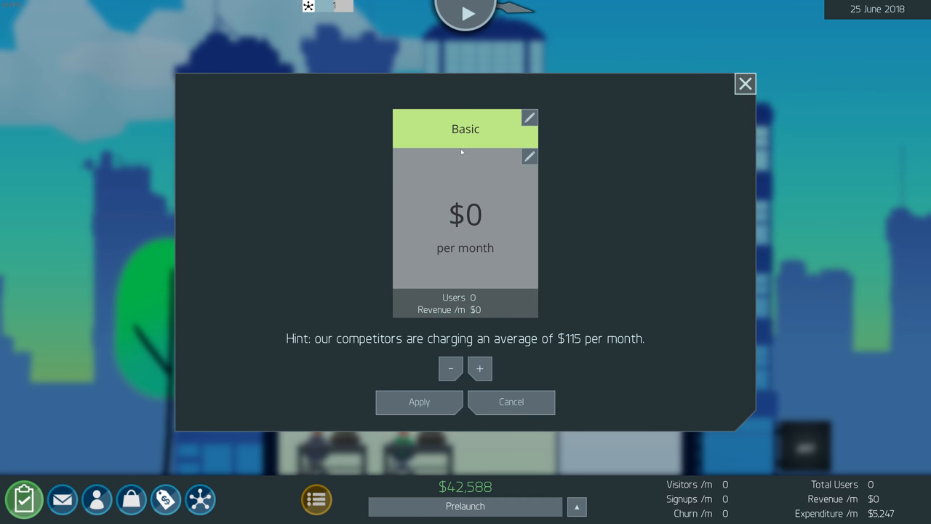
pyautogui.moveTo(456, 154)
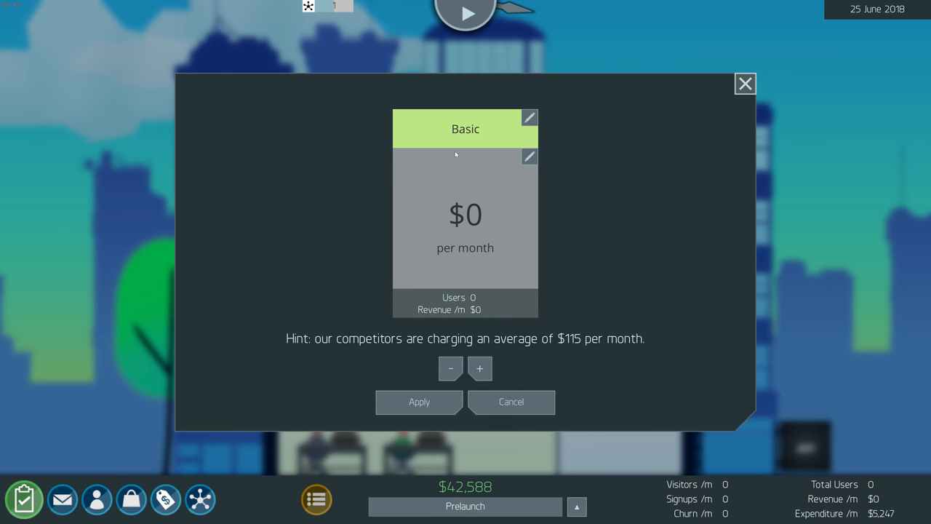
# Add two pricing tiers and rename the second tier to Gold
pyautogui.click(480, 368)
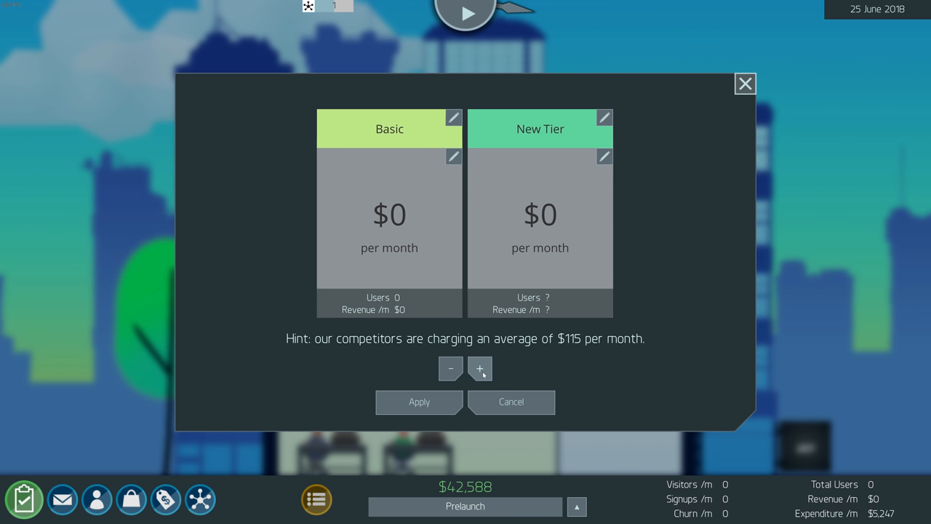
pyautogui.click(480, 368)
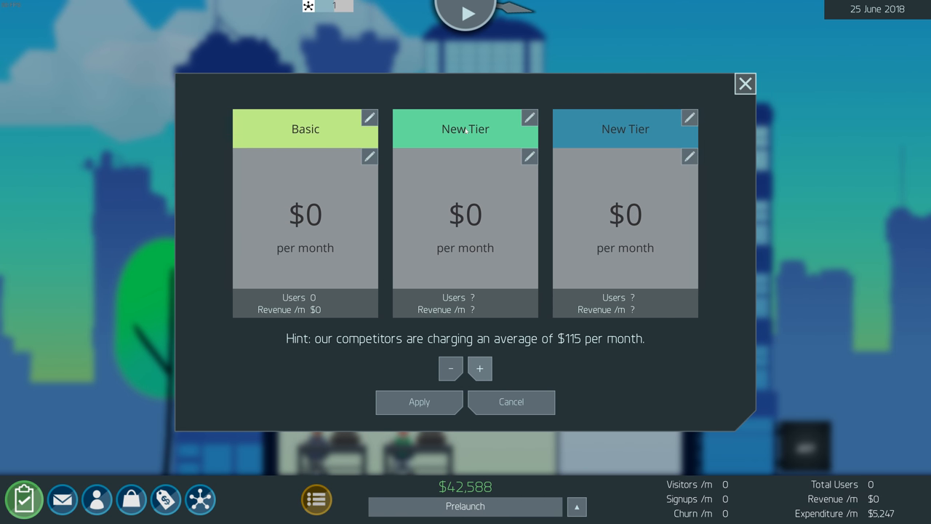
pyautogui.moveTo(477, 139)
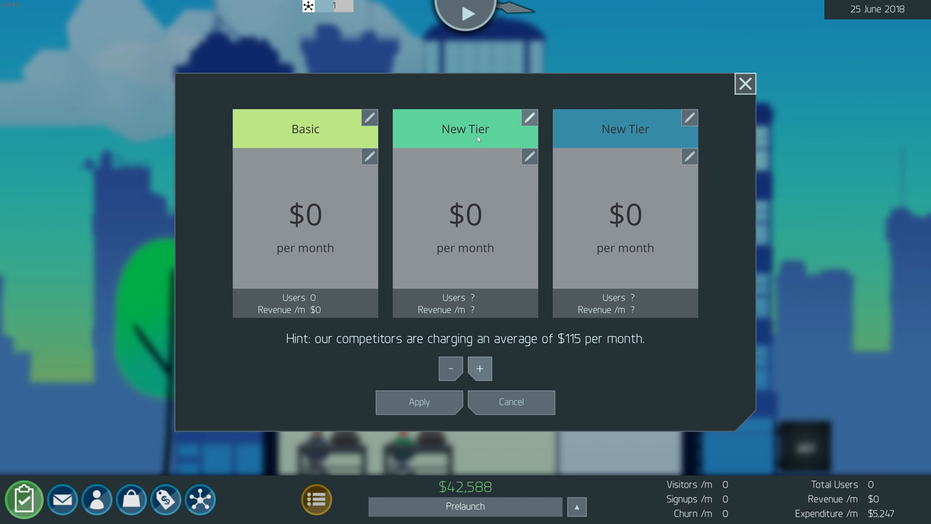
pyautogui.click(530, 118)
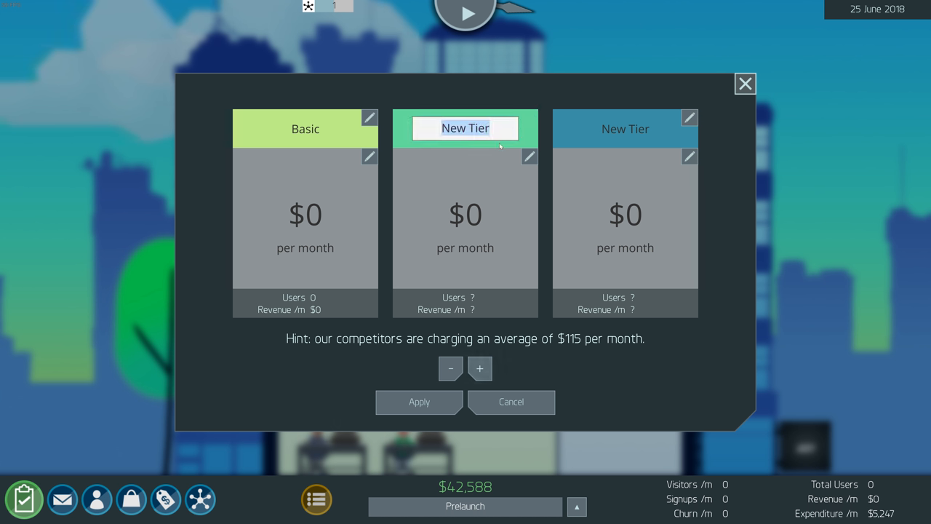
pyautogui.write('Ad')
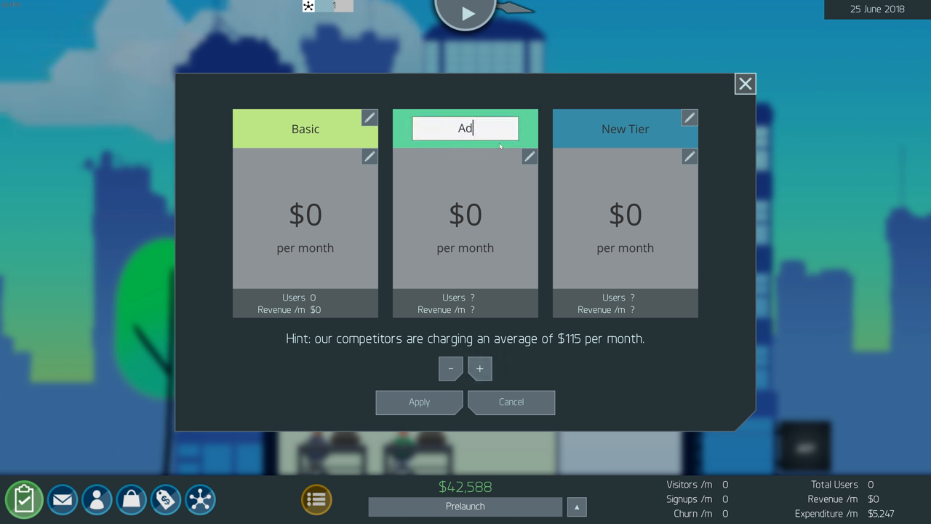
pyautogui.write('vang')
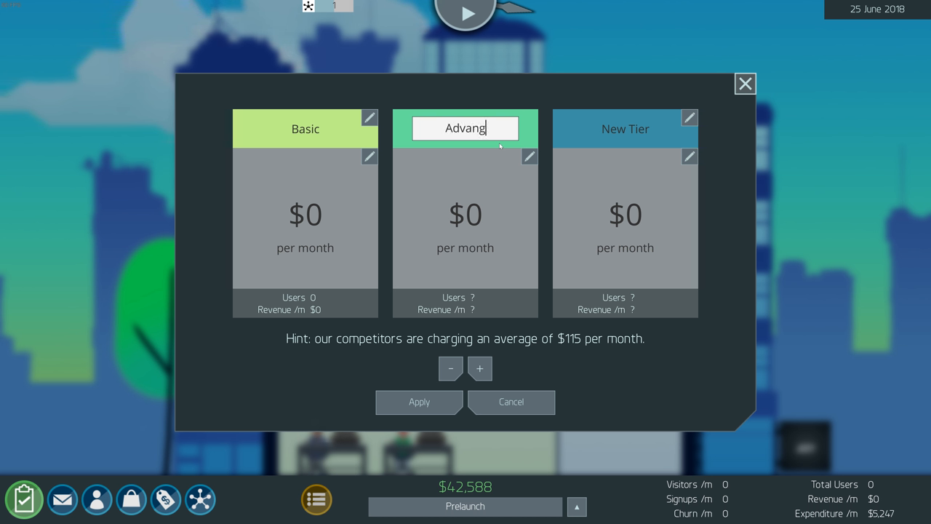
pyautogui.press('ctrl+a')
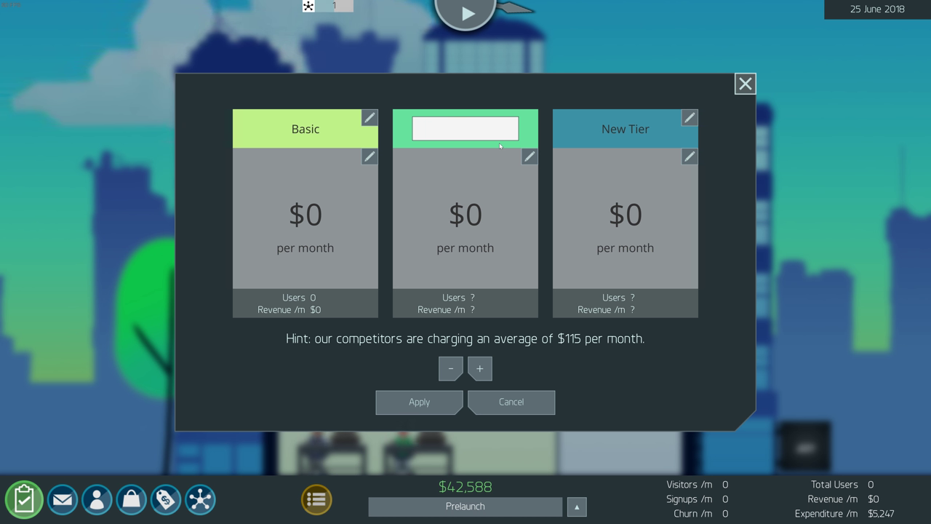
pyautogui.write('Gold')
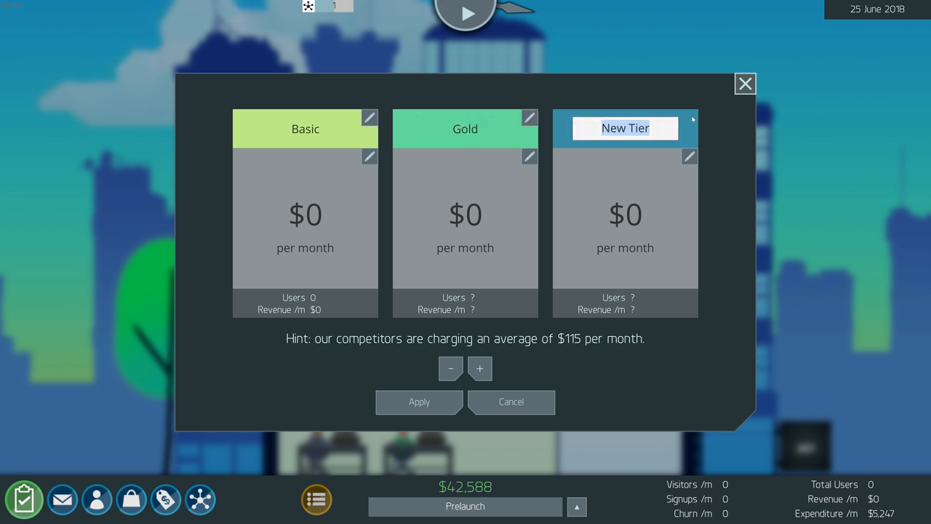
pyautogui.write('Enter')
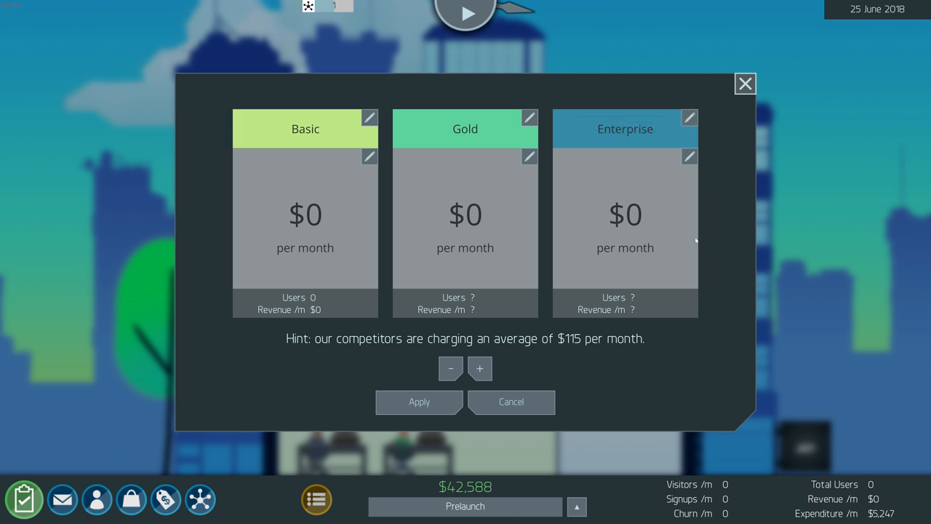
pyautogui.moveTo(367, 160)
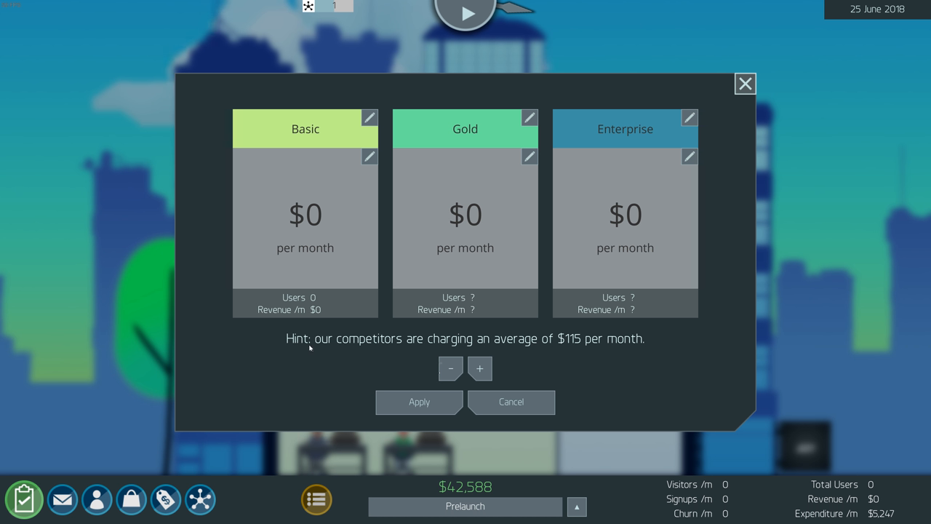
pyautogui.moveTo(565, 345)
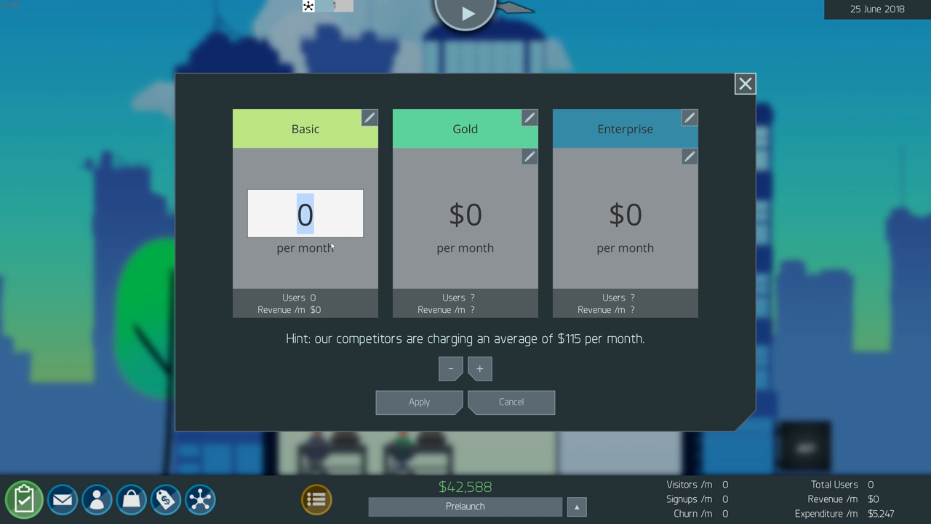
# Set the Basic, Gold and Enterprise tier prices to $99, $119 and $139 per month
pyautogui.click(466, 214)
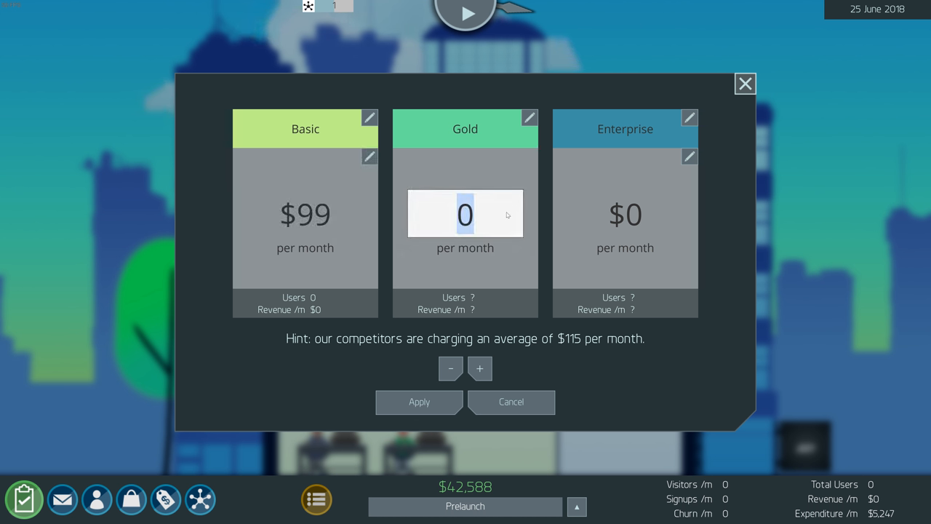
pyautogui.click(480, 368)
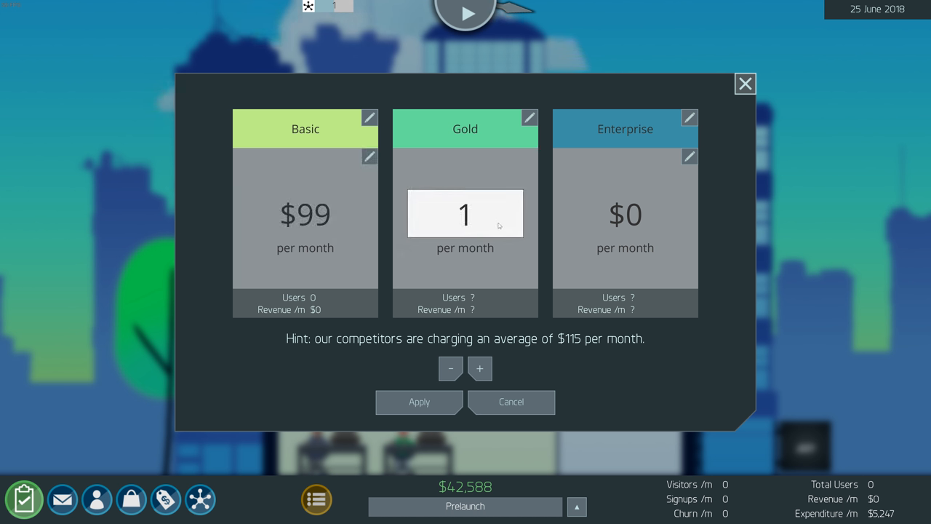
pyautogui.click(626, 214)
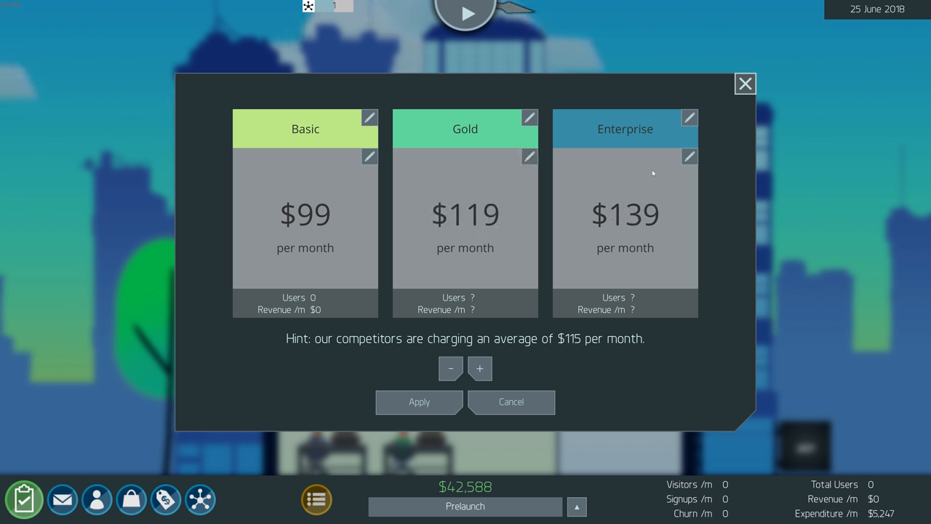
pyautogui.moveTo(646, 201)
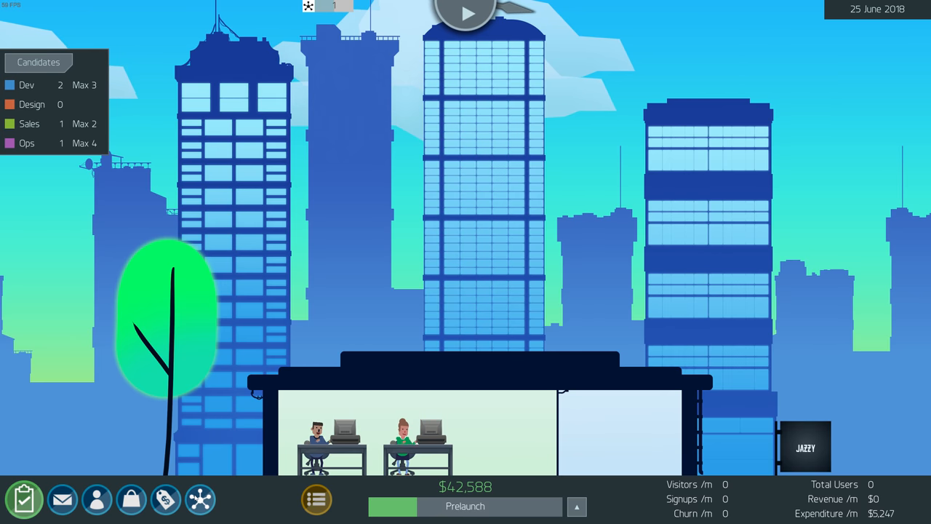
# Add a first server to the North America data center
pyautogui.click(198, 500)
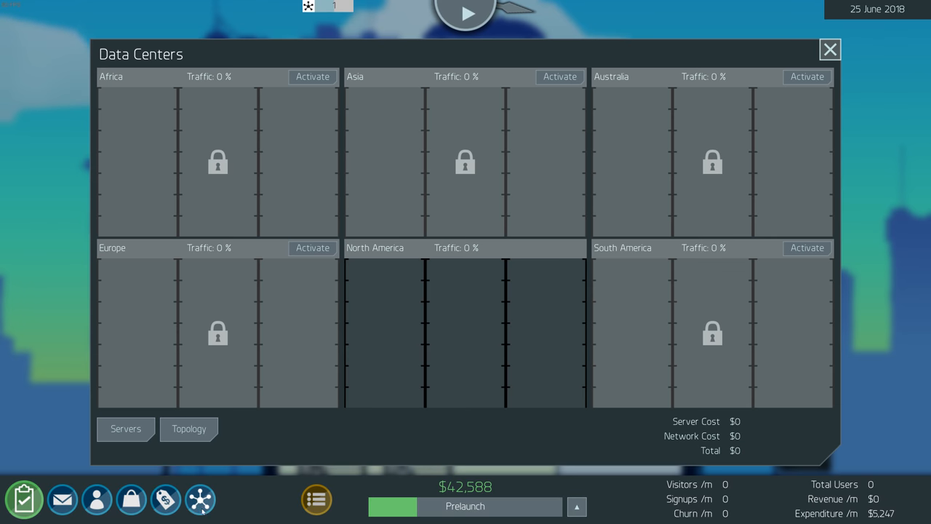
pyautogui.moveTo(425, 279)
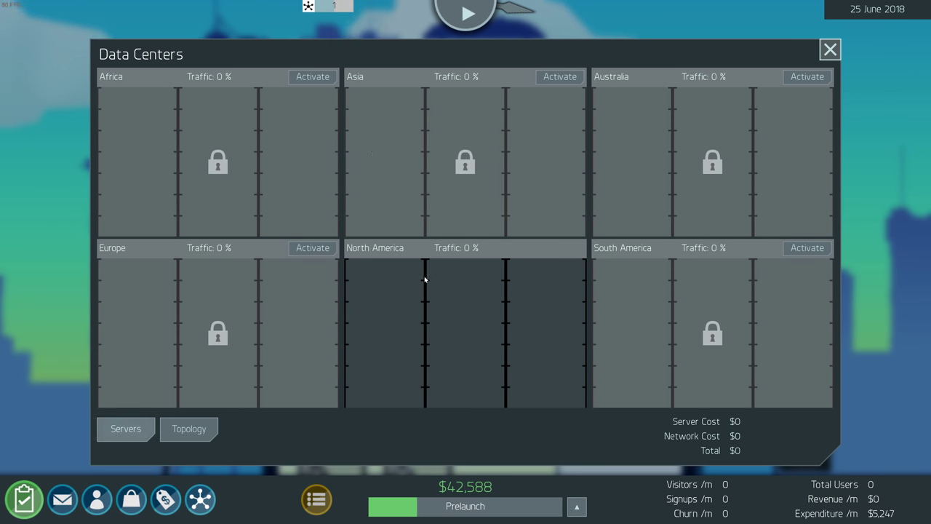
pyautogui.click(829, 48)
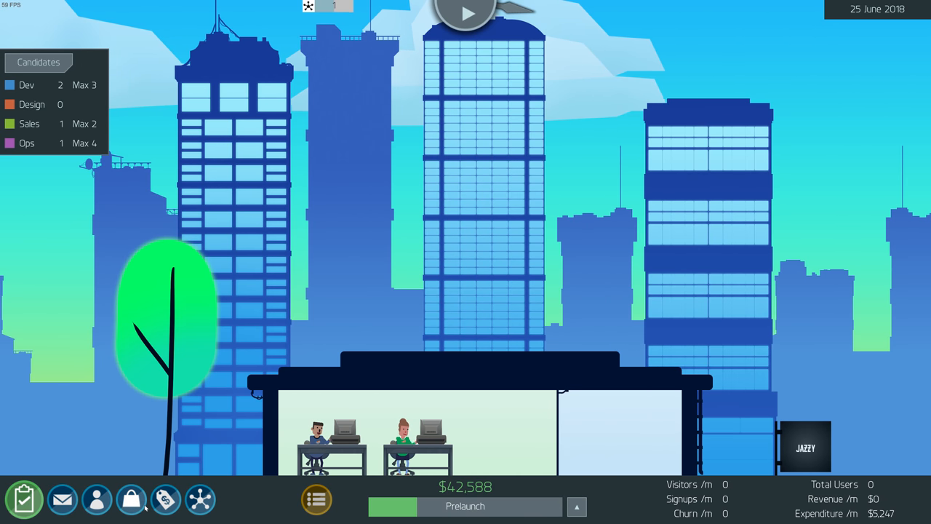
pyautogui.click(197, 500)
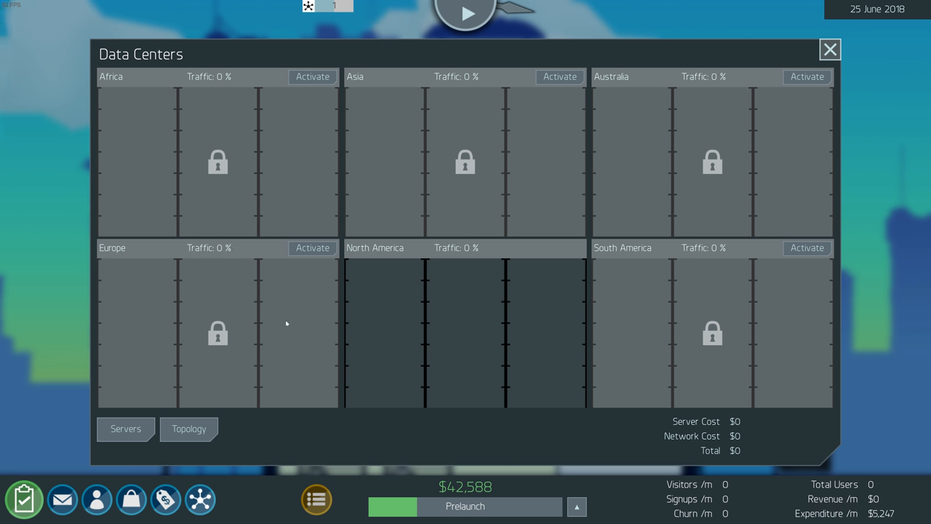
pyautogui.click(125, 427)
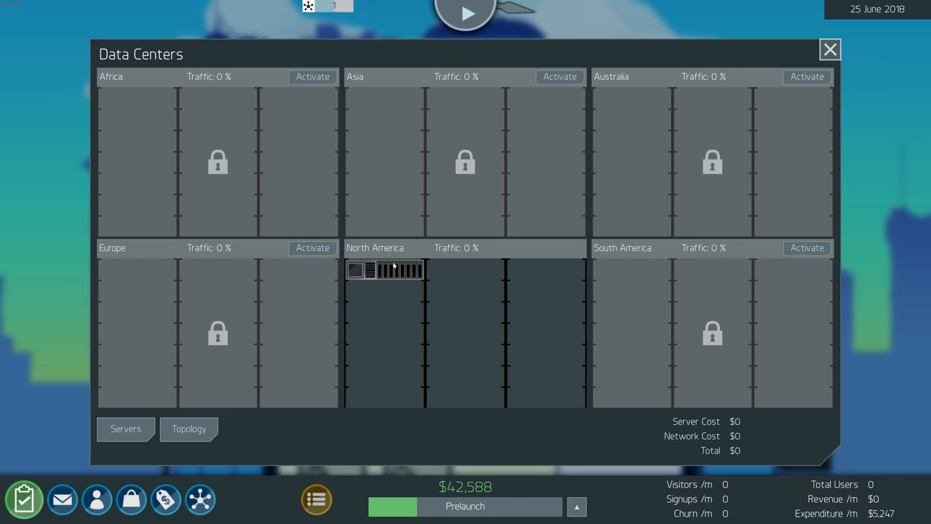
pyautogui.moveTo(384, 269)
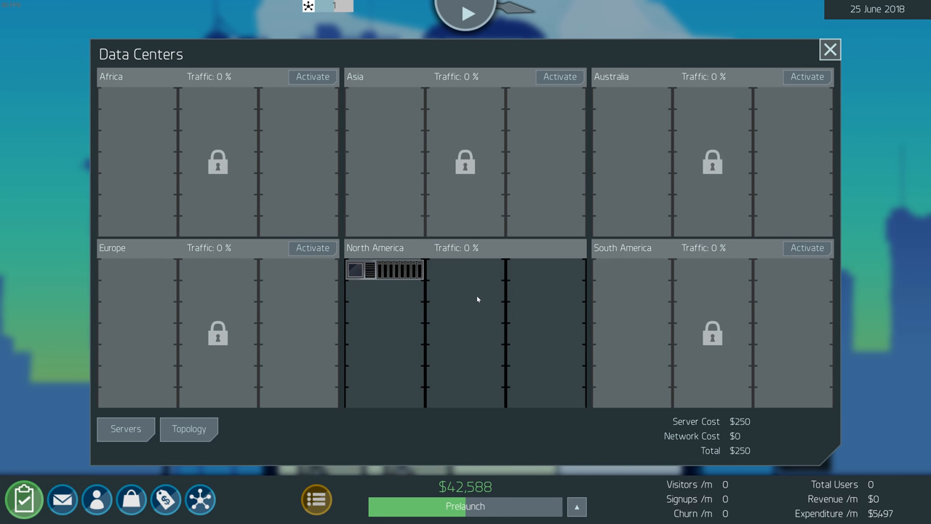
pyautogui.moveTo(387, 329)
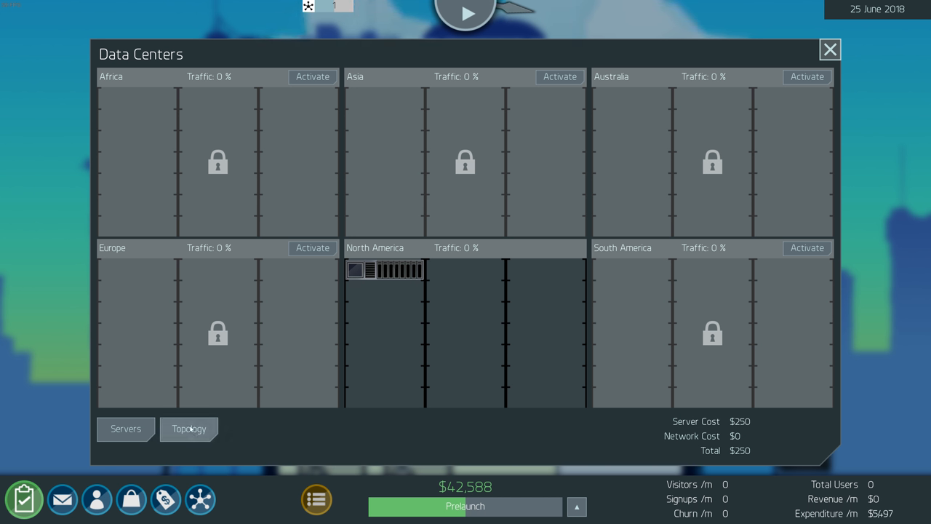
pyautogui.click(189, 428)
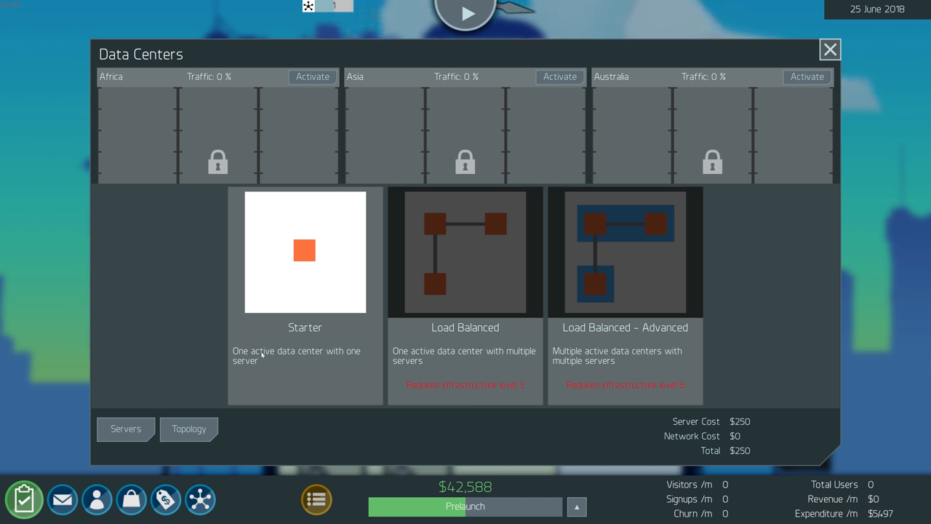
pyautogui.moveTo(375, 354)
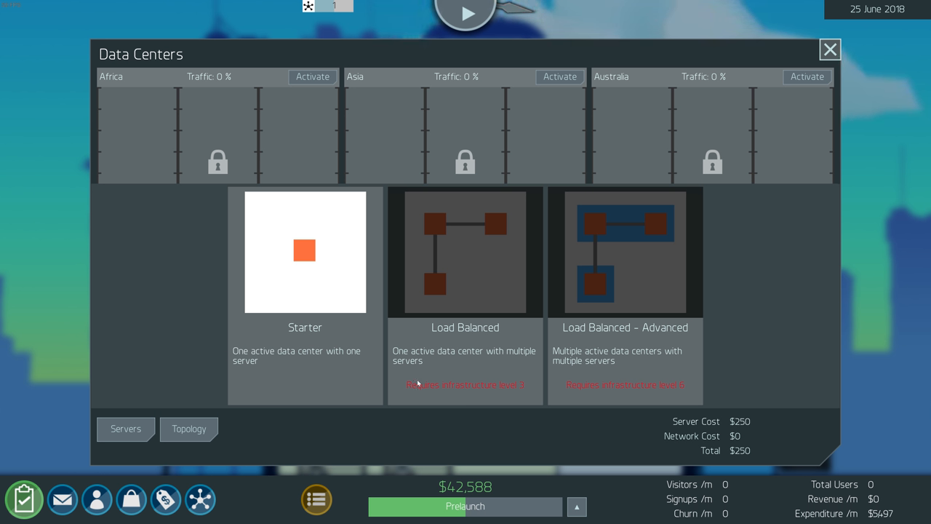
pyautogui.moveTo(583, 338)
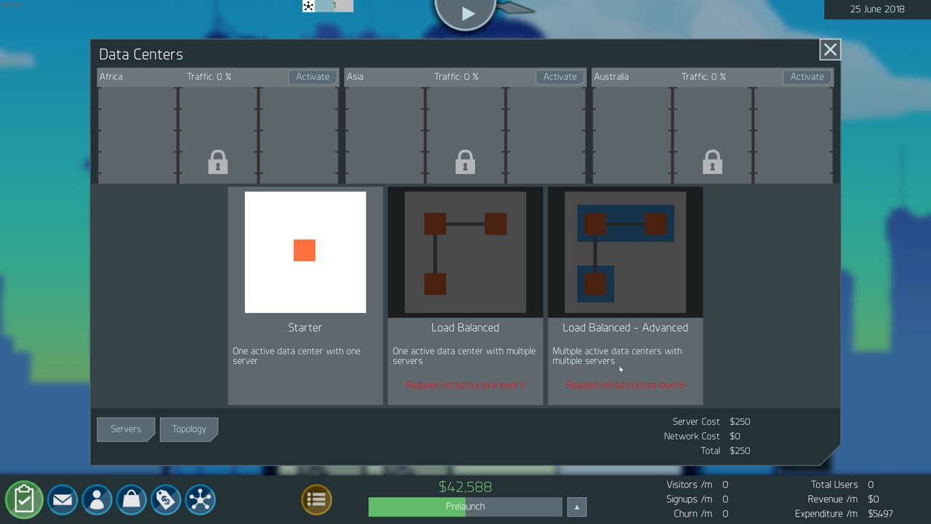
pyautogui.moveTo(335, 267)
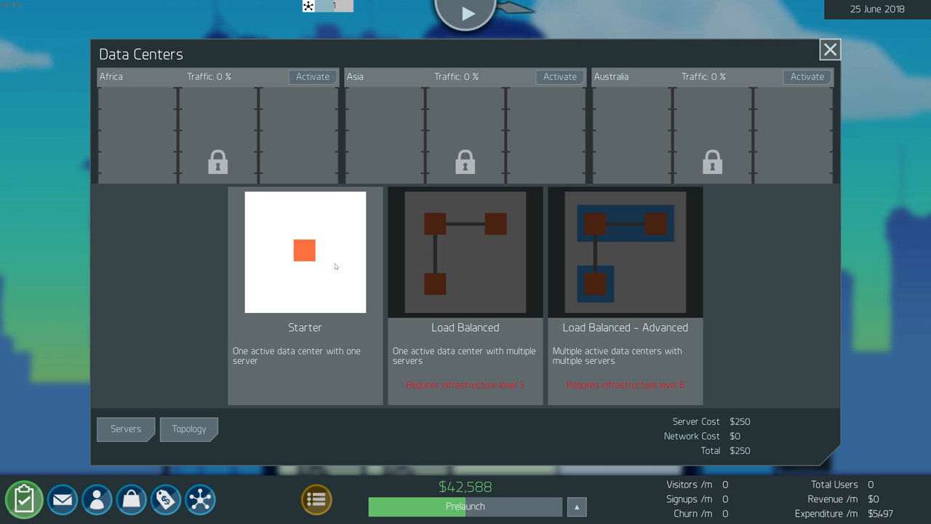
pyautogui.moveTo(416, 265)
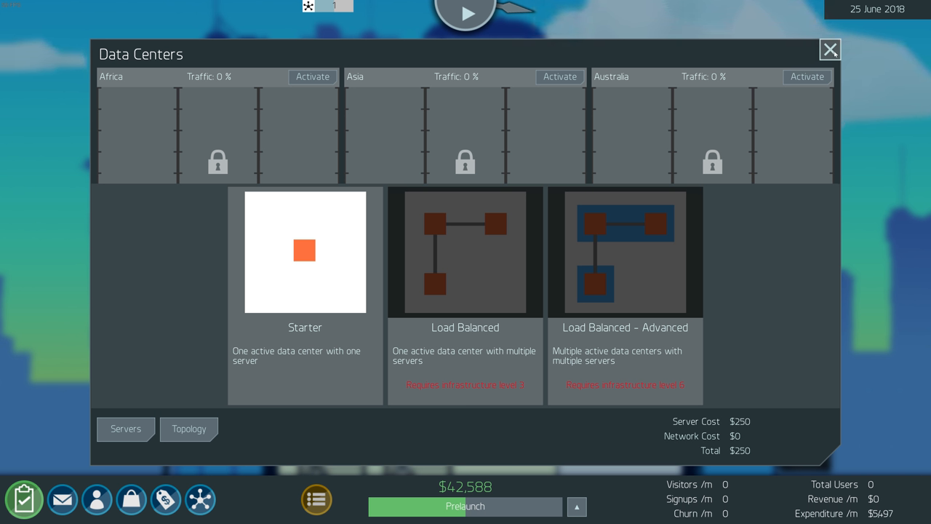
pyautogui.moveTo(290, 288)
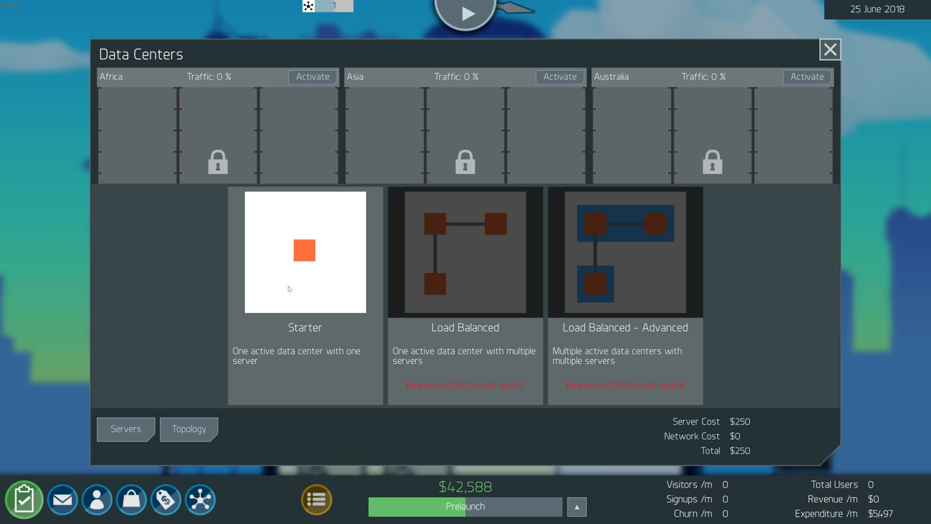
pyautogui.moveTo(296, 294)
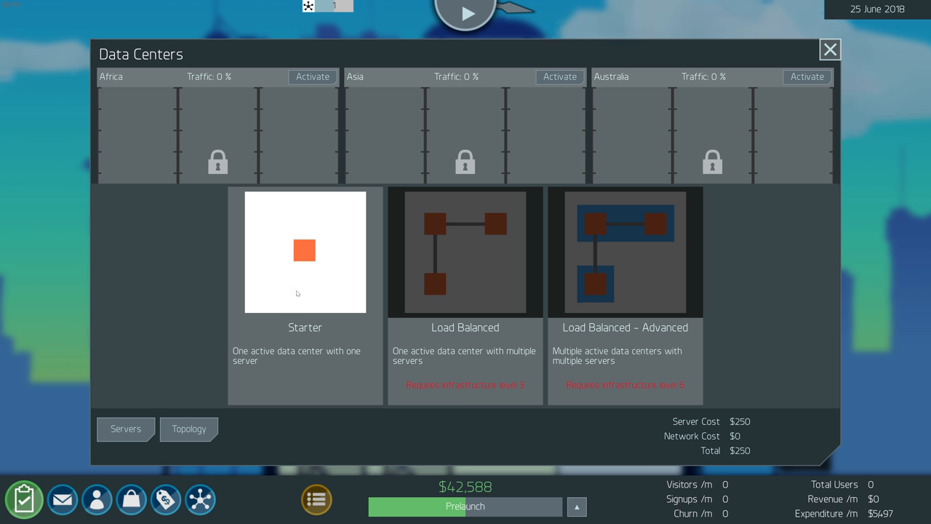
pyautogui.moveTo(905, 64)
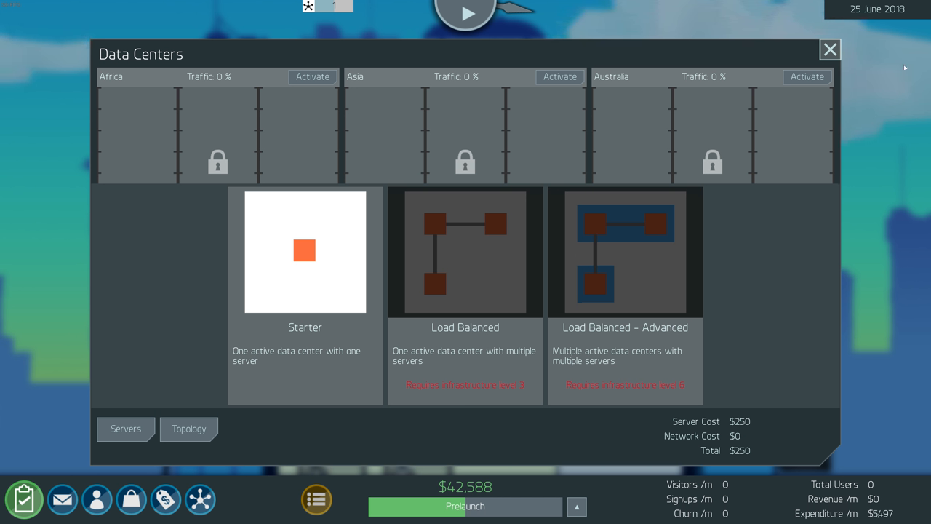
pyautogui.click(829, 49)
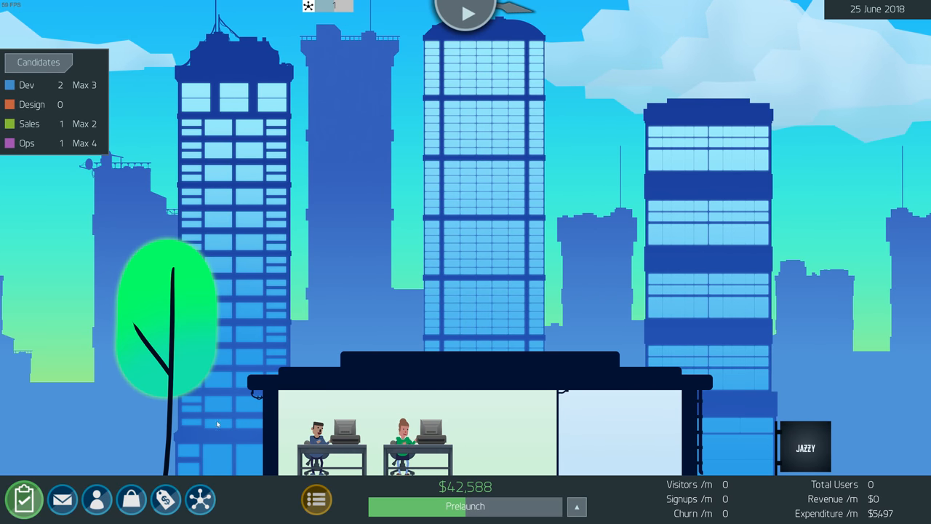
pyautogui.moveTo(326, 8)
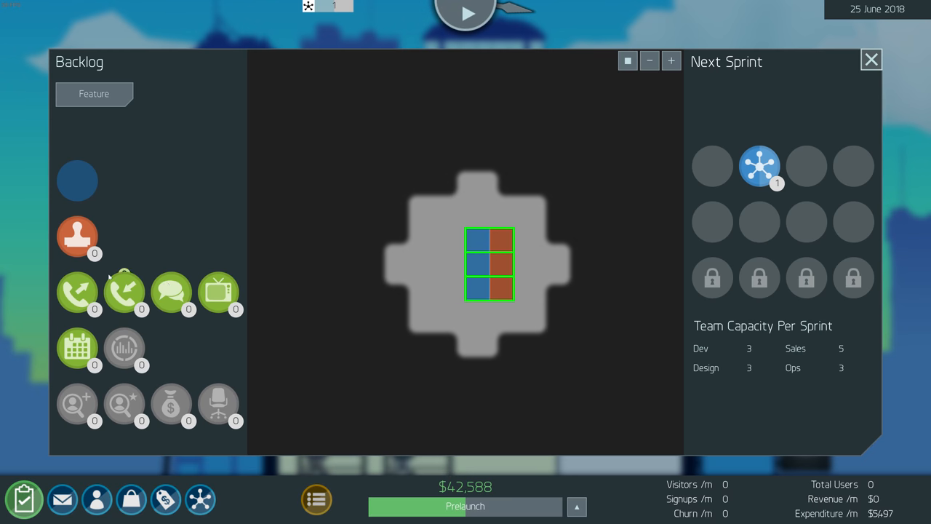
# Place the Social Media and Branding features and add them to the next sprint
pyautogui.click(171, 289)
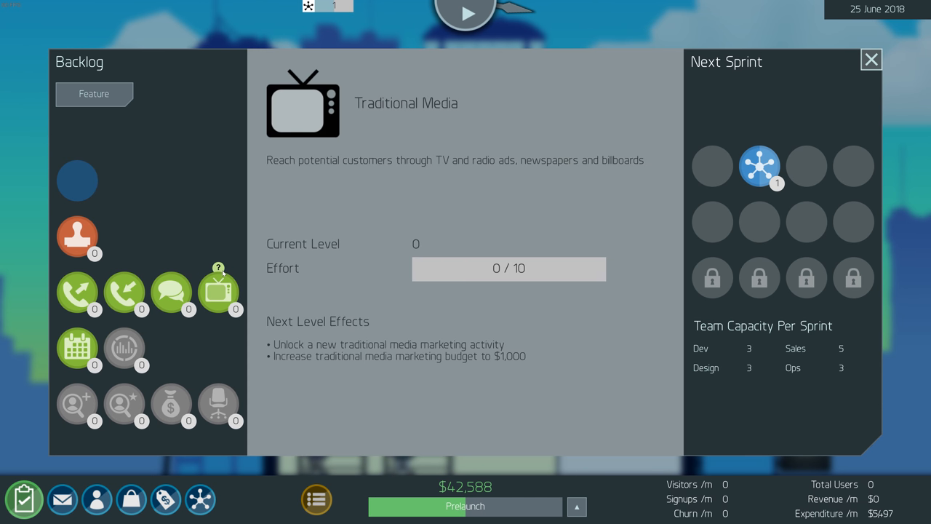
pyautogui.click(77, 349)
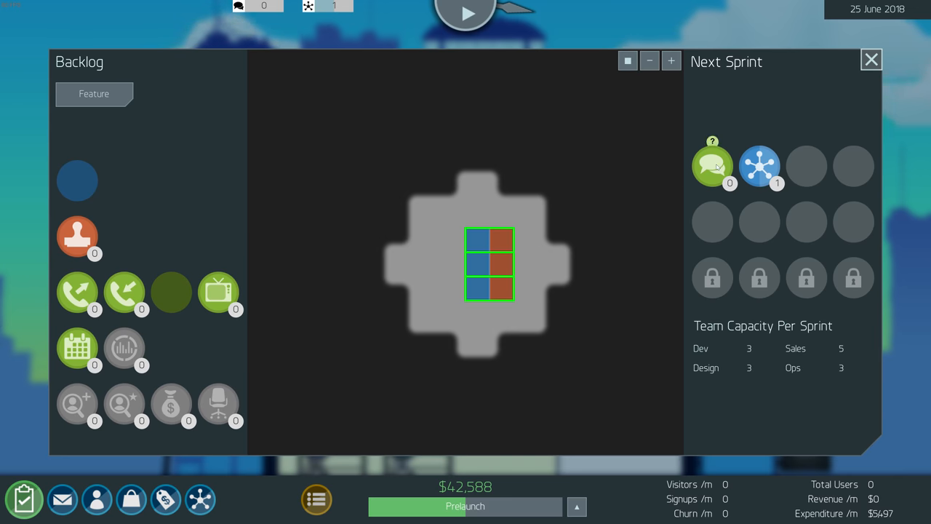
pyautogui.click(77, 236)
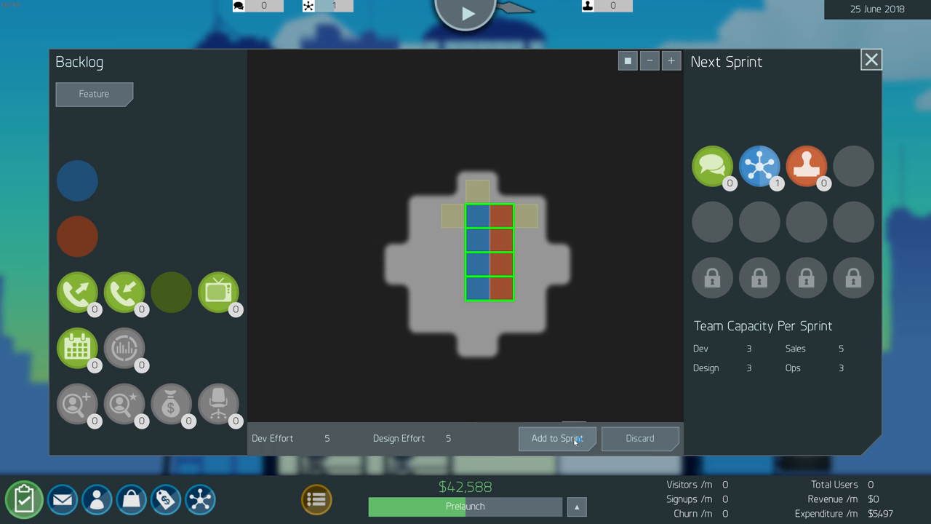
pyautogui.click(557, 439)
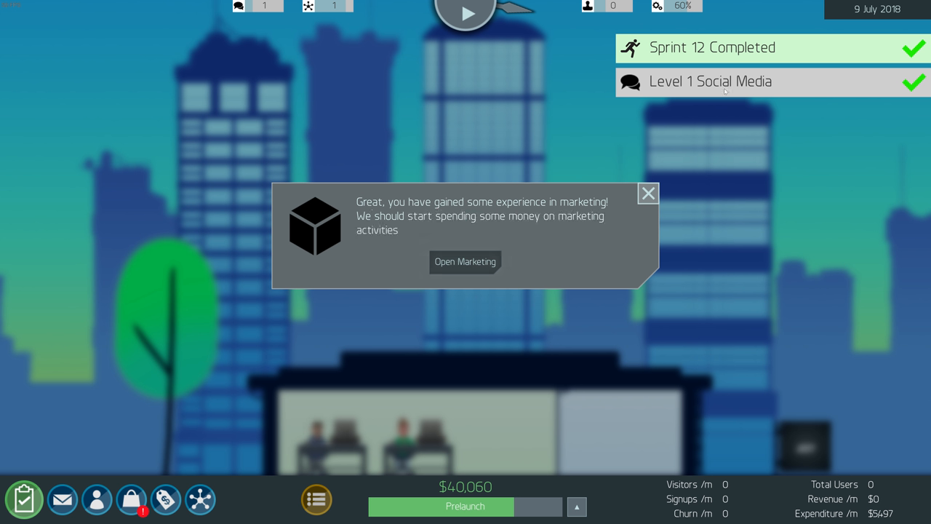
# Unlock MyFace Ads marketing, launch the product and check the milestone requirements
pyautogui.click(465, 262)
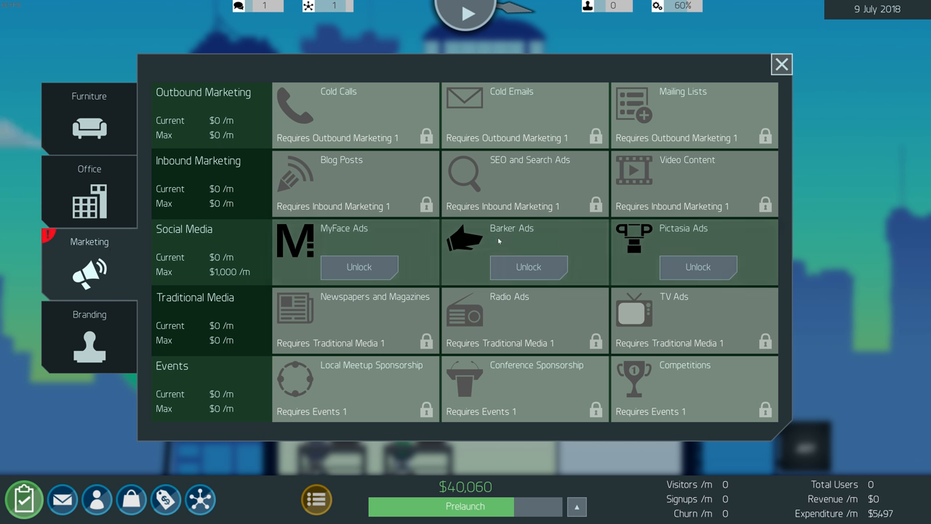
pyautogui.moveTo(336, 238)
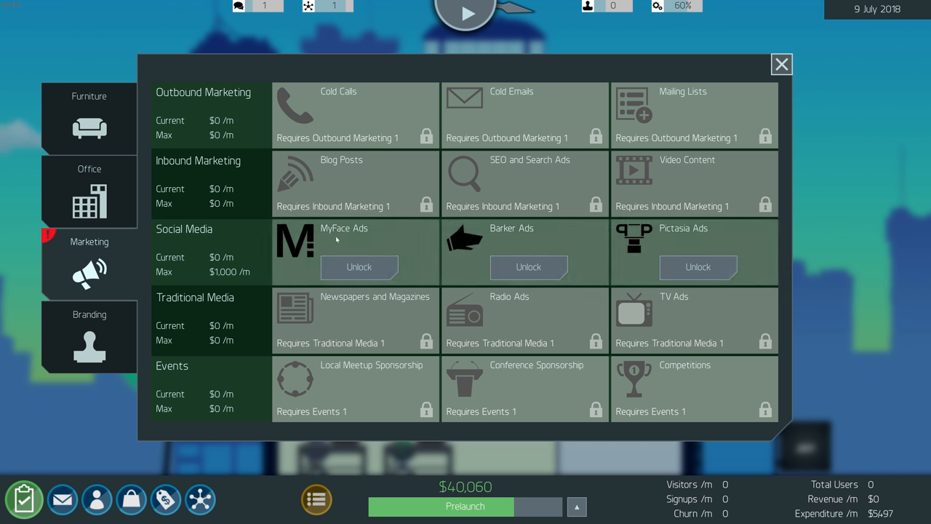
pyautogui.moveTo(320, 249)
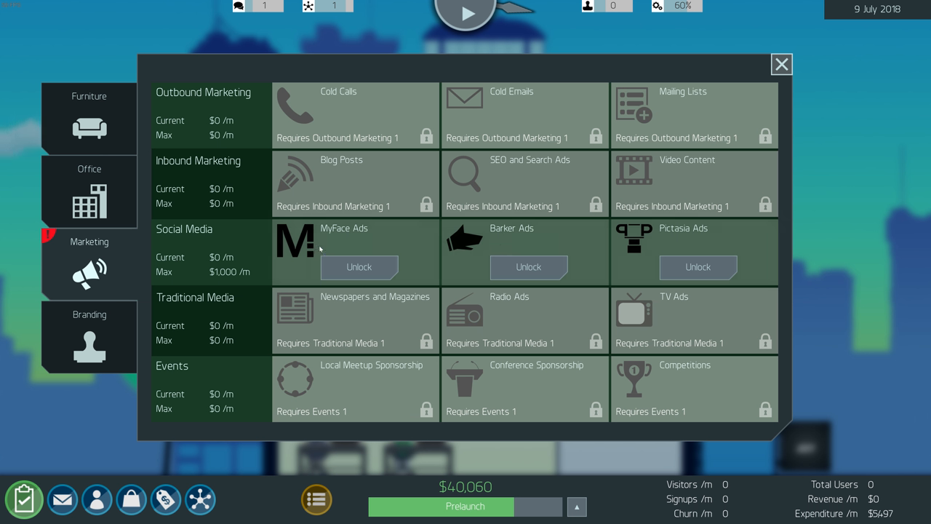
pyautogui.moveTo(492, 241)
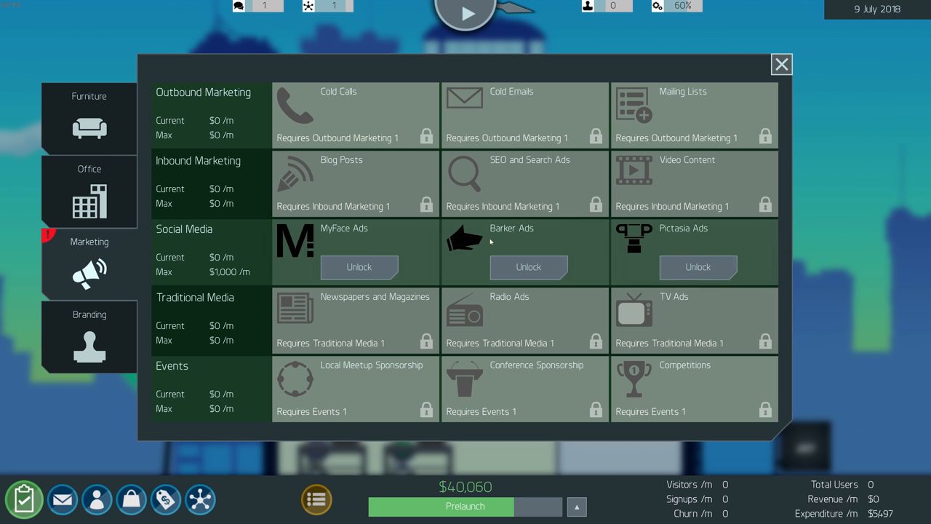
pyautogui.moveTo(672, 233)
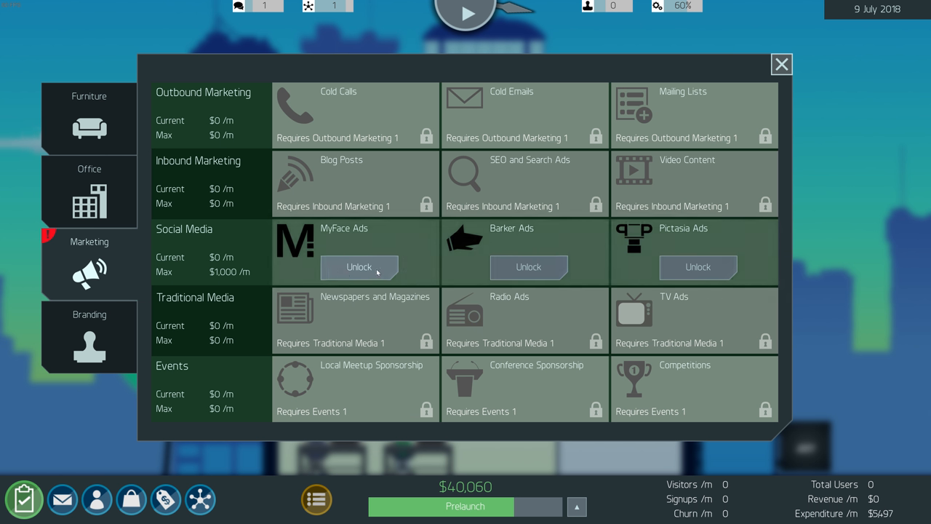
pyautogui.click(358, 267)
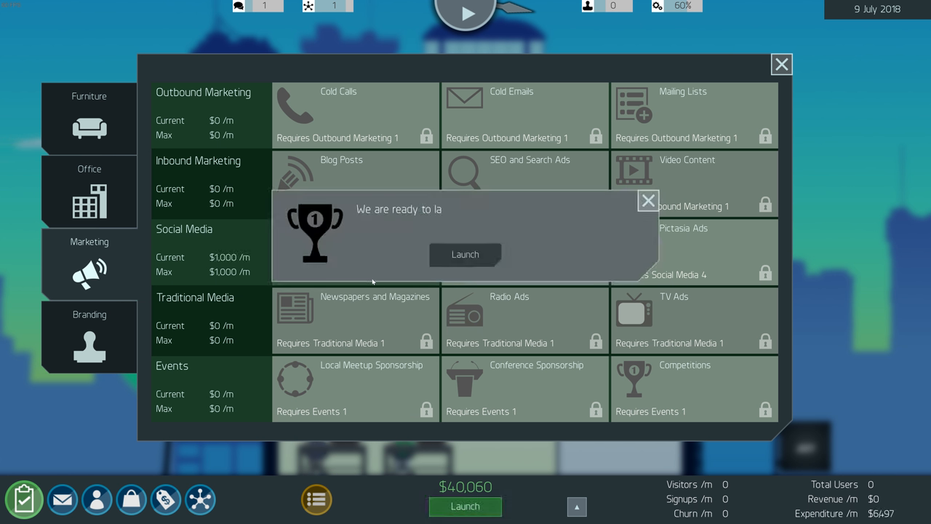
pyautogui.click(465, 254)
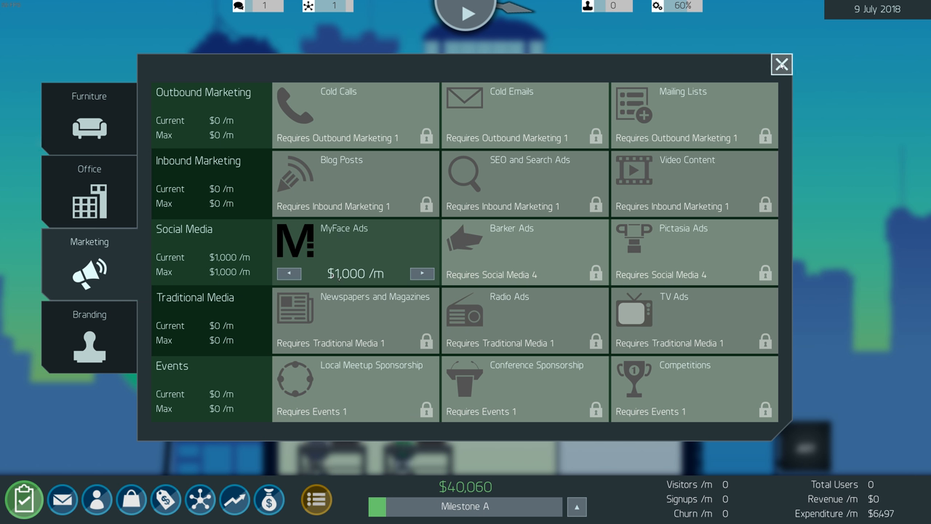
pyautogui.click(782, 64)
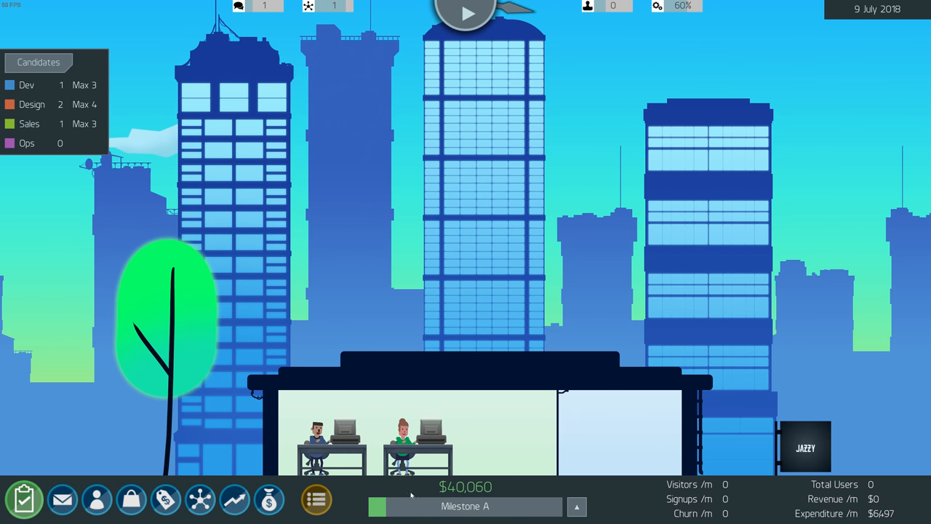
pyautogui.click(576, 505)
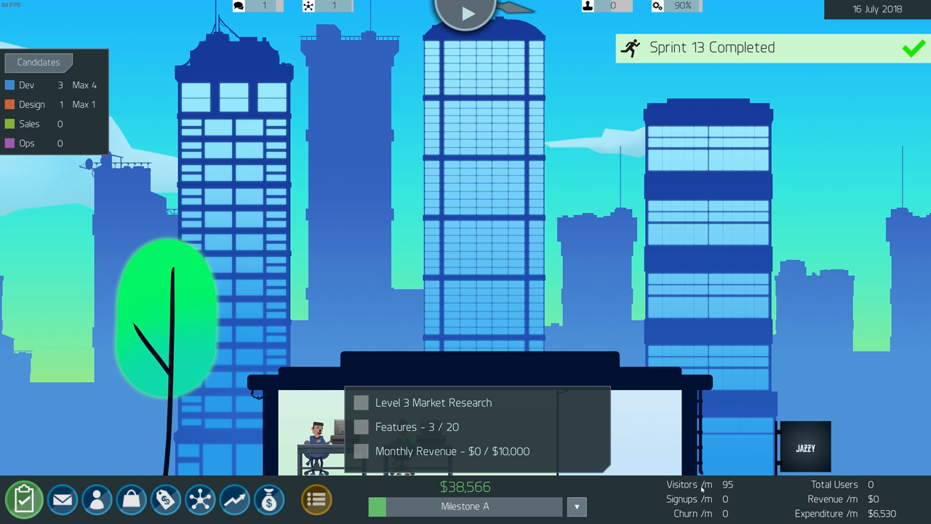
pyautogui.moveTo(739, 500)
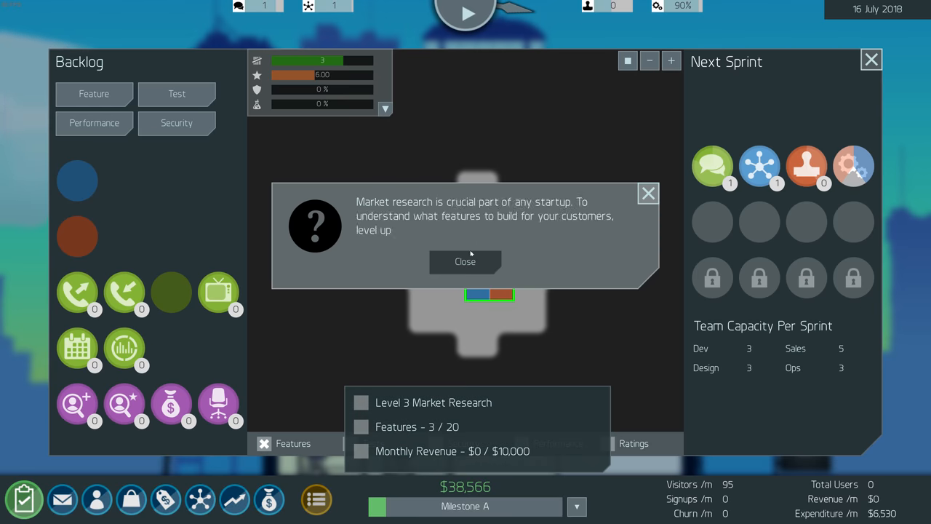
# Dismiss the market research tip and review the job advertising and company PR tasks
pyautogui.click(465, 262)
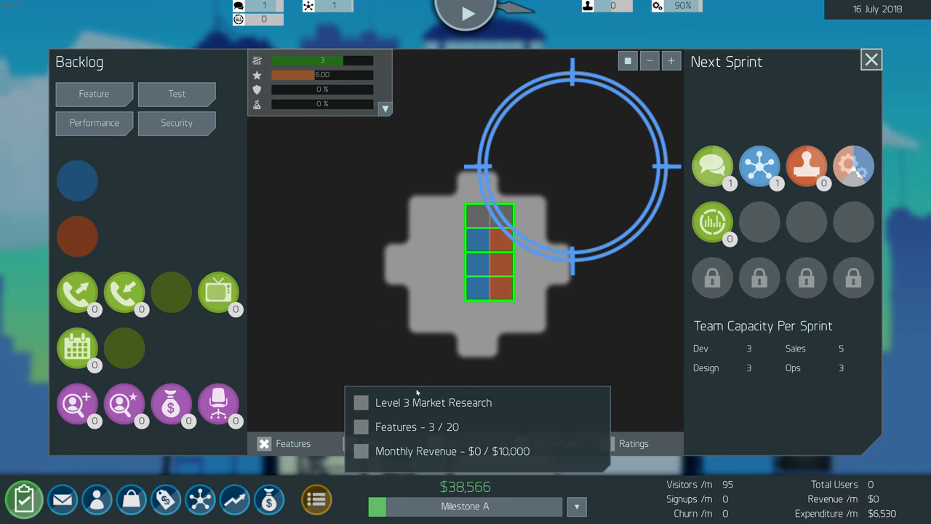
pyautogui.moveTo(422, 148)
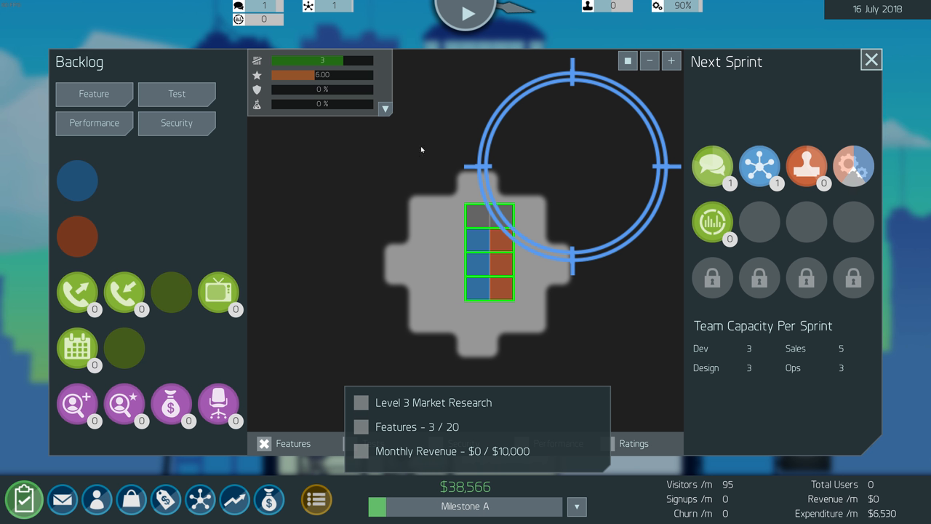
pyautogui.moveTo(518, 94)
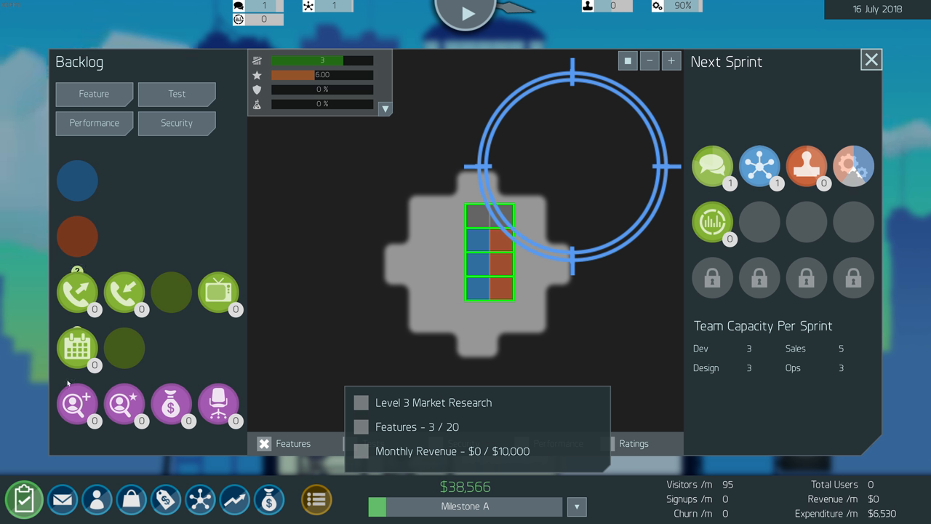
pyautogui.click(76, 401)
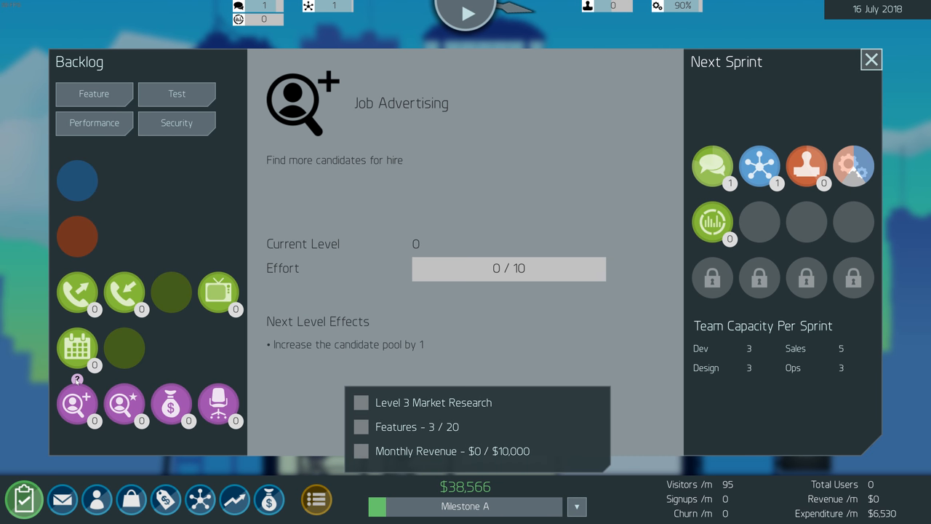
pyautogui.click(122, 401)
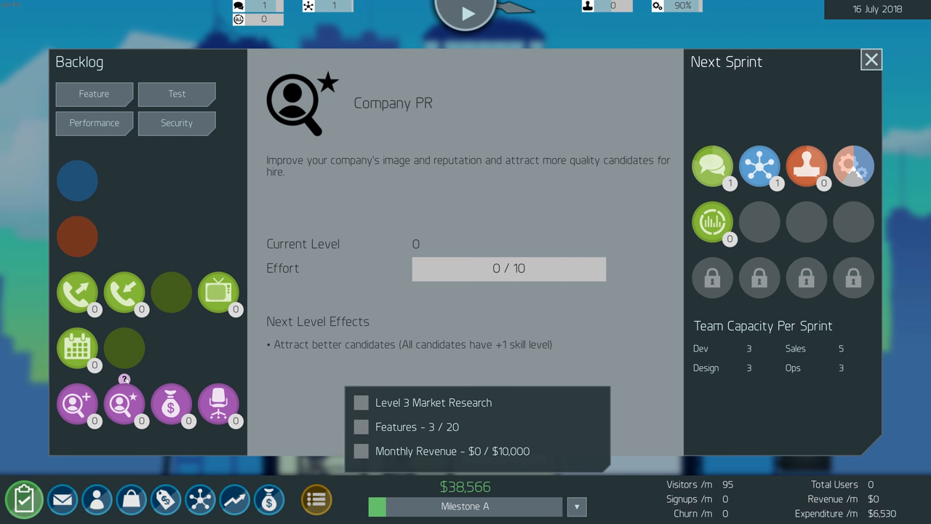
pyautogui.click(170, 405)
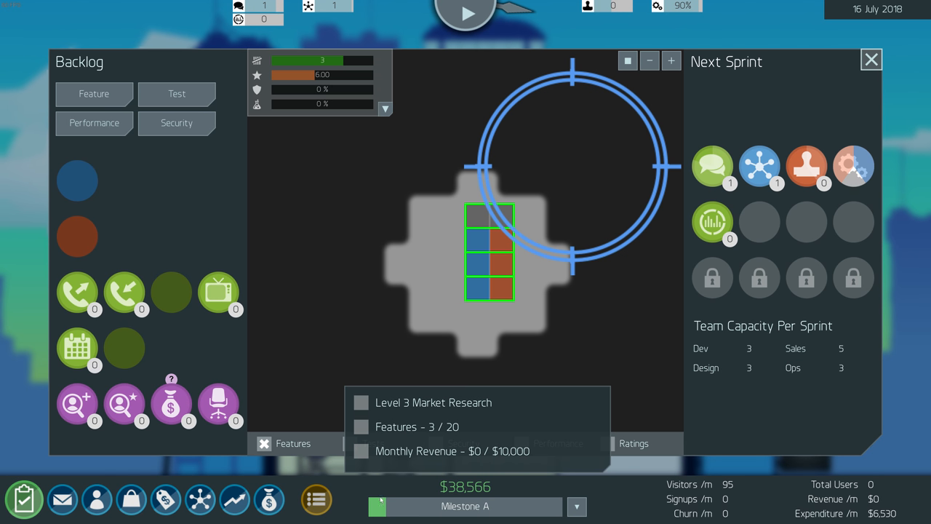
pyautogui.moveTo(495, 495)
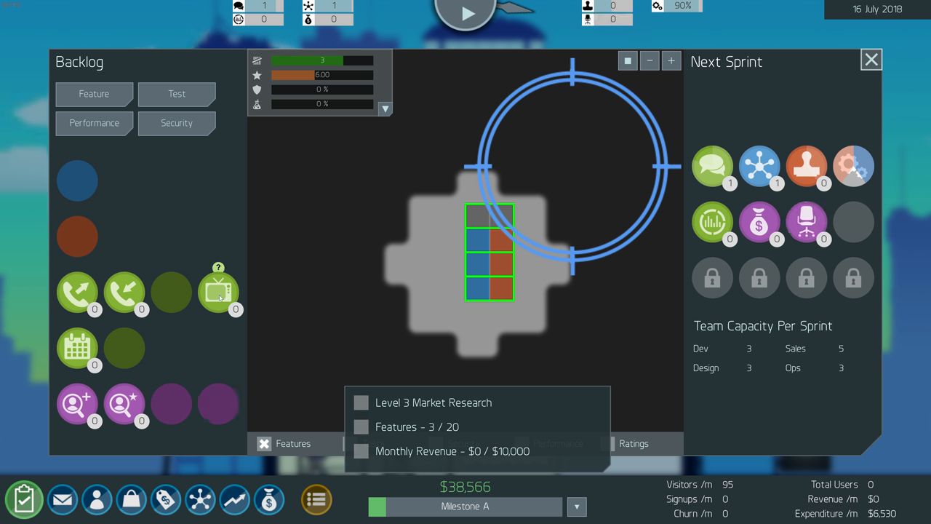
# Add job advertising and company PR work to the next sprint
pyautogui.click(75, 403)
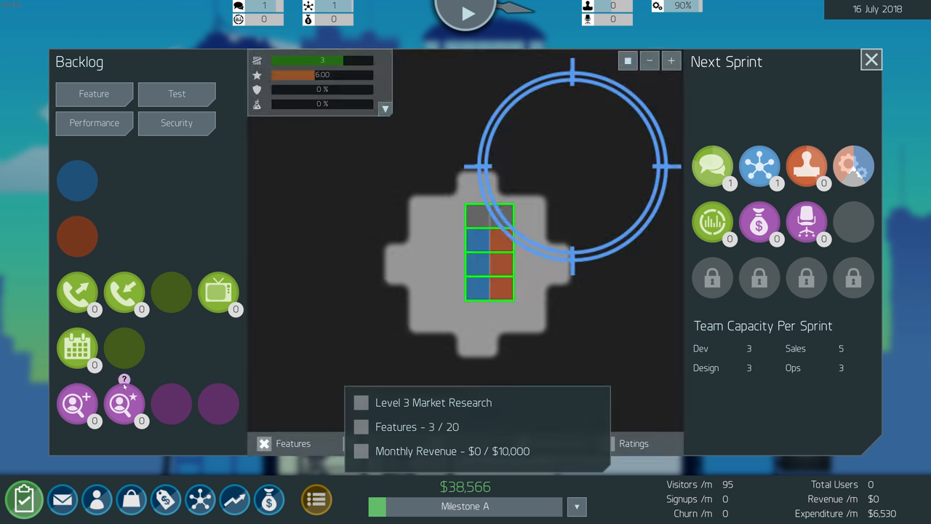
pyautogui.click(124, 404)
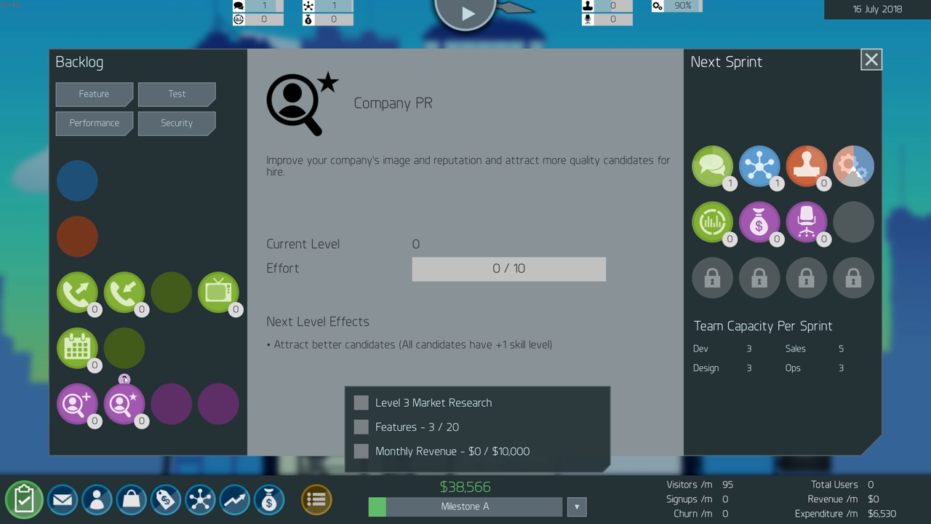
pyautogui.click(76, 403)
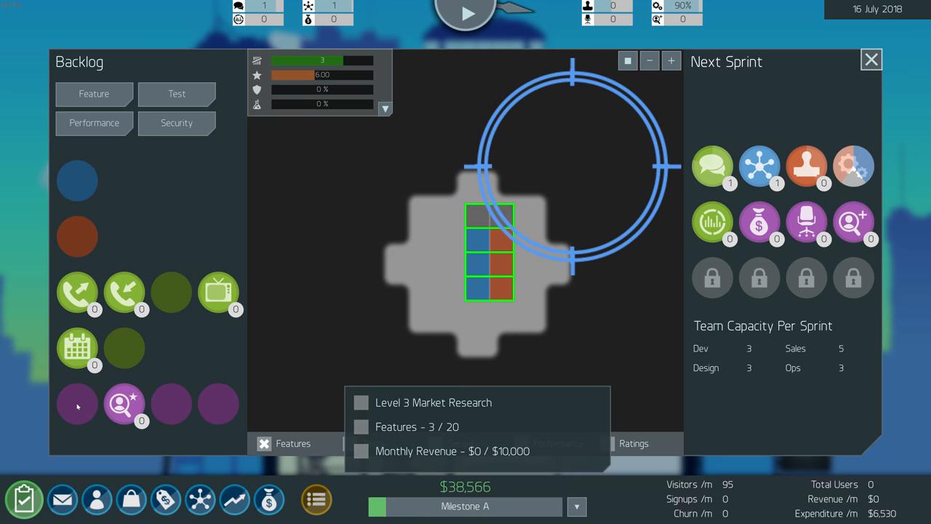
pyautogui.moveTo(535, 126)
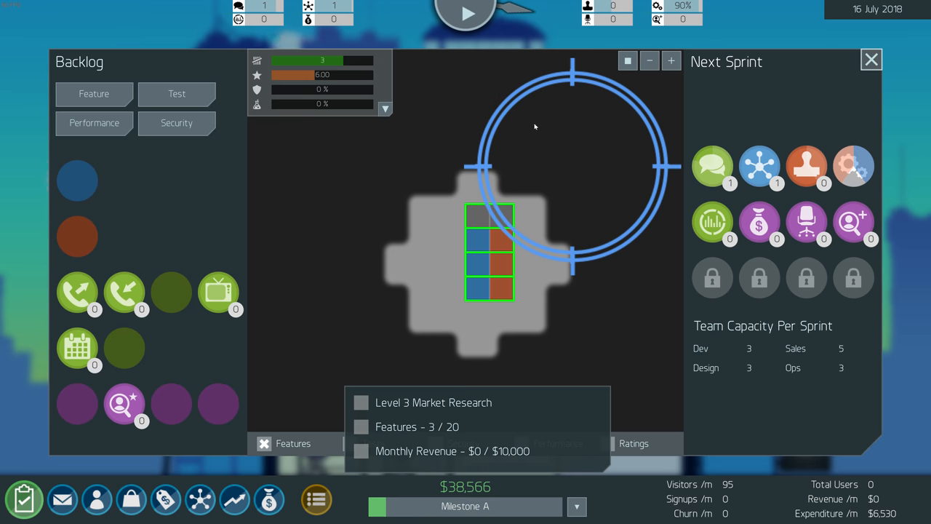
pyautogui.moveTo(58, 138)
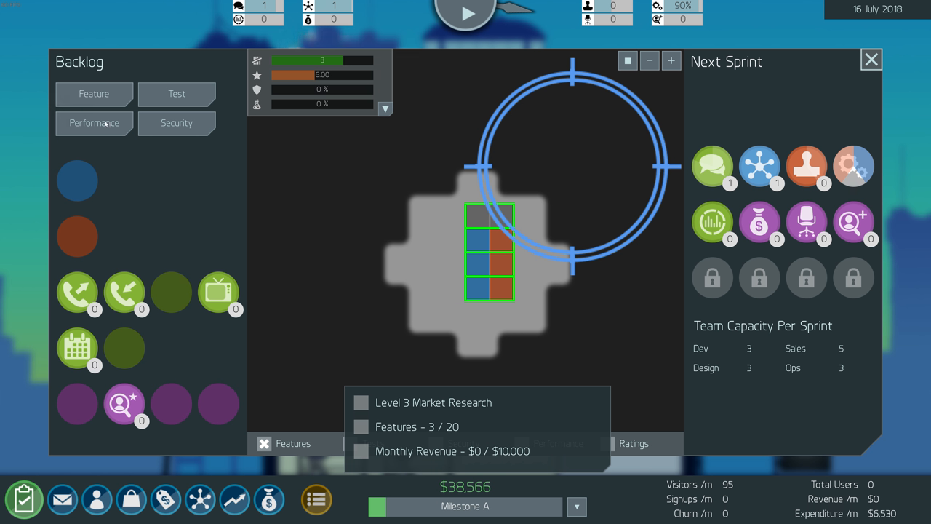
pyautogui.moveTo(203, 121)
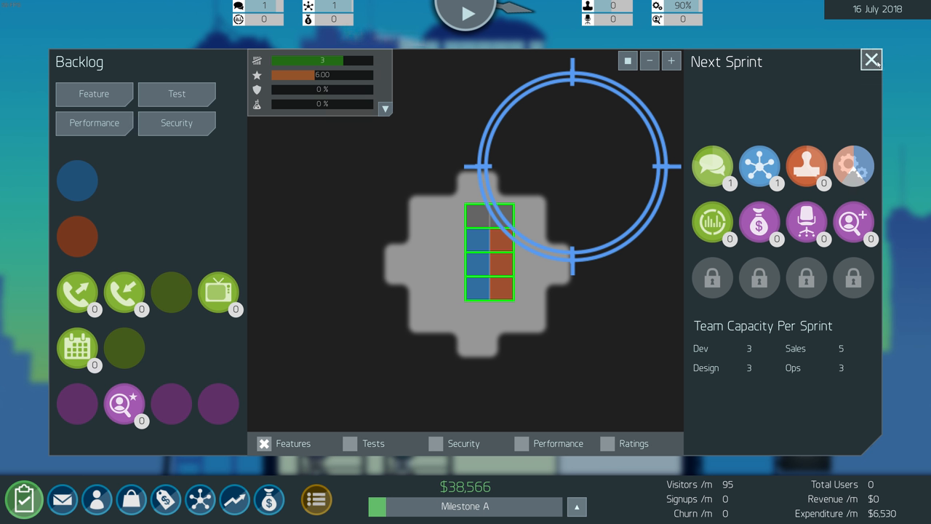
pyautogui.click(870, 61)
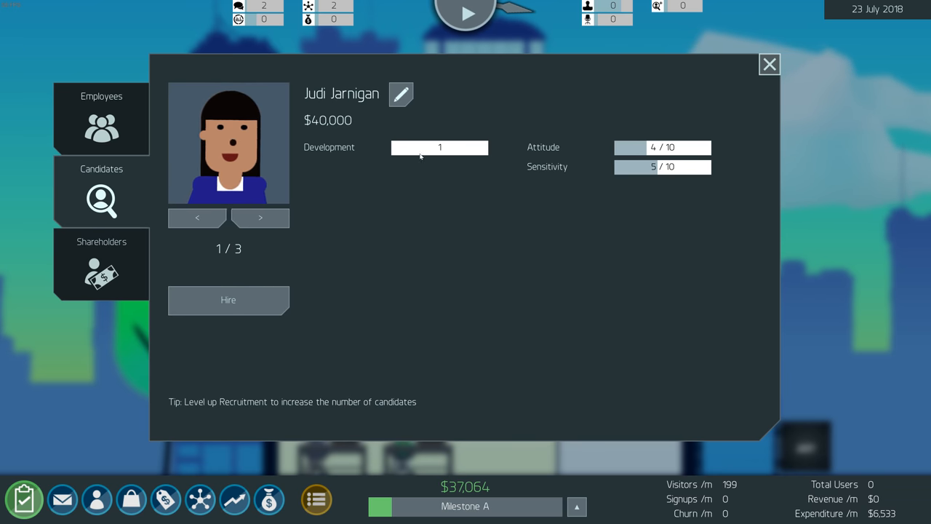
# Browse the job candidates, confirm the CEO holds 100% of shares, and close the staff panel
pyautogui.click(259, 218)
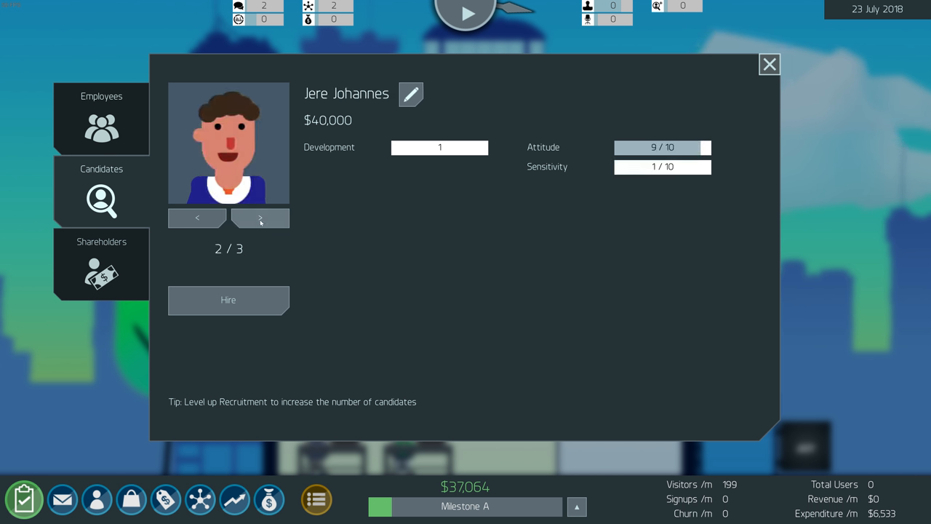
pyautogui.click(196, 218)
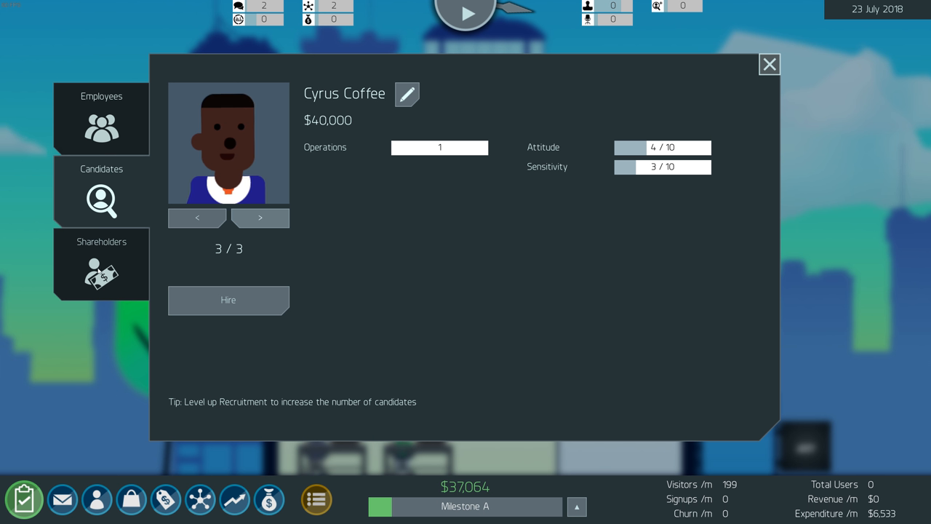
pyautogui.click(102, 265)
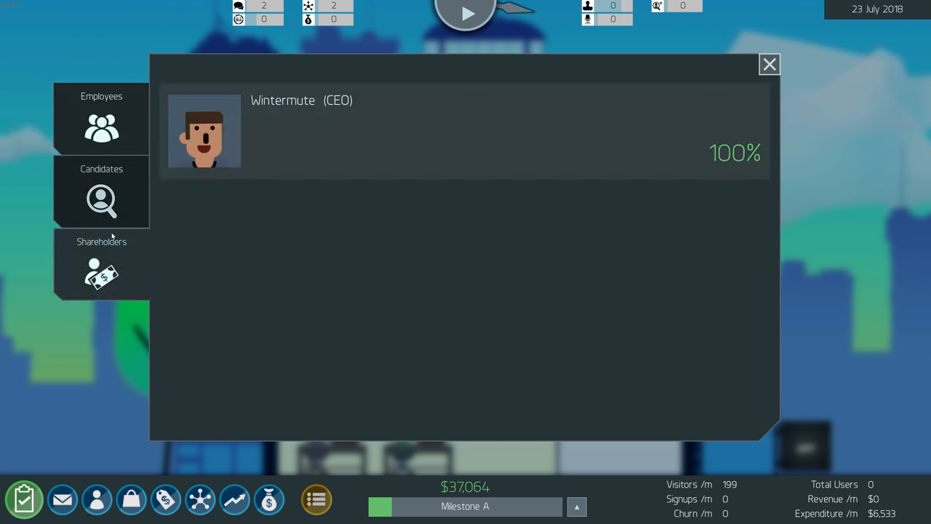
pyautogui.click(768, 64)
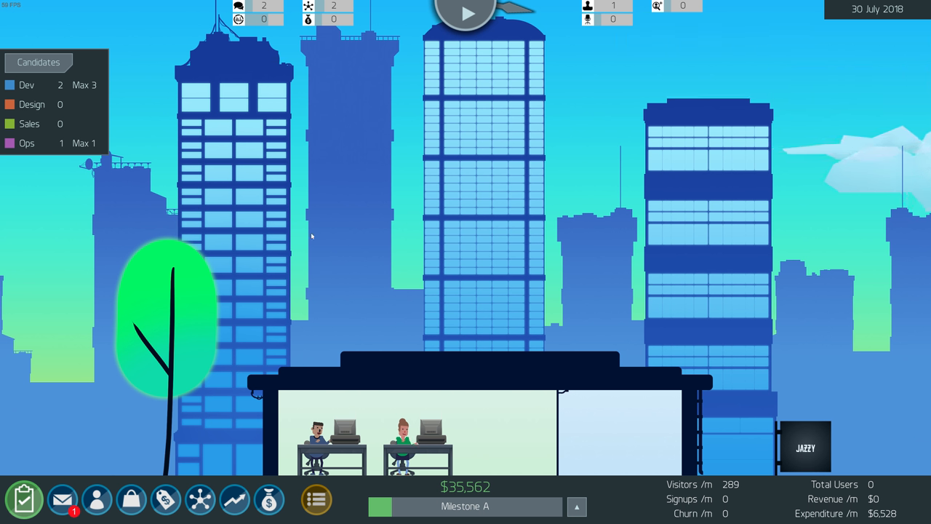
# Read the inbox message and the junk ninja-stars request, then close the mailbox
pyautogui.click(61, 499)
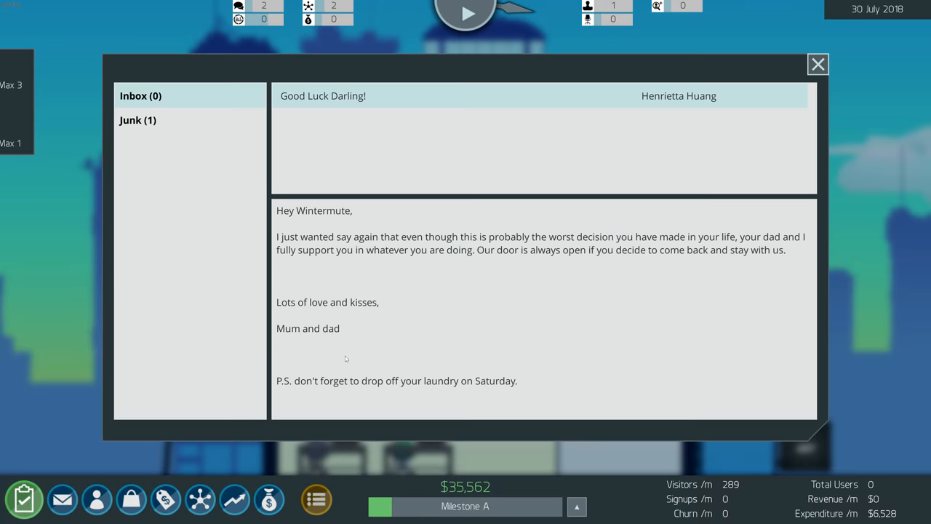
pyautogui.moveTo(143, 109)
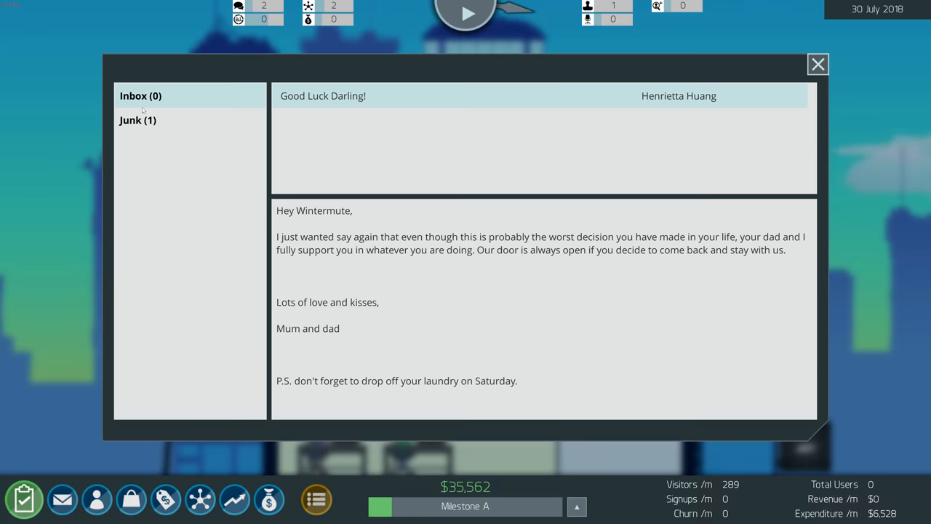
pyautogui.click(137, 120)
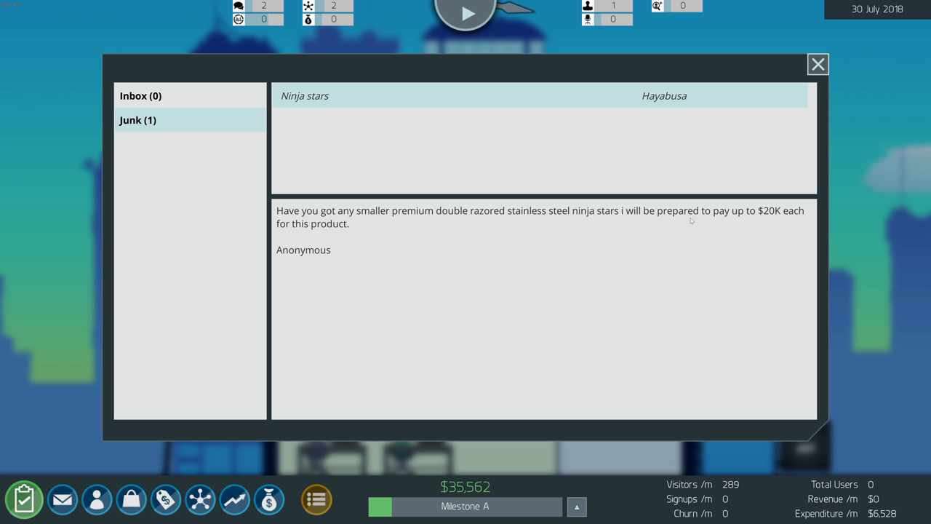
pyautogui.click(817, 64)
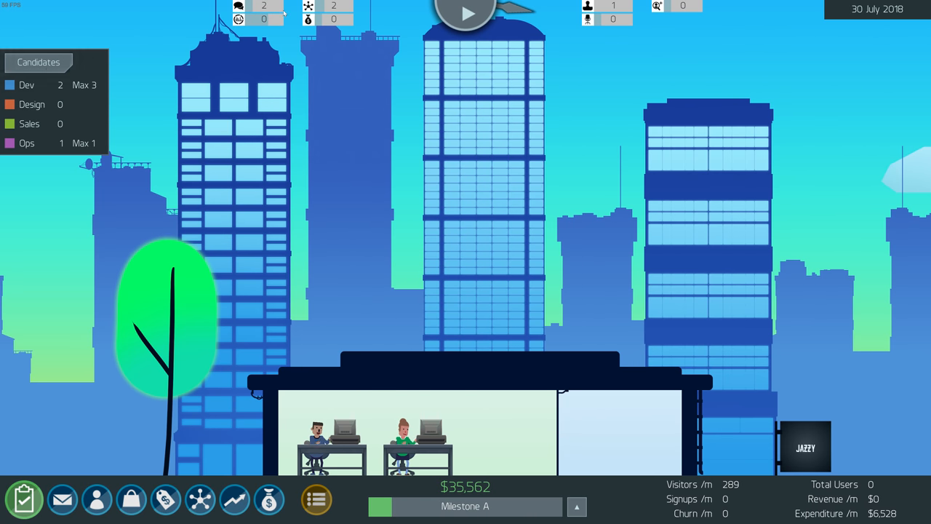
# Place a rotated Test piece beside the lowest feature block and include it in the next sprint
pyautogui.click(26, 500)
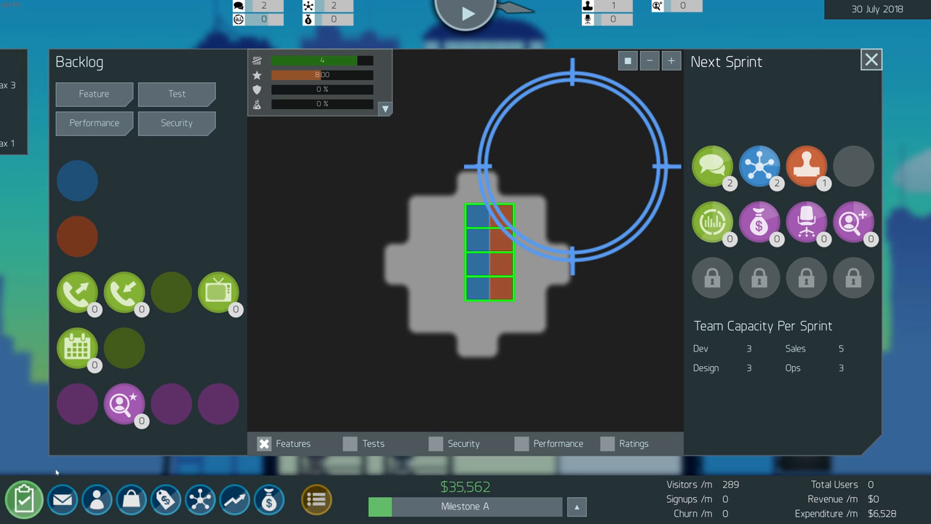
pyautogui.moveTo(824, 65)
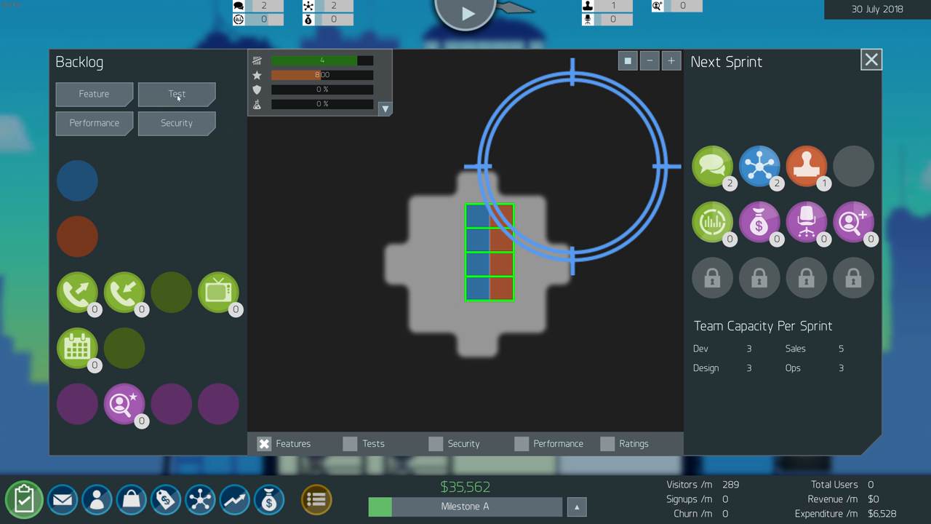
pyautogui.click(176, 93)
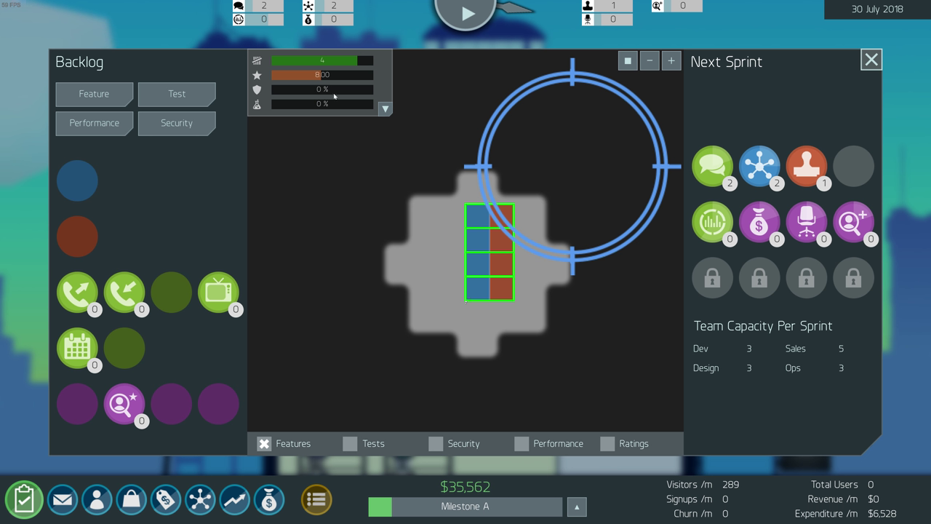
pyautogui.click(176, 93)
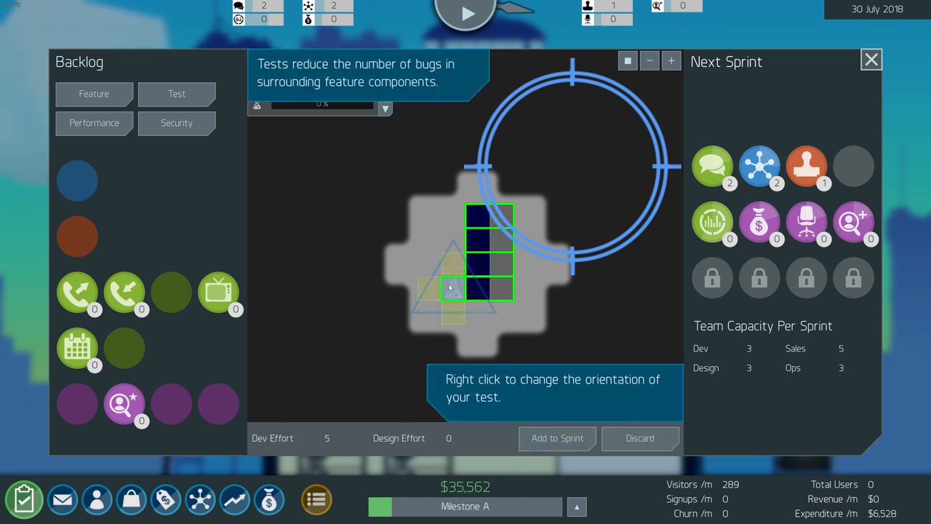
pyautogui.rightClick(452, 287)
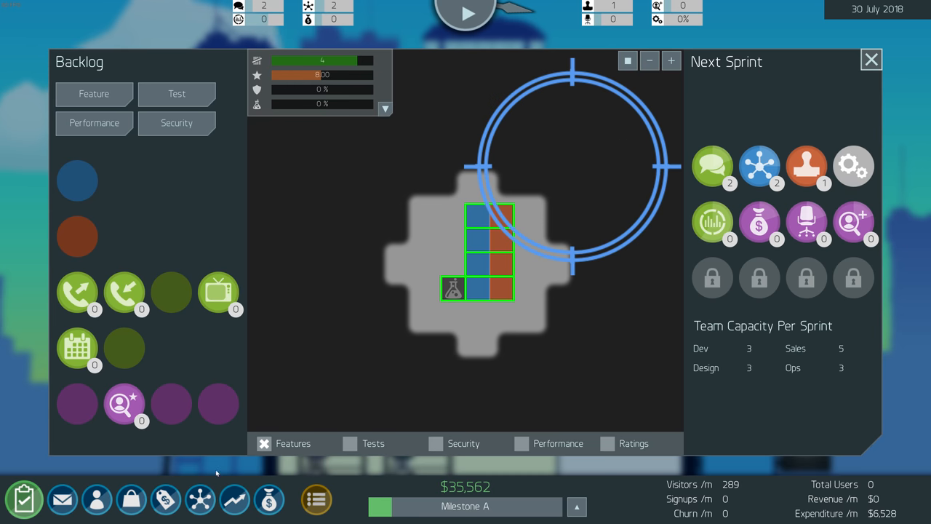
pyautogui.click(867, 60)
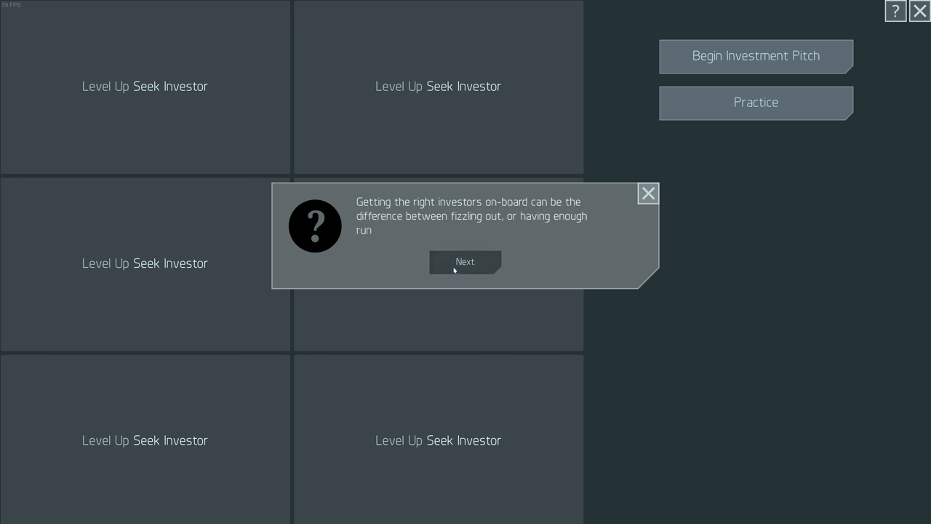
# Step through the Seek Investor introductory tips and dismiss them
pyautogui.click(466, 262)
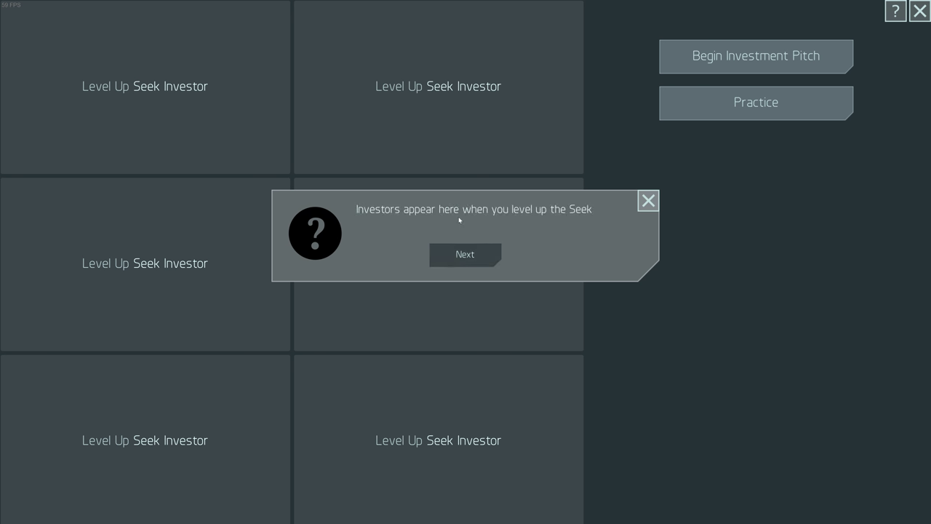
pyautogui.click(466, 255)
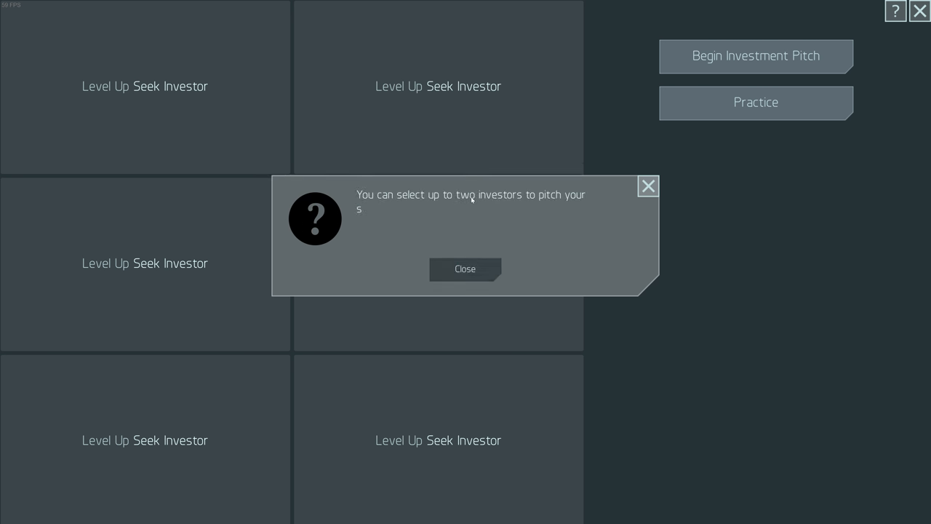
pyautogui.click(464, 269)
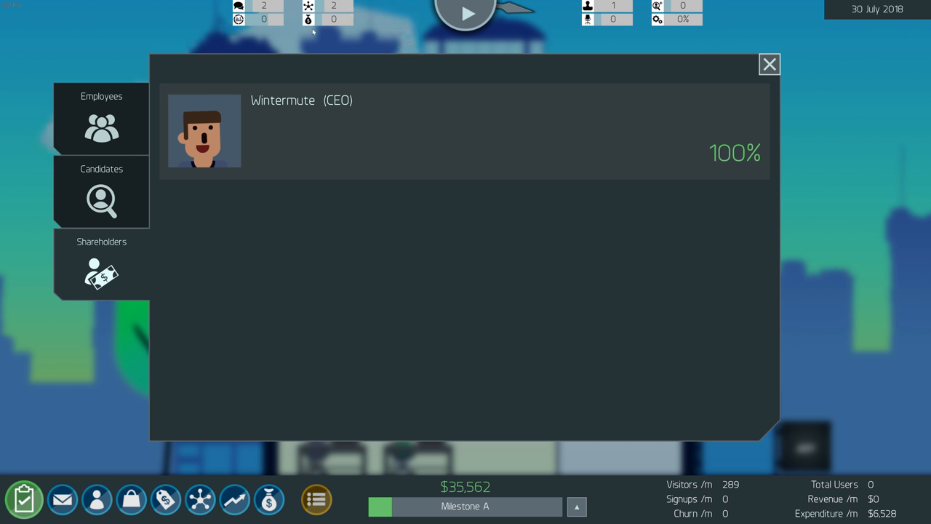
pyautogui.moveTo(329, 44)
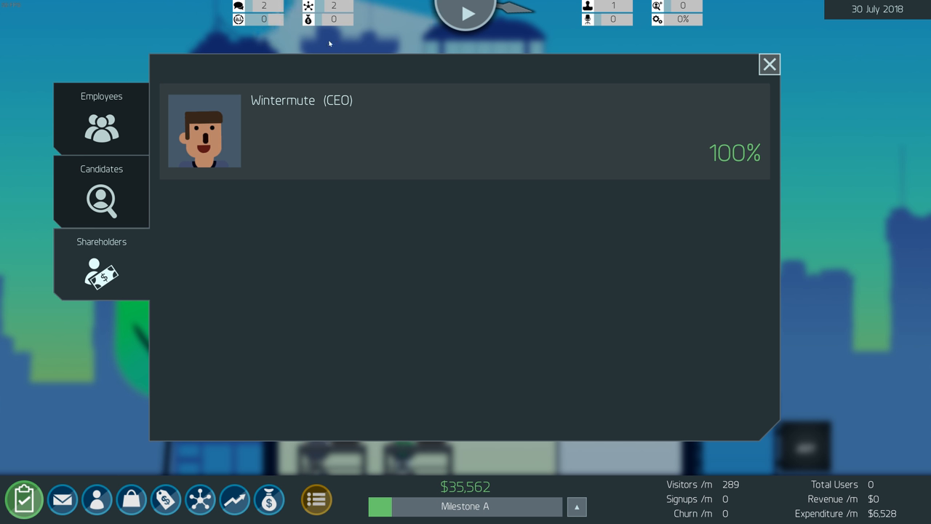
pyautogui.click(101, 192)
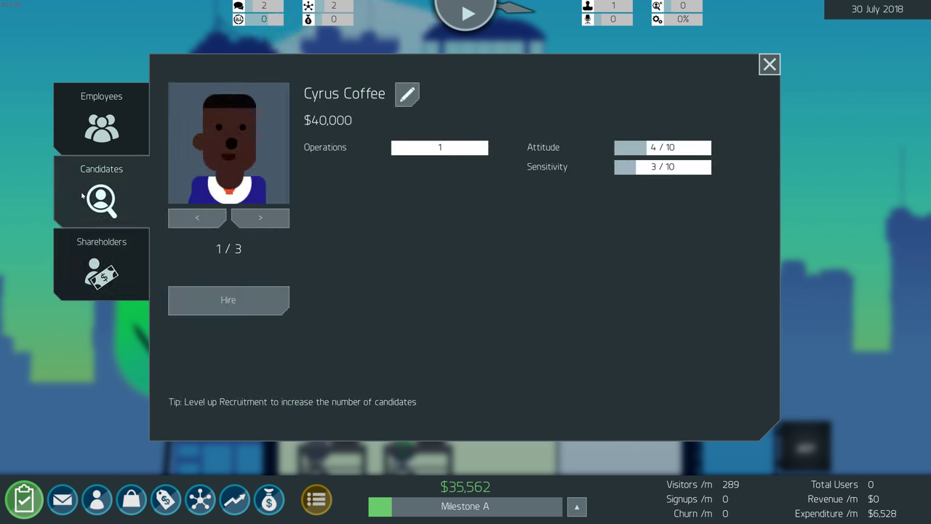
pyautogui.click(102, 117)
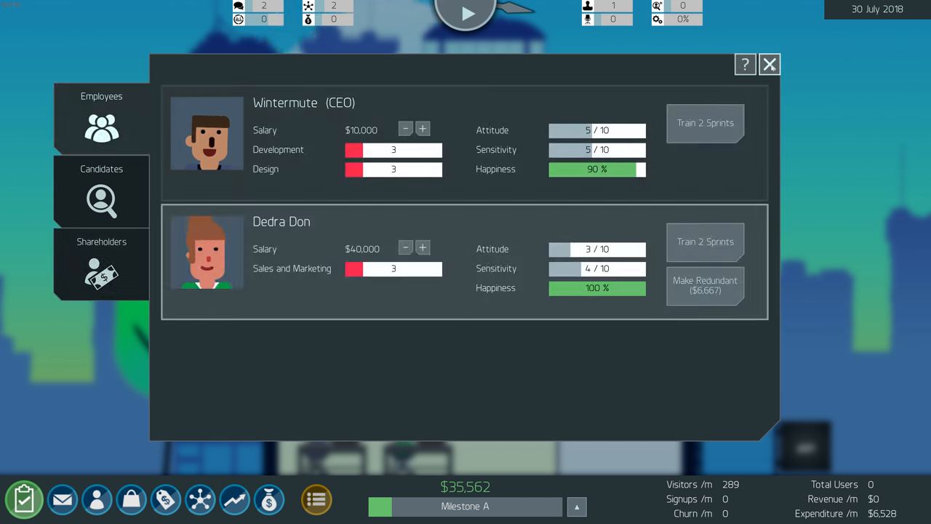
pyautogui.click(771, 66)
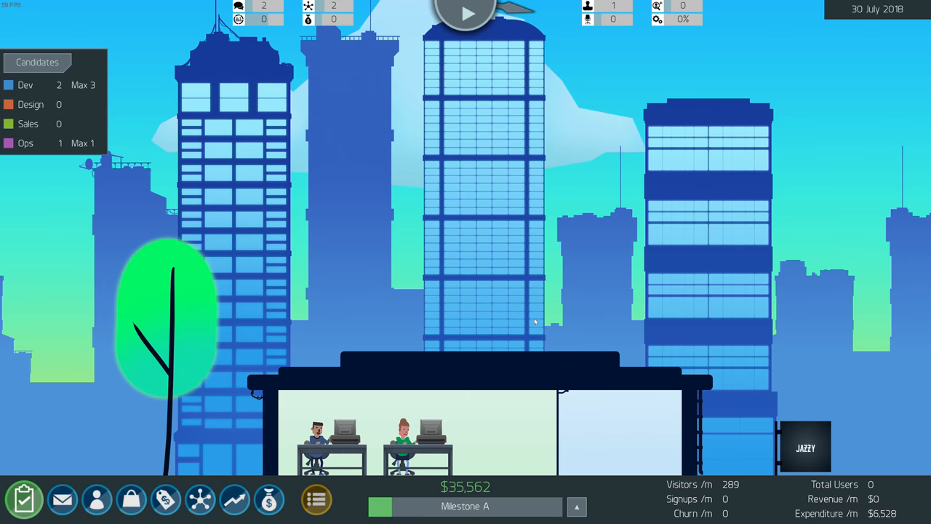
pyautogui.moveTo(504, 150)
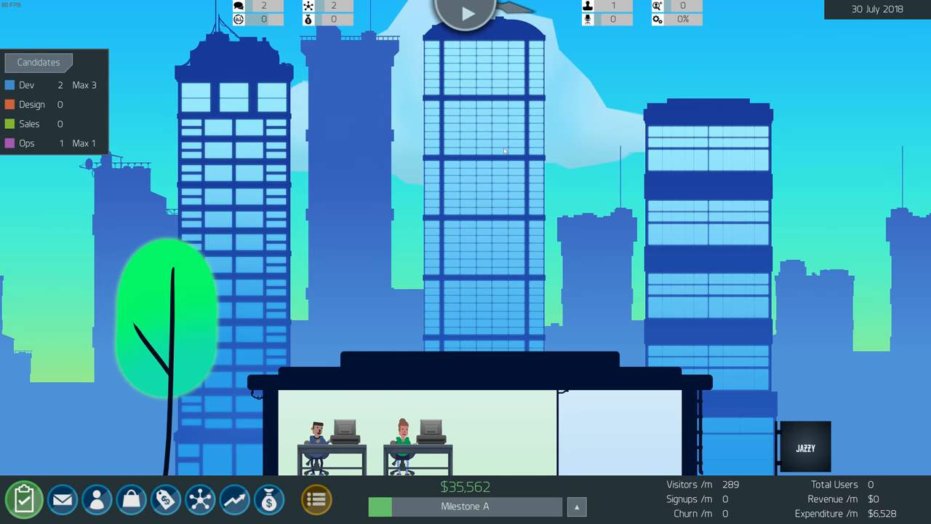
pyautogui.click(469, 15)
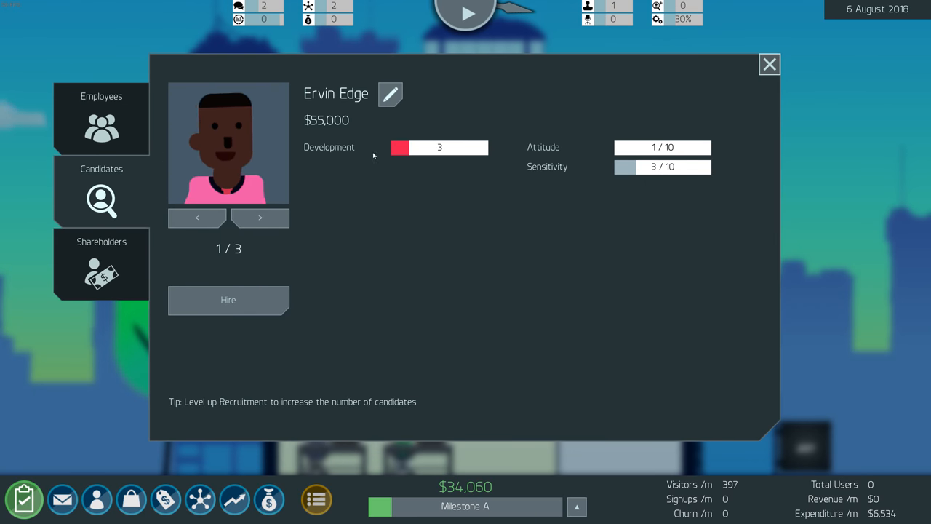
pyautogui.click(259, 218)
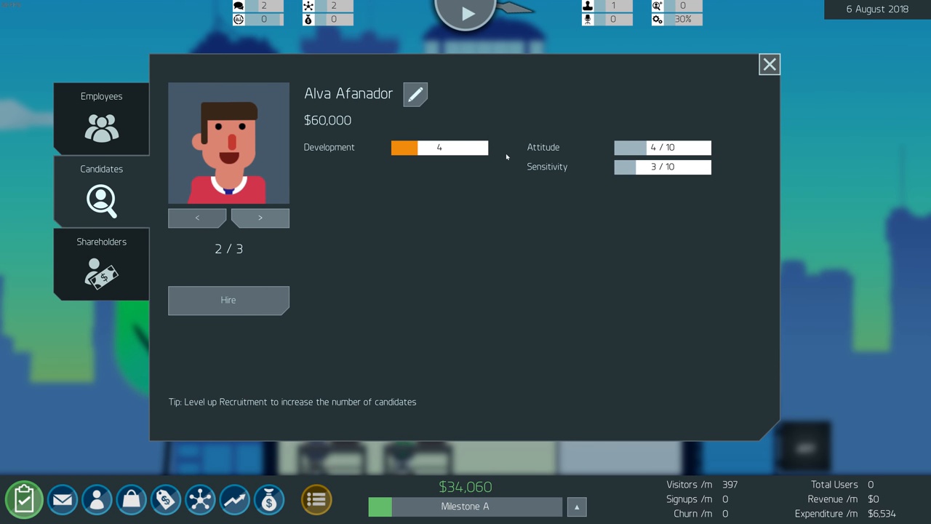
pyautogui.click(259, 218)
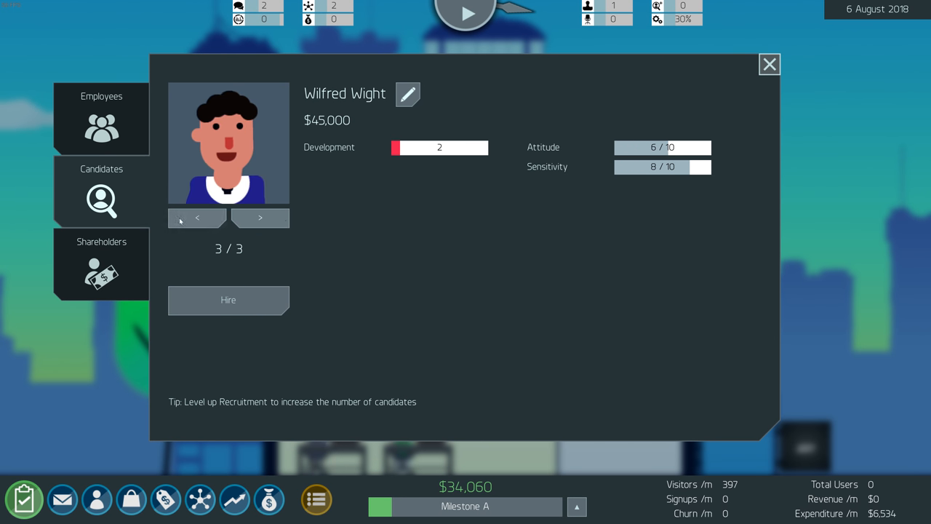
pyautogui.click(197, 218)
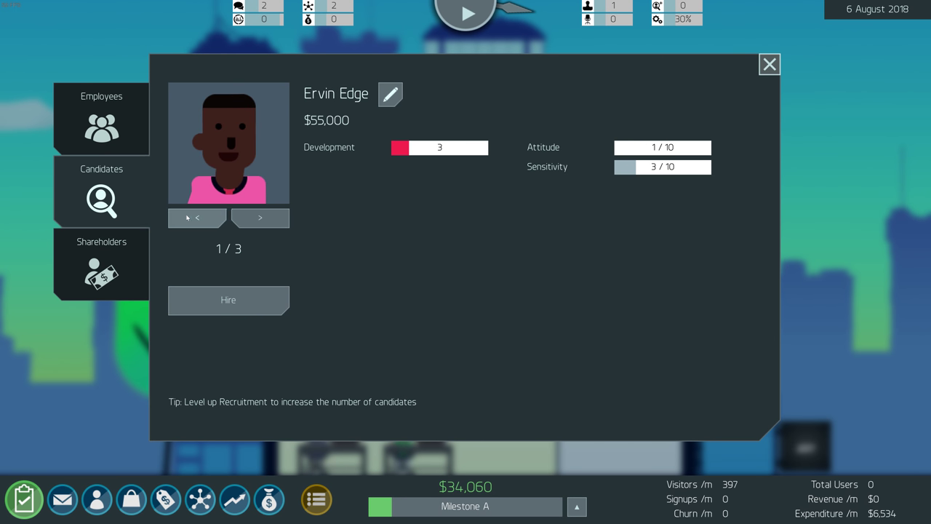
pyautogui.click(259, 218)
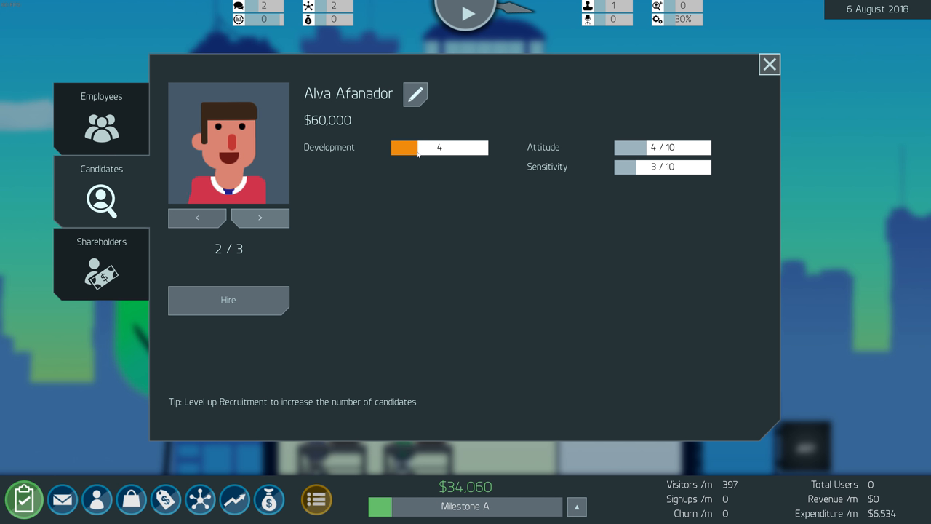
pyautogui.moveTo(416, 157)
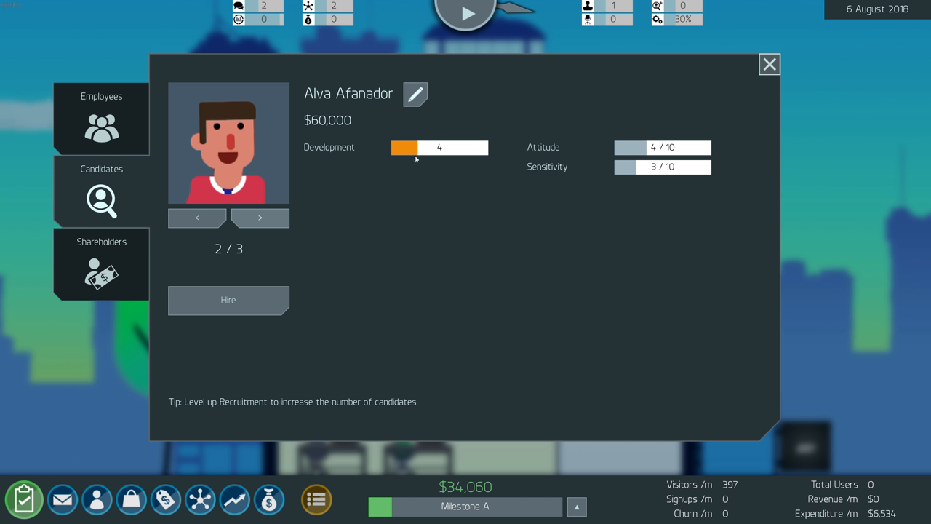
pyautogui.click(196, 218)
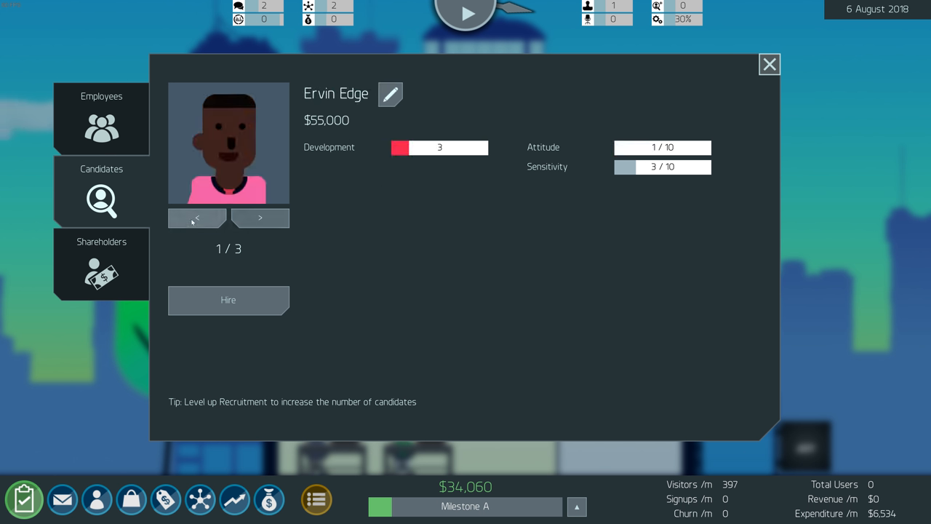
pyautogui.click(259, 218)
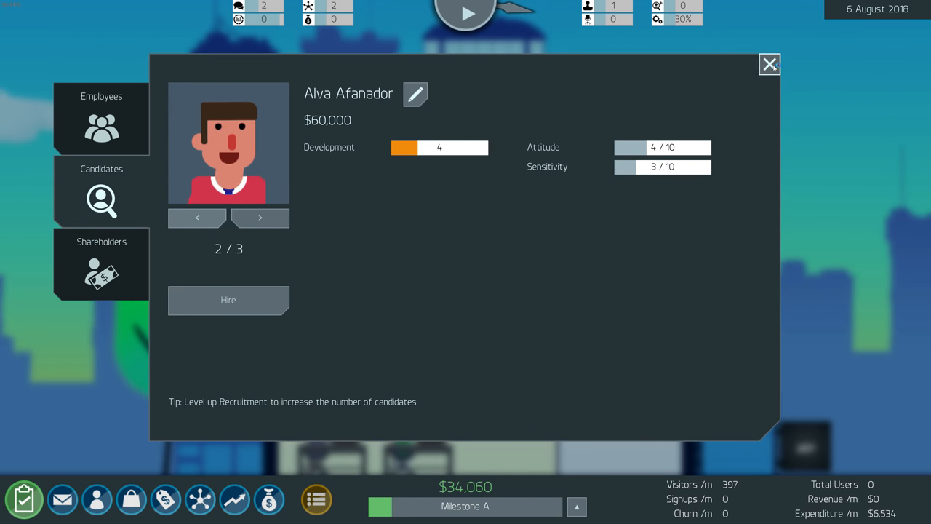
pyautogui.click(768, 64)
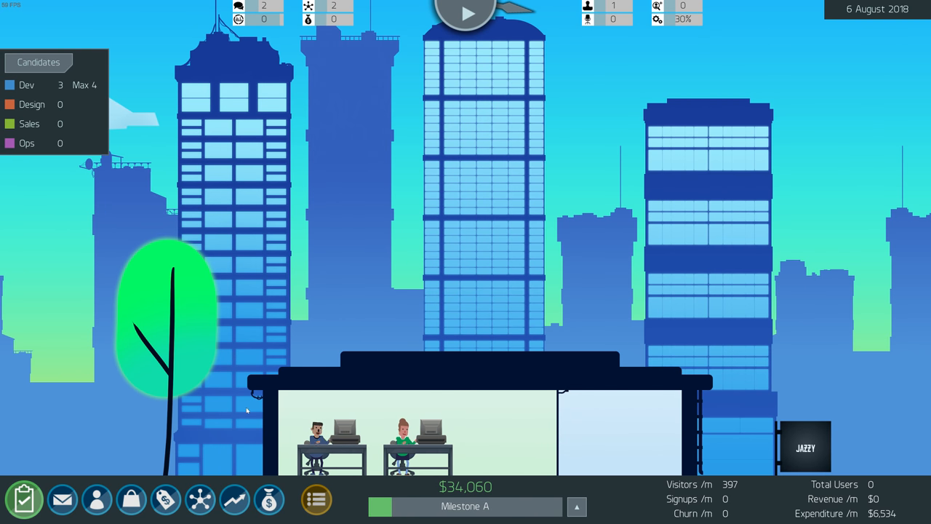
# Read Market Report 1 showing the $139 Enterprise price is way too high
pyautogui.click(468, 16)
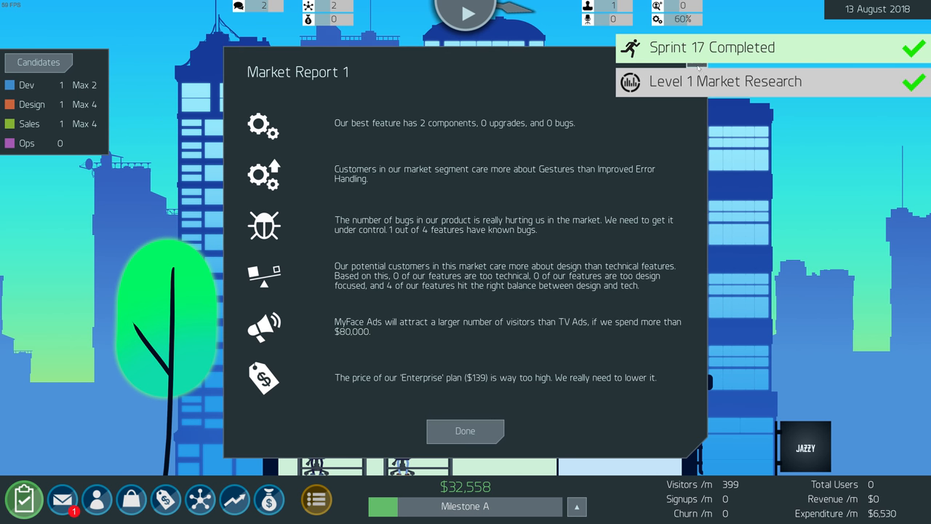
pyautogui.moveTo(404, 122)
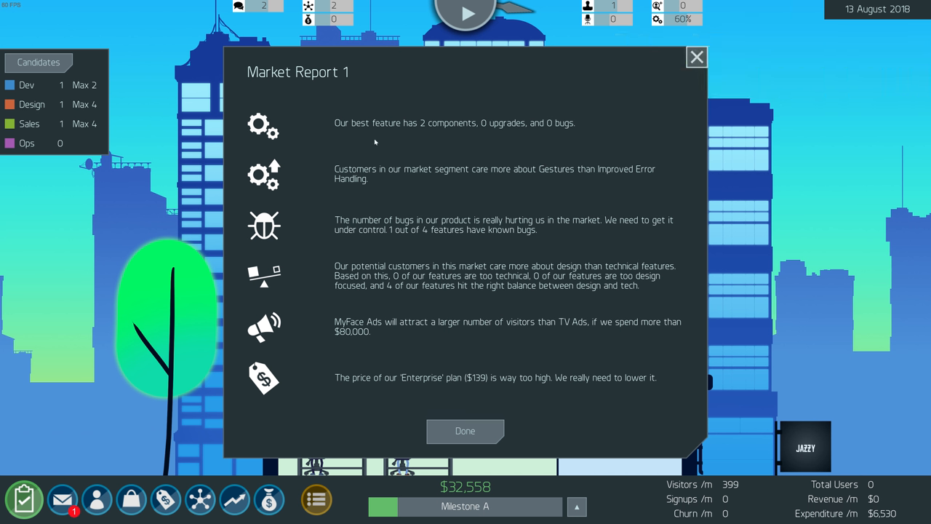
pyautogui.moveTo(494, 128)
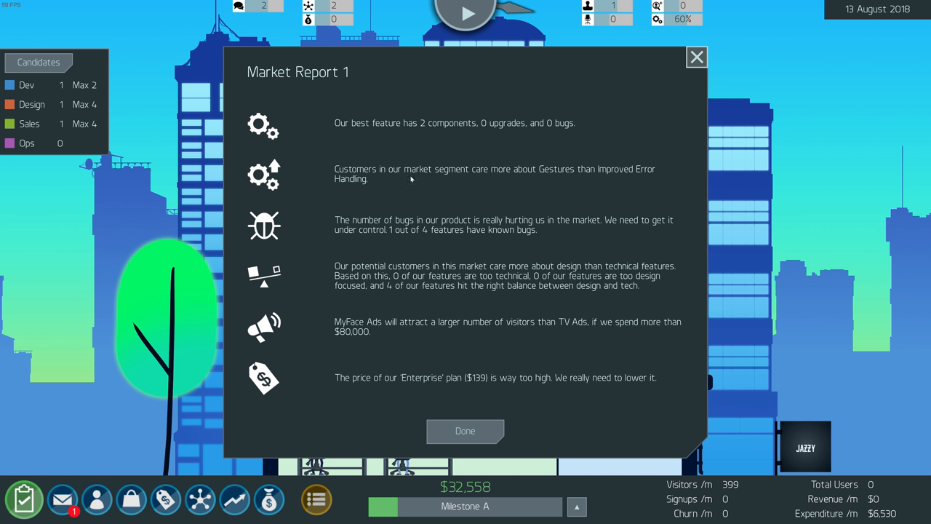
pyautogui.moveTo(454, 179)
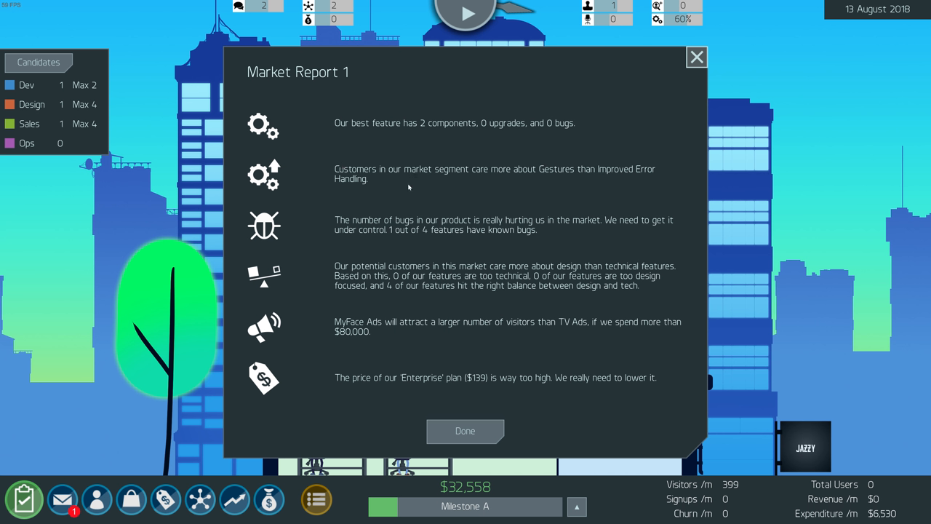
pyautogui.moveTo(342, 185)
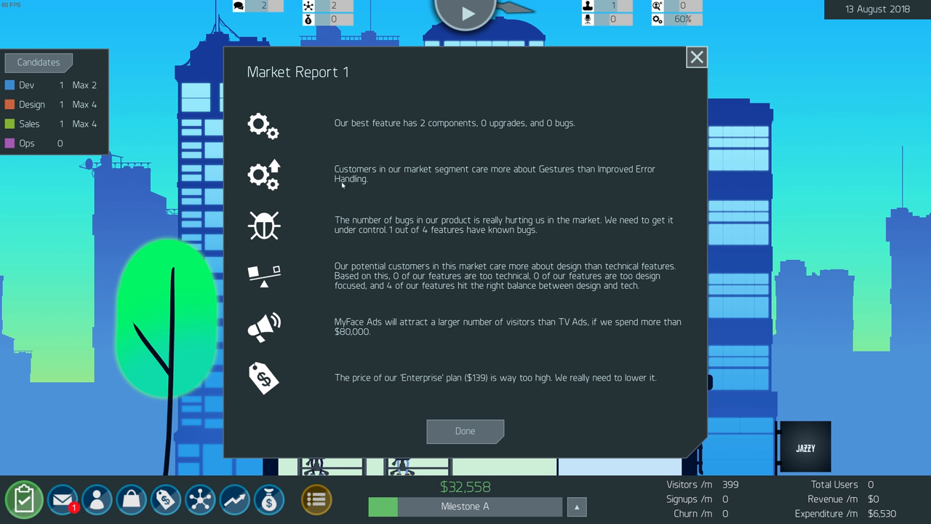
pyautogui.moveTo(361, 225)
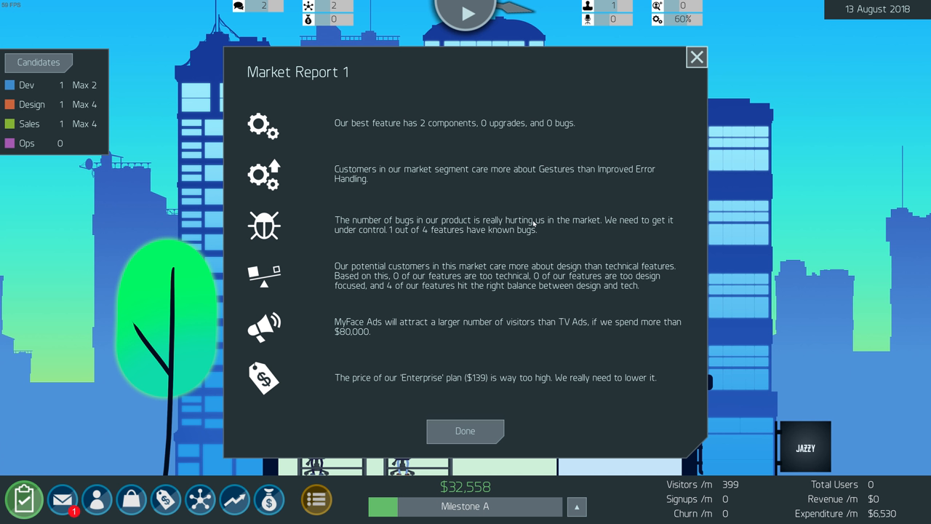
pyautogui.moveTo(661, 224)
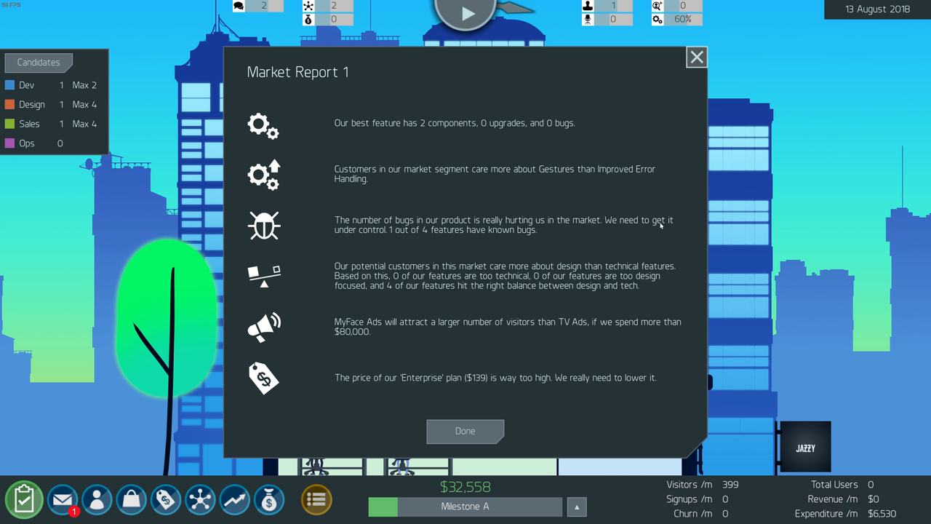
pyautogui.moveTo(415, 235)
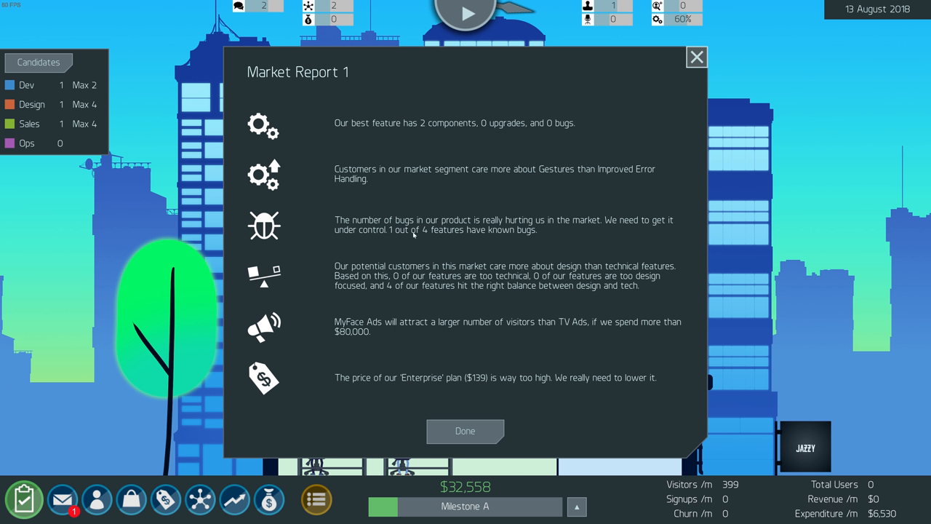
pyautogui.moveTo(370, 274)
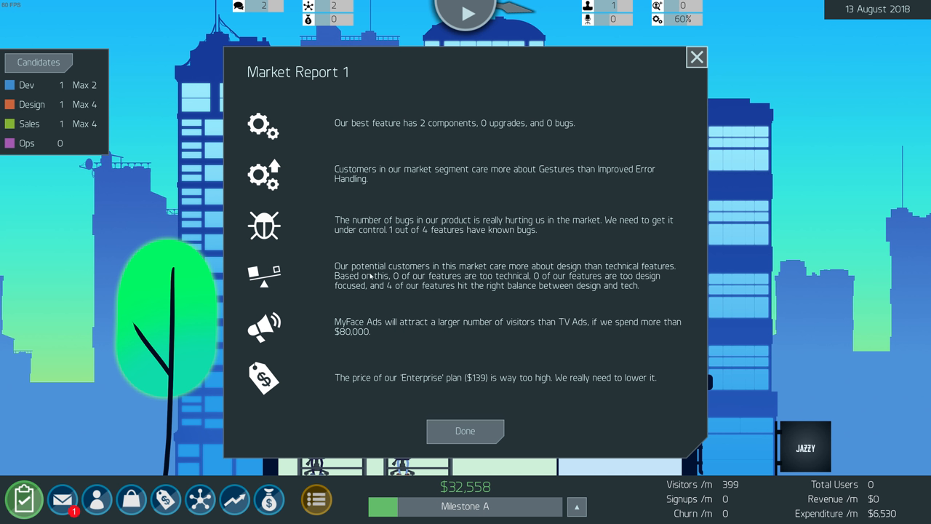
pyautogui.moveTo(419, 268)
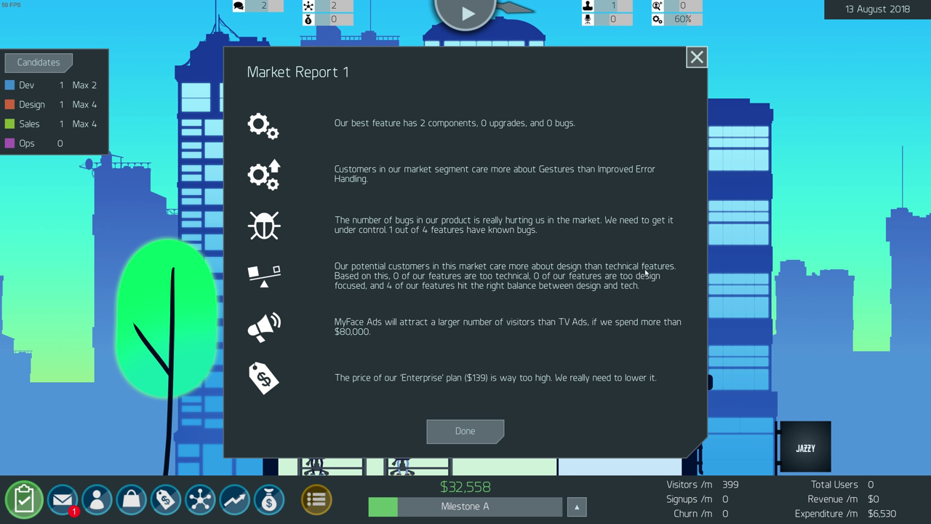
pyautogui.moveTo(629, 275)
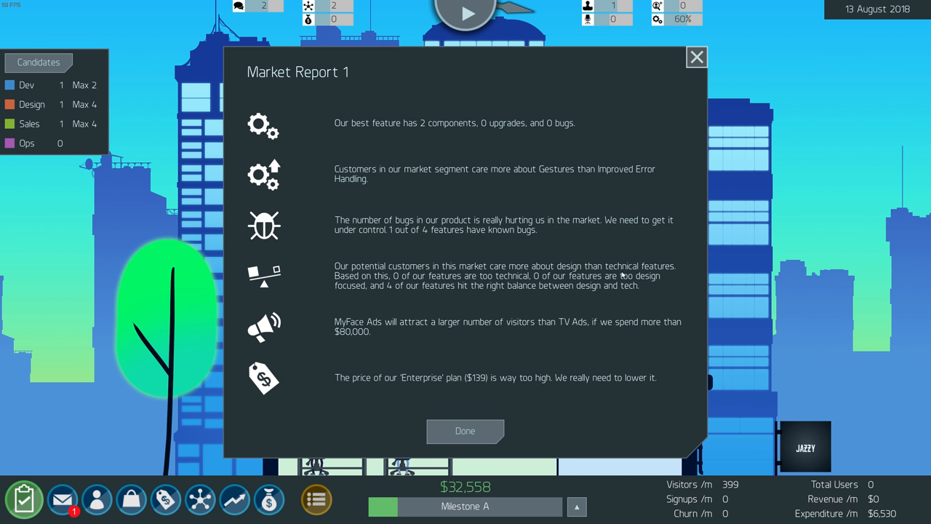
pyautogui.moveTo(413, 291)
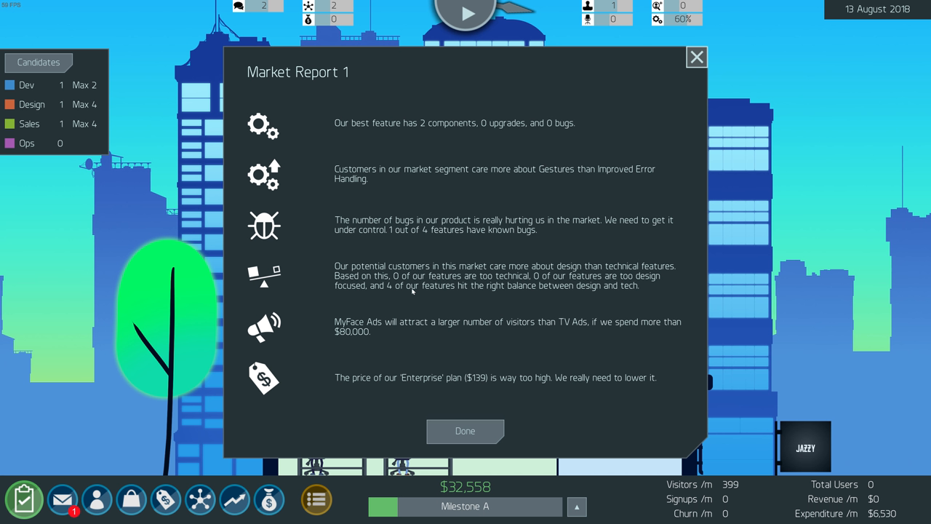
pyautogui.moveTo(367, 291)
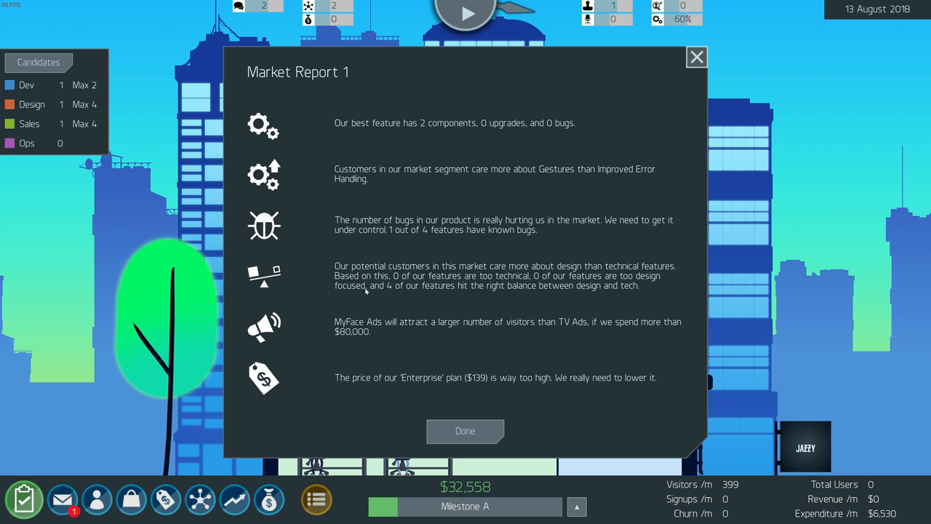
pyautogui.moveTo(410, 288)
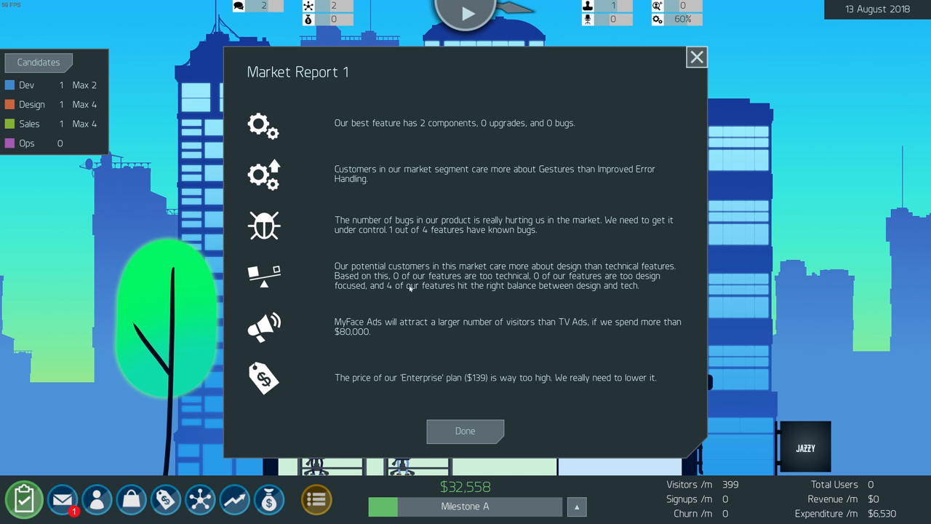
pyautogui.moveTo(548, 276)
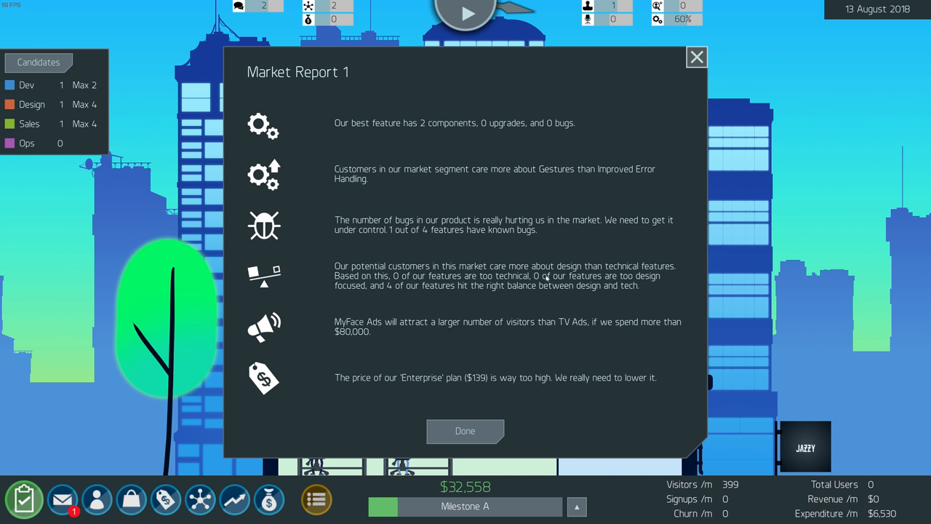
pyautogui.moveTo(556, 277)
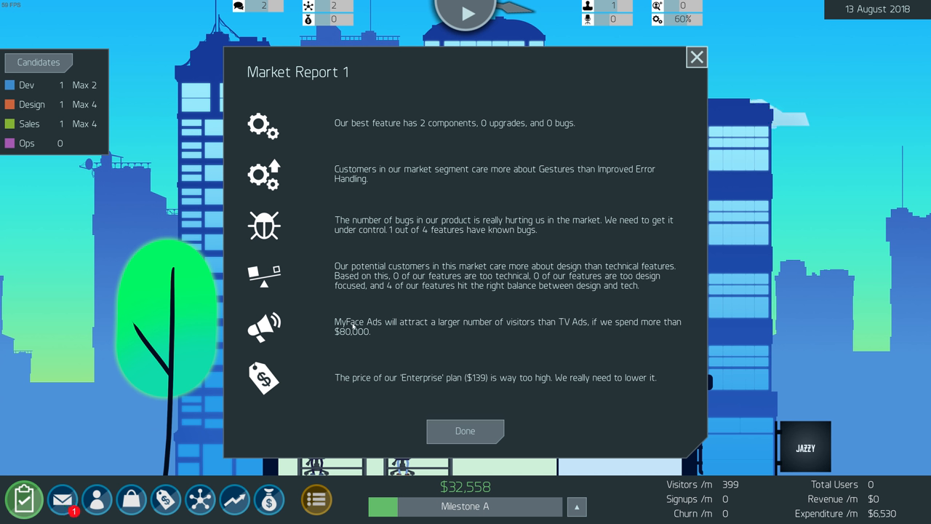
pyautogui.moveTo(502, 332)
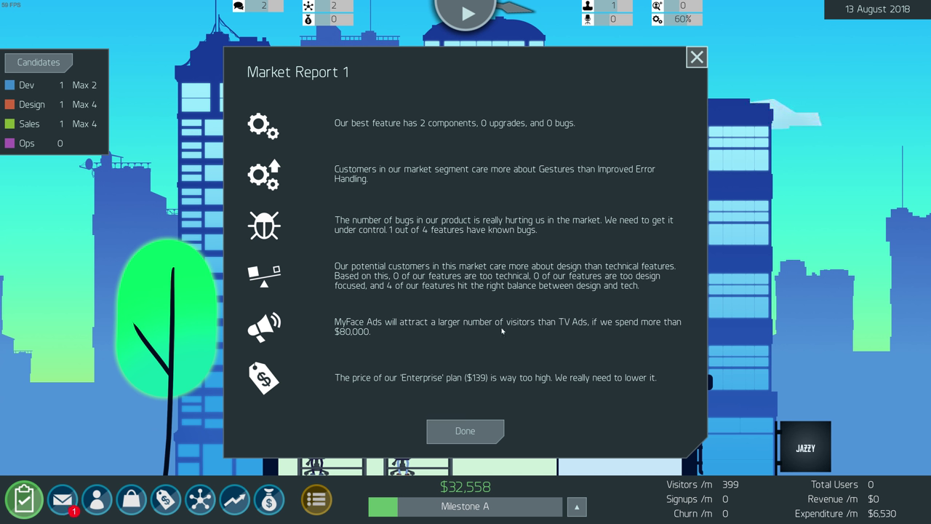
pyautogui.moveTo(666, 333)
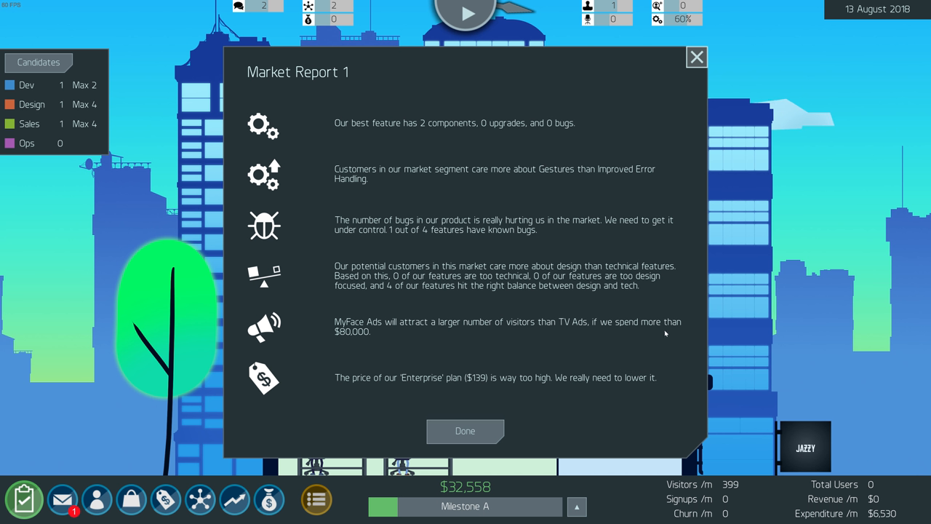
pyautogui.moveTo(367, 387)
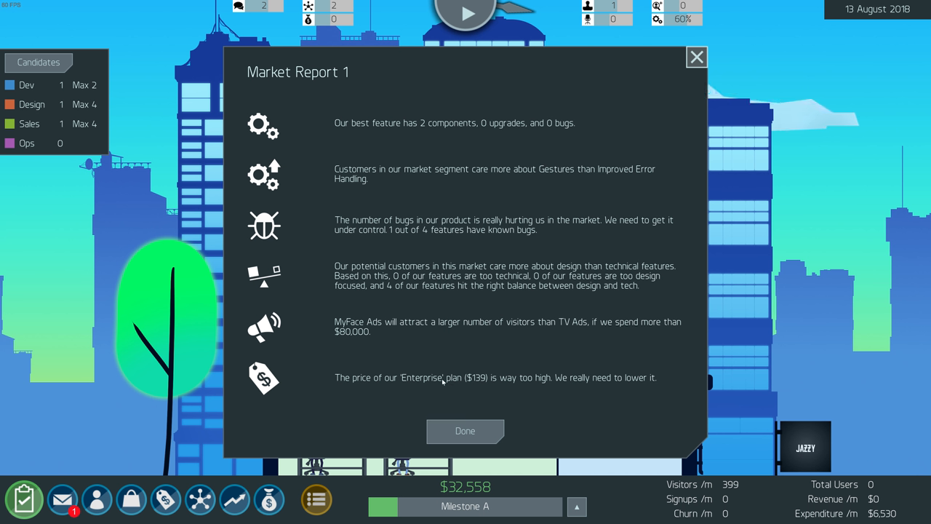
pyautogui.moveTo(571, 384)
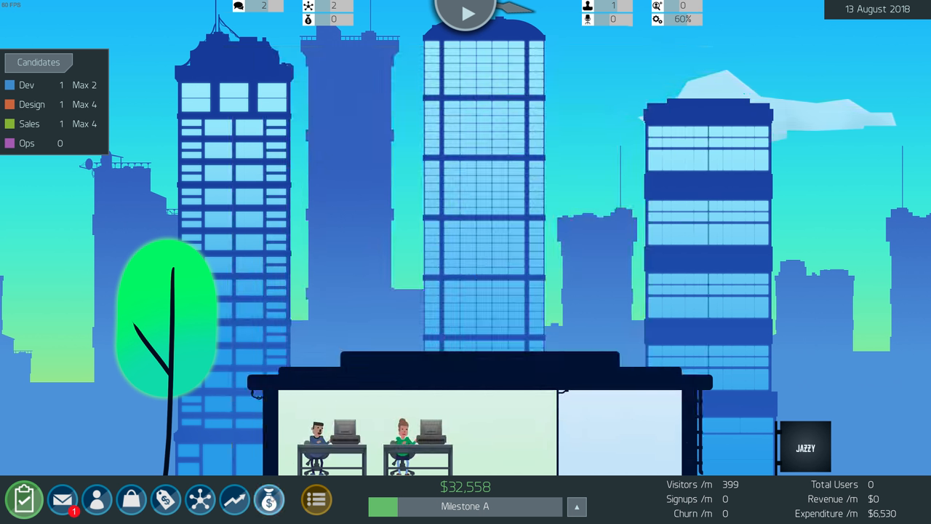
pyautogui.moveTo(244, 481)
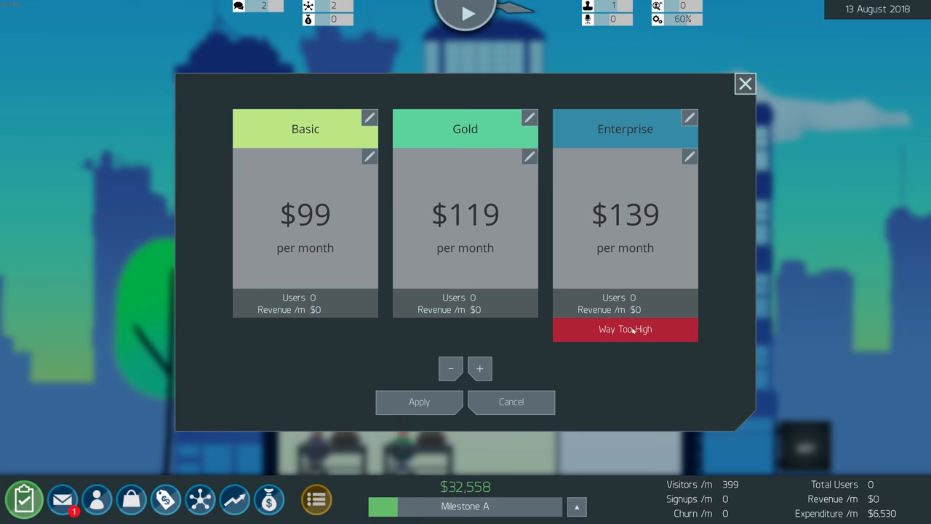
# Lower the Enterprise plan from $139 to $129 per month and apply it
pyautogui.click(690, 158)
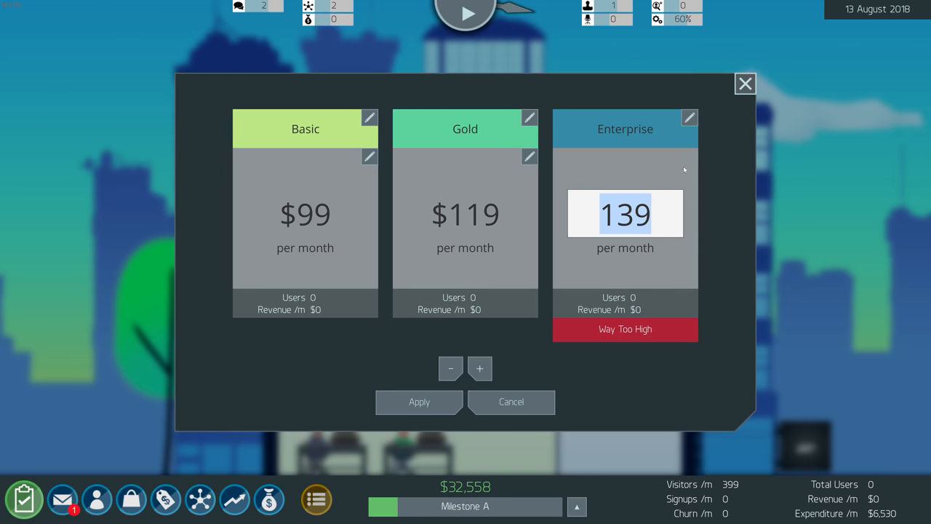
pyautogui.write('12')
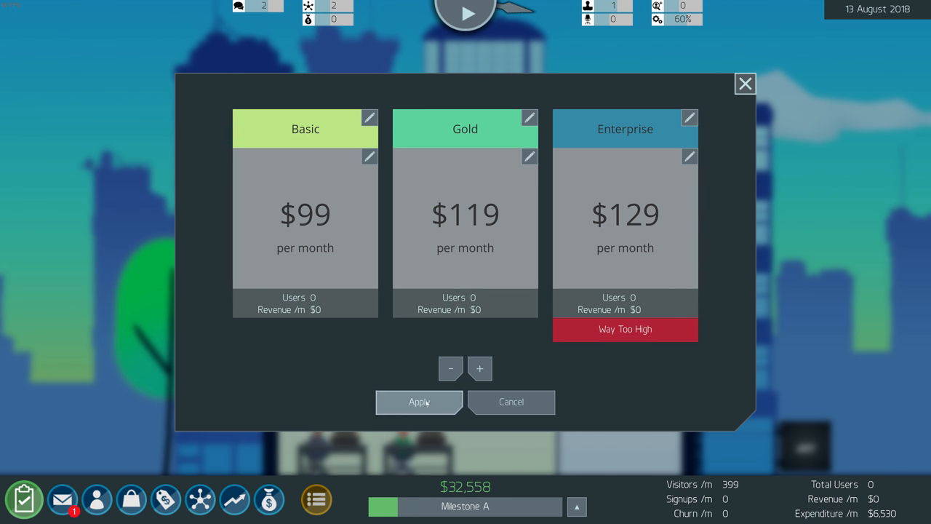
pyautogui.click(742, 83)
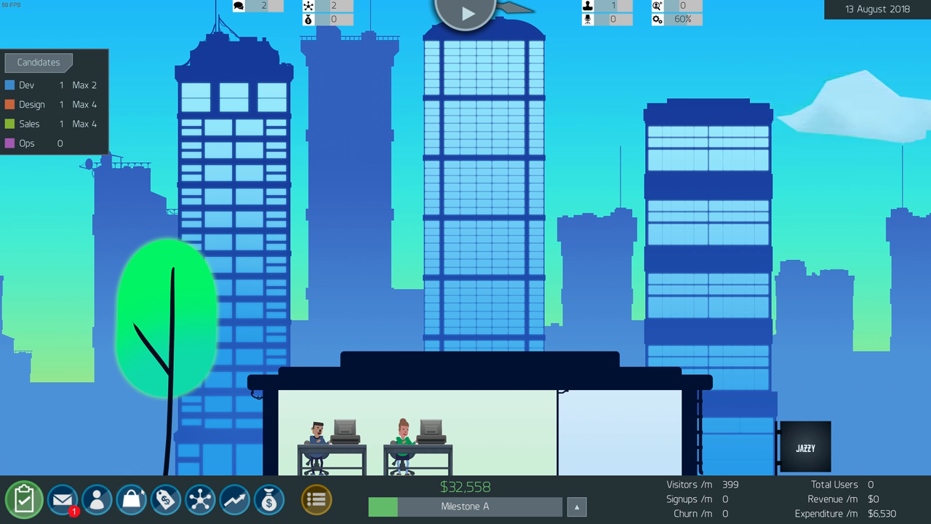
# Check the inbox, then review Product Metrics (4 features, 7.62 rating, 0% coverage) and close the backlog
pyautogui.click(64, 501)
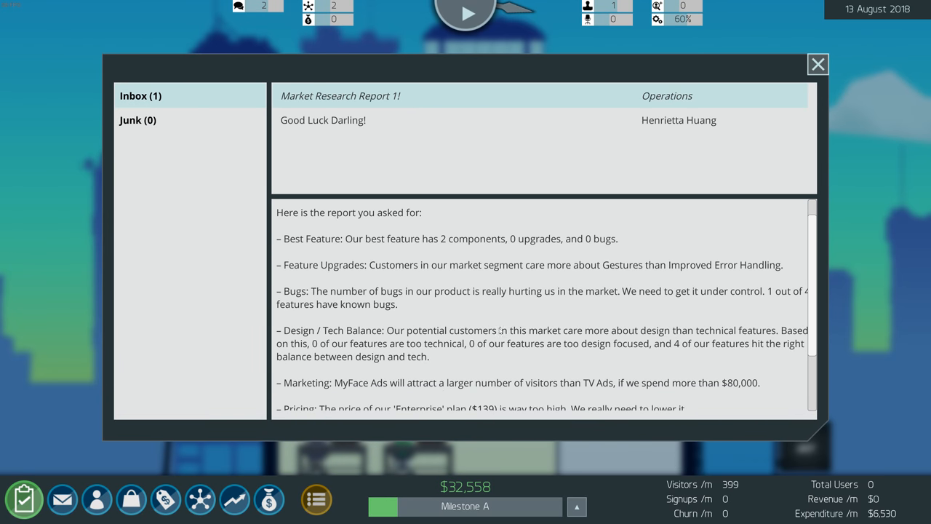
pyautogui.click(817, 64)
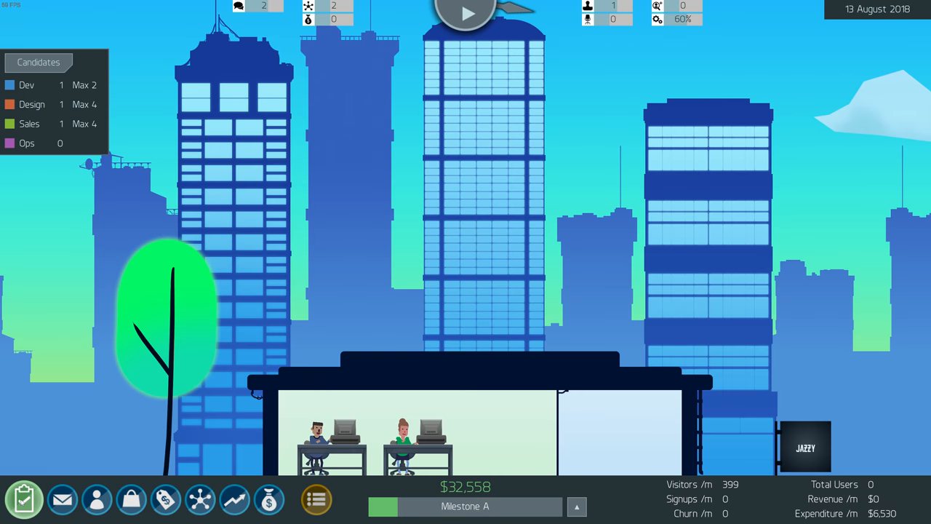
pyautogui.click(26, 504)
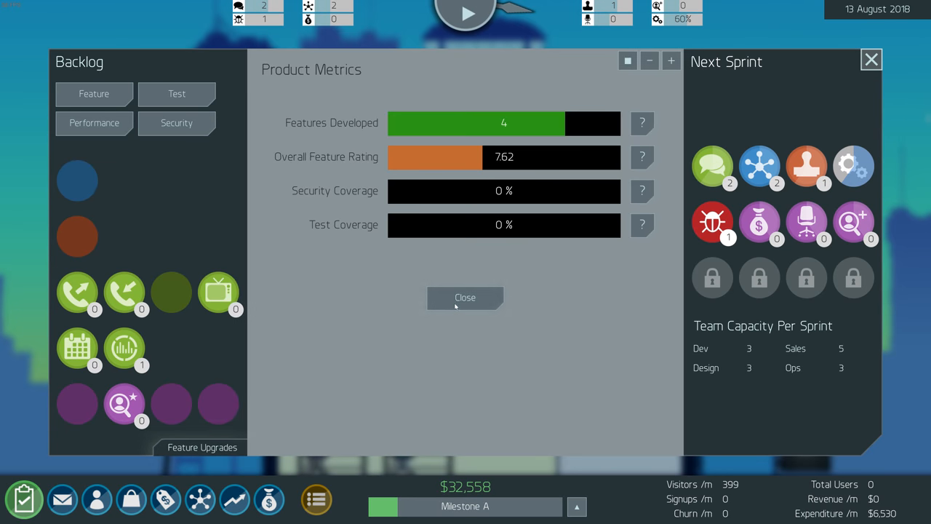
pyautogui.click(464, 296)
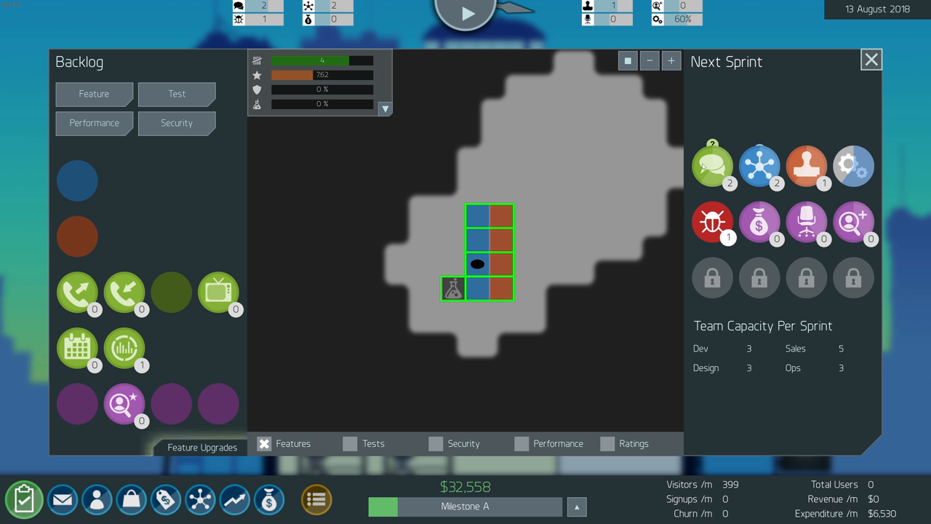
pyautogui.click(867, 62)
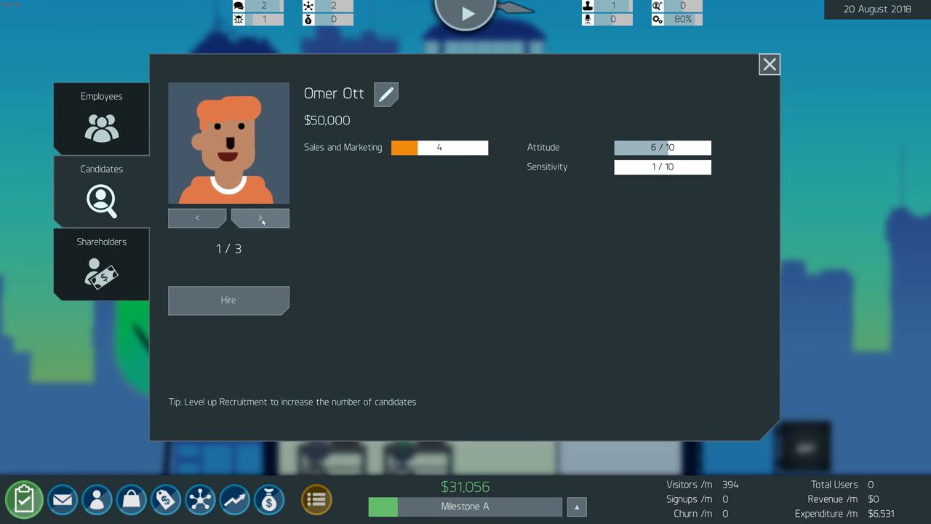
# Browse candidates and hire the $50,000 sales and marketing candidate, filling the office
pyautogui.click(259, 218)
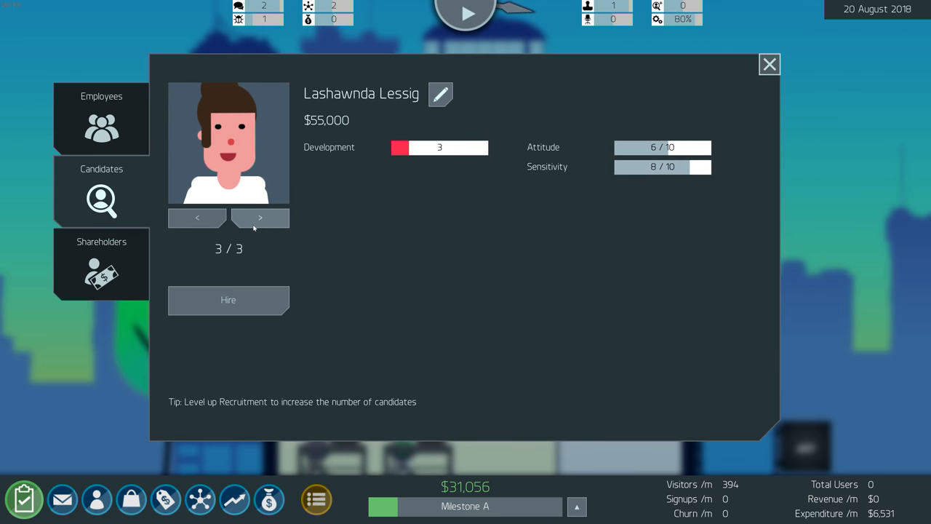
pyautogui.click(196, 218)
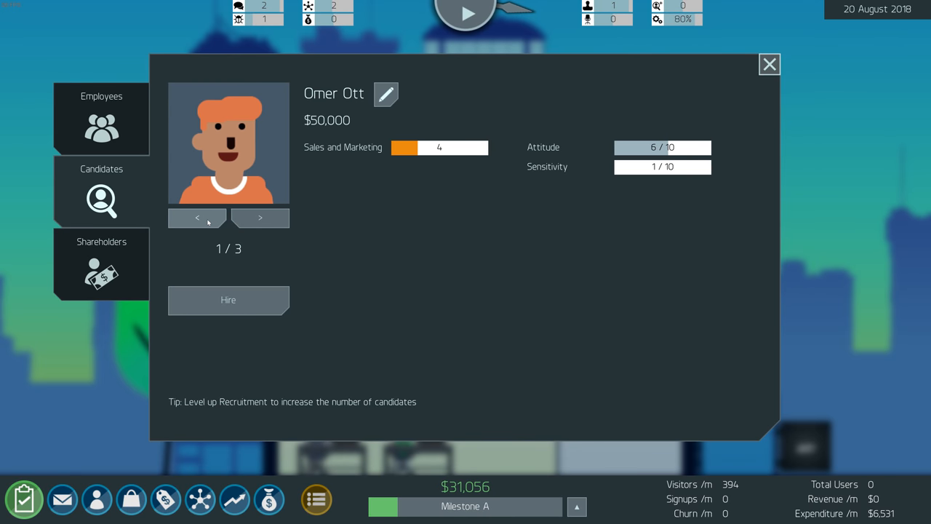
pyautogui.click(259, 218)
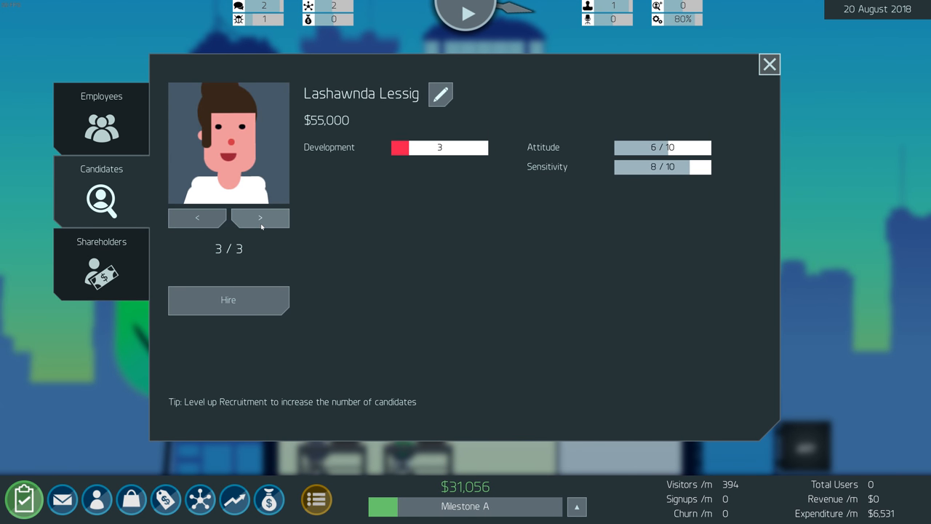
pyautogui.click(259, 218)
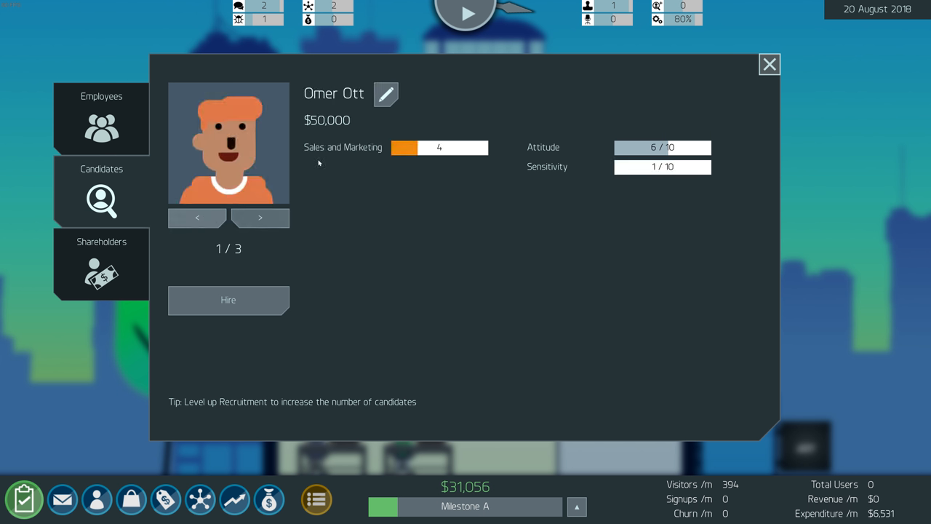
pyautogui.moveTo(340, 154)
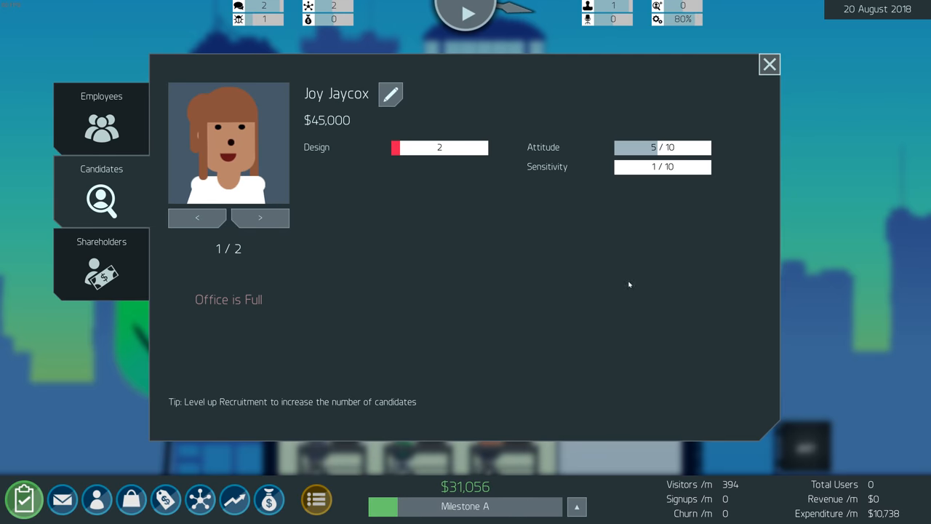
pyautogui.click(769, 64)
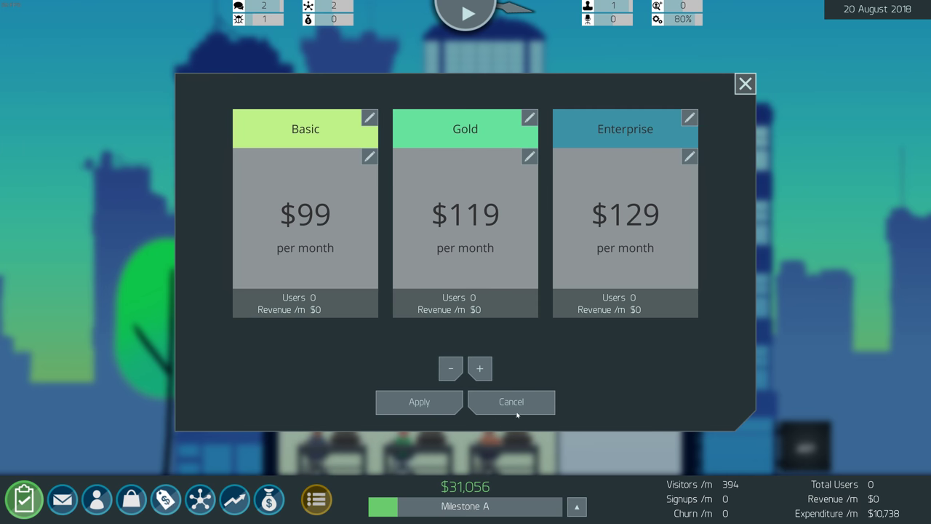
# Dismiss pricing, review the $10,738 monthly finances, and check the data centre topology options
pyautogui.click(745, 83)
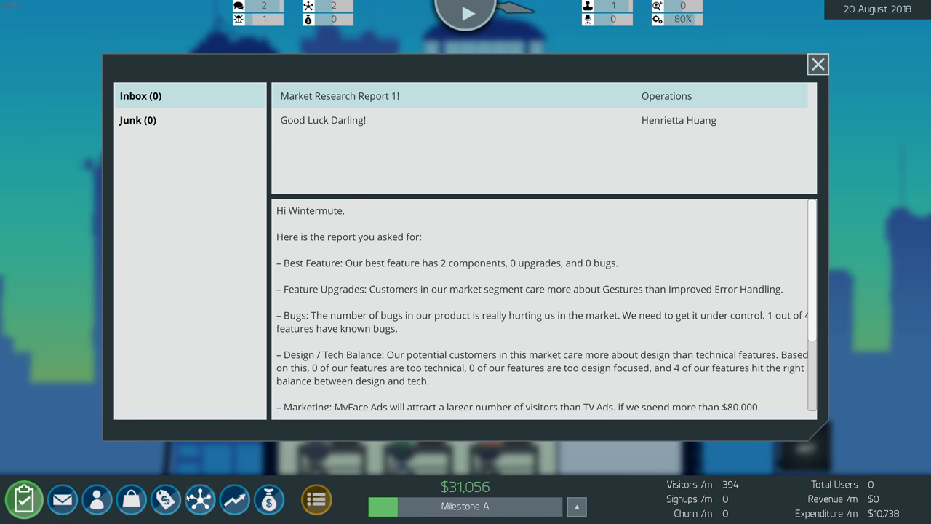
pyautogui.click(271, 501)
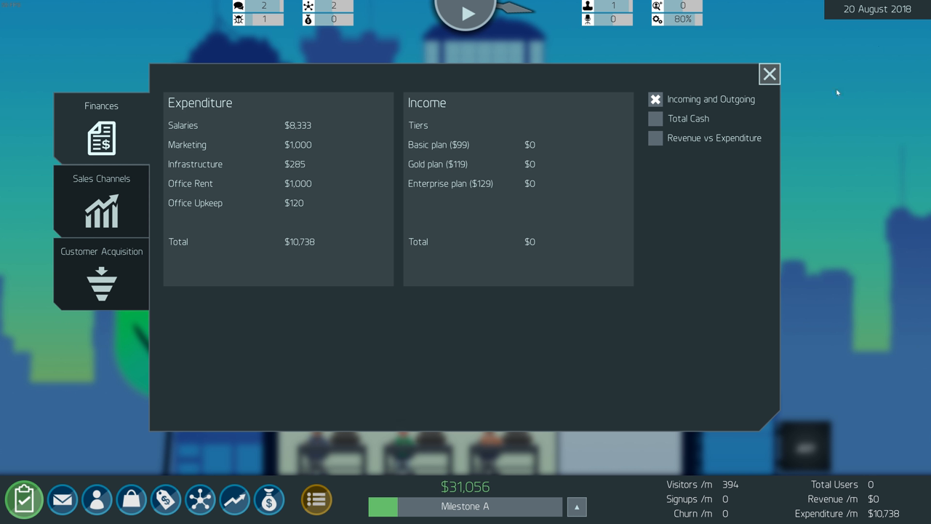
pyautogui.click(771, 72)
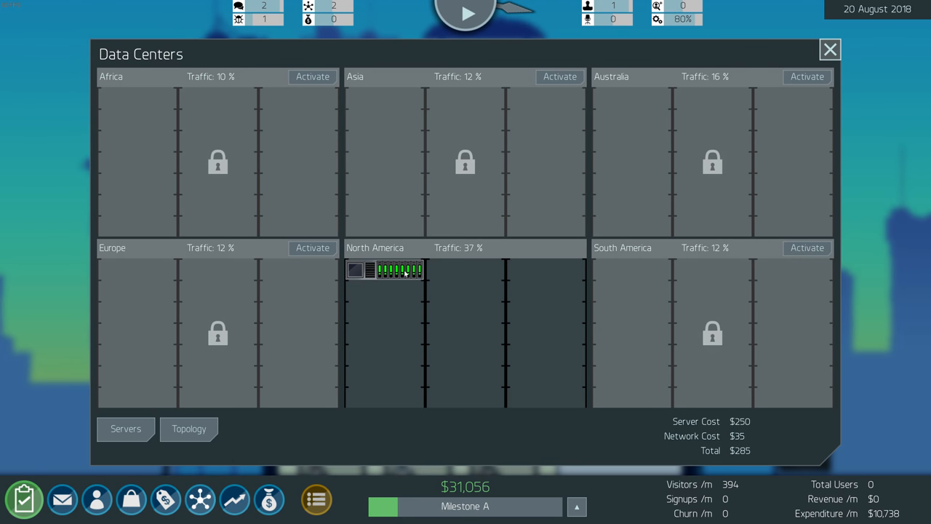
pyautogui.click(189, 428)
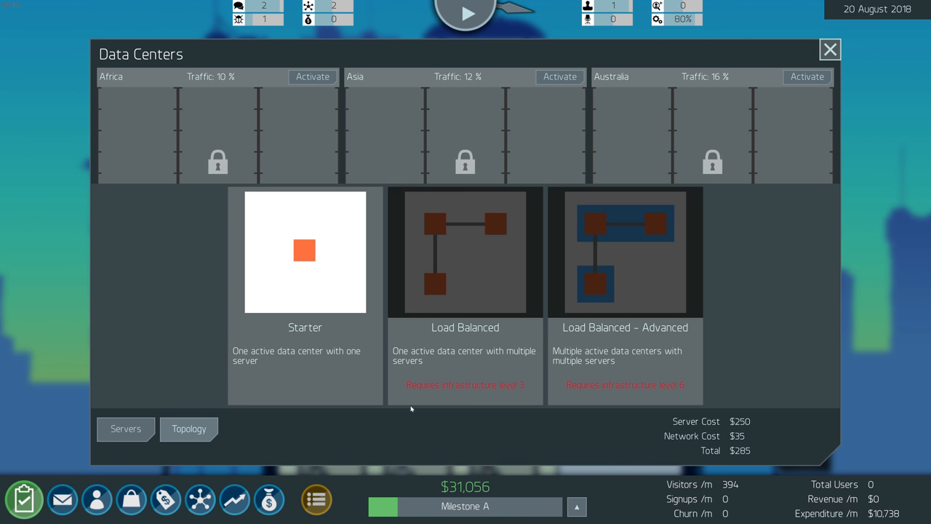
pyautogui.click(829, 53)
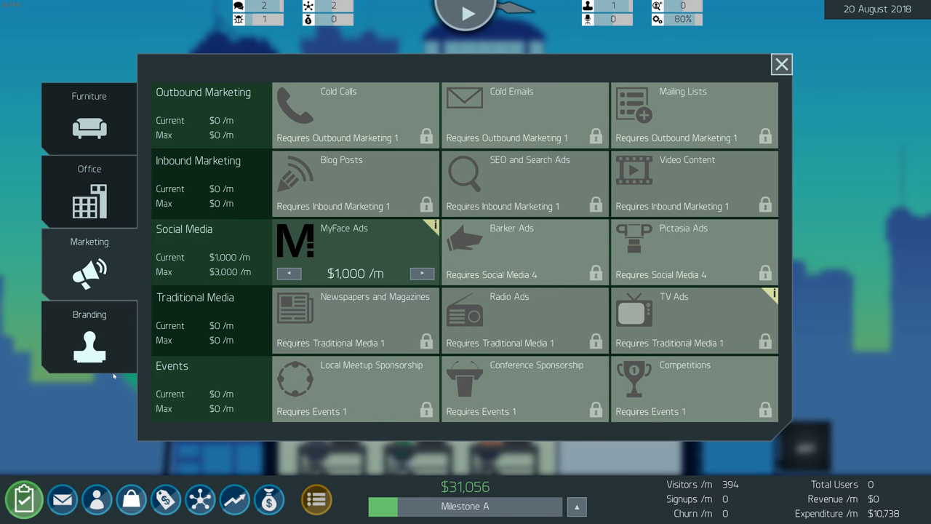
# Rebrand Jazzy with the blue speech-bubble logo and close the branding panel
pyautogui.click(88, 338)
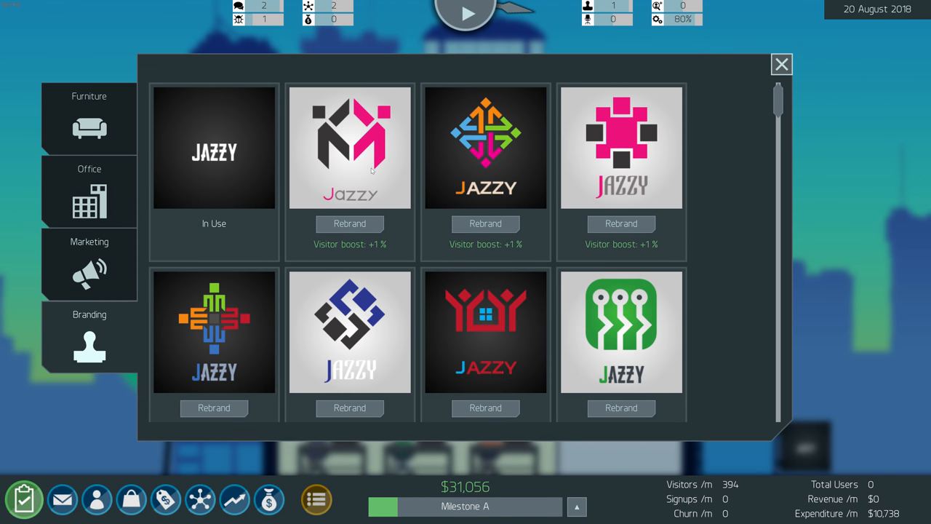
pyautogui.moveTo(681, 205)
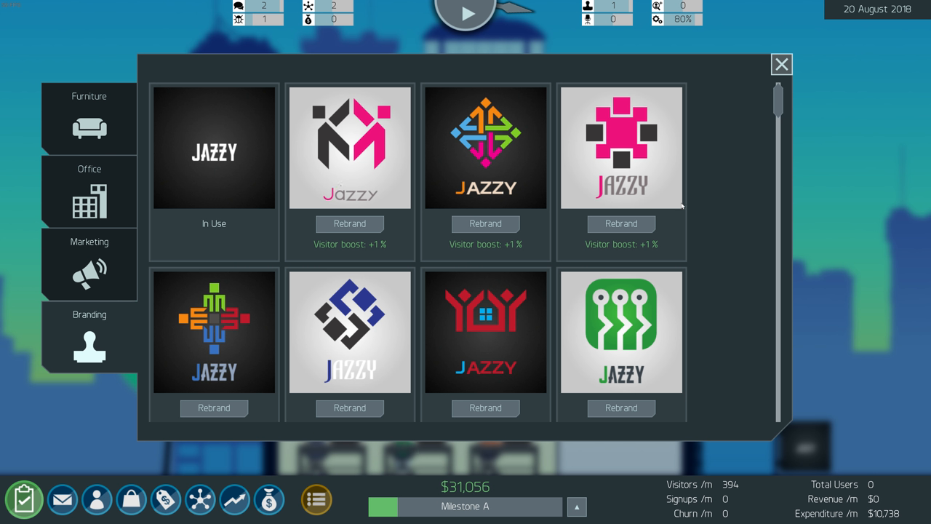
pyautogui.scroll(-3)
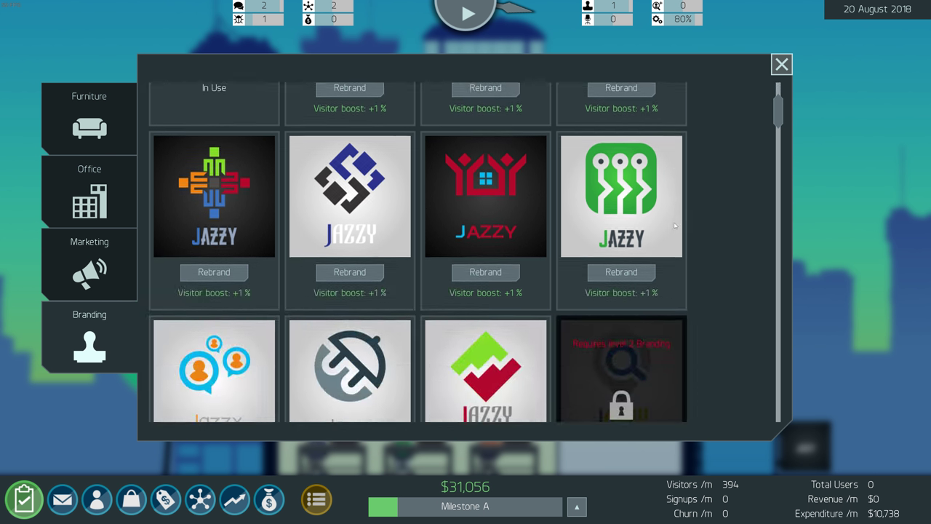
pyautogui.scroll(-3)
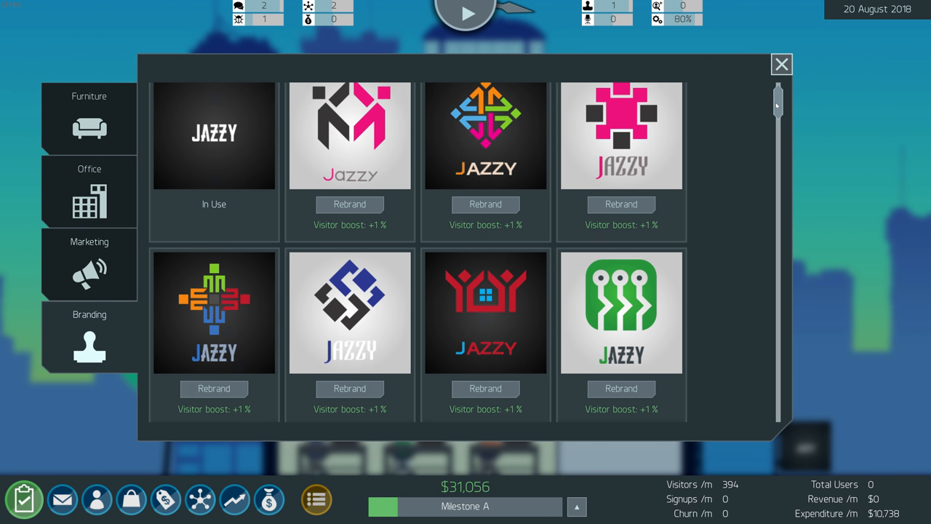
pyautogui.scroll(-3)
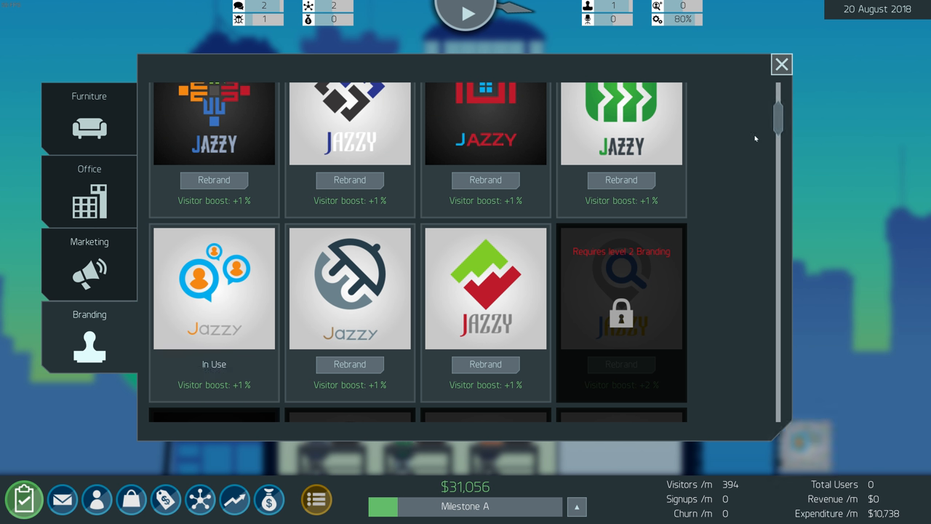
pyautogui.moveTo(266, 394)
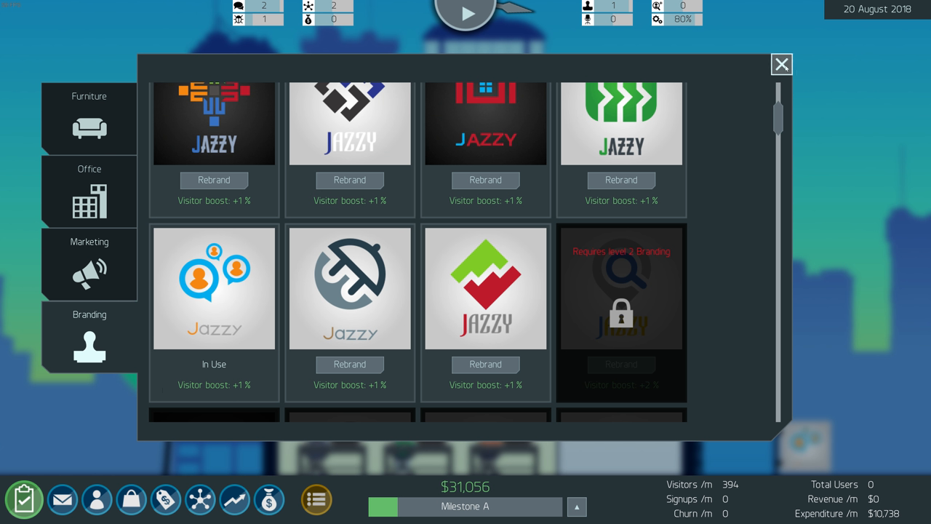
pyautogui.click(781, 64)
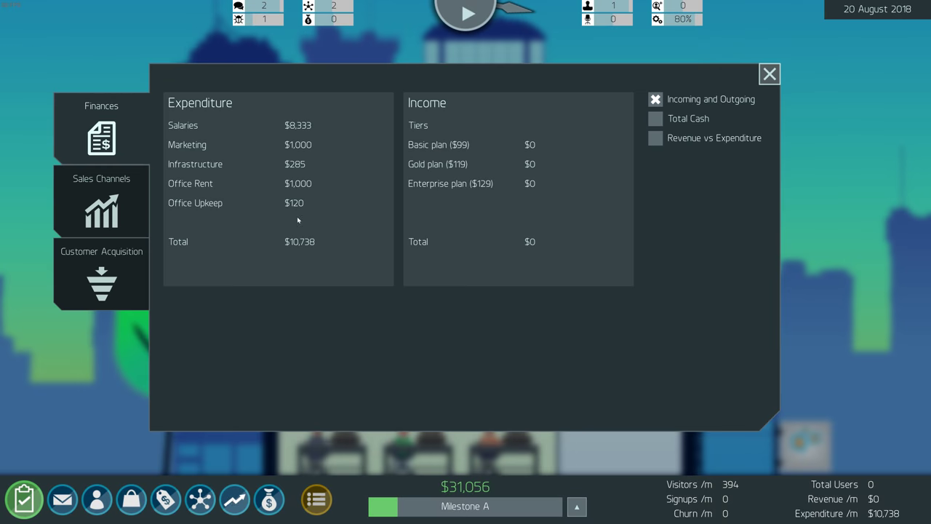
pyautogui.moveTo(550, 157)
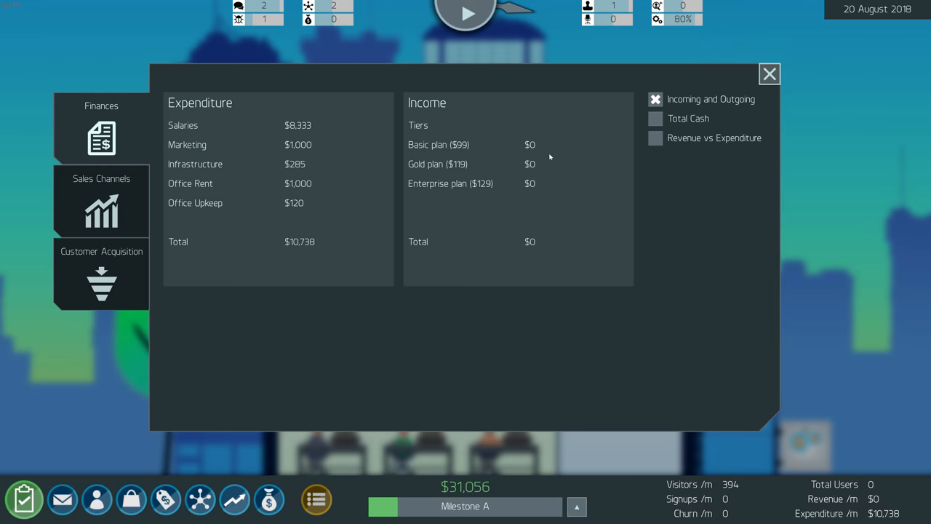
pyautogui.moveTo(444, 259)
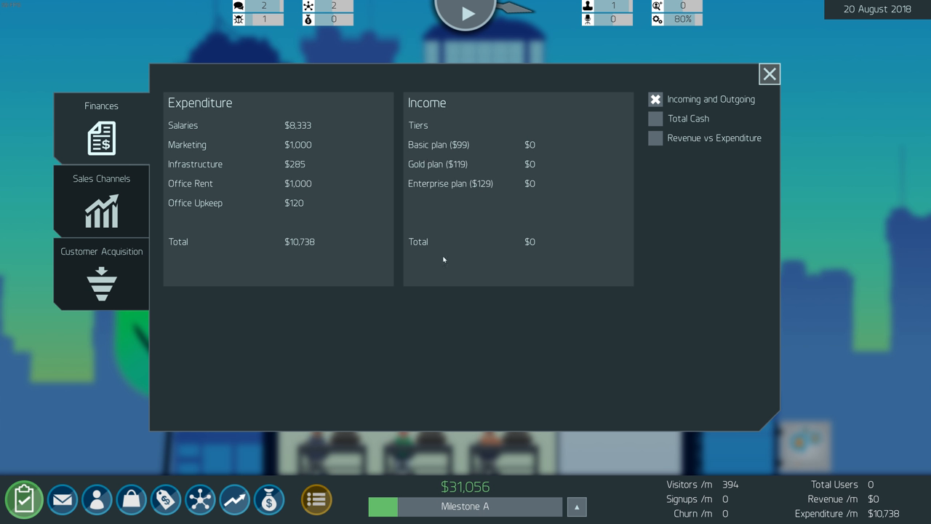
# Close the Finances overview after reviewing expenditure and income
pyautogui.click(771, 73)
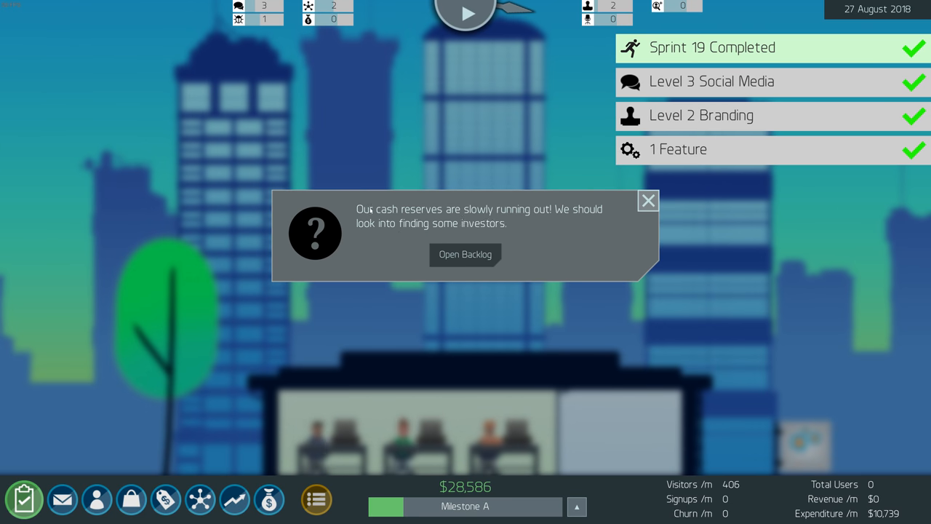
pyautogui.moveTo(460, 355)
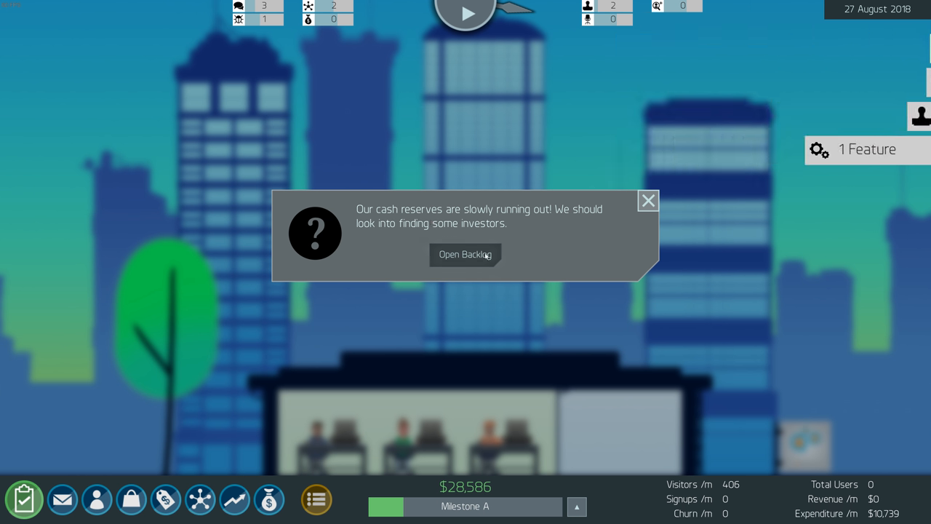
# Open the backlog from the low-cash warning, close it, and start editing the Basic plan price
pyautogui.click(466, 254)
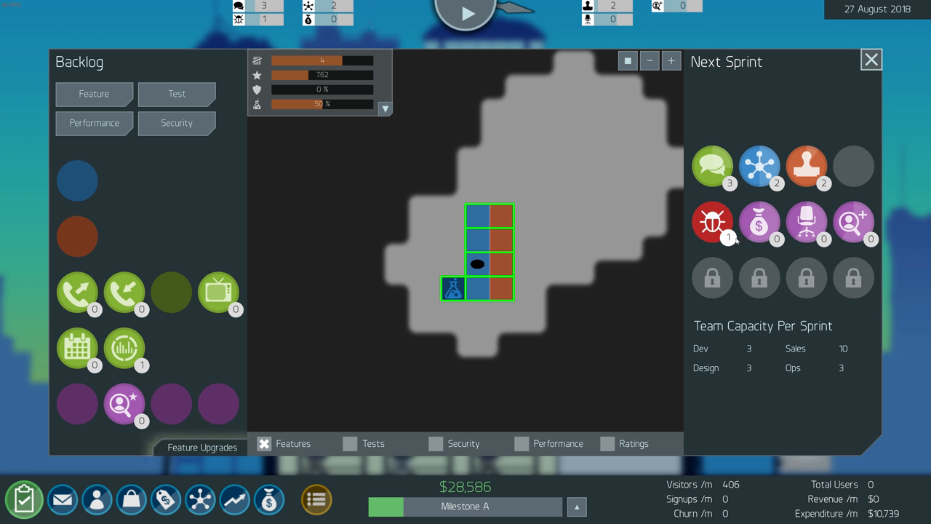
pyautogui.moveTo(124, 349)
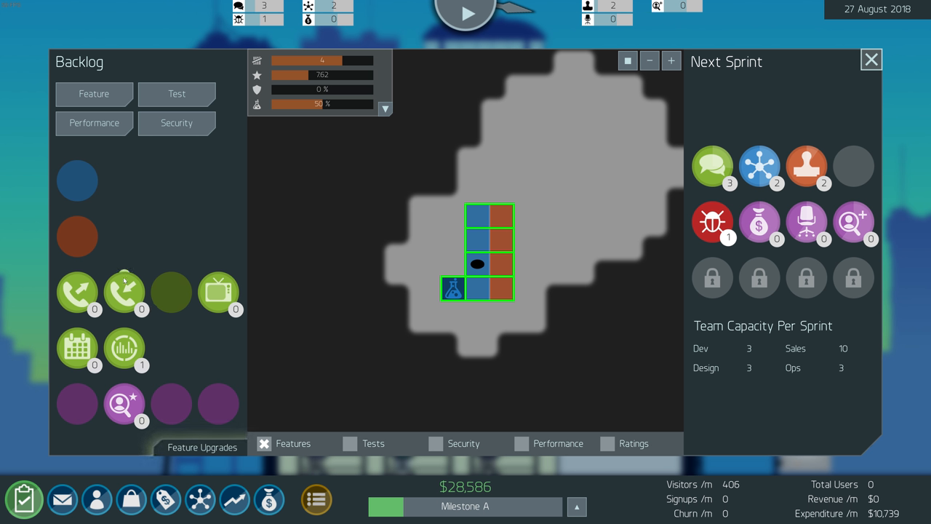
pyautogui.click(218, 291)
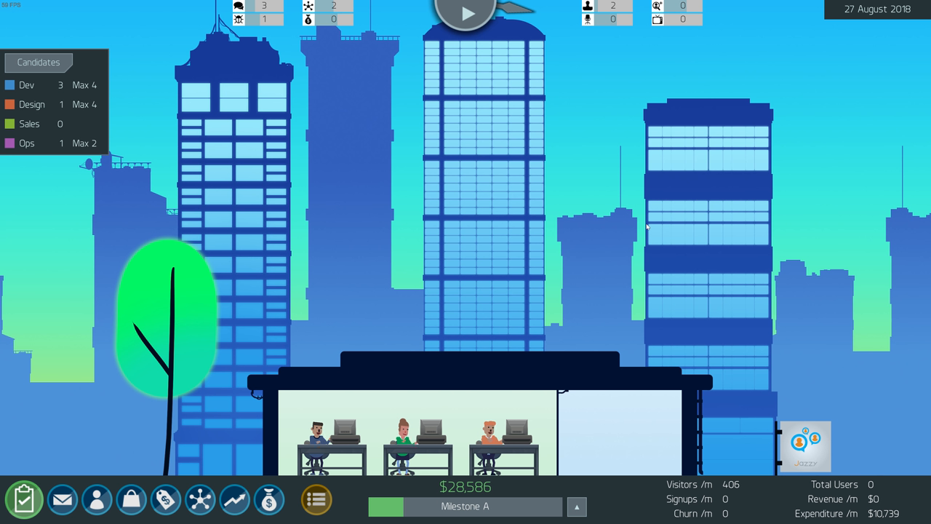
pyautogui.moveTo(597, 259)
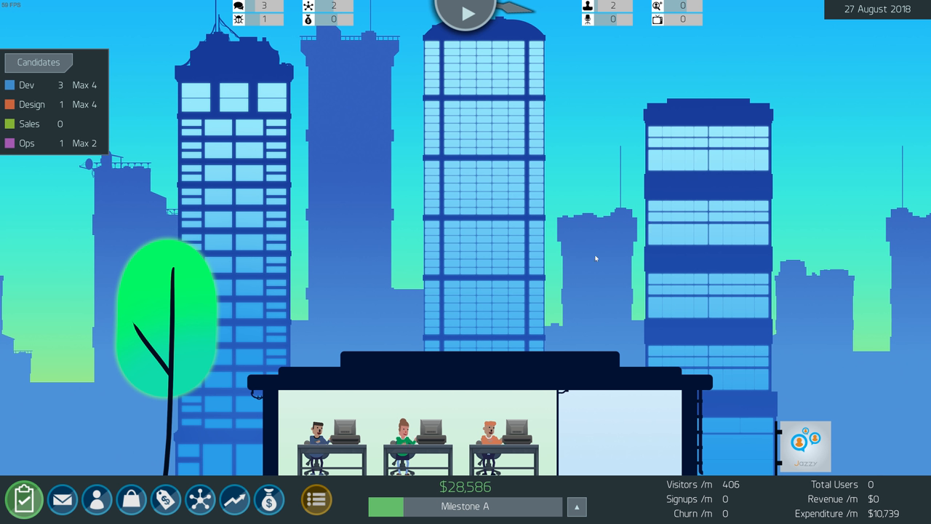
pyautogui.click(578, 503)
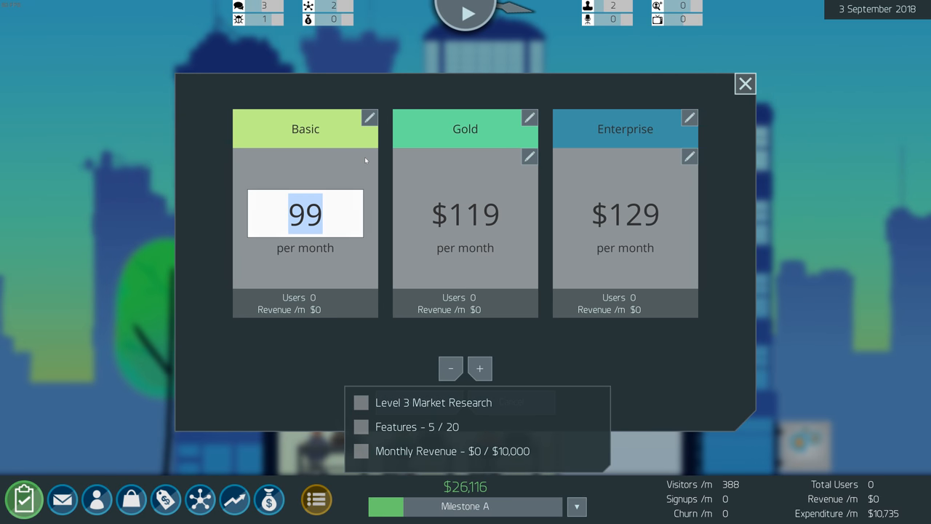
# Set the Basic plan price to $79 per month and apply it
pyautogui.write('79')
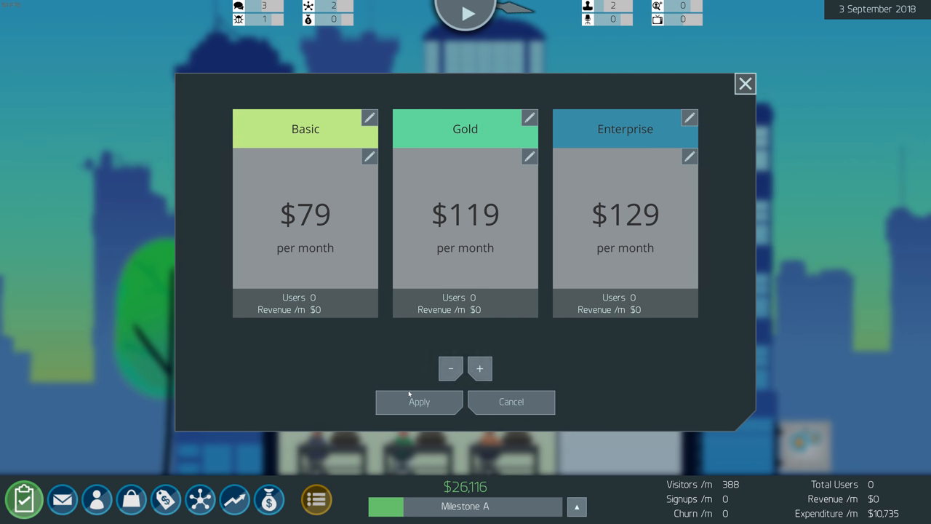
pyautogui.click(745, 83)
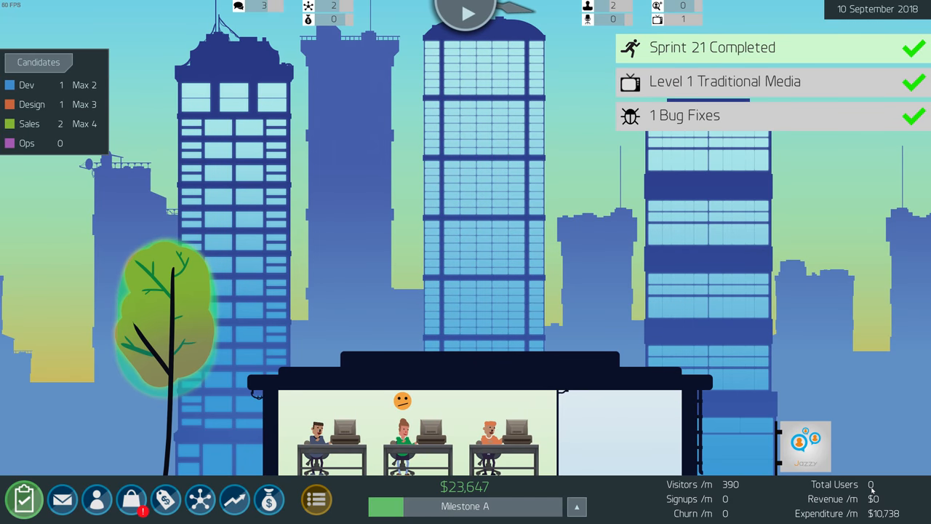
pyautogui.moveTo(404, 440)
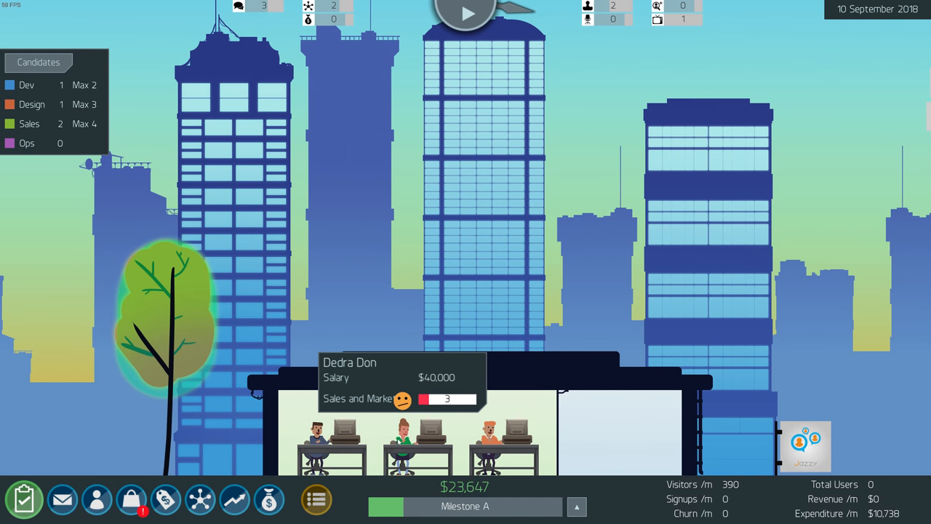
# Raise the unhappy Sales and Marketing employee's salary from $40,000 to $45,000
pyautogui.click(96, 500)
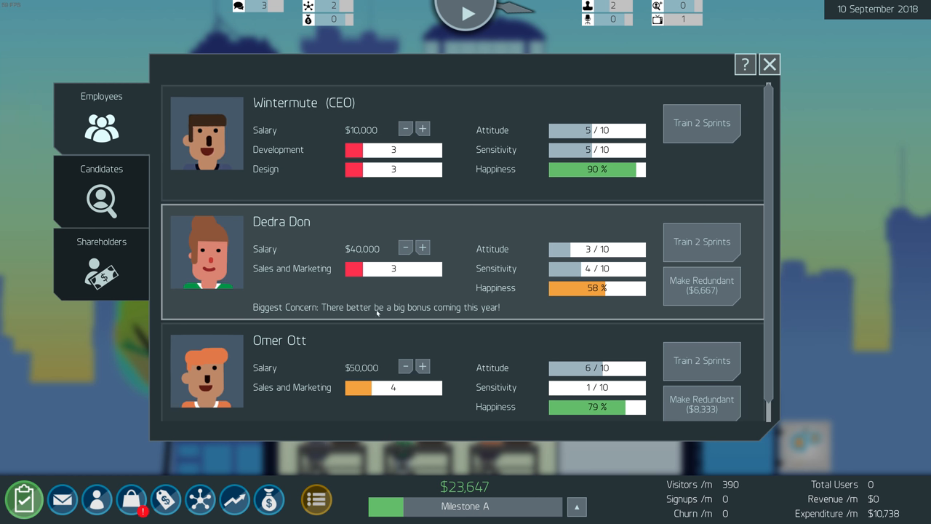
pyautogui.moveTo(352, 249)
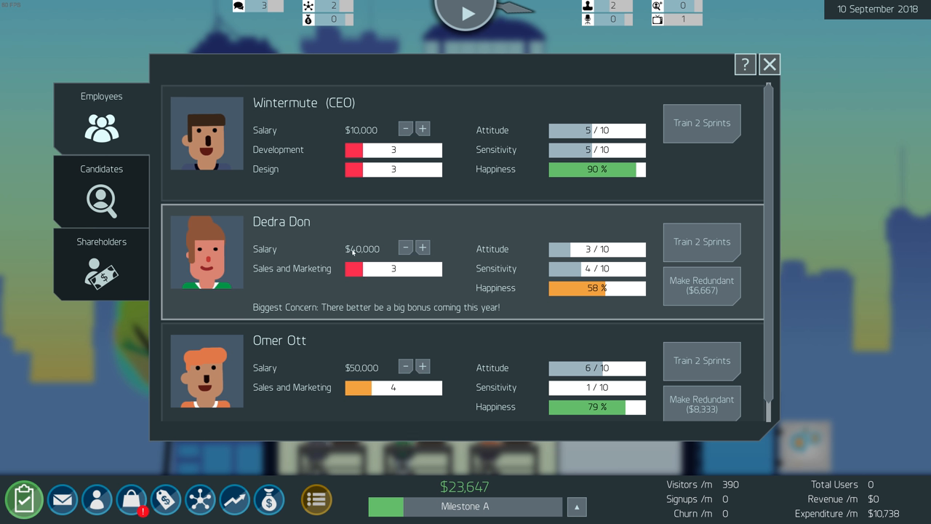
pyautogui.moveTo(387, 250)
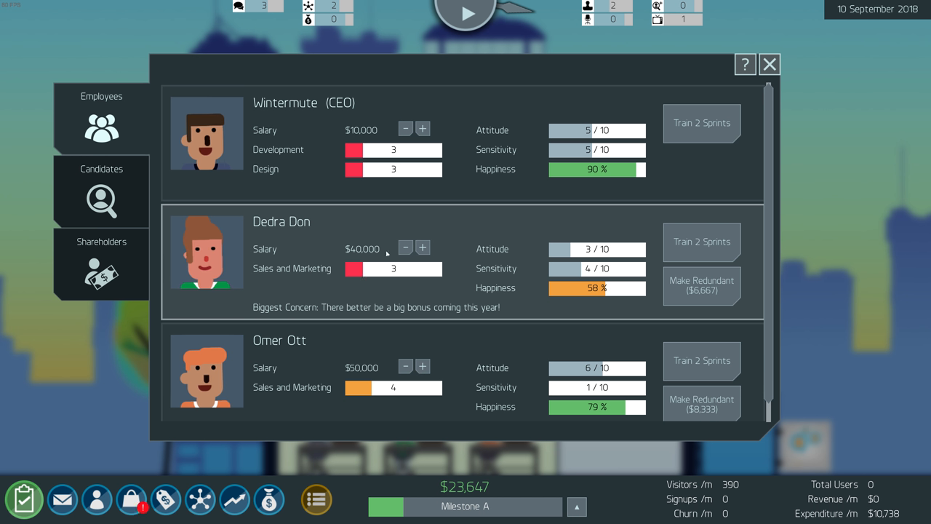
pyautogui.click(422, 248)
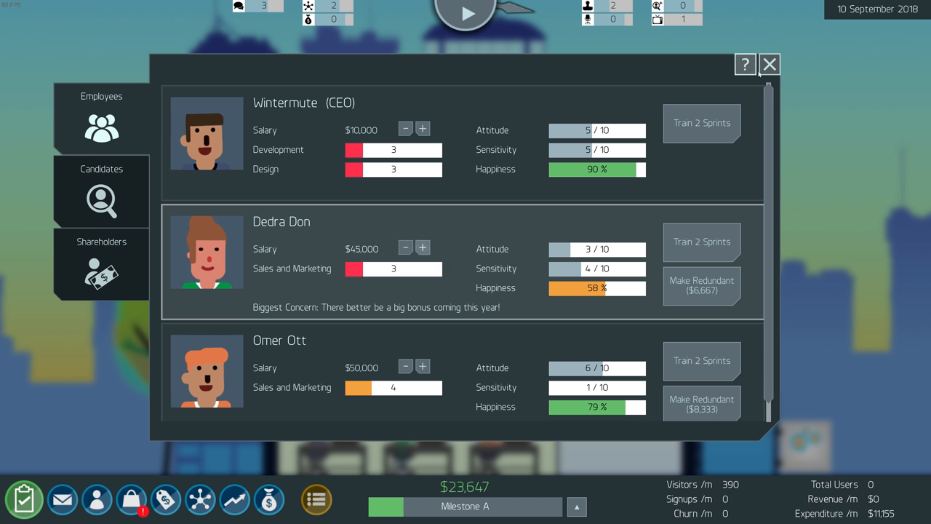
pyautogui.scroll(-3)
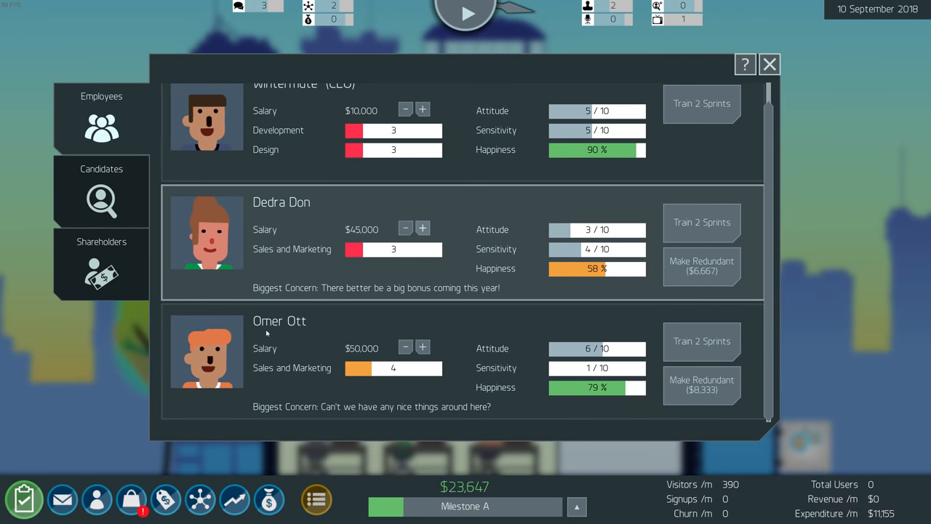
pyautogui.click(773, 64)
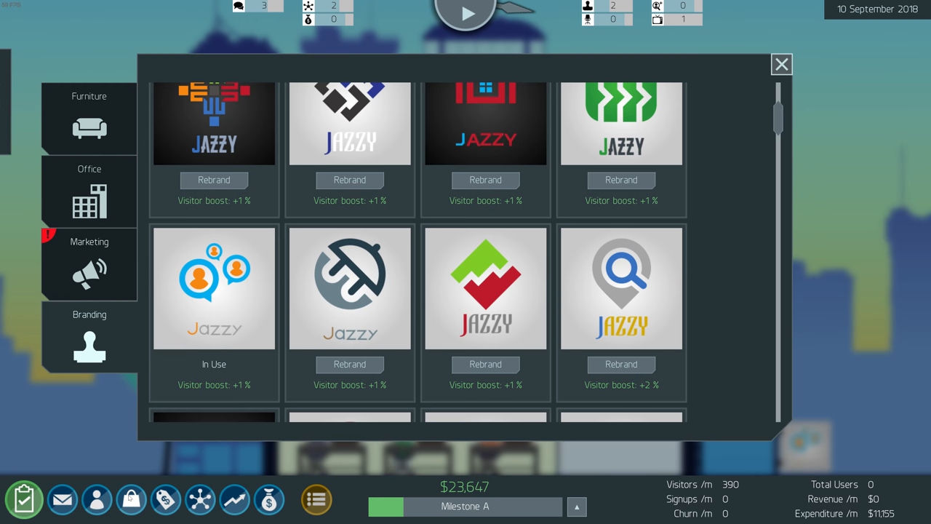
# Move marketing spend from MyFace Ads ($0) to TV Ads at $1,000/m, then view office properties
pyautogui.click(89, 262)
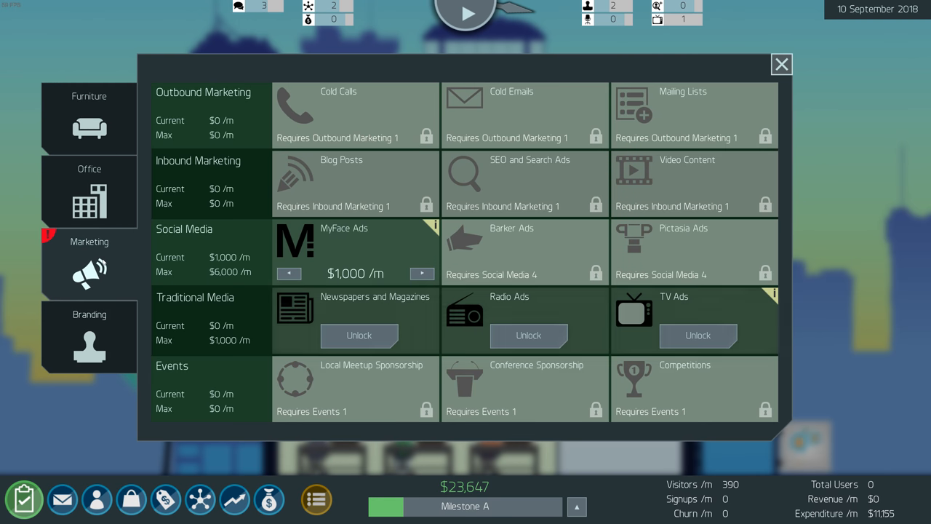
pyautogui.moveTo(521, 309)
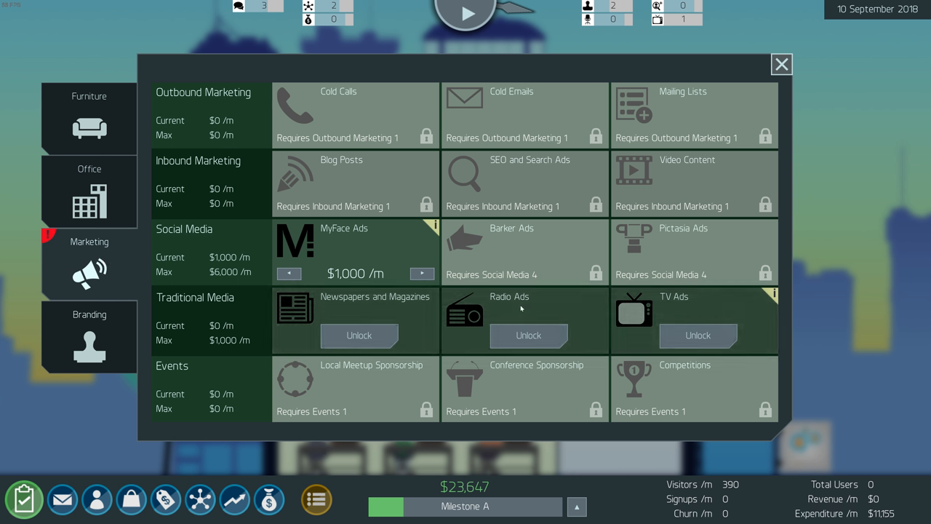
pyautogui.moveTo(176, 309)
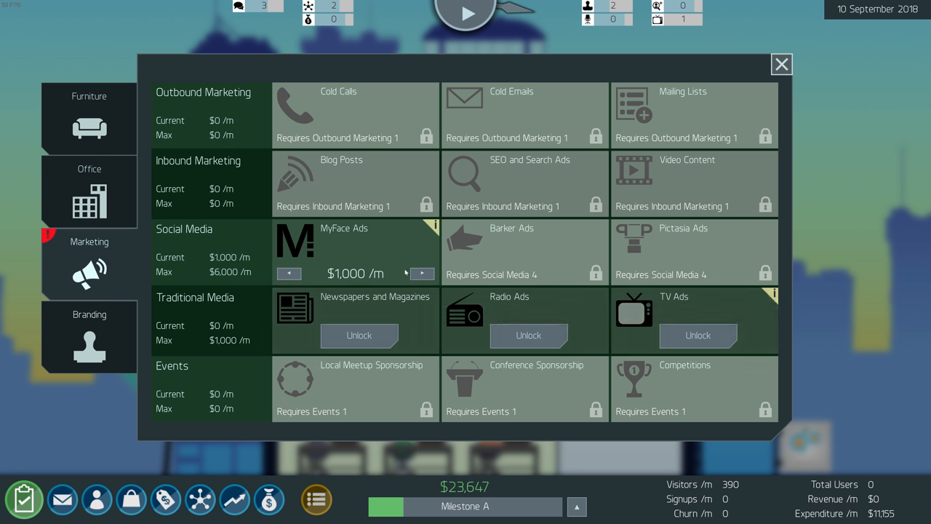
pyautogui.click(698, 335)
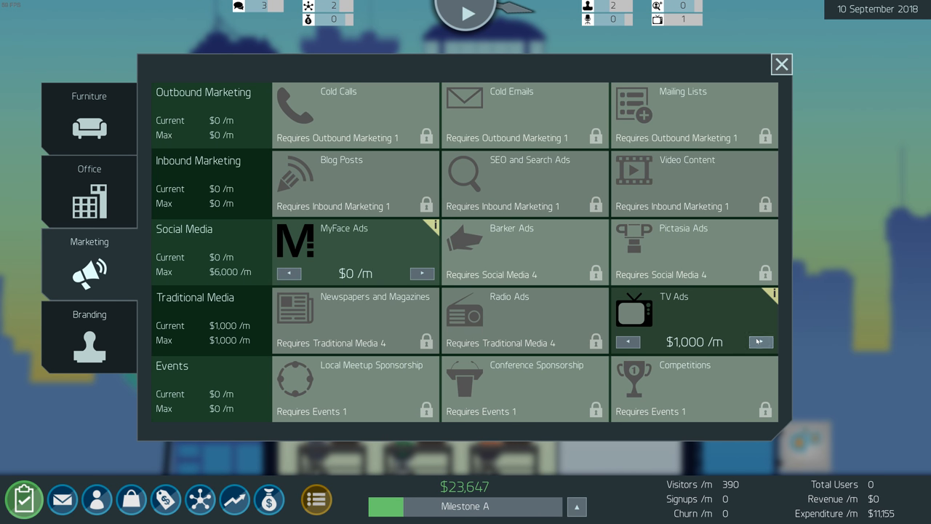
pyautogui.moveTo(722, 333)
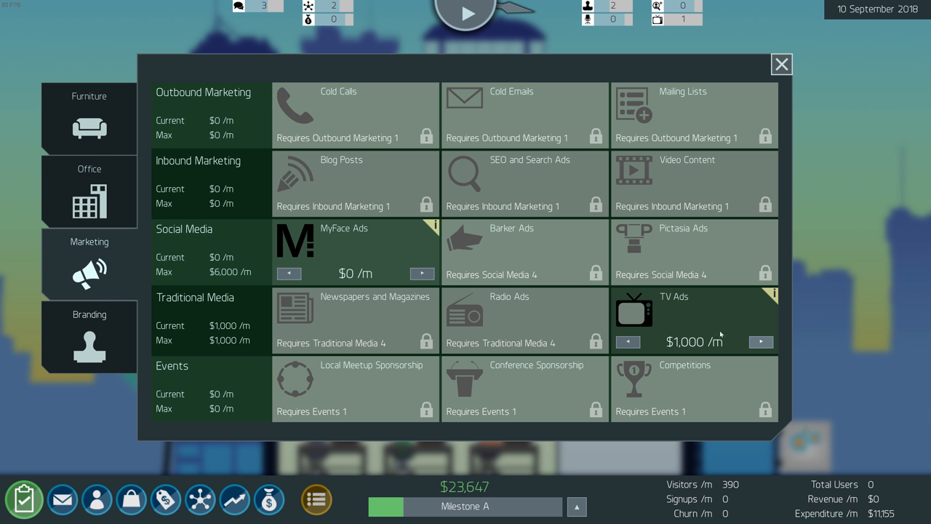
pyautogui.moveTo(761, 342)
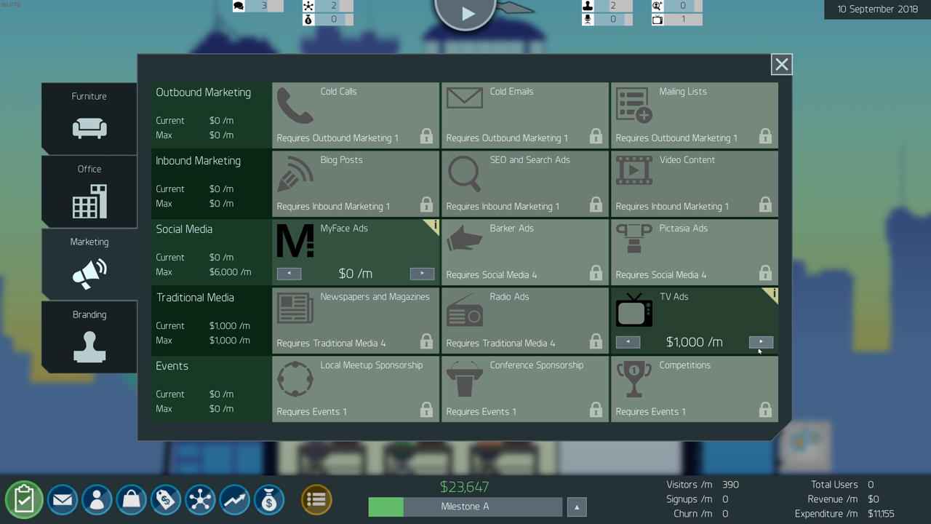
pyautogui.moveTo(673, 378)
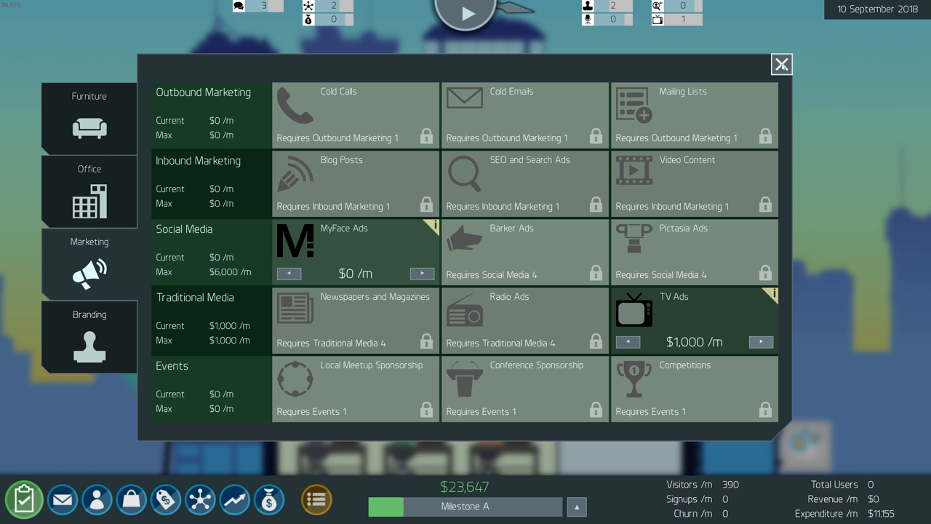
pyautogui.click(89, 192)
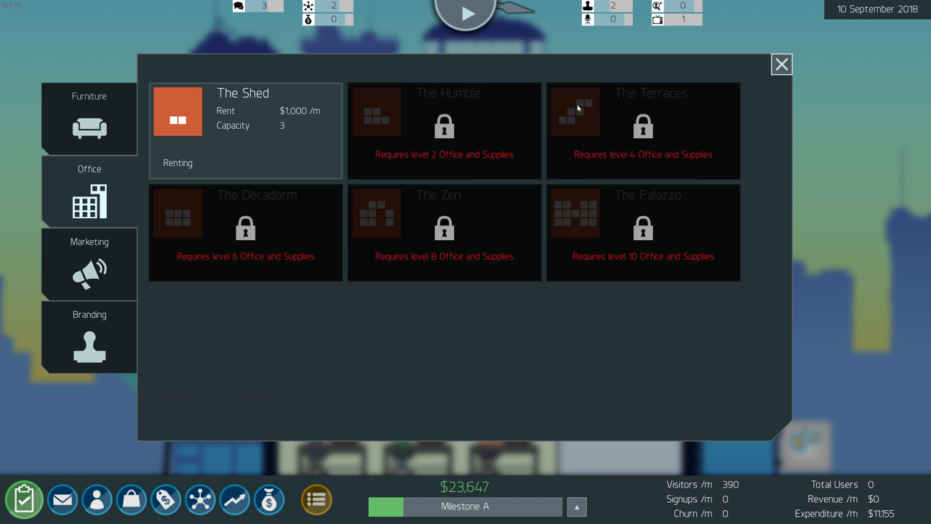
# Review the purchased furniture and close the management window
pyautogui.click(89, 117)
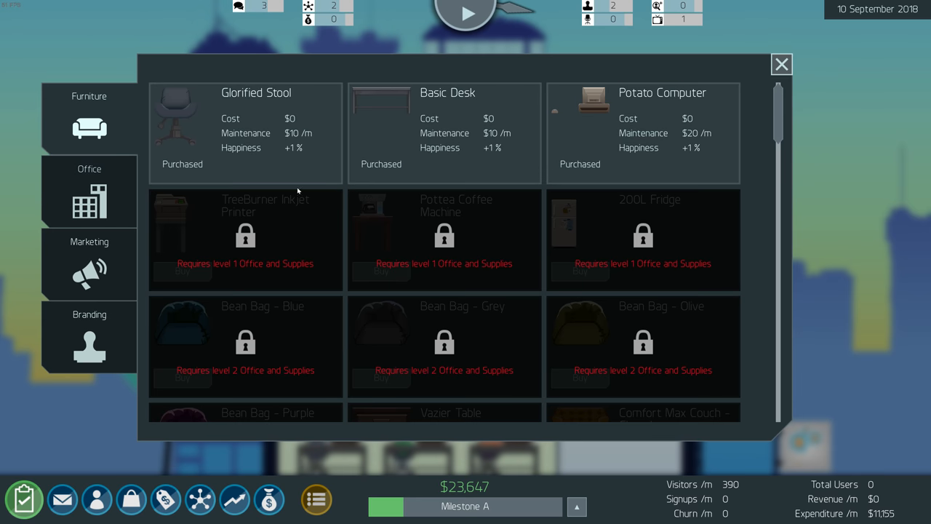
pyautogui.moveTo(257, 259)
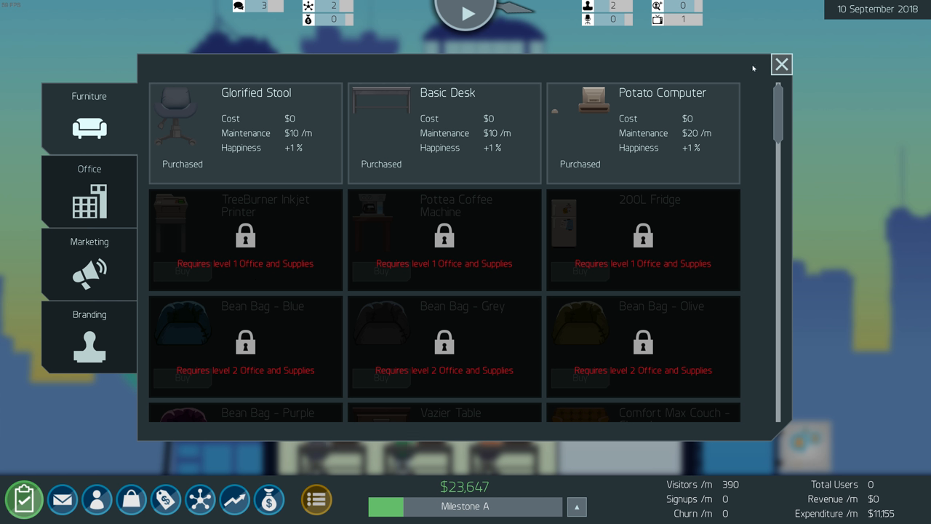
pyautogui.click(783, 64)
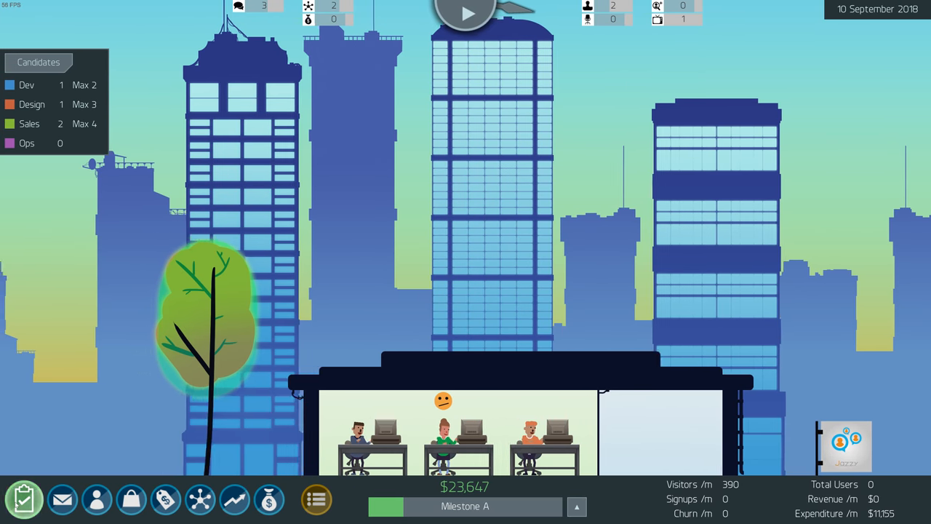
# Place a Security component beside the feature blocks and add it to the next sprint
pyautogui.click(26, 498)
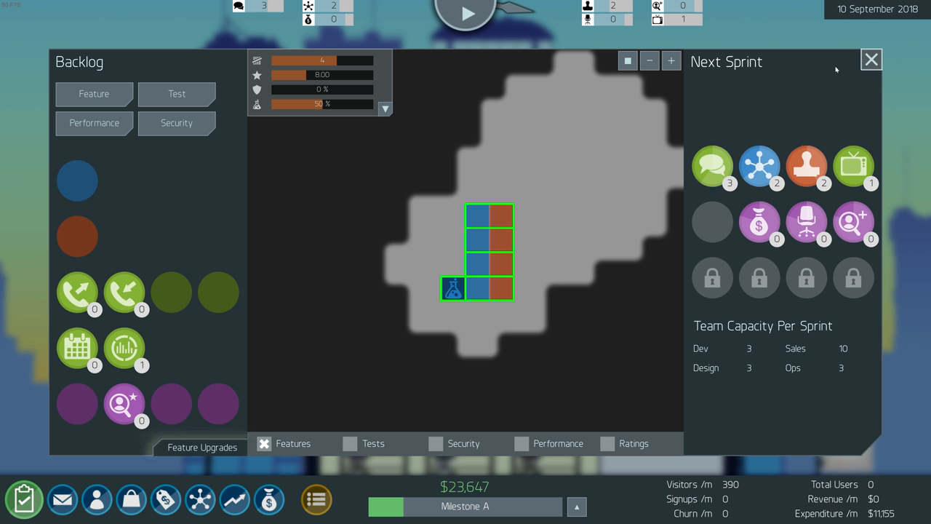
pyautogui.click(870, 60)
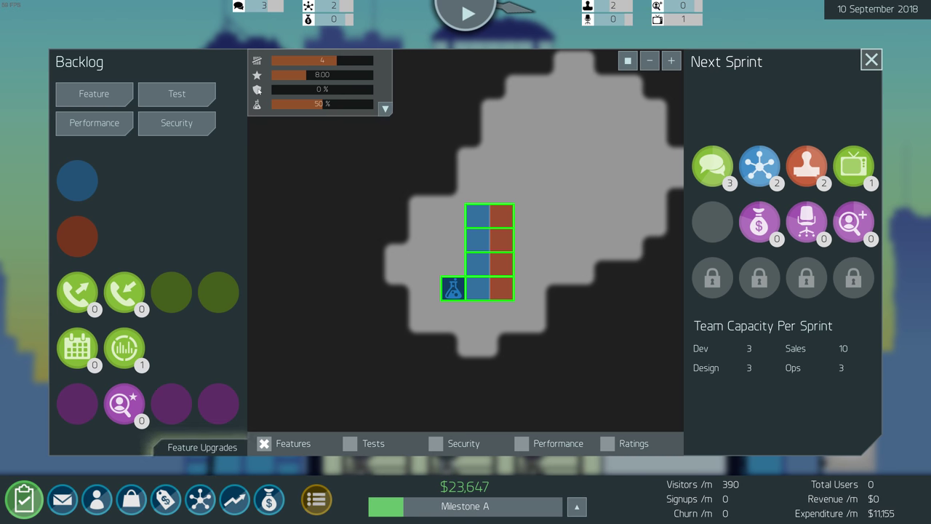
pyautogui.moveTo(113, 95)
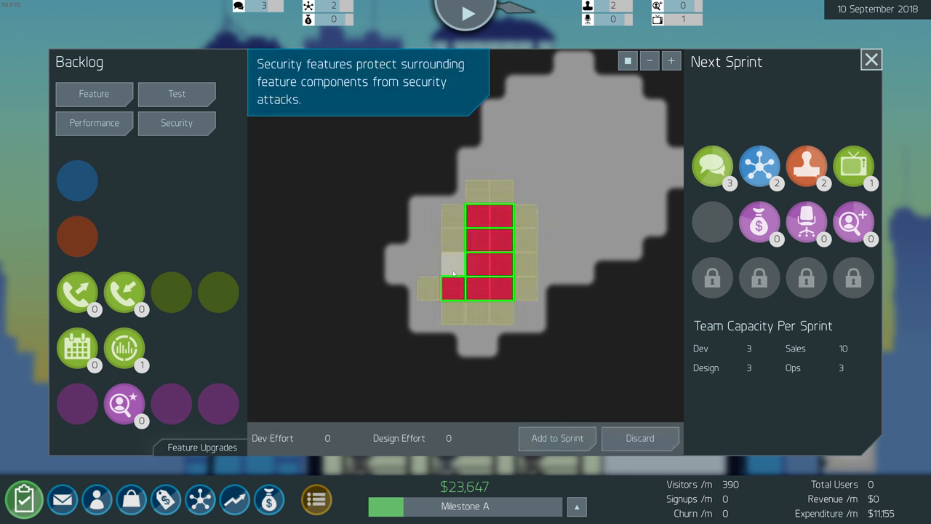
pyautogui.click(452, 265)
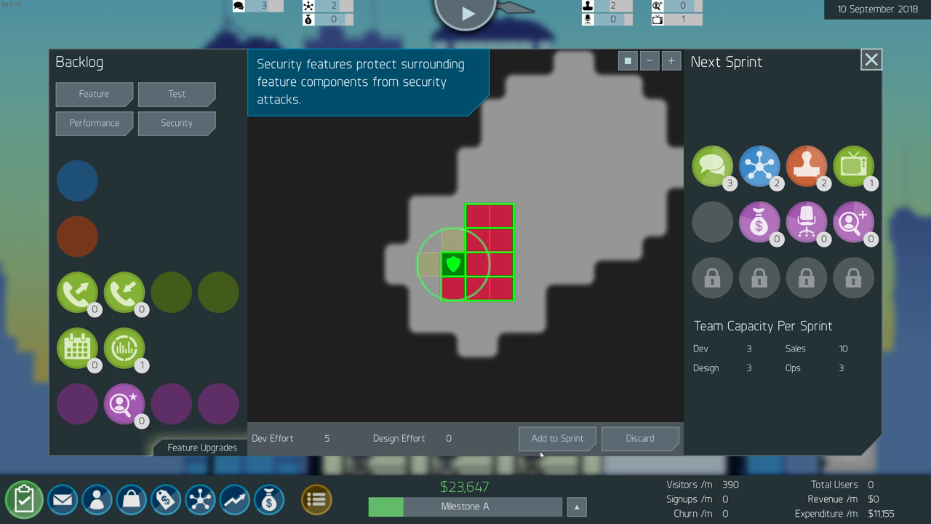
pyautogui.click(870, 62)
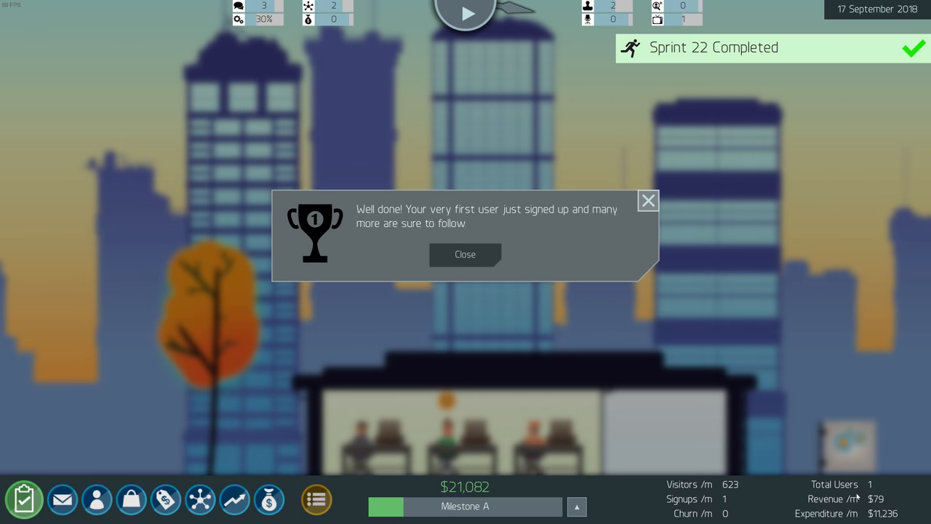
pyautogui.moveTo(409, 232)
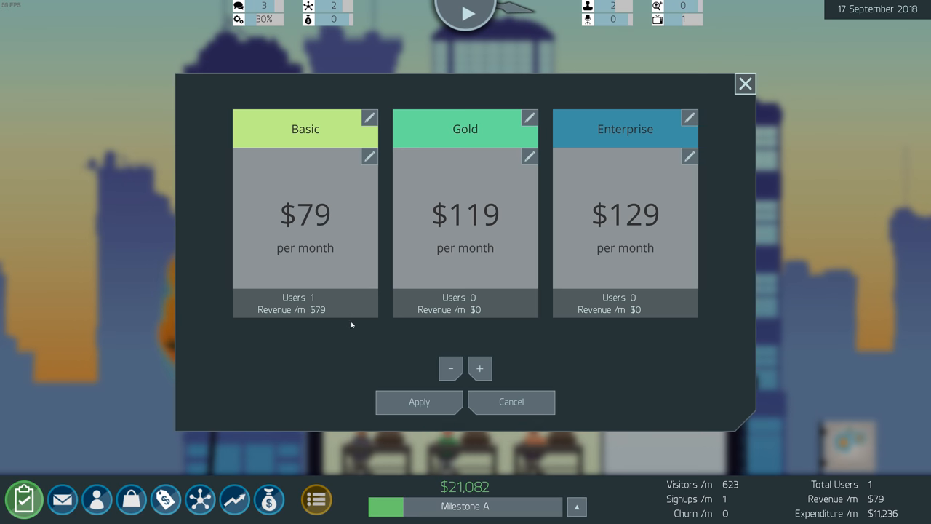
pyautogui.moveTo(310, 137)
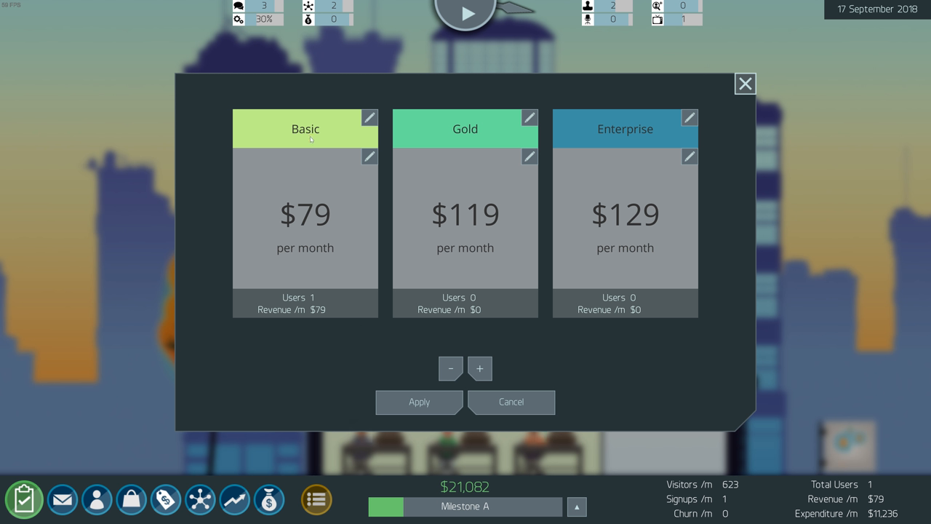
# Set the plan prices to $49, $79 and $99 per month and apply them
pyautogui.click(369, 157)
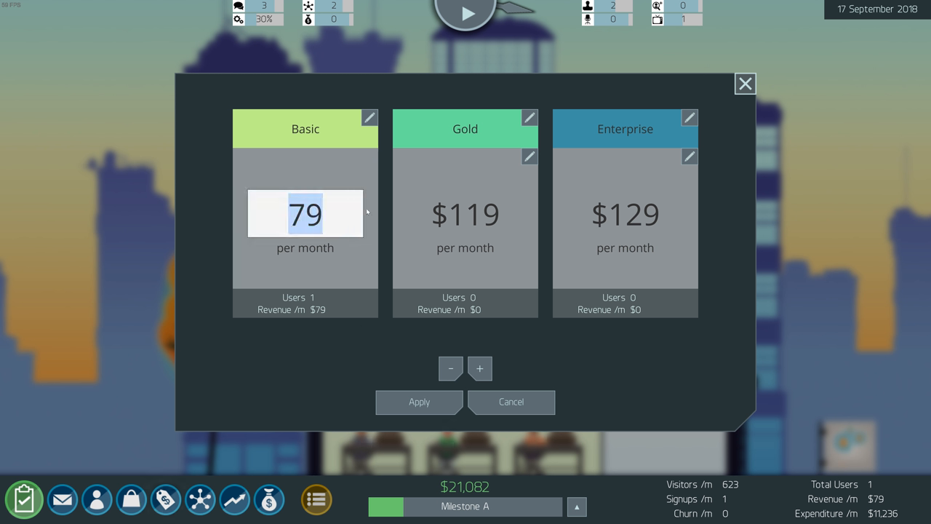
pyautogui.write('49')
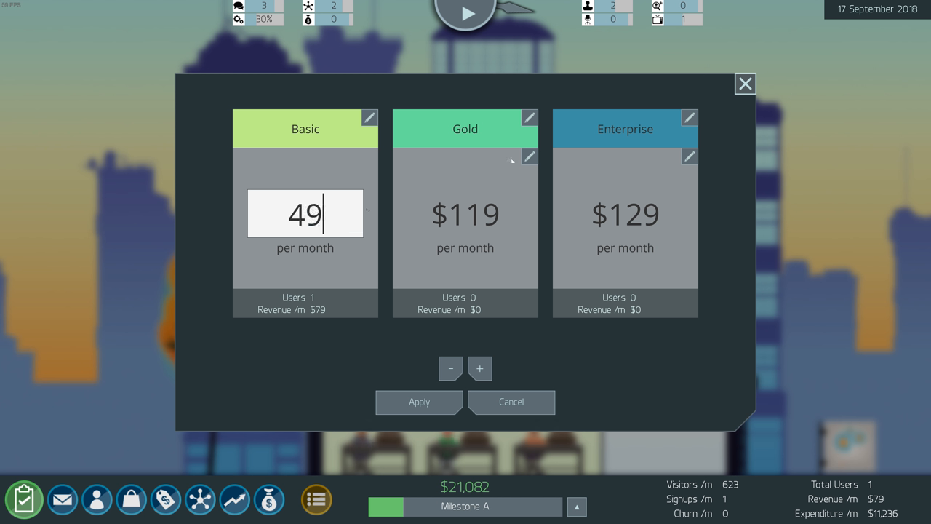
pyautogui.click(530, 157)
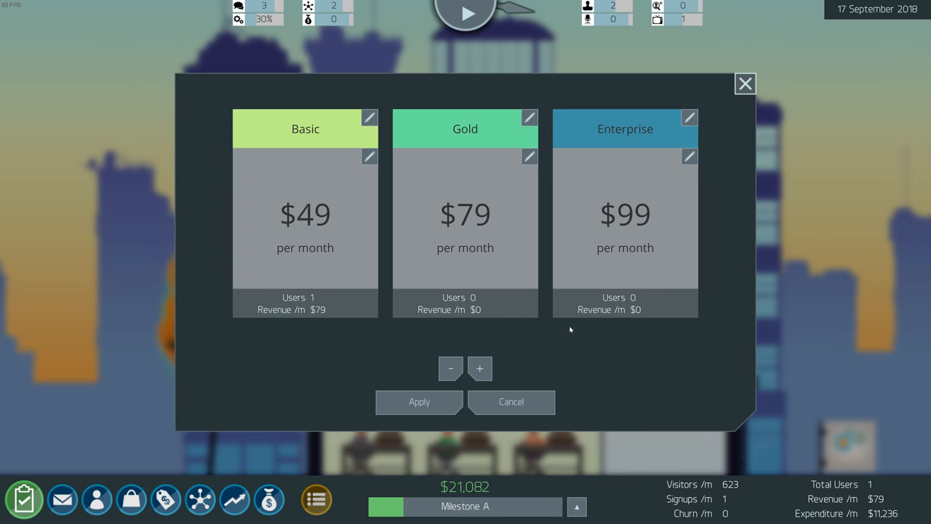
pyautogui.click(744, 83)
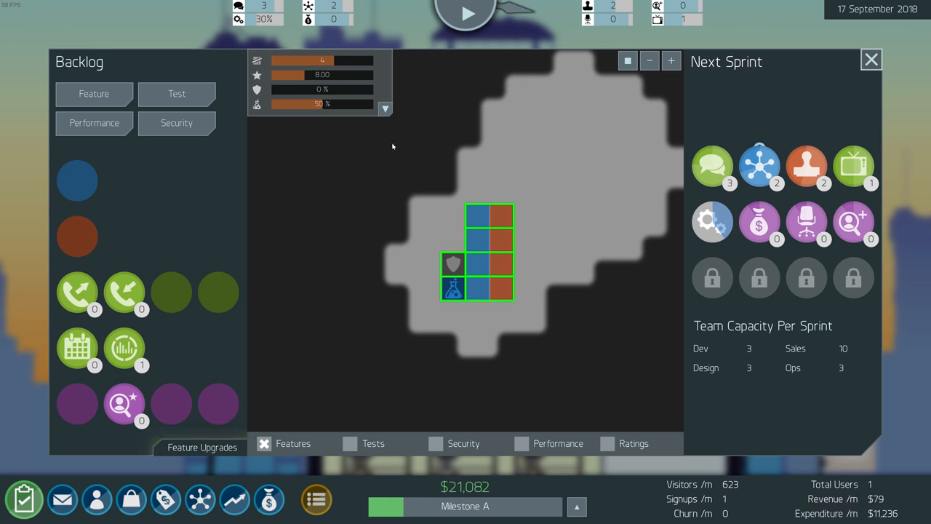
pyautogui.moveTo(803, 46)
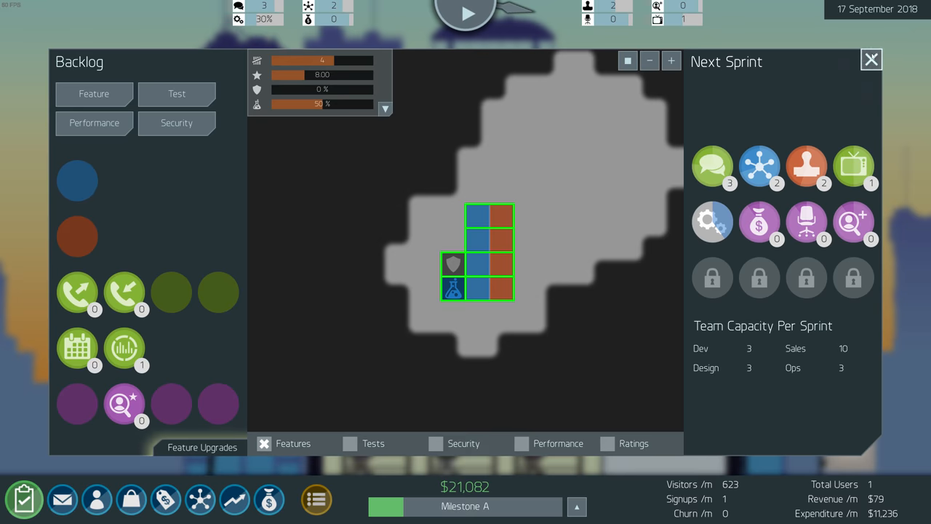
# Close the Backlog board and let the sprint run to 24 September
pyautogui.click(870, 60)
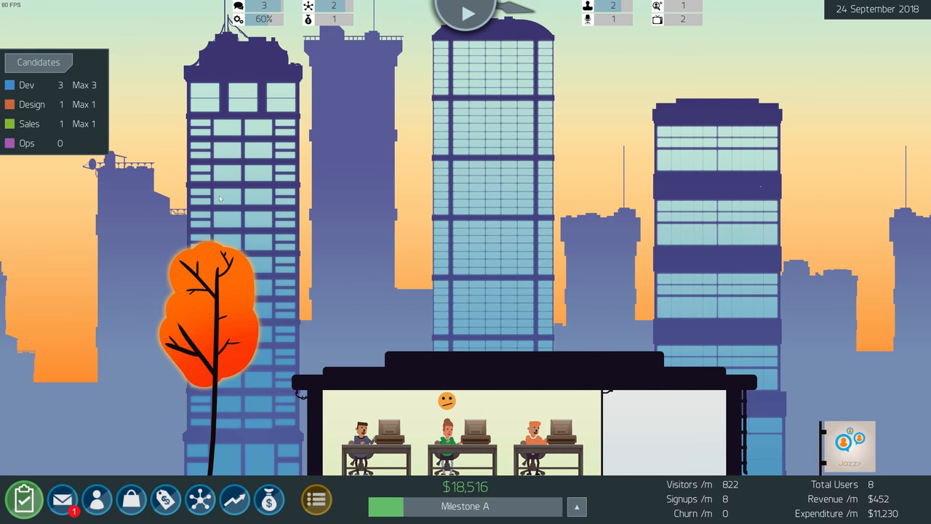
pyautogui.moveTo(103, 398)
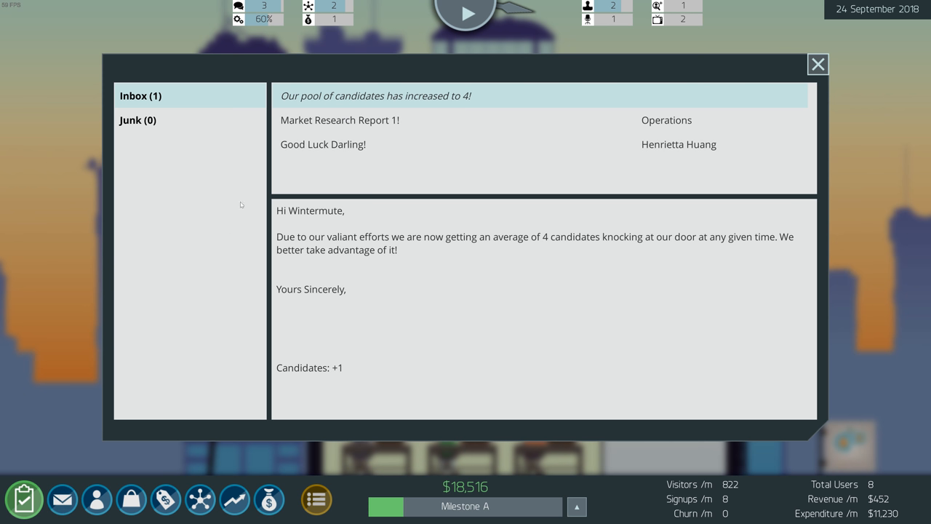
pyautogui.moveTo(350, 105)
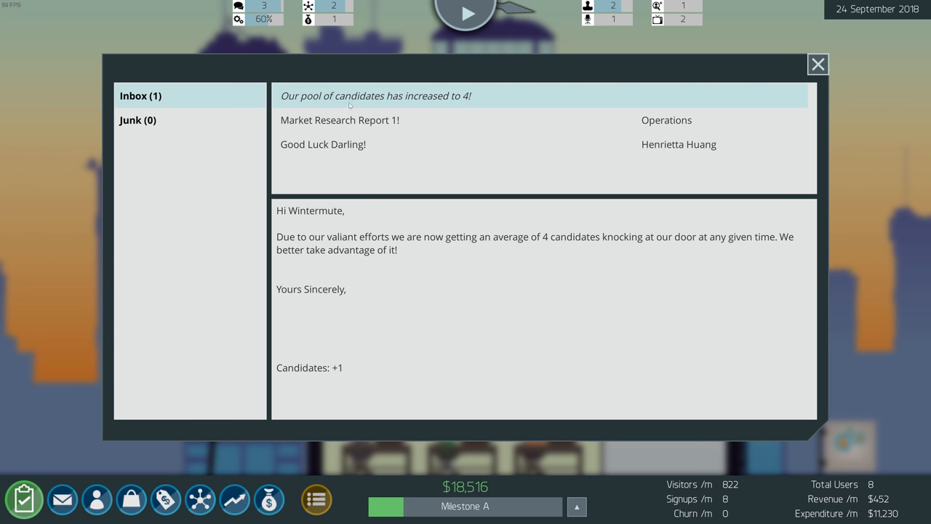
pyautogui.moveTo(198, 193)
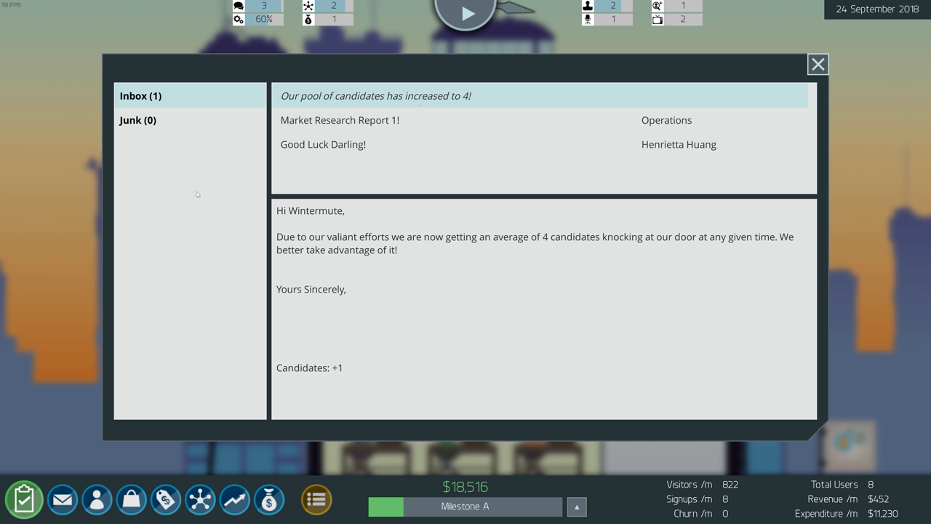
# Close the inbox after reading the candidate-pool-grown-to-4 message
pyautogui.click(818, 64)
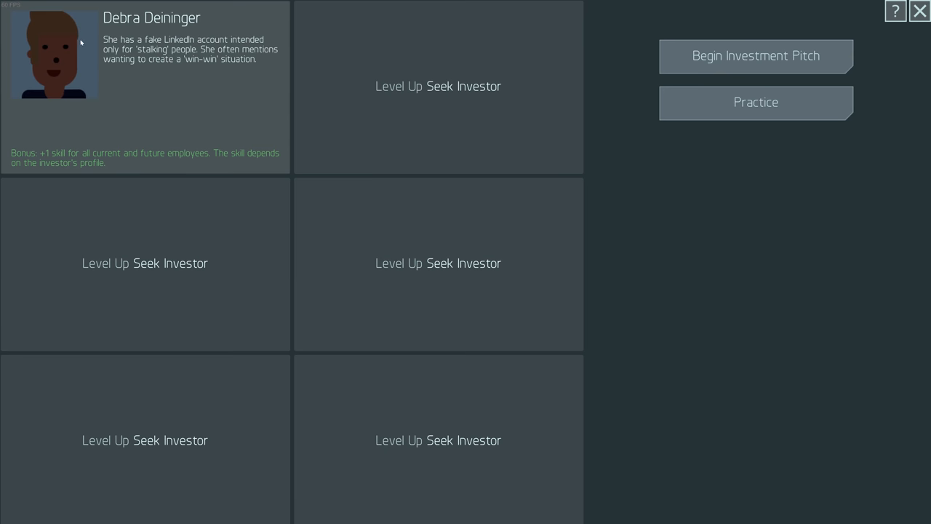
pyautogui.moveTo(113, 45)
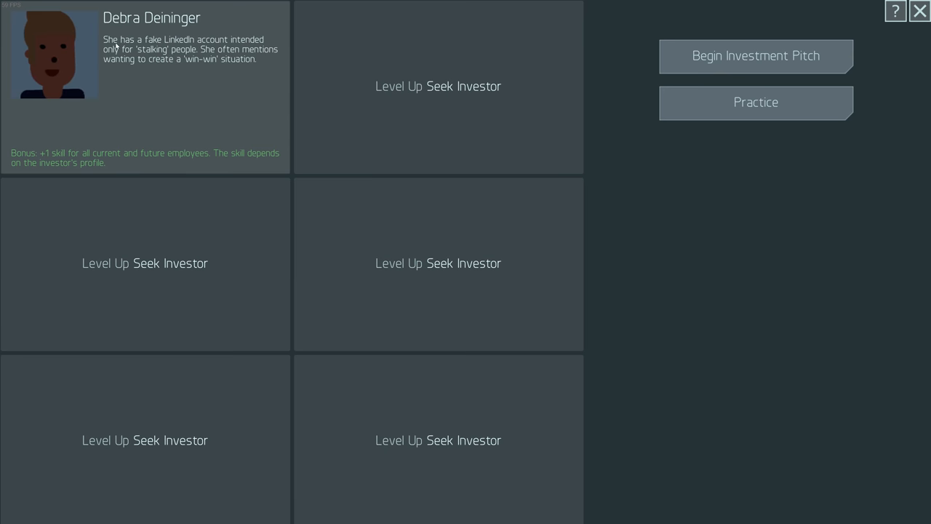
pyautogui.moveTo(138, 57)
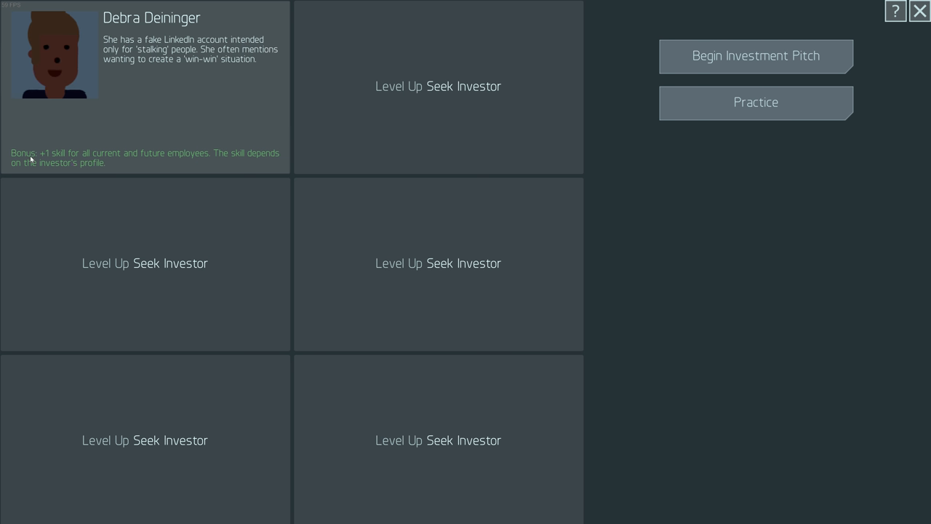
pyautogui.moveTo(128, 160)
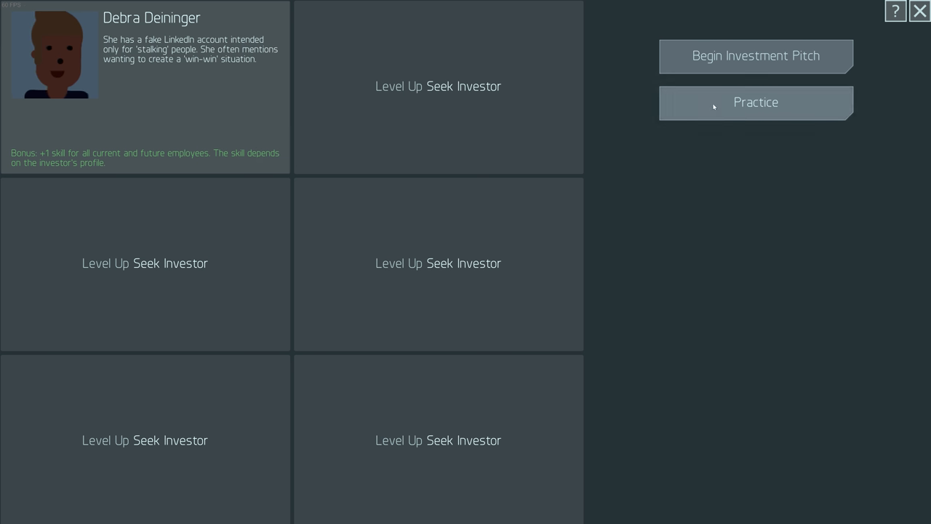
pyautogui.moveTo(731, 121)
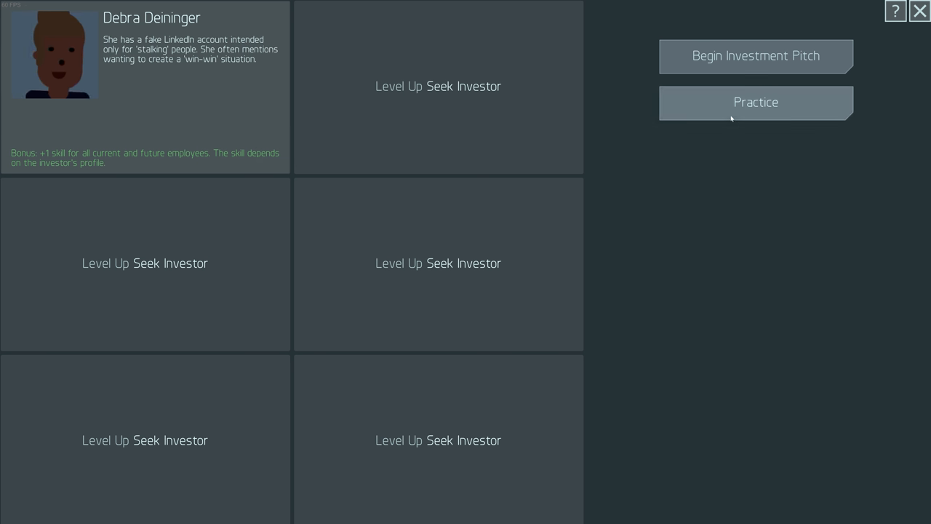
pyautogui.moveTo(754, 91)
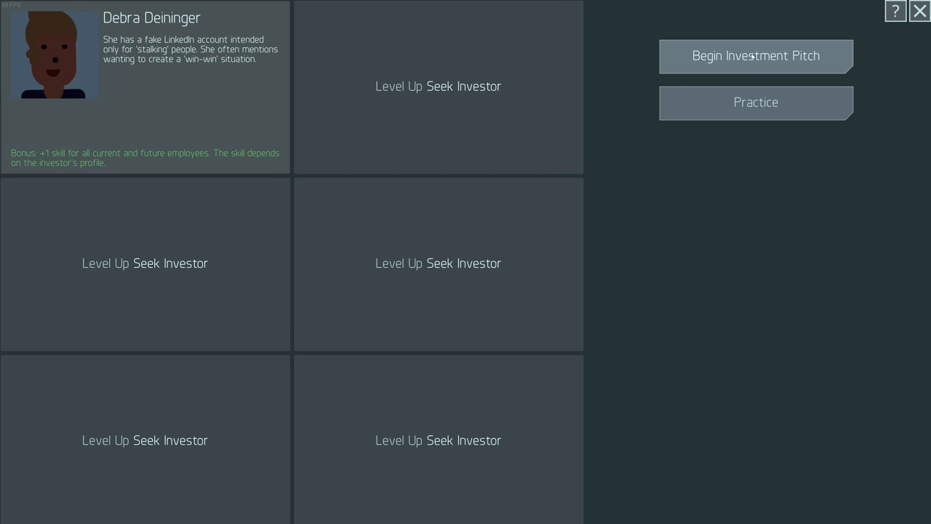
# Select investor Debra Deininger's card and begin the investment pitch with her
pyautogui.click(755, 55)
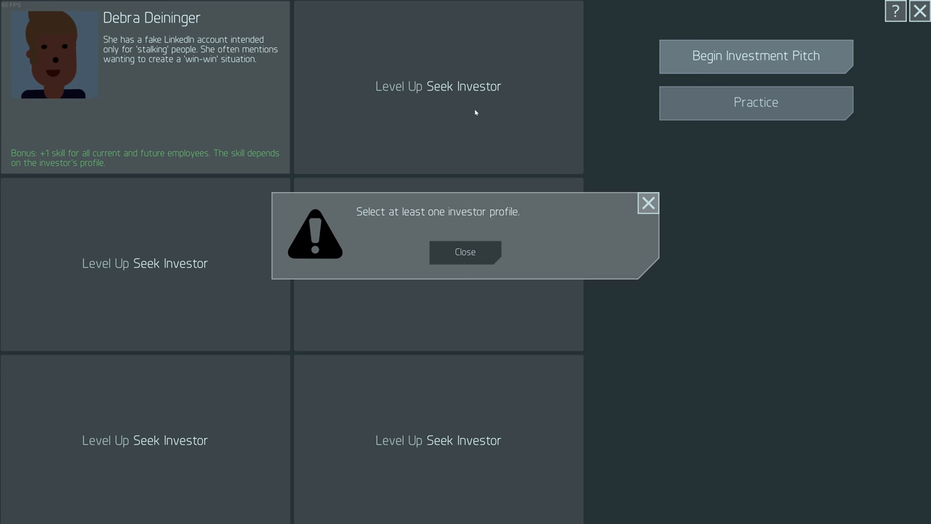
pyautogui.click(465, 252)
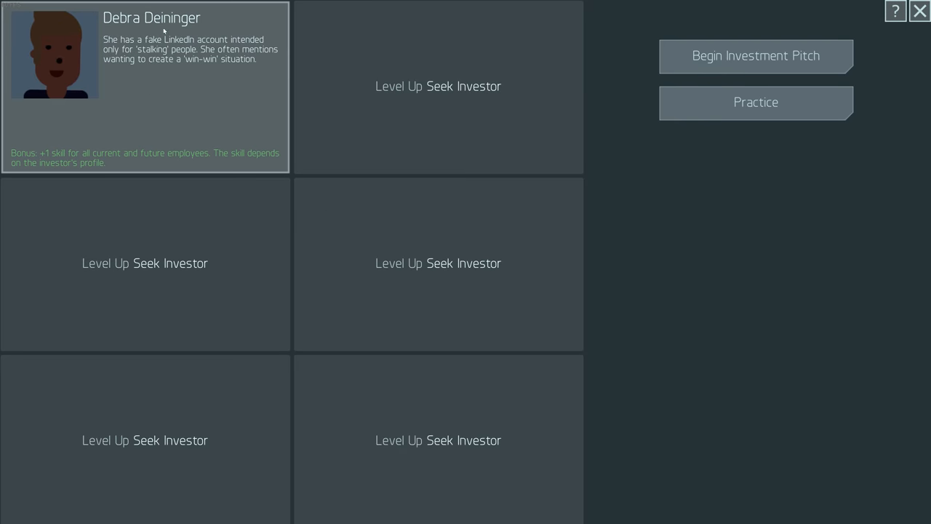
pyautogui.click(756, 55)
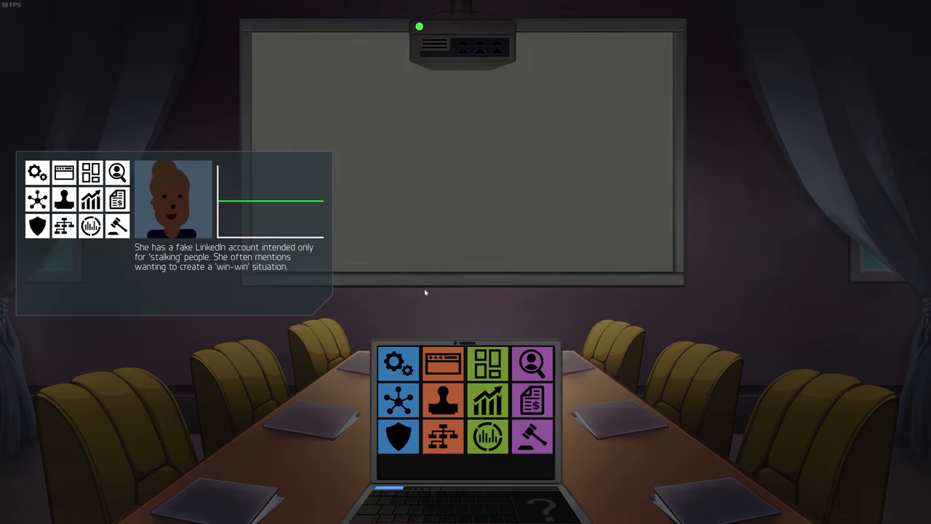
pyautogui.moveTo(250, 339)
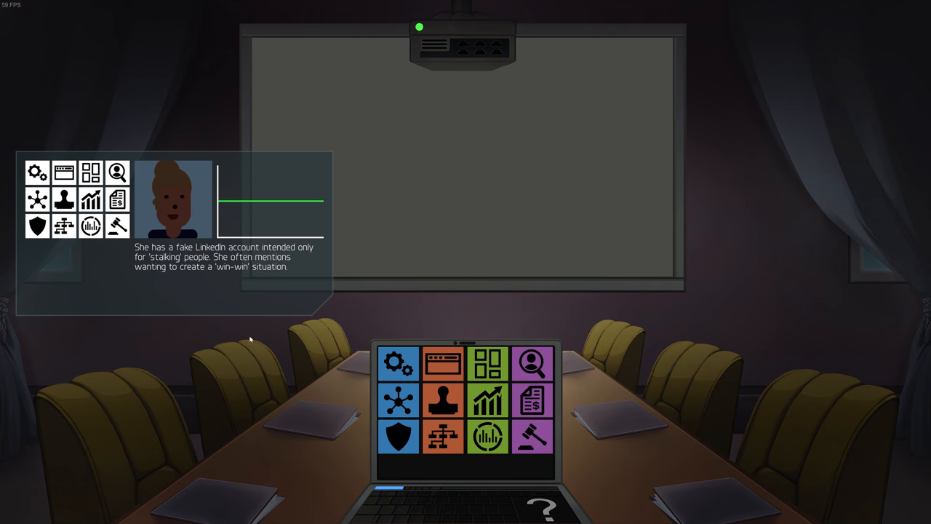
pyautogui.moveTo(224, 210)
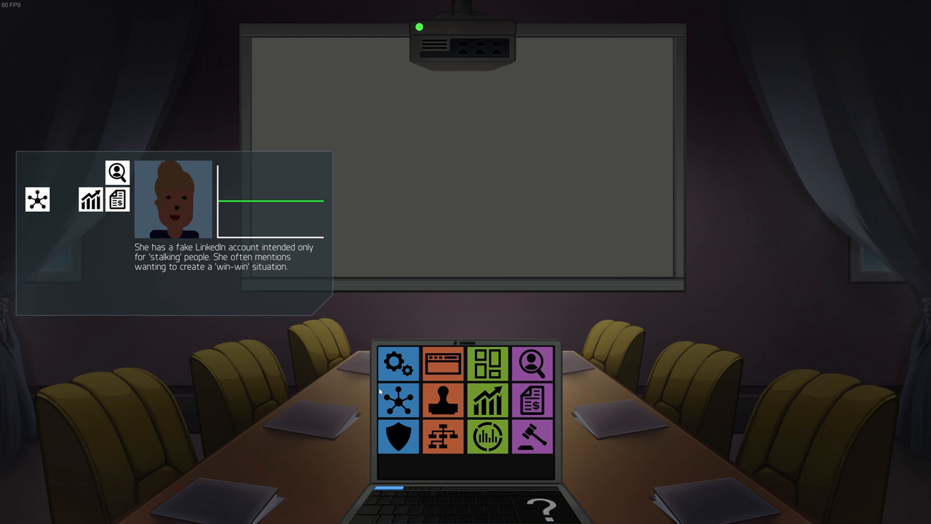
pyautogui.moveTo(532, 363)
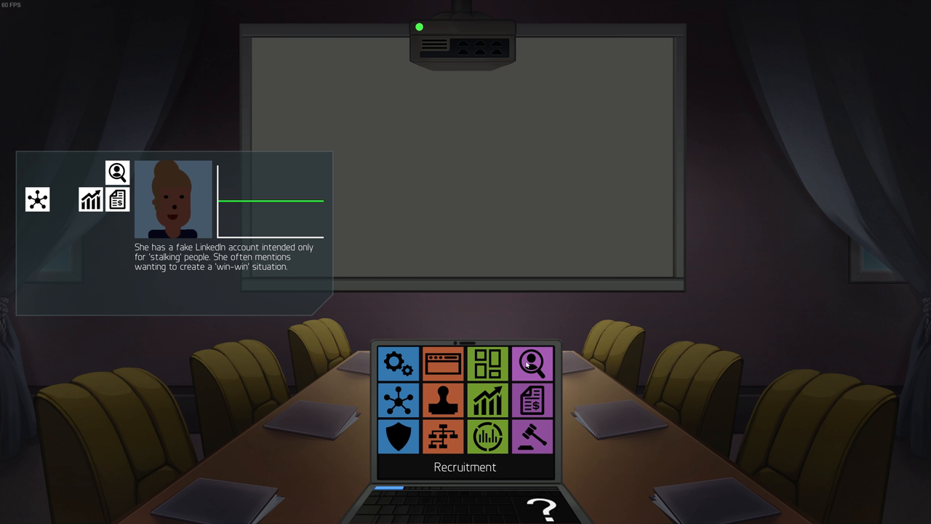
pyautogui.moveTo(490, 398)
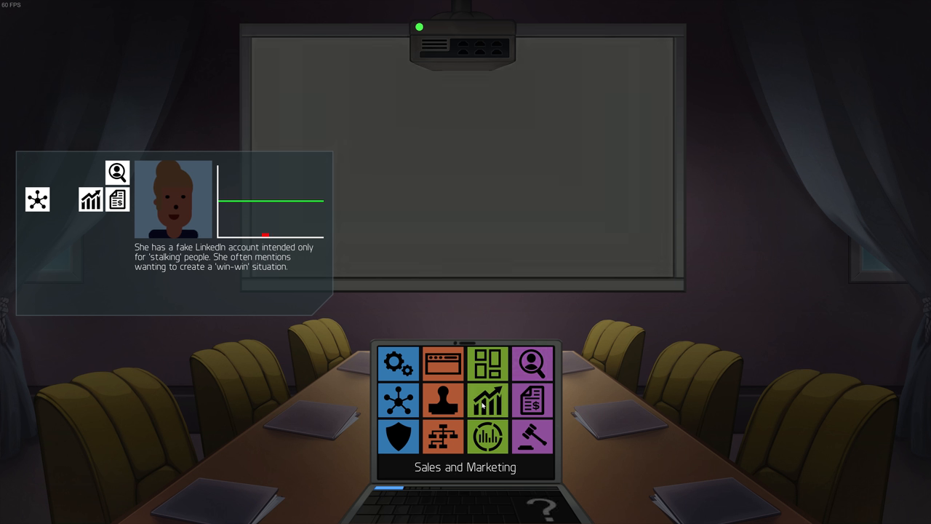
# Present the Sales and Marketing, Finances and Recruitment topics requested on the projector
pyautogui.click(486, 398)
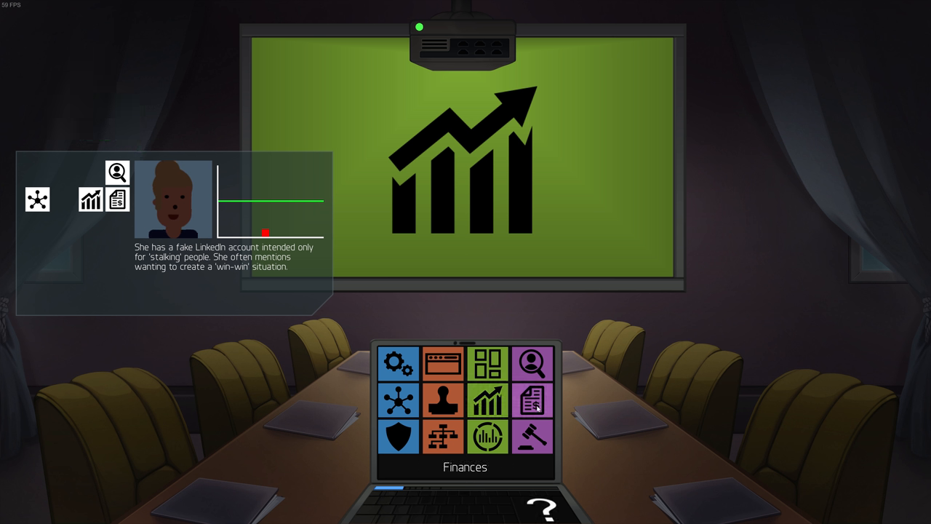
pyautogui.click(532, 397)
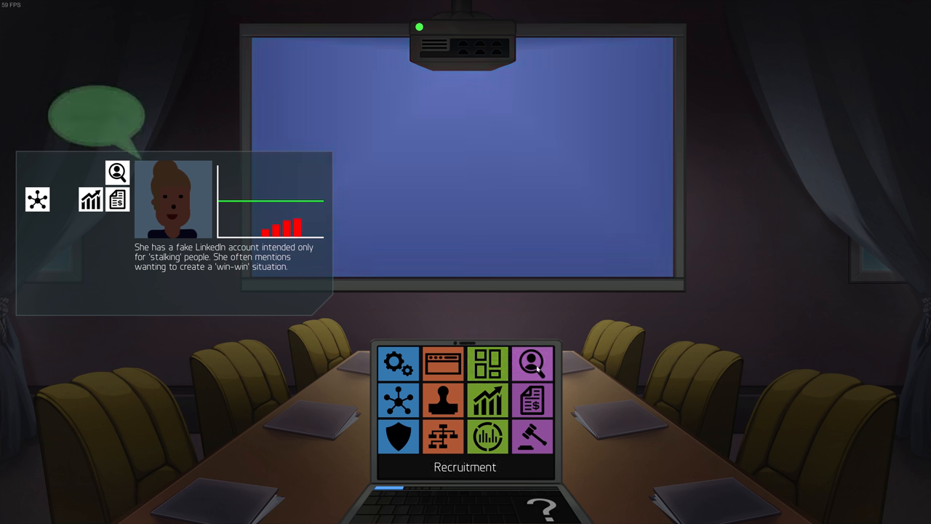
pyautogui.click(532, 362)
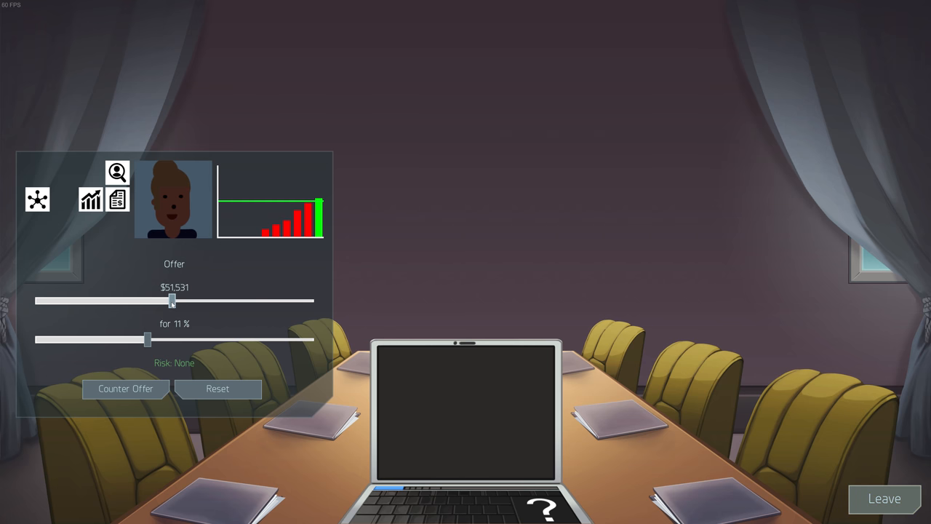
# Test offer amounts between about $50,876 and $60,526, settling near $51,813
pyautogui.moveTo(172, 300); pyautogui.dragTo(152, 300)
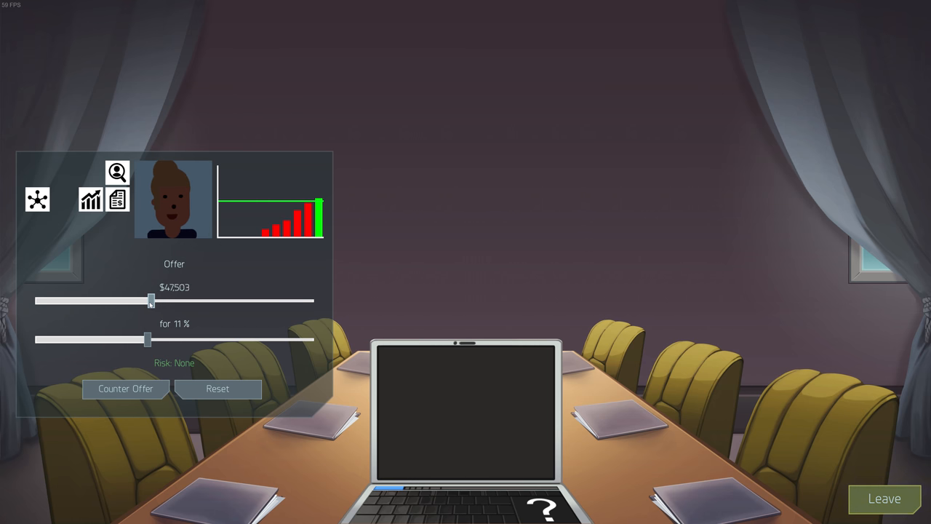
pyautogui.moveTo(150, 300); pyautogui.dragTo(129, 299)
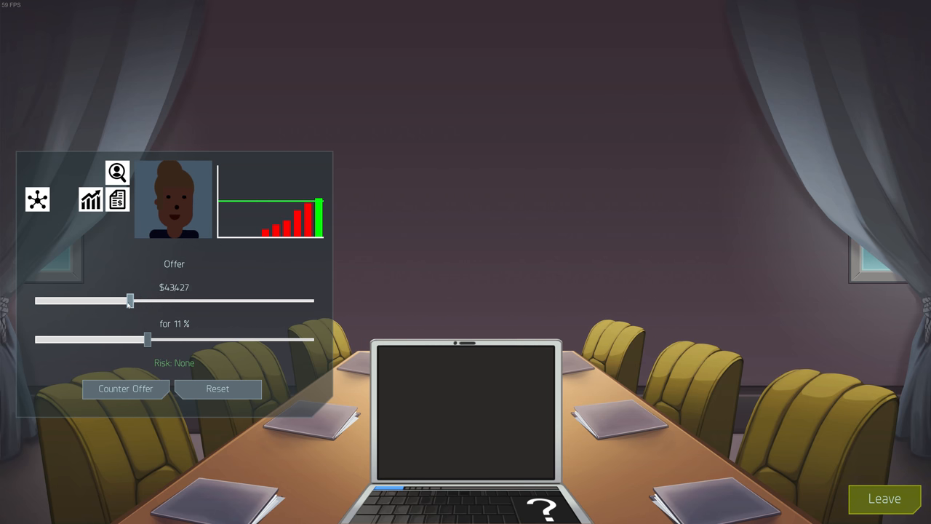
pyautogui.moveTo(130, 299); pyautogui.dragTo(192, 300)
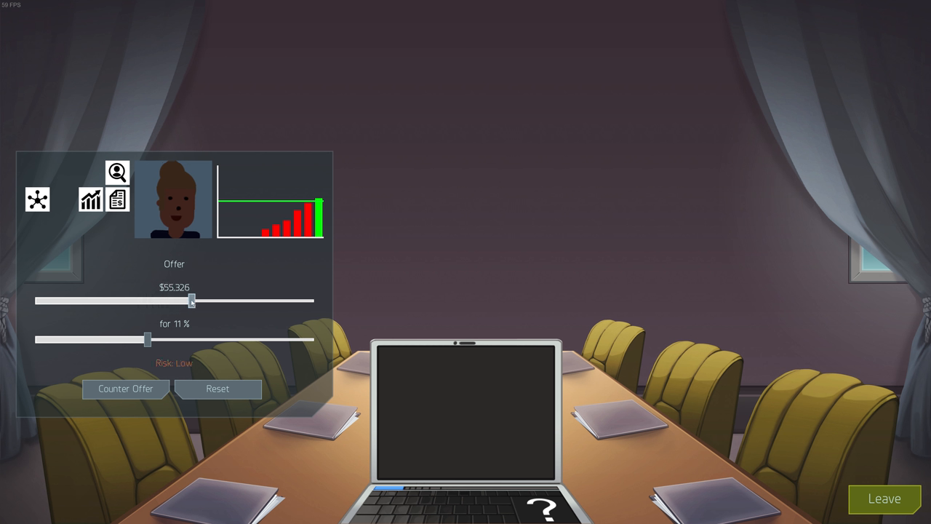
pyautogui.moveTo(193, 300); pyautogui.dragTo(220, 299)
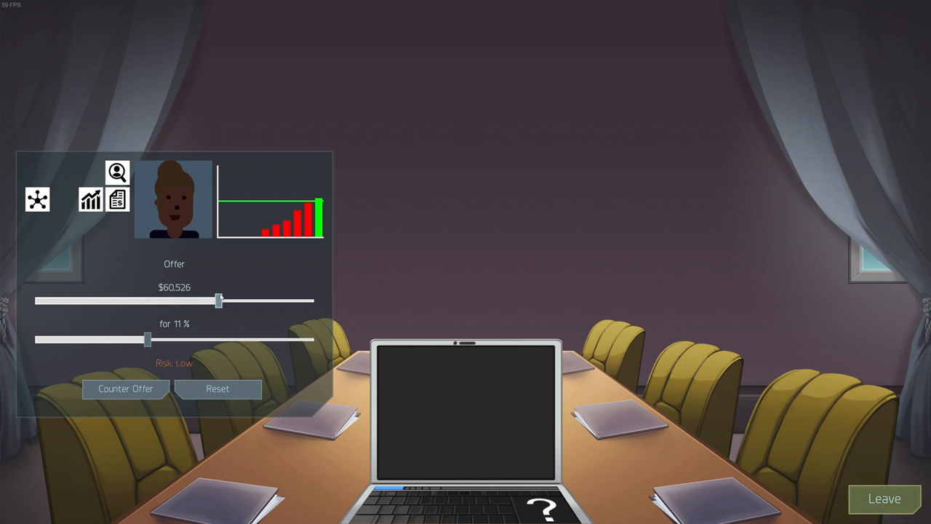
pyautogui.moveTo(219, 299); pyautogui.dragTo(194, 300)
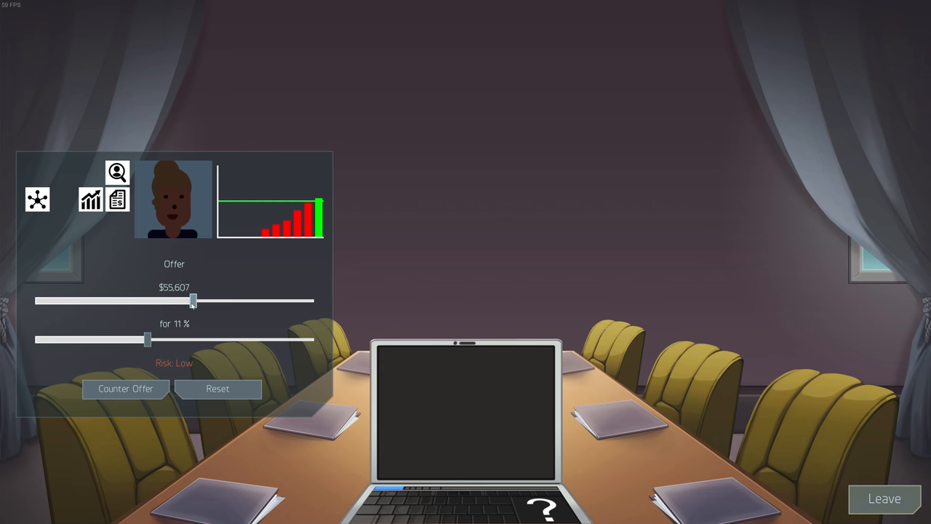
pyautogui.moveTo(194, 300); pyautogui.dragTo(177, 300)
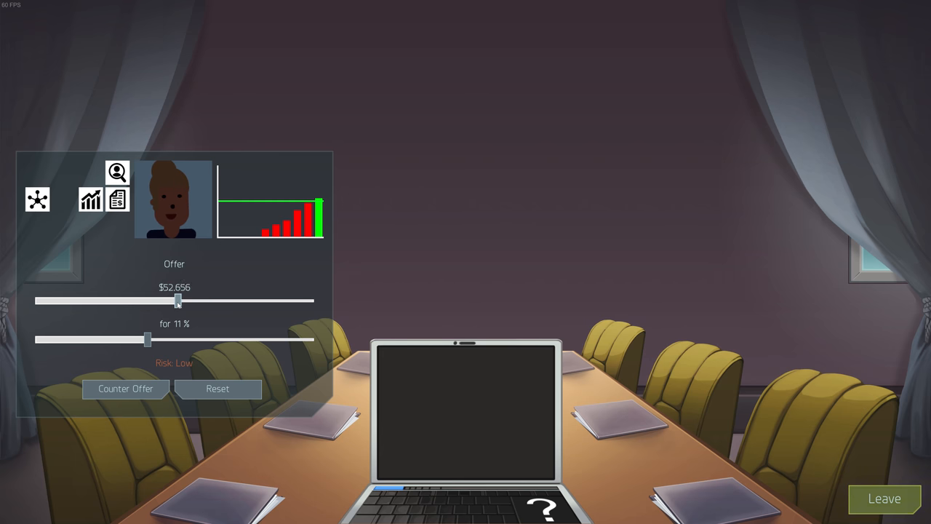
pyautogui.moveTo(179, 299); pyautogui.dragTo(169, 300)
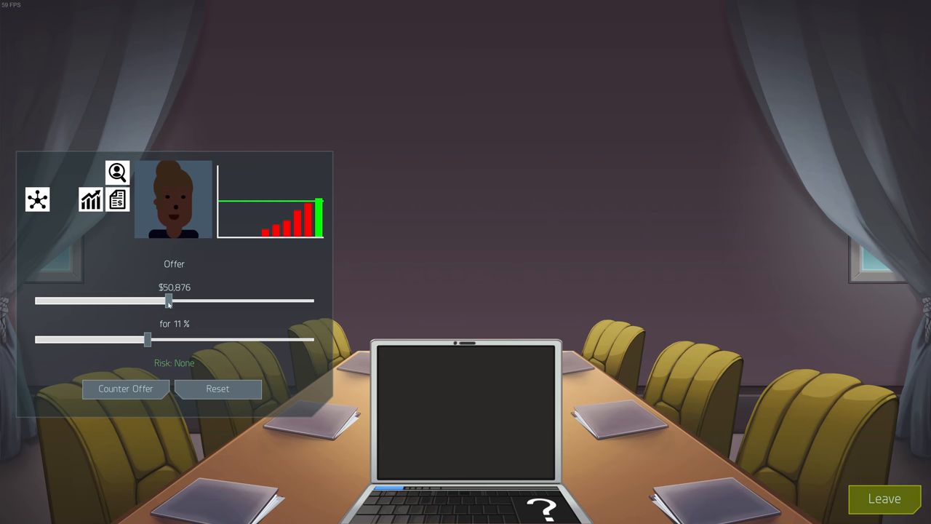
pyautogui.moveTo(168, 301); pyautogui.dragTo(180, 302)
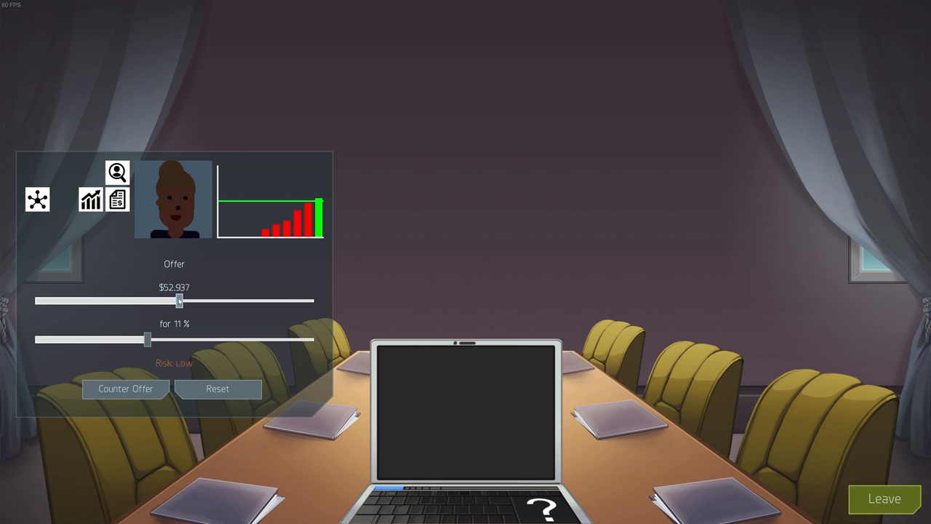
pyautogui.moveTo(180, 301); pyautogui.dragTo(174, 301)
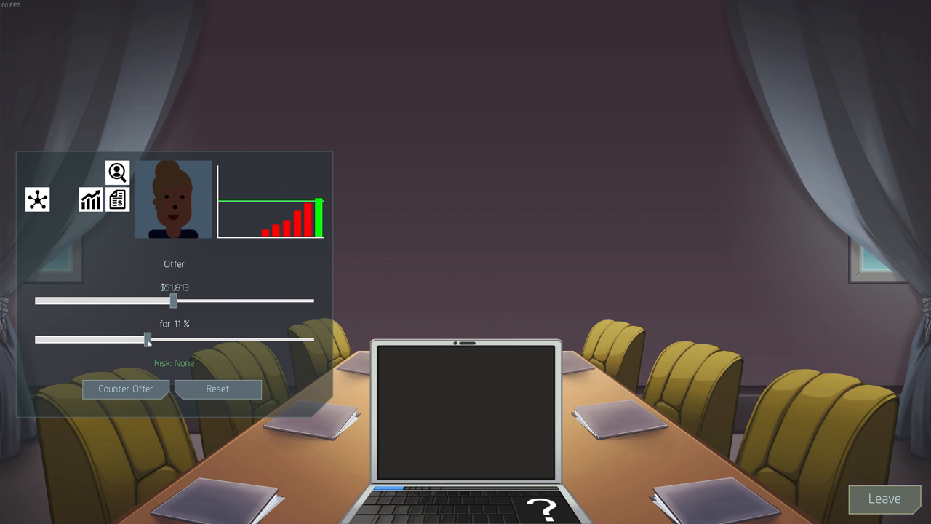
# Toggle the equity share between 10% and 11%, then reset and exit the negotiation
pyautogui.moveTo(148, 339); pyautogui.dragTo(139, 339)
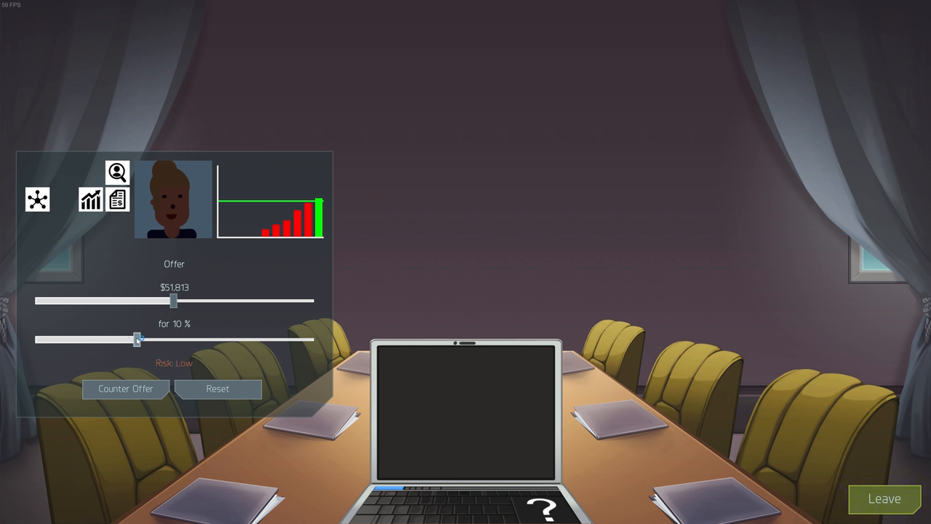
pyautogui.moveTo(138, 339); pyautogui.dragTo(148, 339)
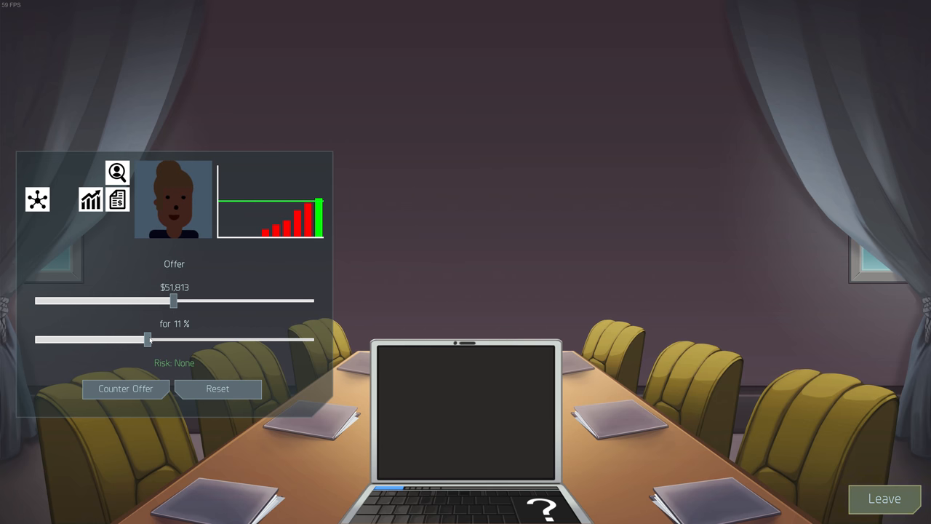
pyautogui.moveTo(148, 341); pyautogui.dragTo(139, 341)
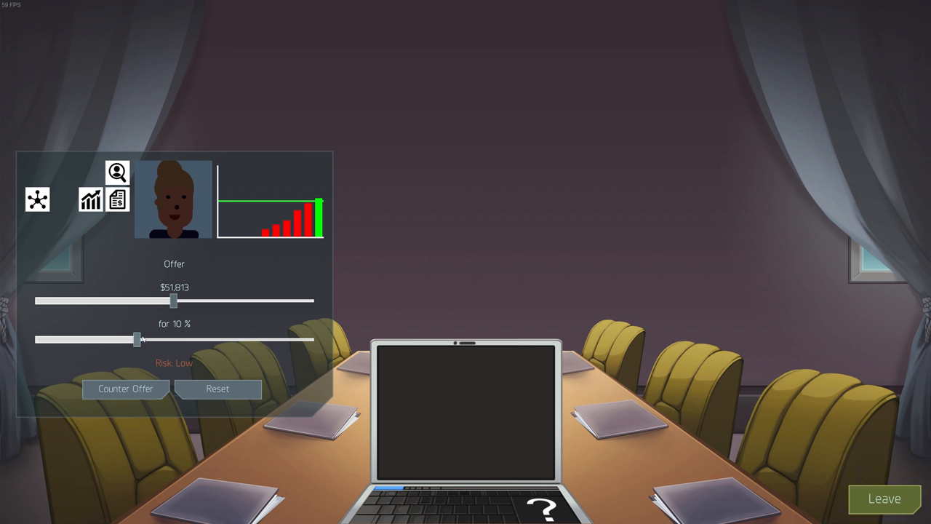
pyautogui.moveTo(136, 339); pyautogui.dragTo(148, 339)
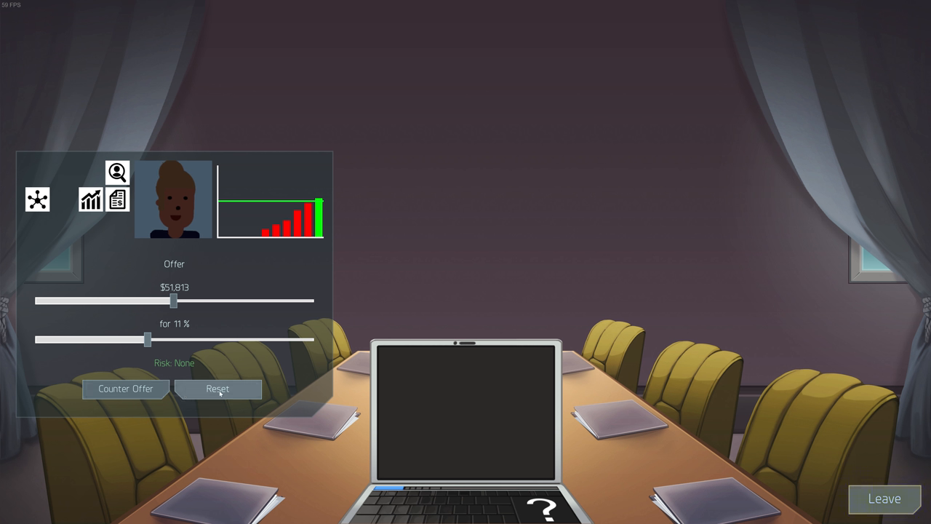
pyautogui.moveTo(225, 393)
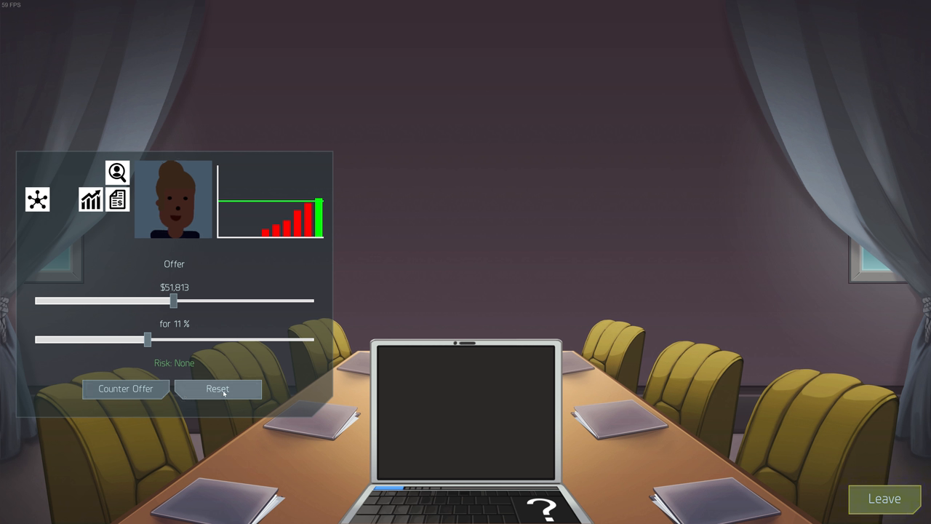
pyautogui.click(218, 388)
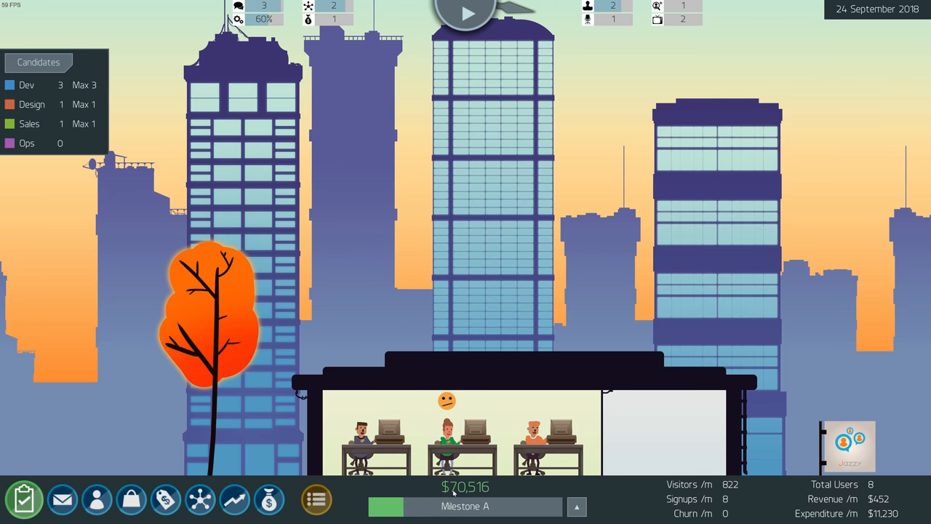
pyautogui.moveTo(839, 480)
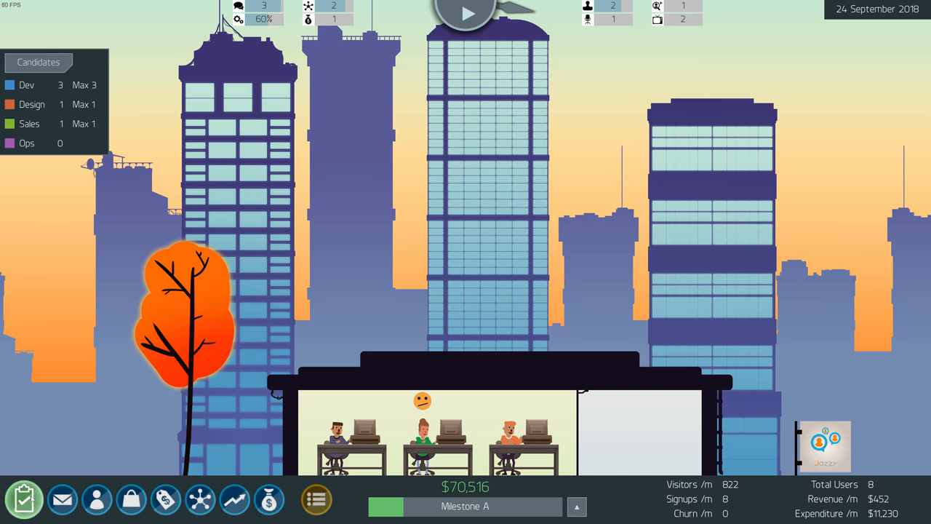
# Add the Outbound Marketing upgrade to the sprint plan and run Sprint 25
pyautogui.click(24, 501)
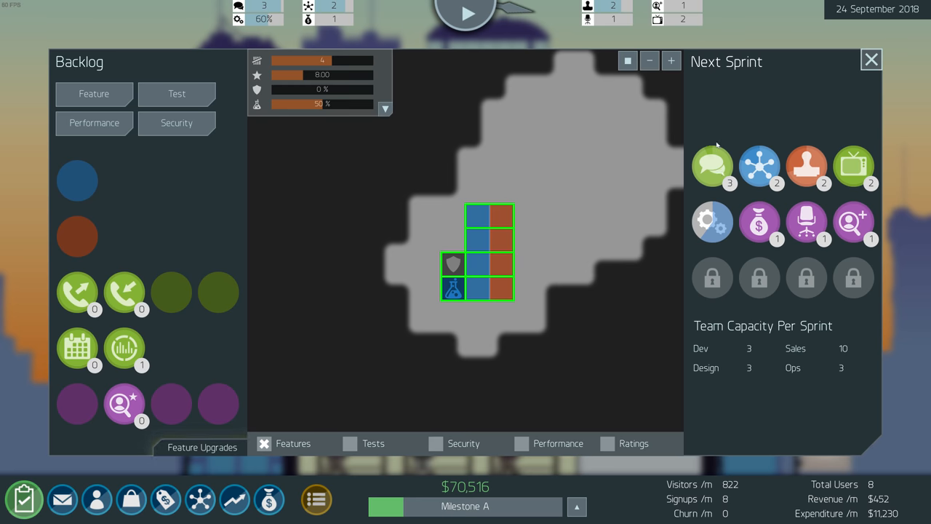
pyautogui.moveTo(713, 166)
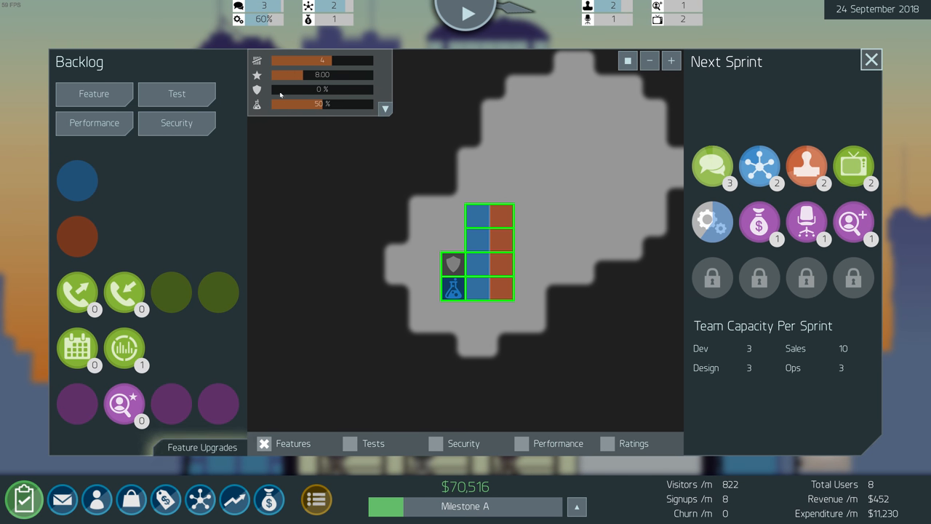
pyautogui.moveTo(277, 245)
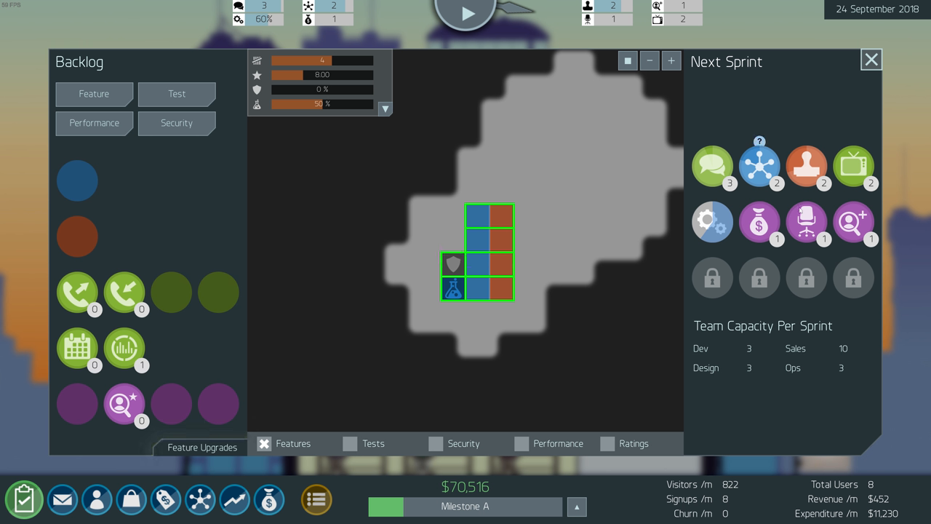
pyautogui.click(868, 59)
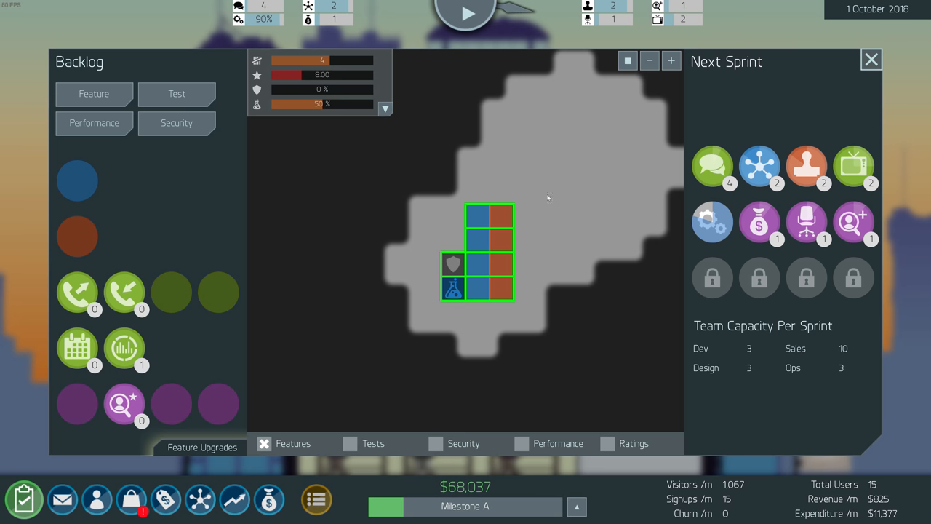
pyautogui.moveTo(852, 166)
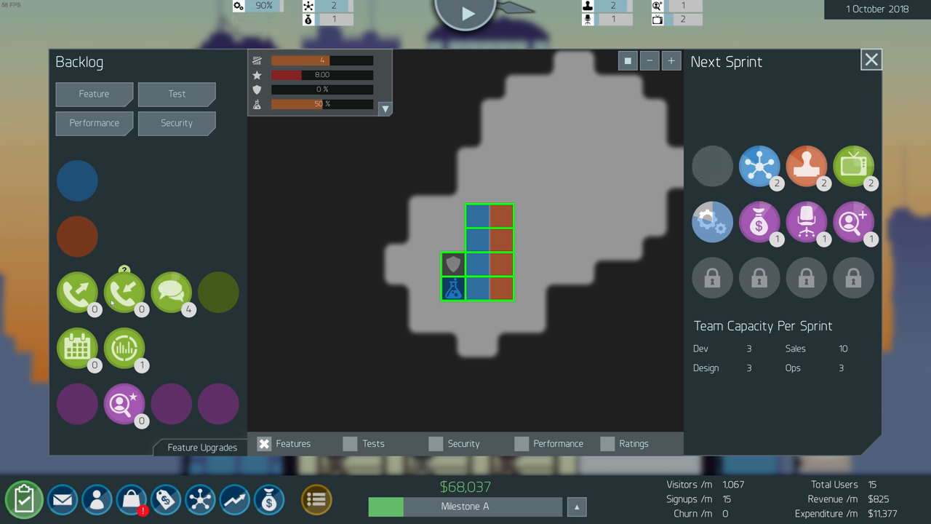
pyautogui.click(79, 288)
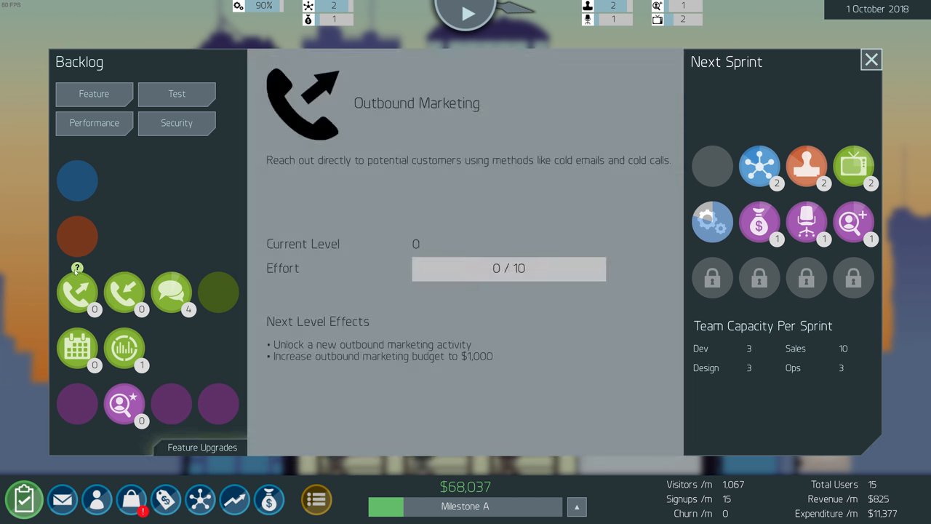
pyautogui.click(79, 291)
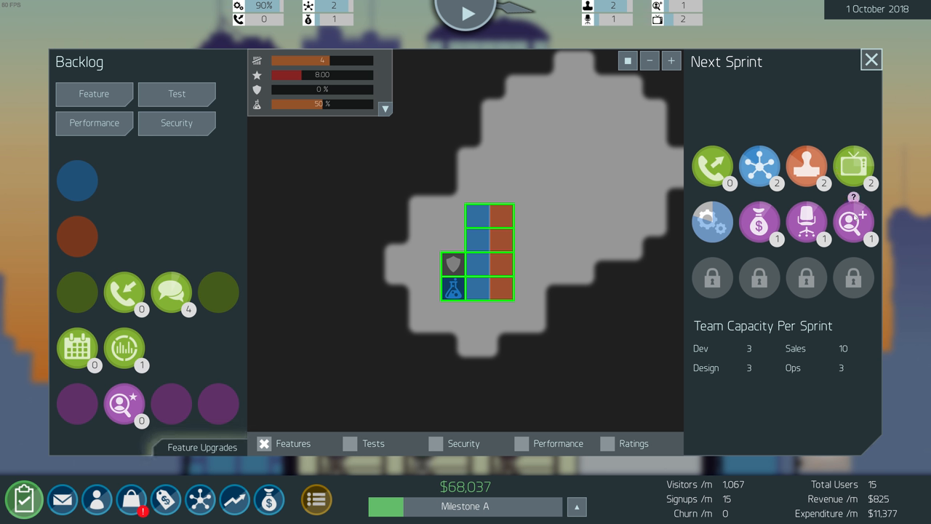
pyautogui.moveTo(713, 167)
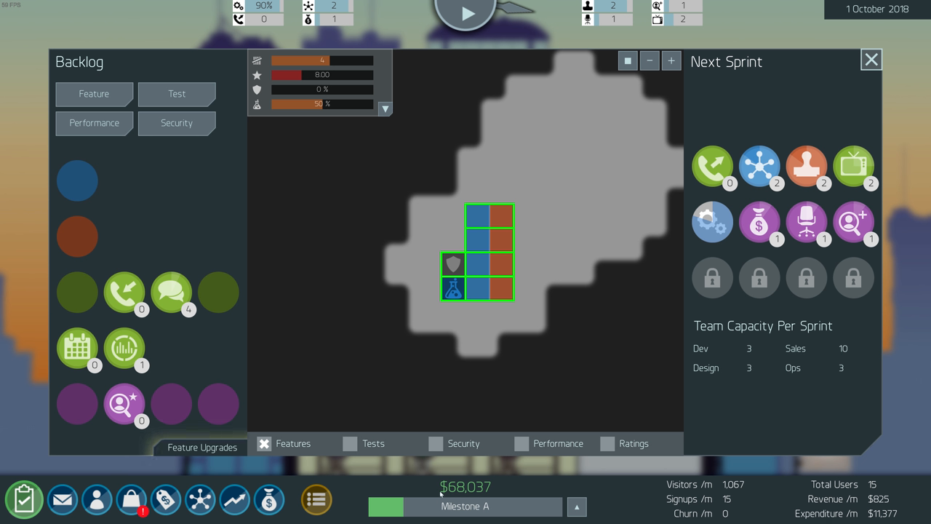
pyautogui.moveTo(597, 332)
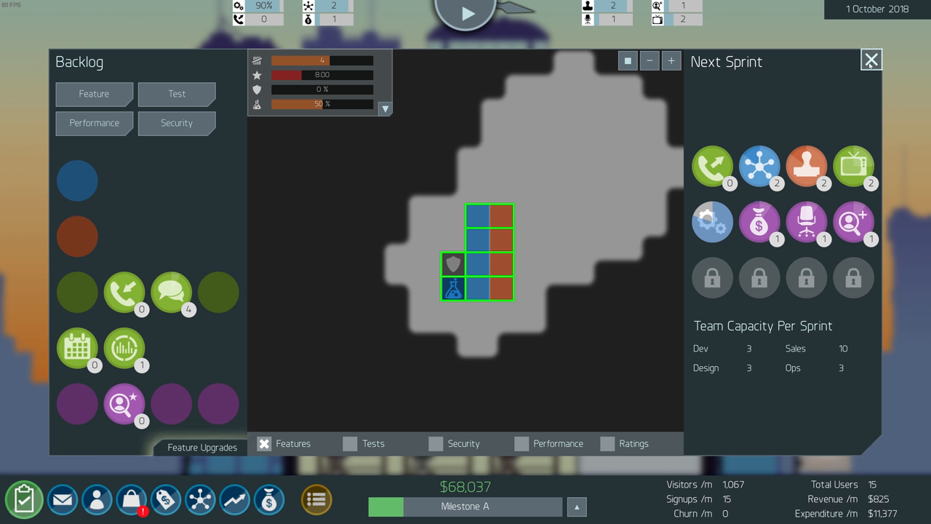
pyautogui.click(868, 59)
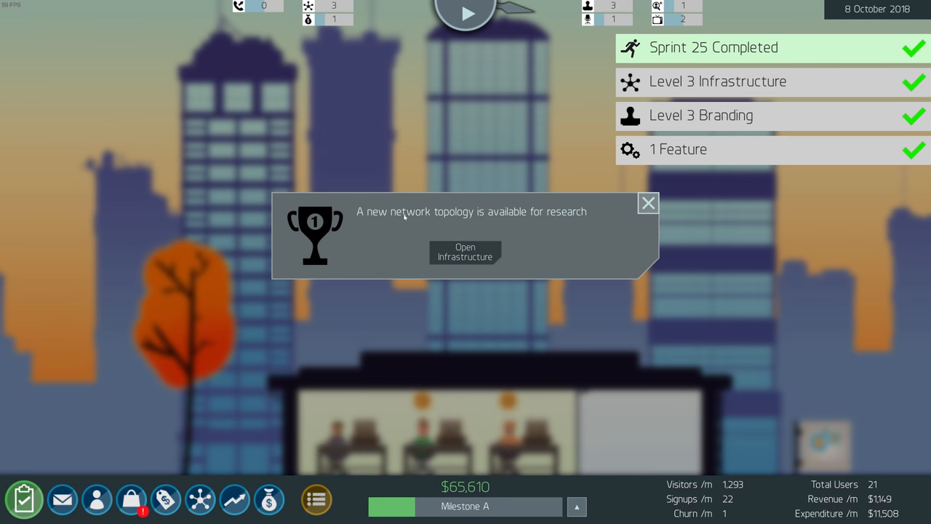
pyautogui.moveTo(477, 259)
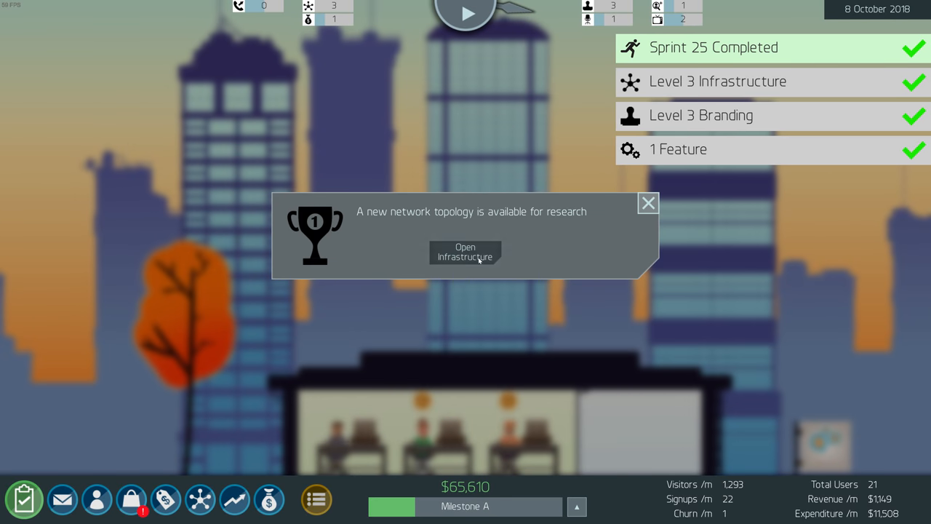
# Start researching the Load Balanced topology and pick the Super X10 server model
pyautogui.click(466, 250)
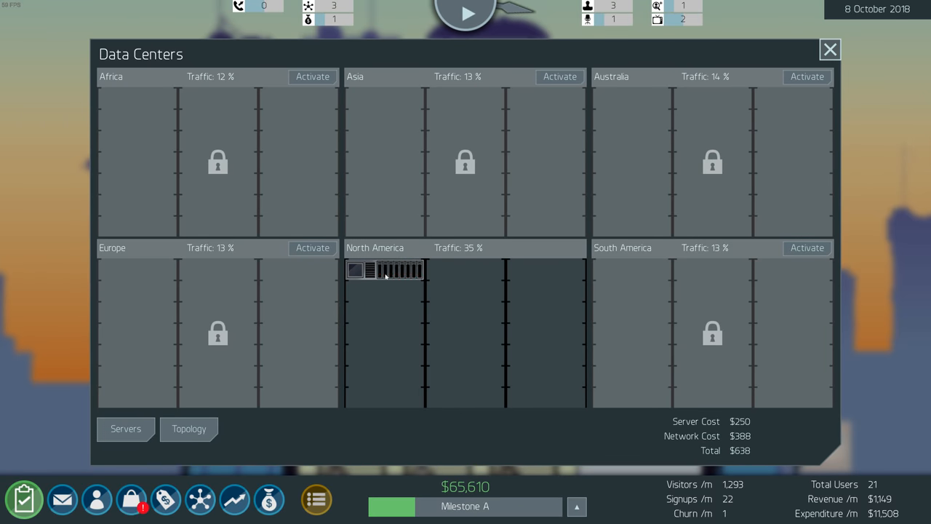
pyautogui.click(189, 428)
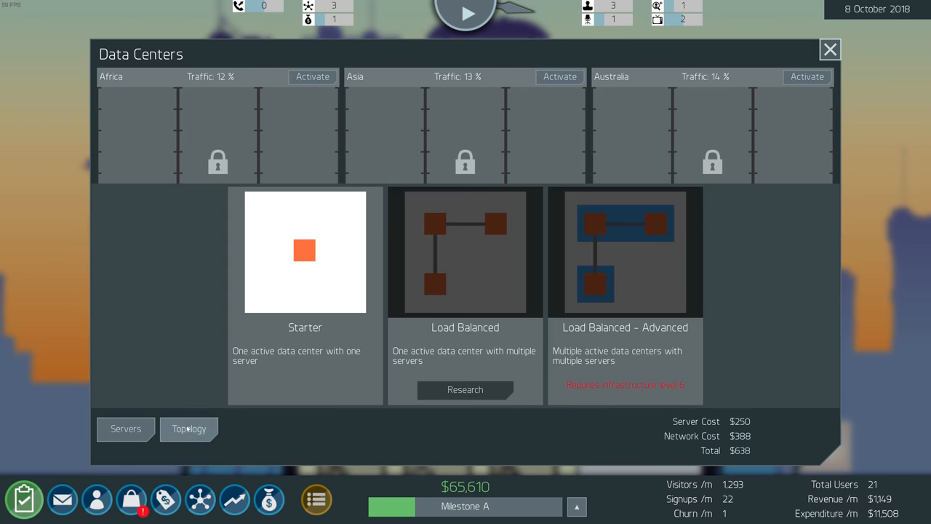
pyautogui.moveTo(463, 311)
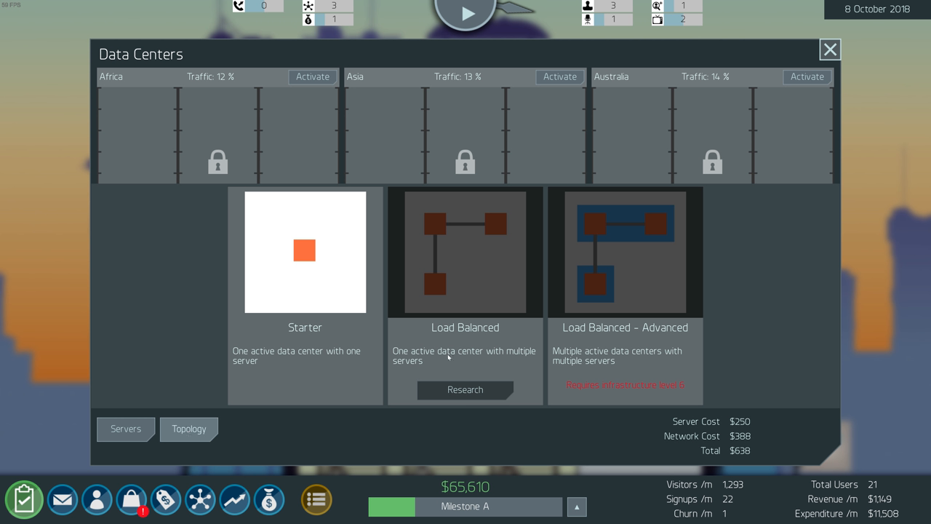
pyautogui.click(466, 390)
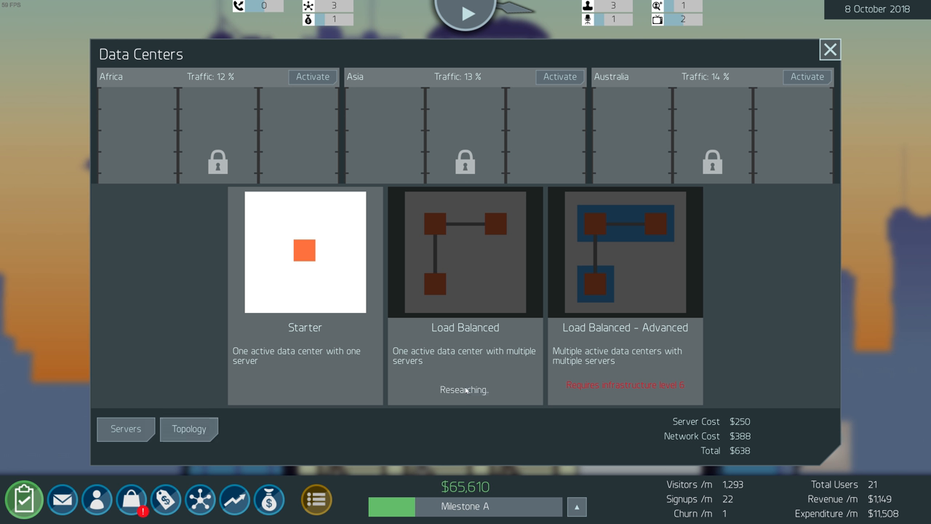
pyautogui.moveTo(142, 424)
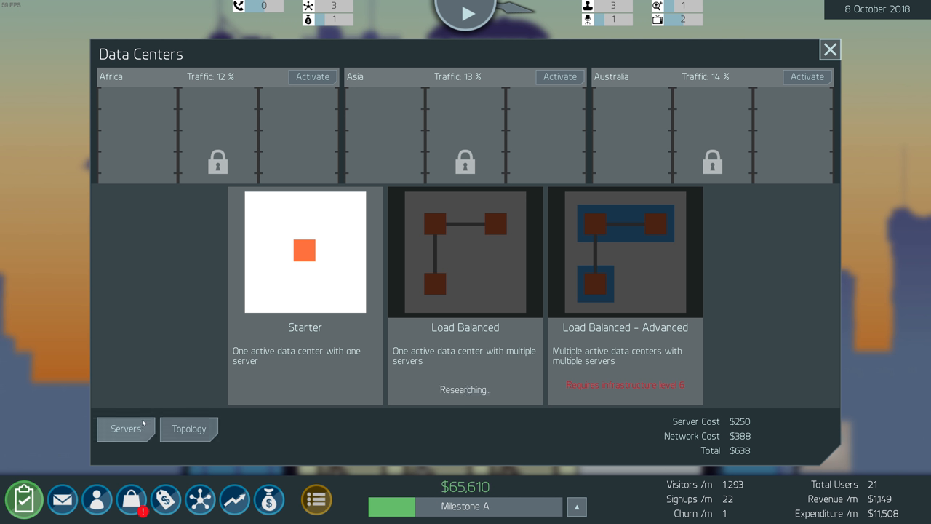
pyautogui.click(125, 428)
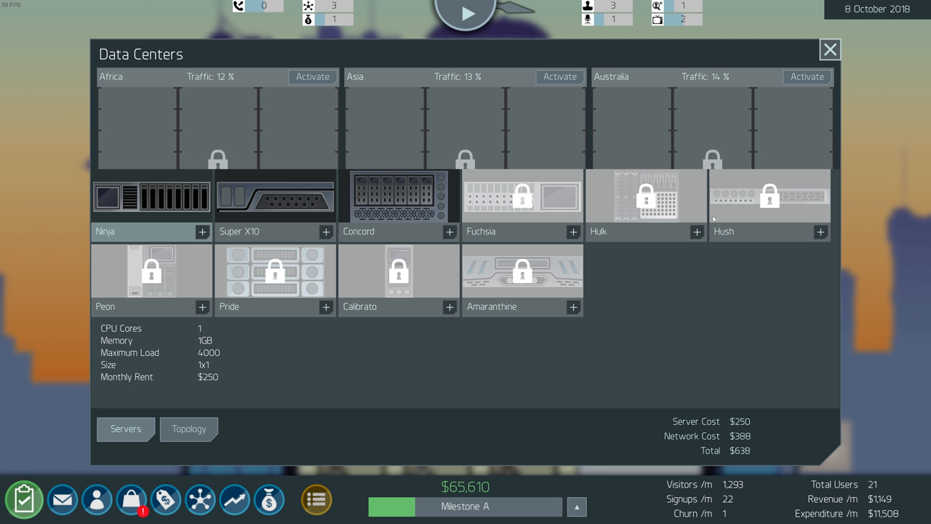
pyautogui.moveTo(256, 207)
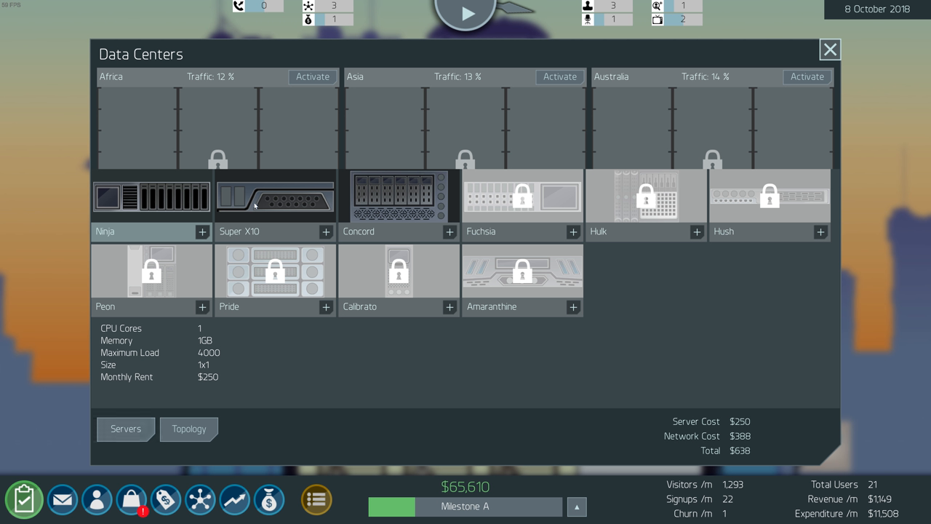
pyautogui.click(273, 198)
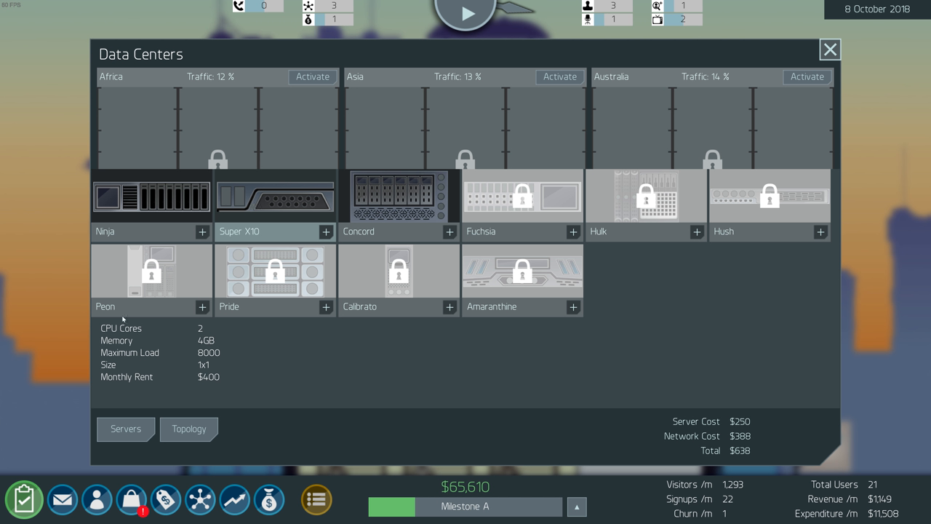
pyautogui.moveTo(294, 218)
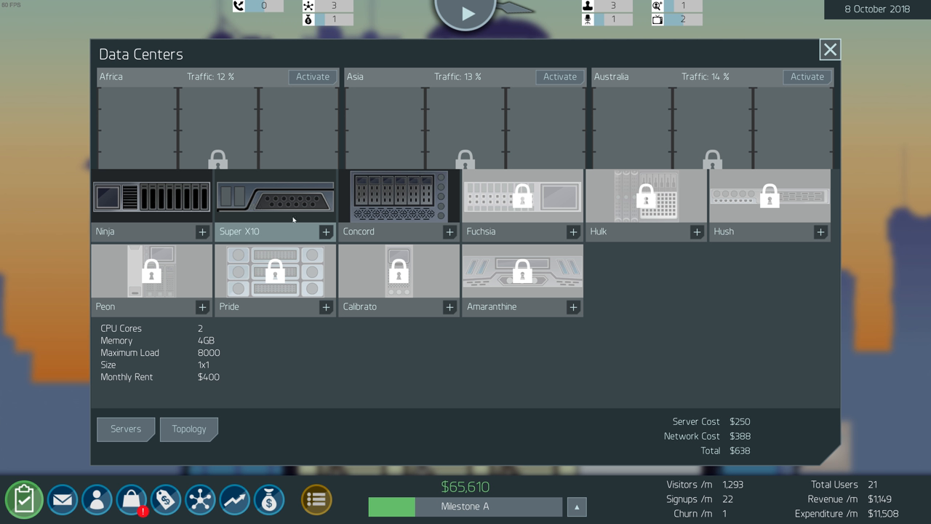
pyautogui.moveTo(326, 233)
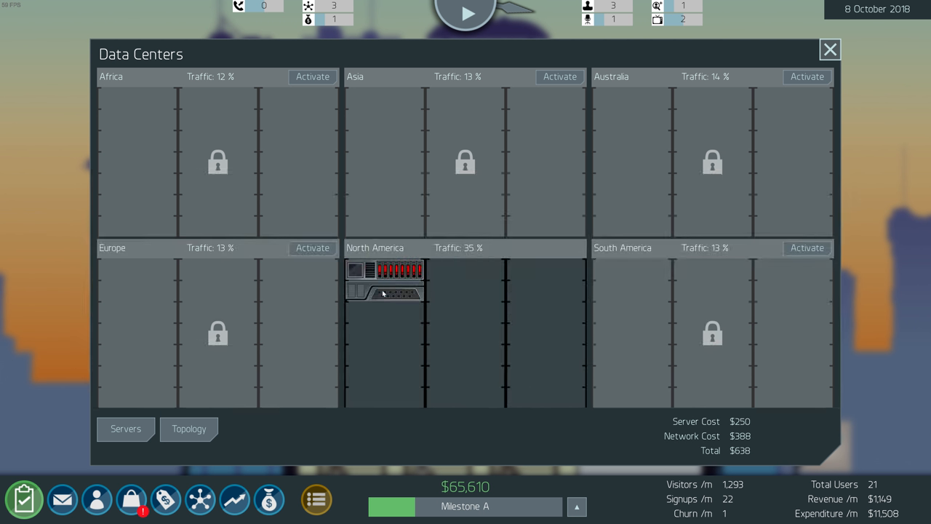
# Replace North America's old server with the new $700-per-month unit and close Data Centers
pyautogui.click(384, 292)
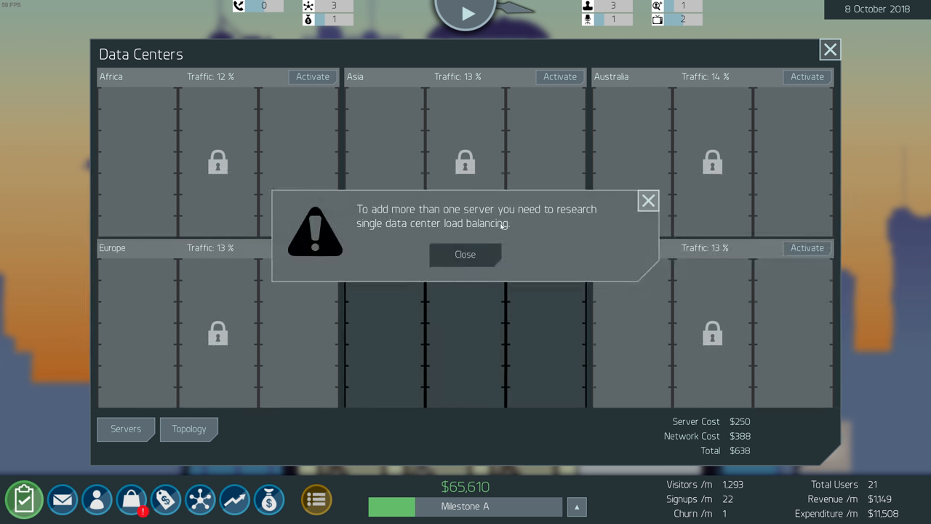
pyautogui.click(466, 253)
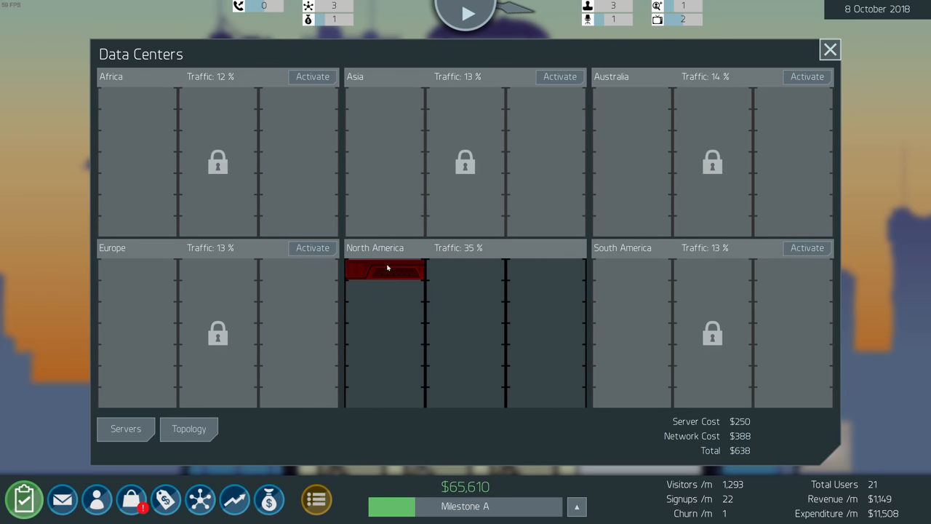
pyautogui.click(386, 269)
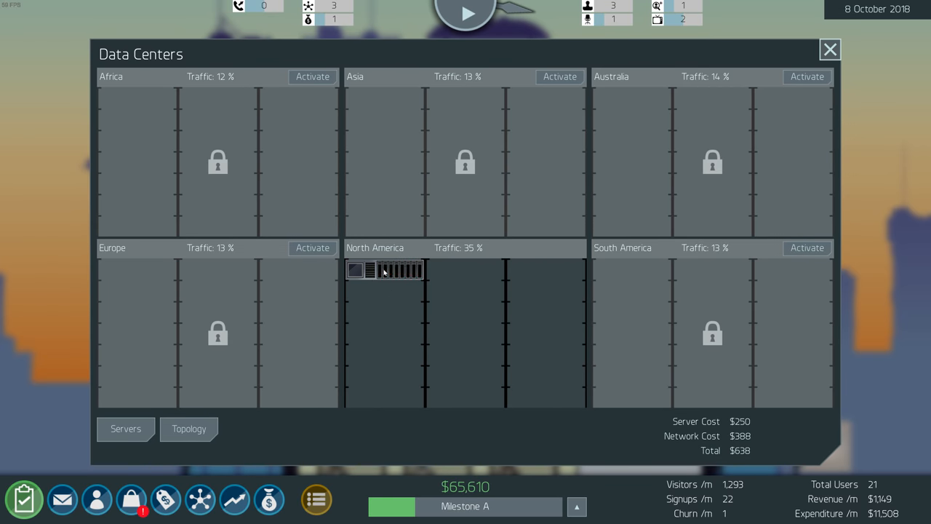
pyautogui.click(125, 429)
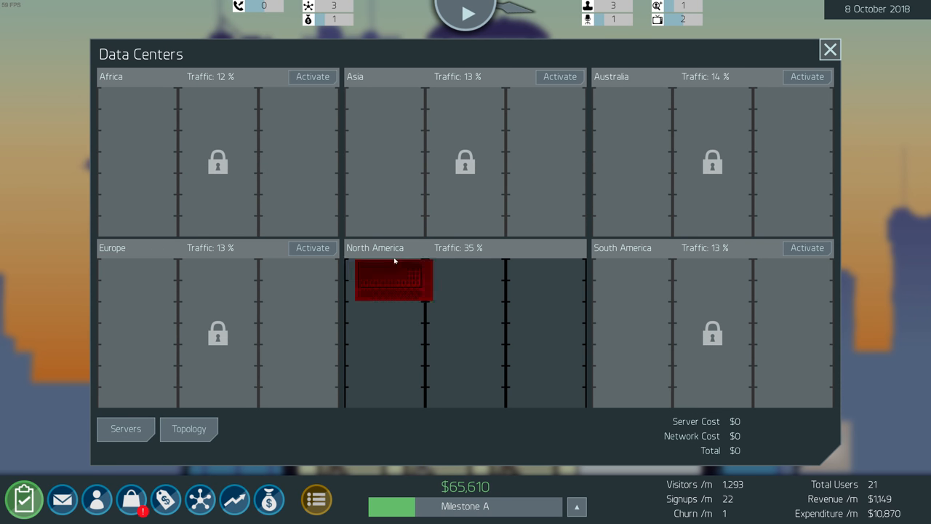
pyautogui.click(393, 280)
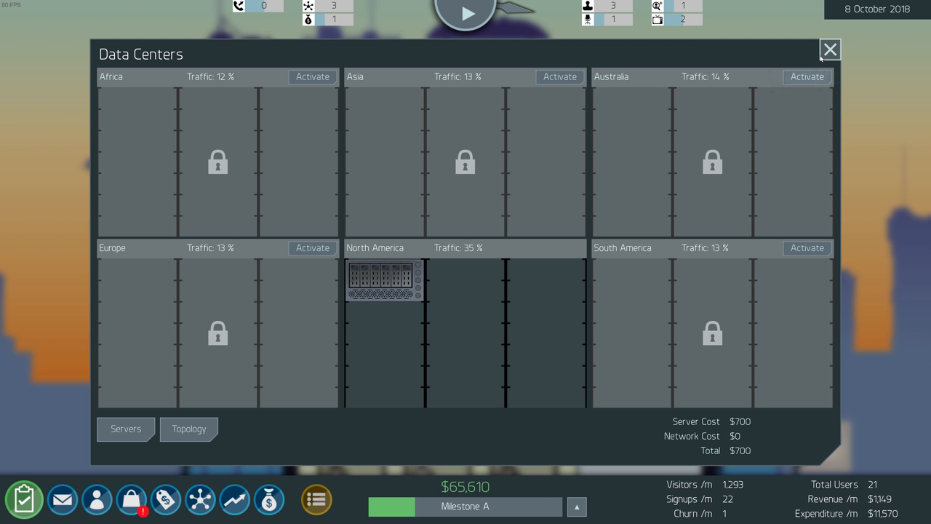
pyautogui.click(829, 48)
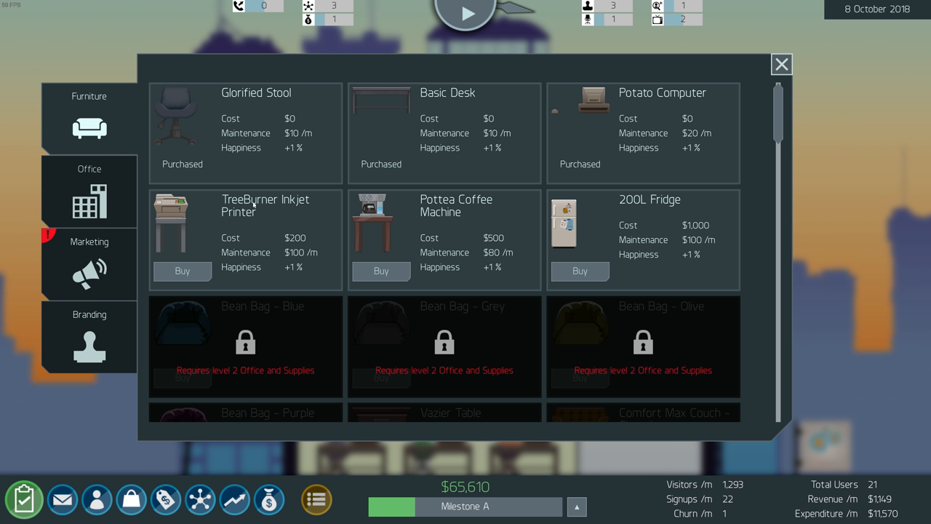
pyautogui.moveTo(277, 237)
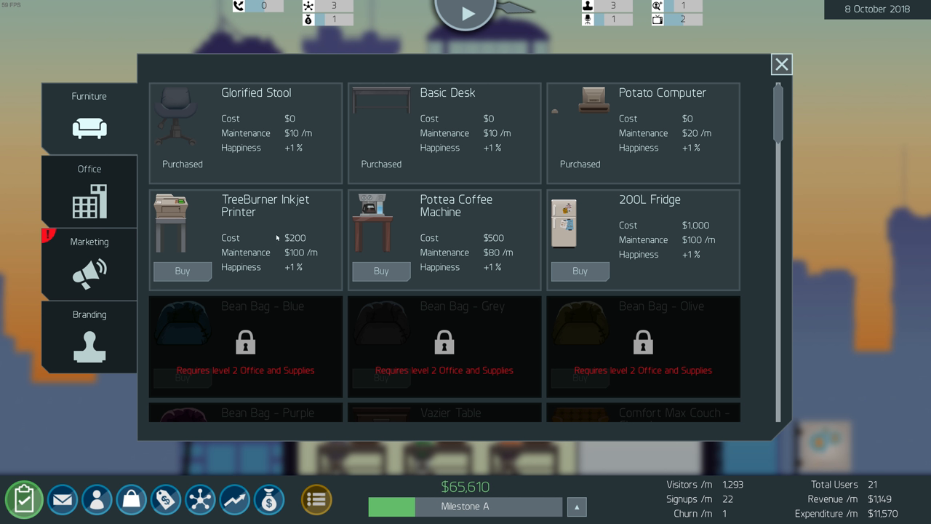
pyautogui.moveTo(268, 253)
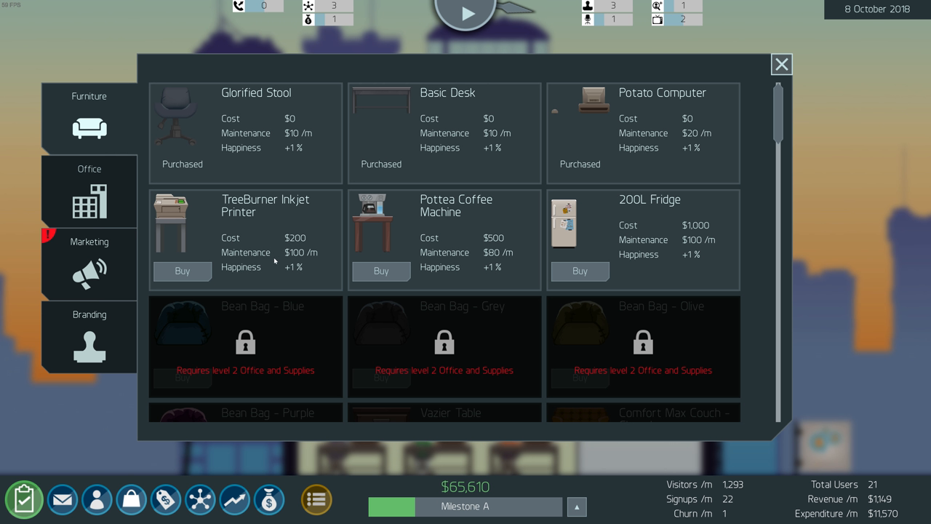
pyautogui.moveTo(314, 253)
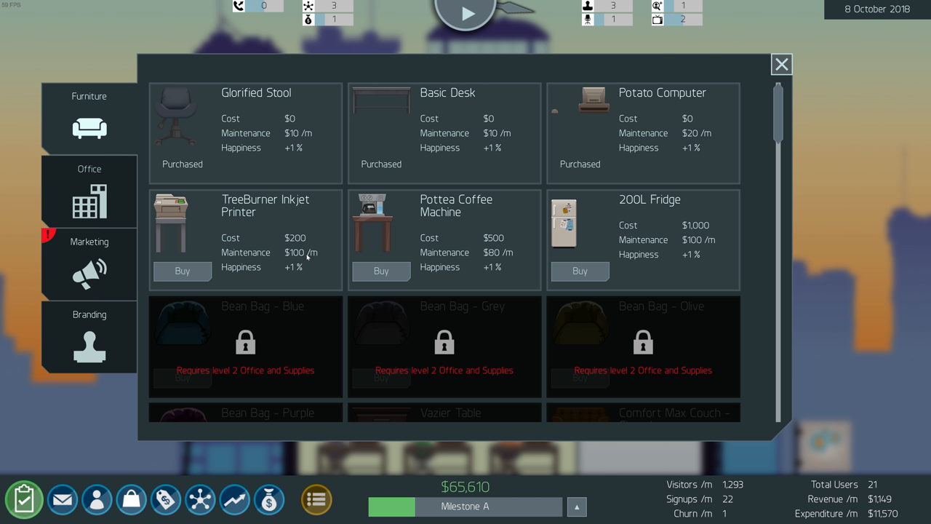
pyautogui.moveTo(433, 237)
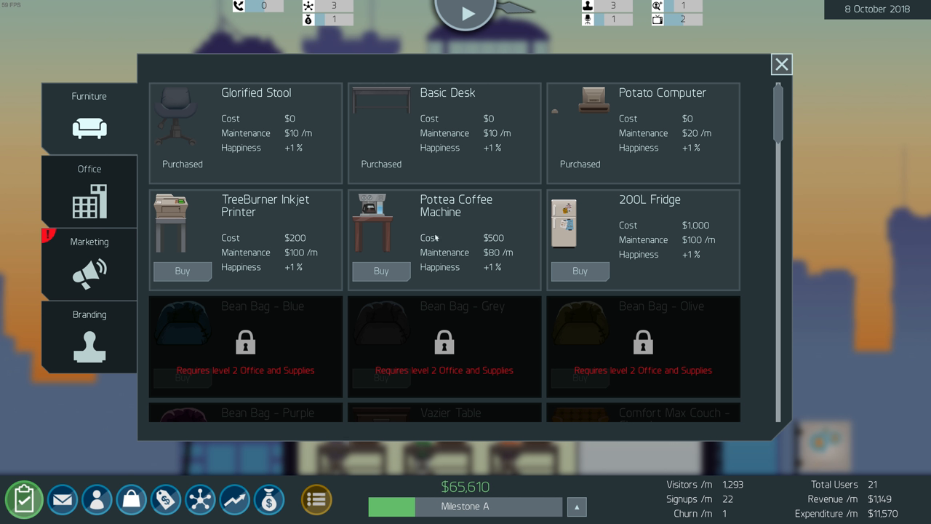
pyautogui.moveTo(439, 271)
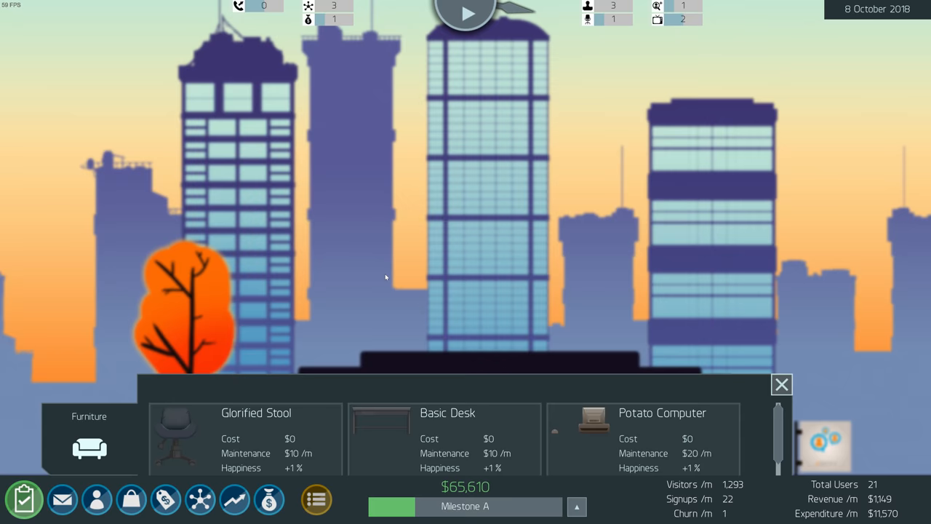
# Buy the $500 Pottea Coffee Machine for the office
pyautogui.click(780, 384)
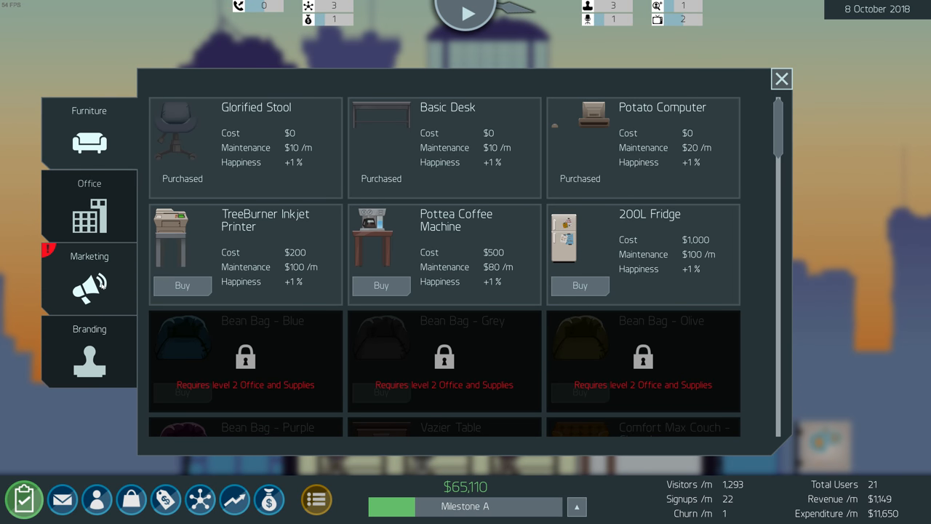
# Unlock Pictasia Ads and set its budget to $1,000 per month
pyautogui.click(89, 280)
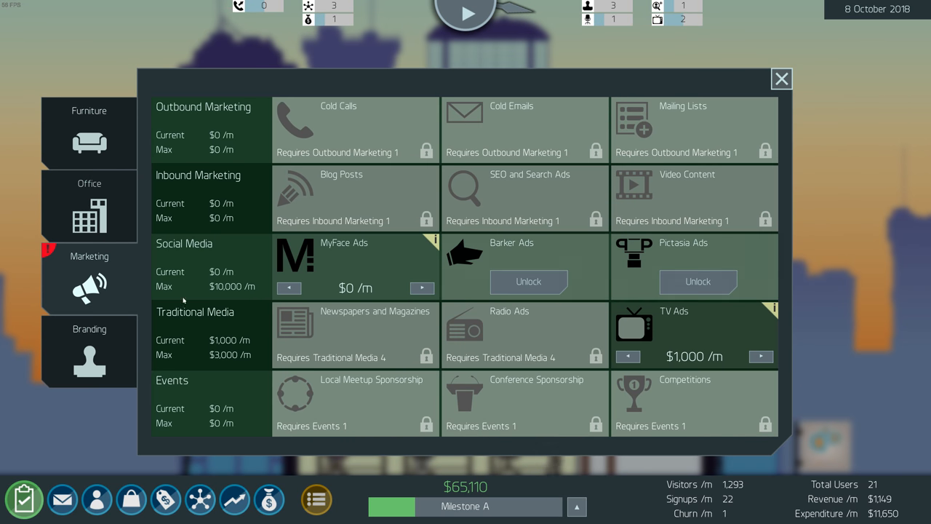
pyautogui.moveTo(426, 355)
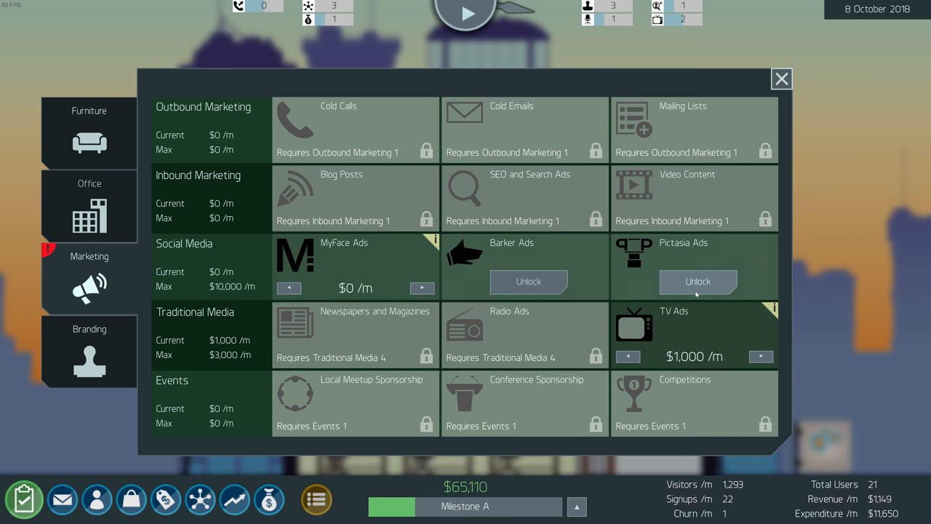
pyautogui.click(698, 282)
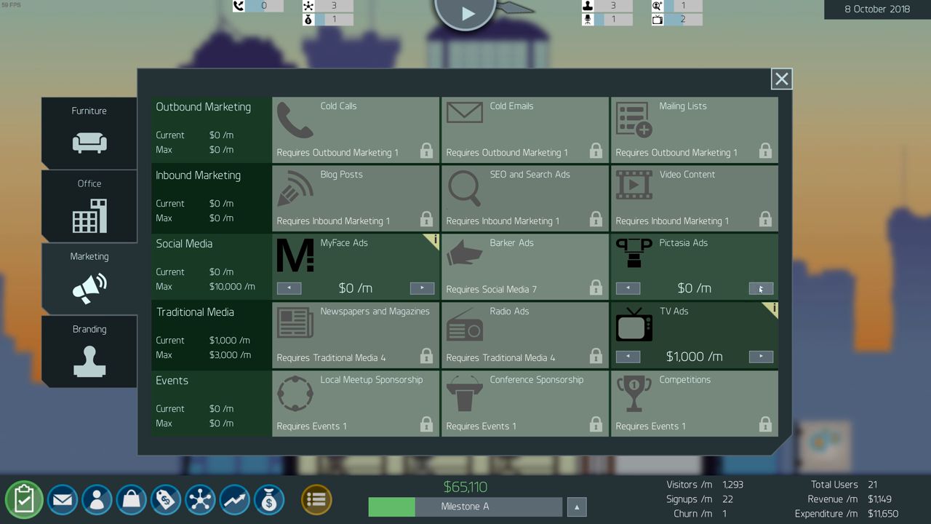
pyautogui.click(761, 288)
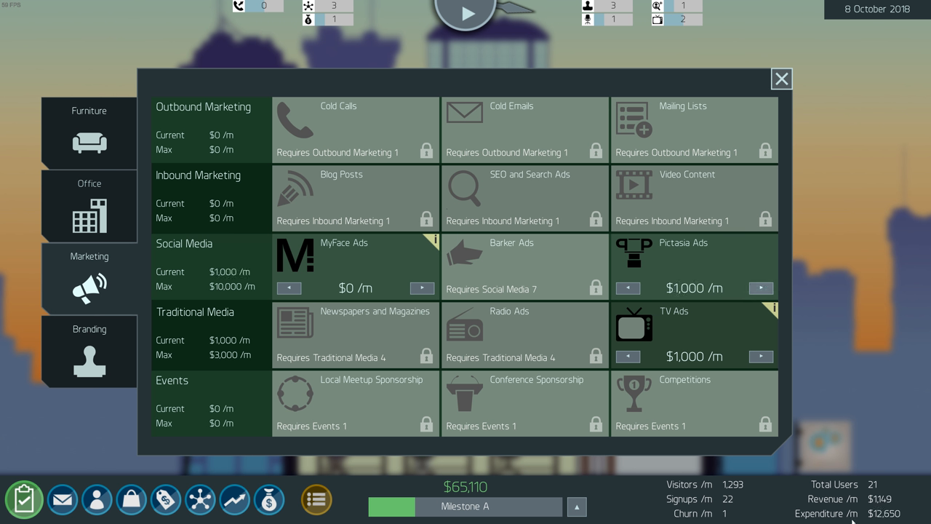
pyautogui.click(782, 78)
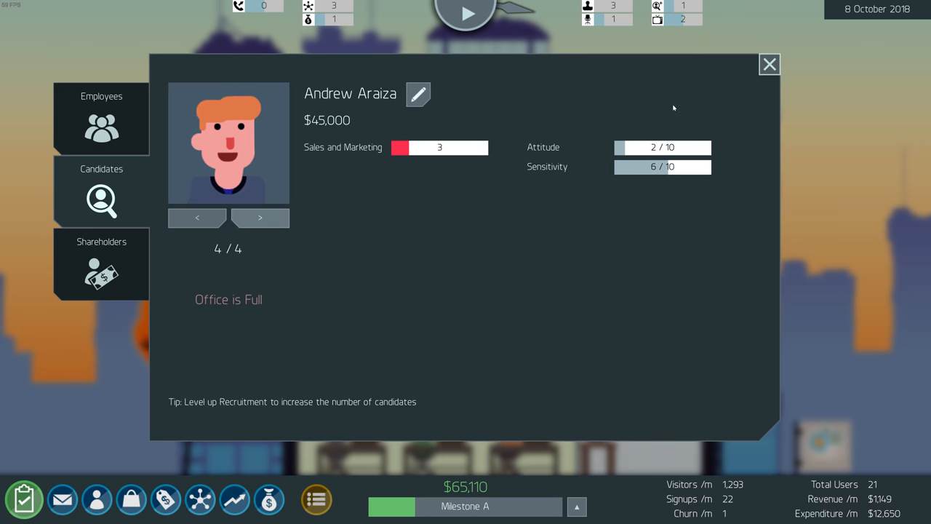
# Close the Candidates window and let Sprint 27 complete with Level 3 Traditional Media
pyautogui.click(768, 64)
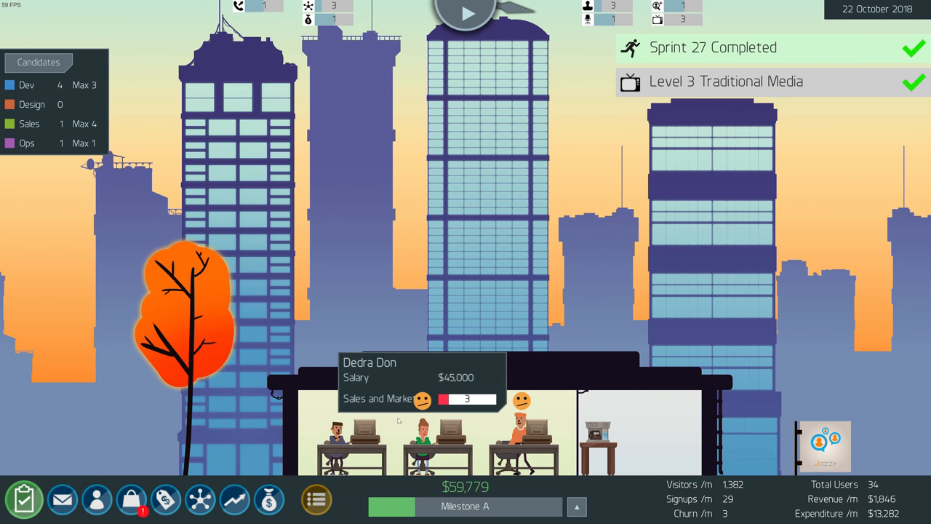
pyautogui.click(96, 500)
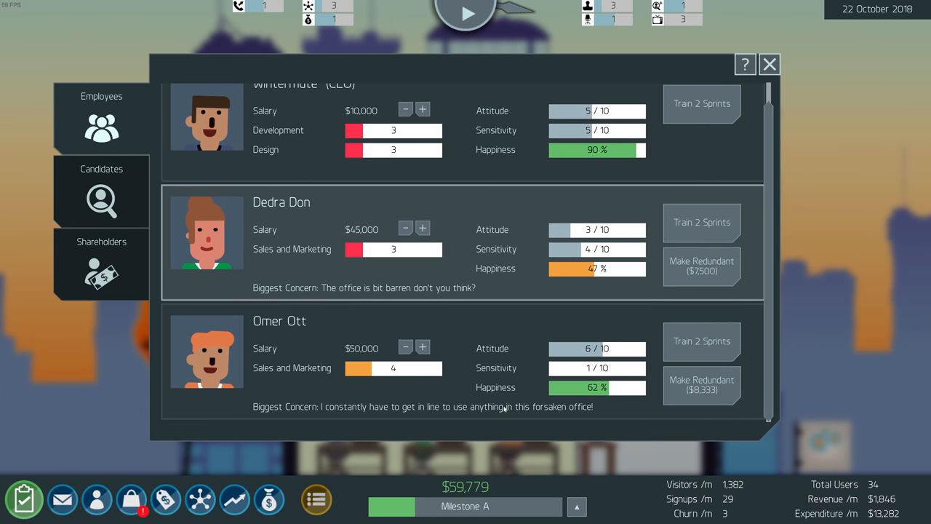
# Unlock Cold Emails at $1,000 per month via the marketing overview, then return to sprint planning
pyautogui.click(774, 64)
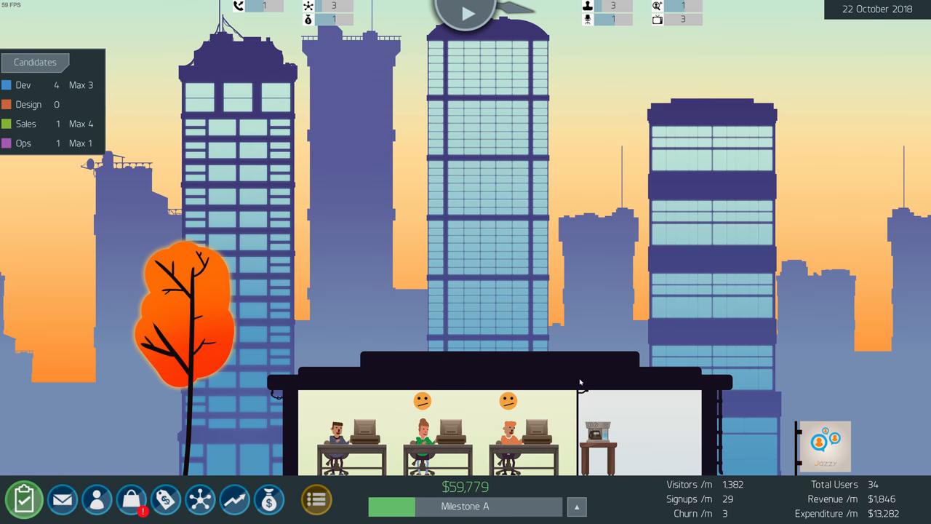
pyautogui.click(201, 500)
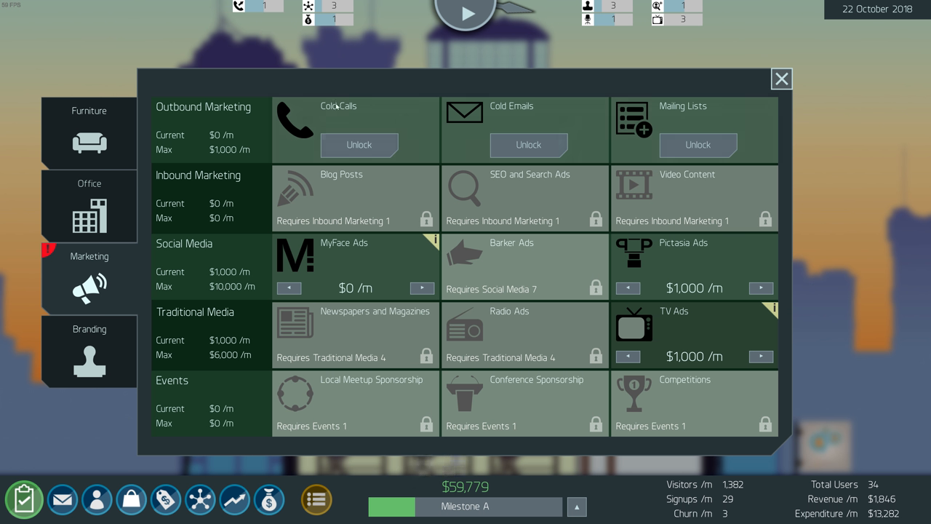
pyautogui.moveTo(719, 122)
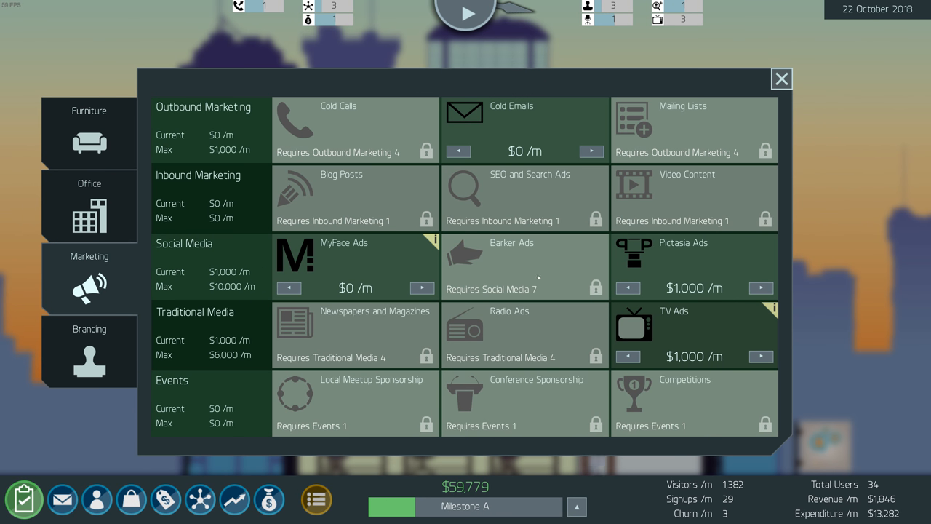
pyautogui.moveTo(216, 145)
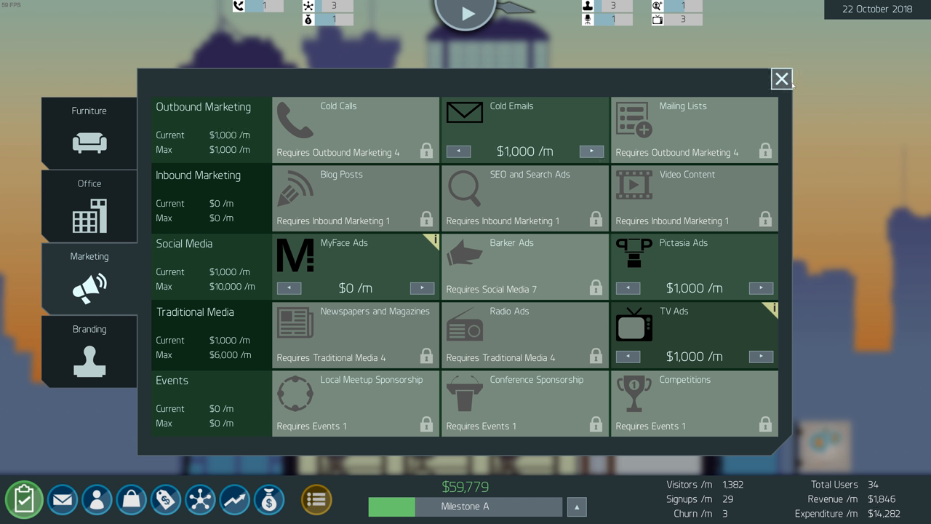
pyautogui.click(782, 78)
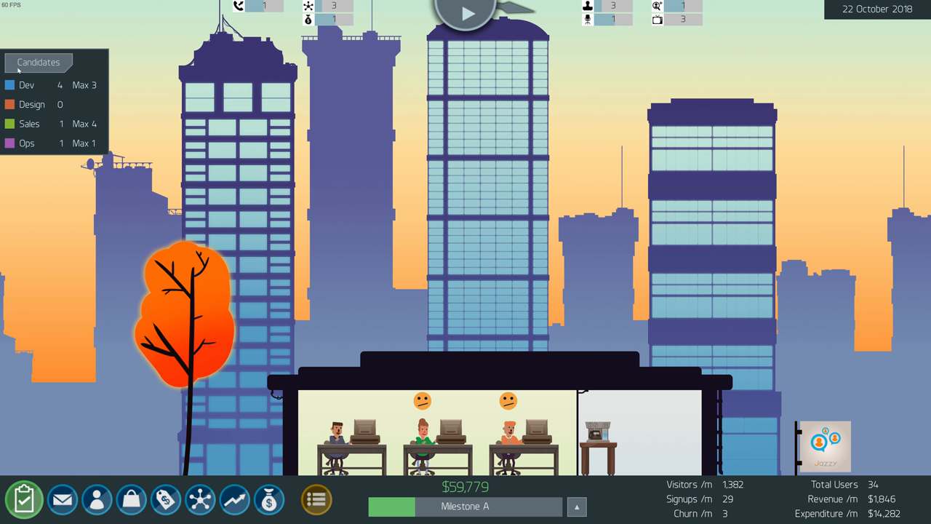
pyautogui.click(316, 512)
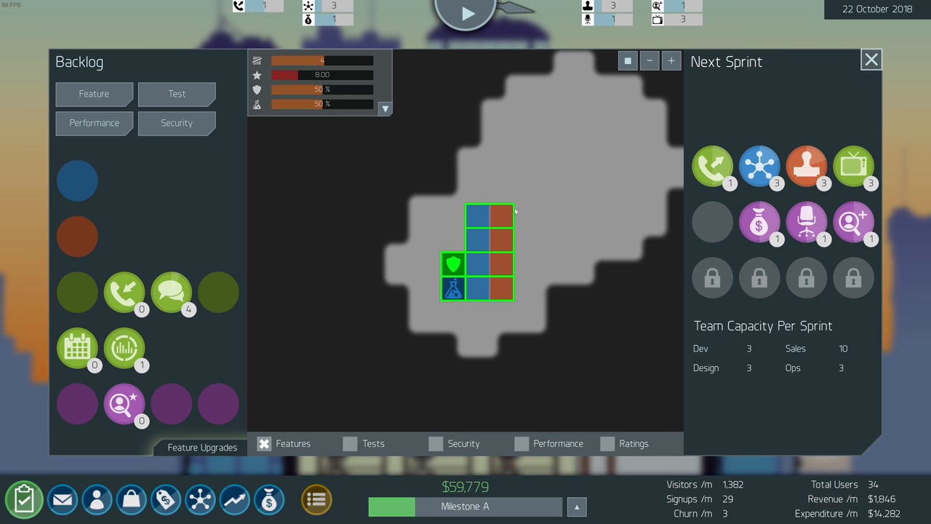
pyautogui.moveTo(376, 109)
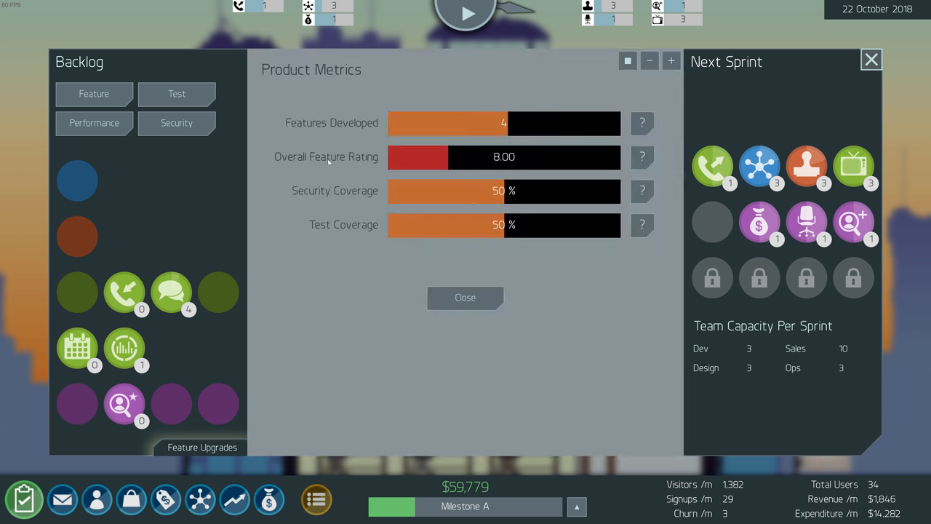
pyautogui.moveTo(521, 166)
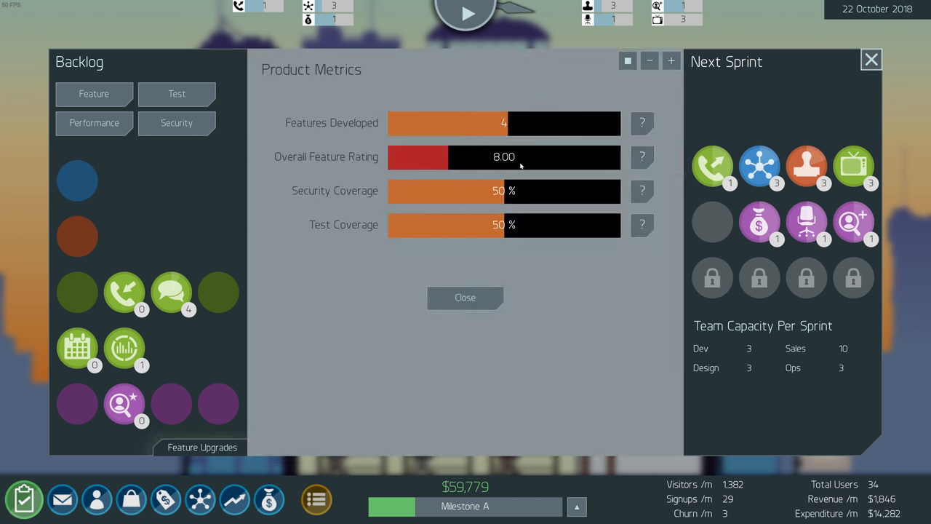
pyautogui.click(643, 157)
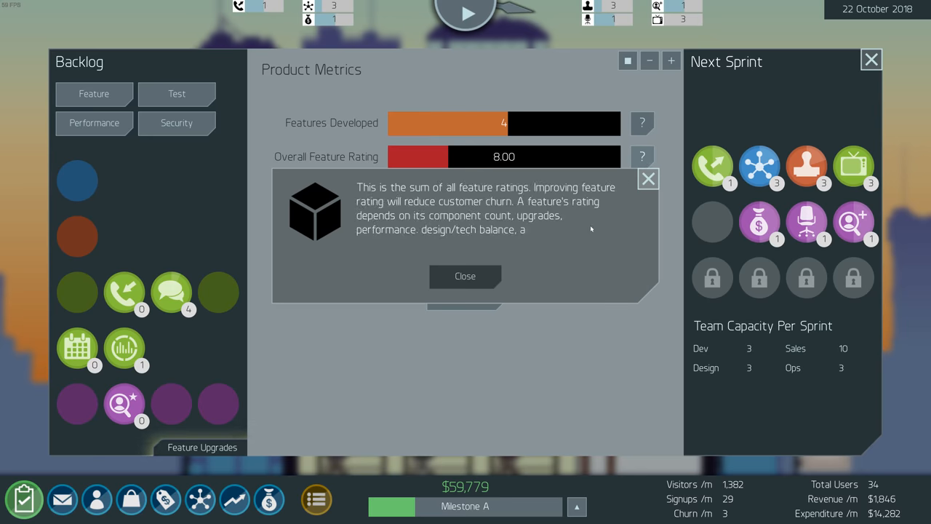
pyautogui.click(649, 177)
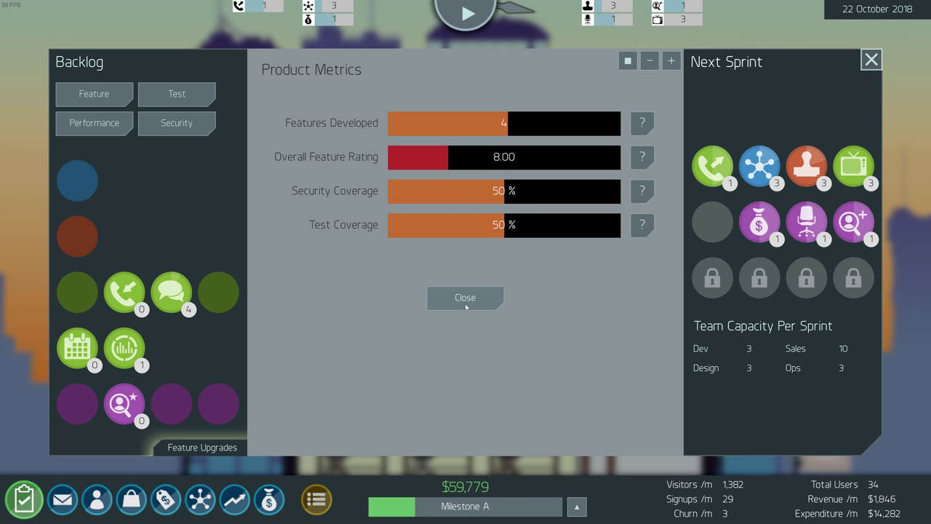
pyautogui.click(466, 298)
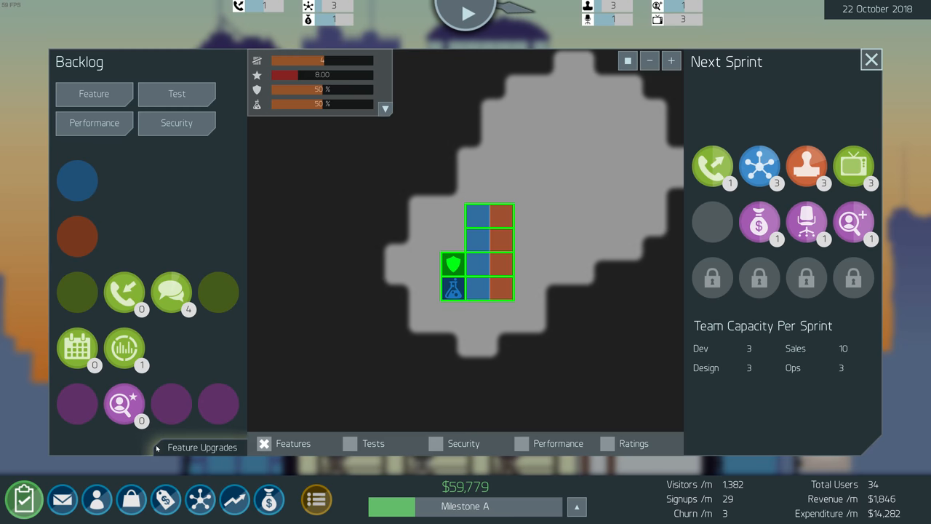
pyautogui.moveTo(215, 447)
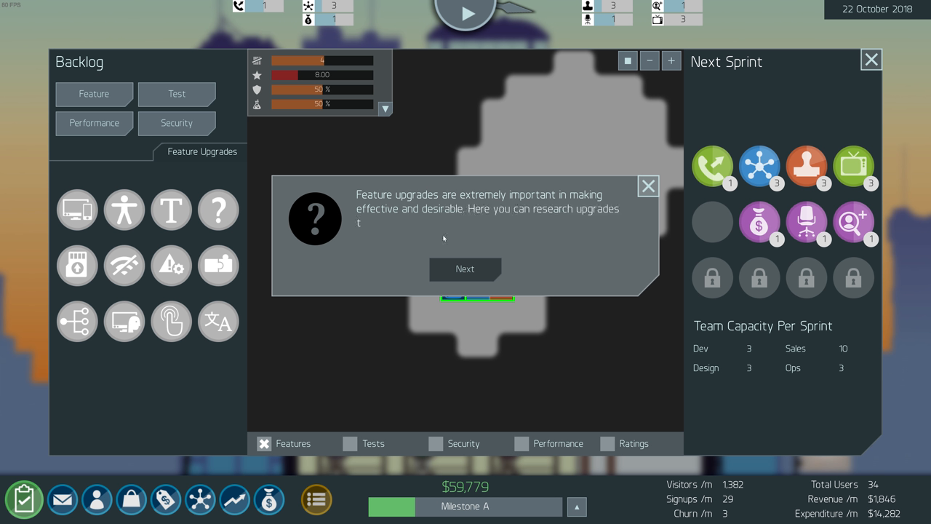
pyautogui.click(465, 269)
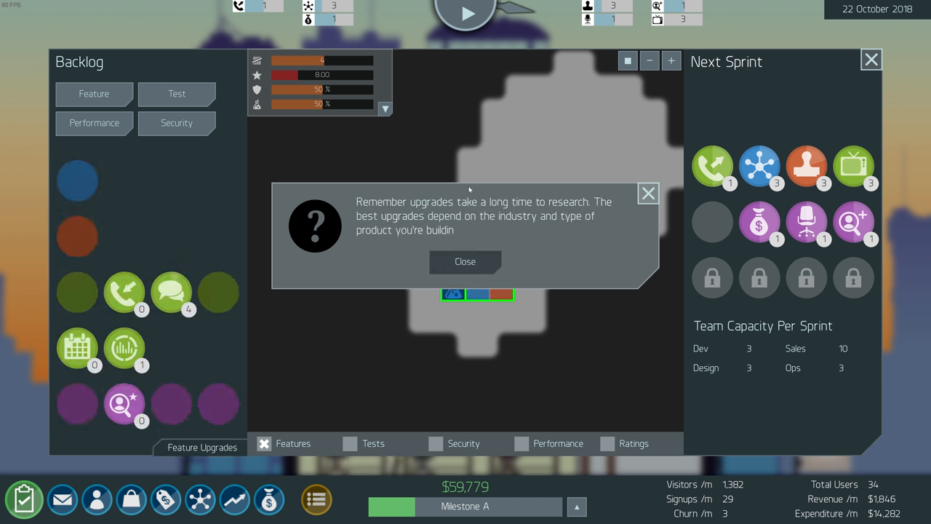
pyautogui.click(466, 262)
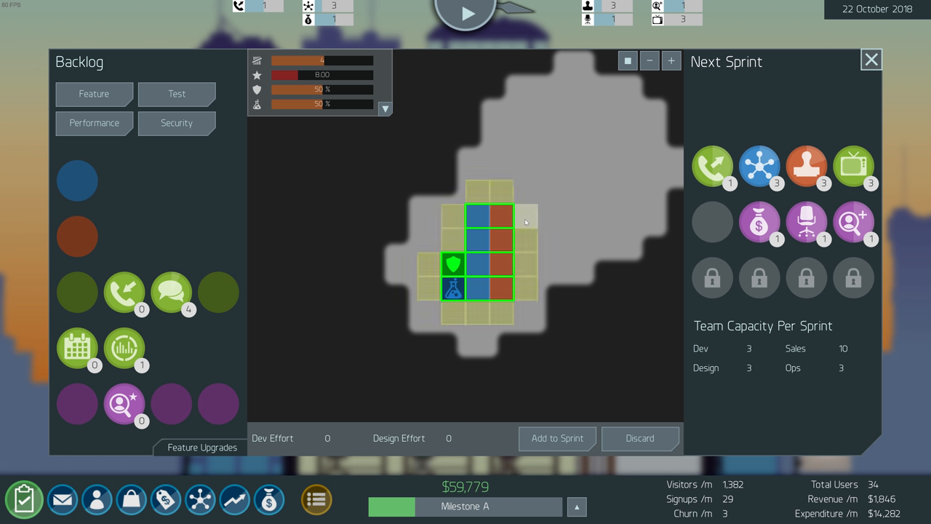
# Place a new two-cell component beside the product's top row and run Sprint 29
pyautogui.click(524, 217)
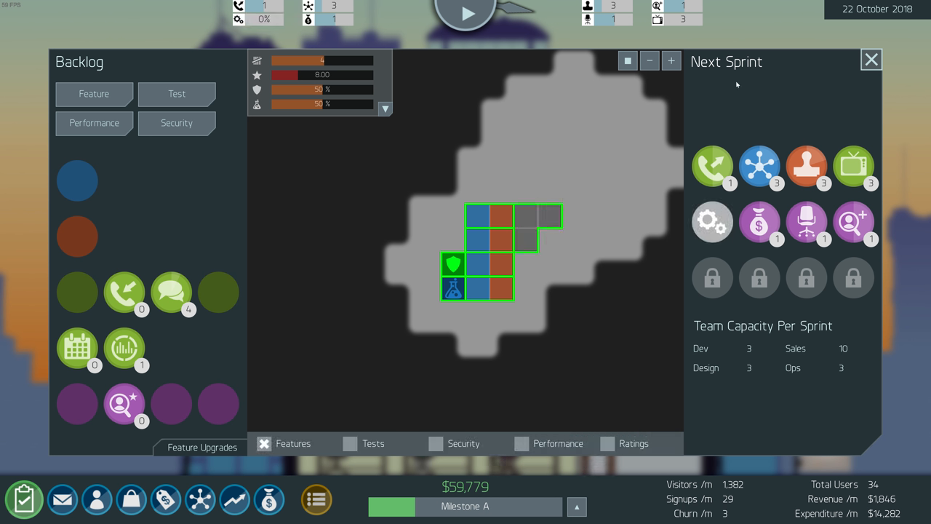
pyautogui.click(868, 60)
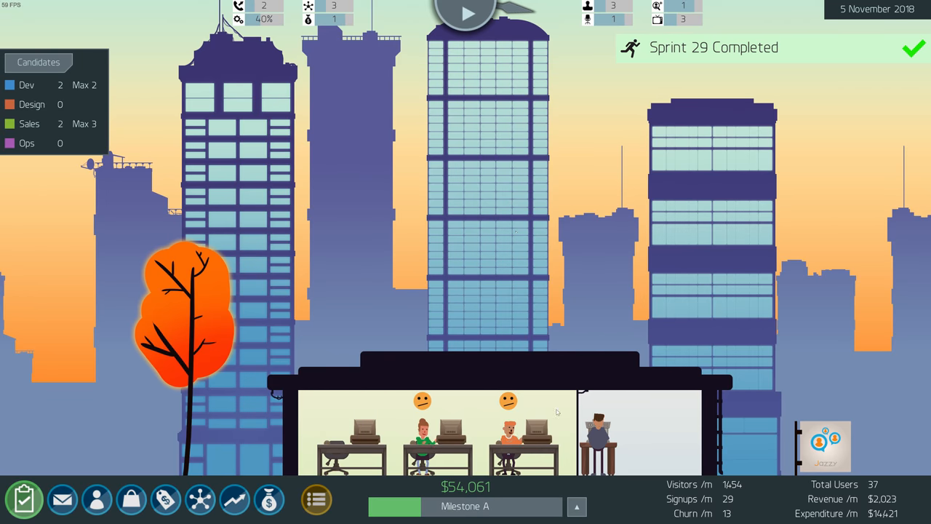
pyautogui.moveTo(542, 245)
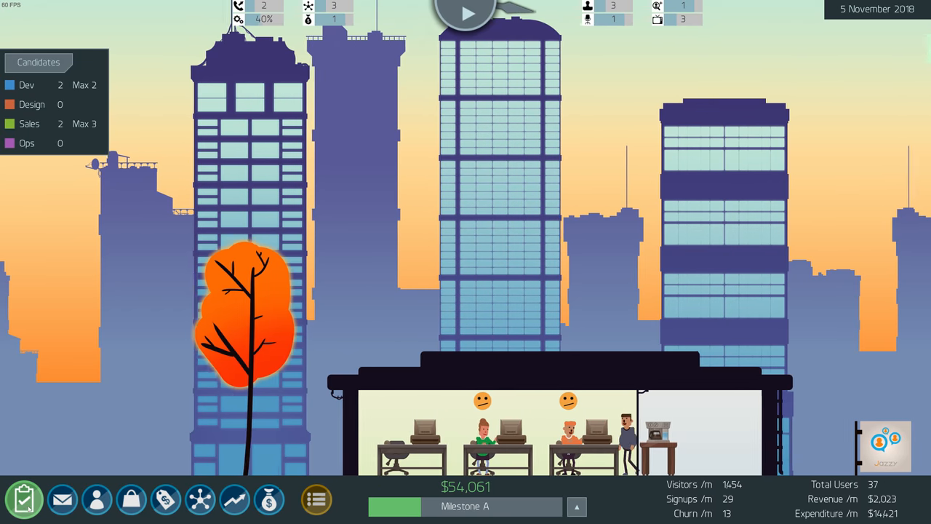
# Browse the product backlog, employee overview and marketing spending, then switch to company branding
pyautogui.click(24, 498)
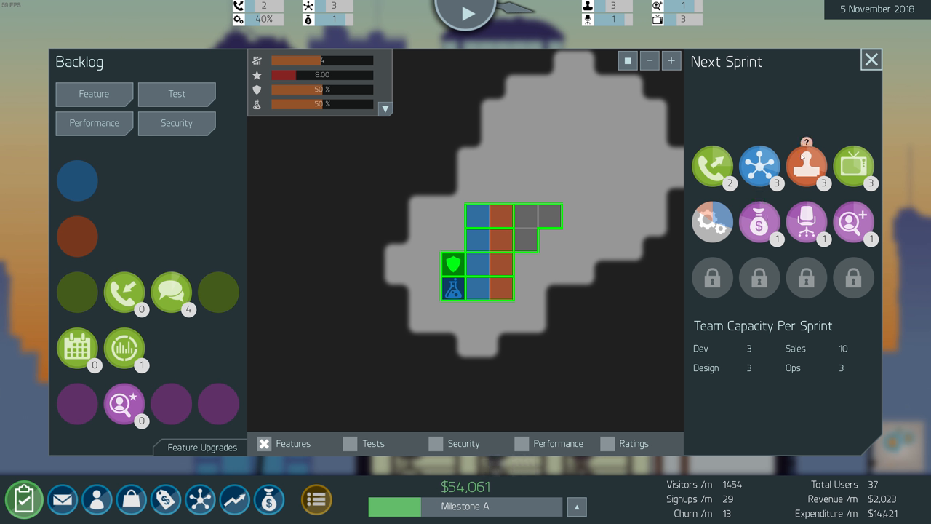
pyautogui.moveTo(808, 166)
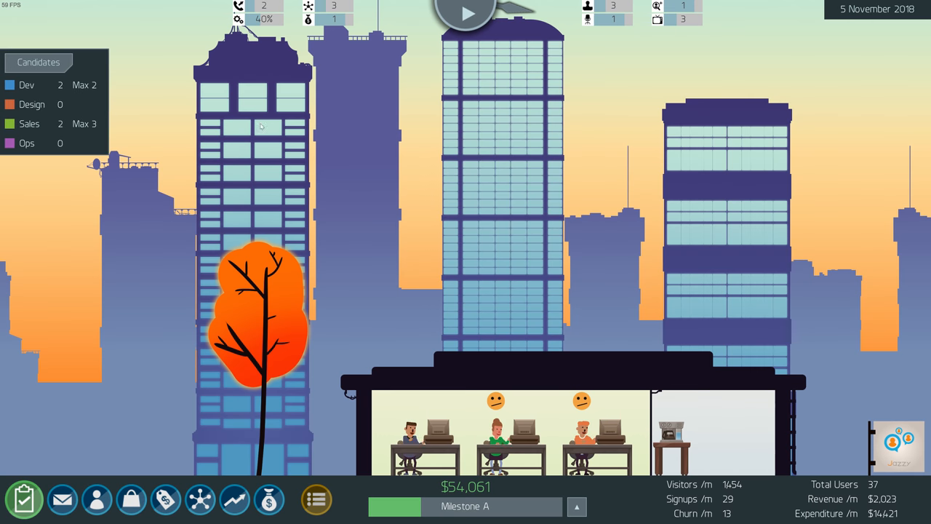
pyautogui.click(96, 499)
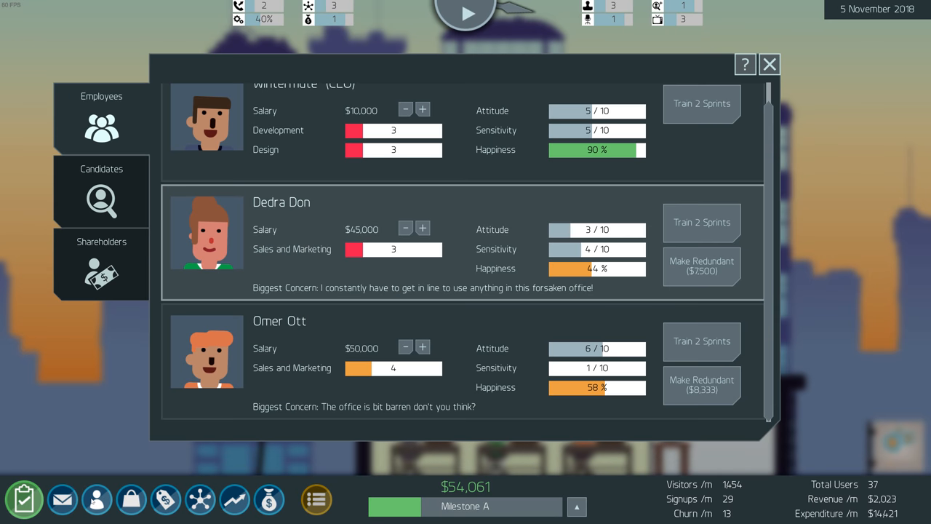
pyautogui.click(198, 499)
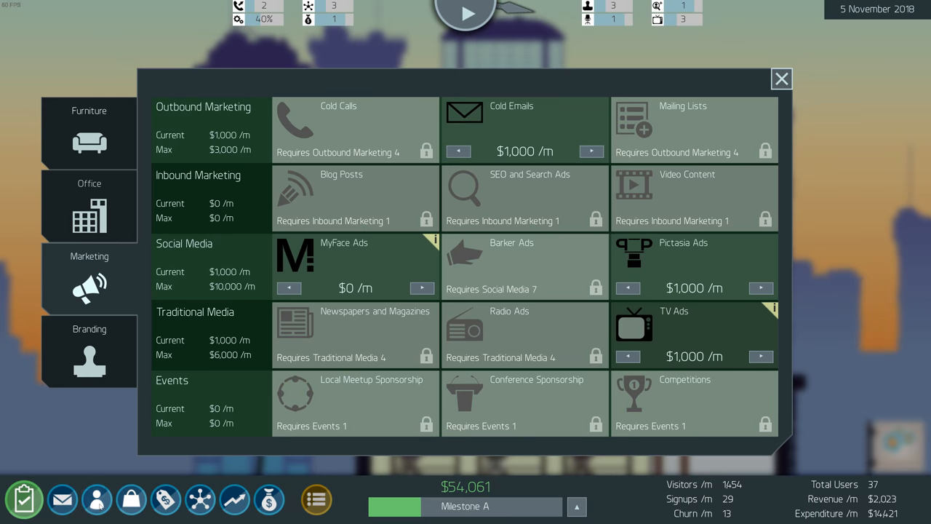
pyautogui.click(89, 349)
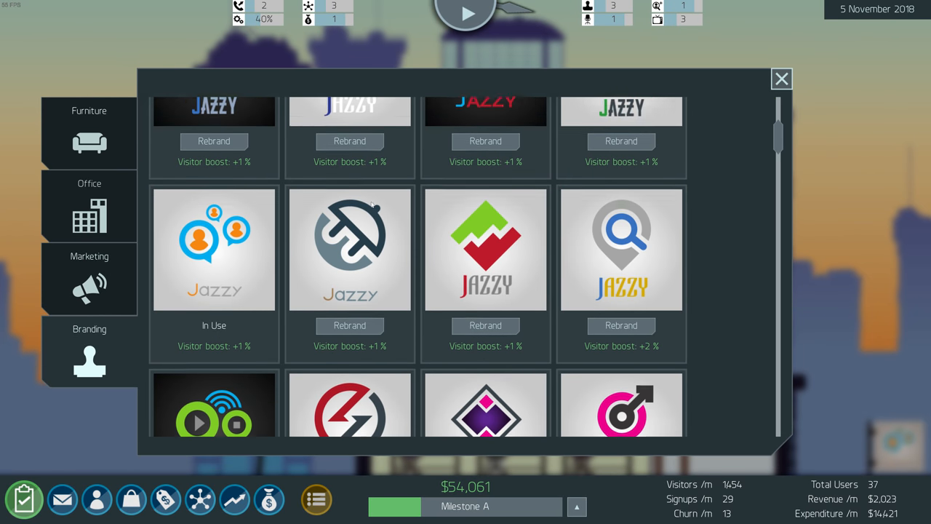
# Scroll the logo options and rebrand Jazzy with the white Jazzy logo
pyautogui.scroll(-3)
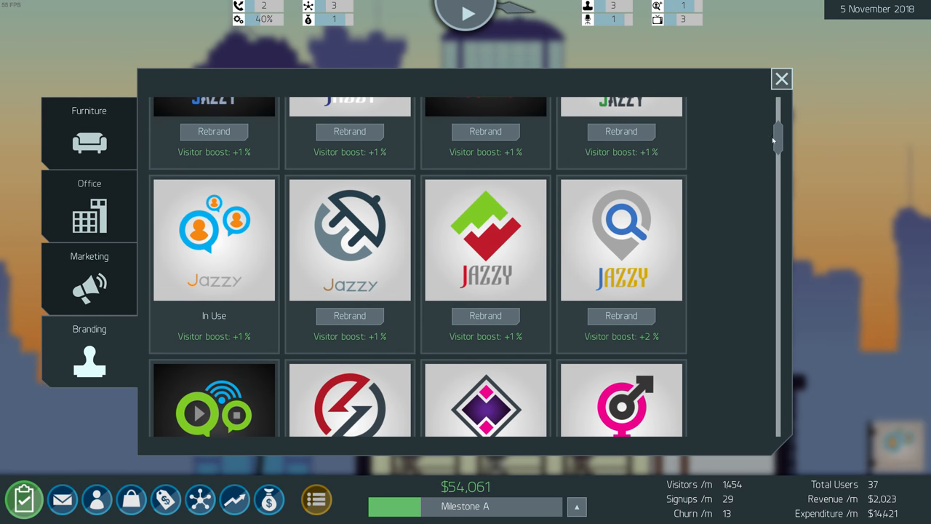
pyautogui.scroll(-3)
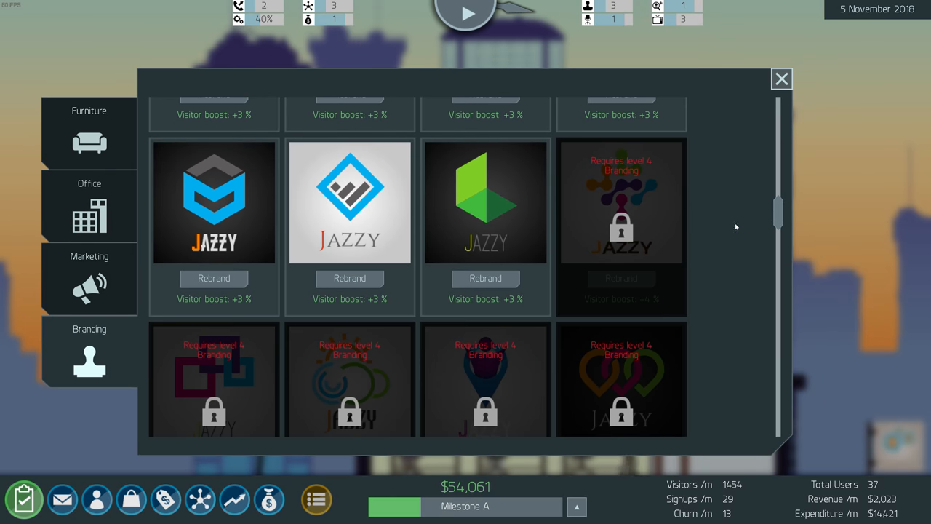
pyautogui.moveTo(347, 307)
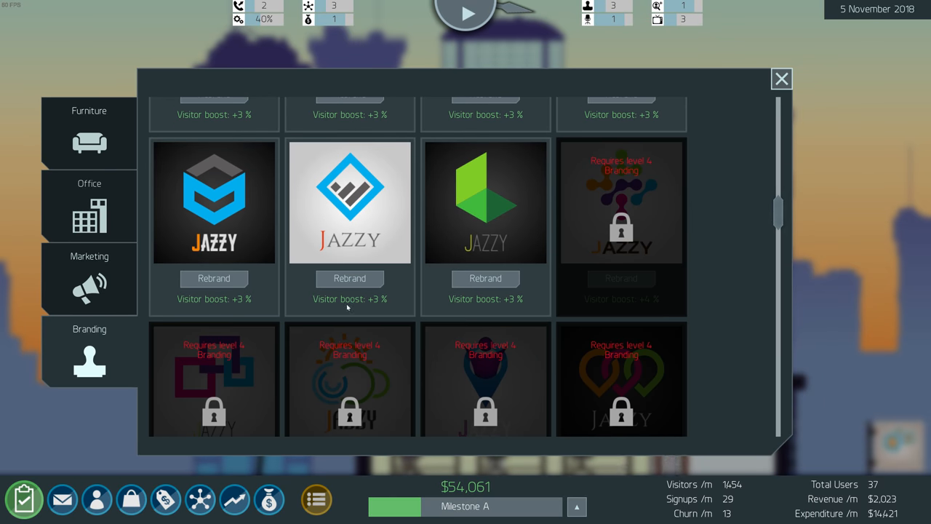
pyautogui.moveTo(353, 288)
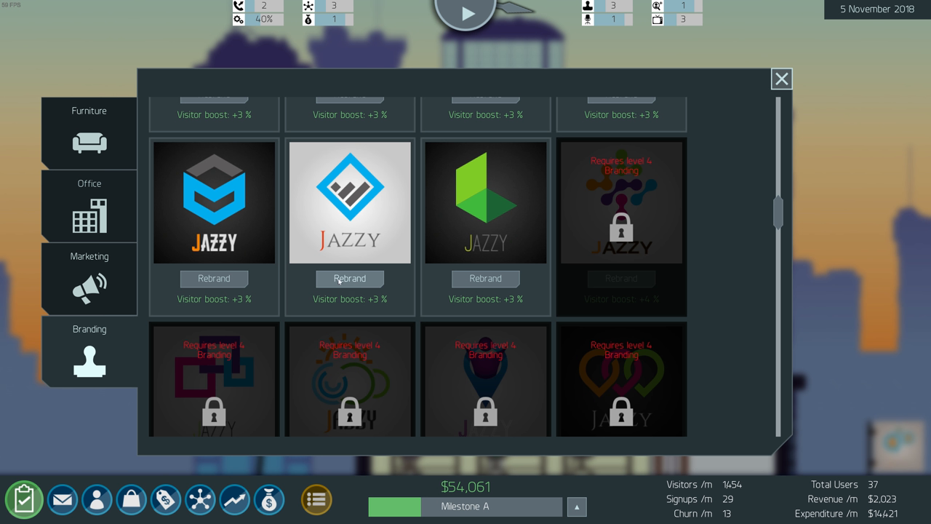
pyautogui.click(781, 77)
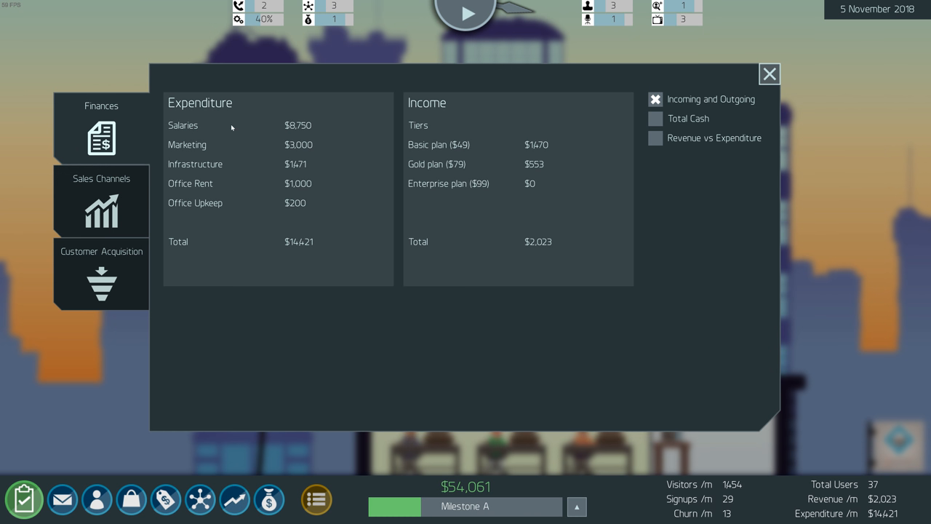
pyautogui.moveTo(189, 154)
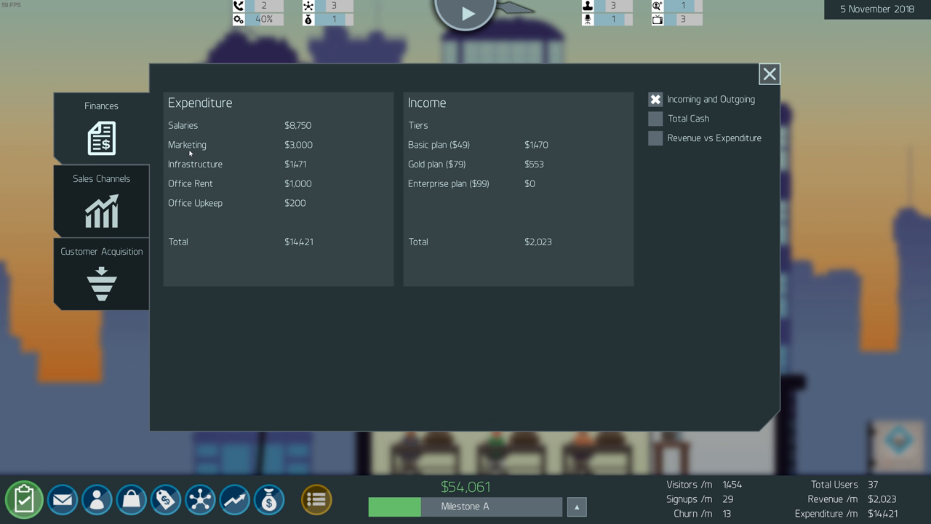
pyautogui.moveTo(294, 183)
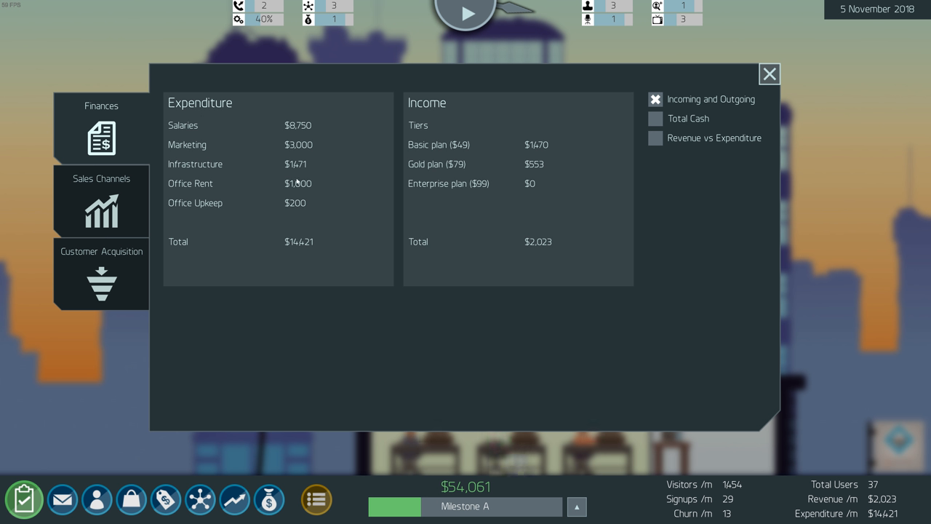
pyautogui.moveTo(460, 116)
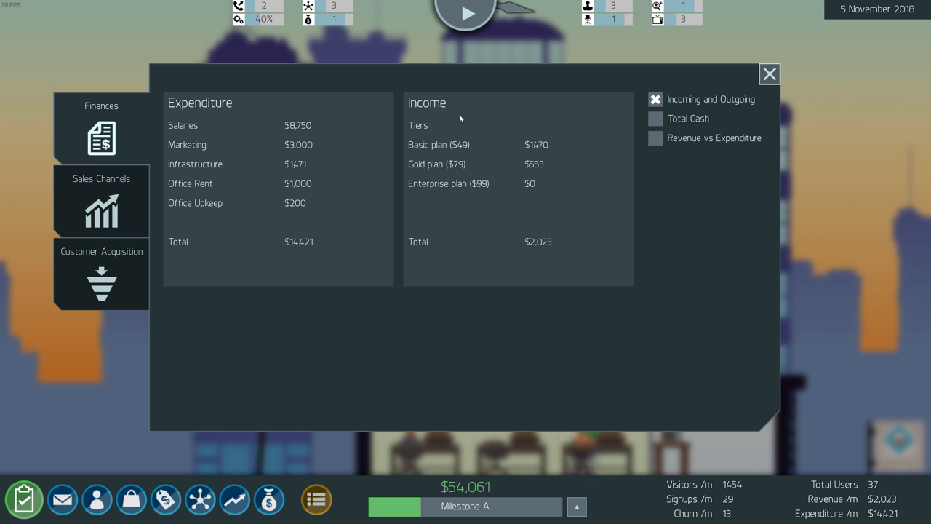
pyautogui.moveTo(422, 190)
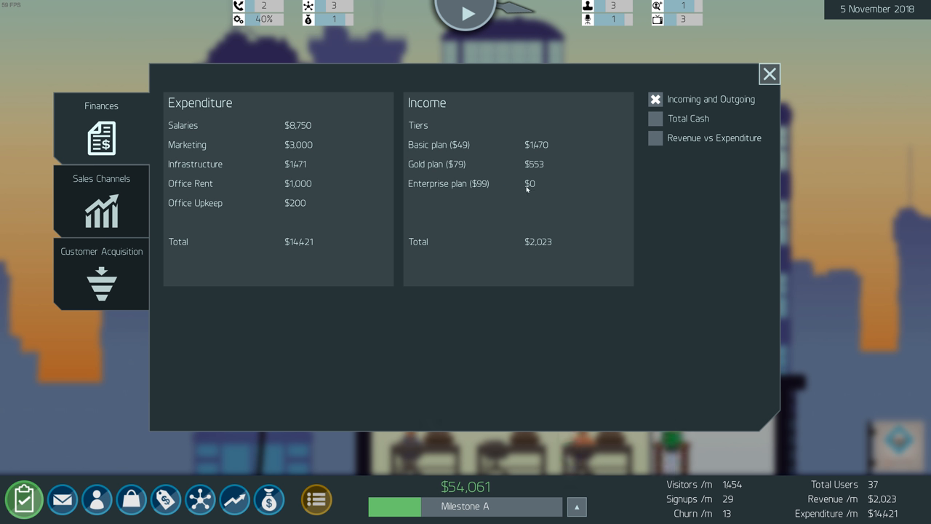
pyautogui.moveTo(425, 150)
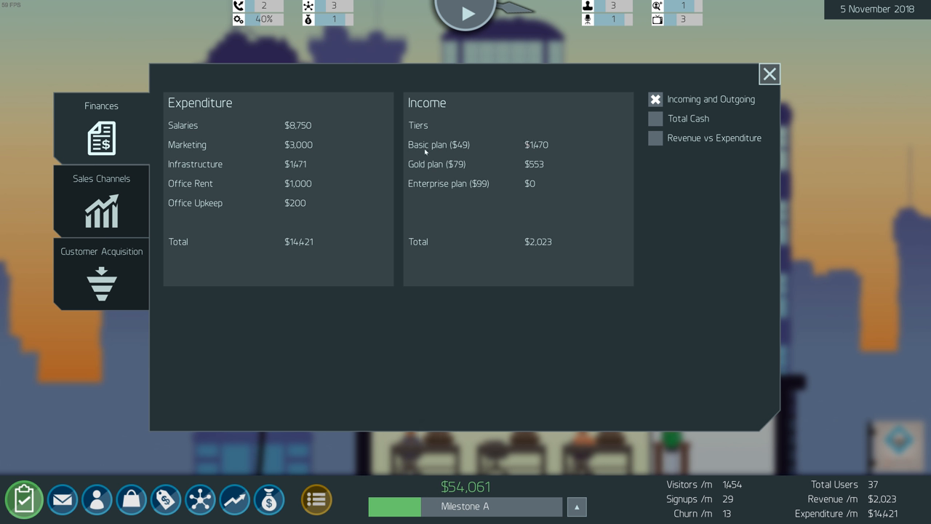
pyautogui.moveTo(428, 177)
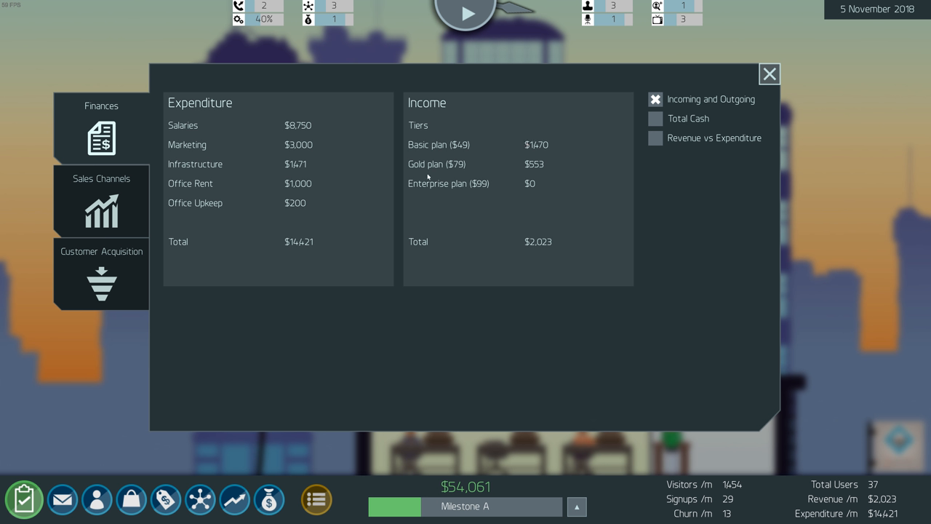
pyautogui.moveTo(768, 76)
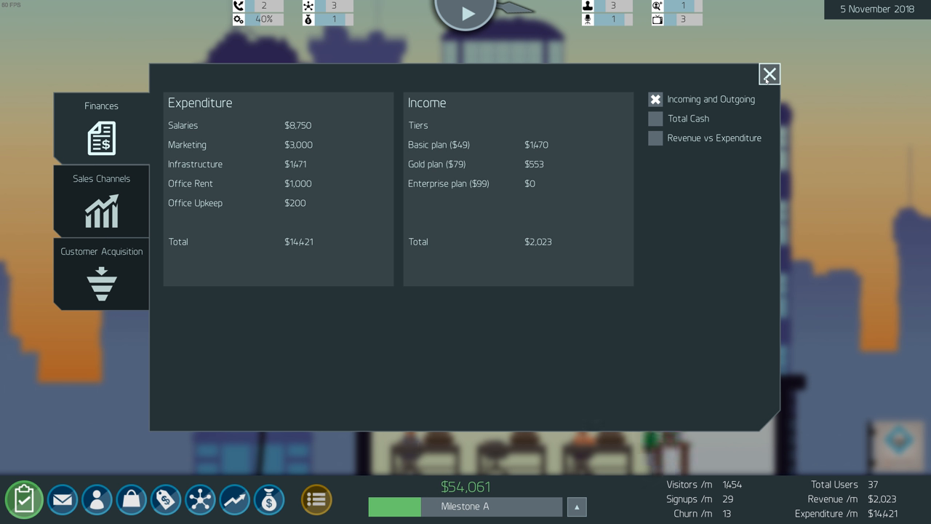
# Close the finances breakdown showing $14,421 expenditure against $2,023 income
pyautogui.click(770, 73)
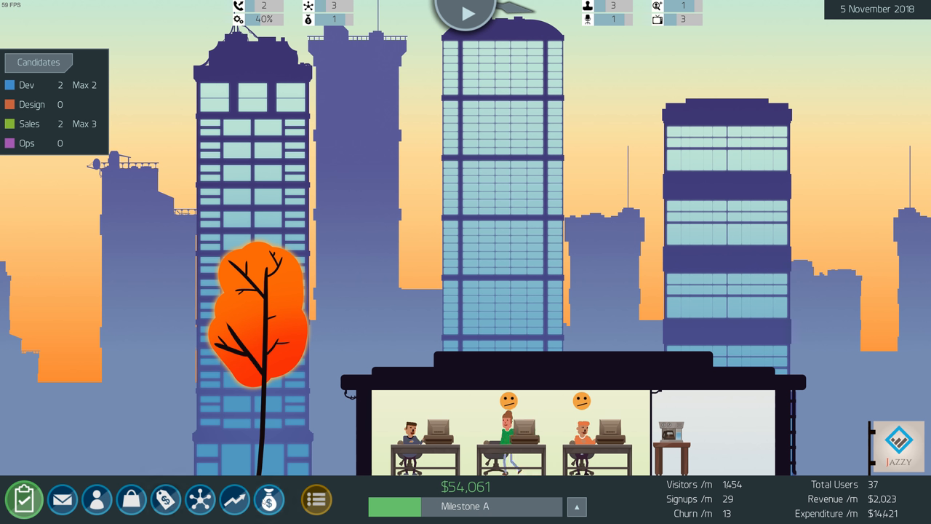
# Lower the Gold plan to $69 and Enterprise to $79 per month and apply the new pricing
pyautogui.click(266, 501)
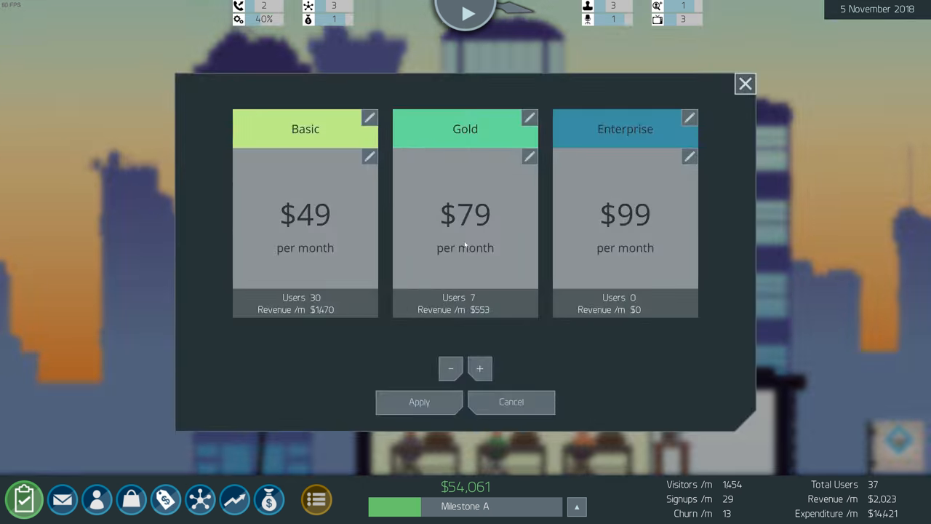
pyautogui.moveTo(520, 163)
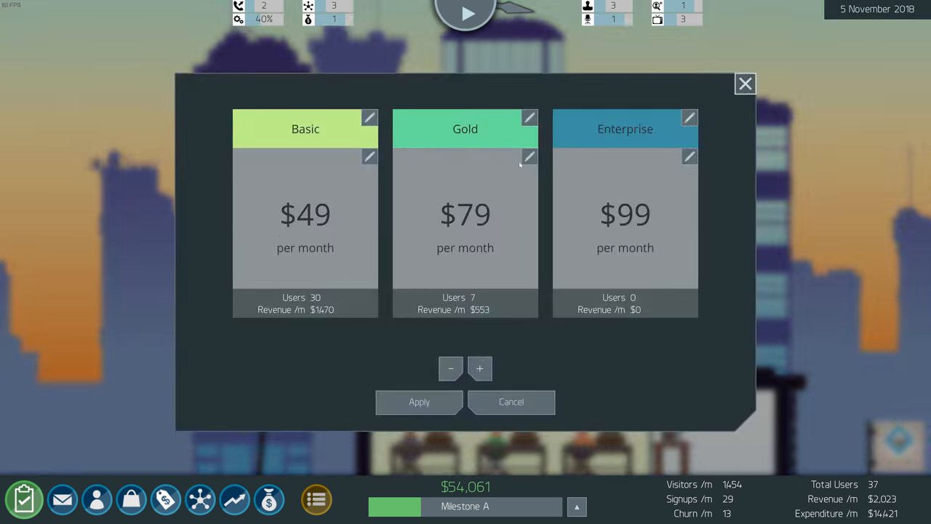
pyautogui.moveTo(468, 224)
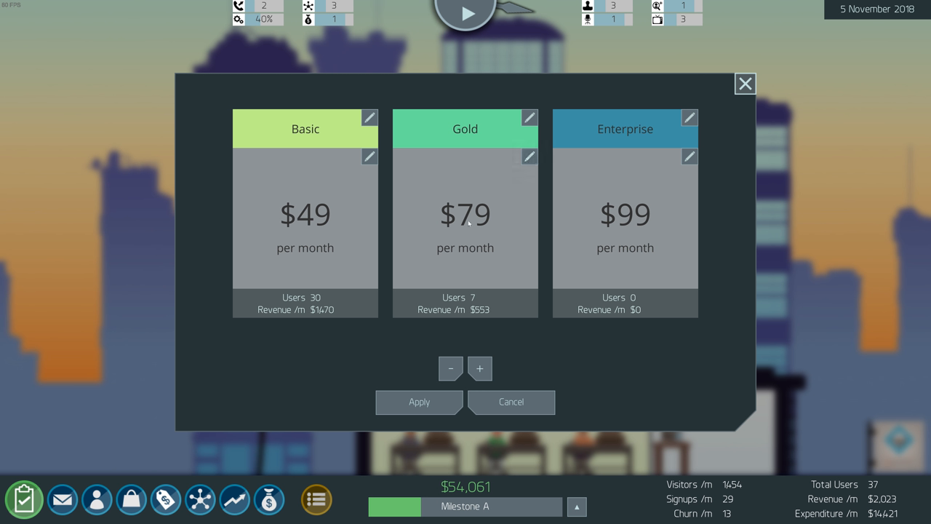
pyautogui.moveTo(512, 213)
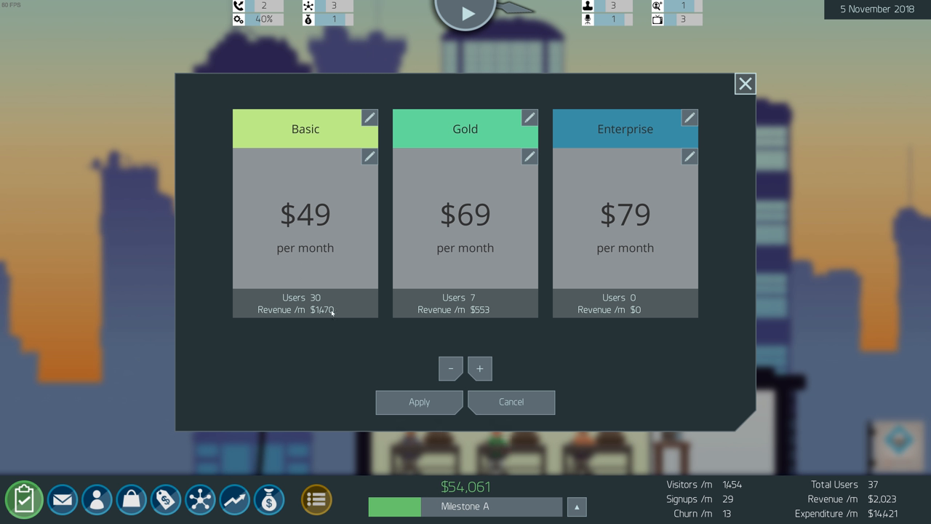
pyautogui.click(744, 83)
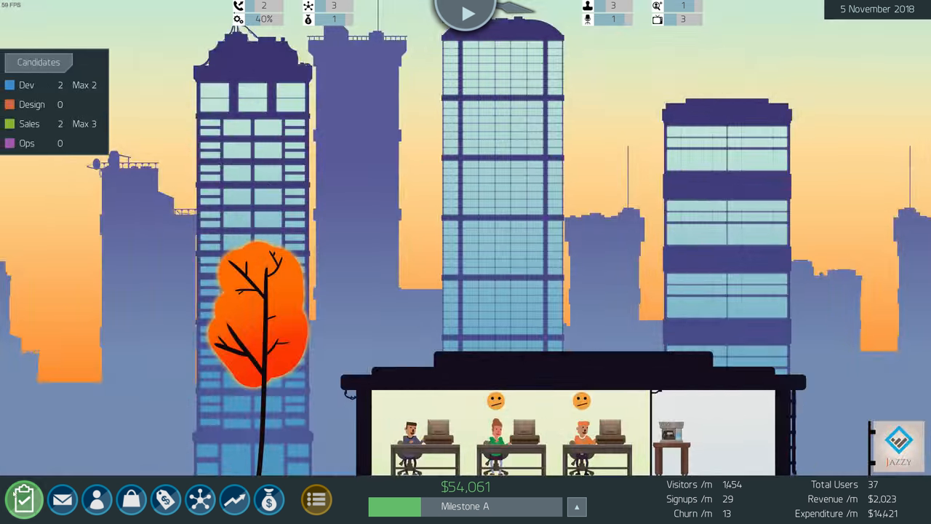
pyautogui.click(26, 501)
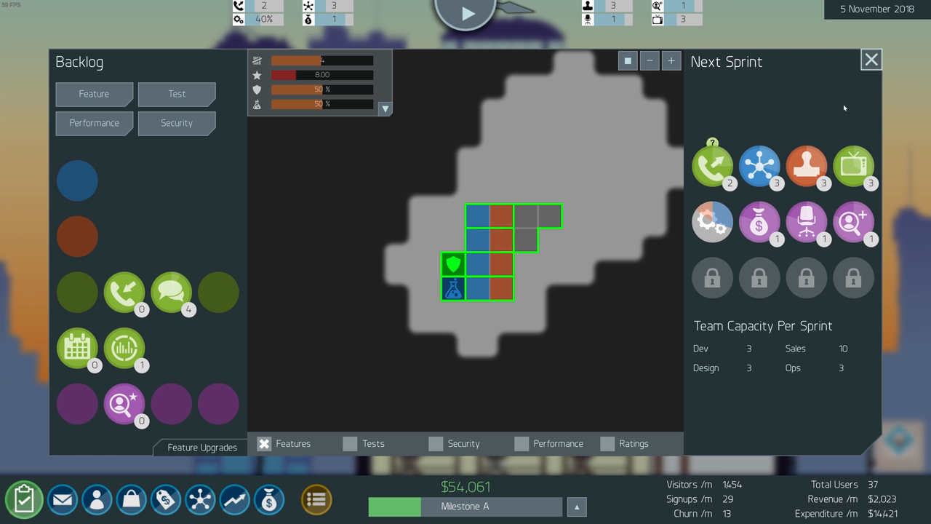
# Run sprint 30, view the data centers after Load Balanced research, and read the tax break message
pyautogui.click(869, 59)
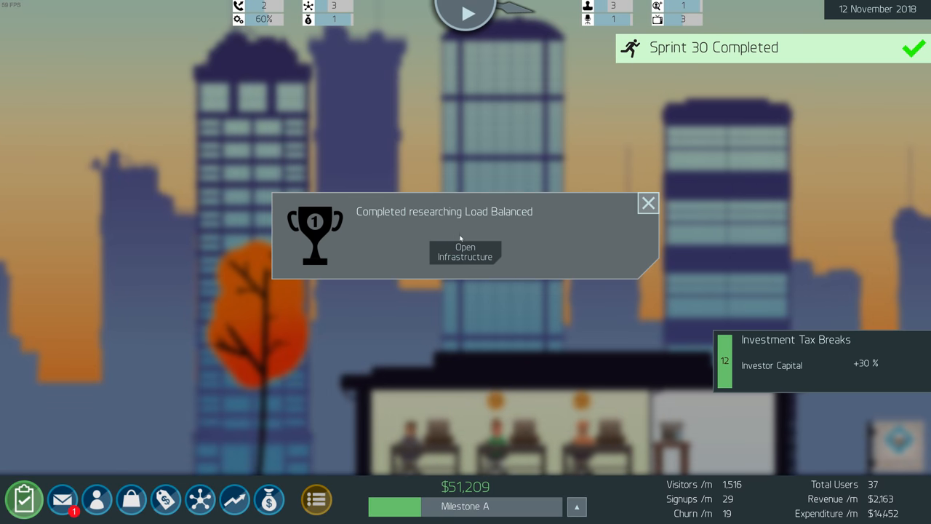
pyautogui.moveTo(466, 254)
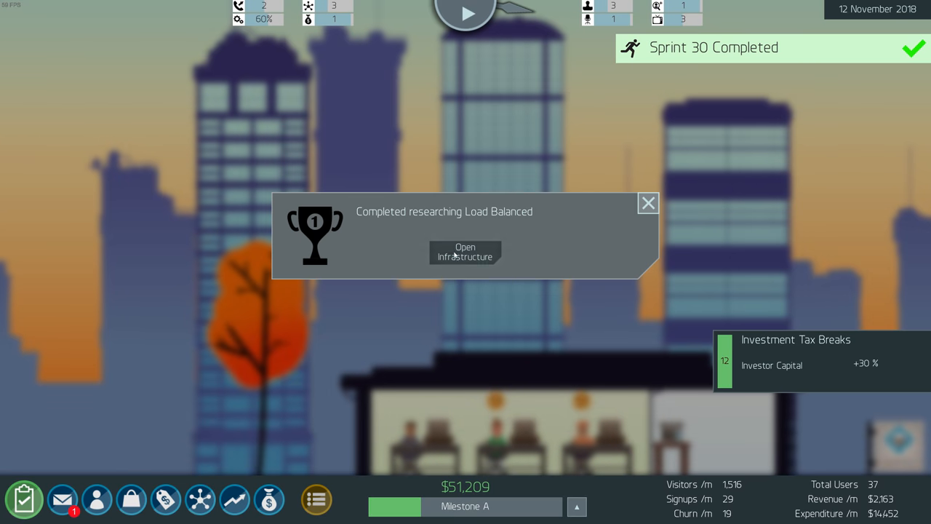
pyautogui.click(466, 252)
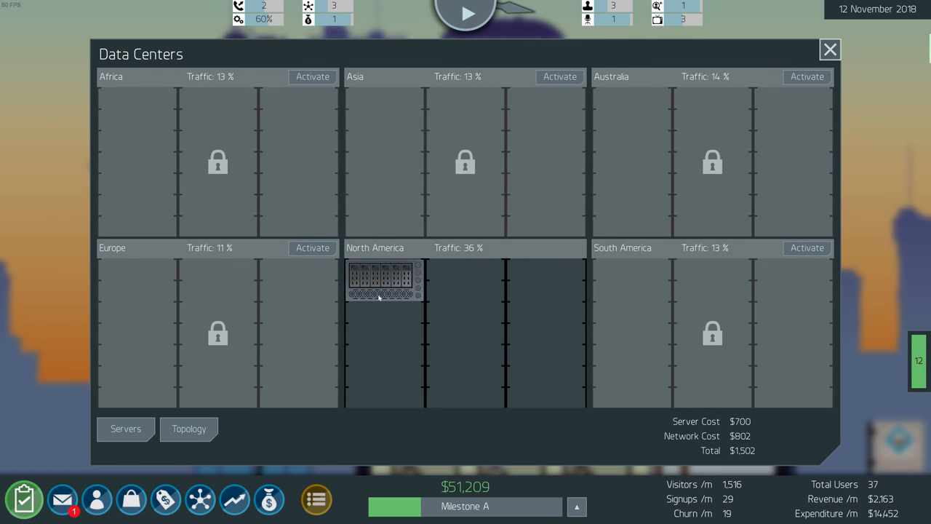
pyautogui.moveTo(438, 287)
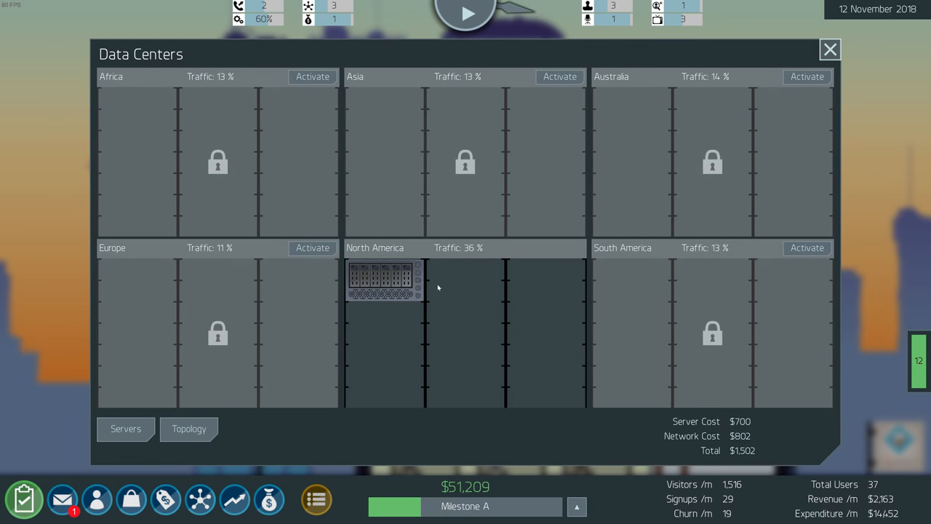
pyautogui.moveTo(821, 76)
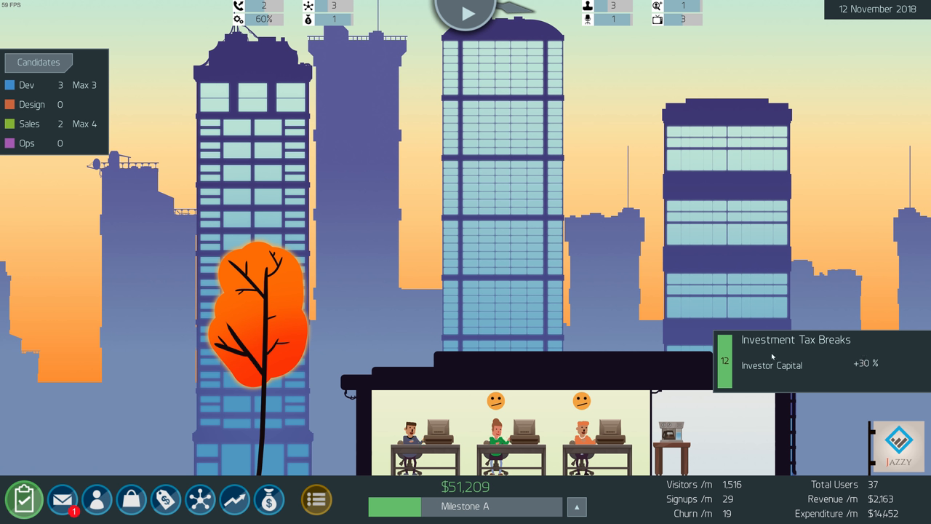
pyautogui.moveTo(672, 320)
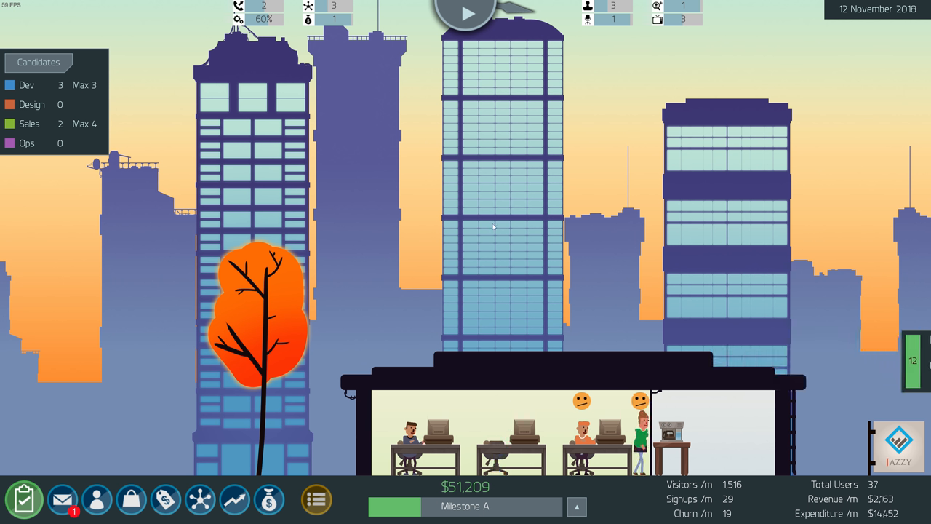
pyautogui.click(61, 500)
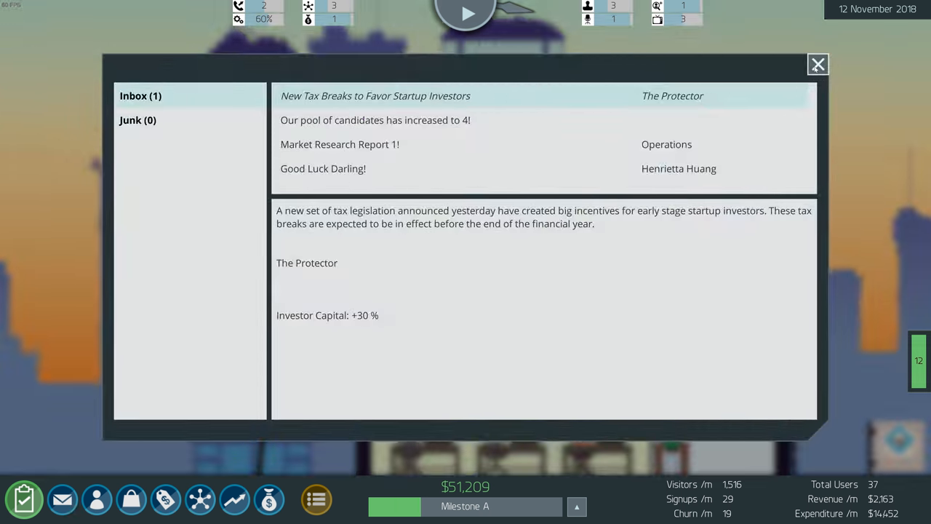
# Read the candidate pool increase message and close the inbox, reaching 19 November 2018
pyautogui.click(817, 65)
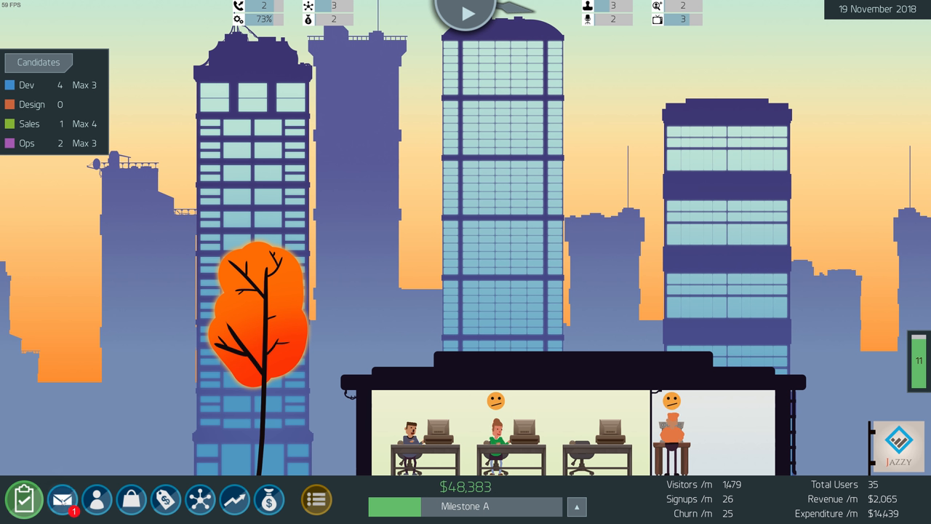
pyautogui.click(62, 499)
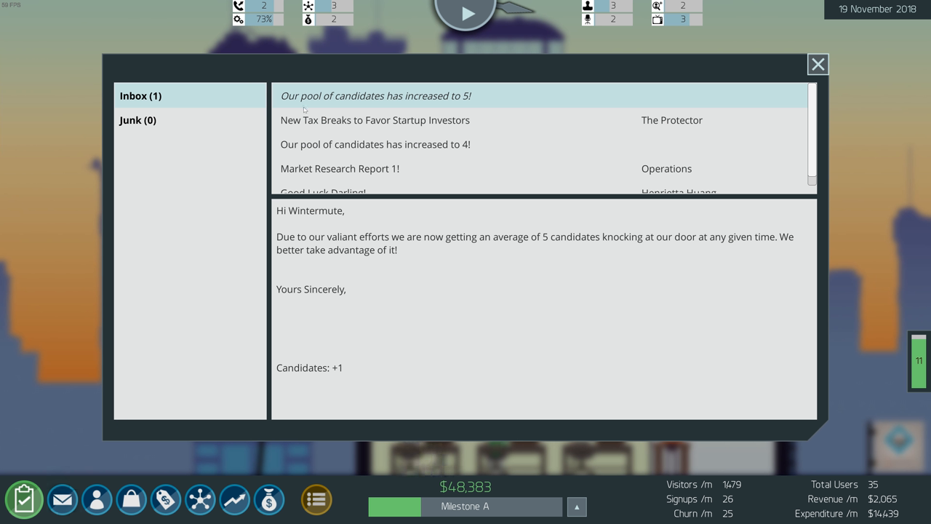
pyautogui.click(818, 64)
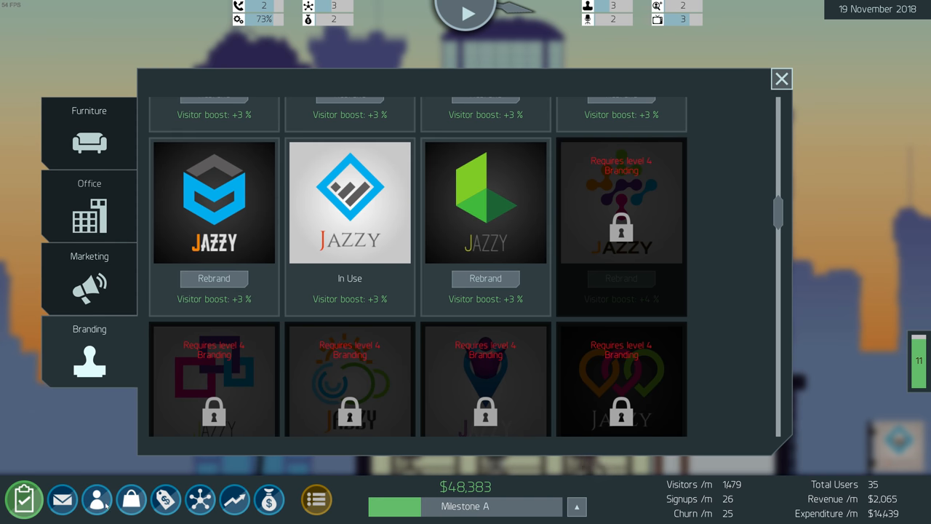
# Rent The Humble office with capacity 6 and open the store for furniture
pyautogui.click(89, 205)
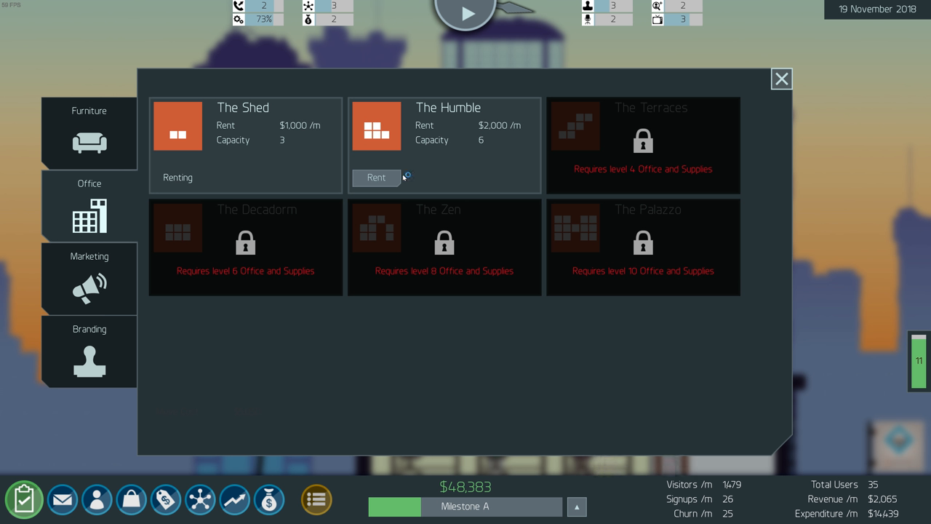
pyautogui.click(783, 79)
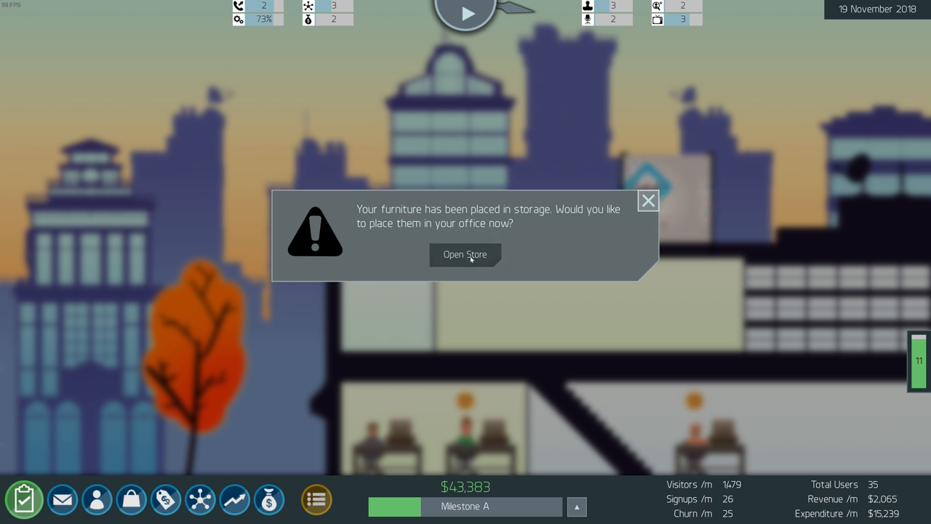
pyautogui.click(464, 255)
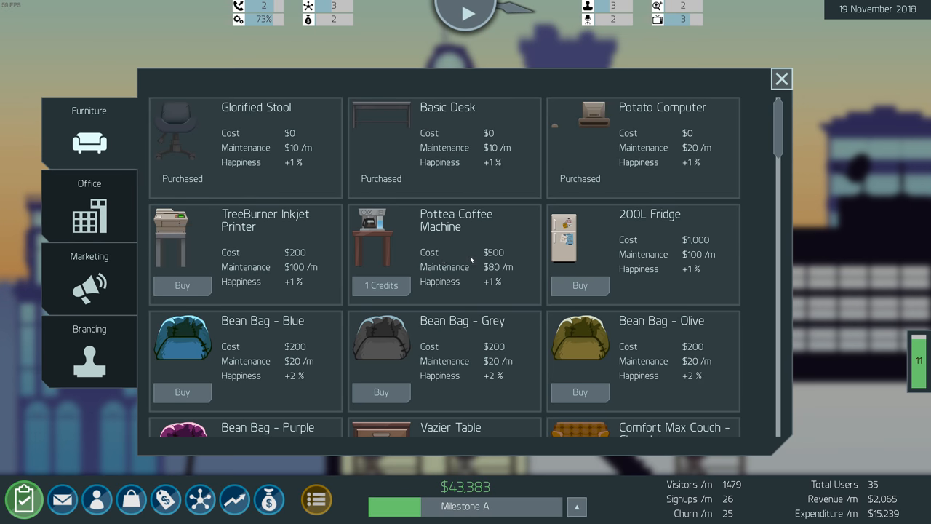
pyautogui.moveTo(719, 163)
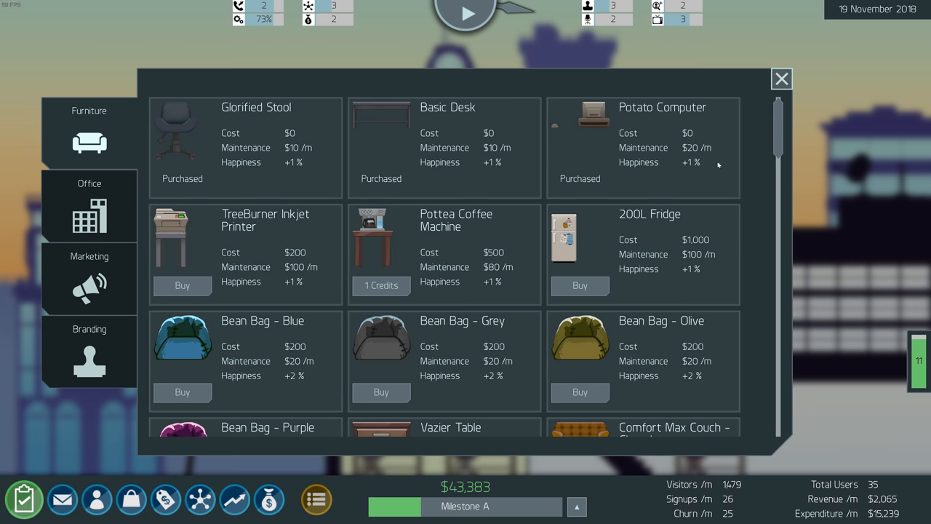
pyautogui.moveTo(416, 228)
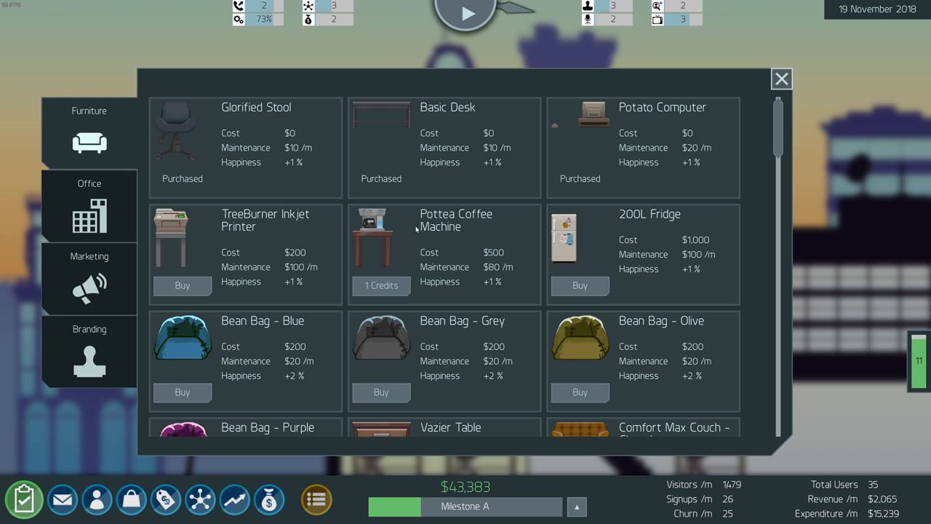
pyautogui.click(781, 76)
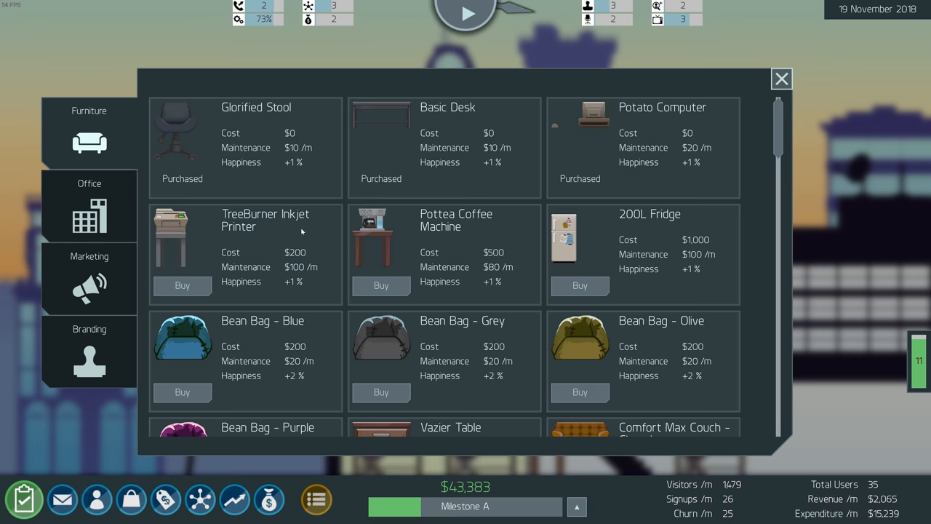
# Buy two $200 furniture items including the grey bean bag, leaving $42,983 in funds
pyautogui.scroll(-3)
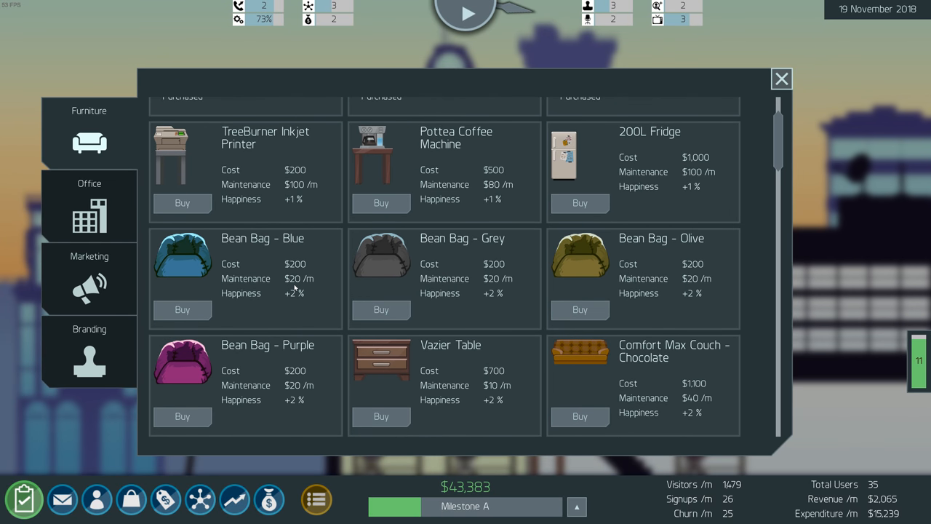
pyautogui.scroll(-3)
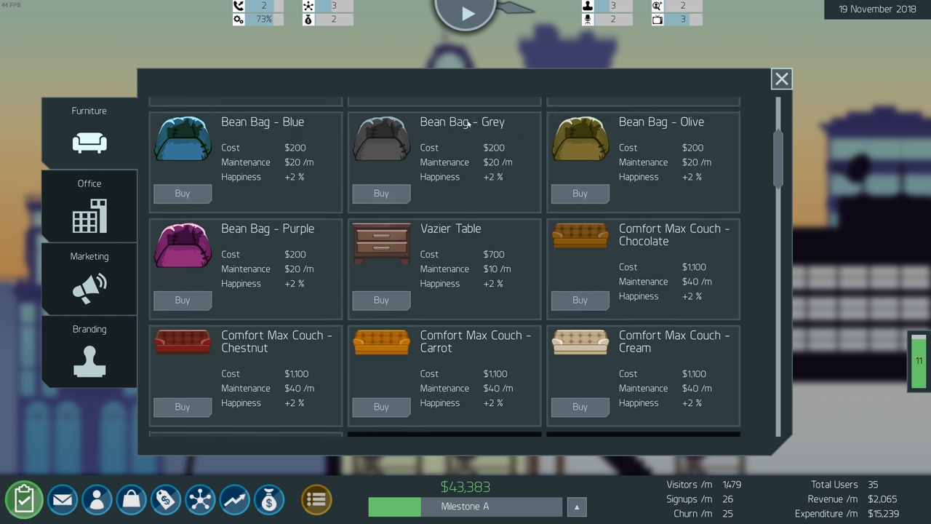
pyautogui.moveTo(649, 249)
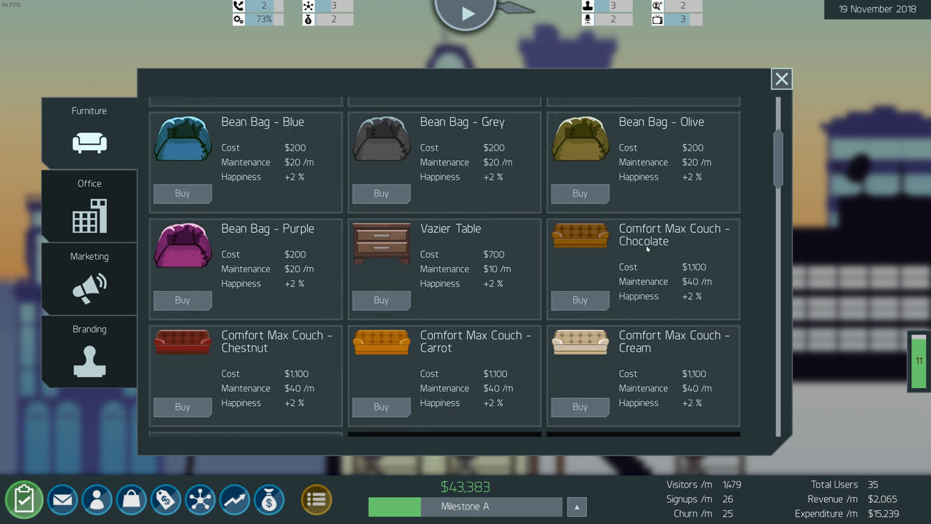
pyautogui.moveTo(682, 283)
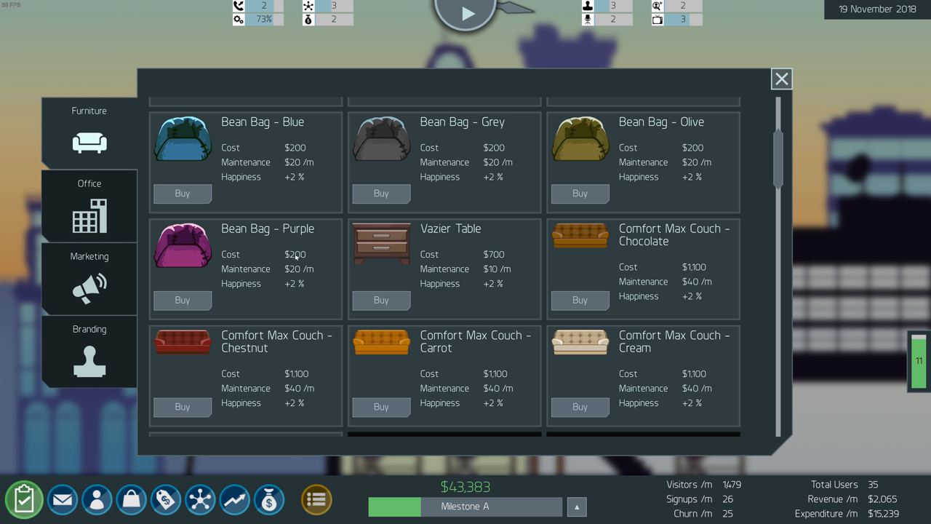
pyautogui.moveTo(439, 371)
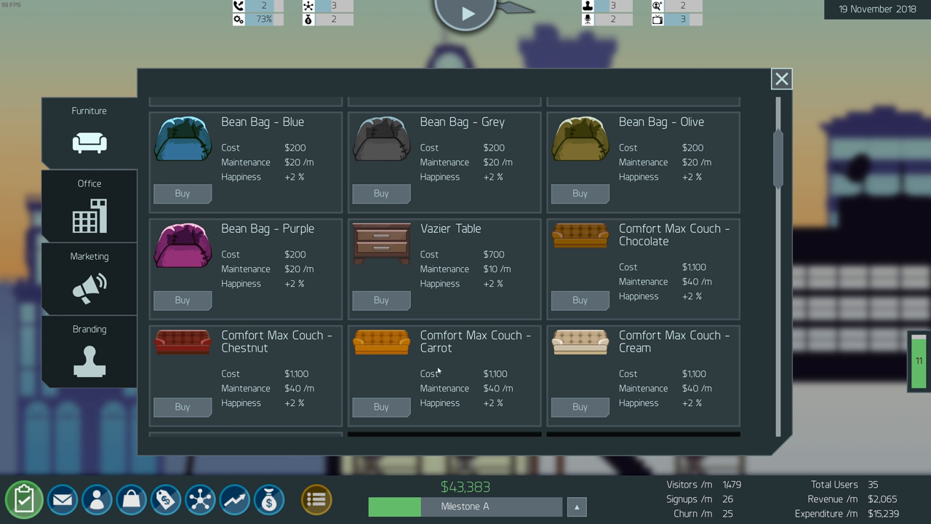
pyautogui.moveTo(279, 182)
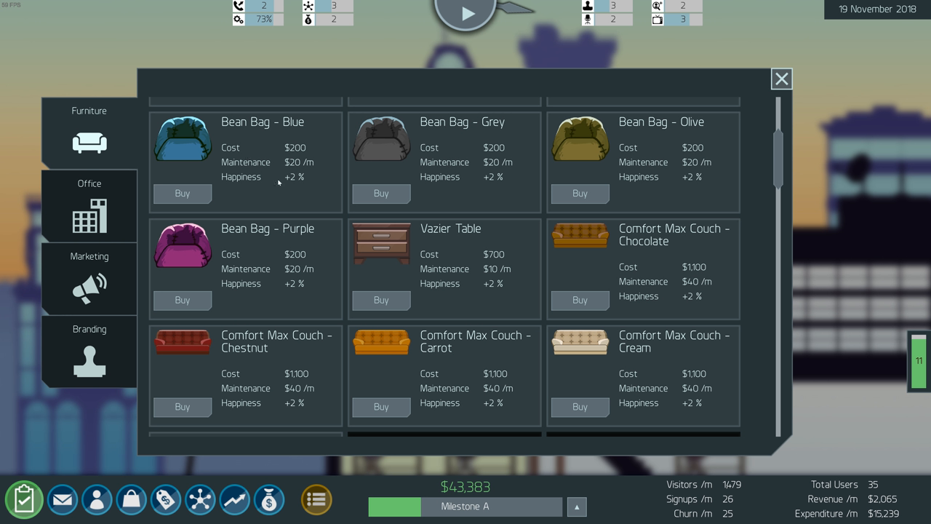
pyautogui.click(782, 77)
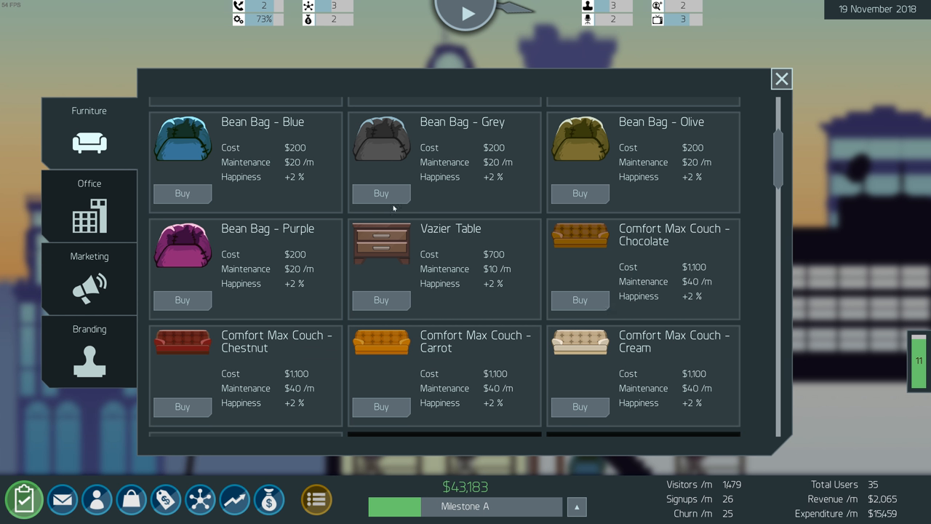
pyautogui.click(783, 77)
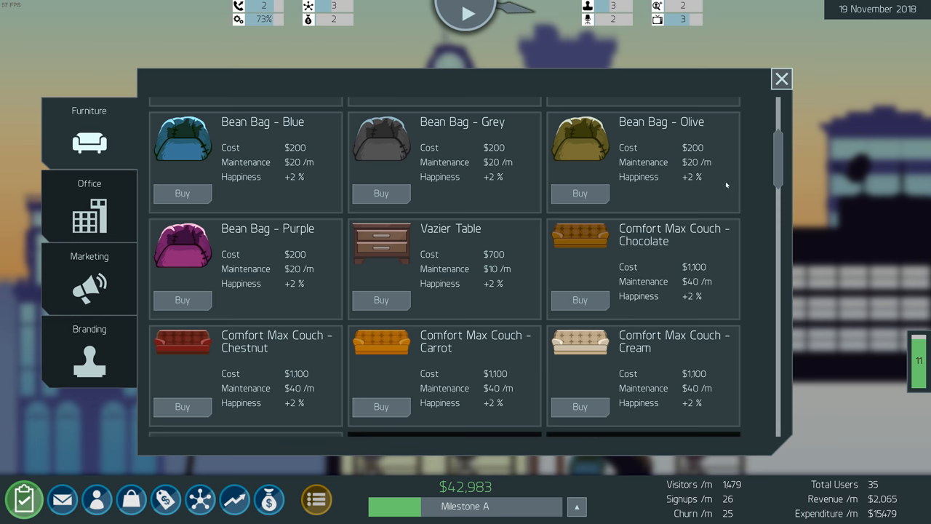
pyautogui.moveTo(57, 273)
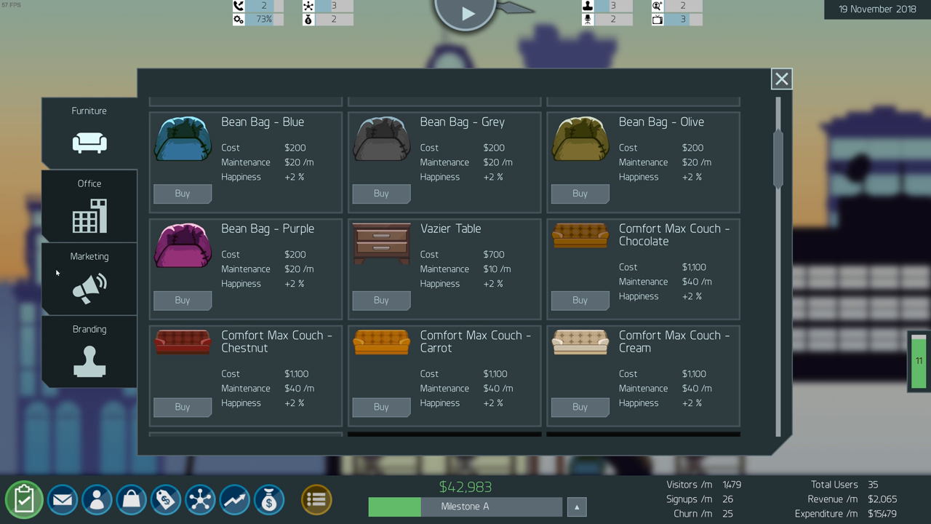
# Check marketing spending and run Sprint 33 from the sprint planning board
pyautogui.click(89, 278)
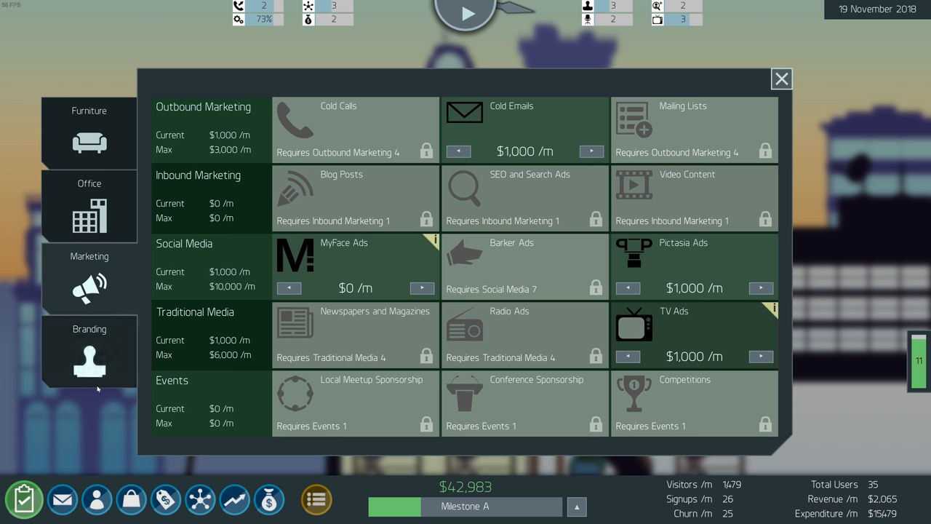
pyautogui.click(89, 350)
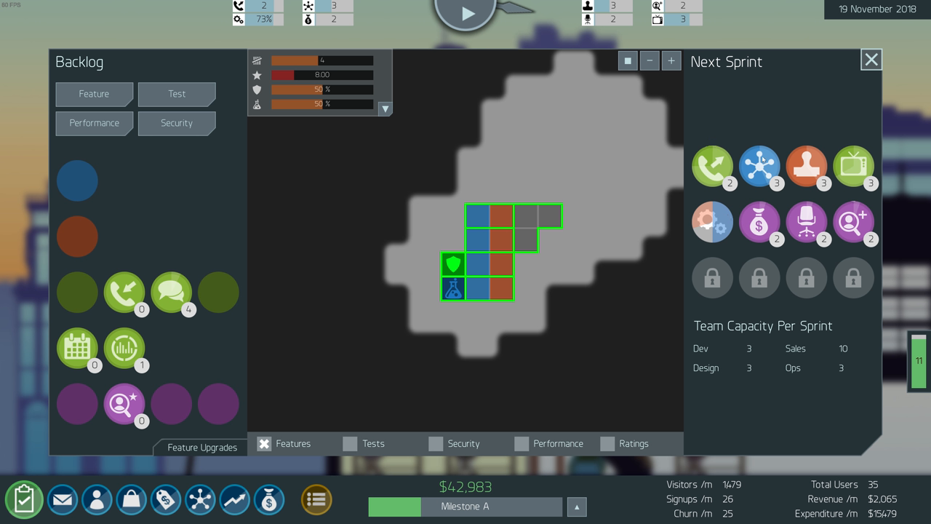
pyautogui.moveTo(253, 208)
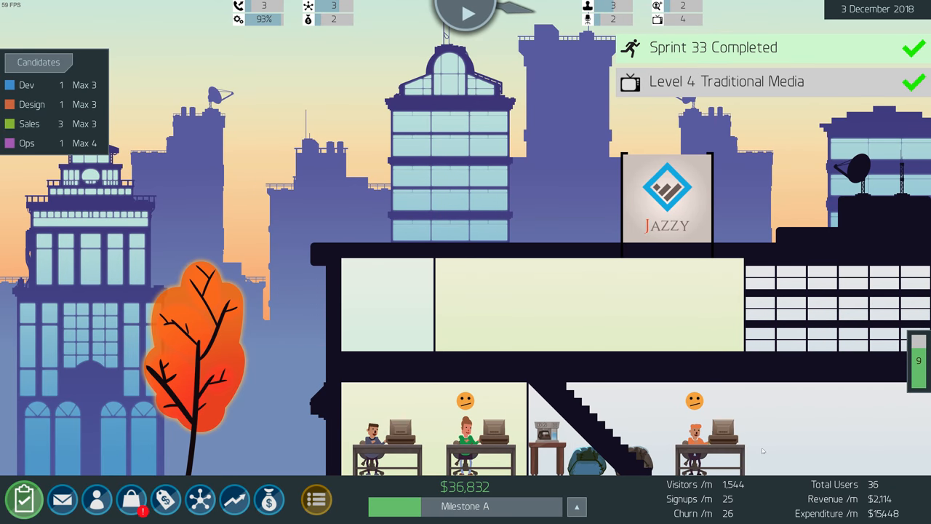
pyautogui.moveTo(875, 494)
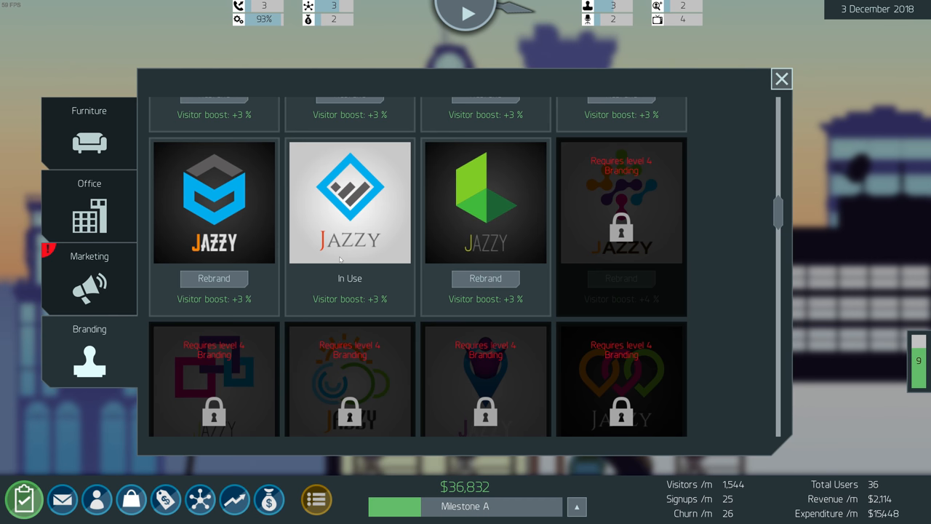
# Unlock newspaper and magazine ads at $1,000 per month, then seek an investor
pyautogui.click(88, 277)
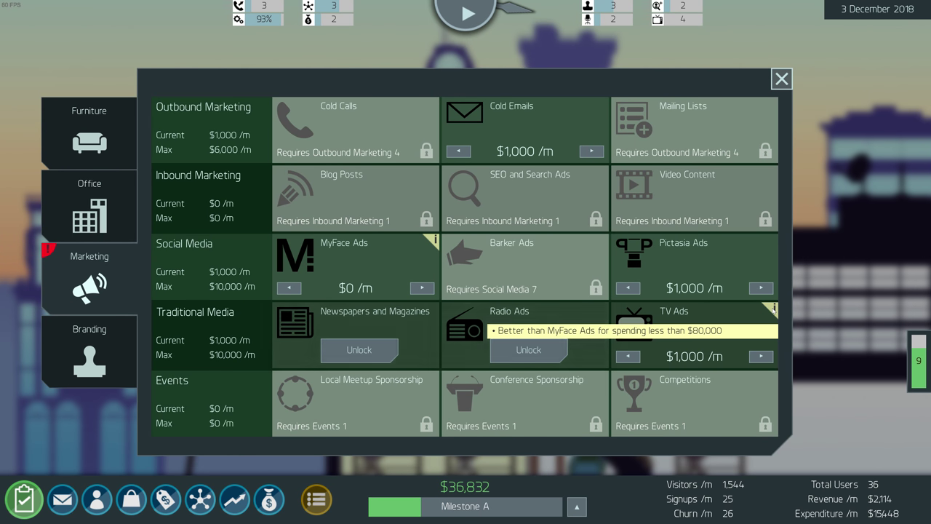
pyautogui.moveTo(530, 350)
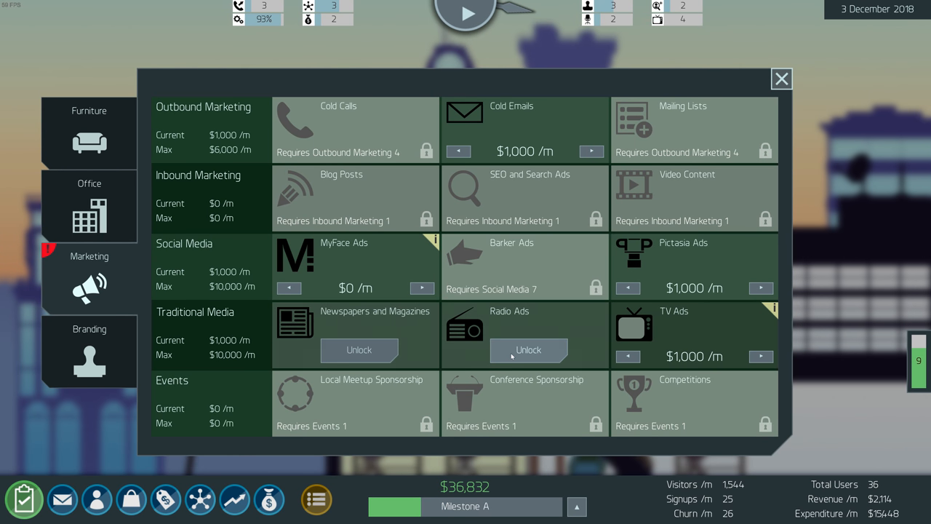
pyautogui.moveTo(383, 351)
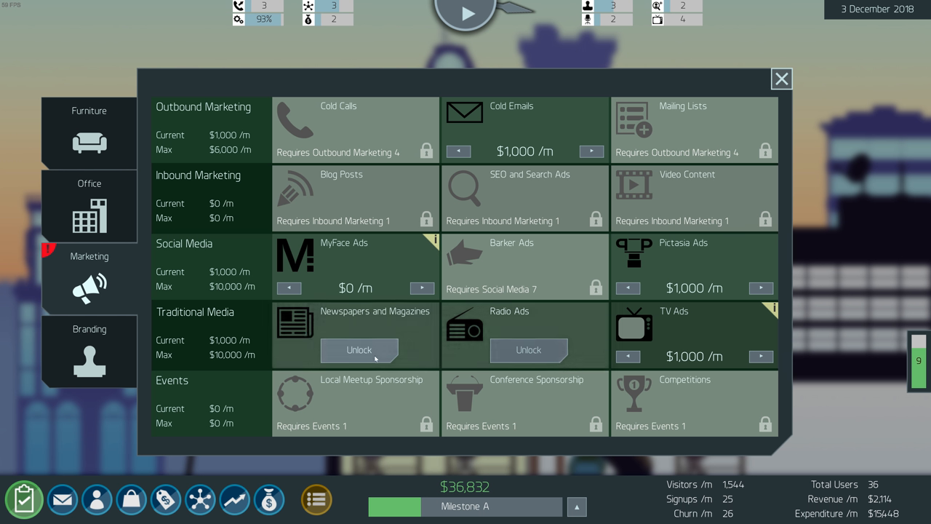
pyautogui.click(358, 349)
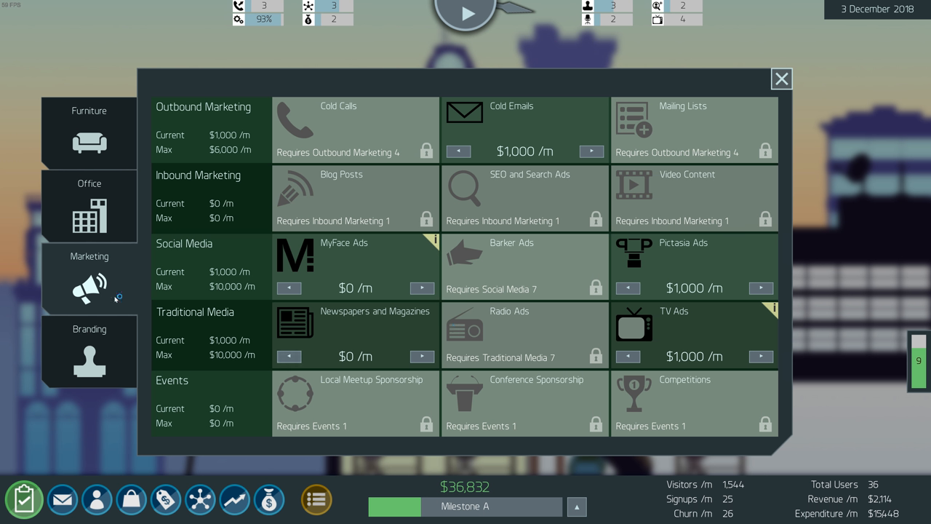
pyautogui.click(422, 357)
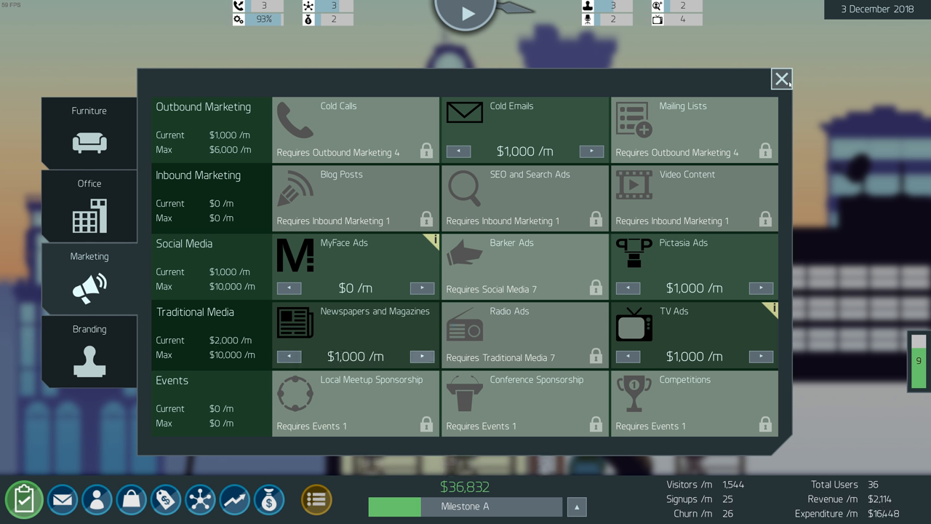
pyautogui.click(783, 78)
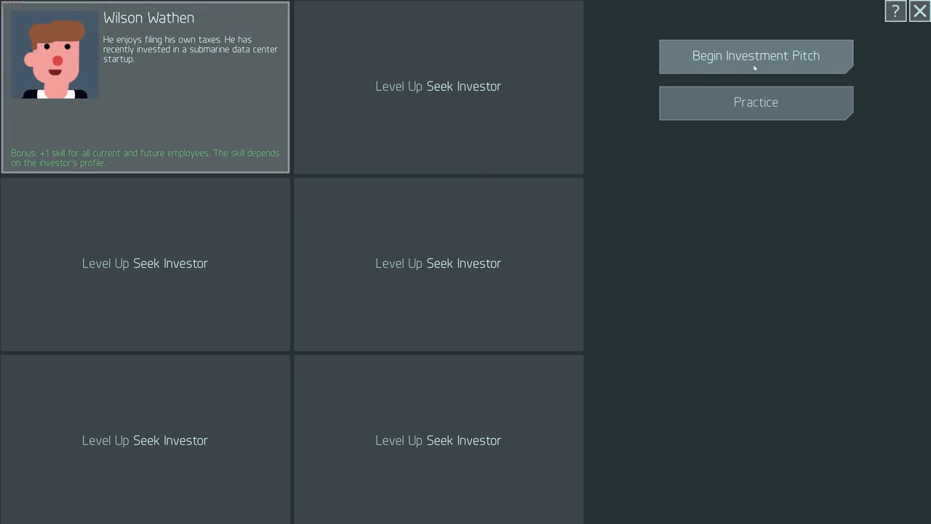
# Pitch Wilson Wathen with the finances and infrastructure slides, securing a $71,000 offer for 8%
pyautogui.click(753, 55)
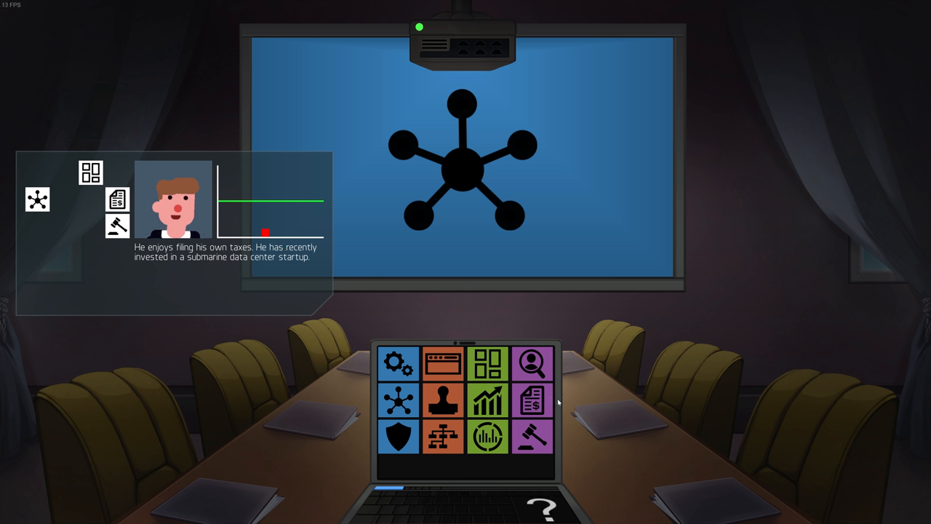
pyautogui.moveTo(537, 411)
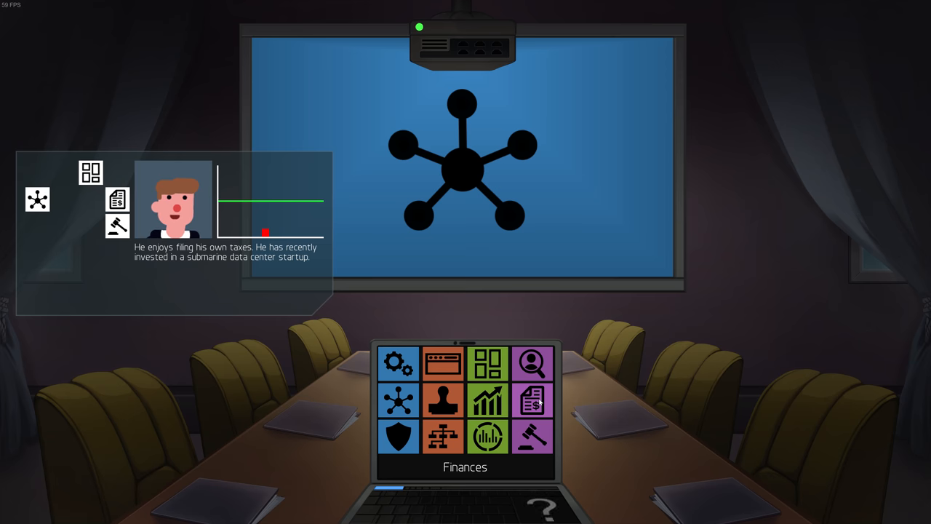
pyautogui.click(532, 406)
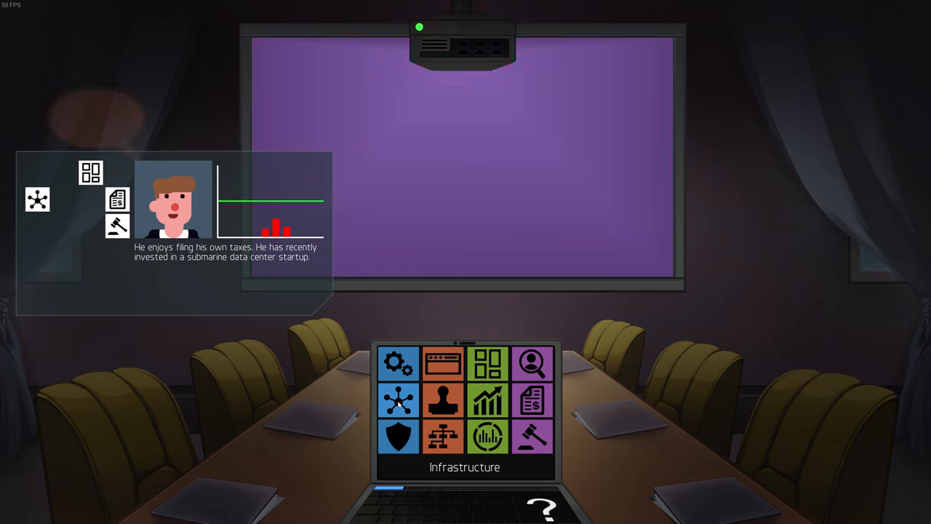
pyautogui.click(536, 400)
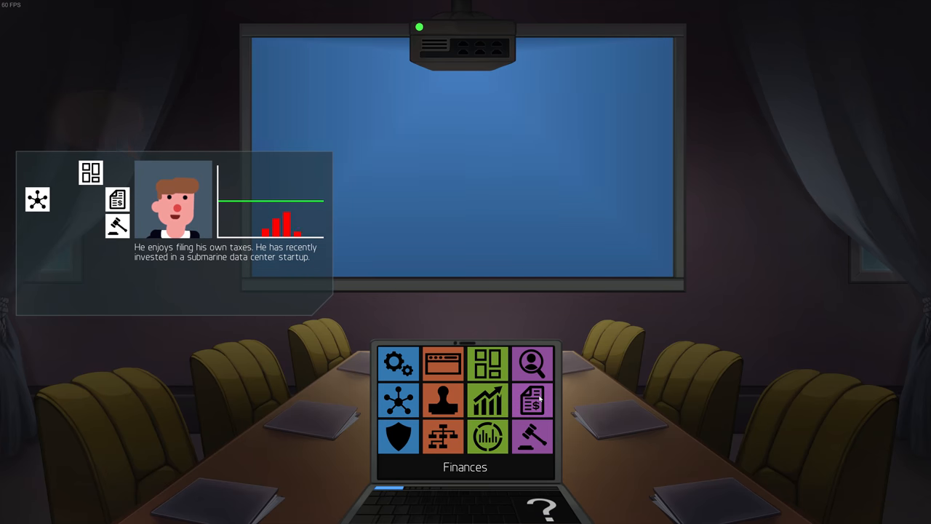
pyautogui.click(402, 413)
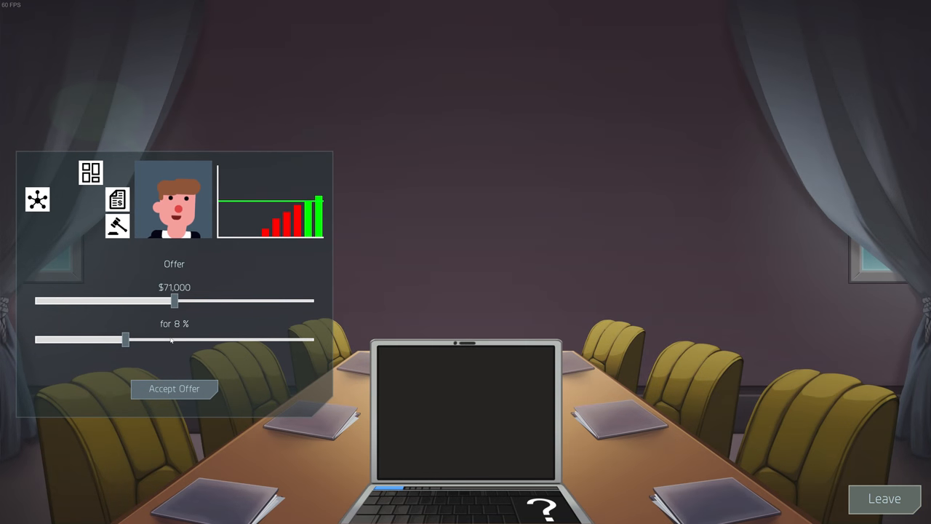
pyautogui.moveTo(175, 390)
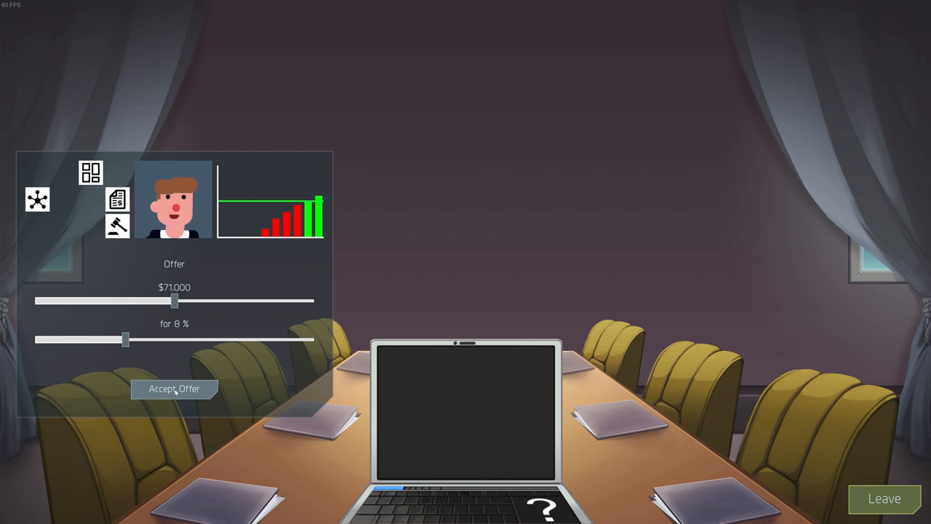
pyautogui.moveTo(527, 233)
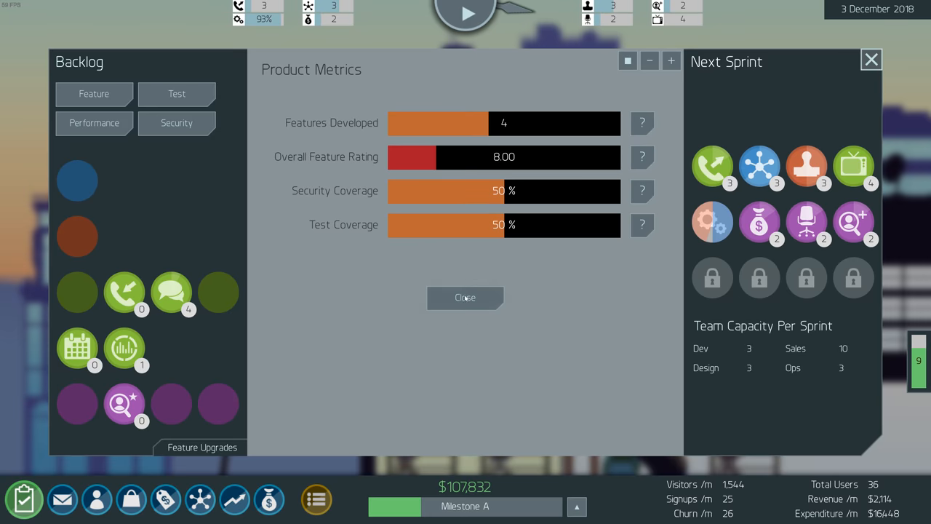
# Dismiss the product metrics summary and the warning message after accepting the offer
pyautogui.click(464, 297)
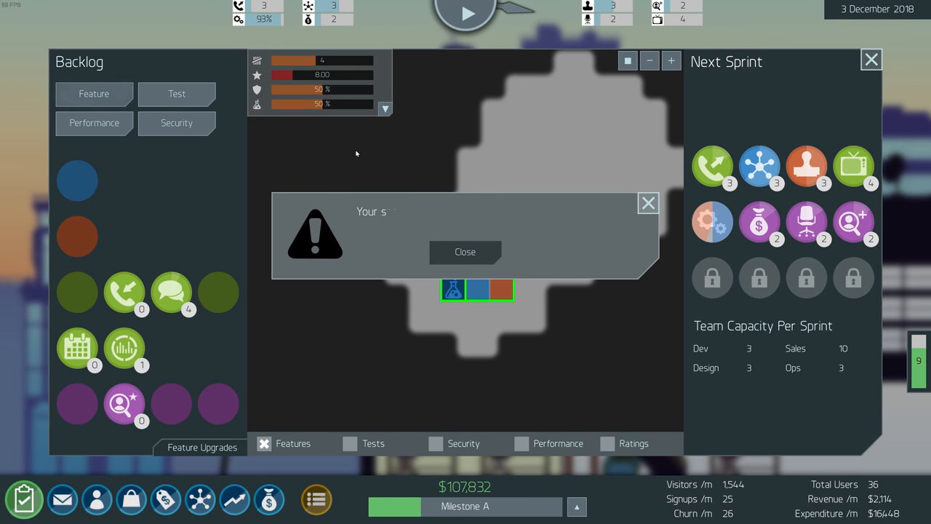
pyautogui.click(466, 252)
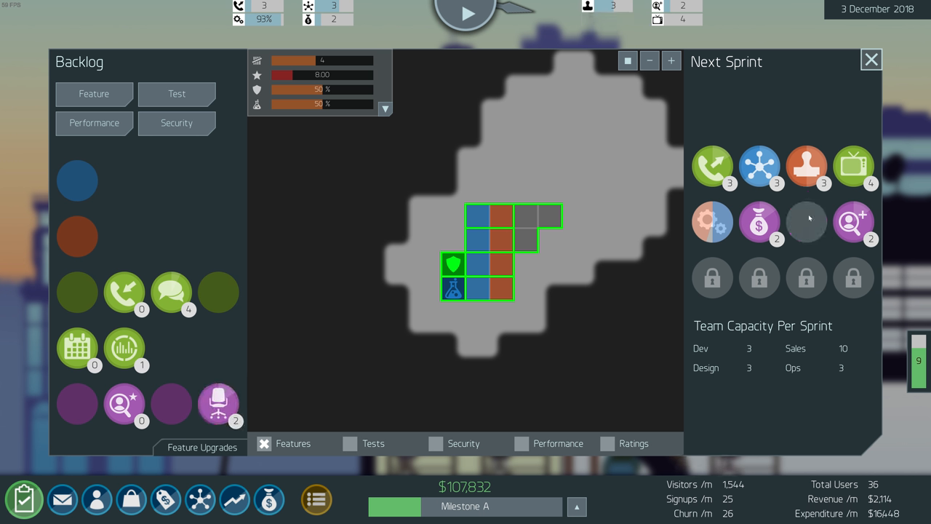
pyautogui.moveTo(821, 204)
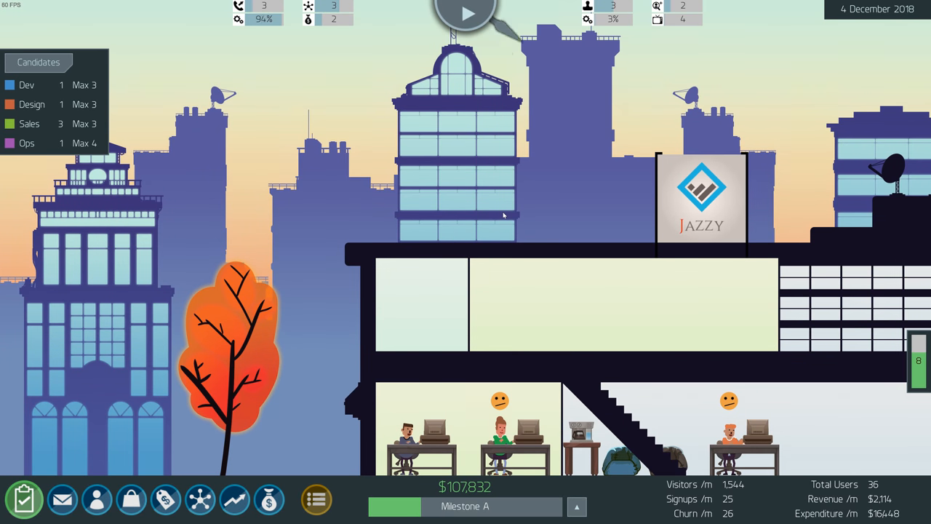
# Queue an extra upgrade for the next sprint and let sprints run to 17 December 2018
pyautogui.click(469, 15)
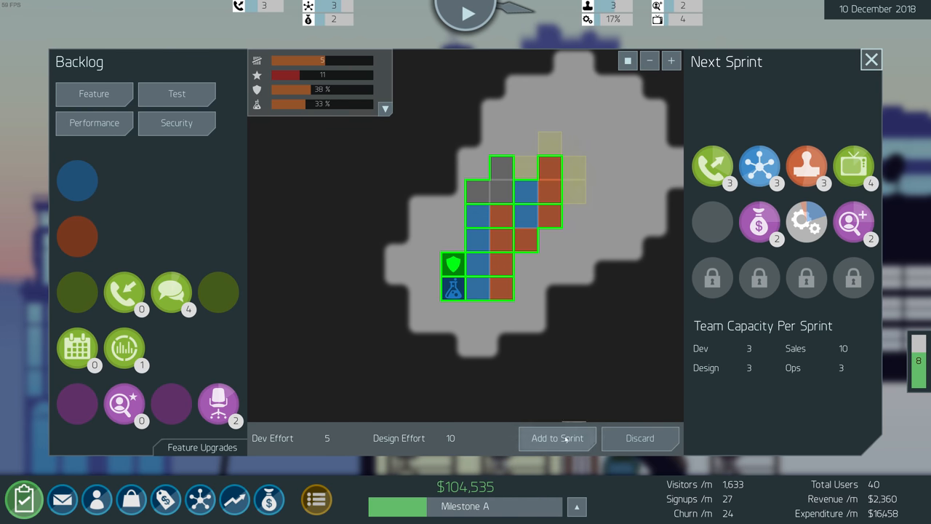
pyautogui.click(557, 439)
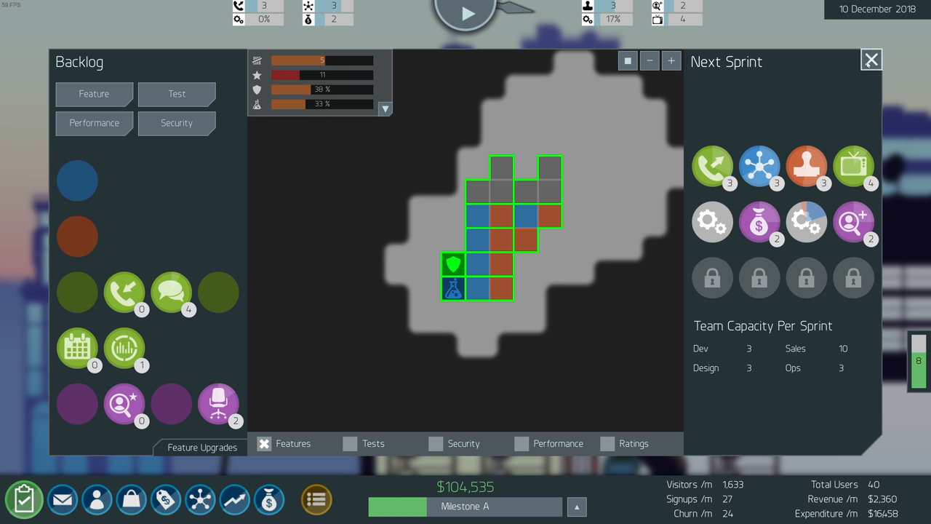
pyautogui.click(870, 58)
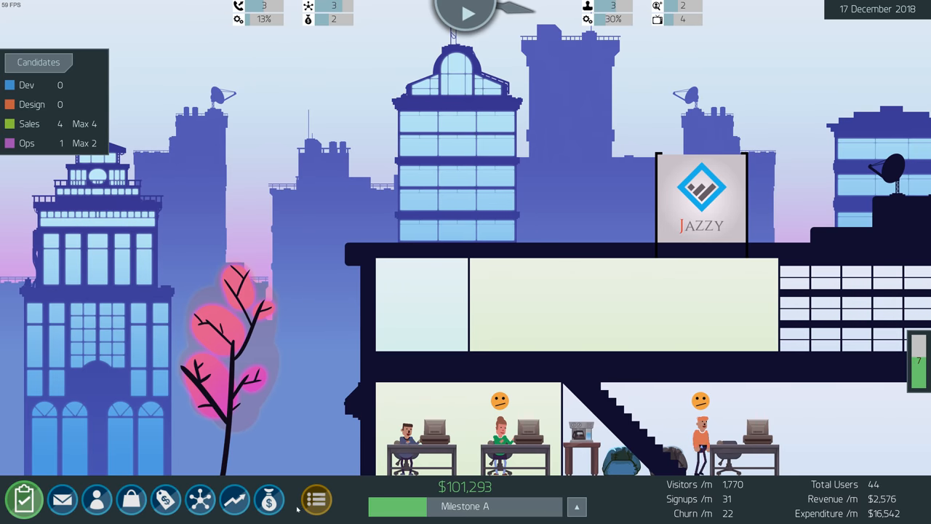
# Raise Cold Emails, TV Ads and Pictasia Ads to $2,000/m each, then show the employee list
pyautogui.click(165, 500)
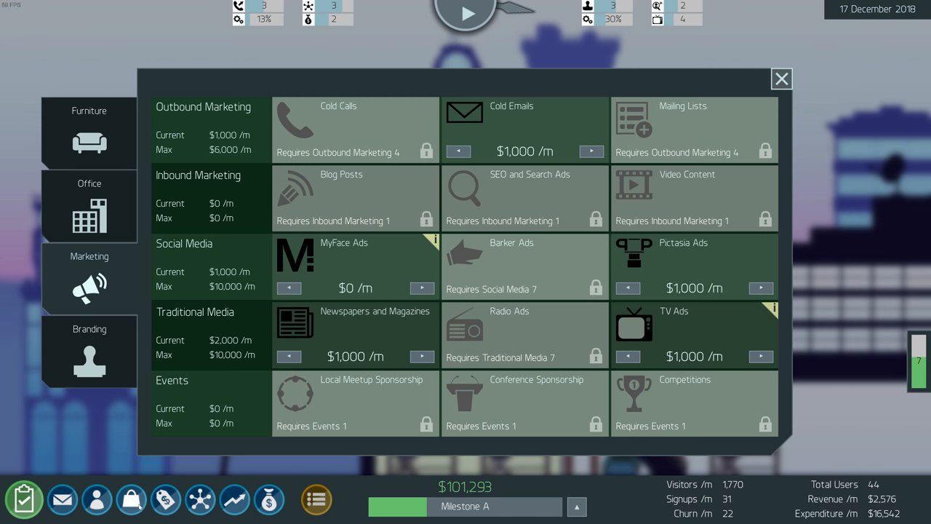
pyautogui.moveTo(387, 238)
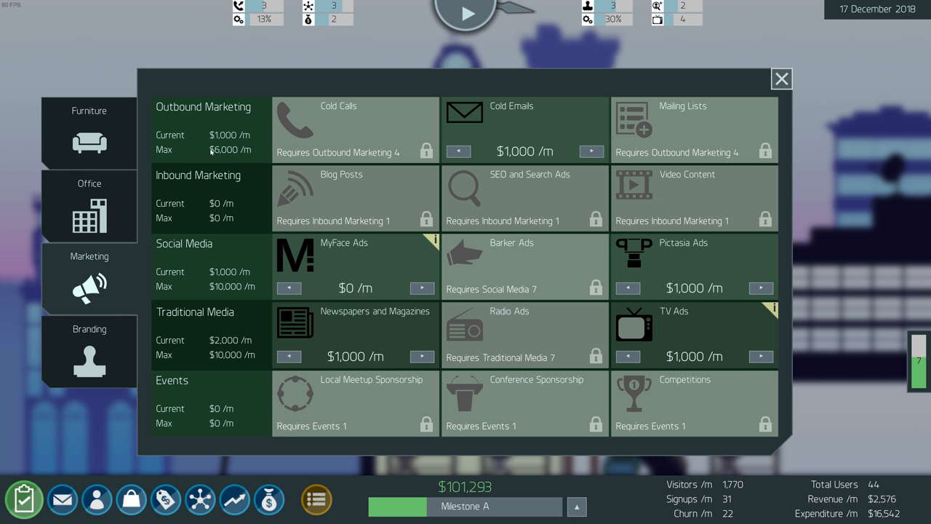
pyautogui.click(591, 151)
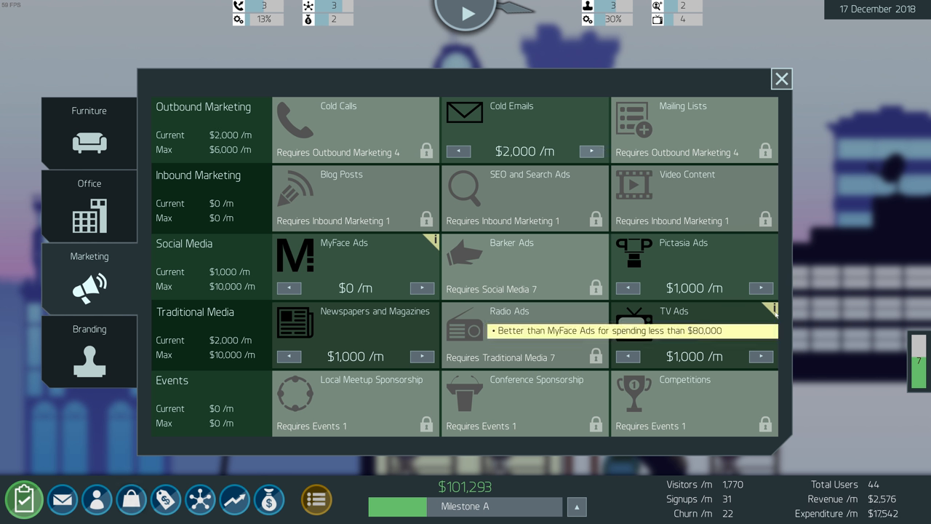
pyautogui.click(761, 356)
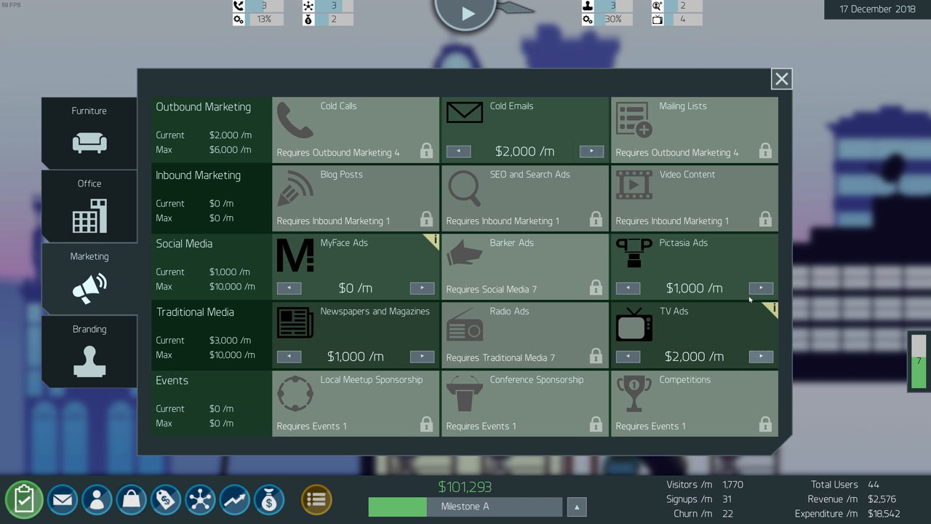
pyautogui.click(761, 288)
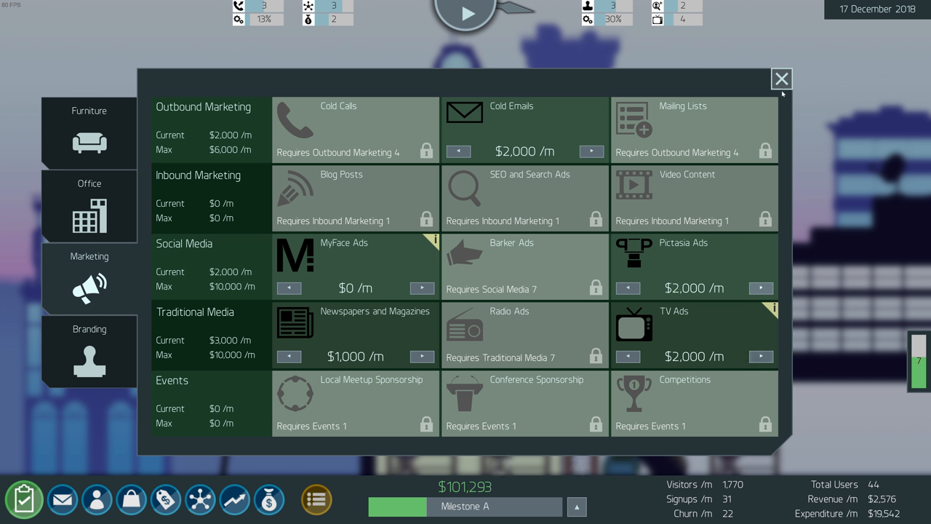
pyautogui.click(781, 79)
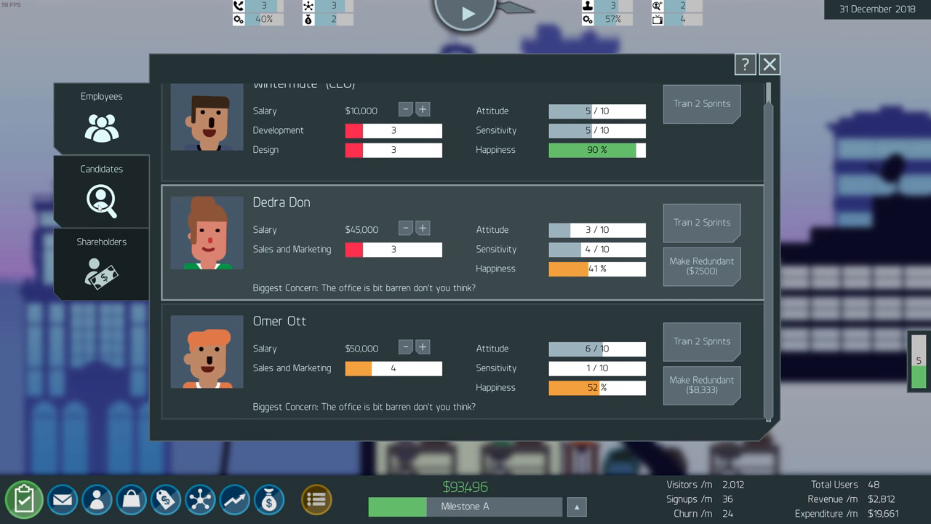
# Review employees, then hire developer Sharon Shorty at $60,000 from the candidates and close Staff
pyautogui.click(102, 192)
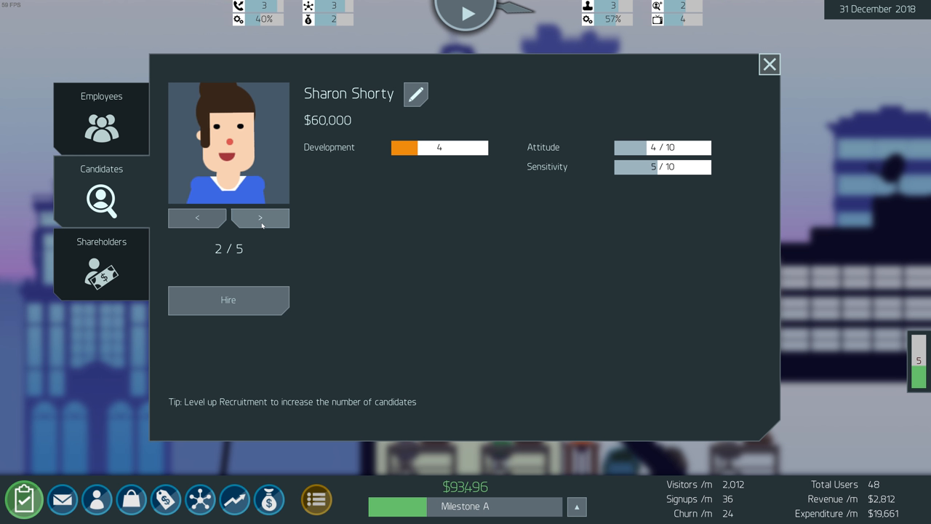
pyautogui.click(259, 218)
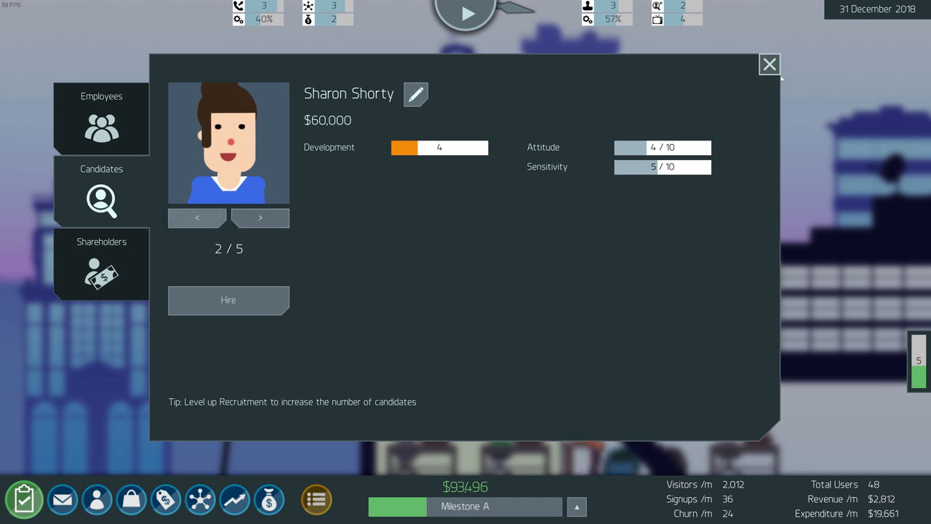
pyautogui.click(769, 64)
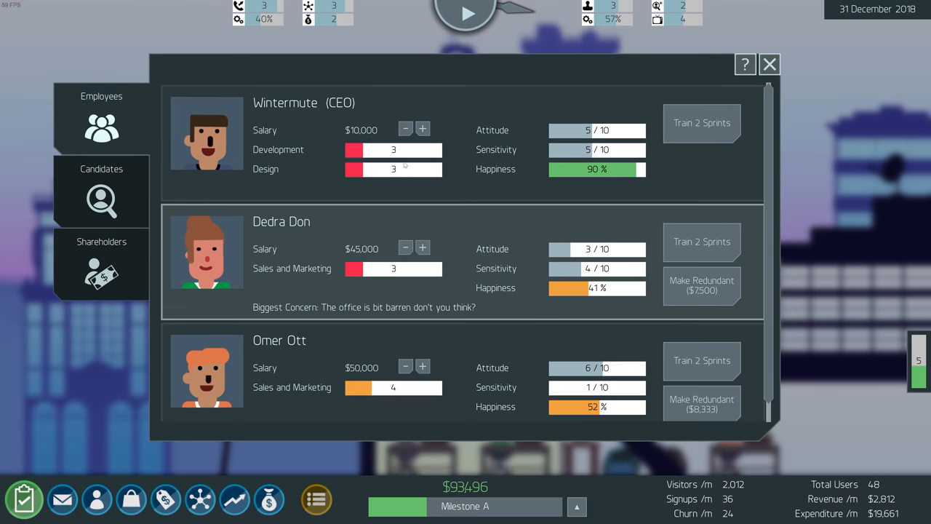
pyautogui.scroll(-3)
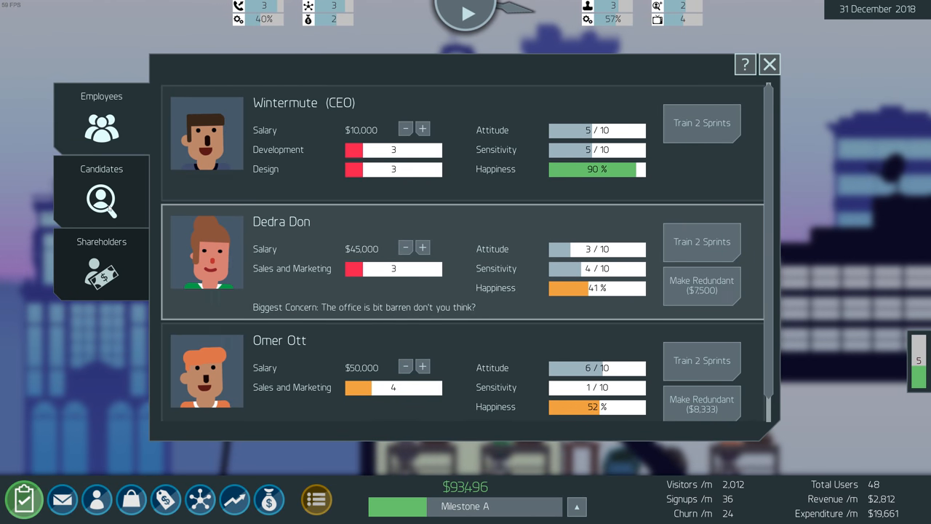
pyautogui.click(102, 192)
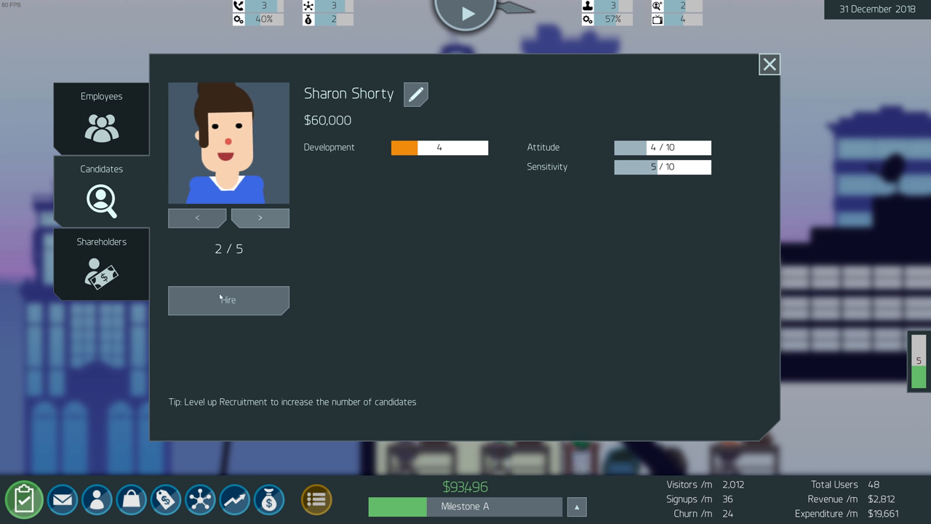
pyautogui.moveTo(280, 248)
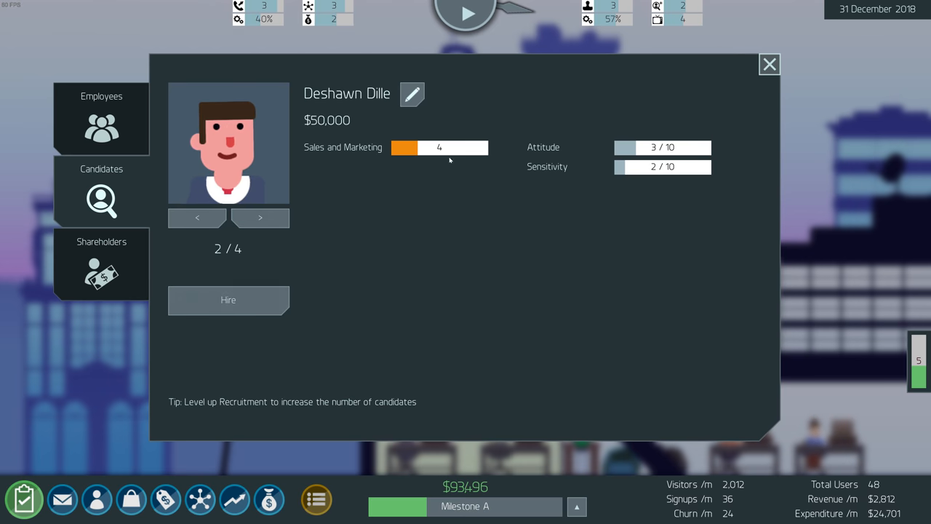
pyautogui.click(769, 64)
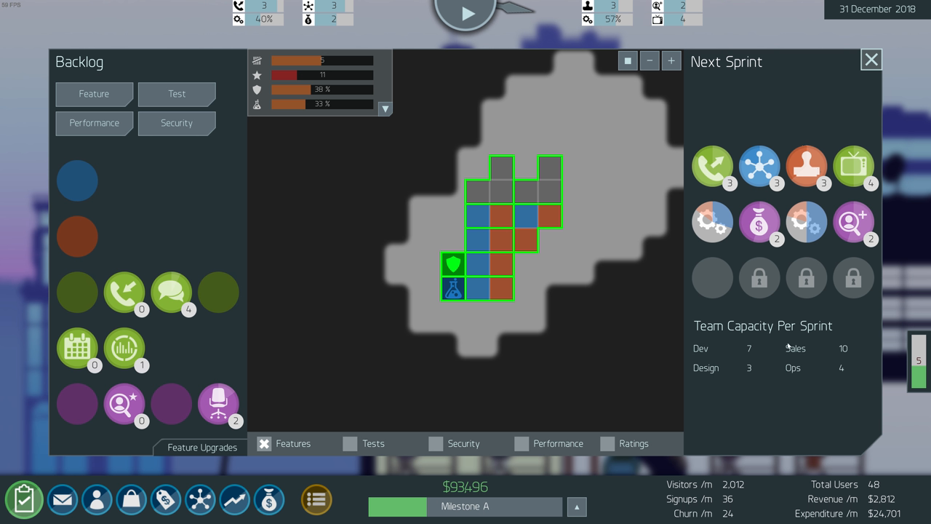
pyautogui.moveTo(824, 352)
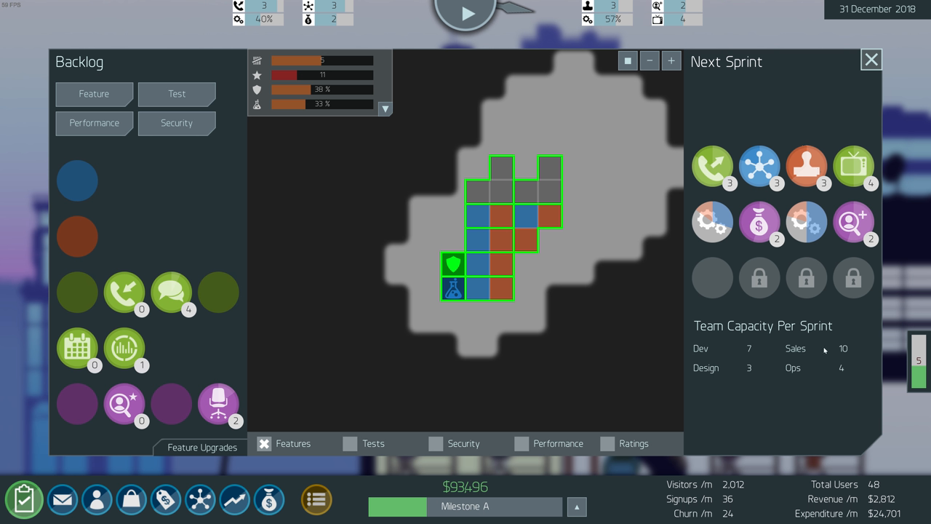
pyautogui.moveTo(751, 372)
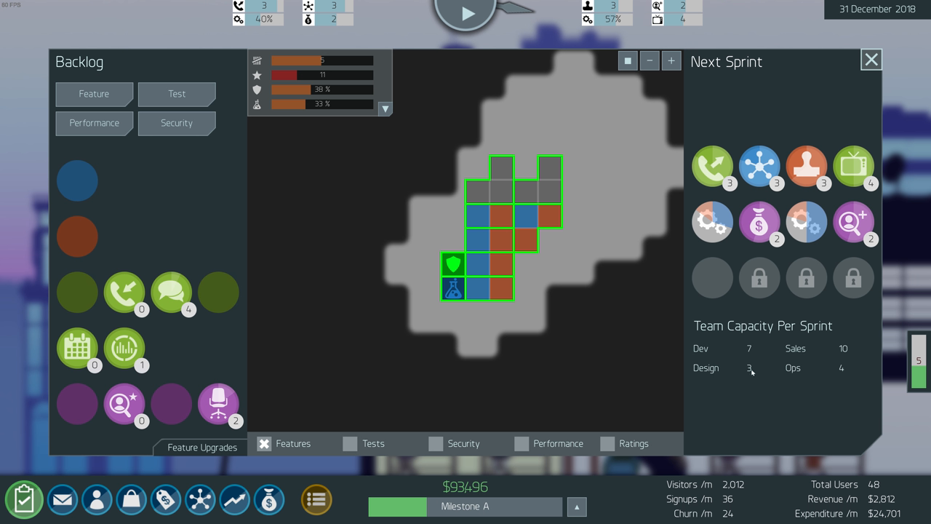
pyautogui.moveTo(750, 354)
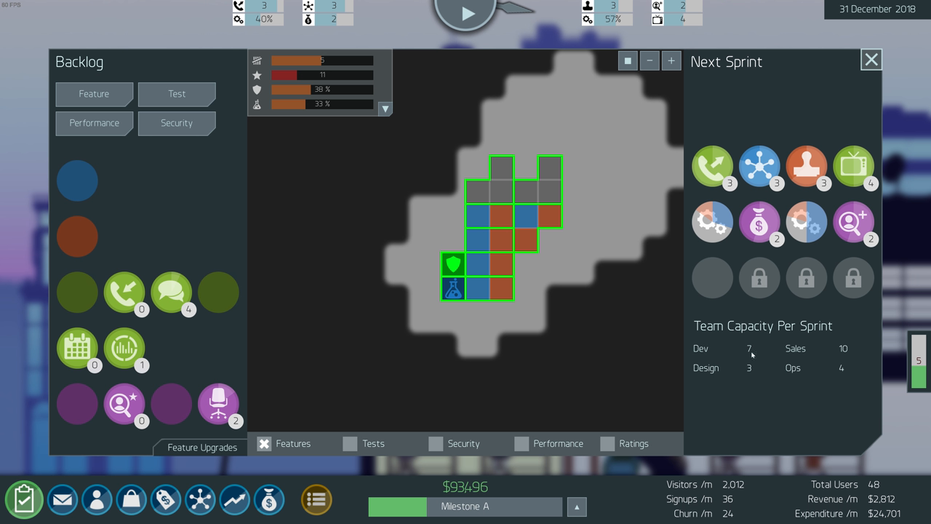
pyautogui.moveTo(748, 376)
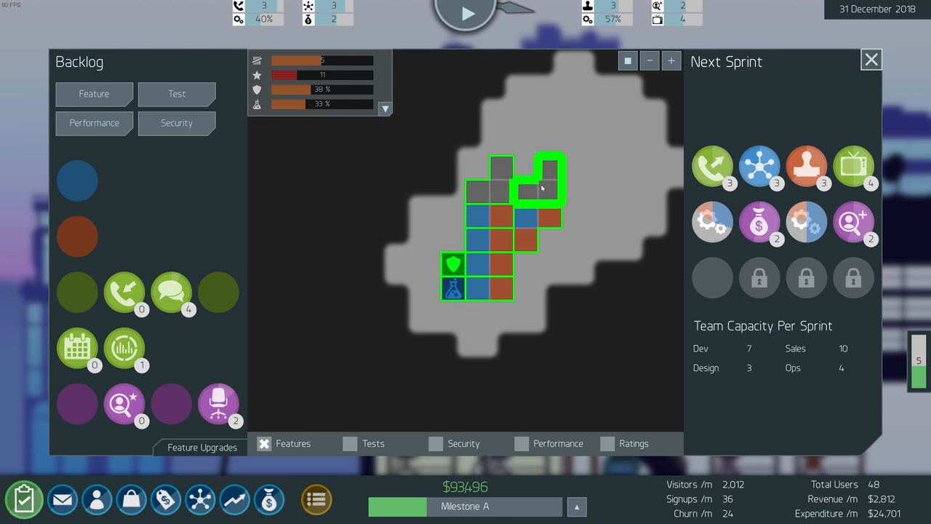
# Close the sprint planning board after checking team capacity Dev 7, Design 3, Sales 10, Ops 4
pyautogui.click(870, 59)
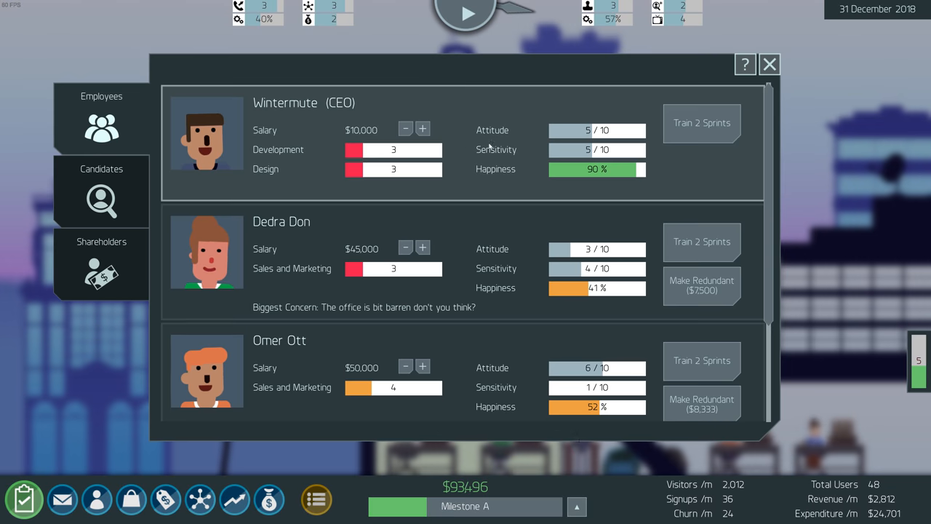
# Send CEO Wintermute on two-sprint training and let time run until Development reaches 4
pyautogui.click(701, 122)
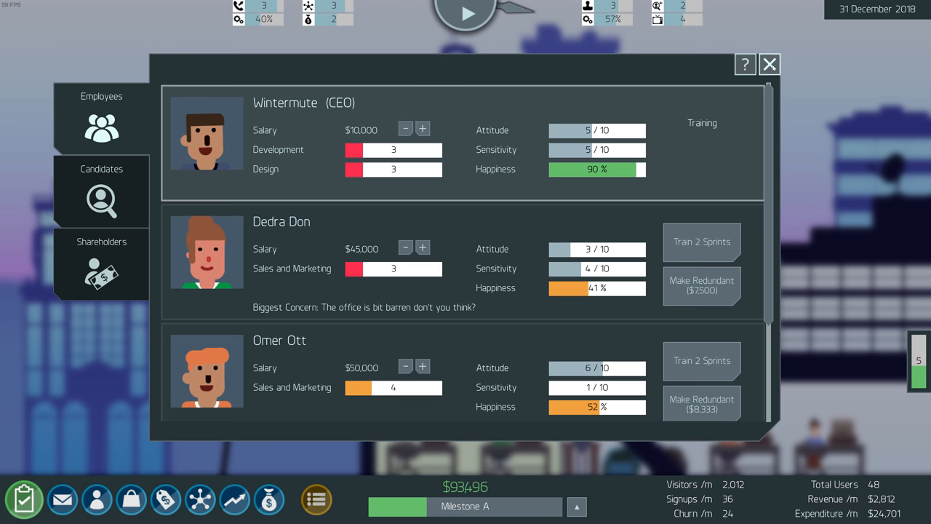
pyautogui.moveTo(474, 256)
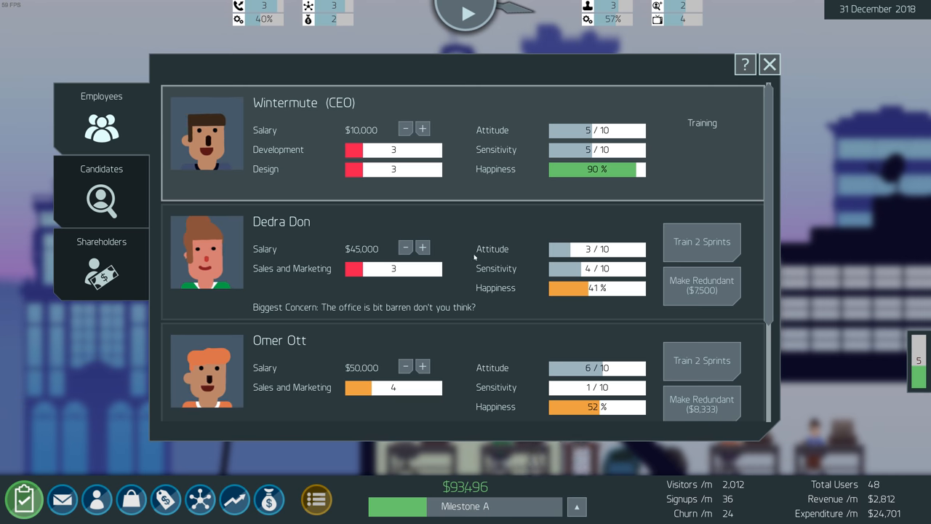
pyautogui.scroll(-3)
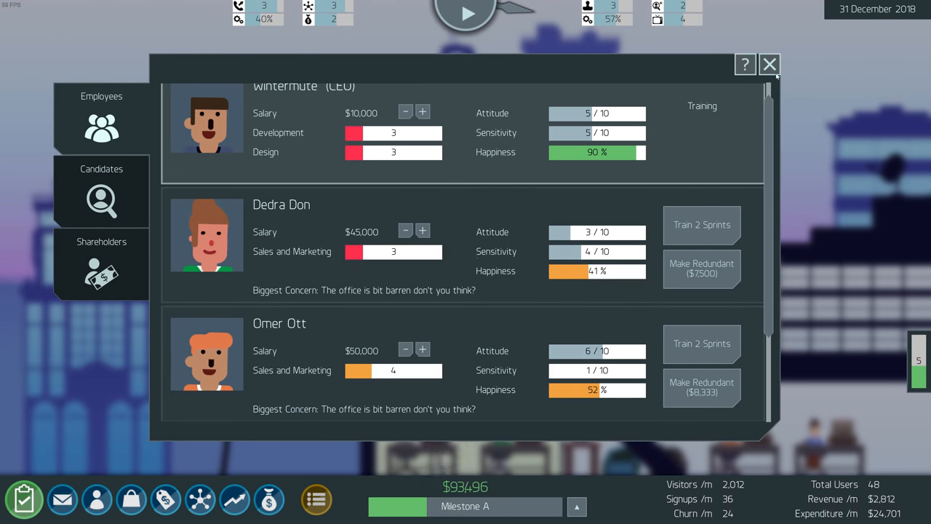
pyautogui.click(777, 64)
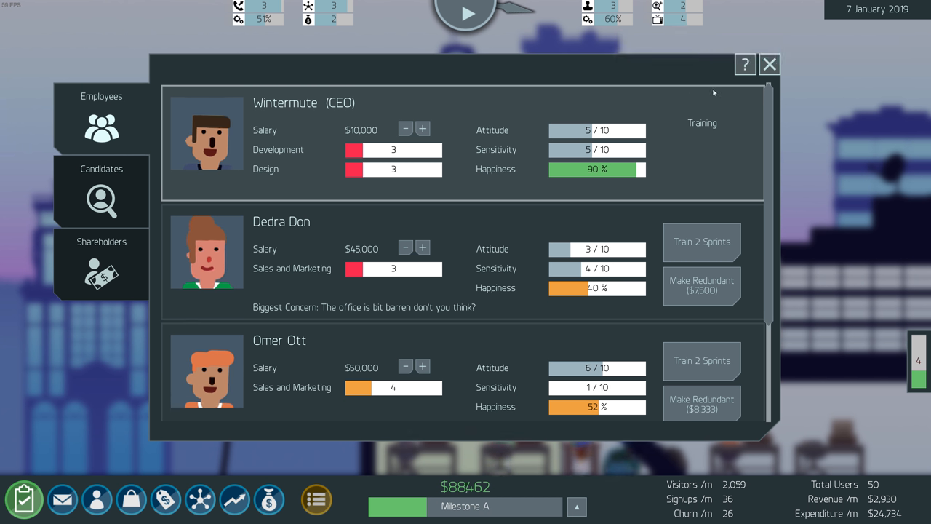
pyautogui.click(769, 64)
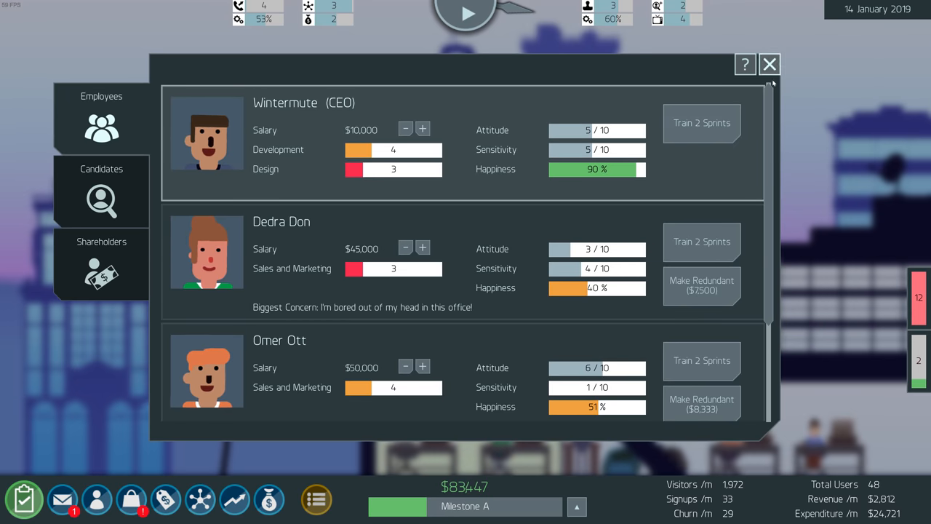
pyautogui.scroll(-3)
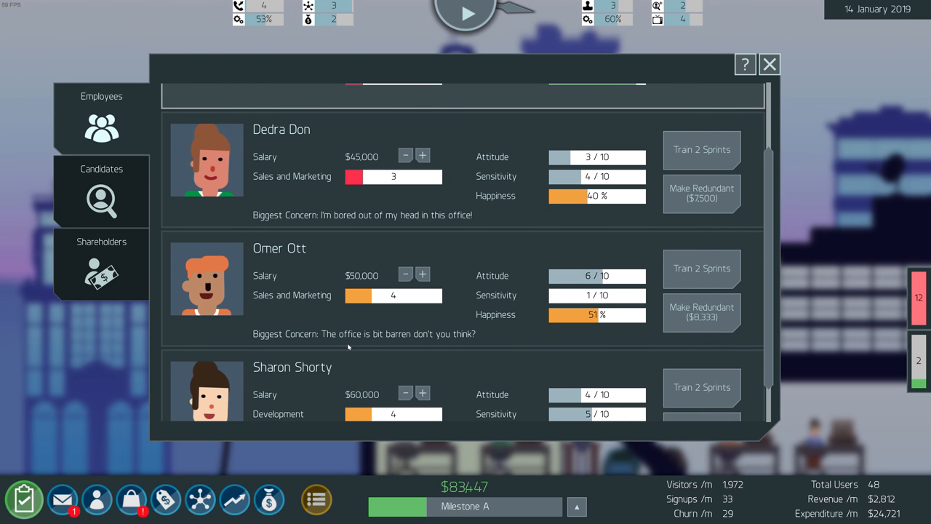
pyautogui.scroll(-3)
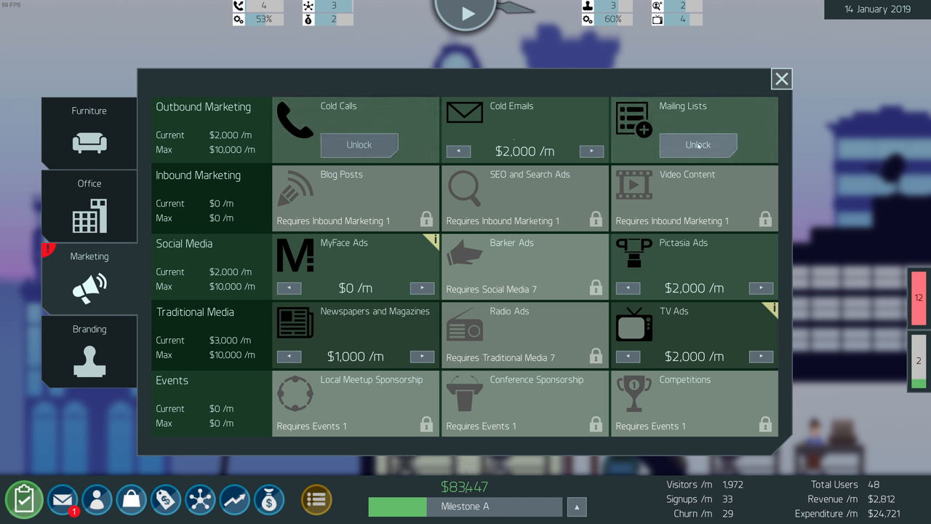
# Read the Best Seller Warns of Technology inbox message and close the inbox
pyautogui.click(698, 146)
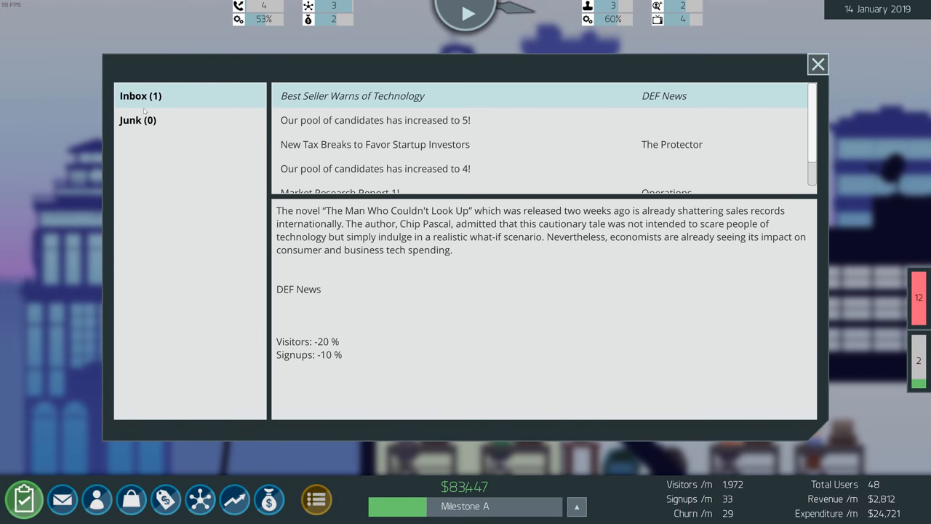
pyautogui.moveTo(332, 232)
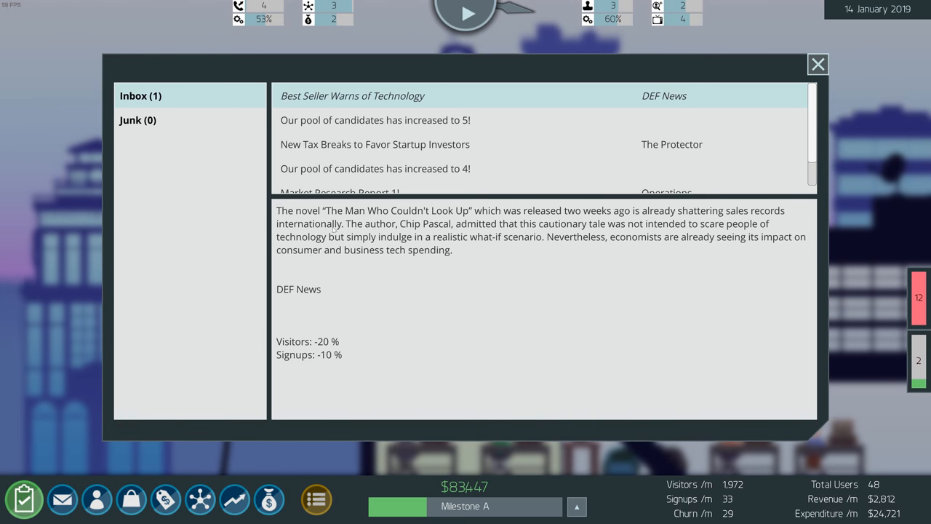
pyautogui.moveTo(841, 85)
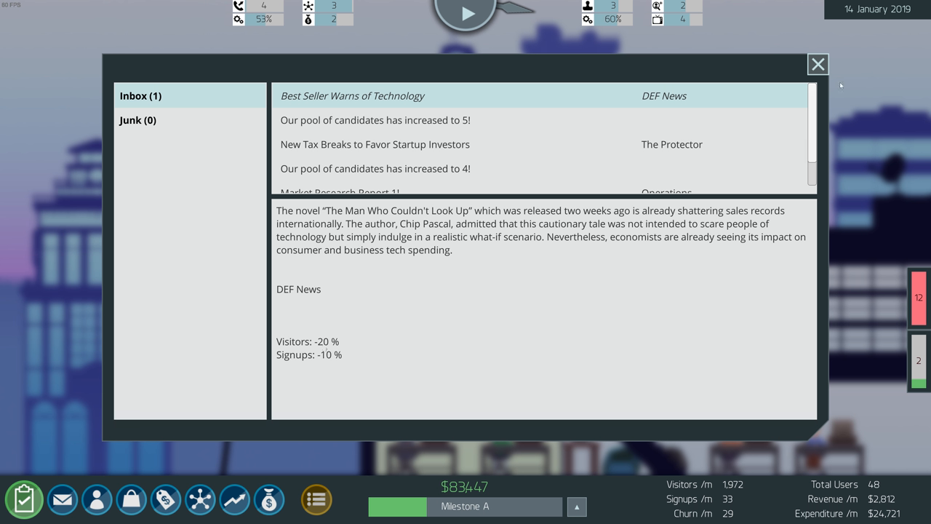
pyautogui.click(818, 64)
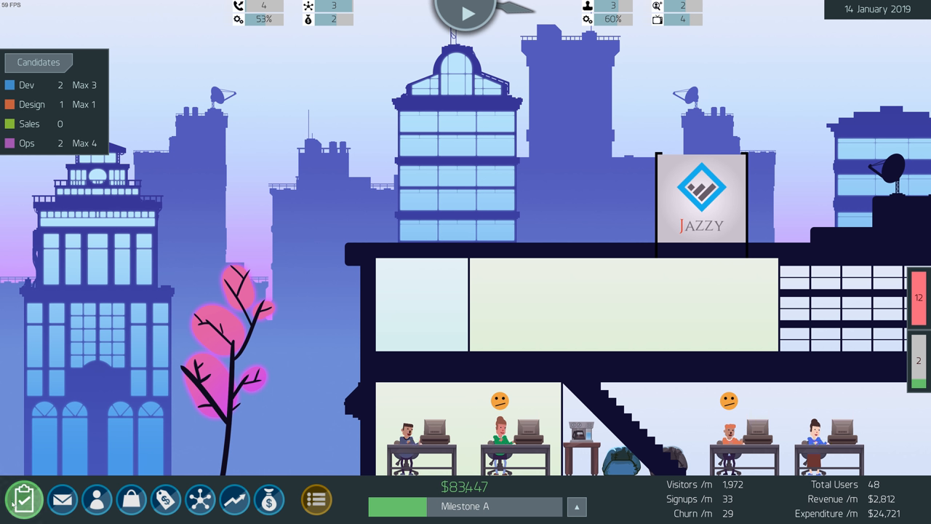
pyautogui.click(28, 495)
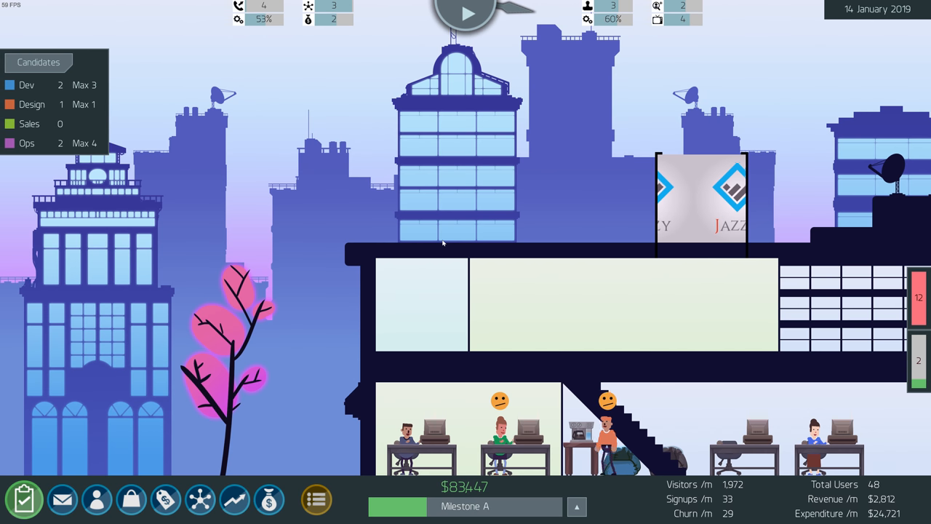
pyautogui.click(99, 500)
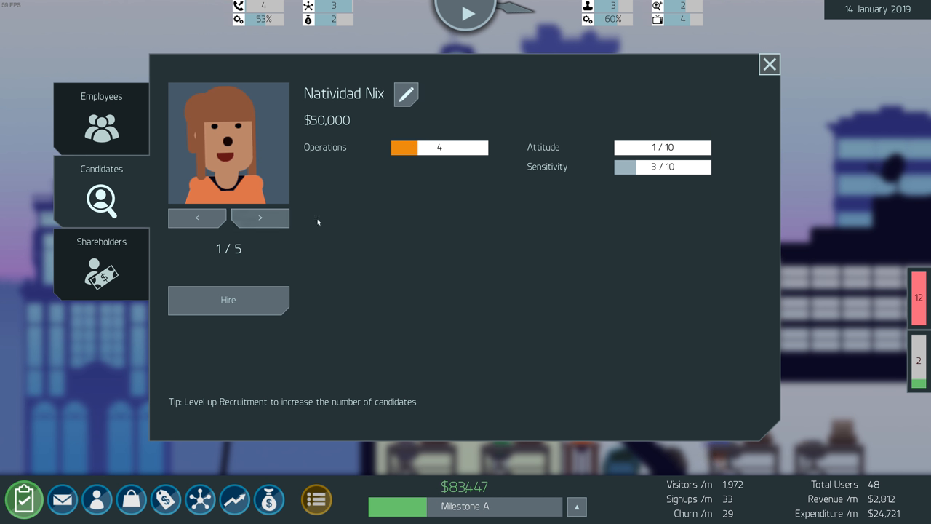
pyautogui.click(259, 218)
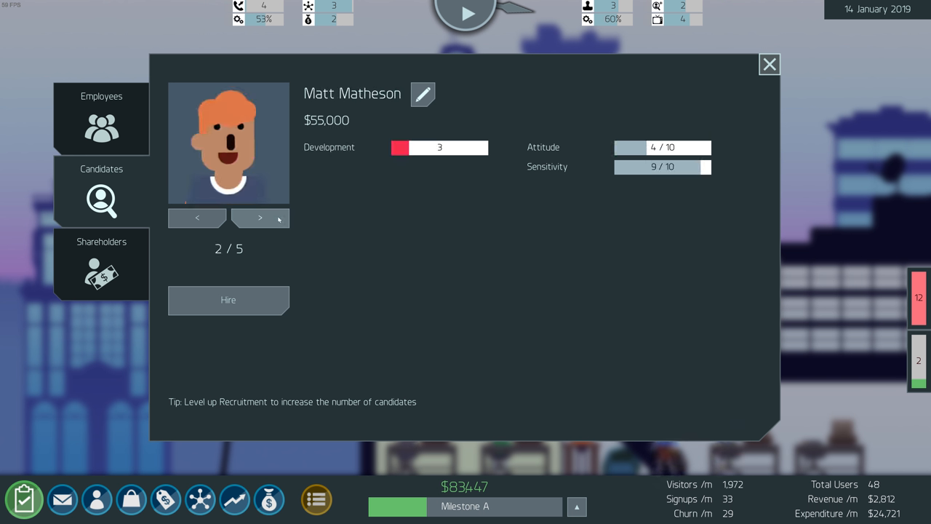
pyautogui.click(259, 218)
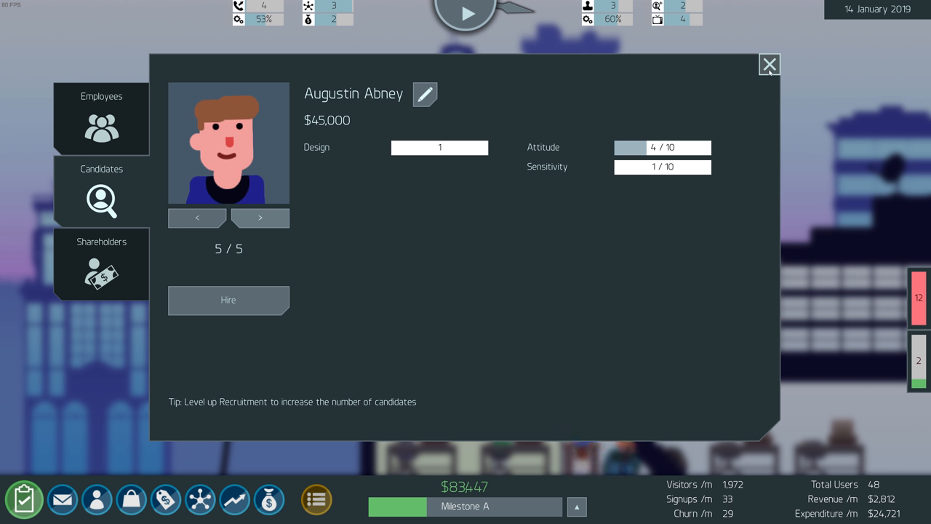
pyautogui.click(770, 64)
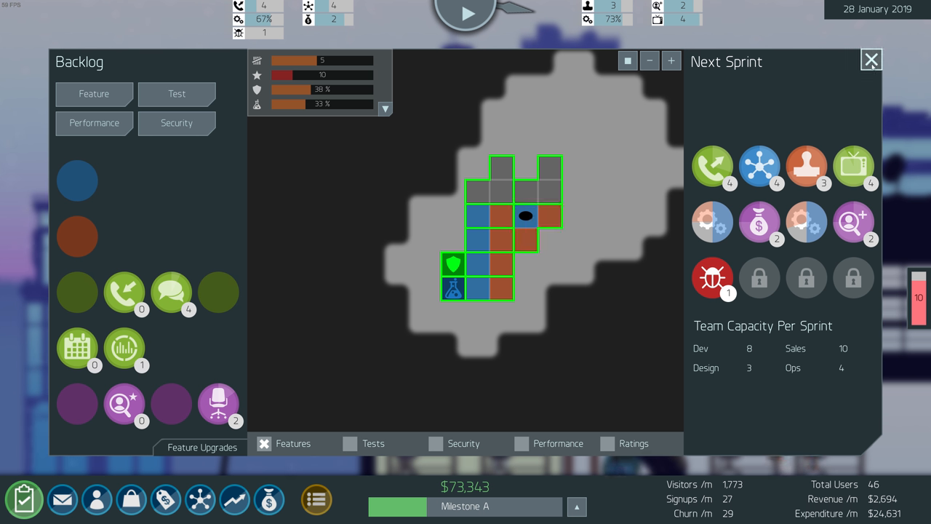
# Close the sprint board after reviewing the next sprint's bug-fix task
pyautogui.click(867, 60)
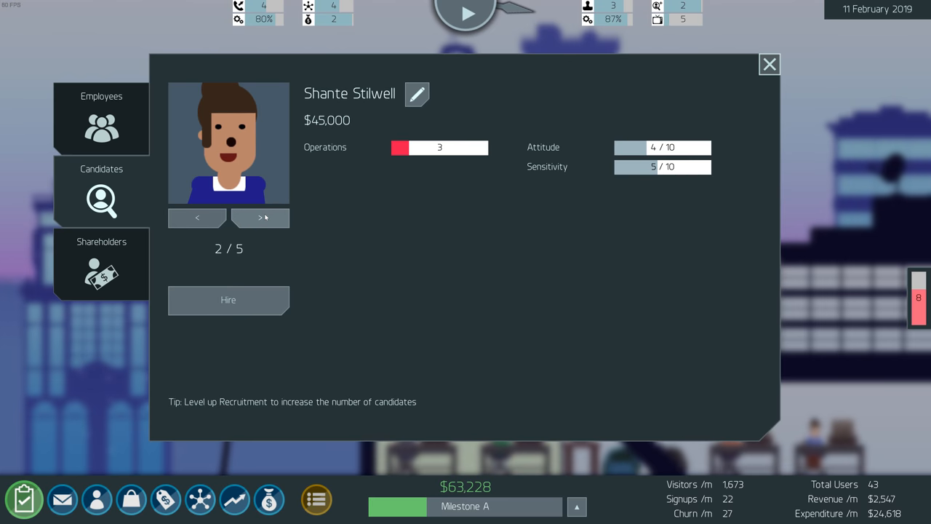
pyautogui.click(259, 218)
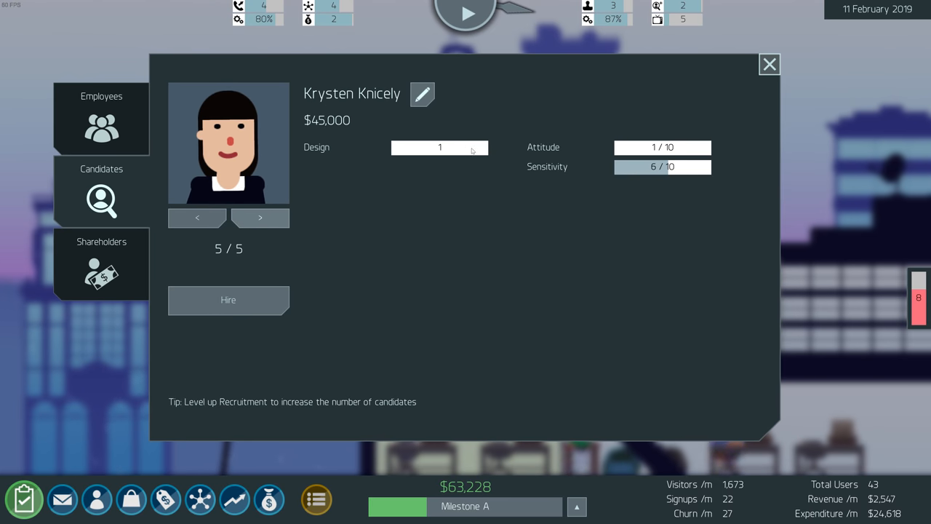
pyautogui.moveTo(677, 182)
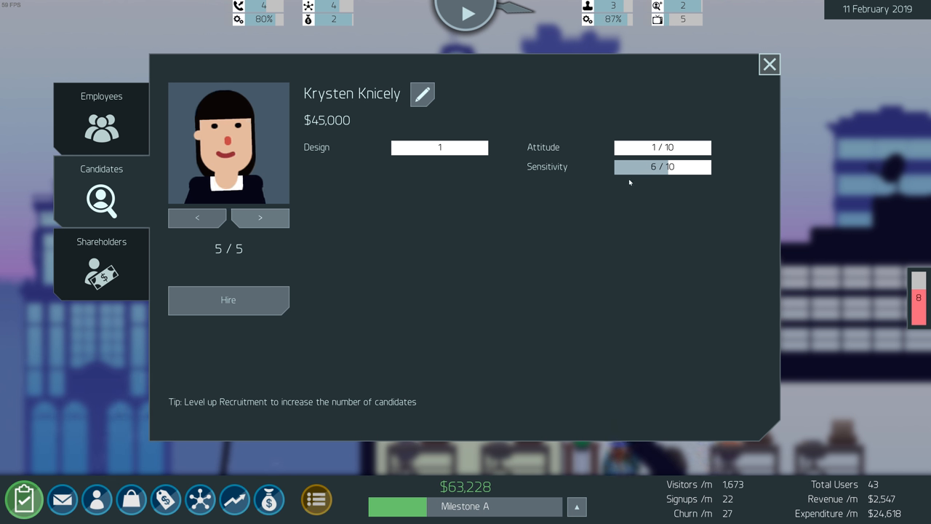
pyautogui.moveTo(769, 64)
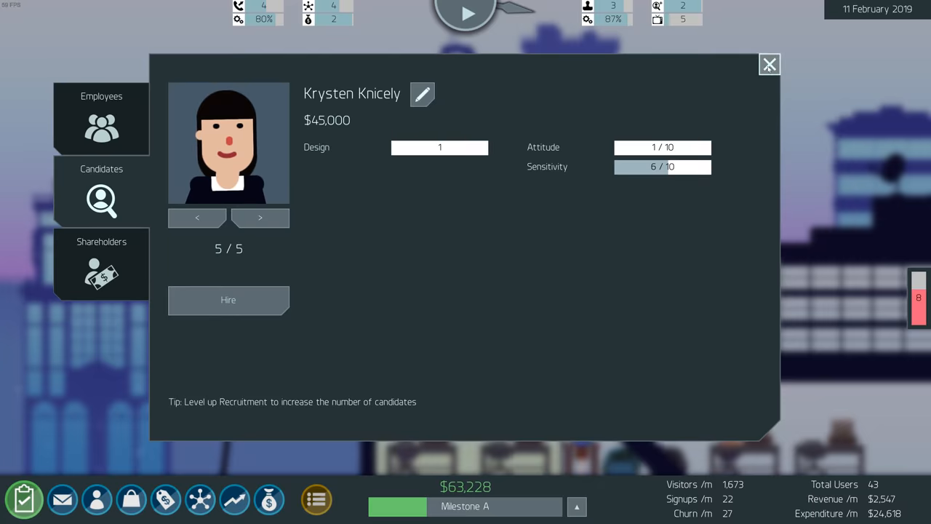
pyautogui.click(769, 64)
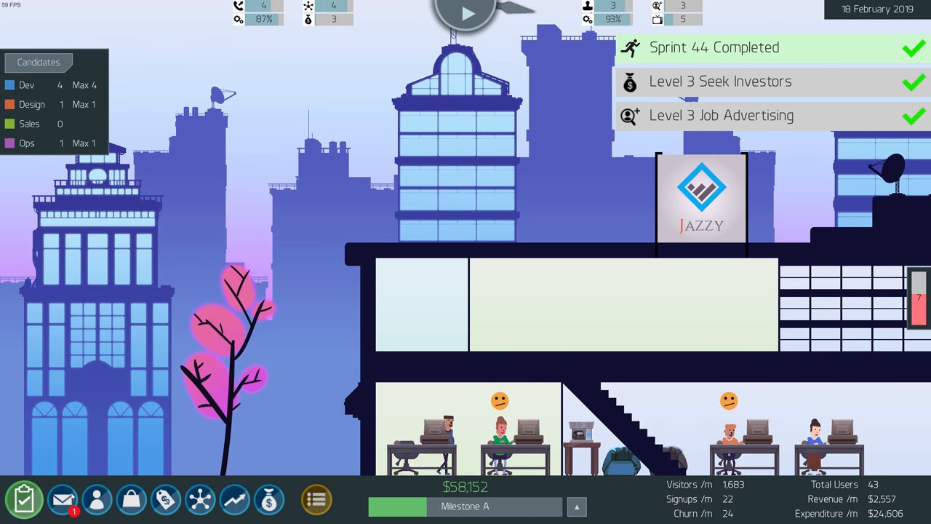
pyautogui.click(64, 499)
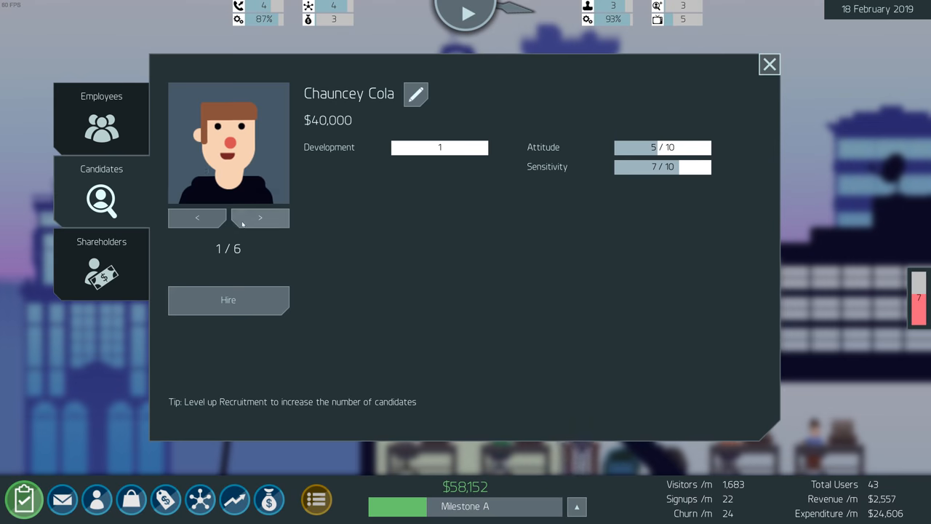
pyautogui.click(259, 218)
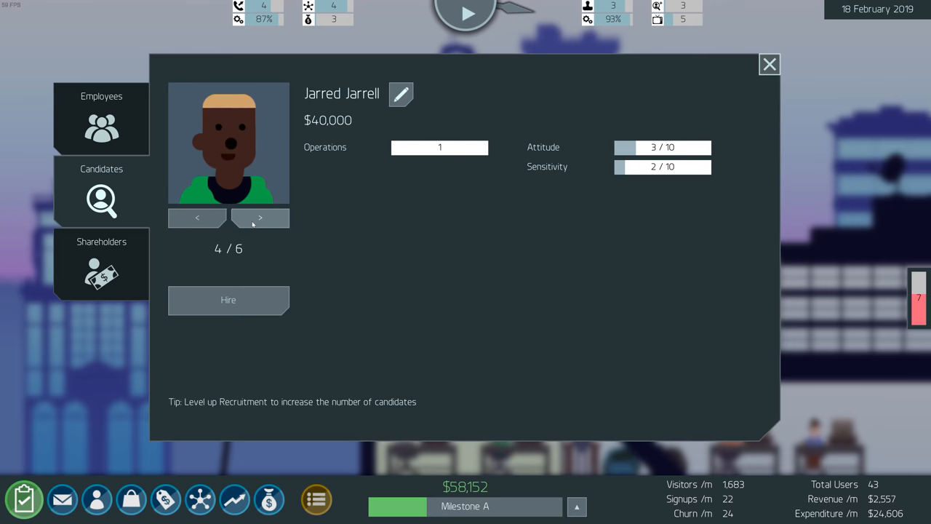
pyautogui.click(259, 218)
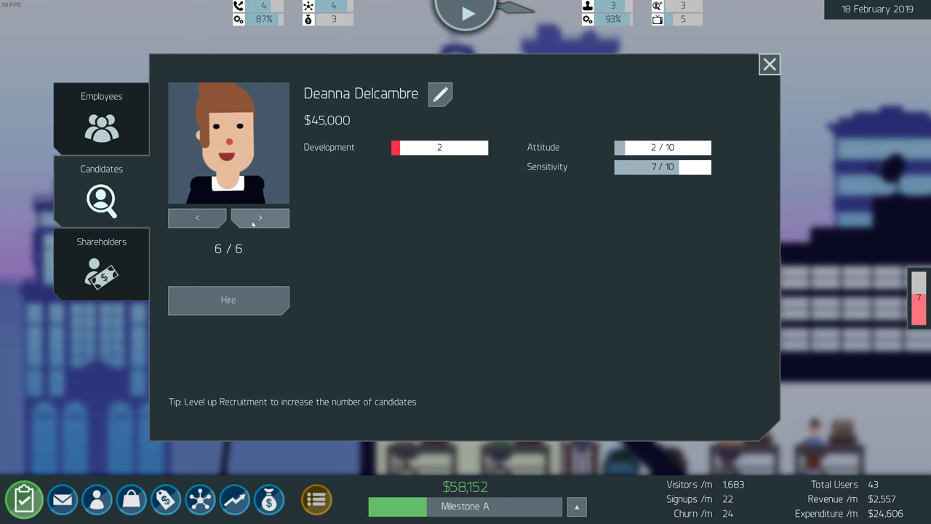
pyautogui.click(771, 64)
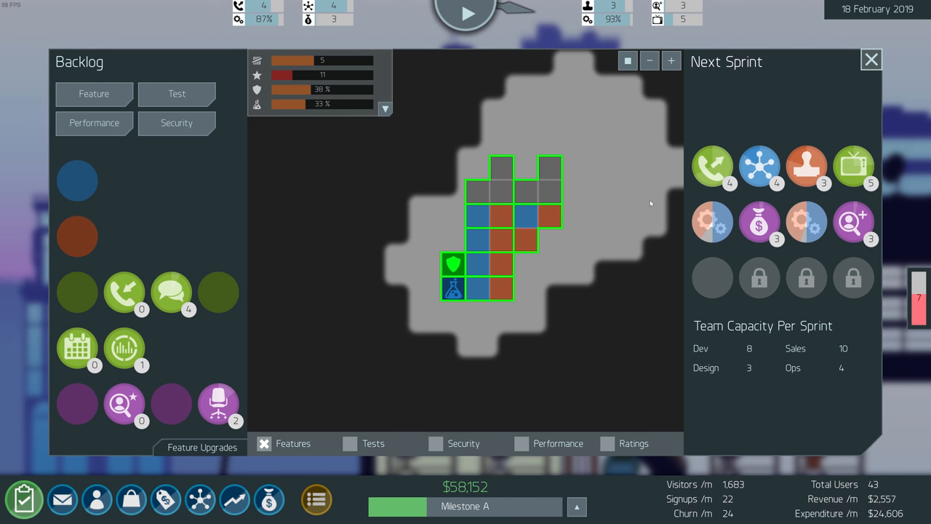
pyautogui.moveTo(128, 373)
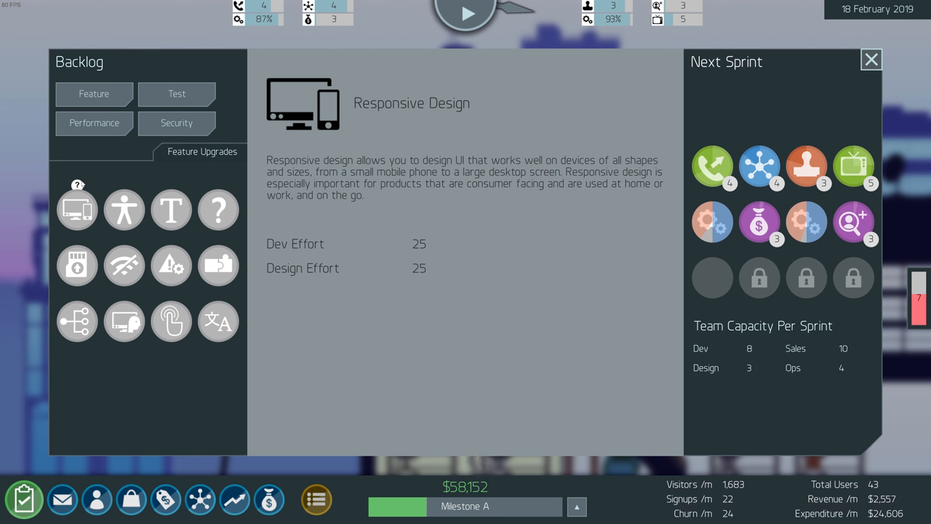
# Compare Gestures and Localization upgrade efforts, queue Gestures in the next sprint and close the planner
pyautogui.click(124, 210)
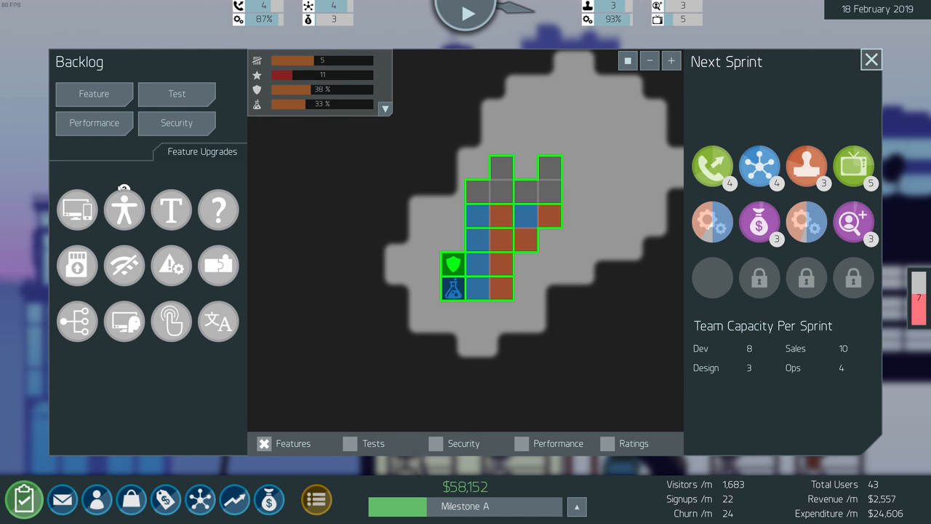
pyautogui.click(124, 209)
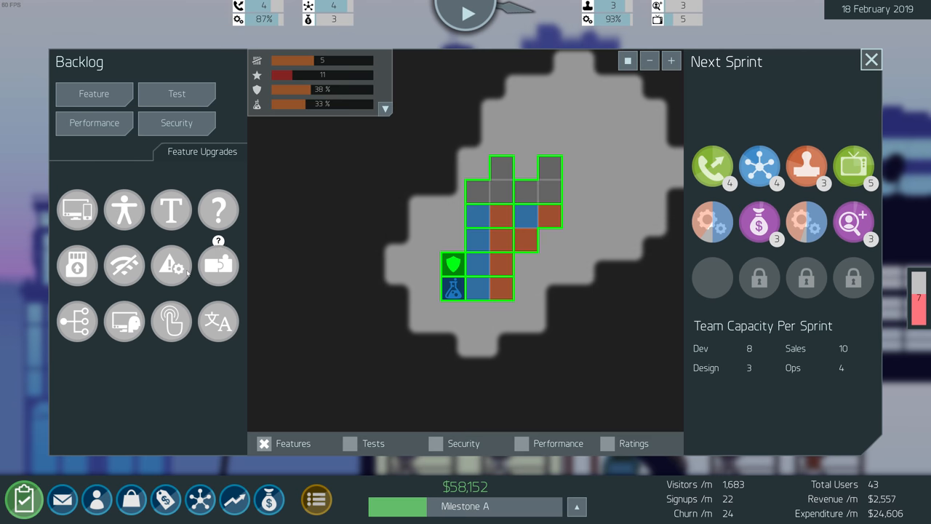
pyautogui.click(172, 265)
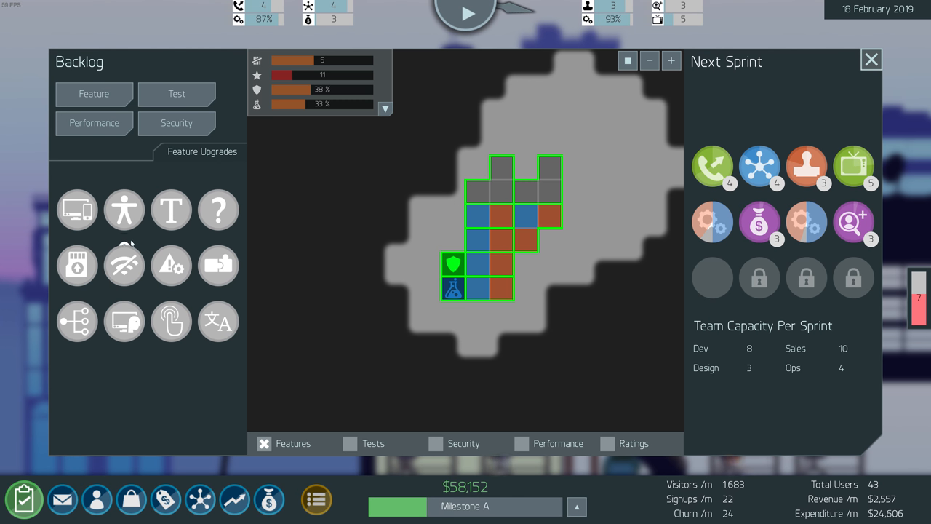
pyautogui.moveTo(76, 259)
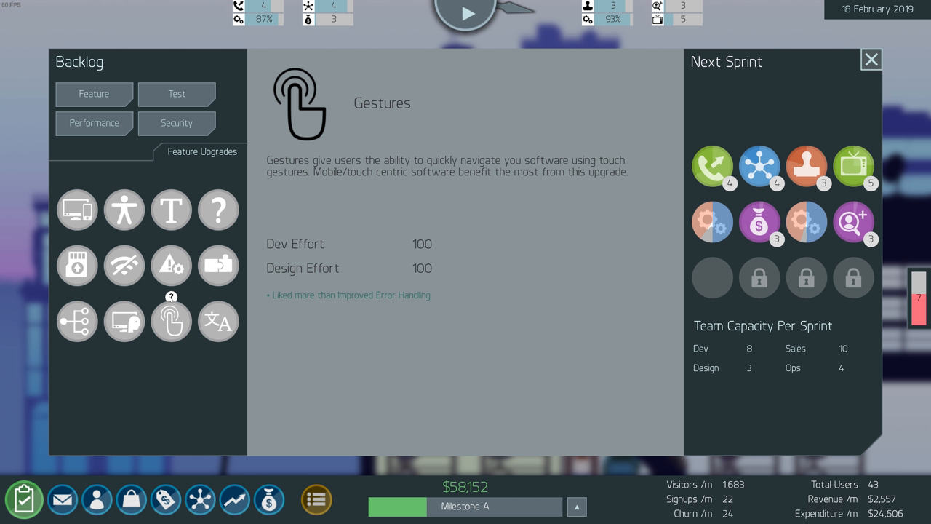
pyautogui.click(218, 322)
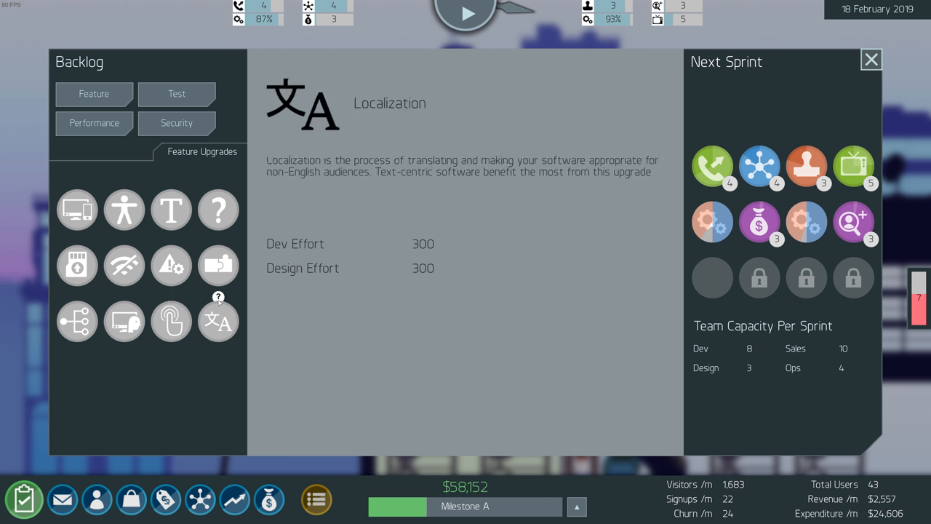
pyautogui.click(172, 322)
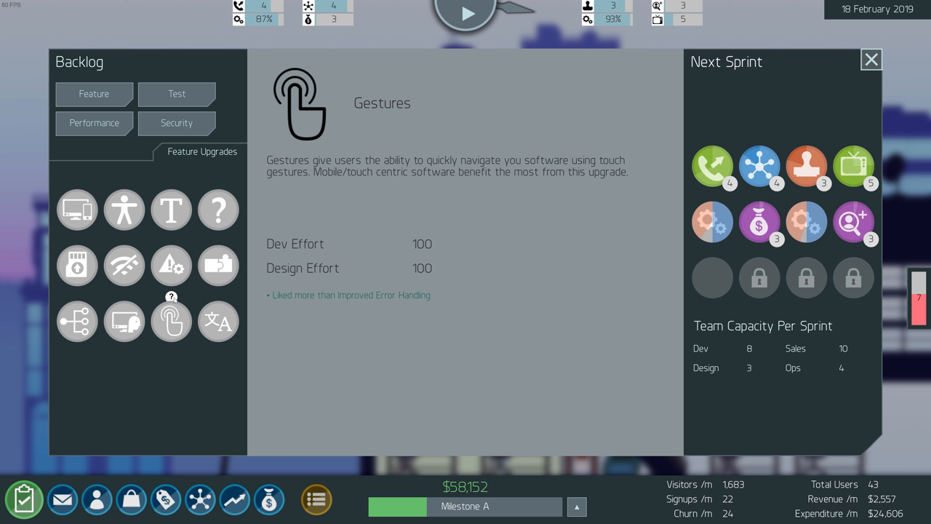
pyautogui.click(172, 322)
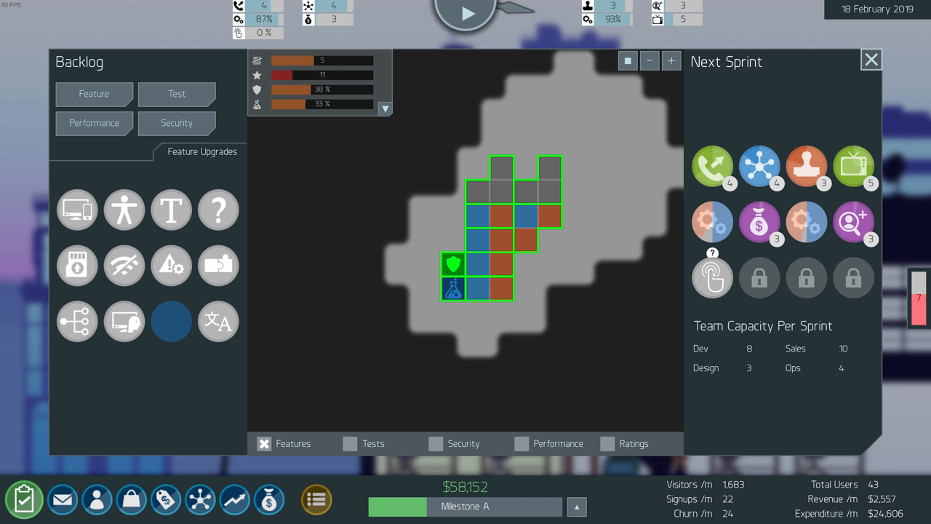
pyautogui.click(868, 59)
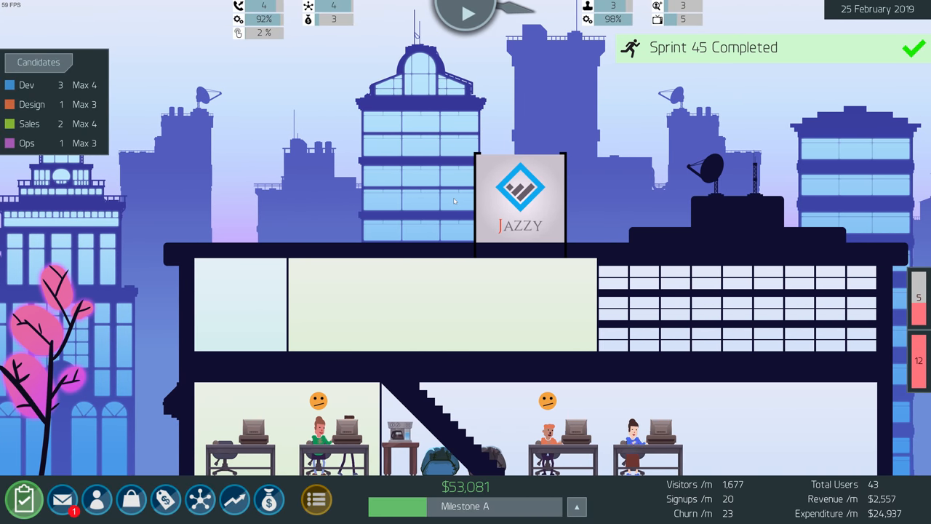
# Read the giant-squid infrastructure-cost news, then begin an investment pitch to Treena Thelen
pyautogui.click(63, 499)
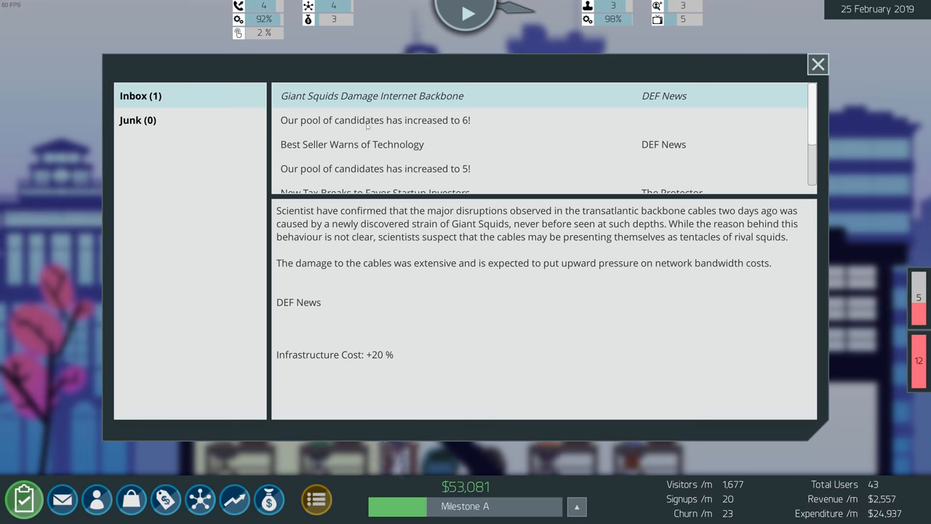
pyautogui.click(818, 64)
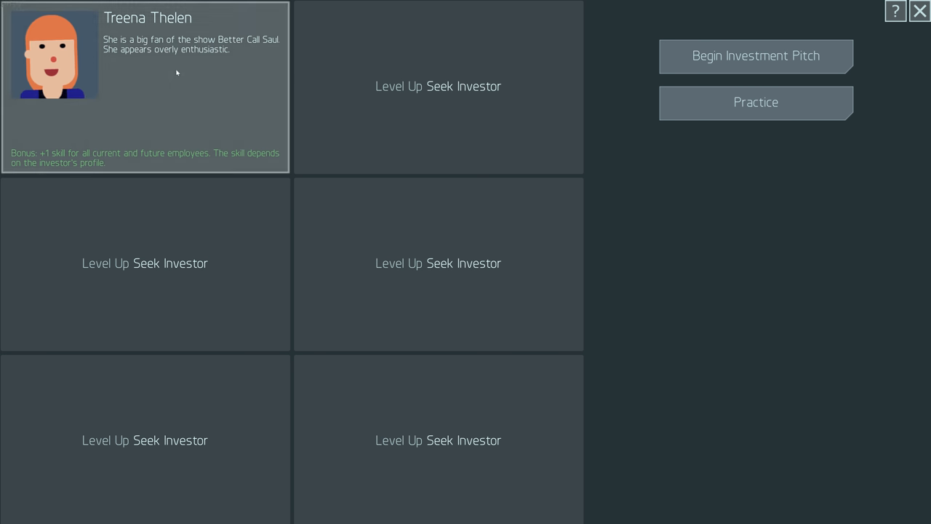
pyautogui.moveTo(232, 52)
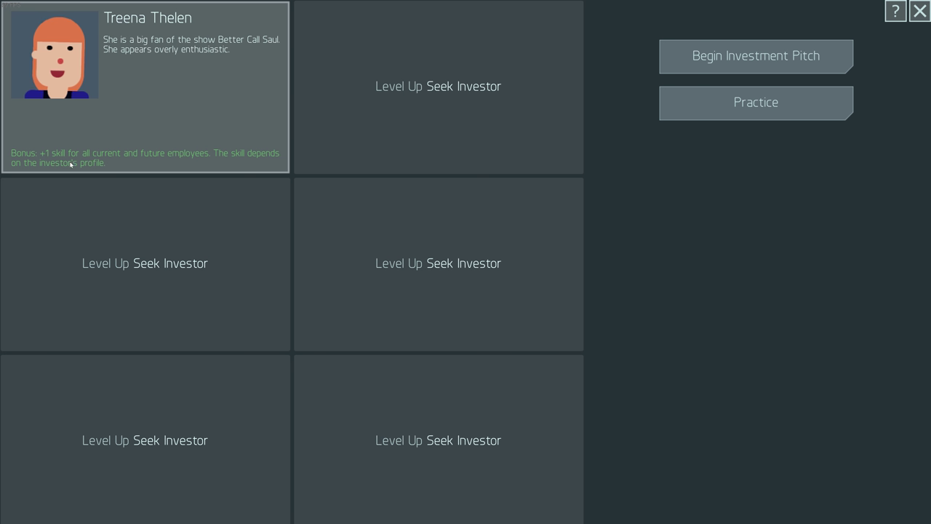
pyautogui.click(755, 55)
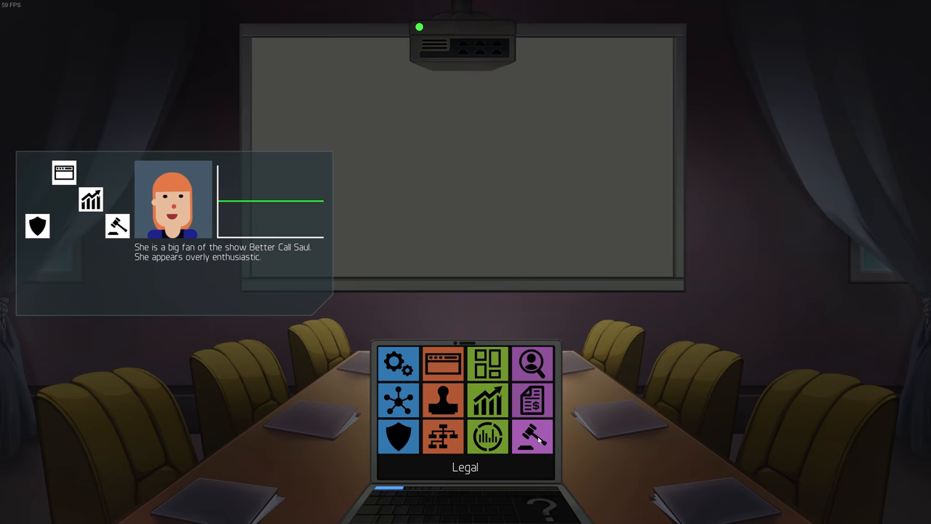
# Present legal, interface design and growth topics, then accept the $147,000 offer for 19%
pyautogui.click(537, 436)
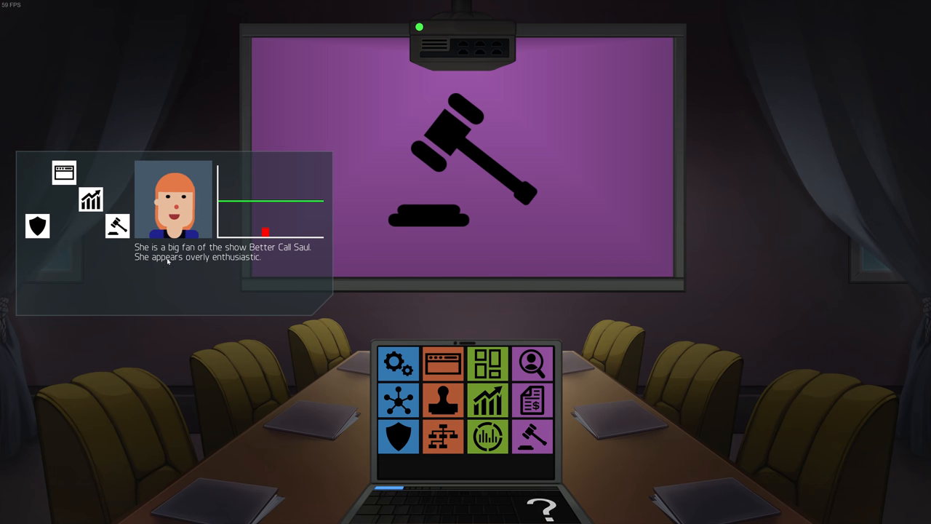
pyautogui.moveTo(120, 267)
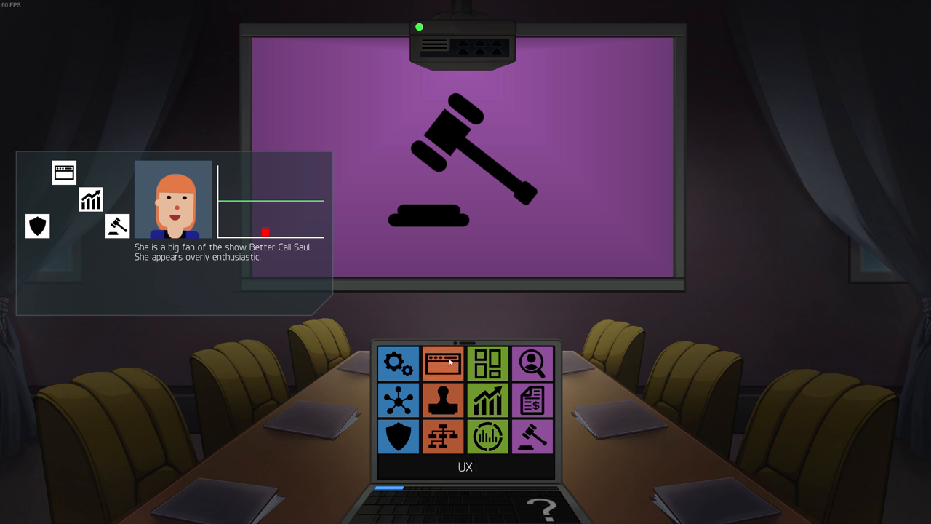
pyautogui.click(445, 363)
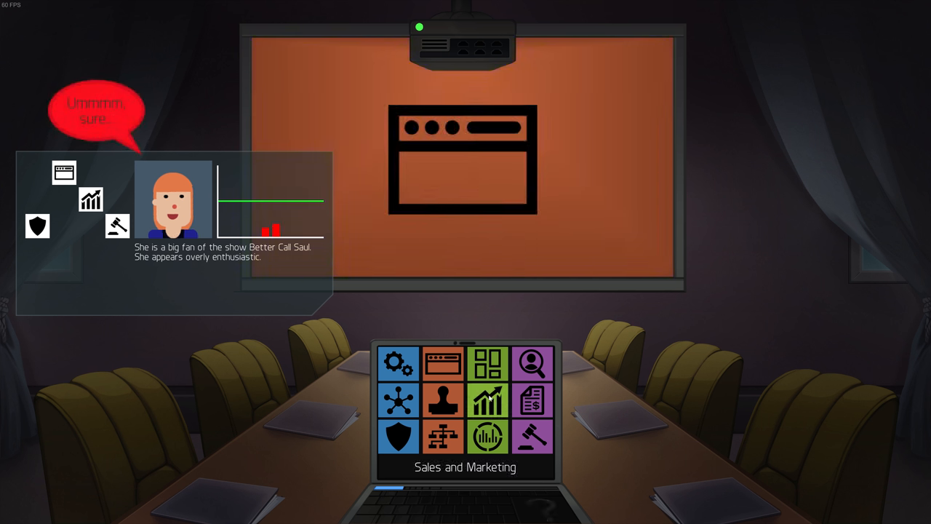
pyautogui.click(488, 398)
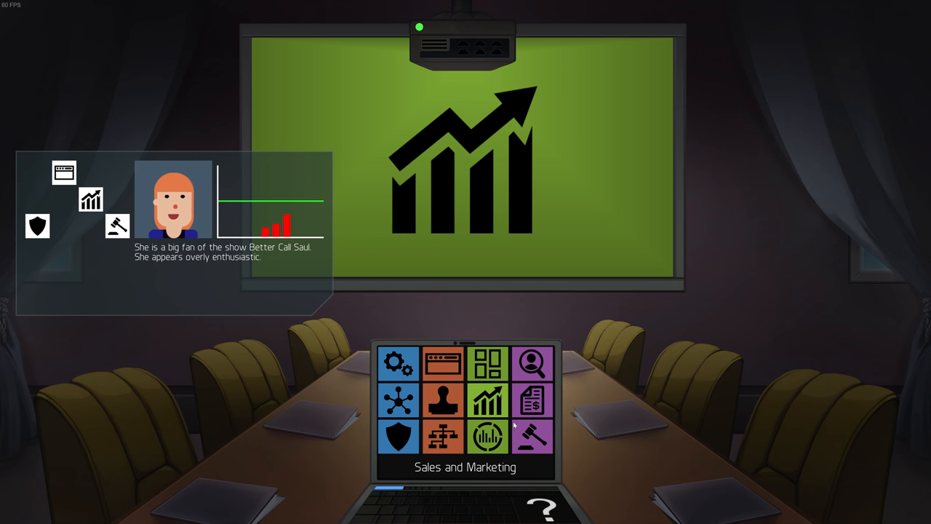
pyautogui.click(535, 439)
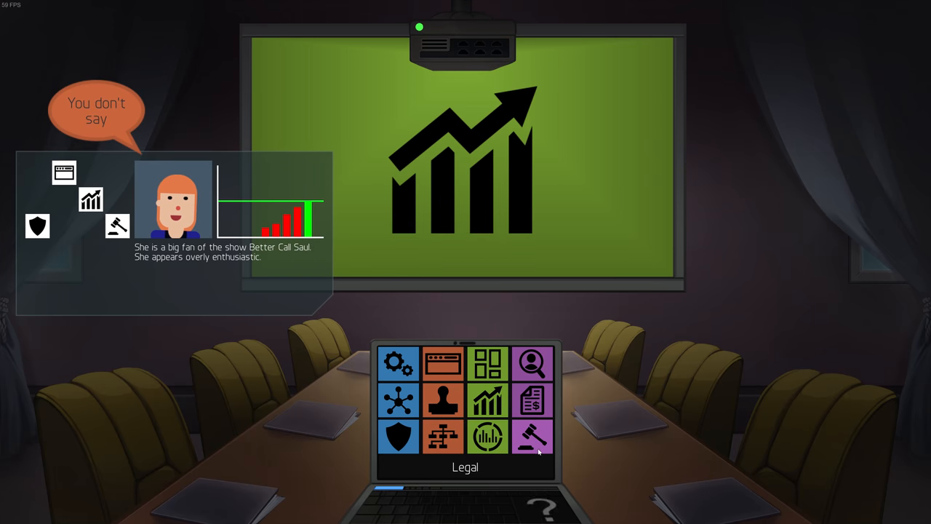
pyautogui.click(533, 437)
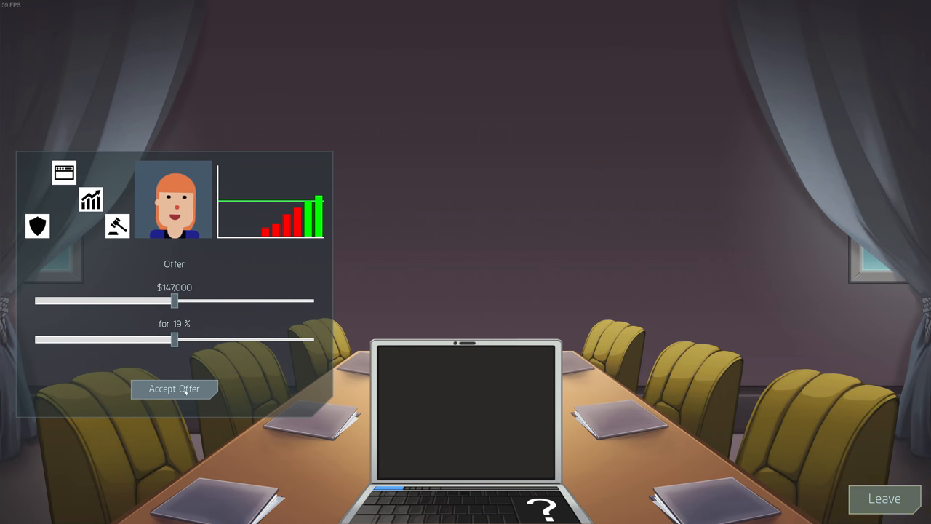
pyautogui.click(175, 388)
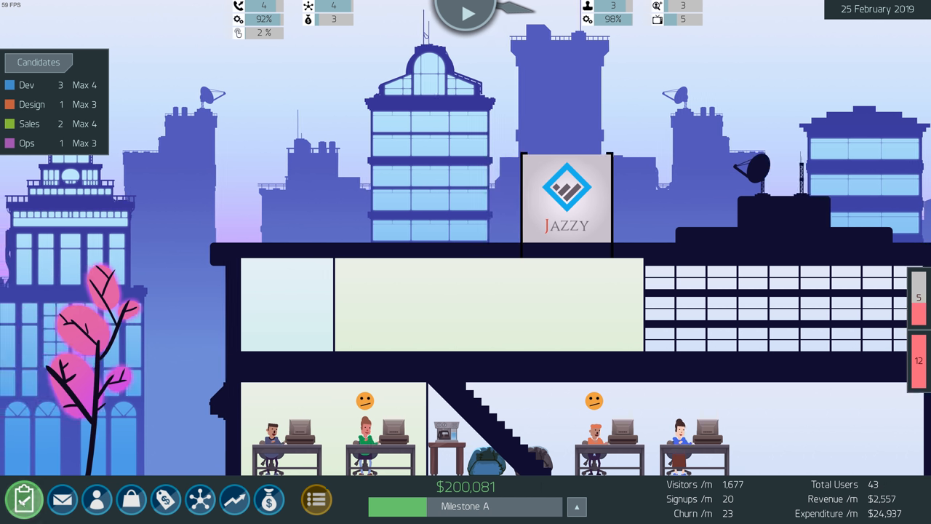
# Check the next sprint's planned slots and close the sprint planner
pyautogui.click(26, 512)
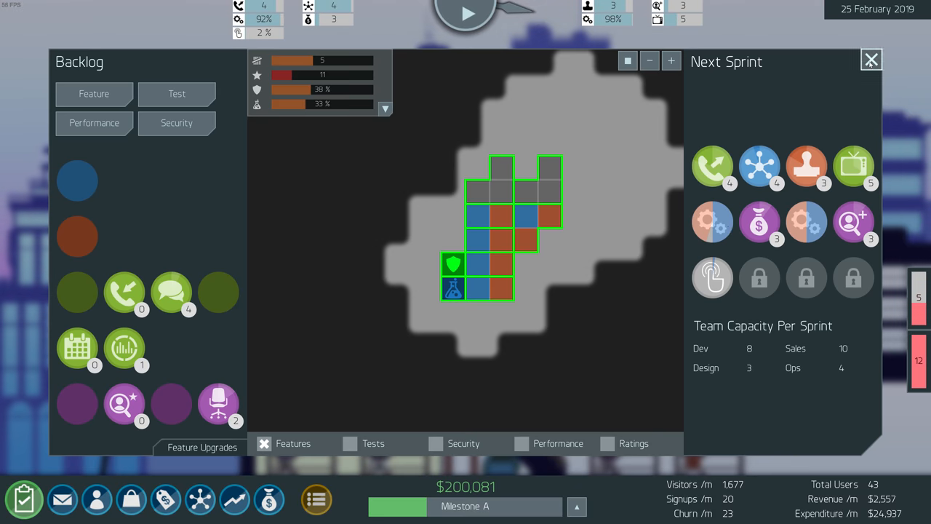
pyautogui.click(870, 60)
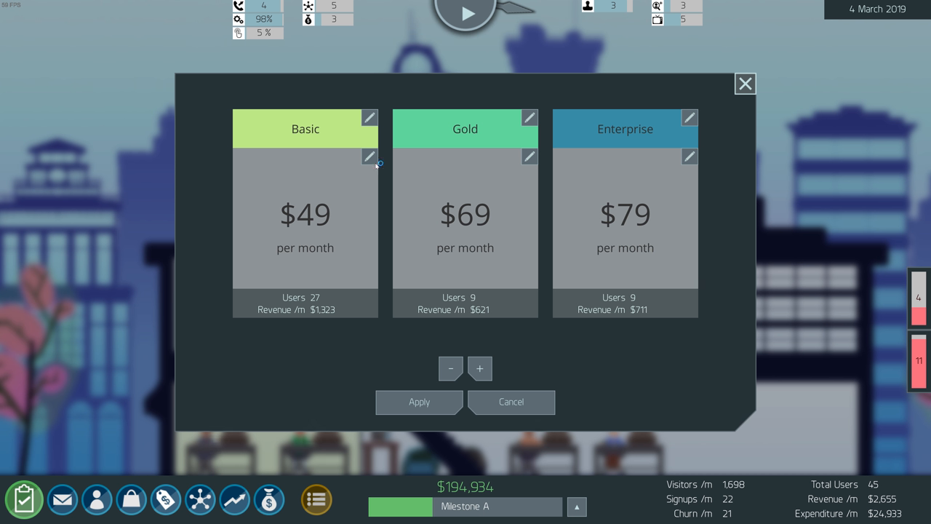
# Raise the Enterprise plan price to $99, keeping Basic at $49 and Gold at $69, and apply
pyautogui.click(370, 157)
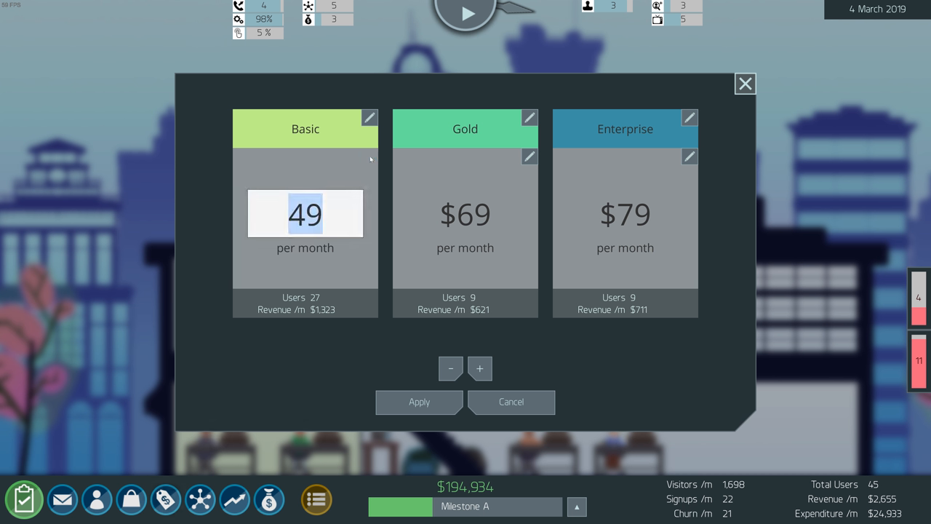
pyautogui.click(451, 370)
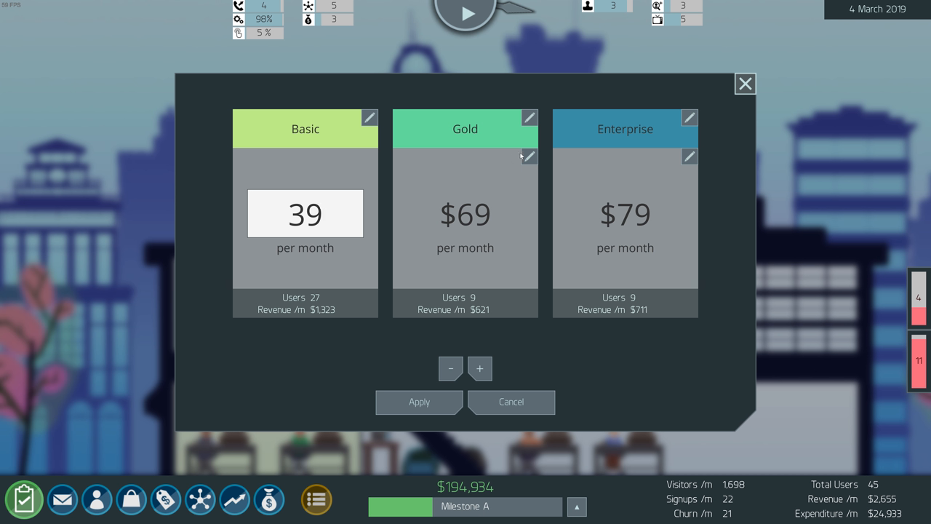
pyautogui.click(305, 213)
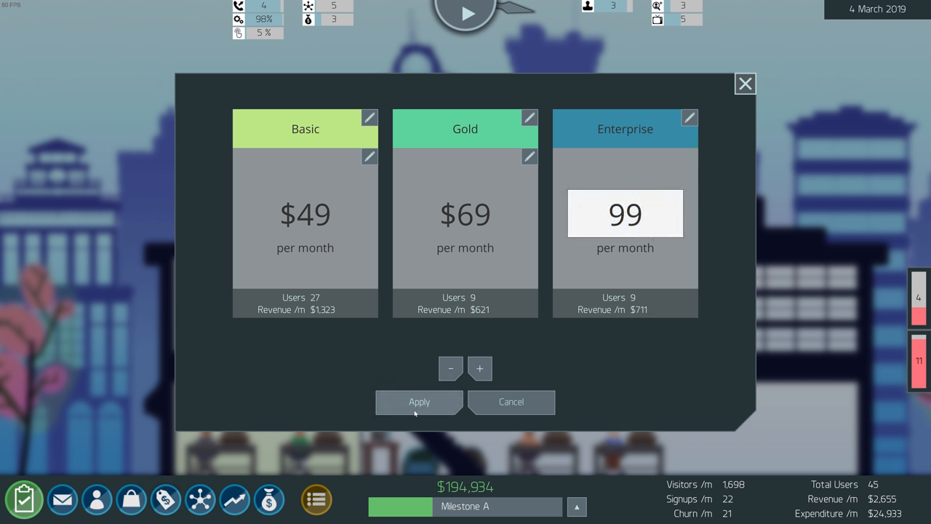
pyautogui.click(745, 83)
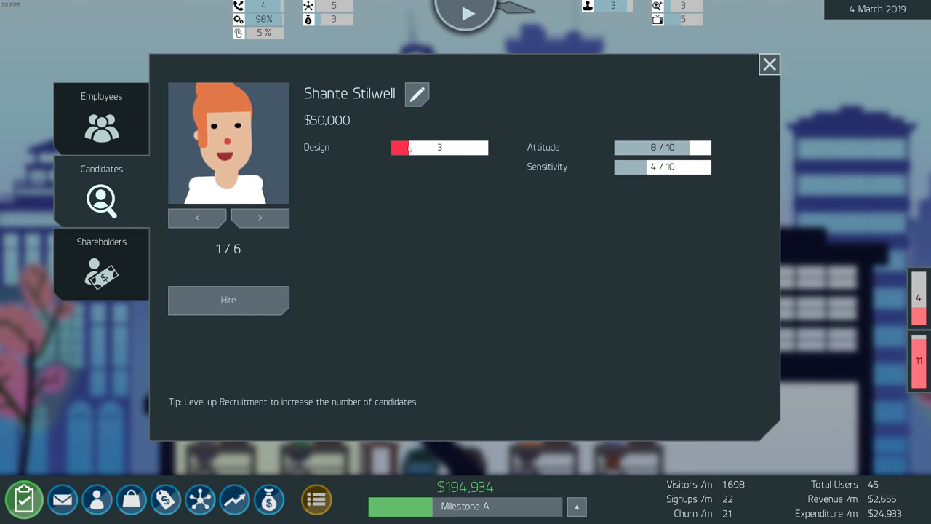
pyautogui.moveTo(658, 174)
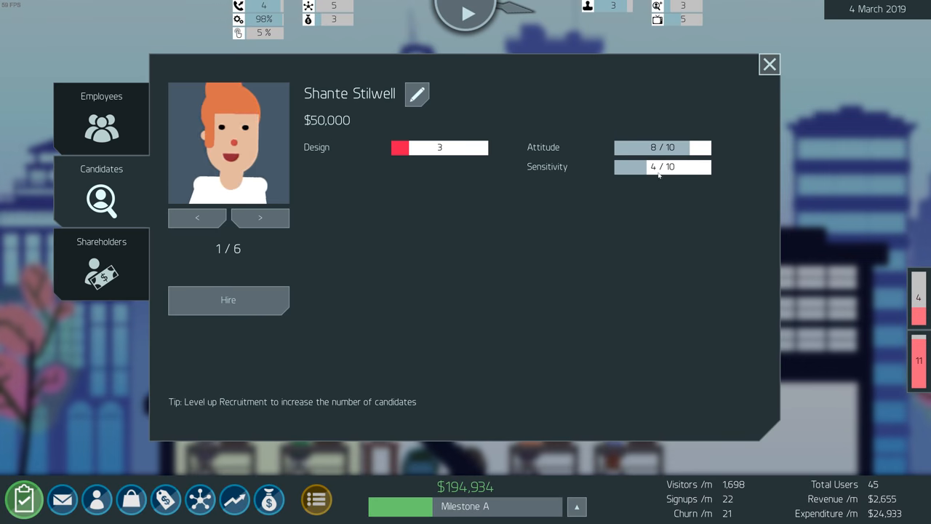
pyautogui.moveTo(401, 125)
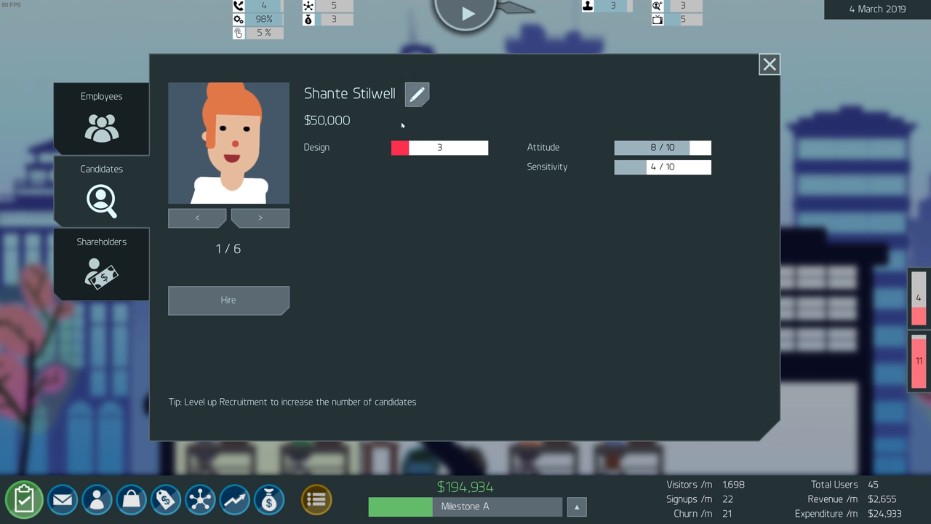
# Browse the applicants and hire designer Shante Stilwell, leaving five candidates in the pool
pyautogui.click(259, 218)
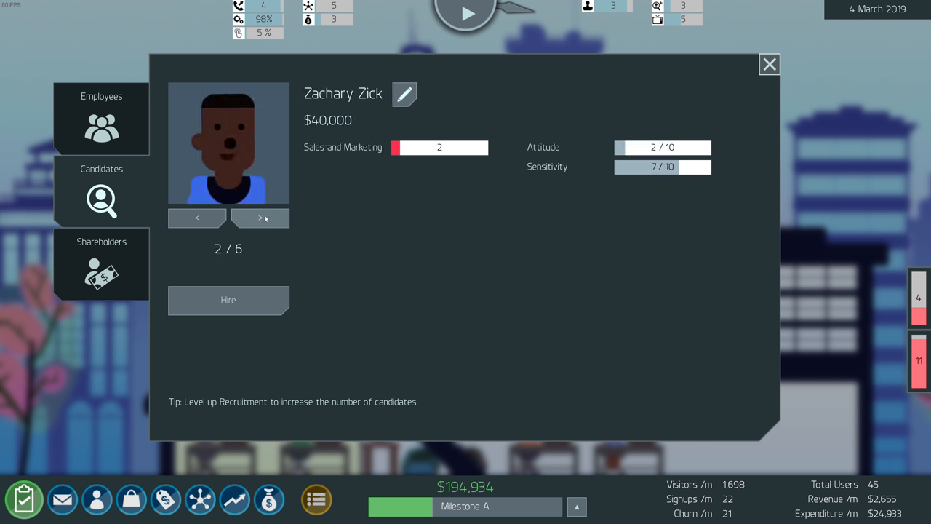
pyautogui.click(258, 218)
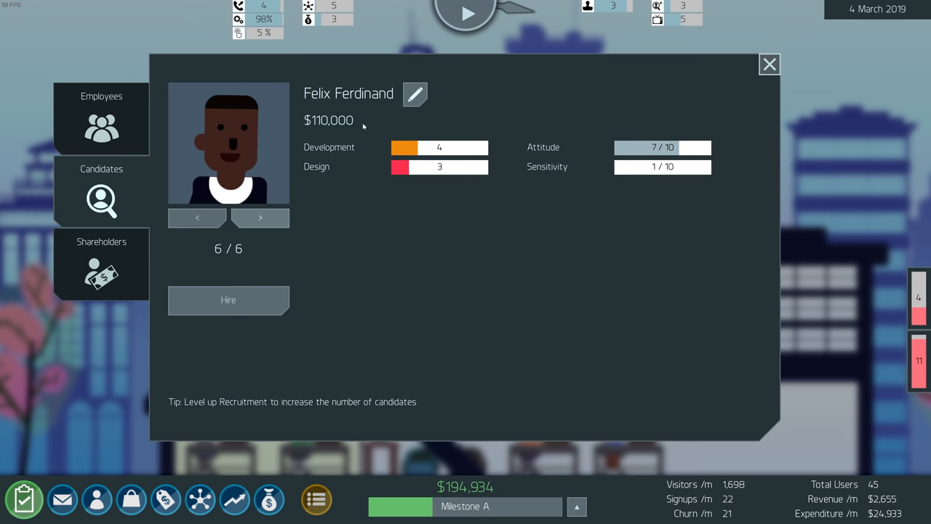
pyautogui.click(198, 219)
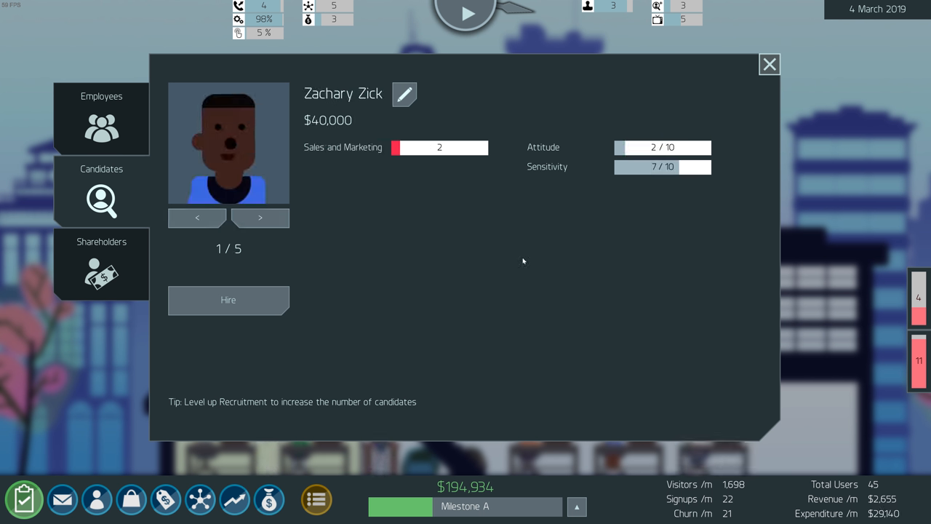
pyautogui.click(768, 64)
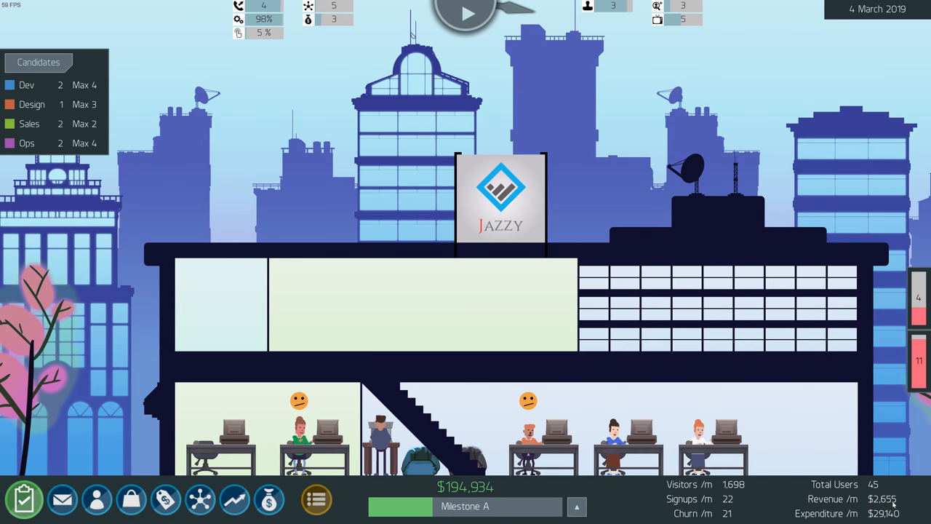
pyautogui.moveTo(756, 451)
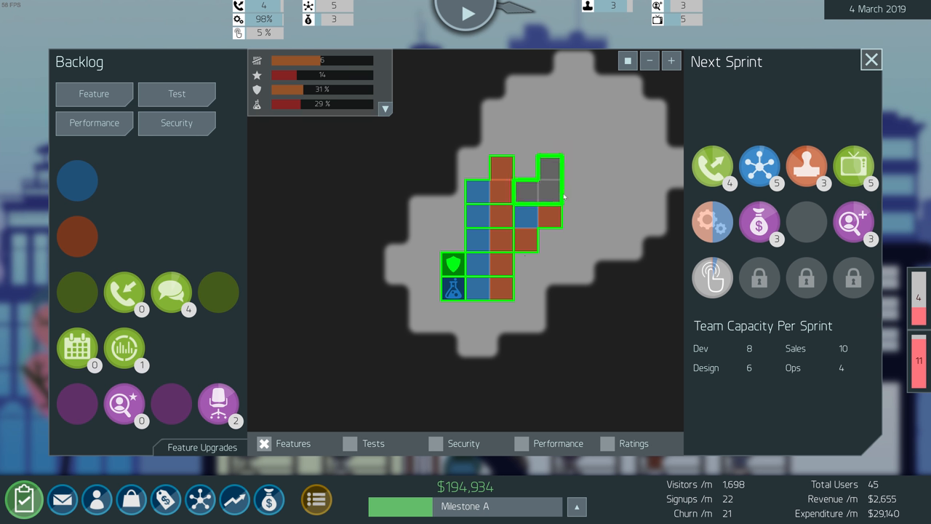
# Queue another backlog feature into the next sprint, adding a new component to the product grid
pyautogui.click(867, 60)
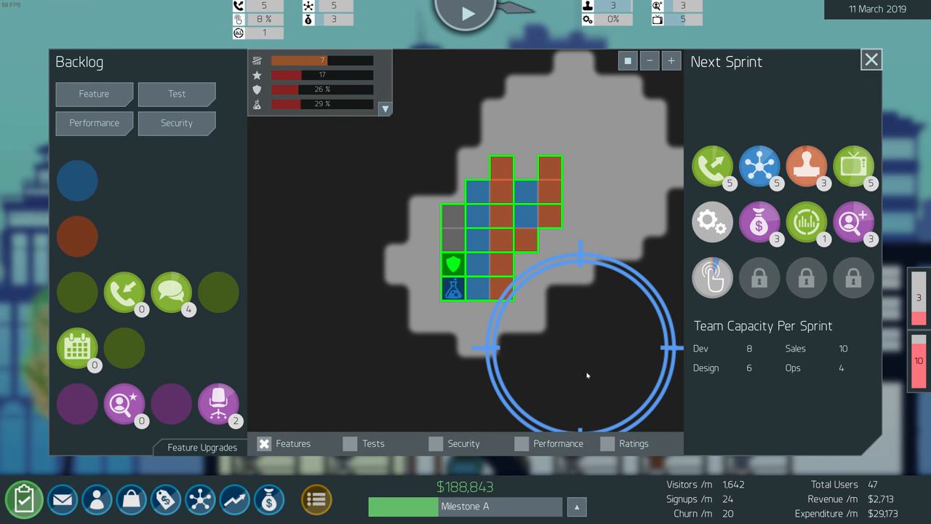
pyautogui.click(868, 62)
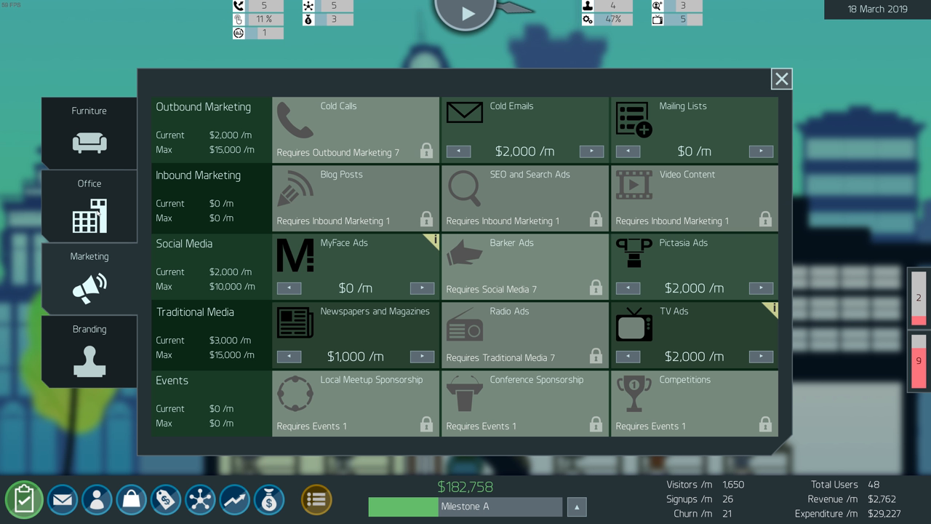
pyautogui.moveTo(769, 309)
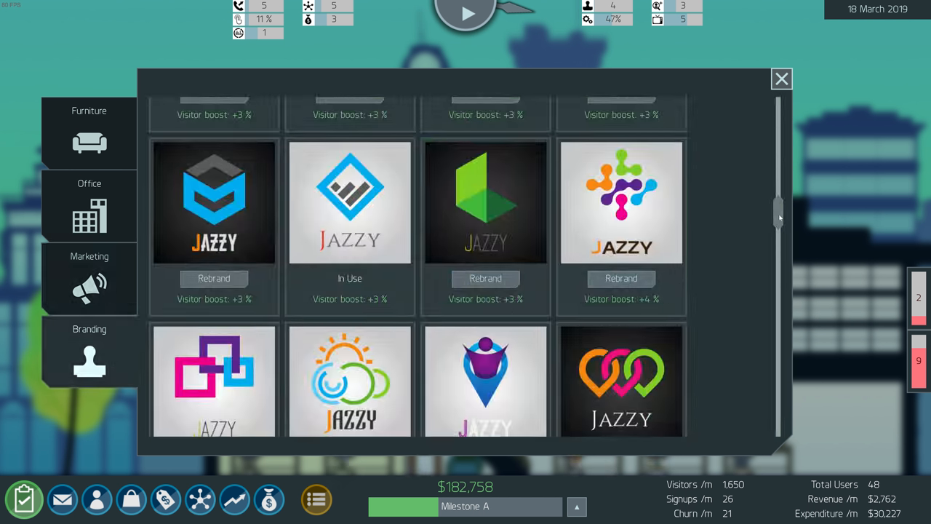
# Rebrand Jazzy with the green cube logo in place of the grey diamond
pyautogui.scroll(-3)
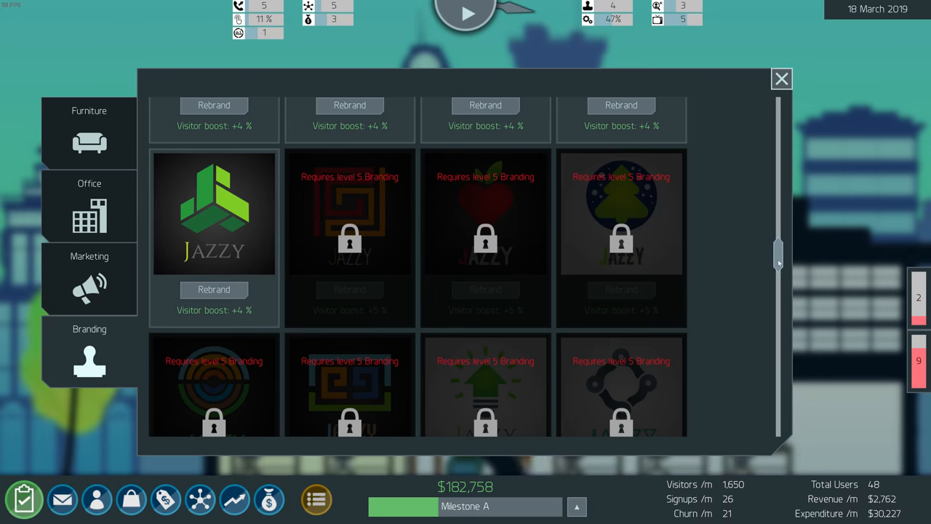
pyautogui.moveTo(762, 259)
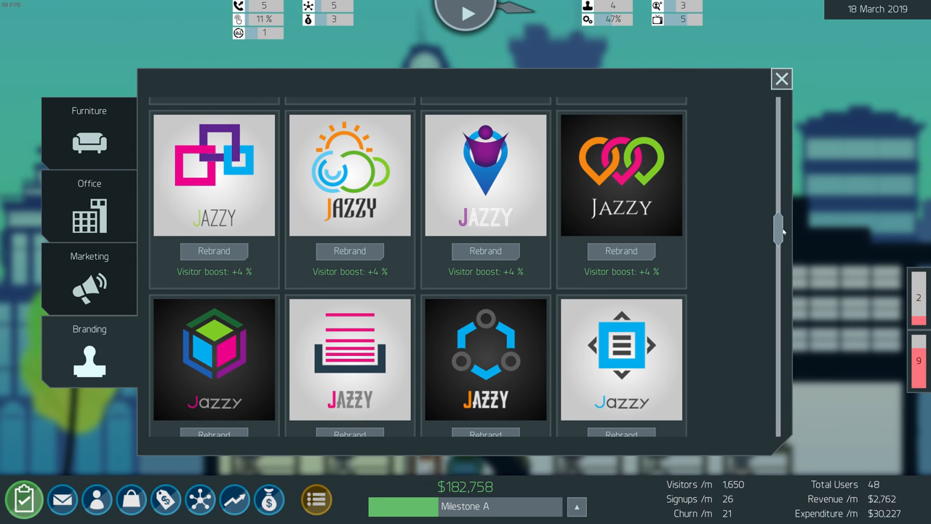
pyautogui.scroll(-3)
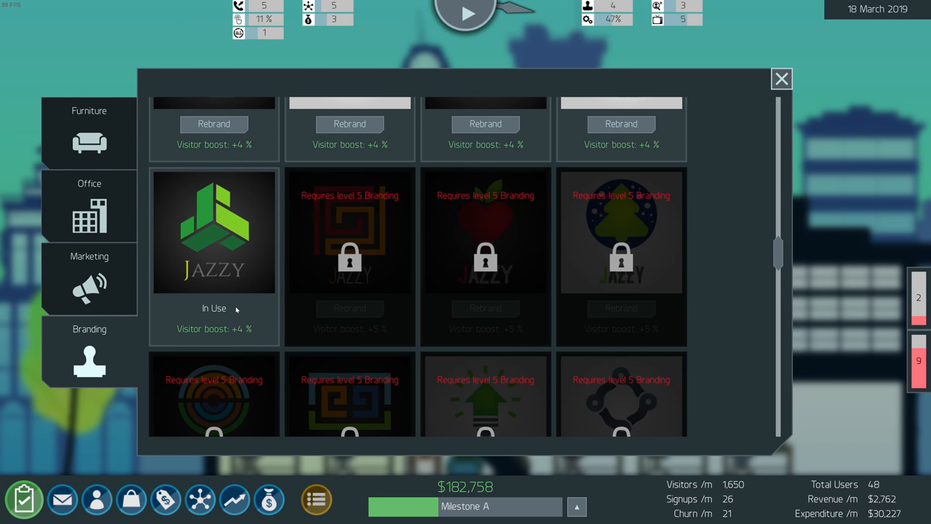
pyautogui.click(782, 79)
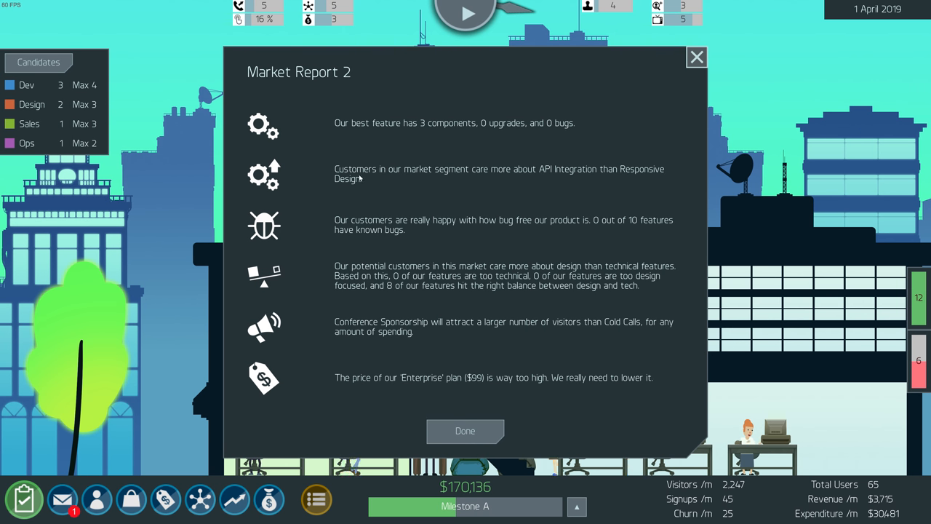
pyautogui.moveTo(480, 175)
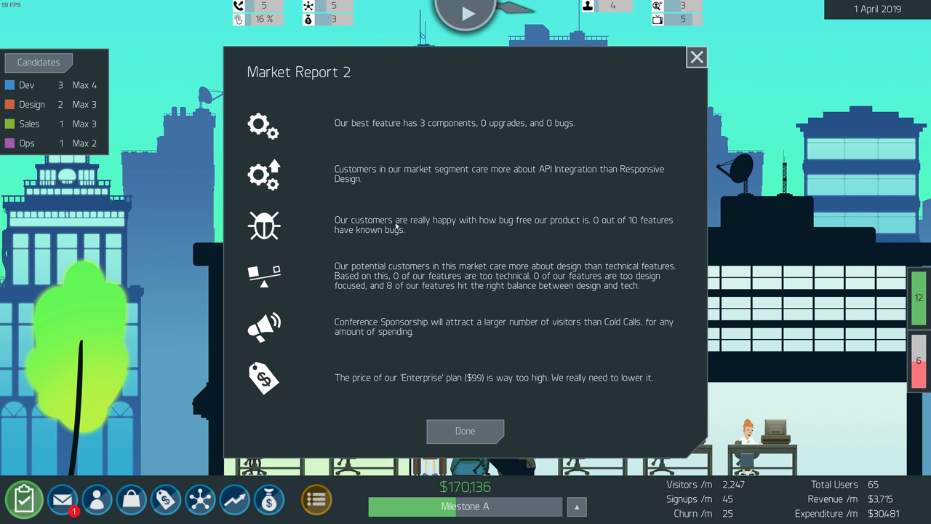
pyautogui.moveTo(352, 230)
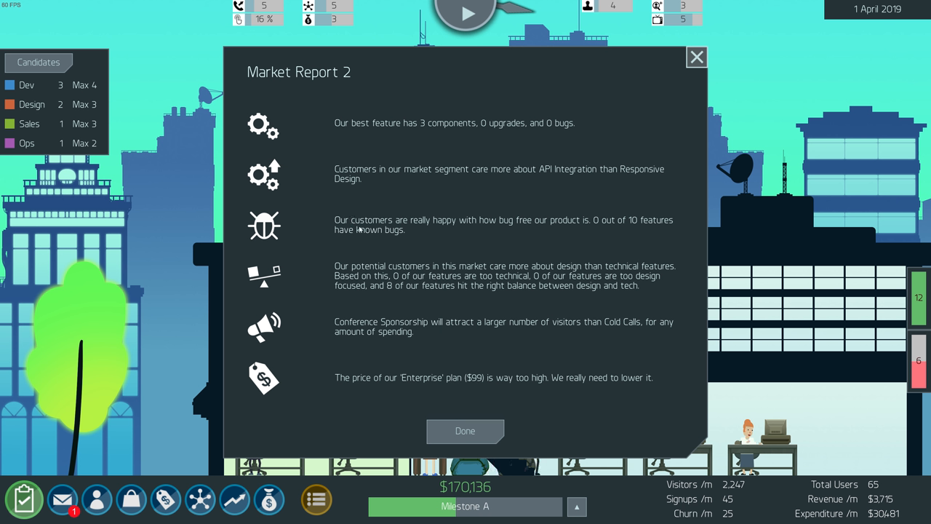
pyautogui.moveTo(445, 235)
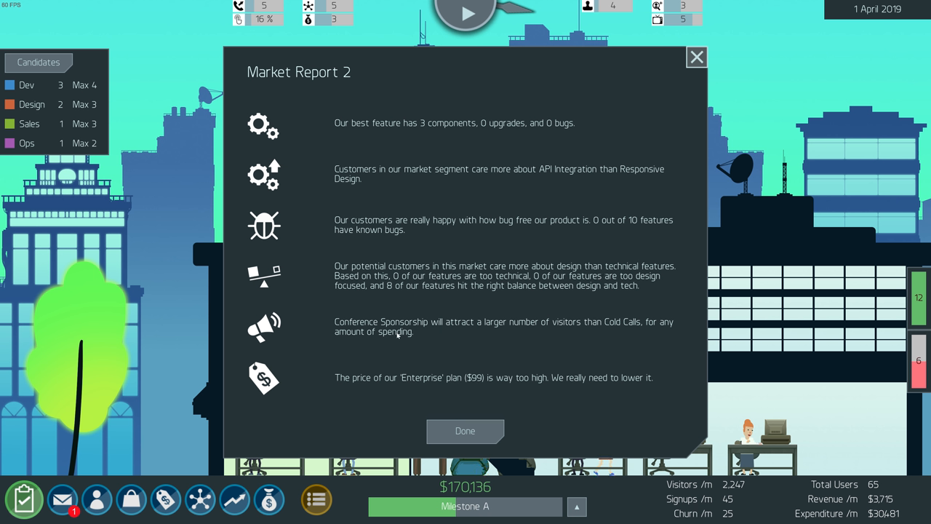
pyautogui.moveTo(666, 326)
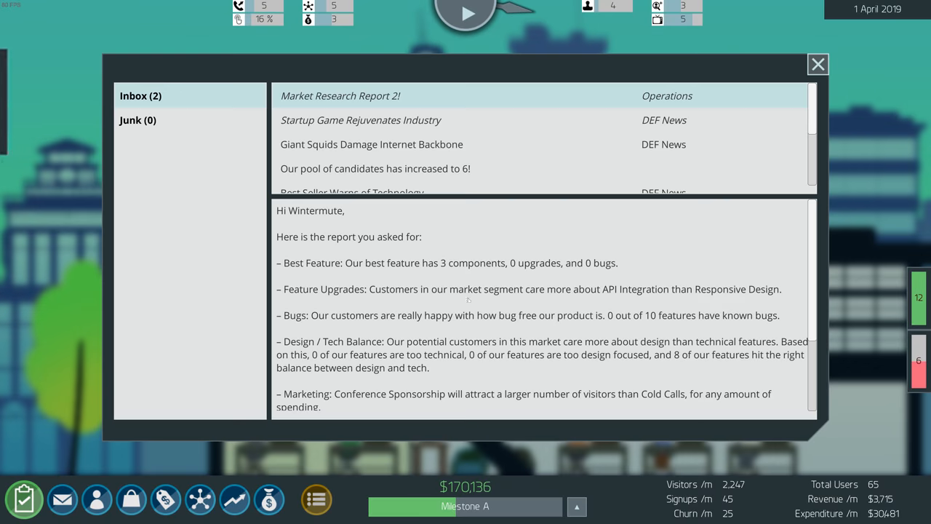
# Close Market Report 2, which warns the $99 Enterprise price is far too high
pyautogui.click(818, 65)
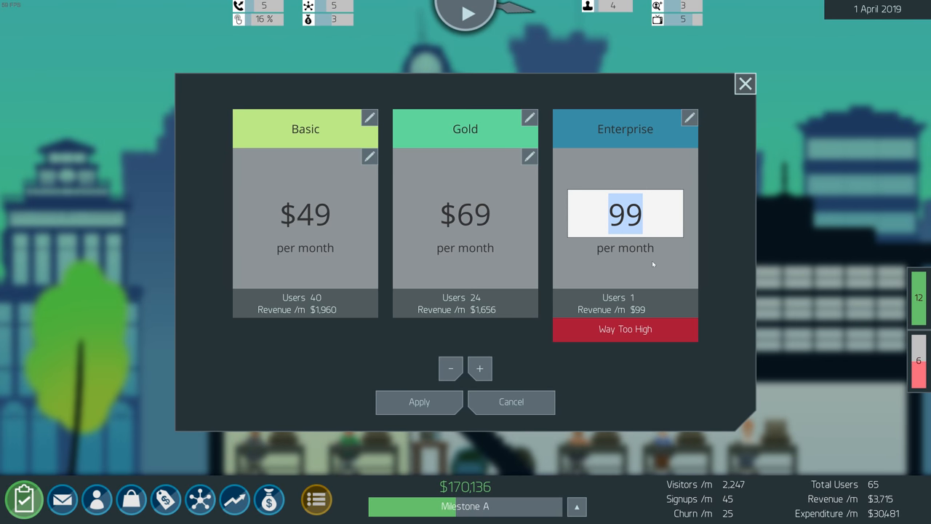
# Lower the Enterprise plan from $99 to $89 per month and return to the office view
pyautogui.click(451, 368)
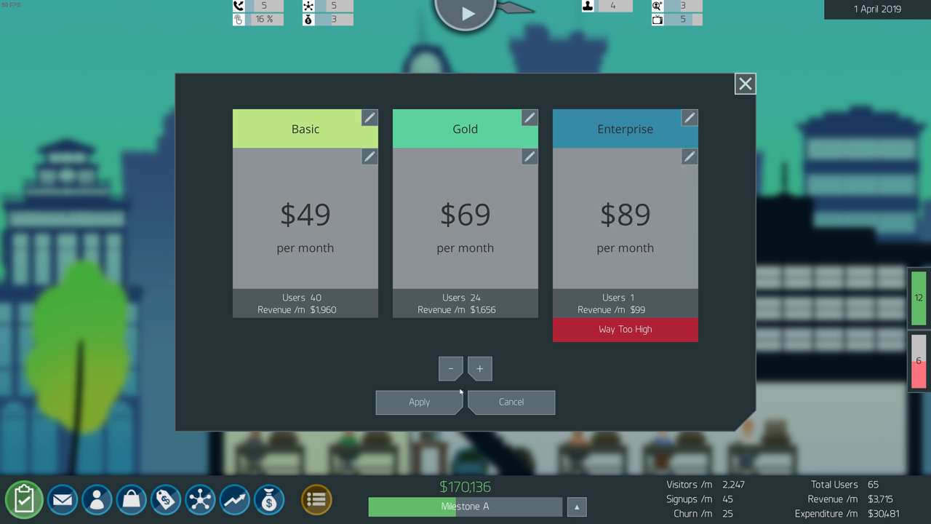
pyautogui.click(745, 83)
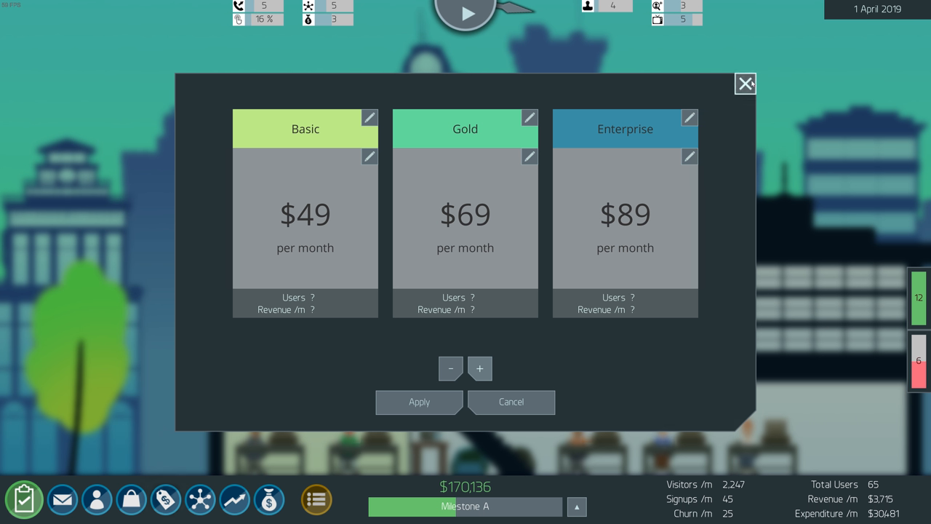
pyautogui.click(745, 83)
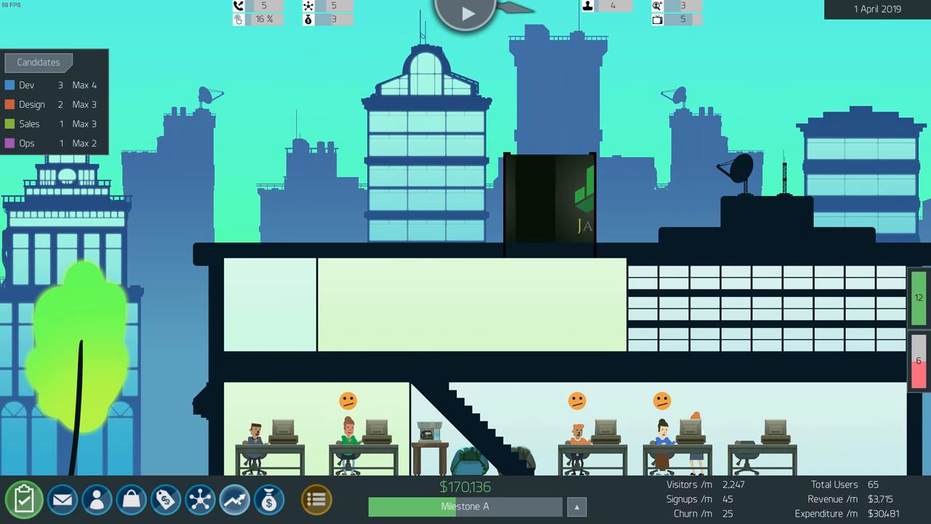
# Review customer acquisition, finances and the sales-channel split showing Mailing Lists at 51%
pyautogui.click(236, 504)
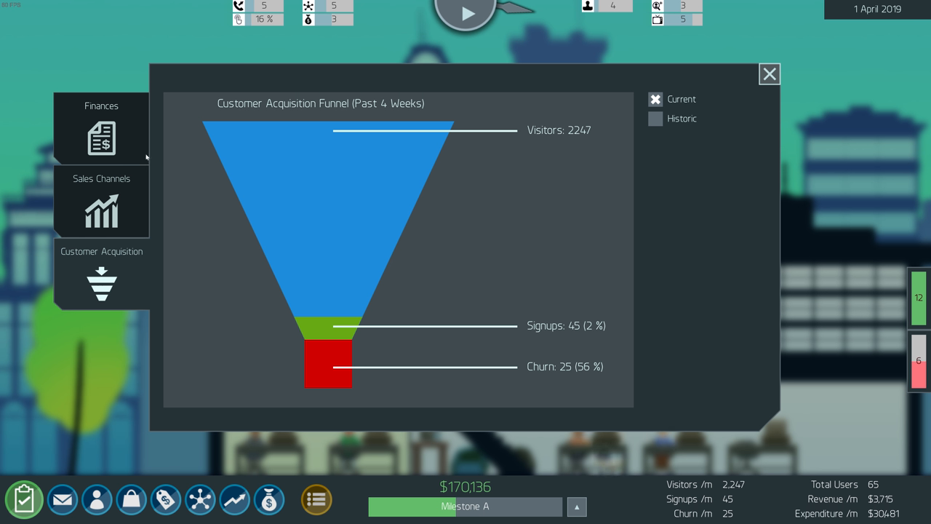
pyautogui.moveTo(529, 142)
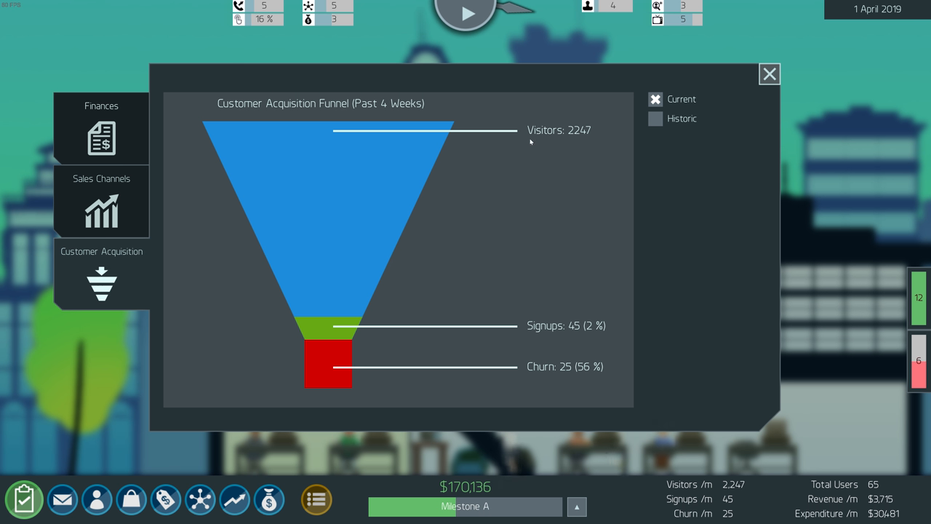
pyautogui.moveTo(501, 337)
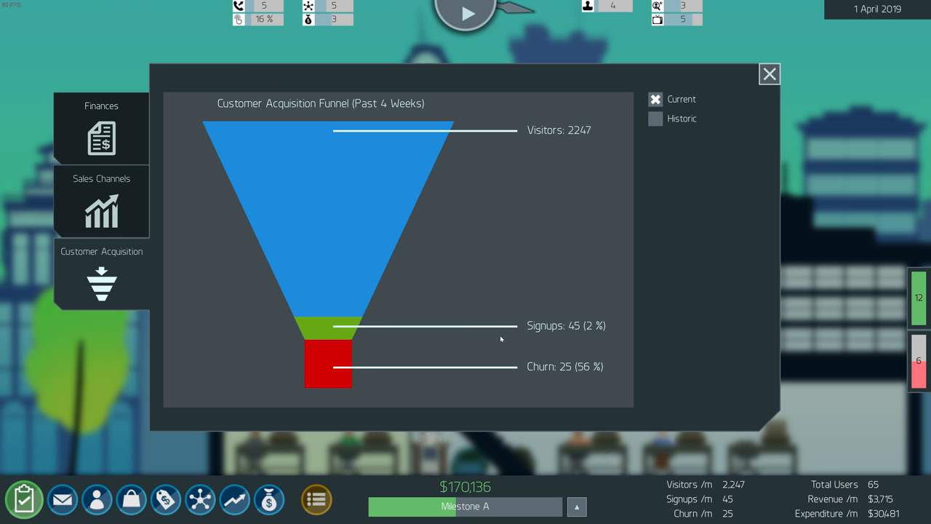
pyautogui.moveTo(623, 448)
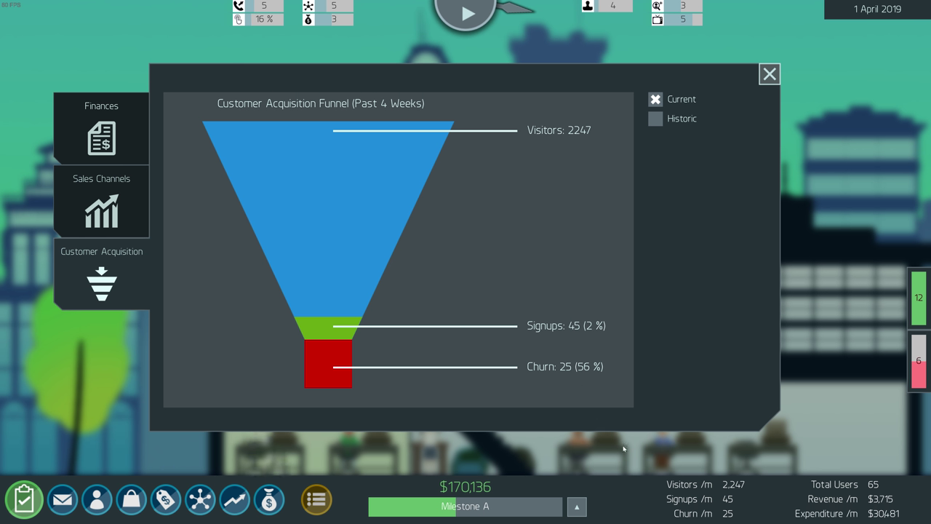
pyautogui.moveTo(109, 207)
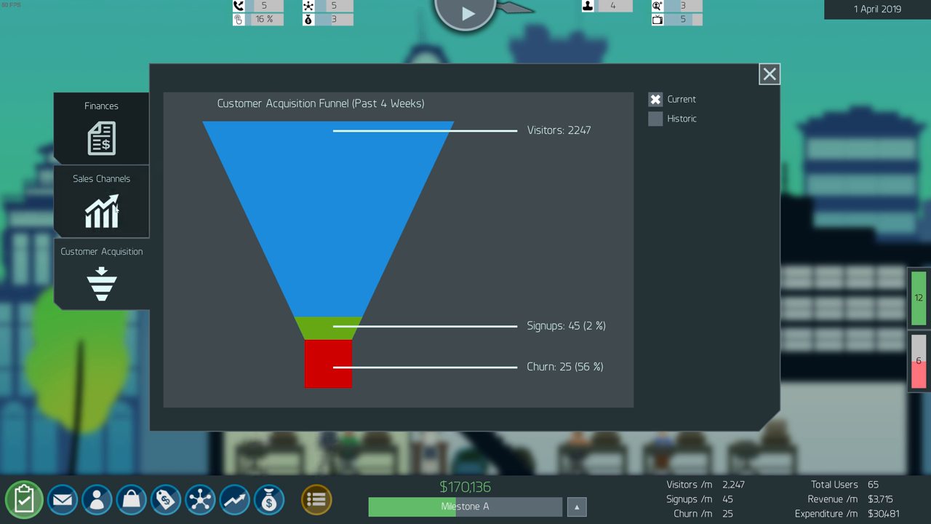
pyautogui.click(102, 205)
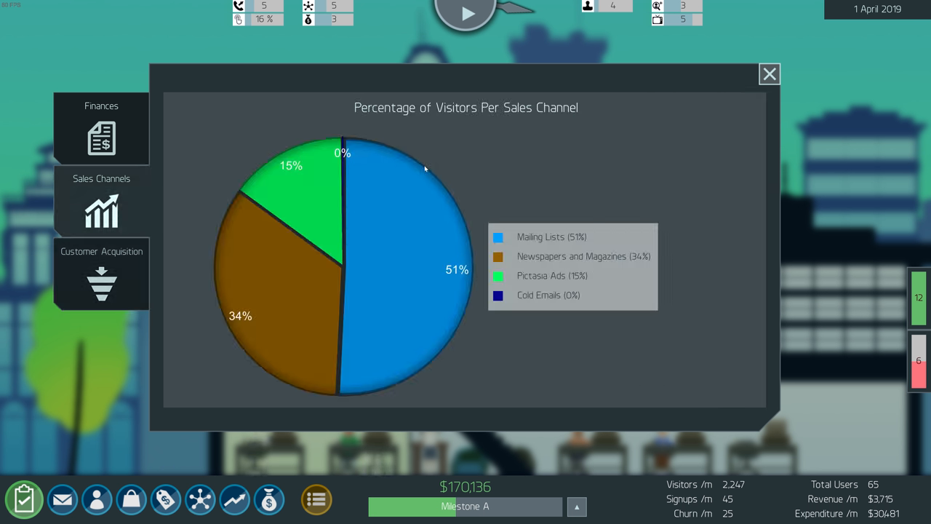
pyautogui.click(102, 128)
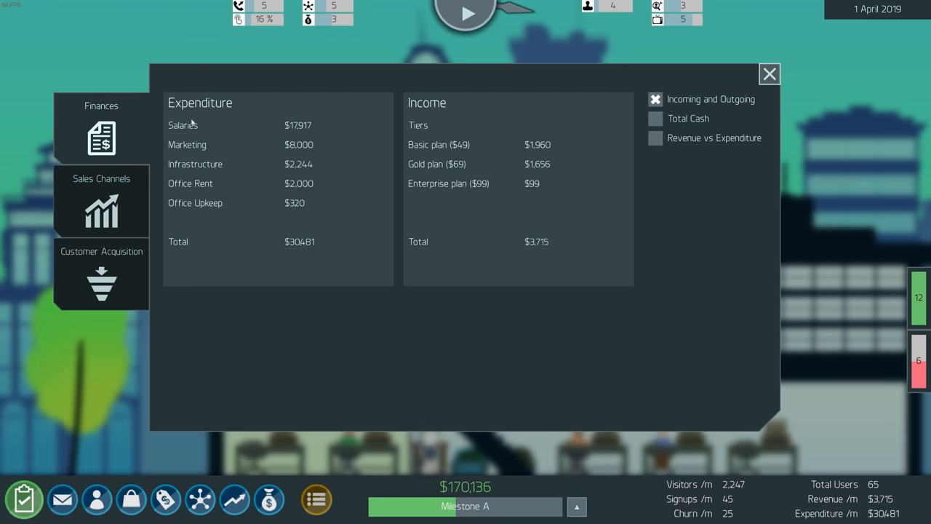
pyautogui.click(102, 207)
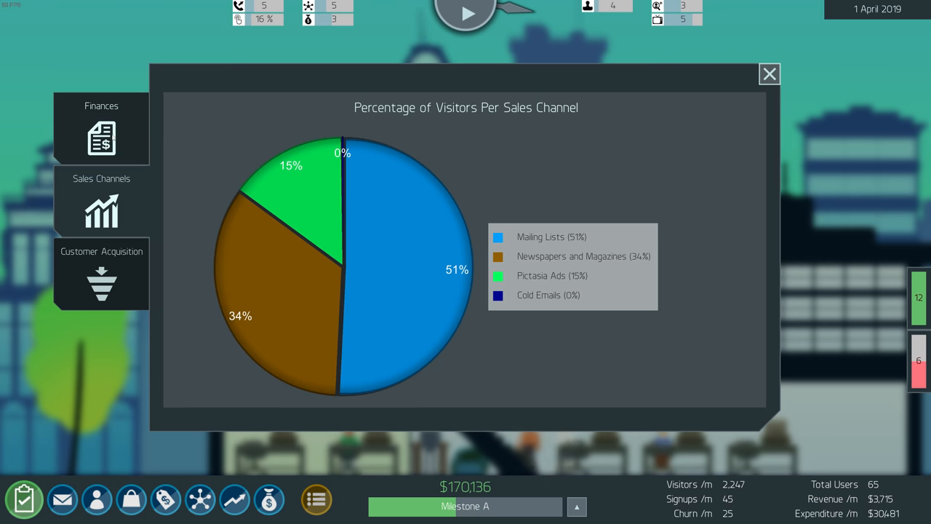
pyautogui.moveTo(541, 307)
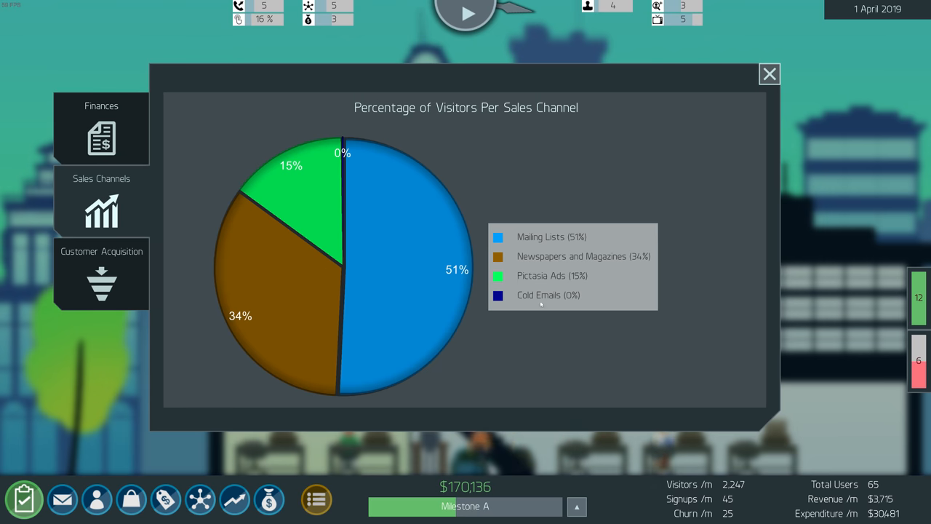
pyautogui.moveTo(557, 256)
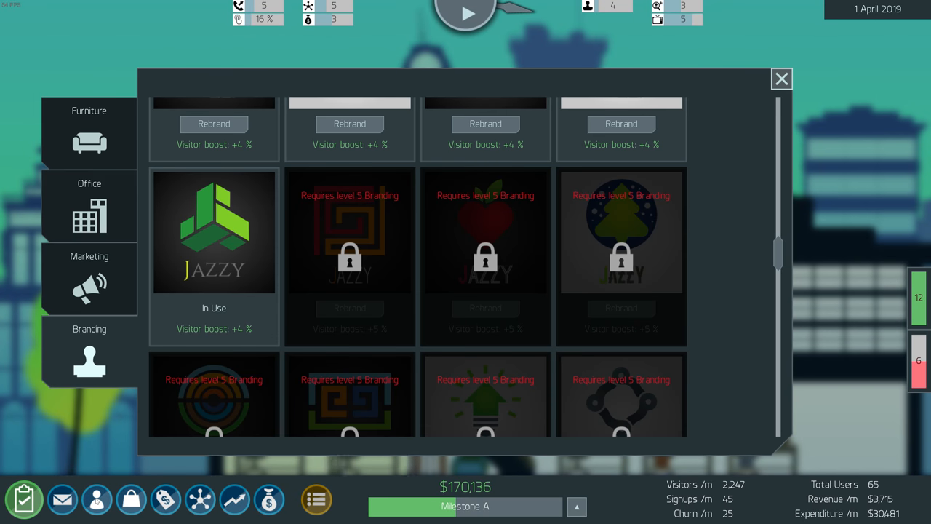
# Compare marketing budgets against each channel's visitor share, keeping Cold Emails at $0
pyautogui.click(89, 277)
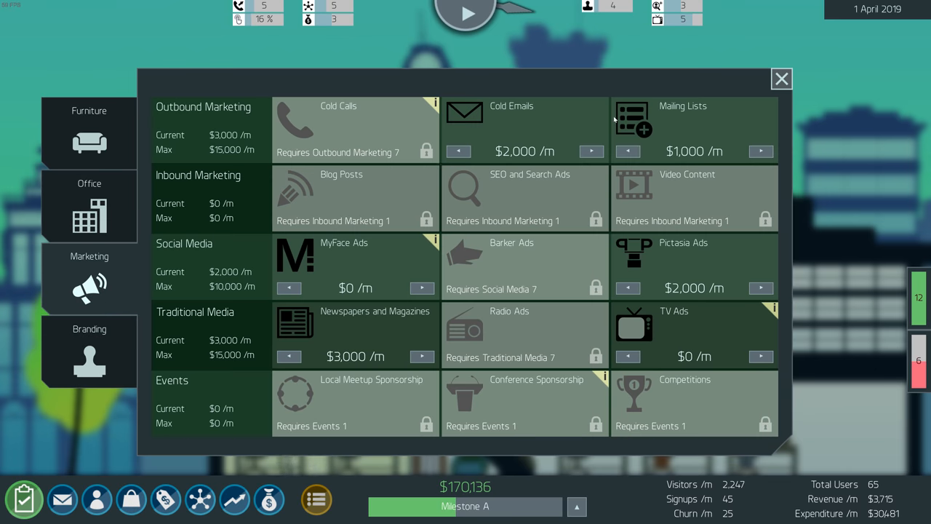
pyautogui.click(458, 151)
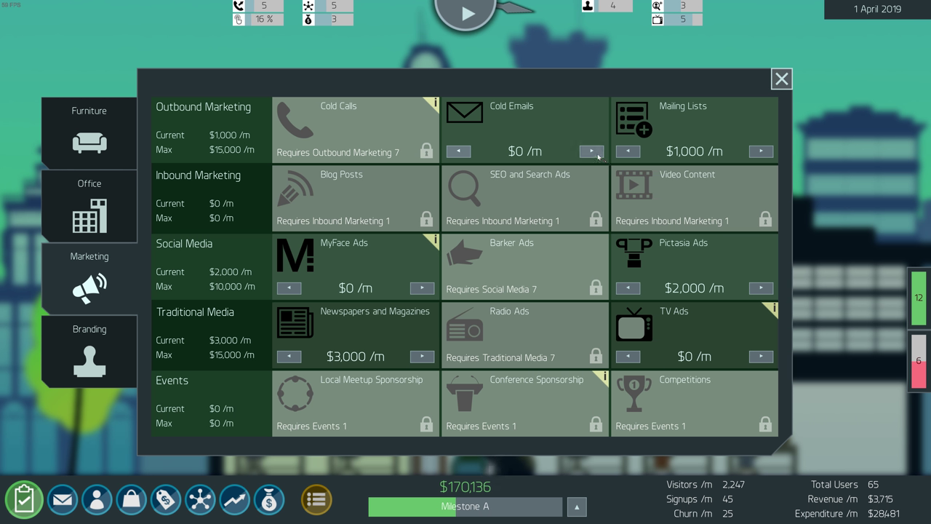
pyautogui.click(783, 79)
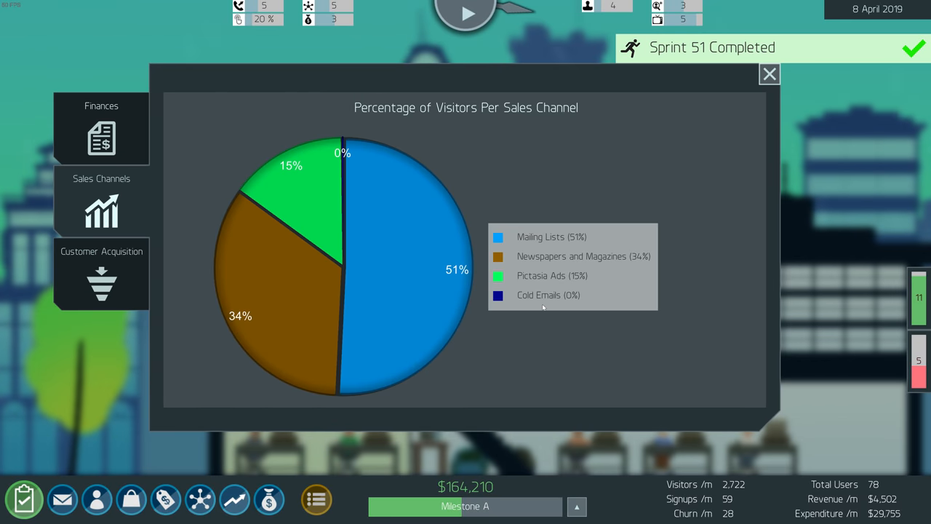
pyautogui.click(769, 72)
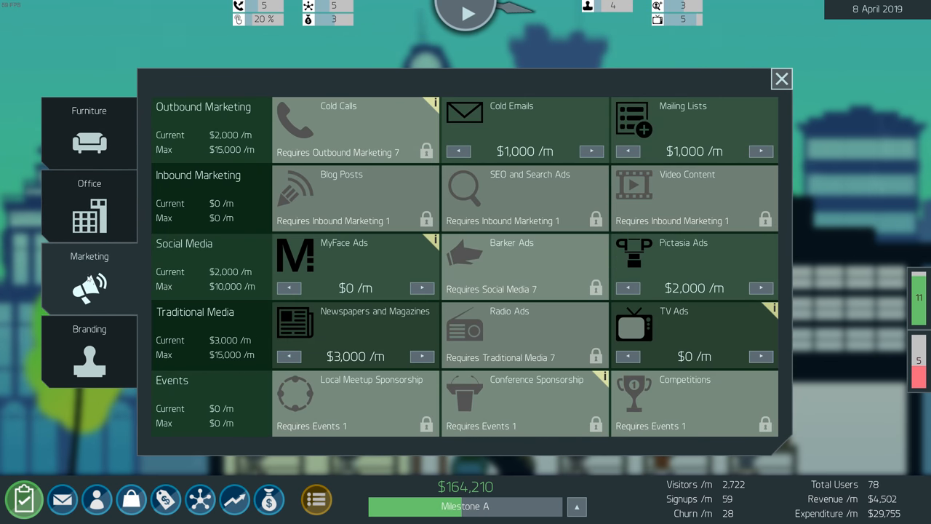
pyautogui.click(459, 151)
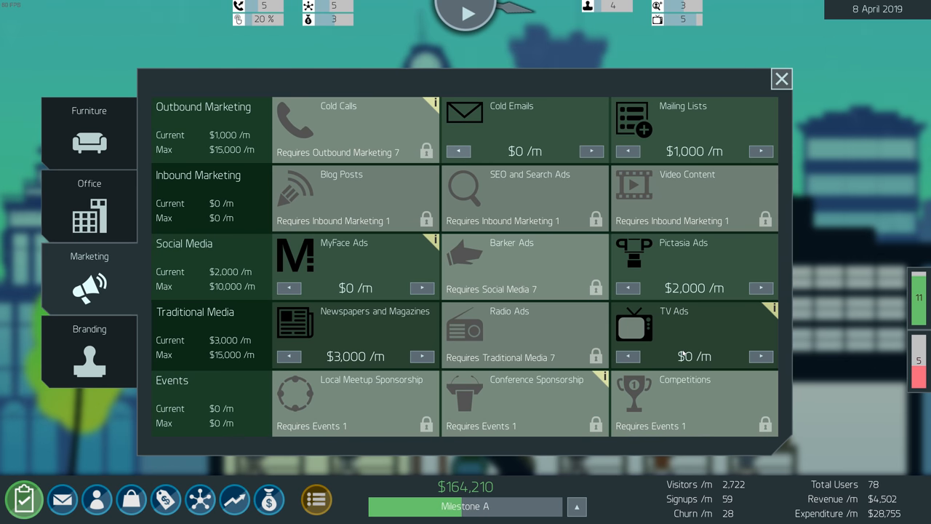
pyautogui.click(782, 79)
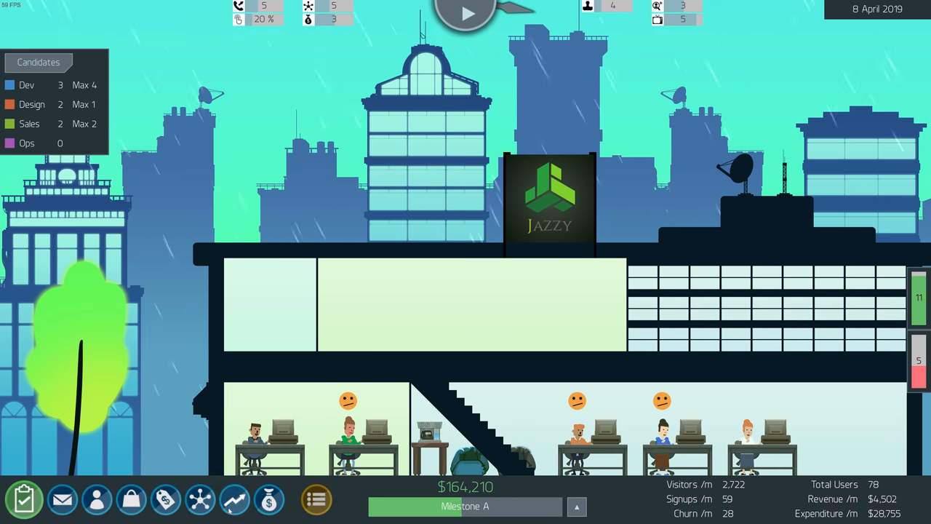
pyautogui.click(230, 501)
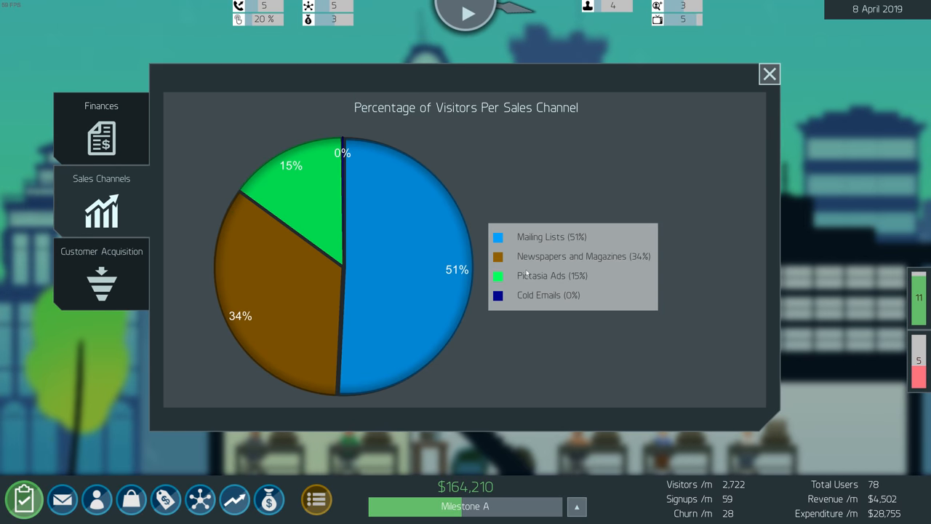
pyautogui.moveTo(605, 259)
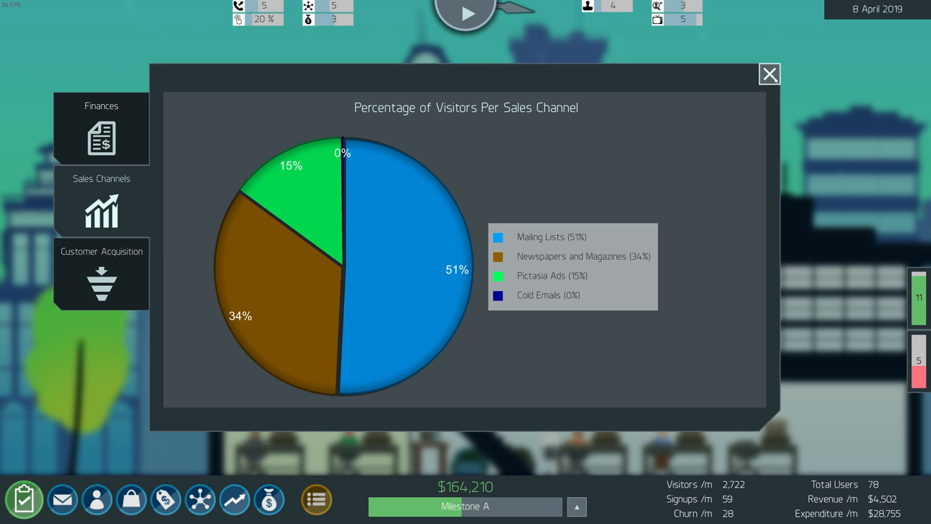
pyautogui.moveTo(733, 134)
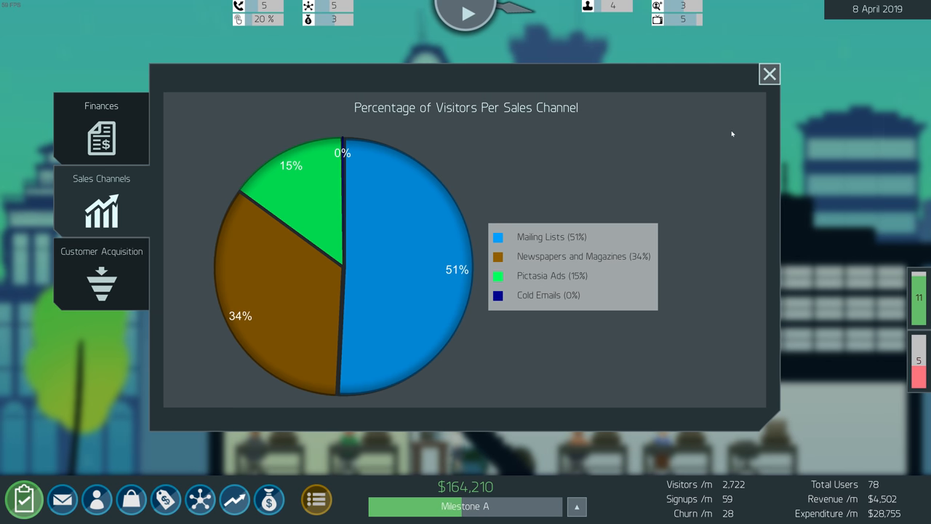
pyautogui.click(769, 73)
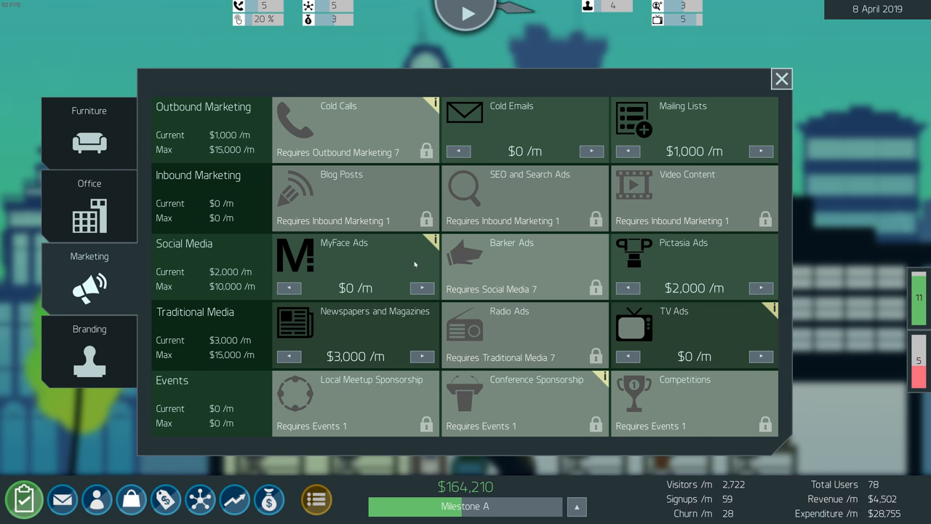
pyautogui.moveTo(366, 323)
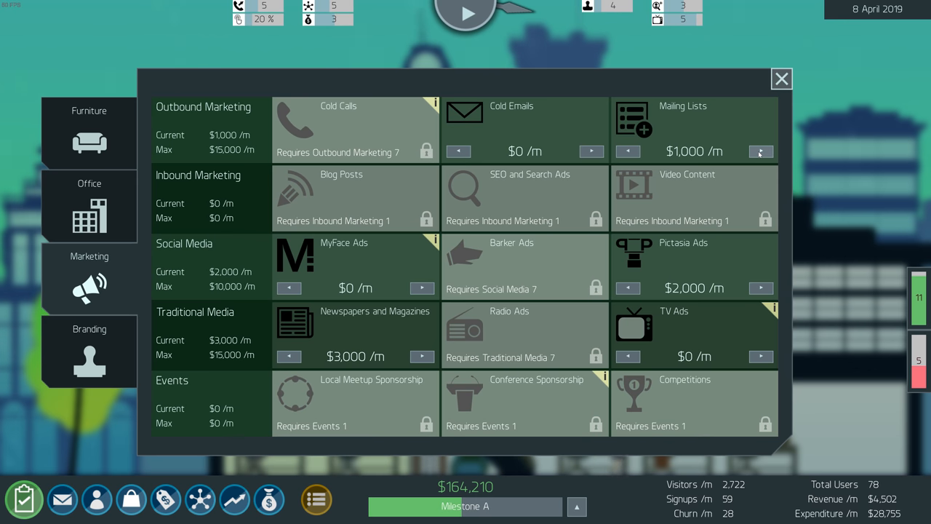
# Raise Mailing Lists to $4,000/m, set Pictasia Ads to $1,000/m, and close the panel
pyautogui.click(761, 151)
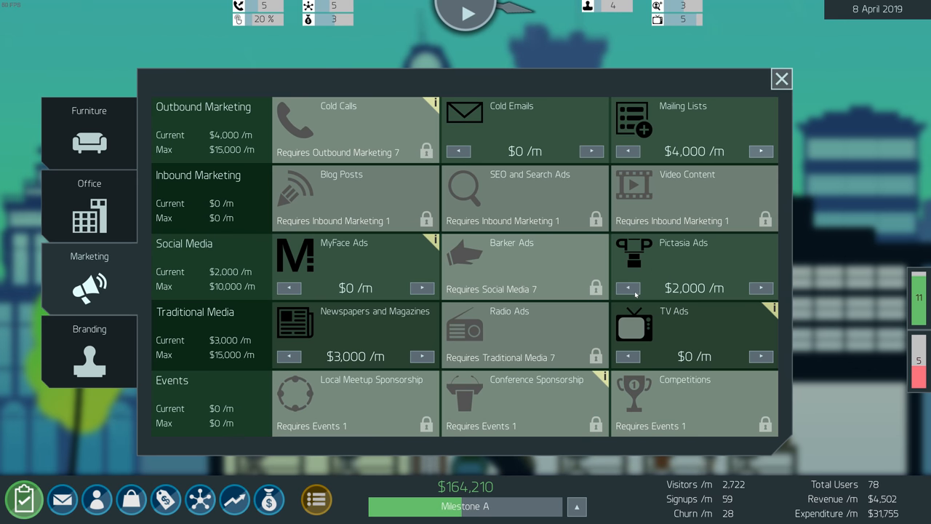
pyautogui.click(627, 288)
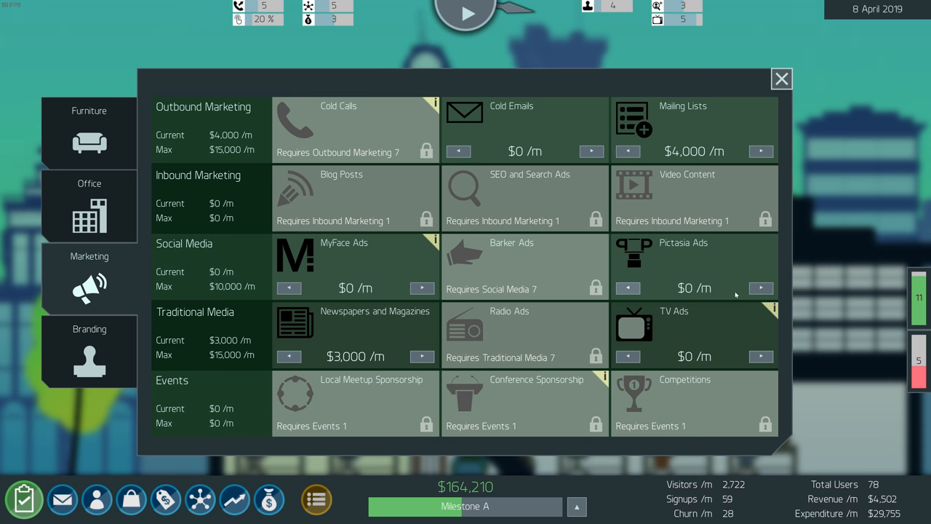
pyautogui.click(761, 289)
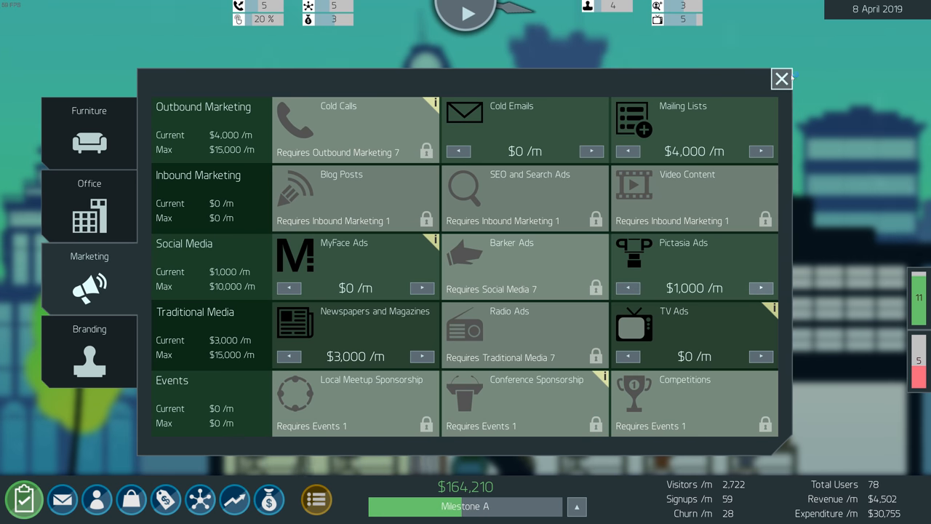
pyautogui.click(780, 78)
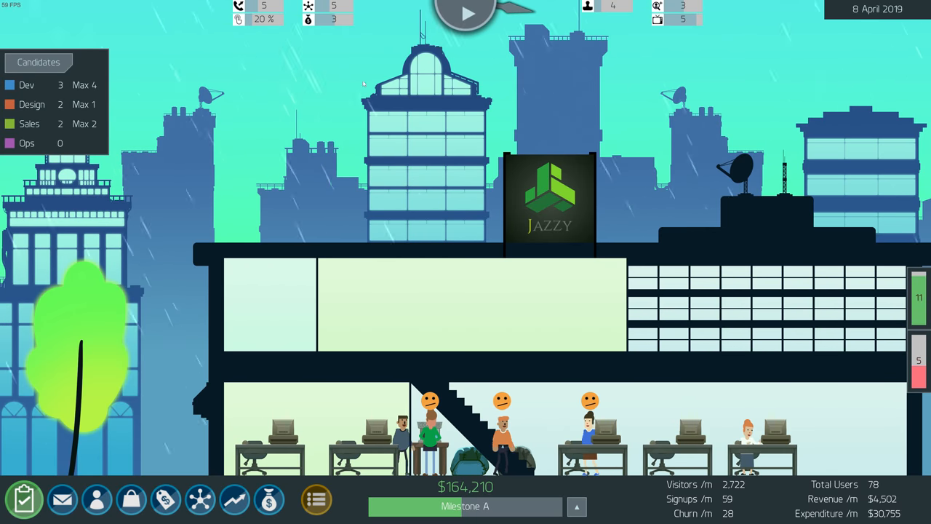
# Review Product Metrics, place Test blocks on the product grid and add them to the sprint
pyautogui.click(26, 500)
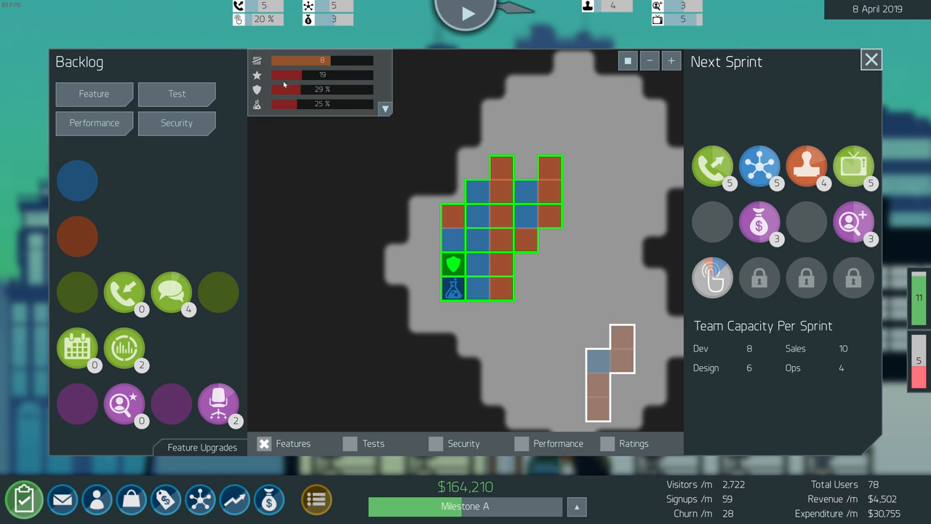
pyautogui.moveTo(285, 94)
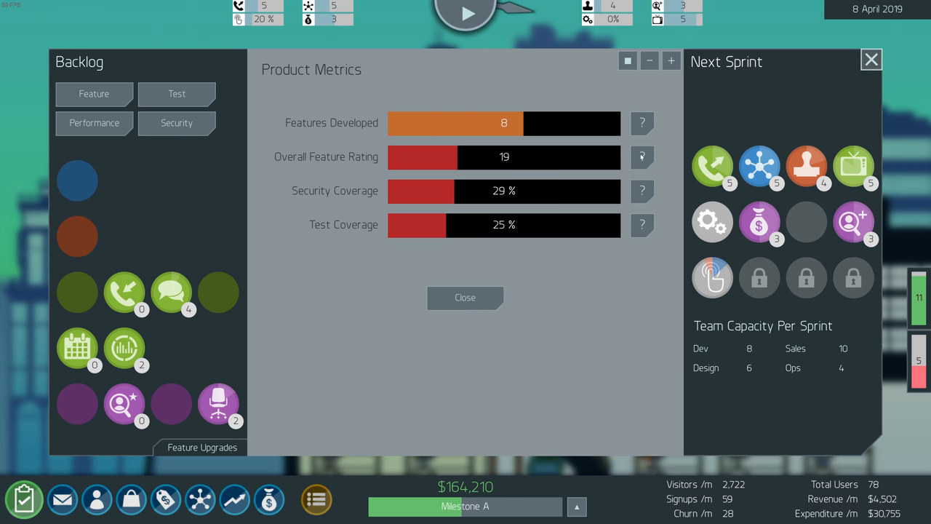
pyautogui.click(643, 157)
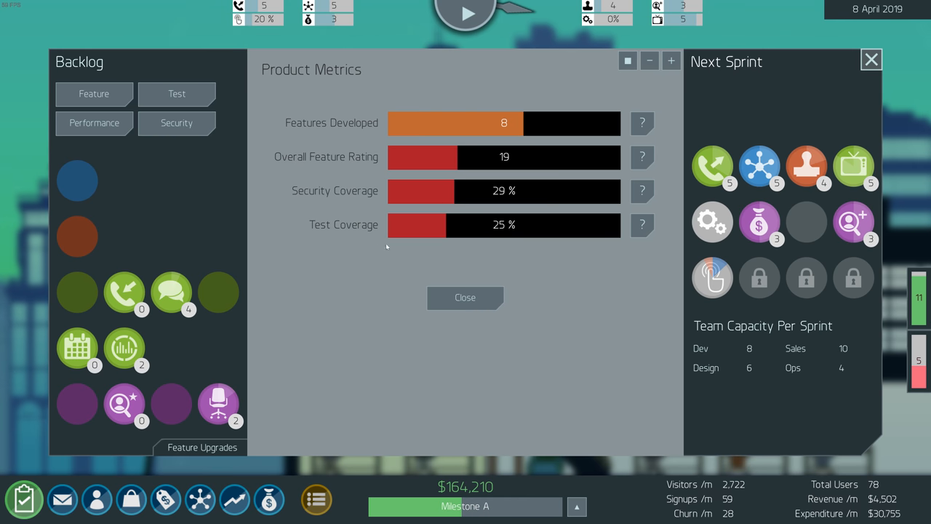
pyautogui.click(466, 297)
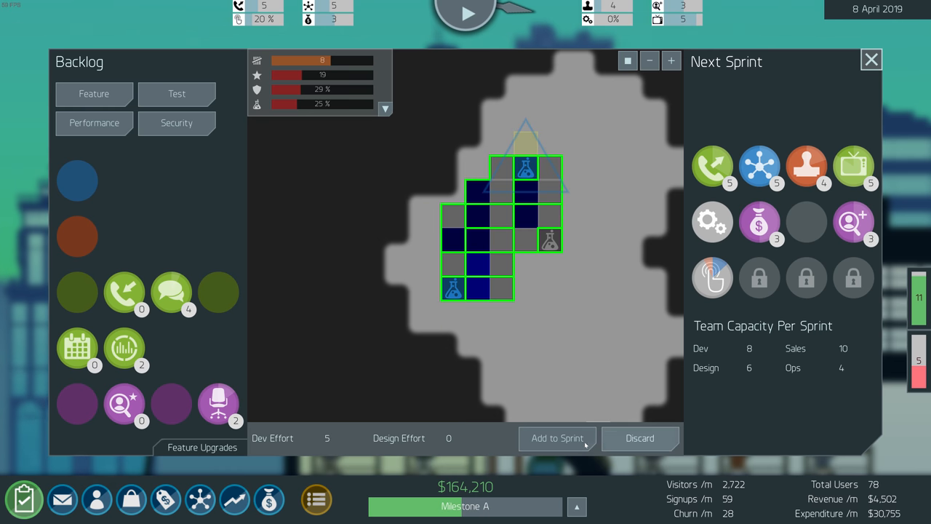
pyautogui.click(869, 61)
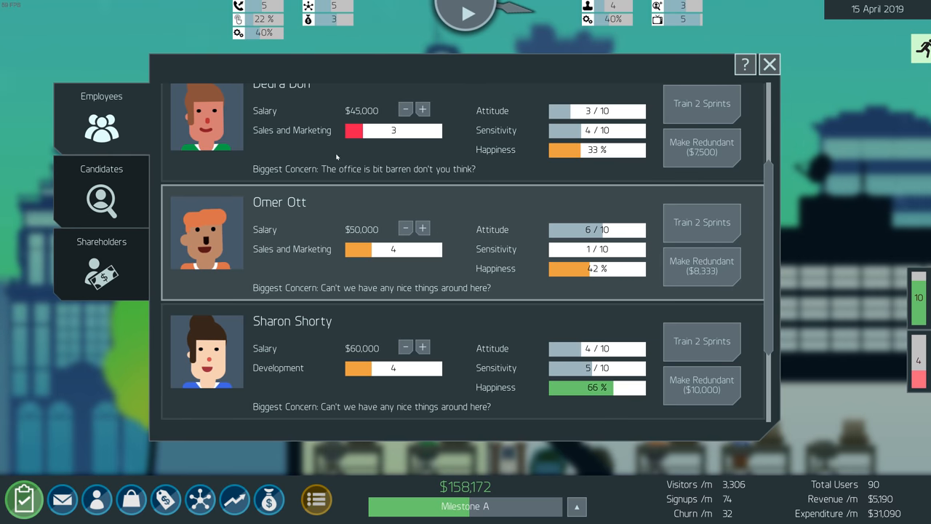
# Scroll through the employee concerns and close the employee overview
pyautogui.scroll(-3)
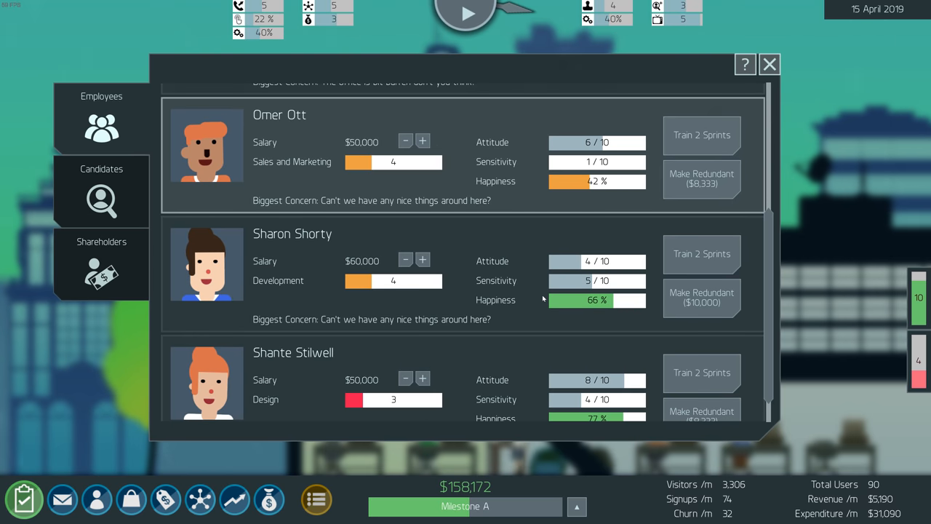
pyautogui.scroll(-3)
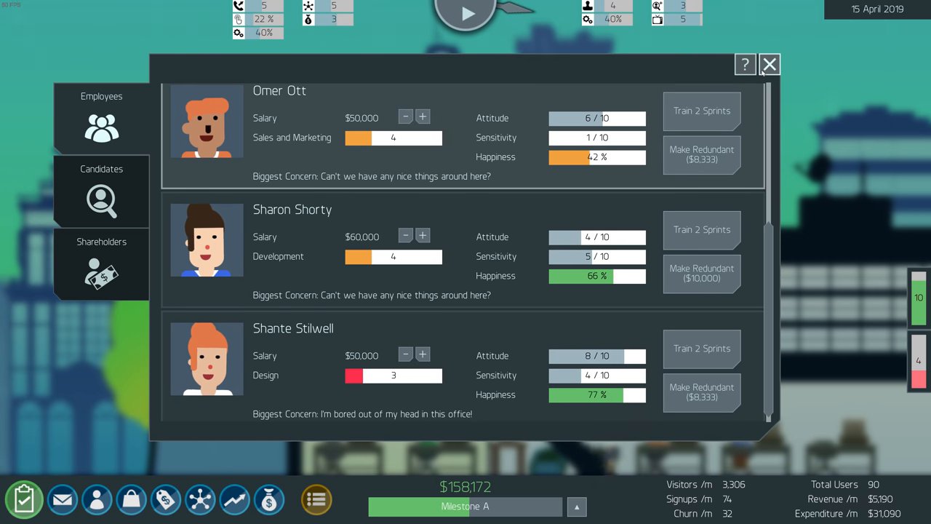
pyautogui.click(771, 64)
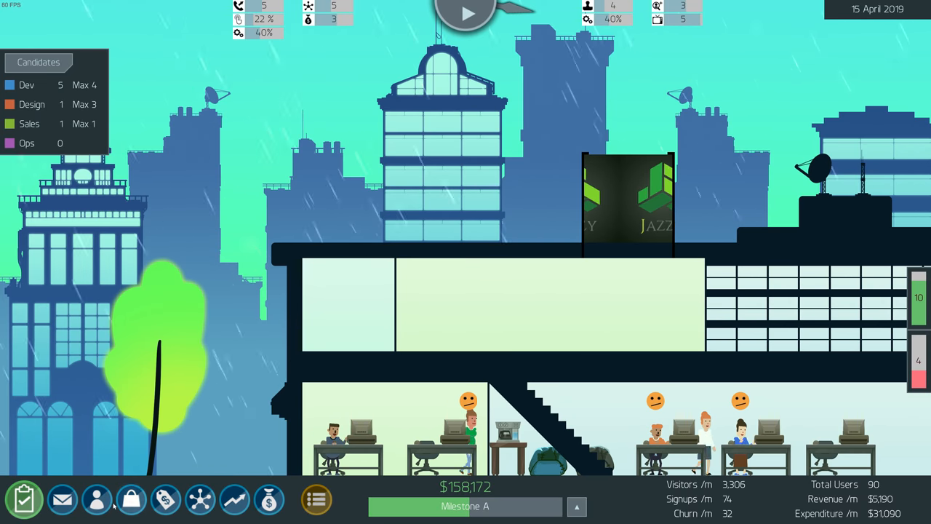
# Buy the Bean Bag - Purple from Office > Furniture, dropping cash to $157,772
pyautogui.click(197, 500)
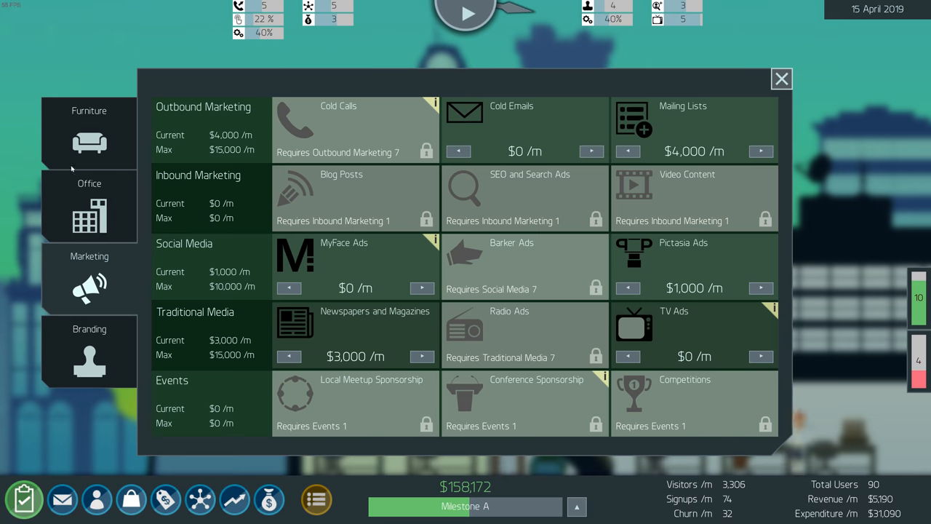
pyautogui.click(89, 206)
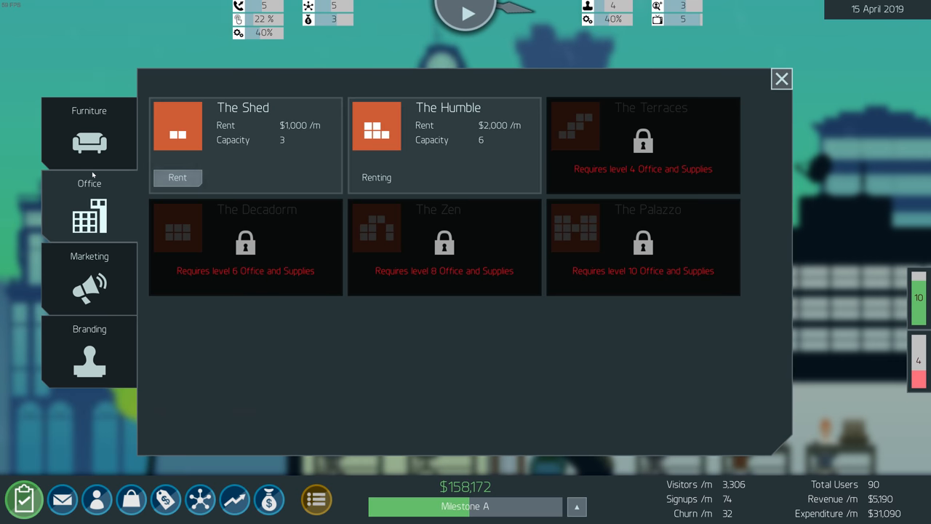
pyautogui.click(89, 131)
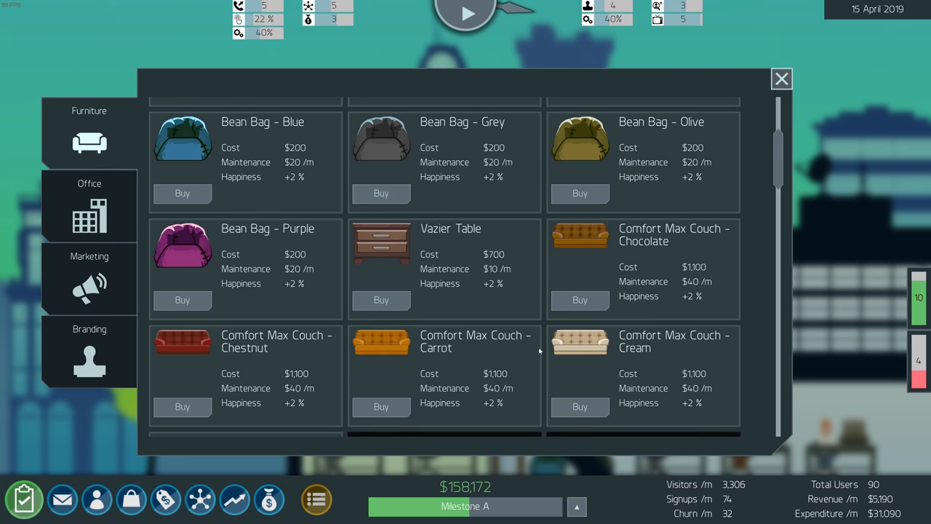
pyautogui.scroll(-3)
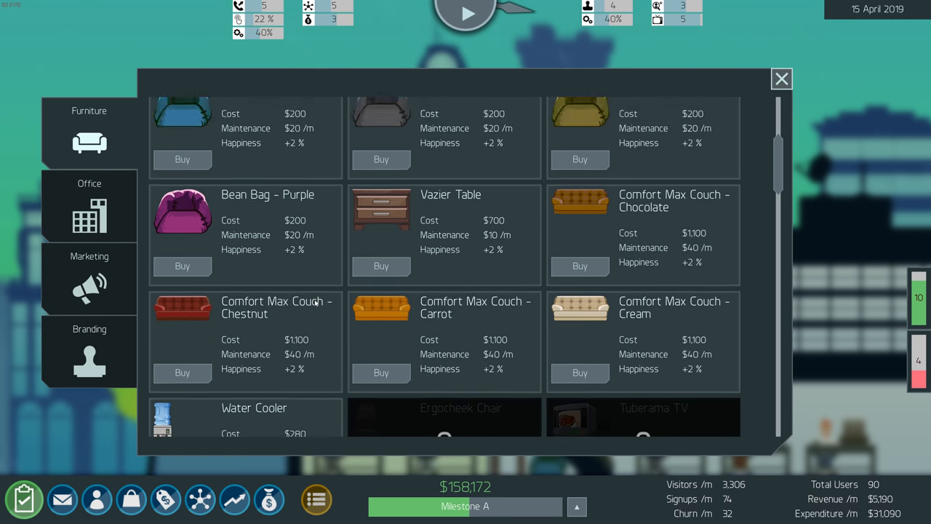
pyautogui.click(782, 78)
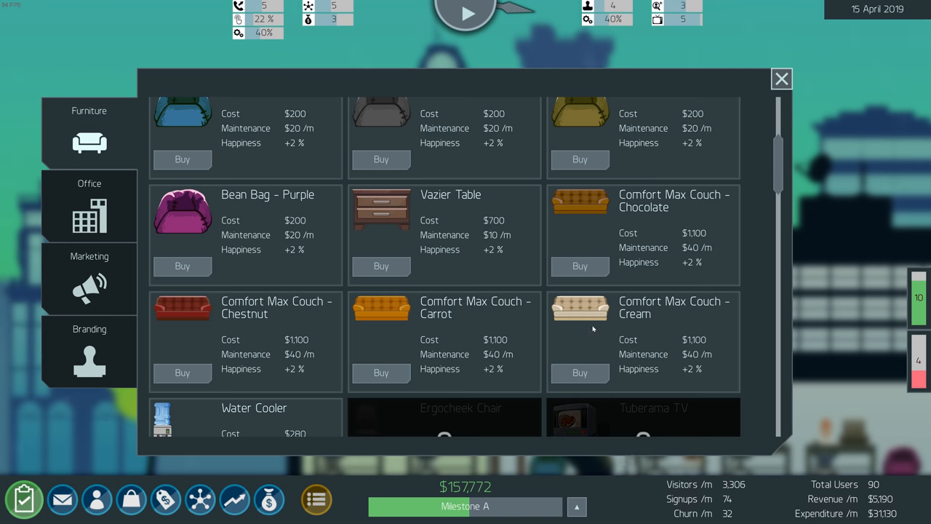
pyautogui.click(781, 79)
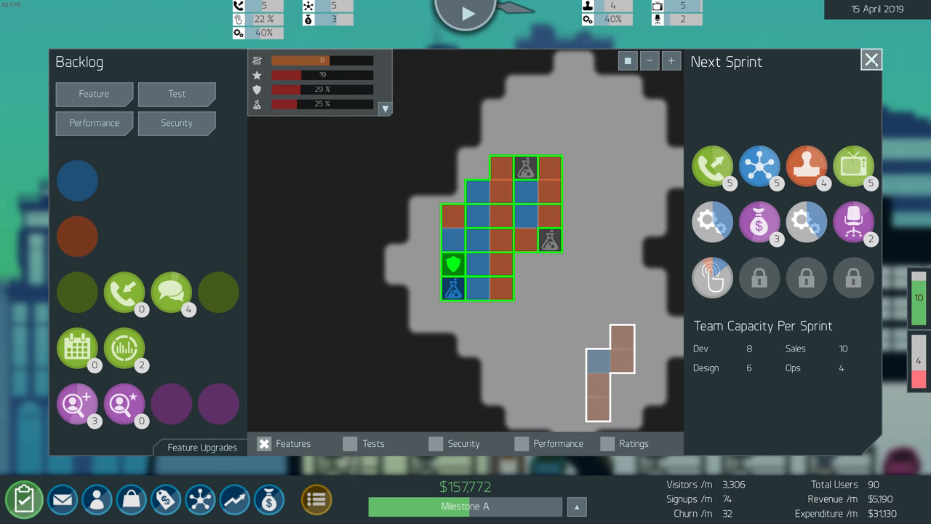
# Close sprint planning to return to the office with the new purple bean bag
pyautogui.click(869, 61)
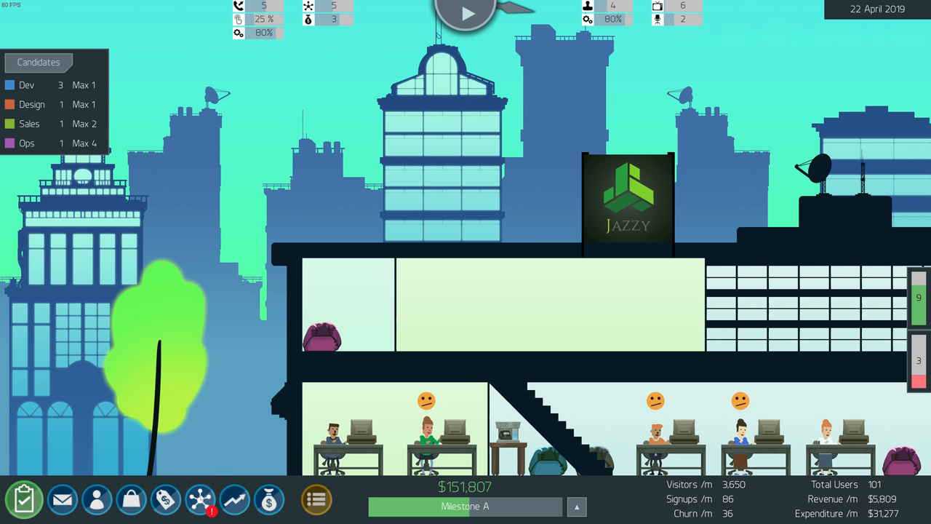
# Review the Data Centers panel and browse the available server models
pyautogui.click(198, 499)
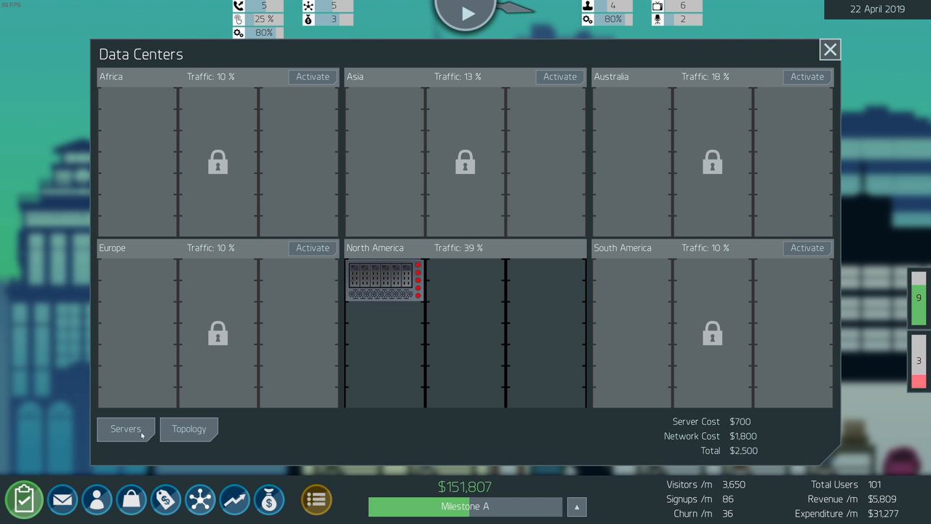
pyautogui.click(125, 429)
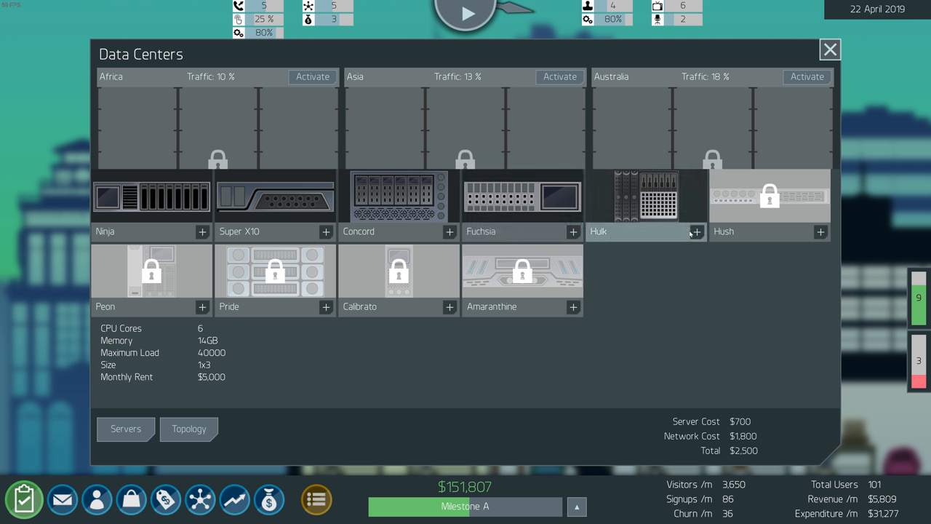
pyautogui.moveTo(507, 224)
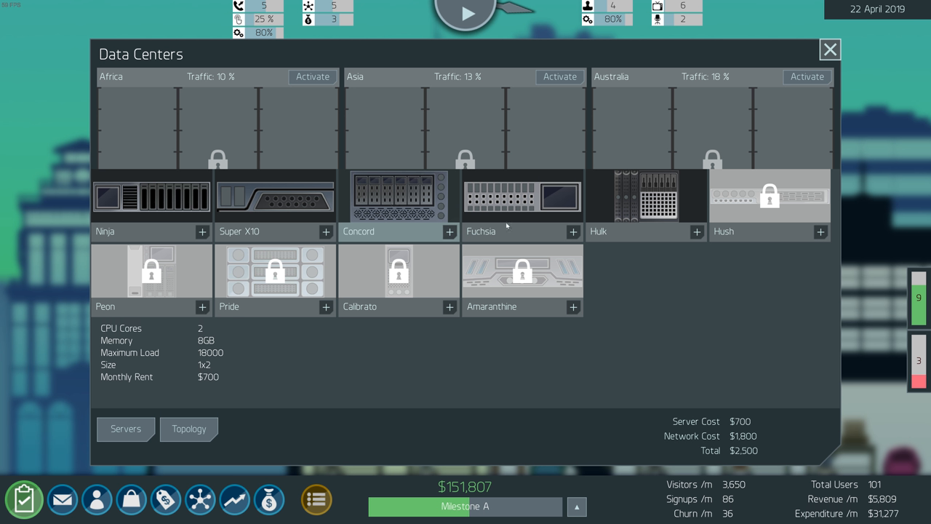
pyautogui.moveTo(541, 200)
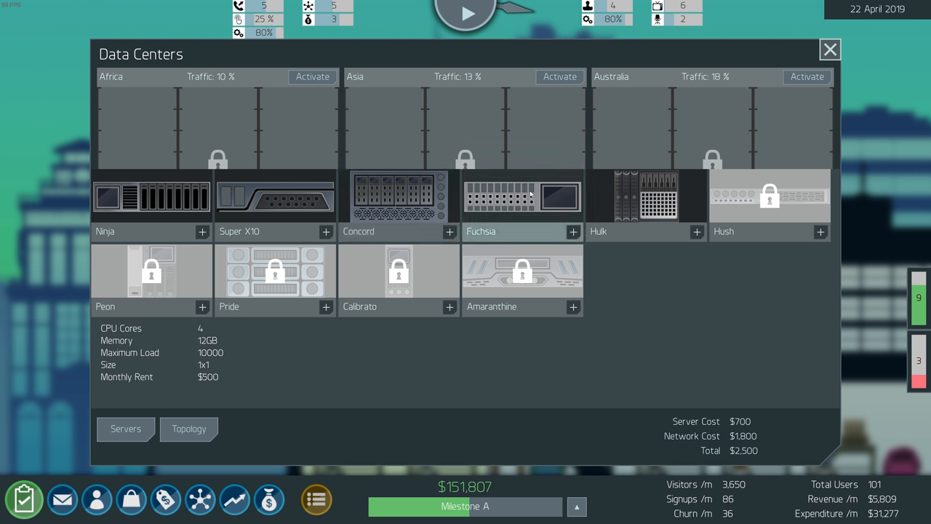
pyautogui.moveTo(506, 218)
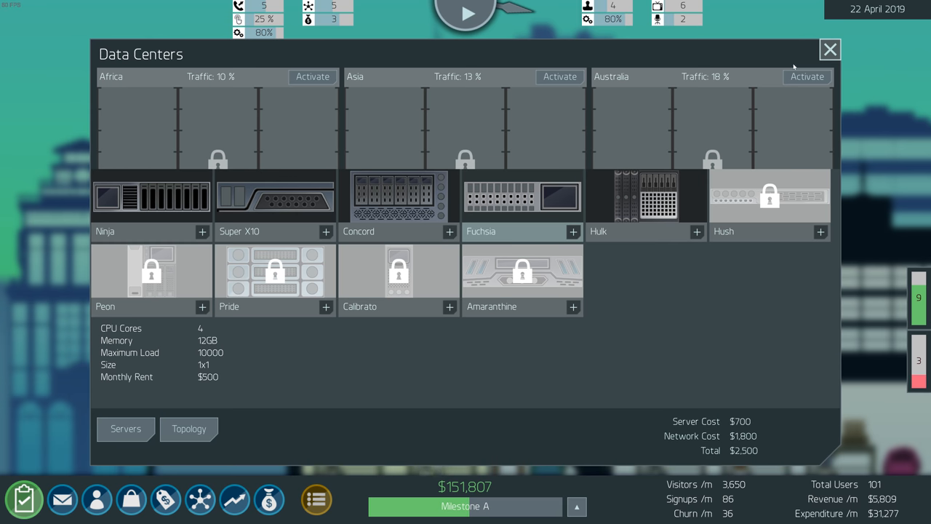
pyautogui.click(830, 49)
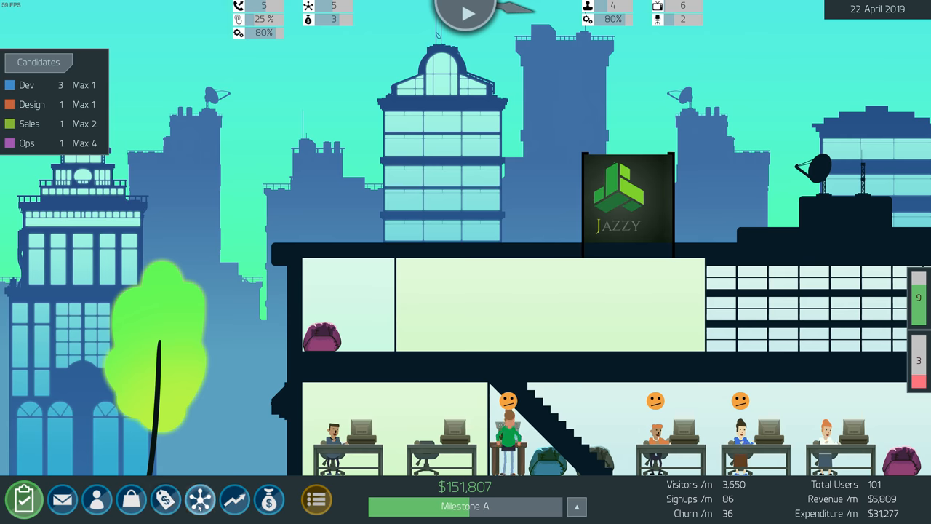
pyautogui.click(204, 501)
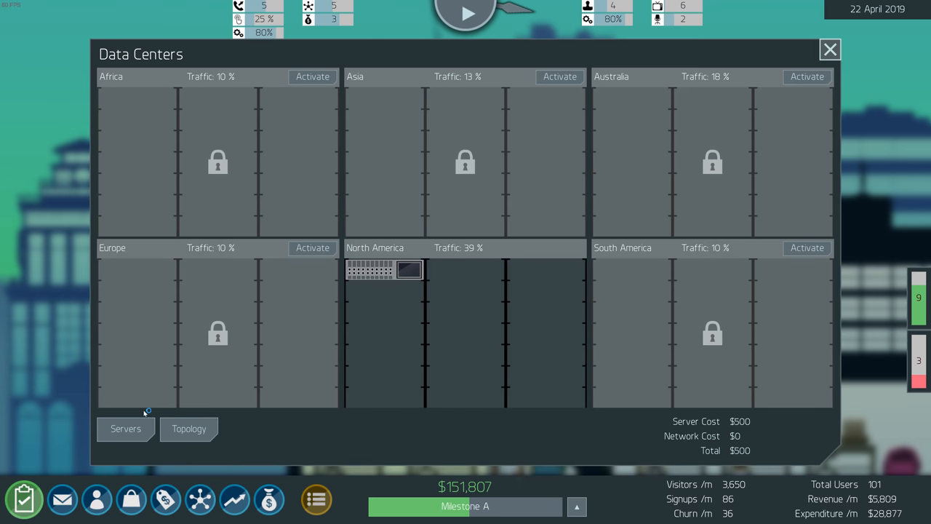
pyautogui.click(830, 50)
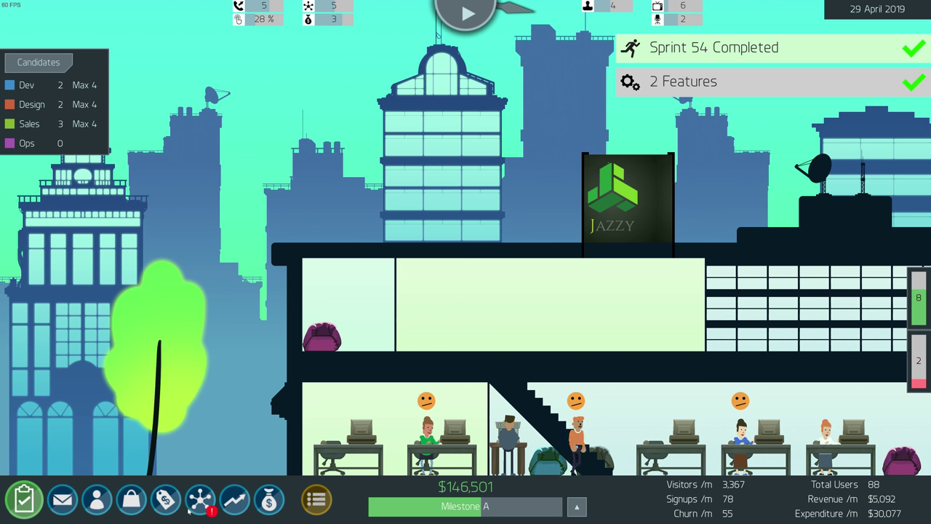
# Place a second server in North America, raising server cost to $1,000 ($2,000 total)
pyautogui.click(201, 513)
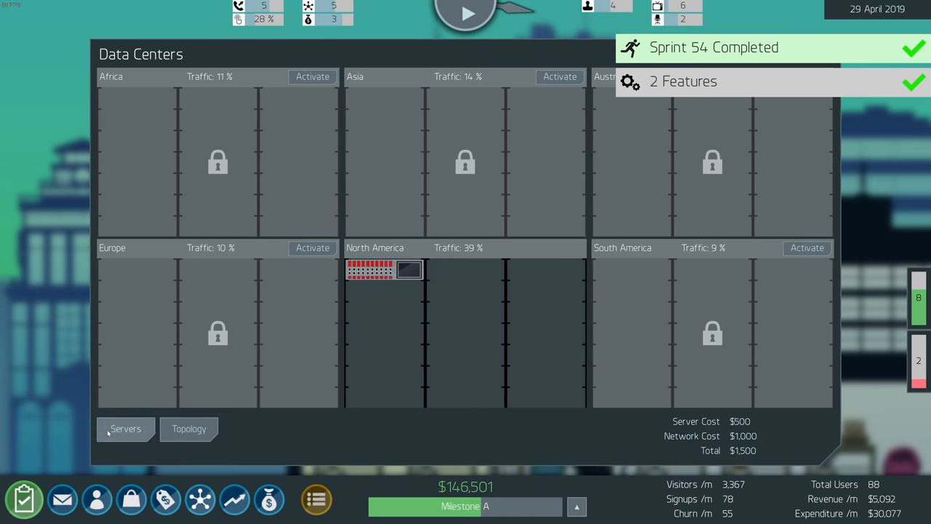
pyautogui.click(125, 429)
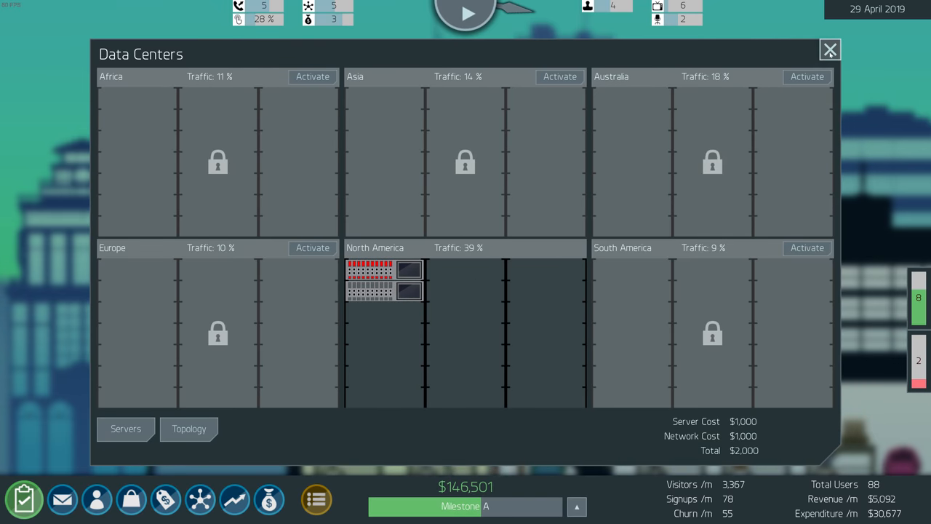
pyautogui.click(829, 50)
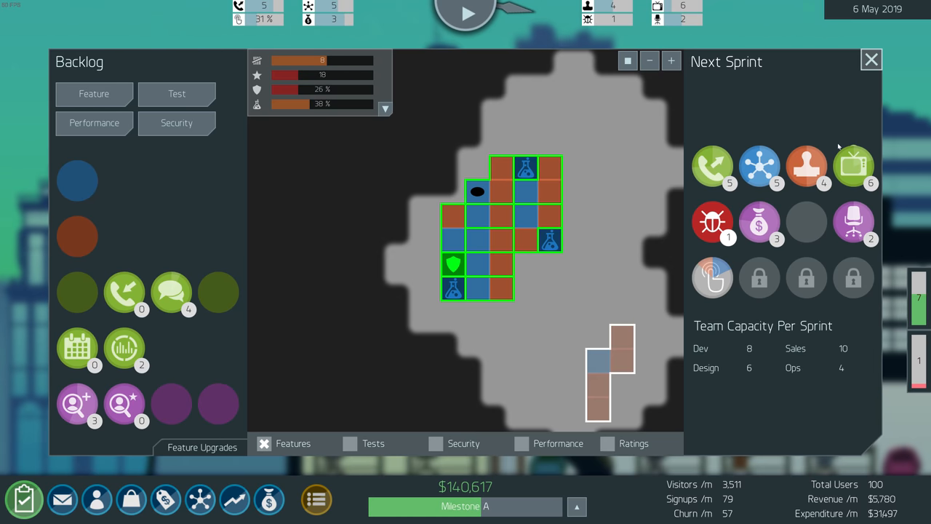
pyautogui.moveTo(250, 172)
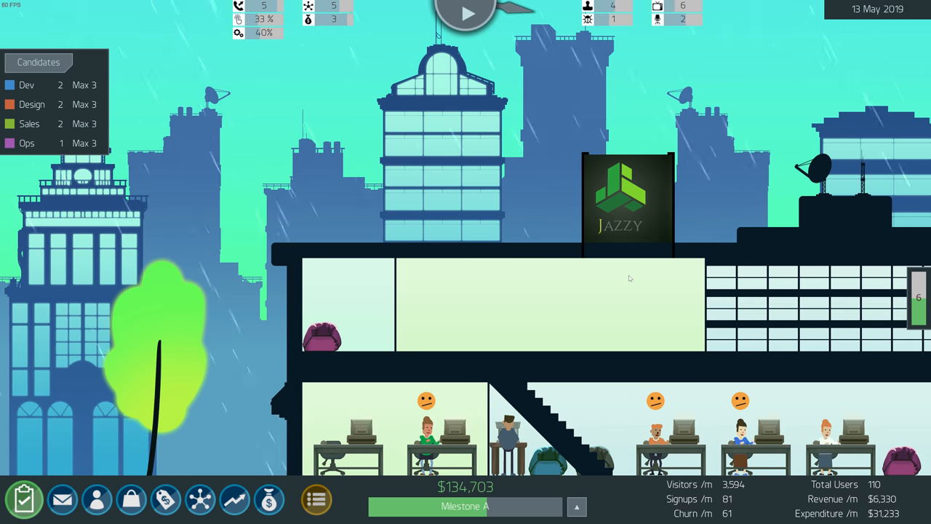
pyautogui.moveTo(517, 269)
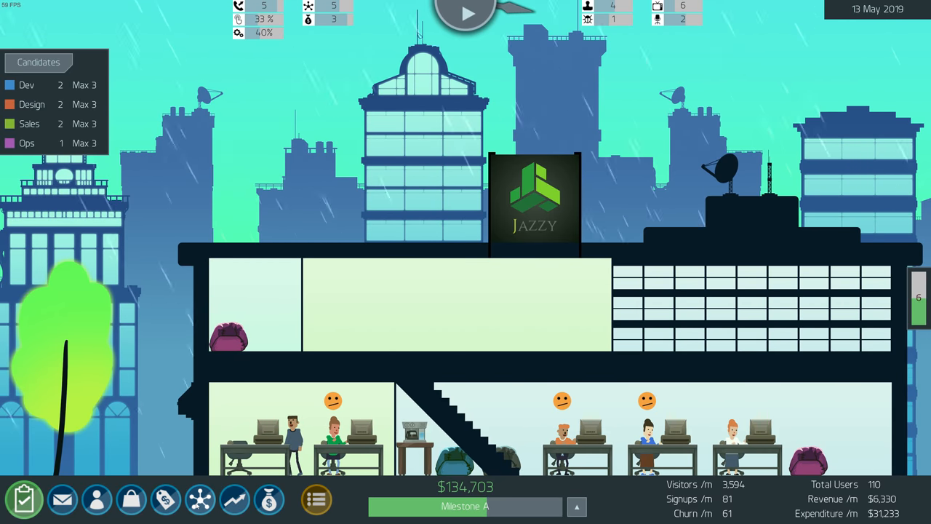
pyautogui.click(234, 499)
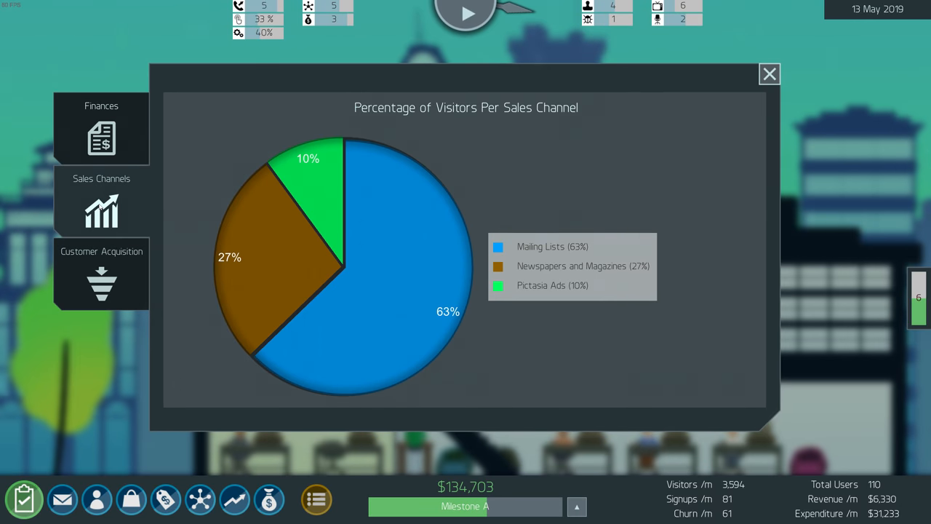
pyautogui.click(768, 72)
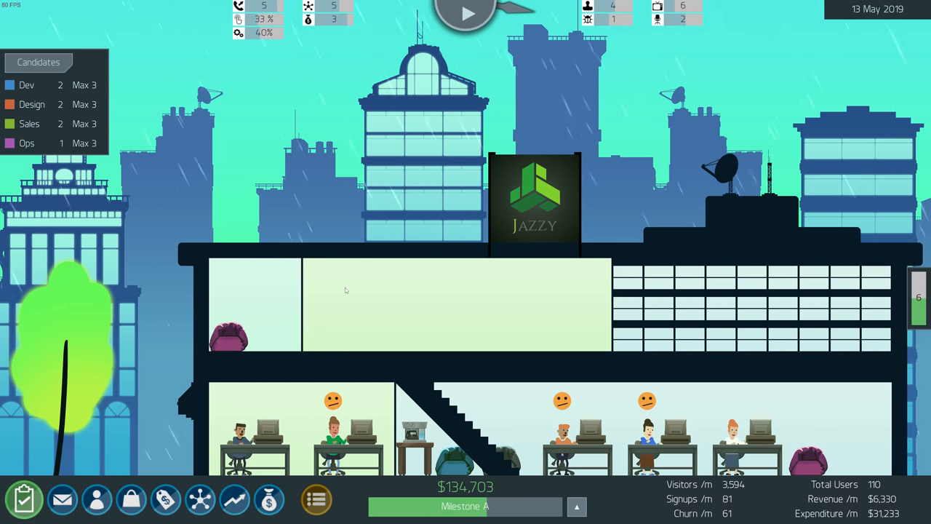
pyautogui.moveTo(632, 265)
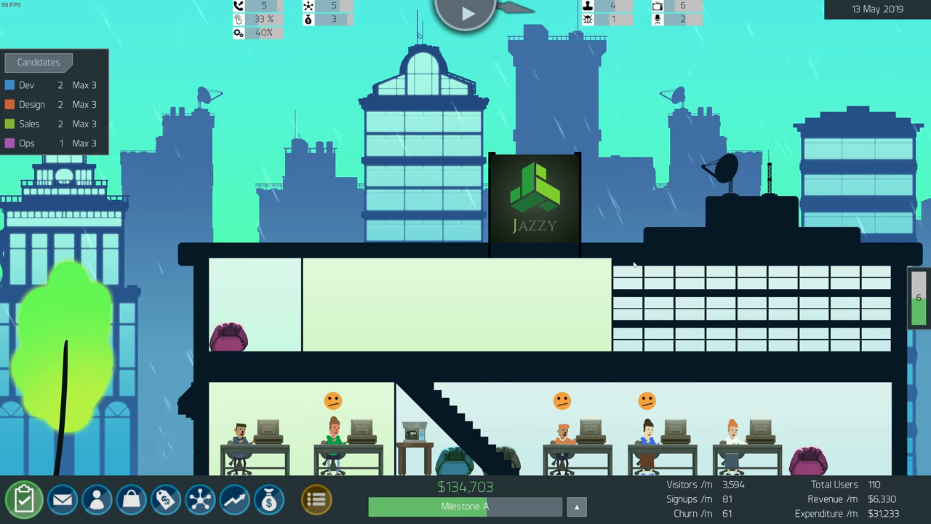
pyautogui.moveTo(710, 366)
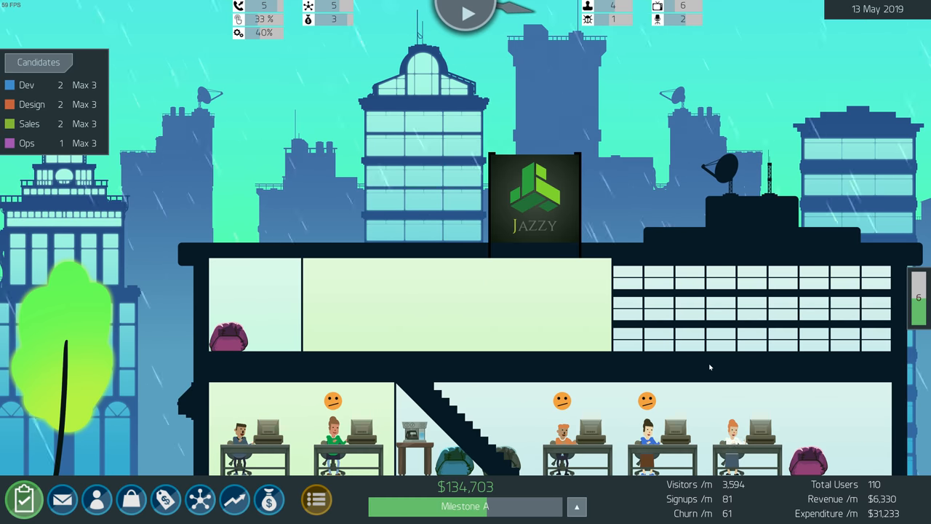